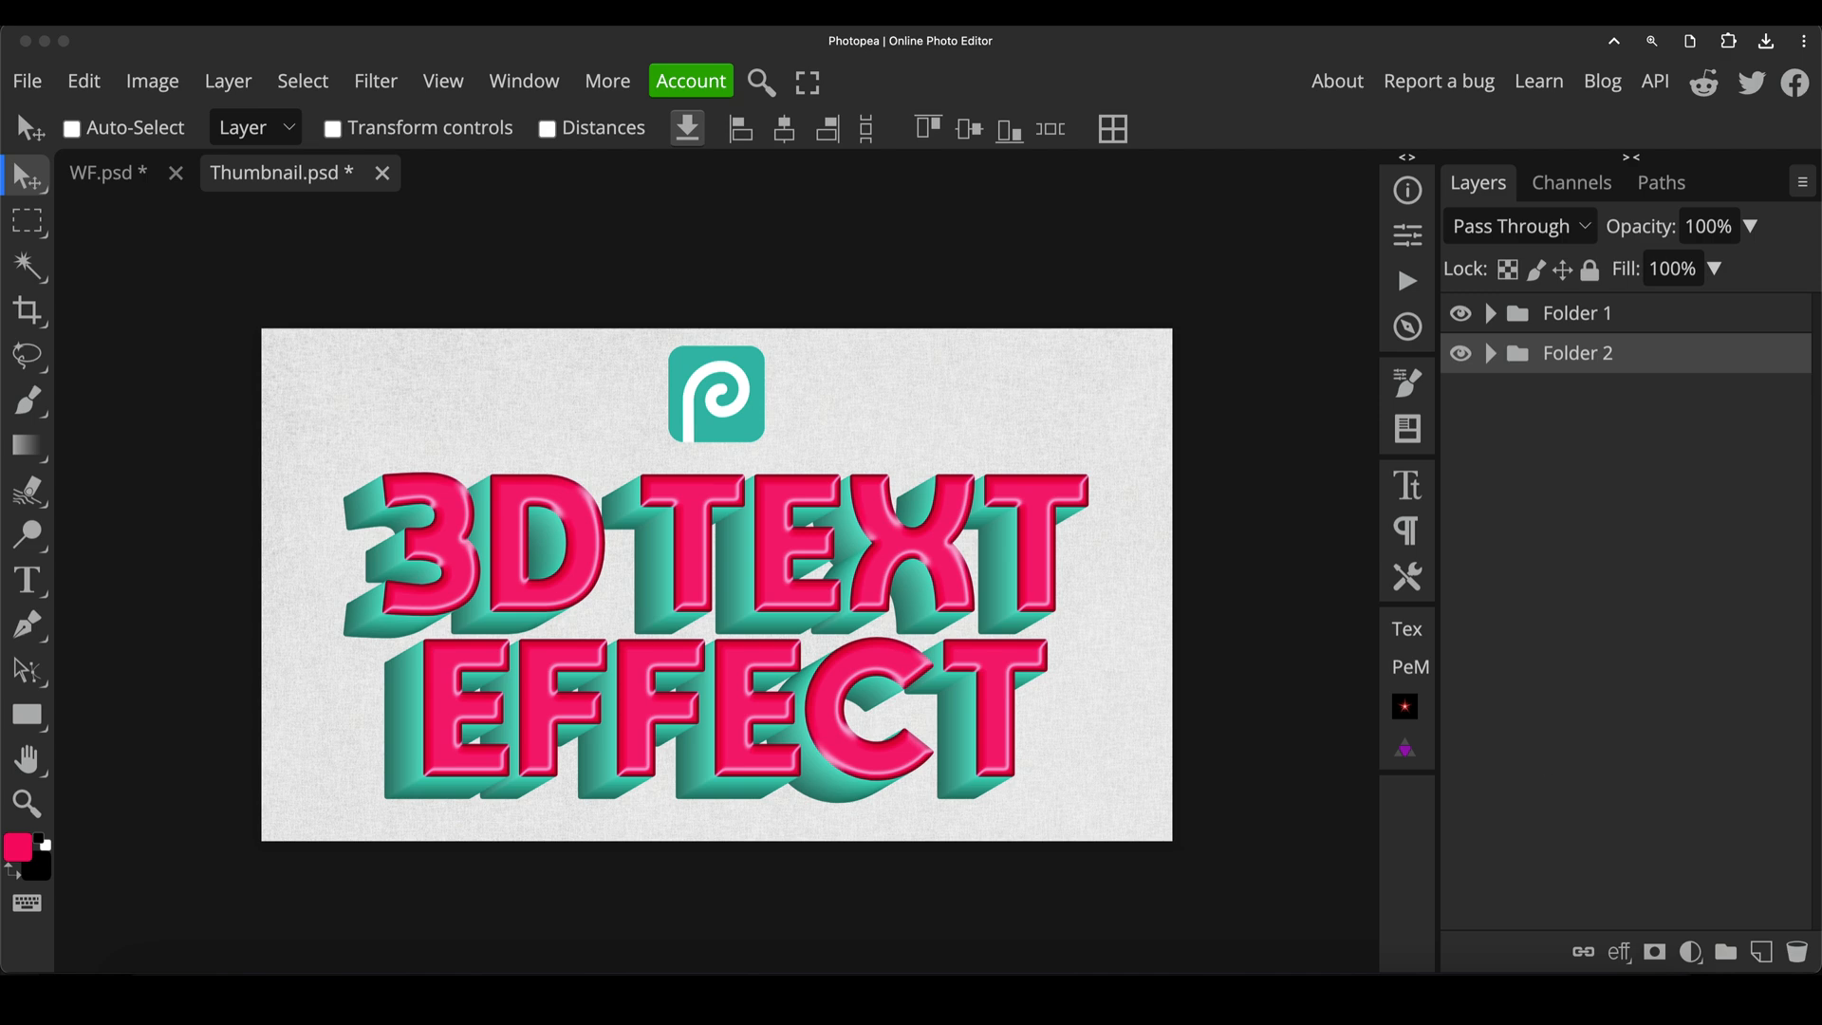
mouse_move(985, 679)
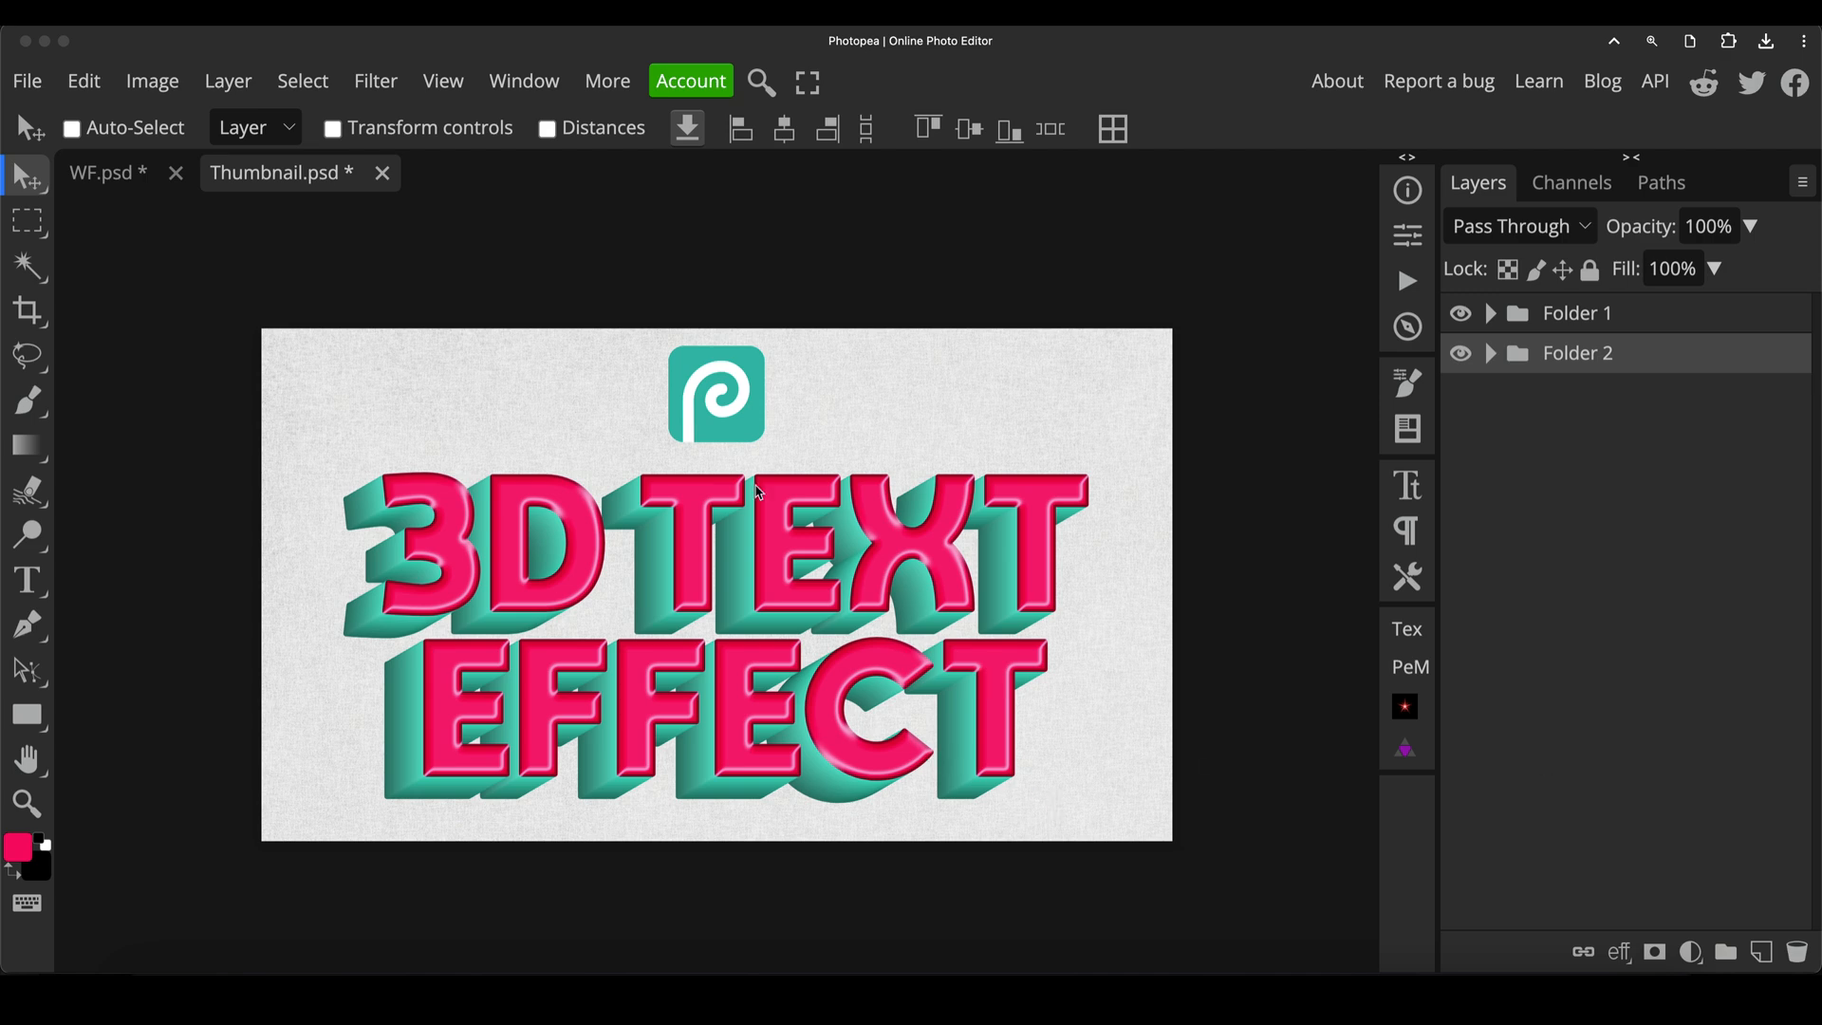
Switch to the WF.psd document and activate the Type tool
click(103, 172)
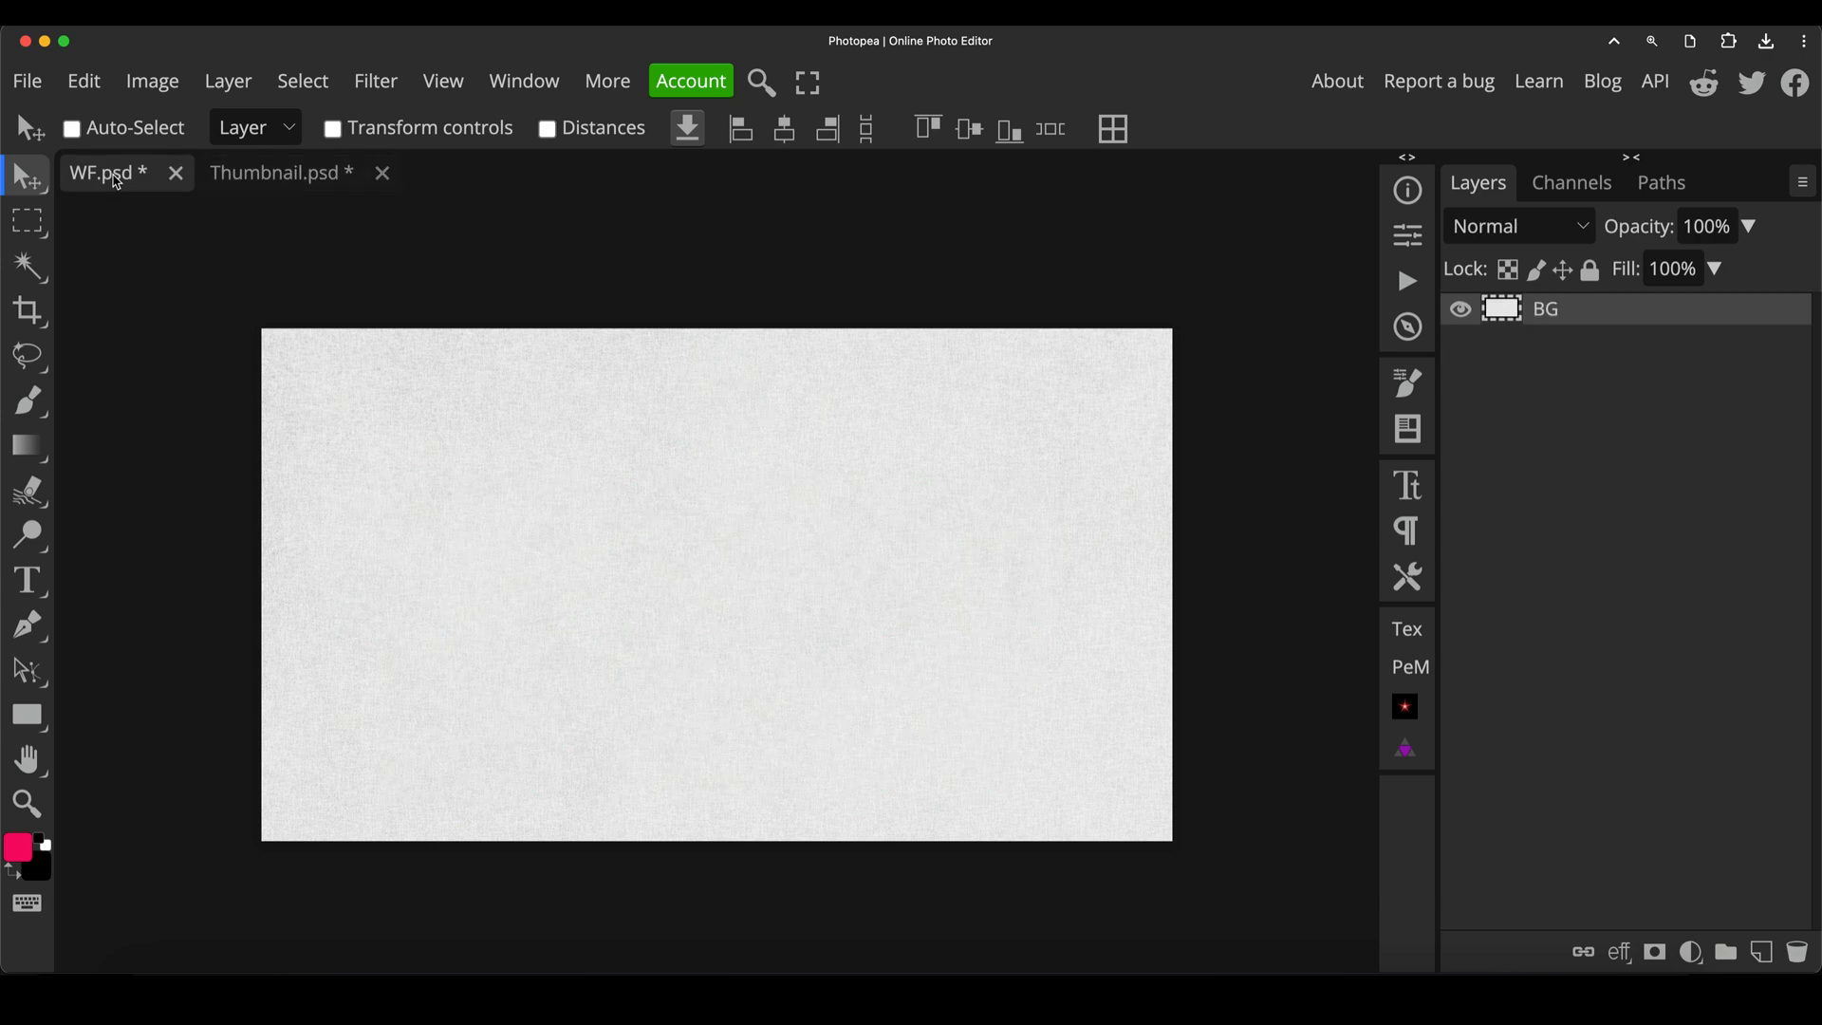
mouse_move(516, 376)
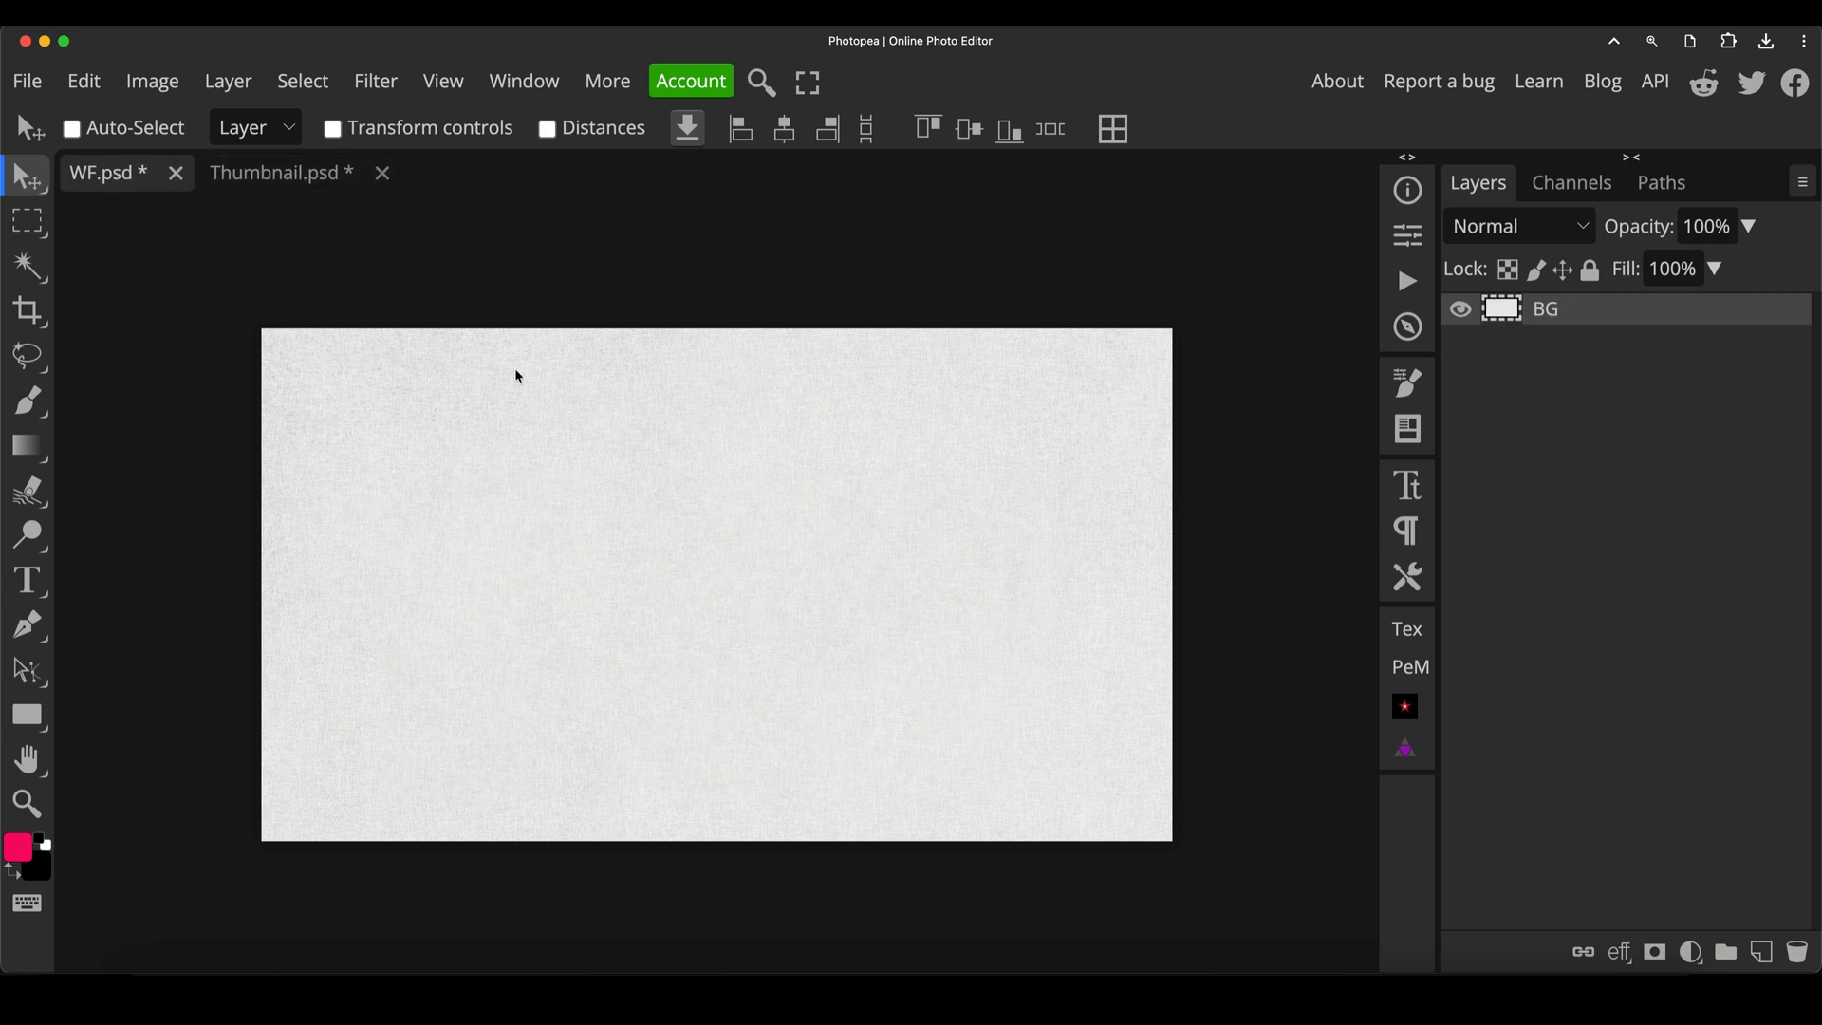
mouse_move(914, 505)
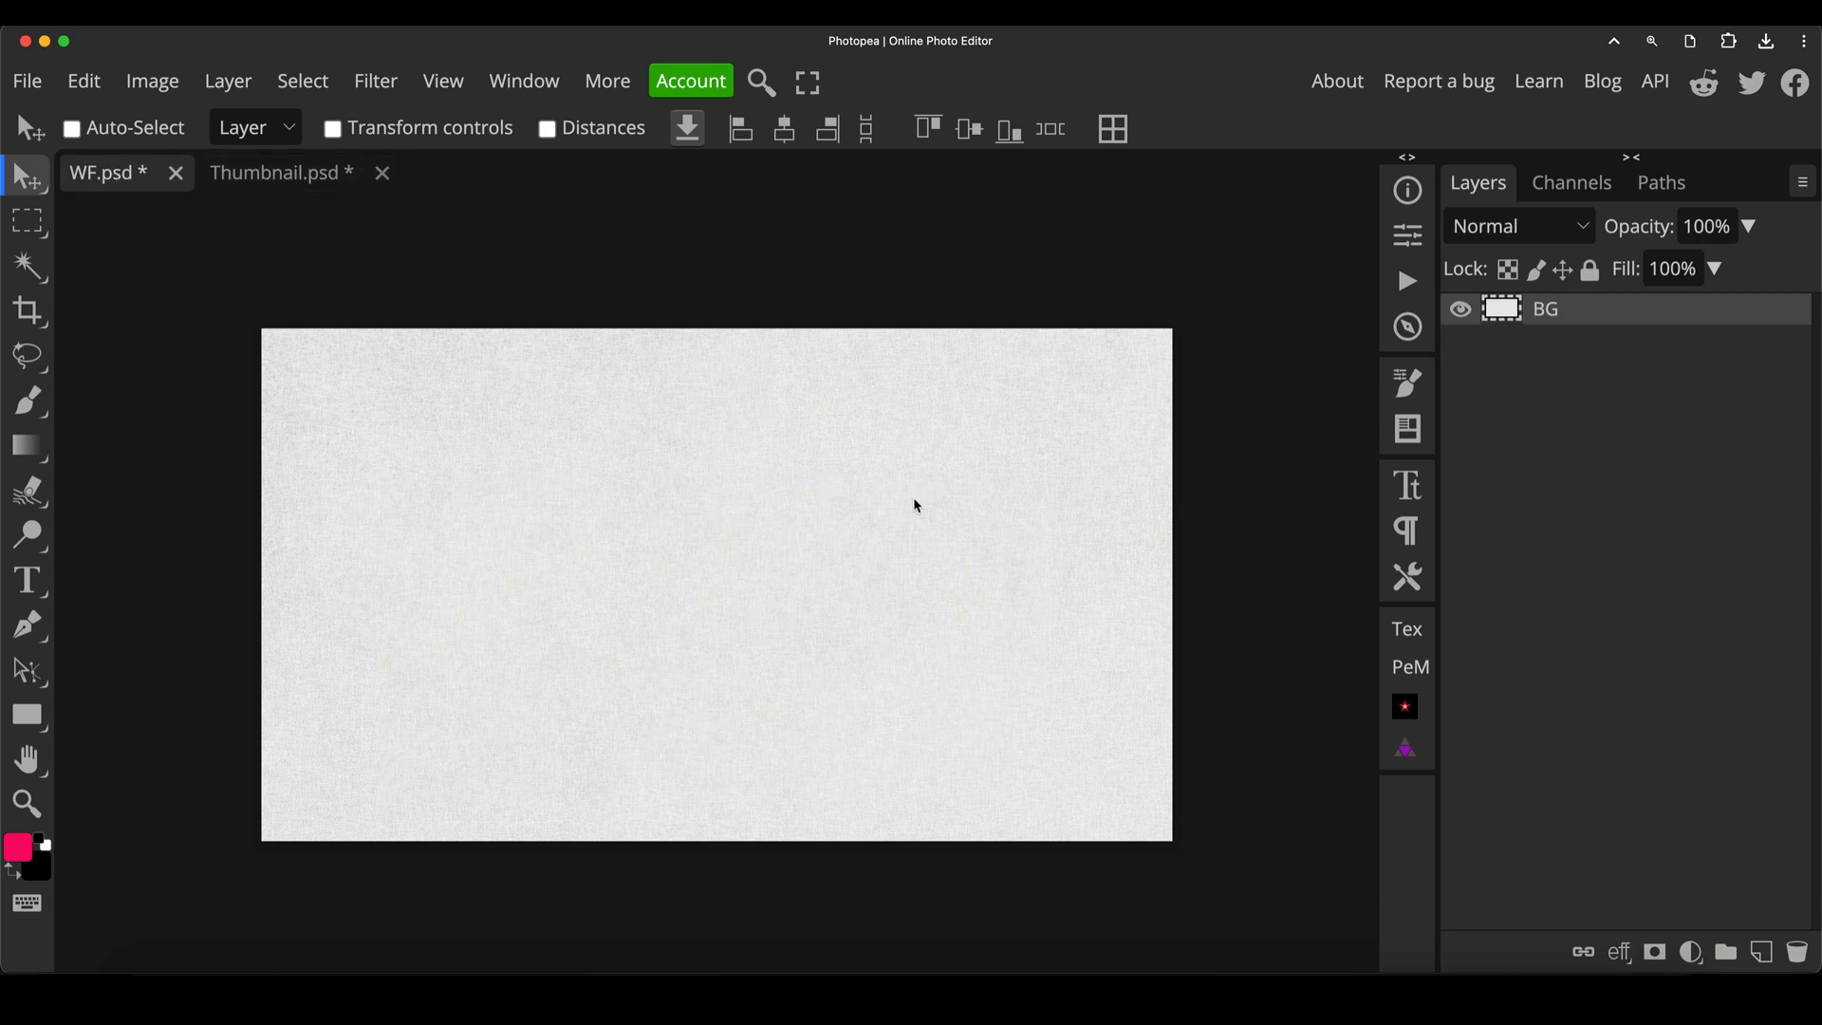
mouse_move(1114, 452)
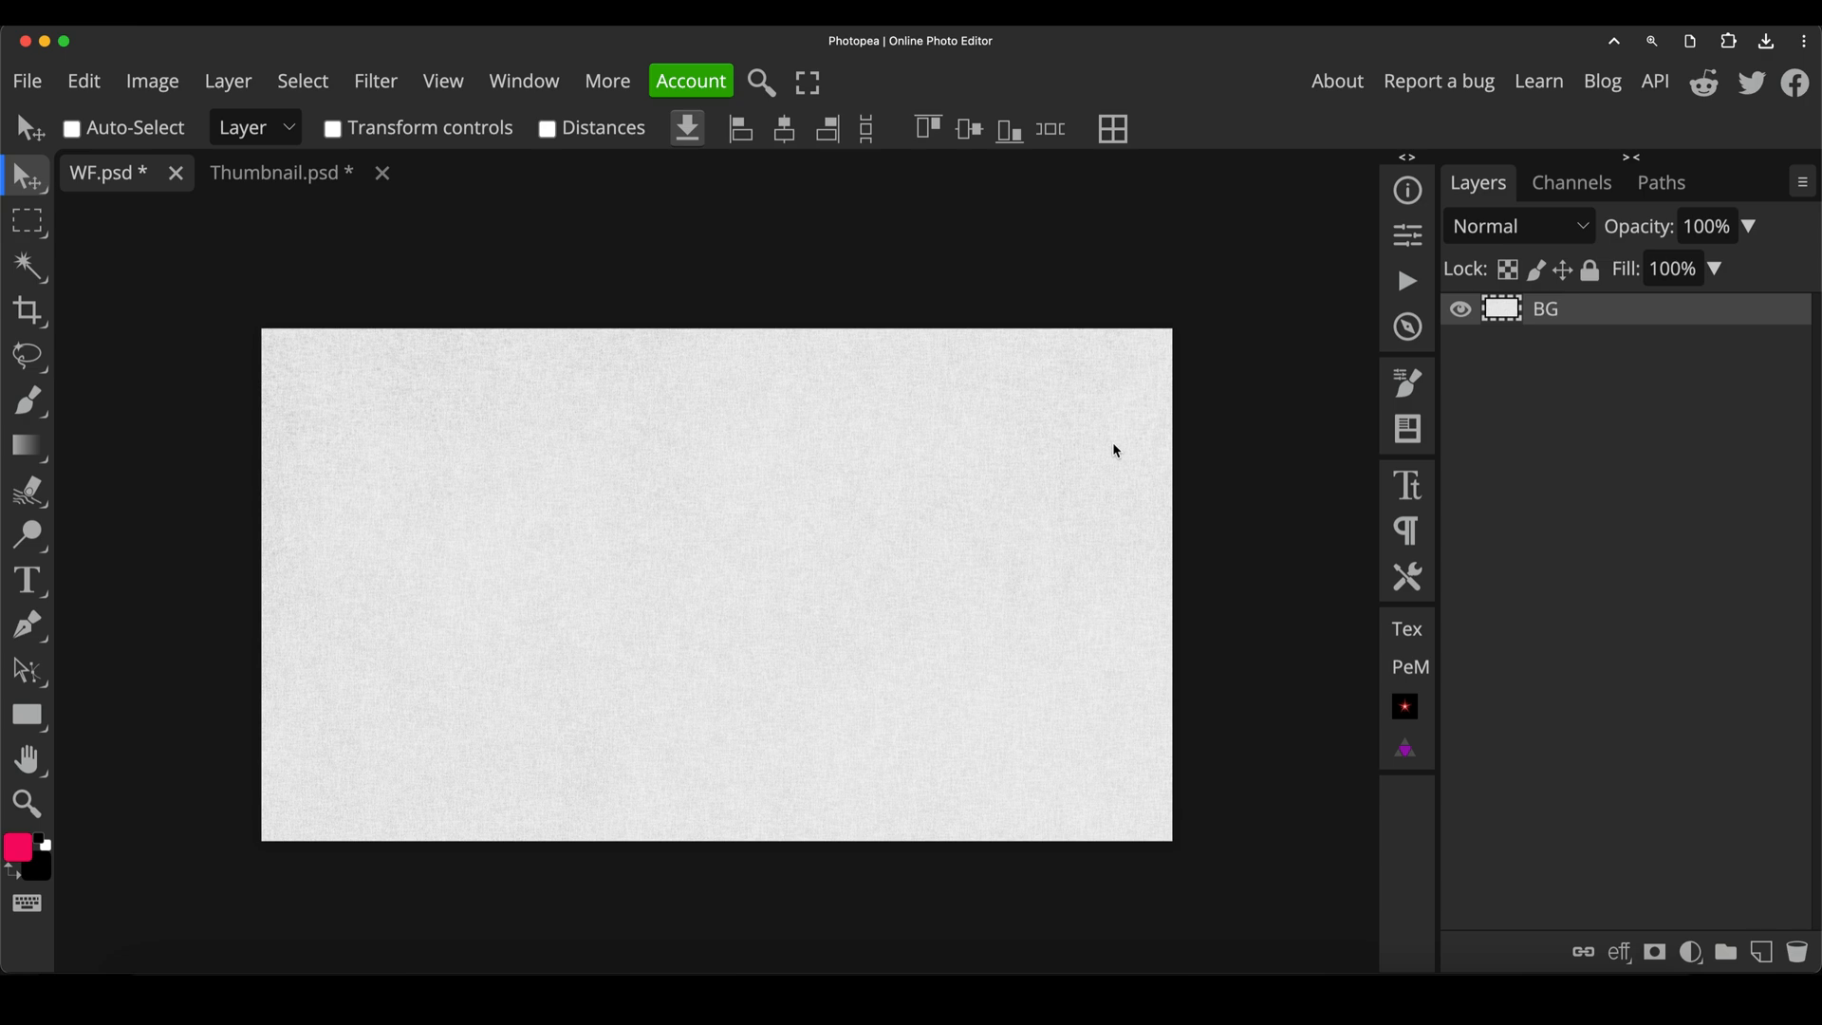
click(26, 581)
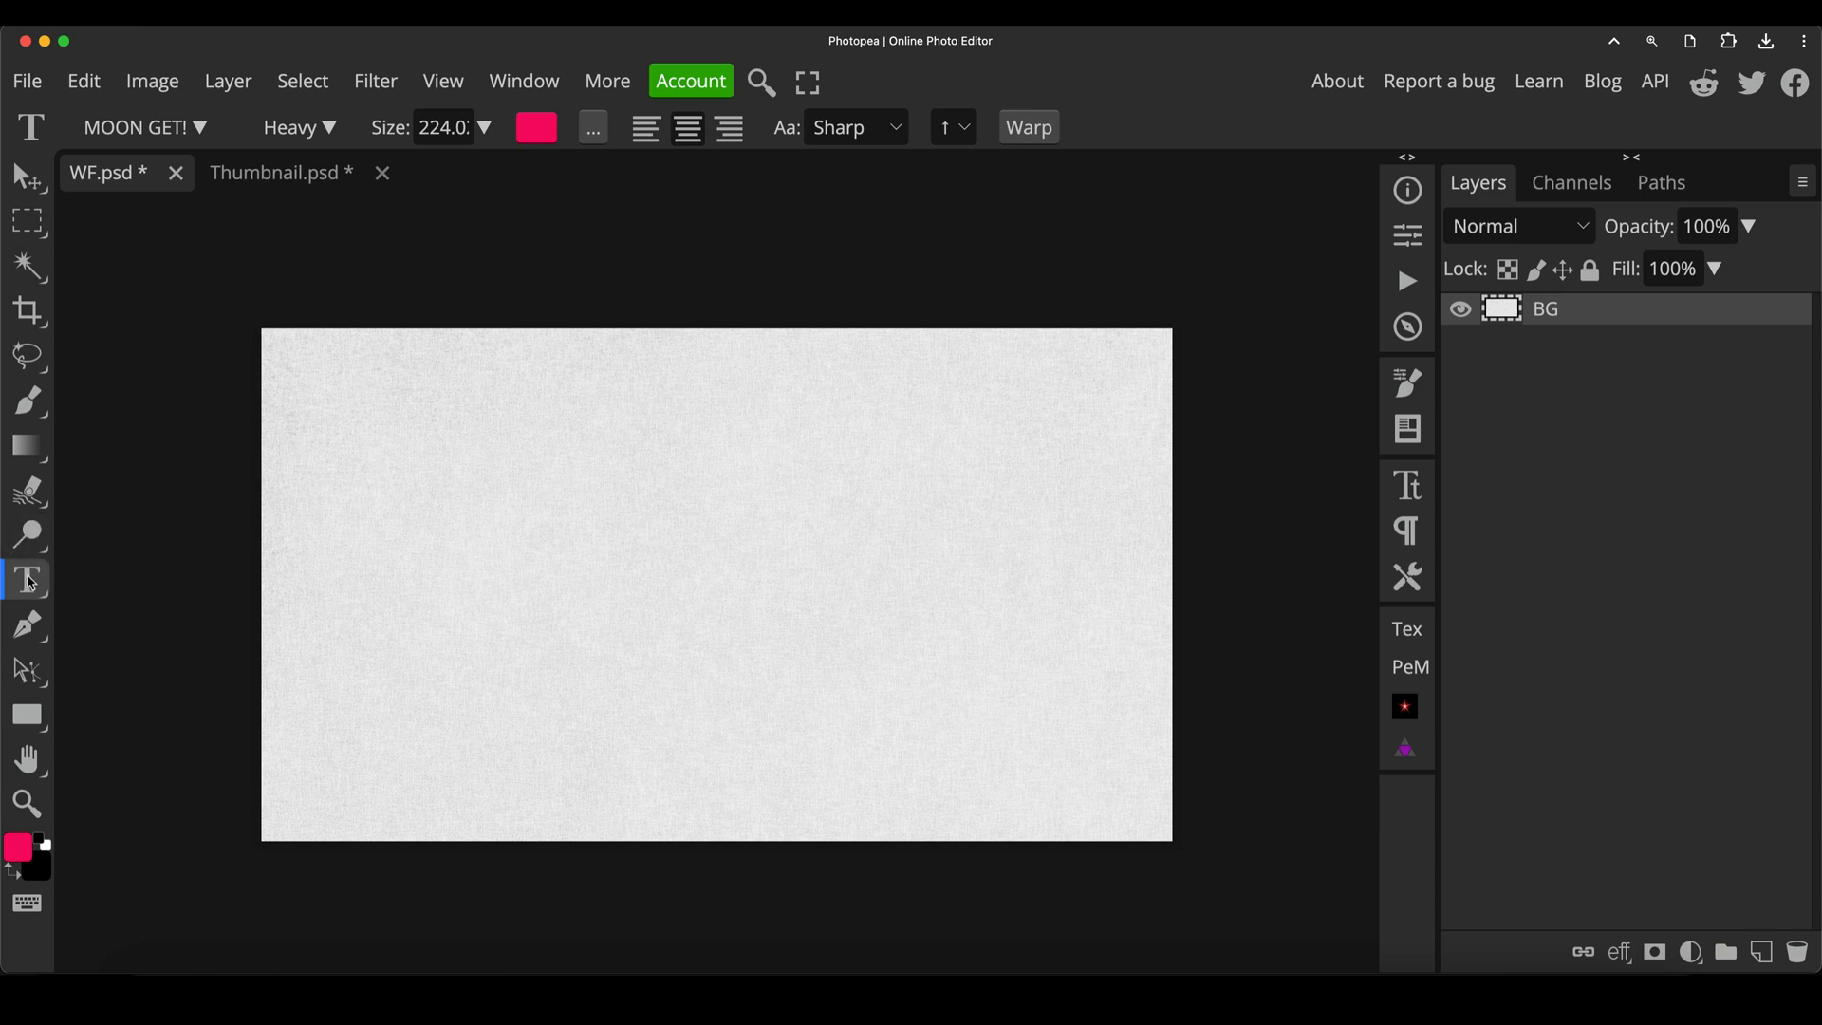
mouse_move(24, 581)
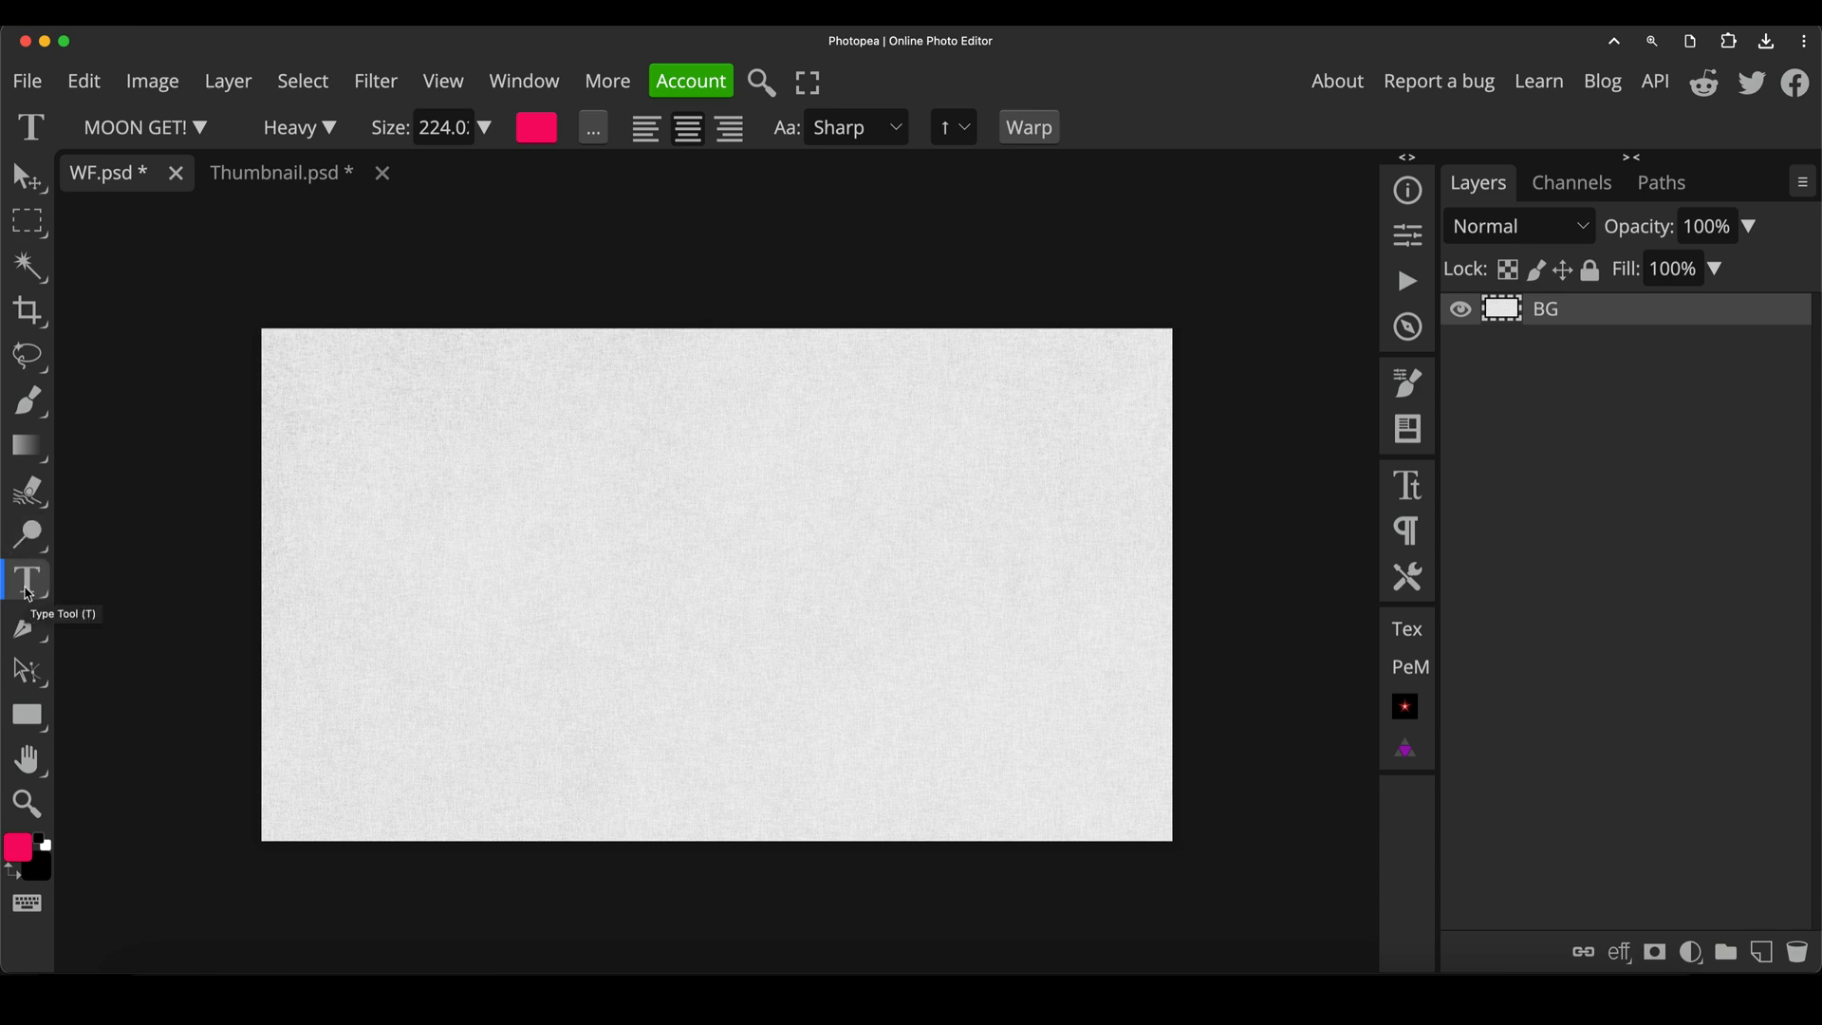
mouse_move(681, 535)
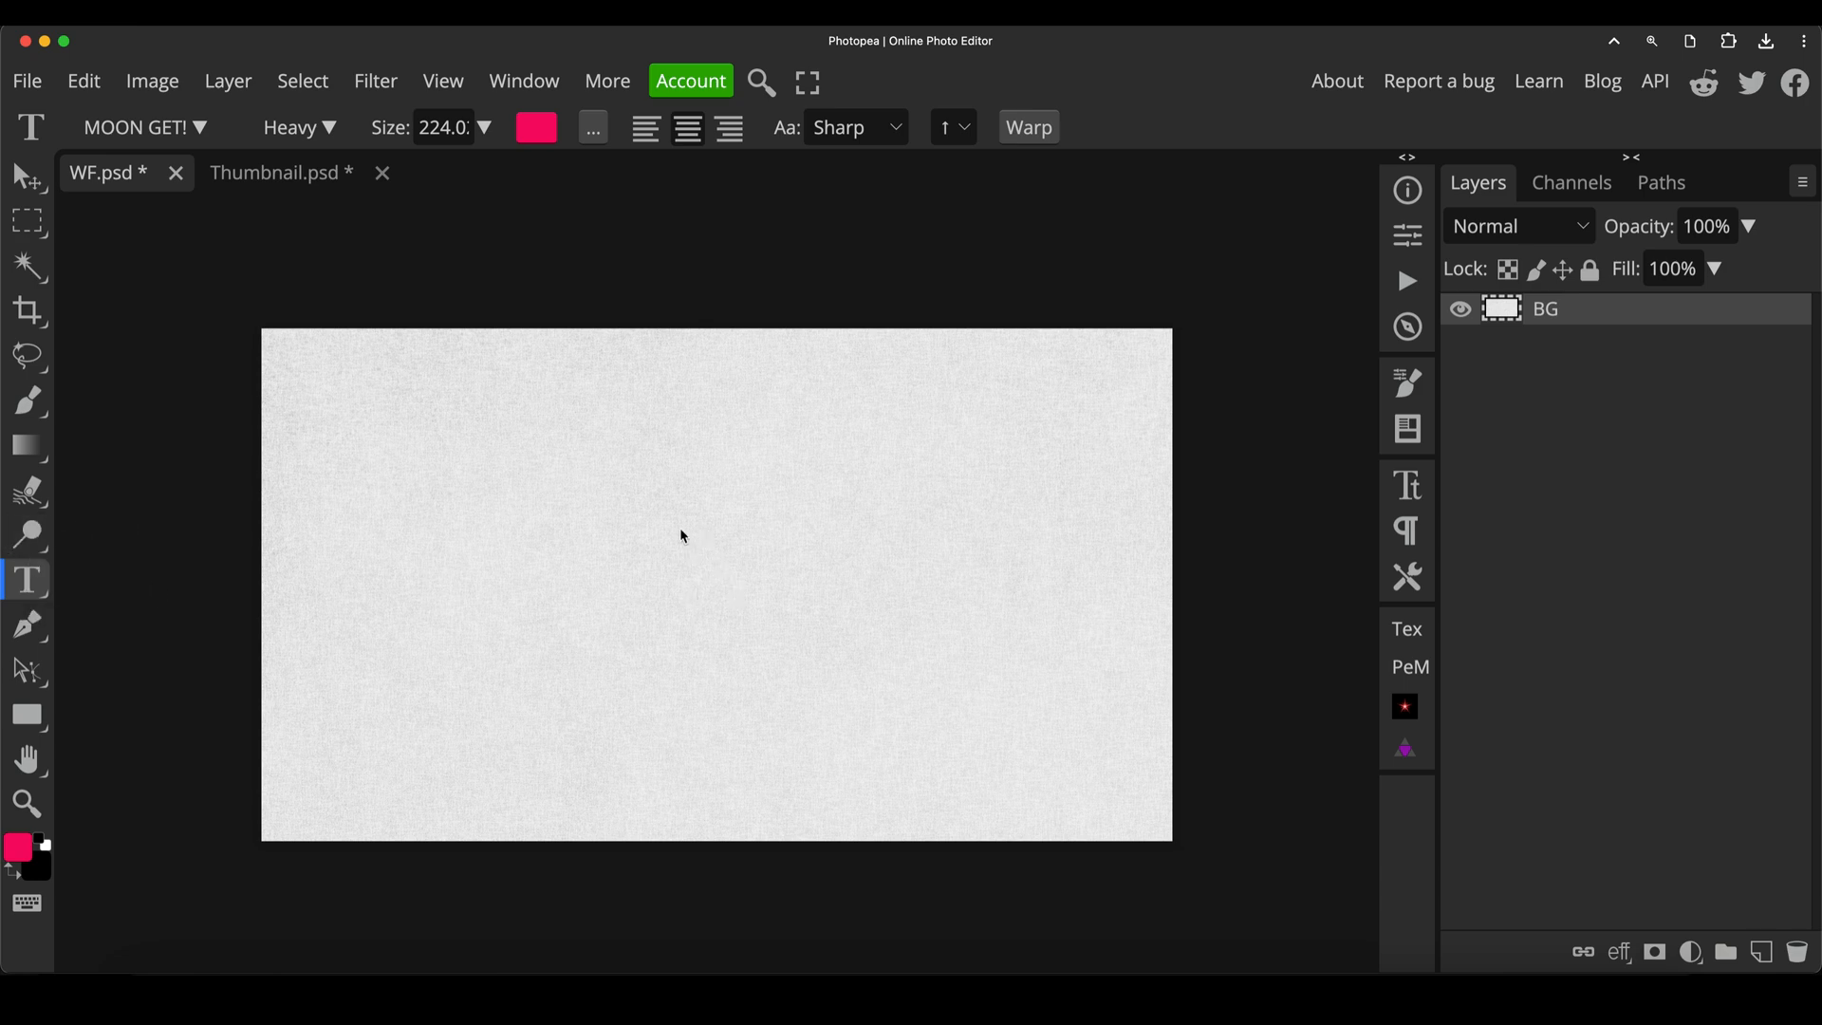
Place a new text layer reading PHOTOPEA across the upper canvas and commit it
click(681, 532)
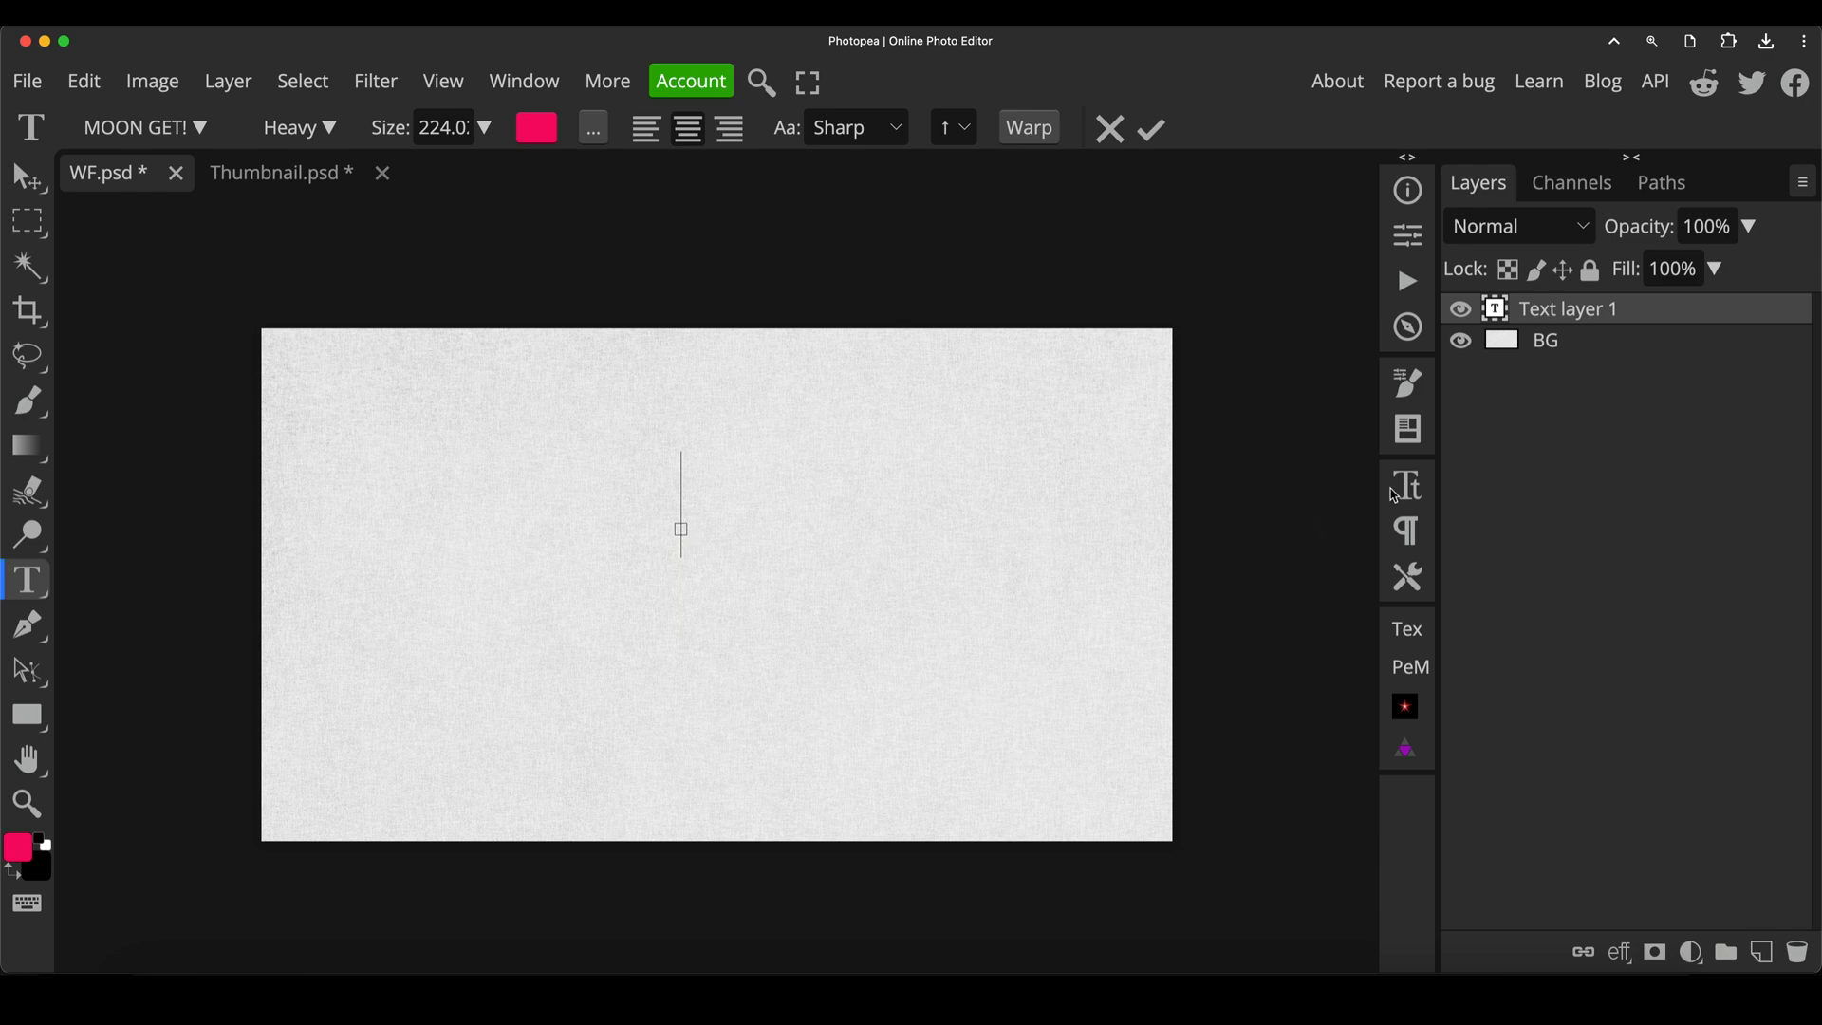
click(1407, 484)
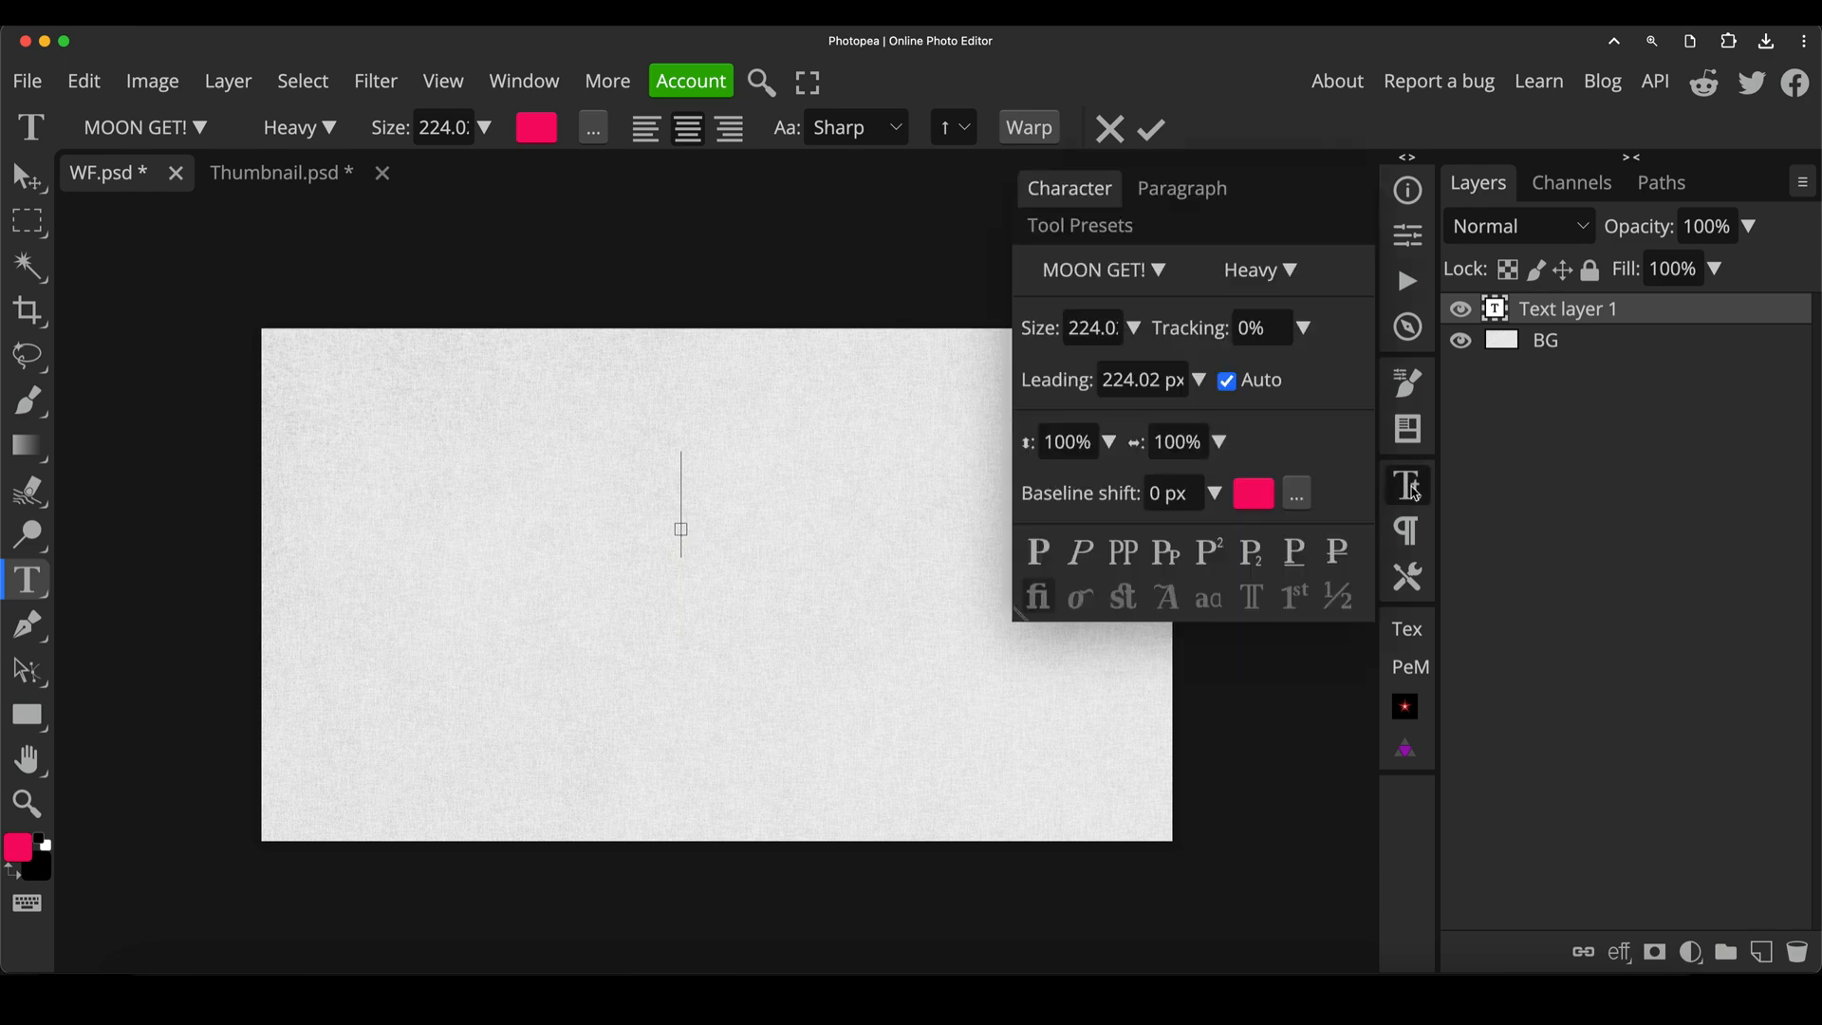
click(1099, 270)
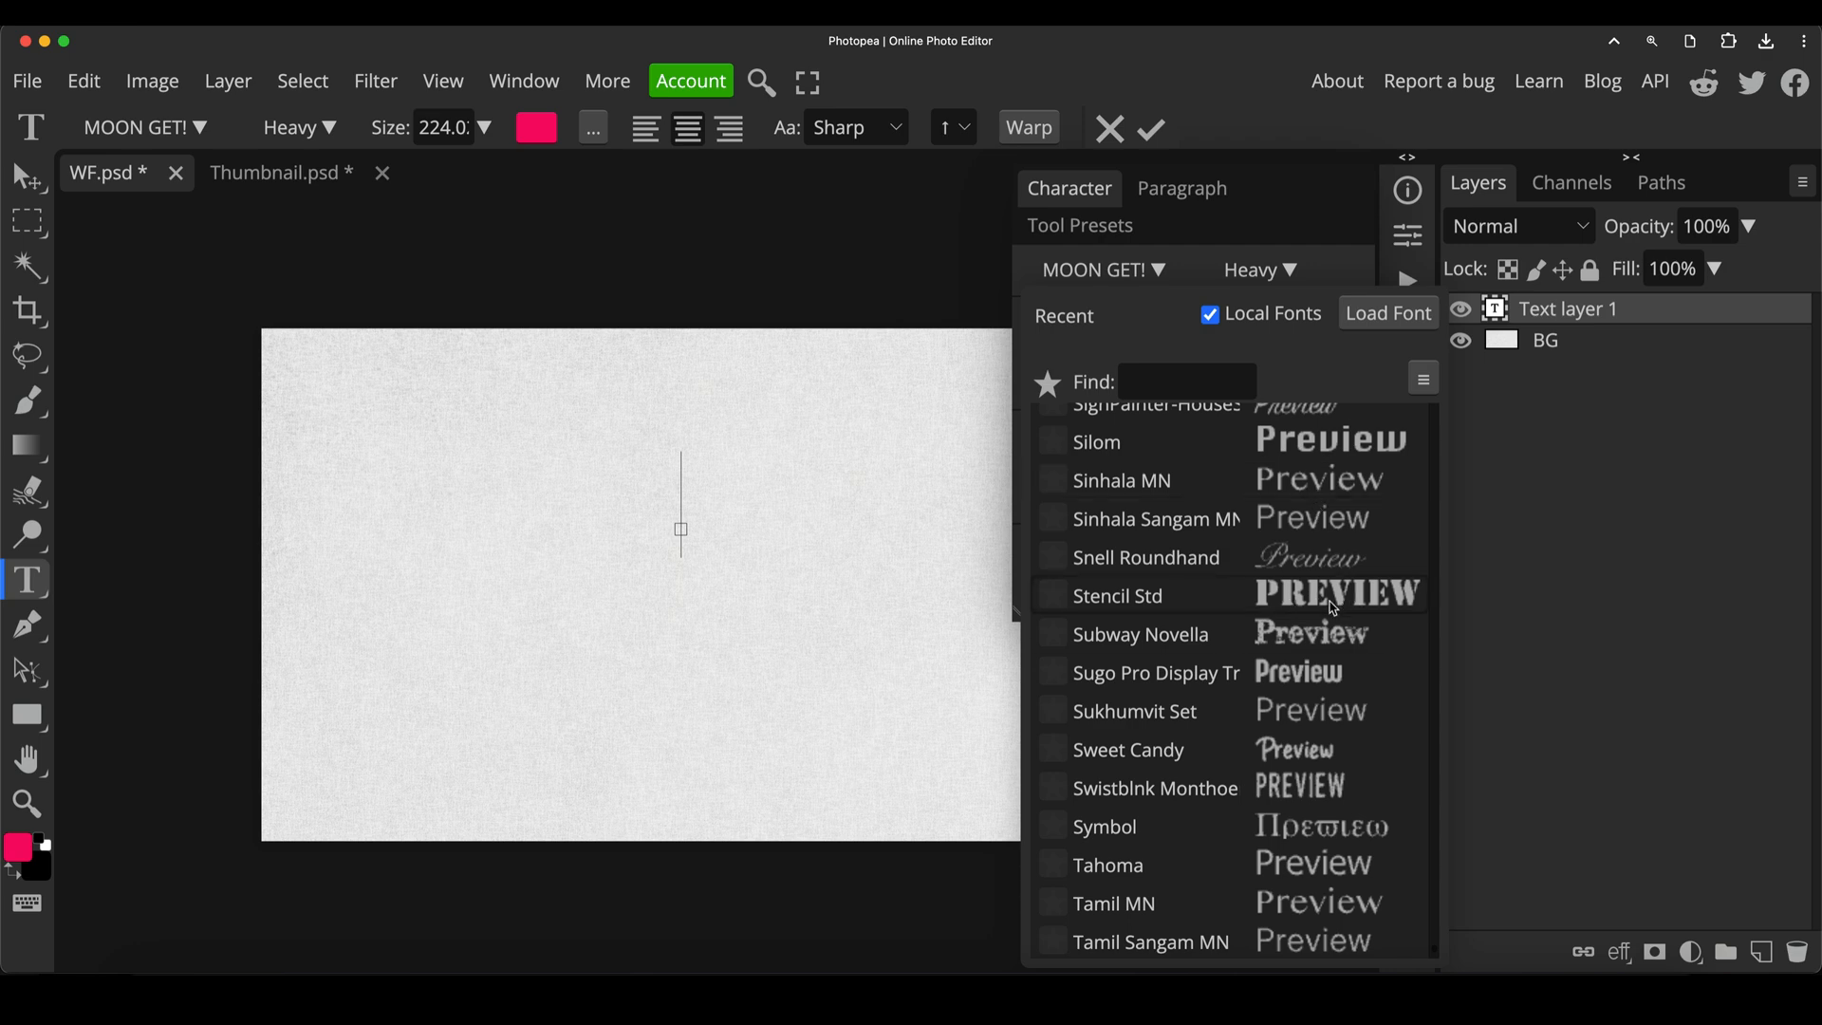
mouse_move(1369, 211)
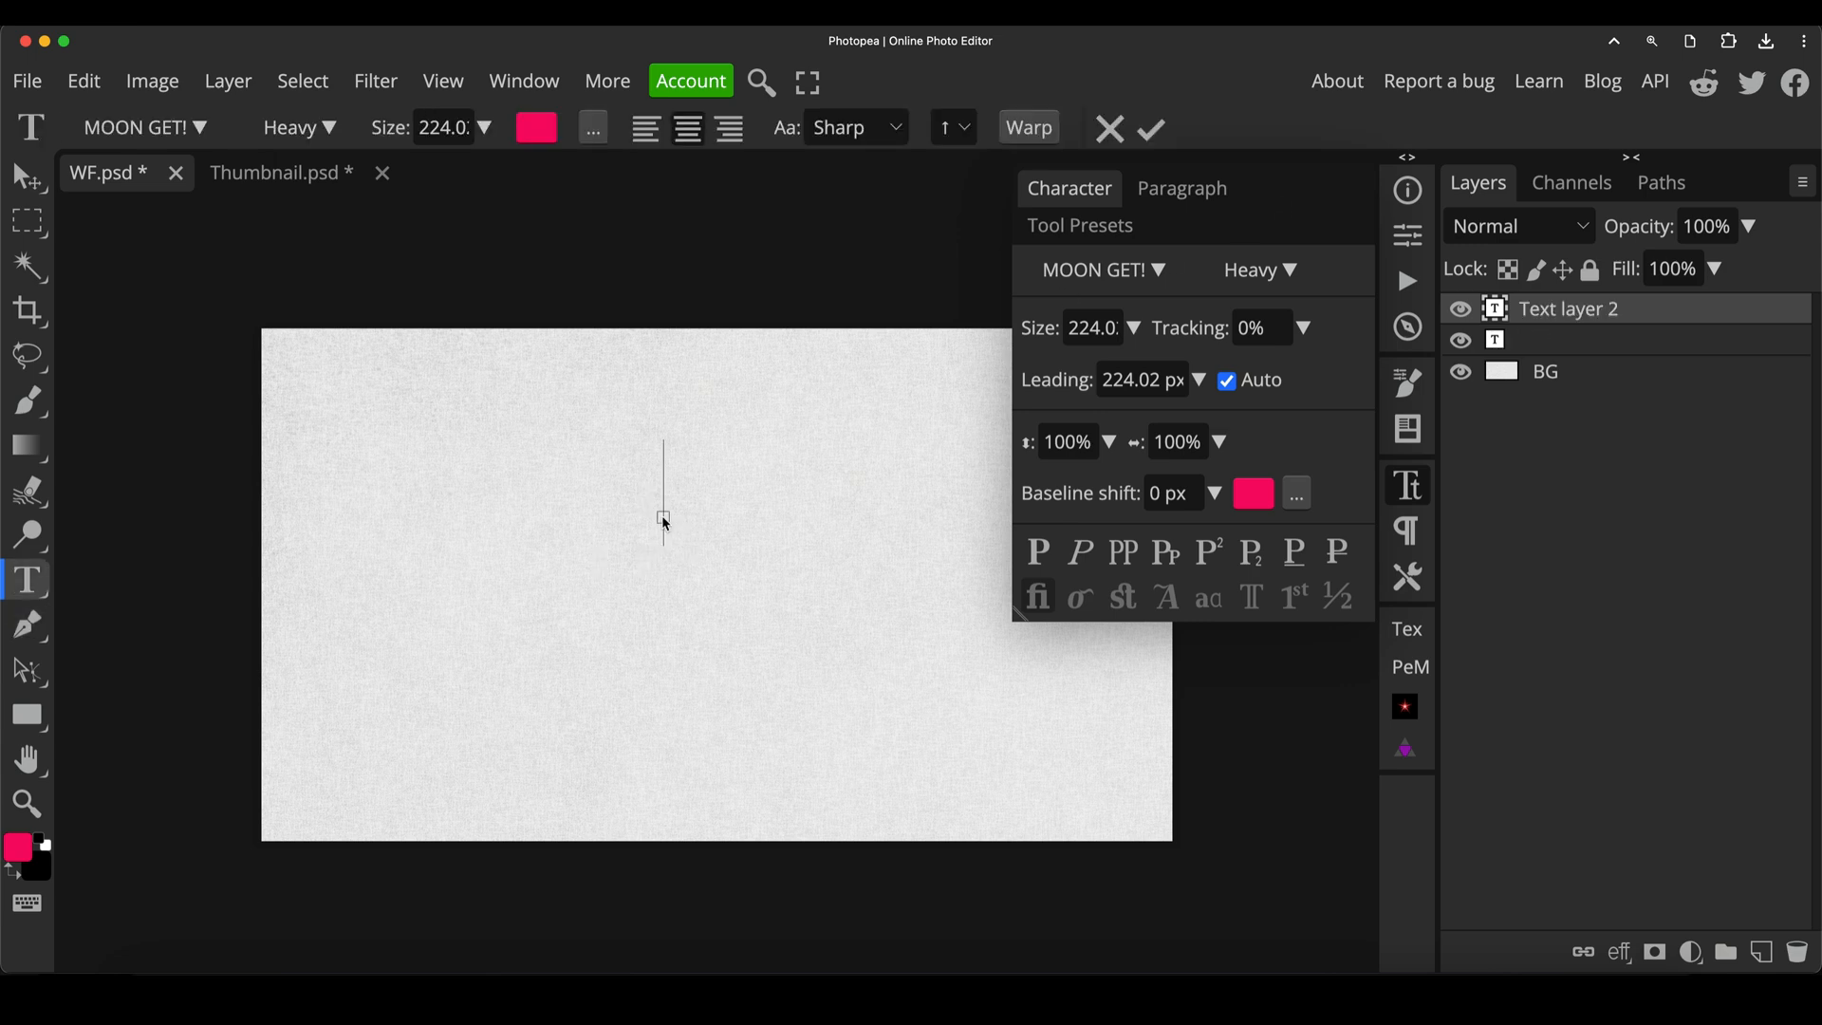
text(PHOTOPEA)
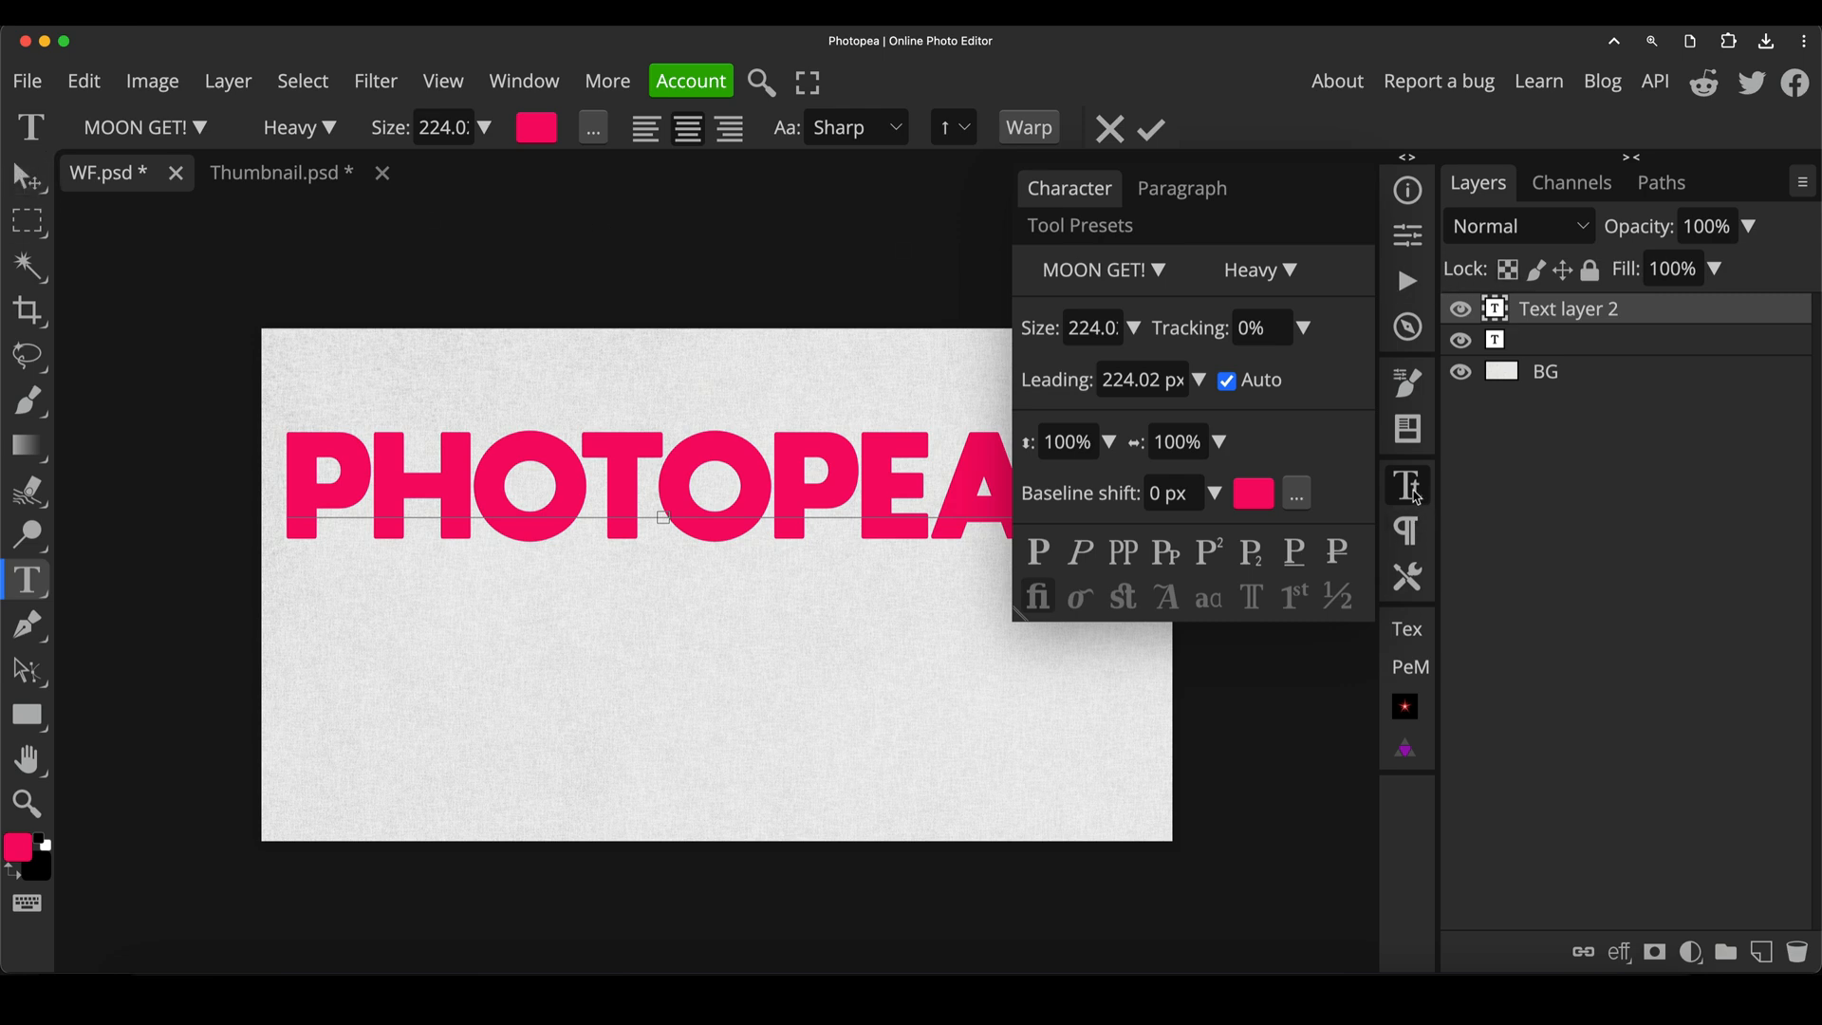
click(1406, 484)
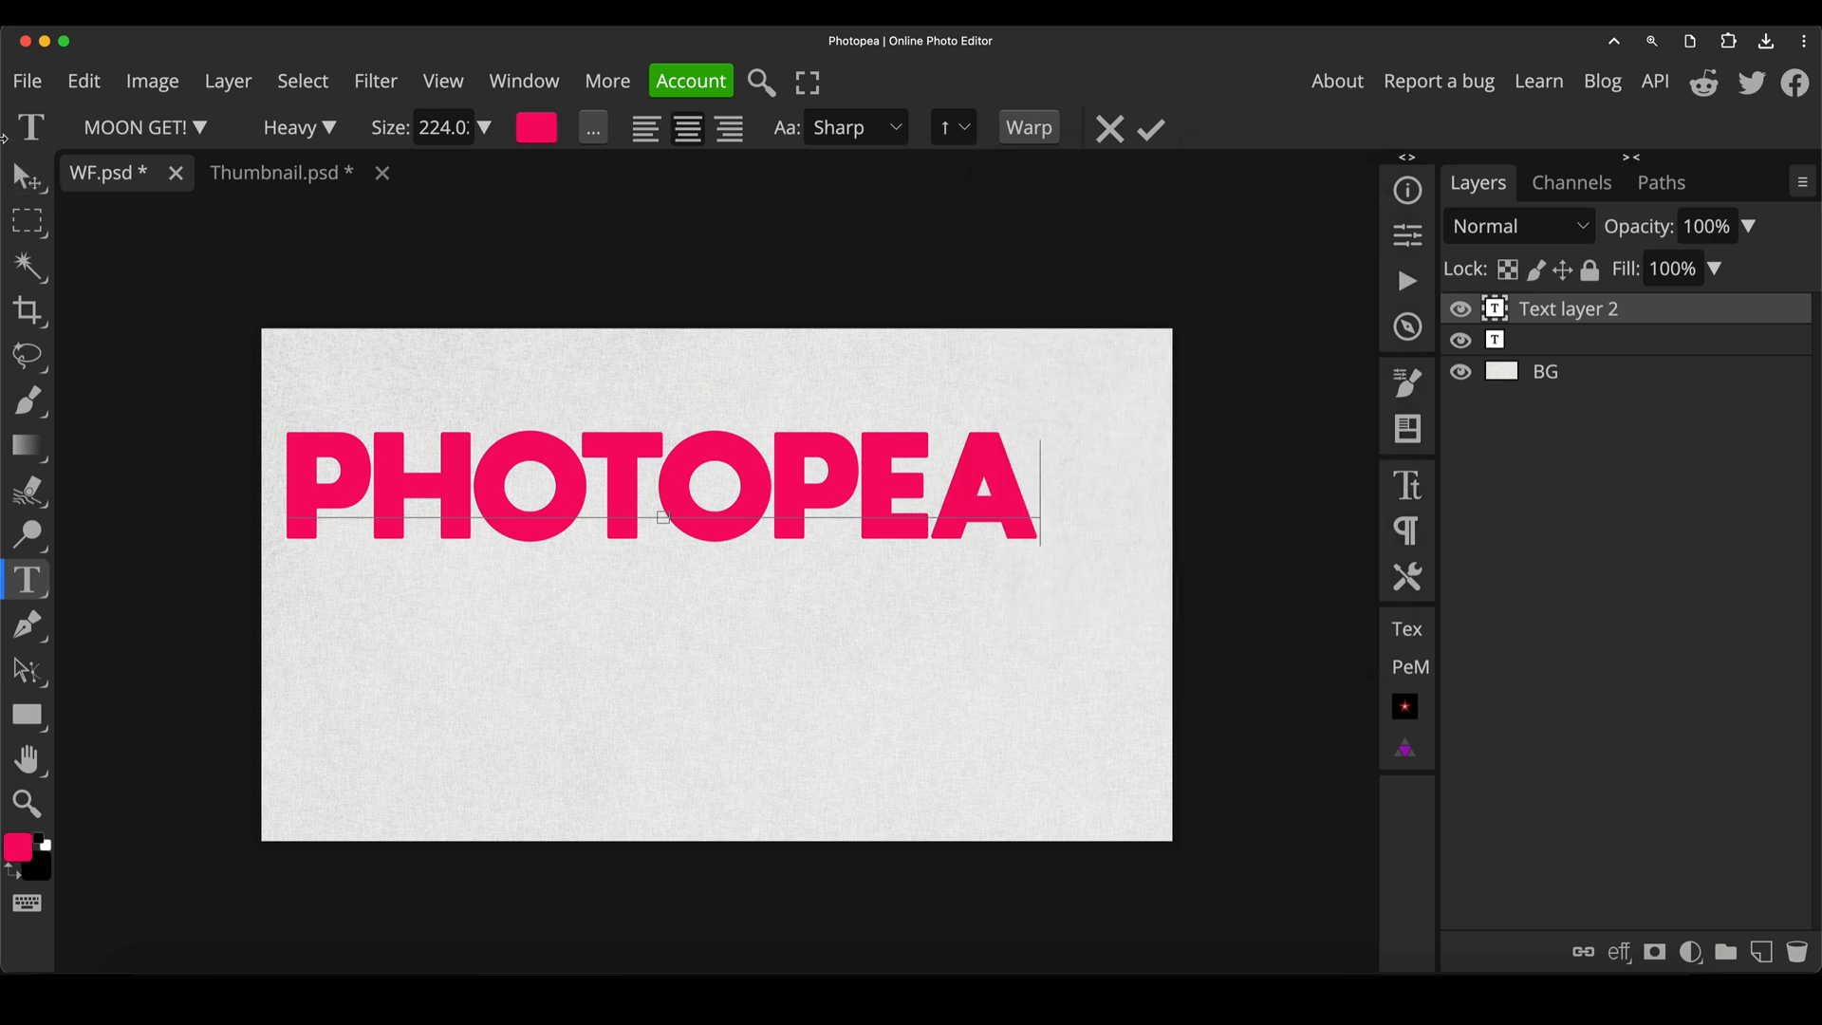
click(1151, 129)
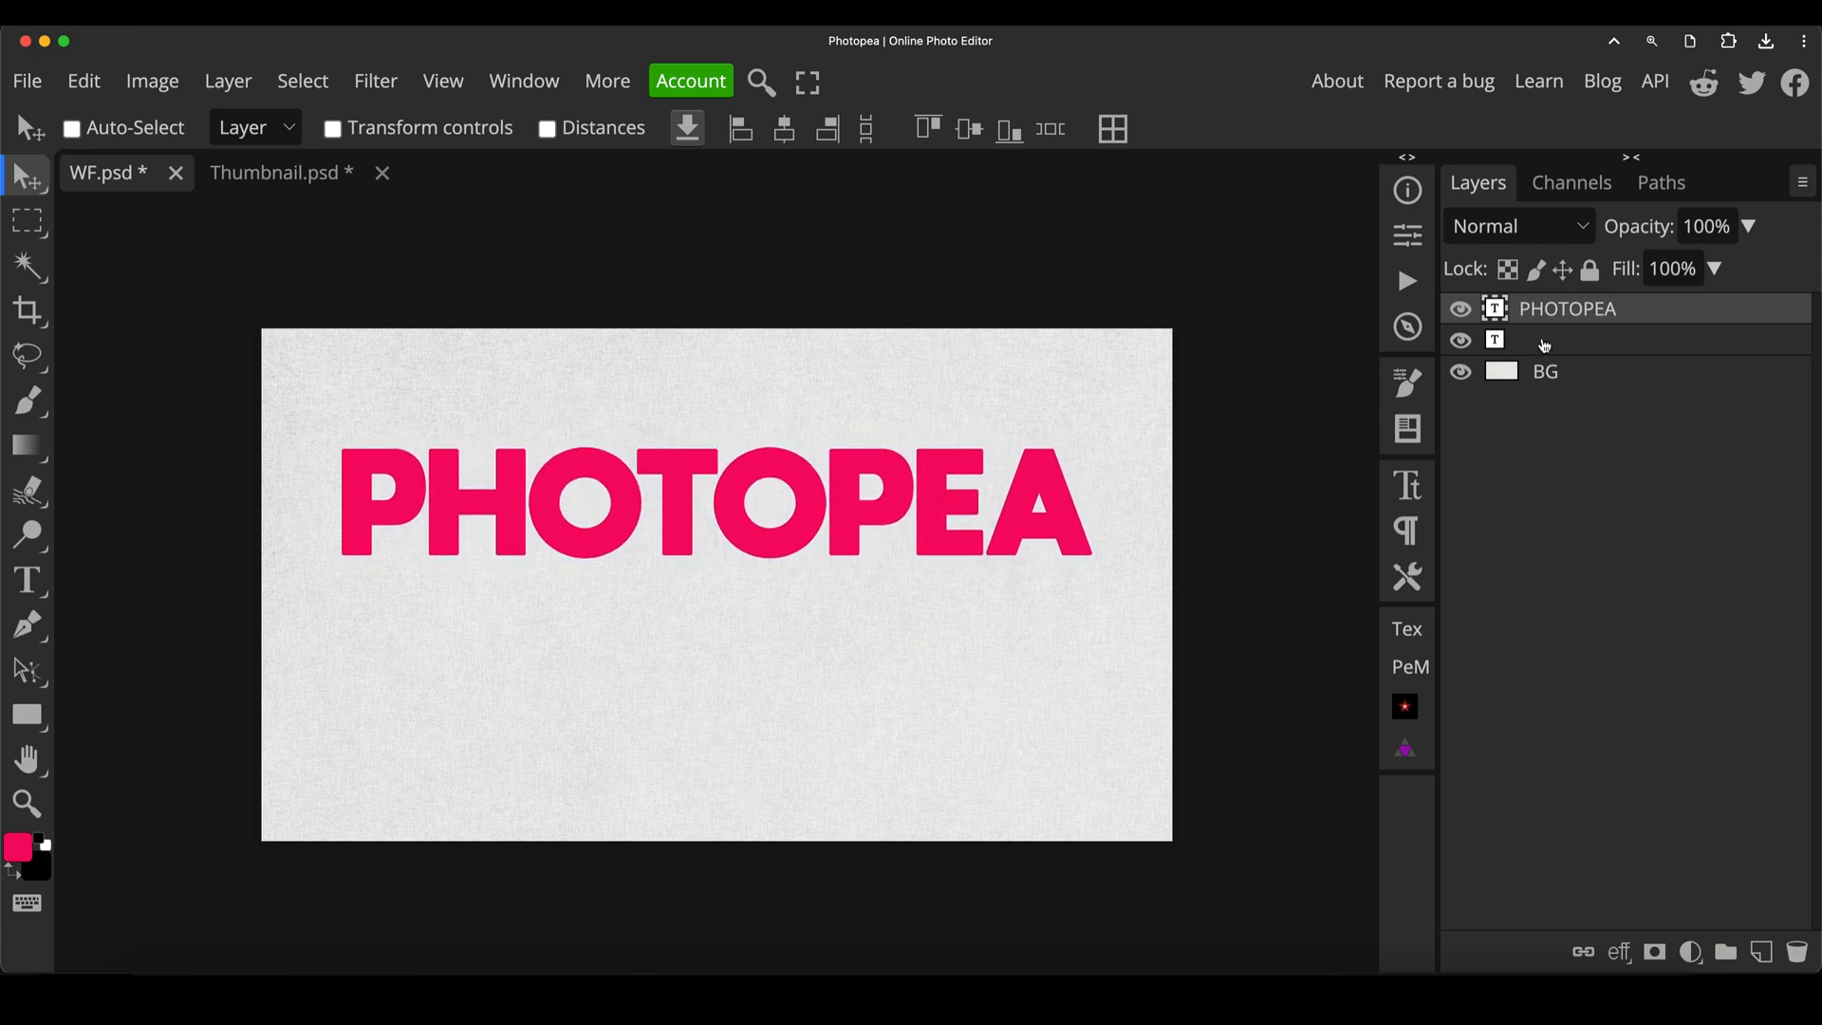
Delete the empty text layer and enable a 3D extrusion in PHOTOPEA's Layer Style
click(1494, 339)
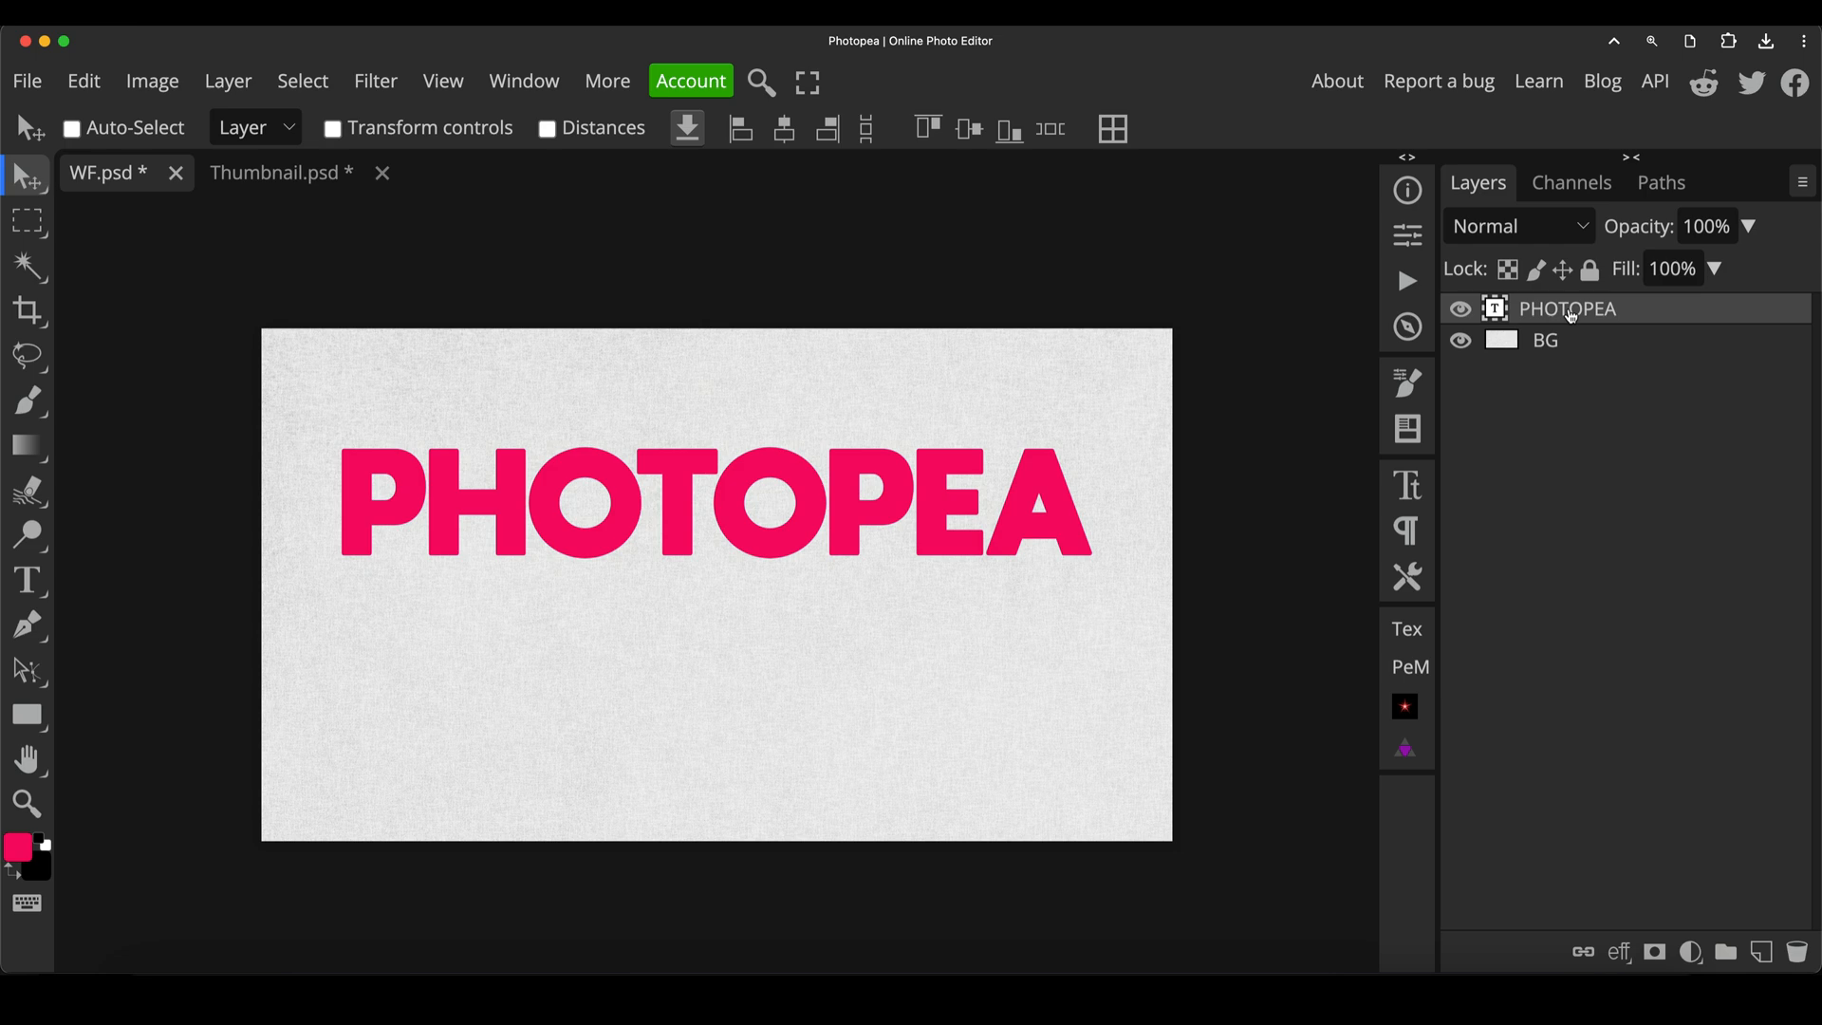
mouse_move(1638, 315)
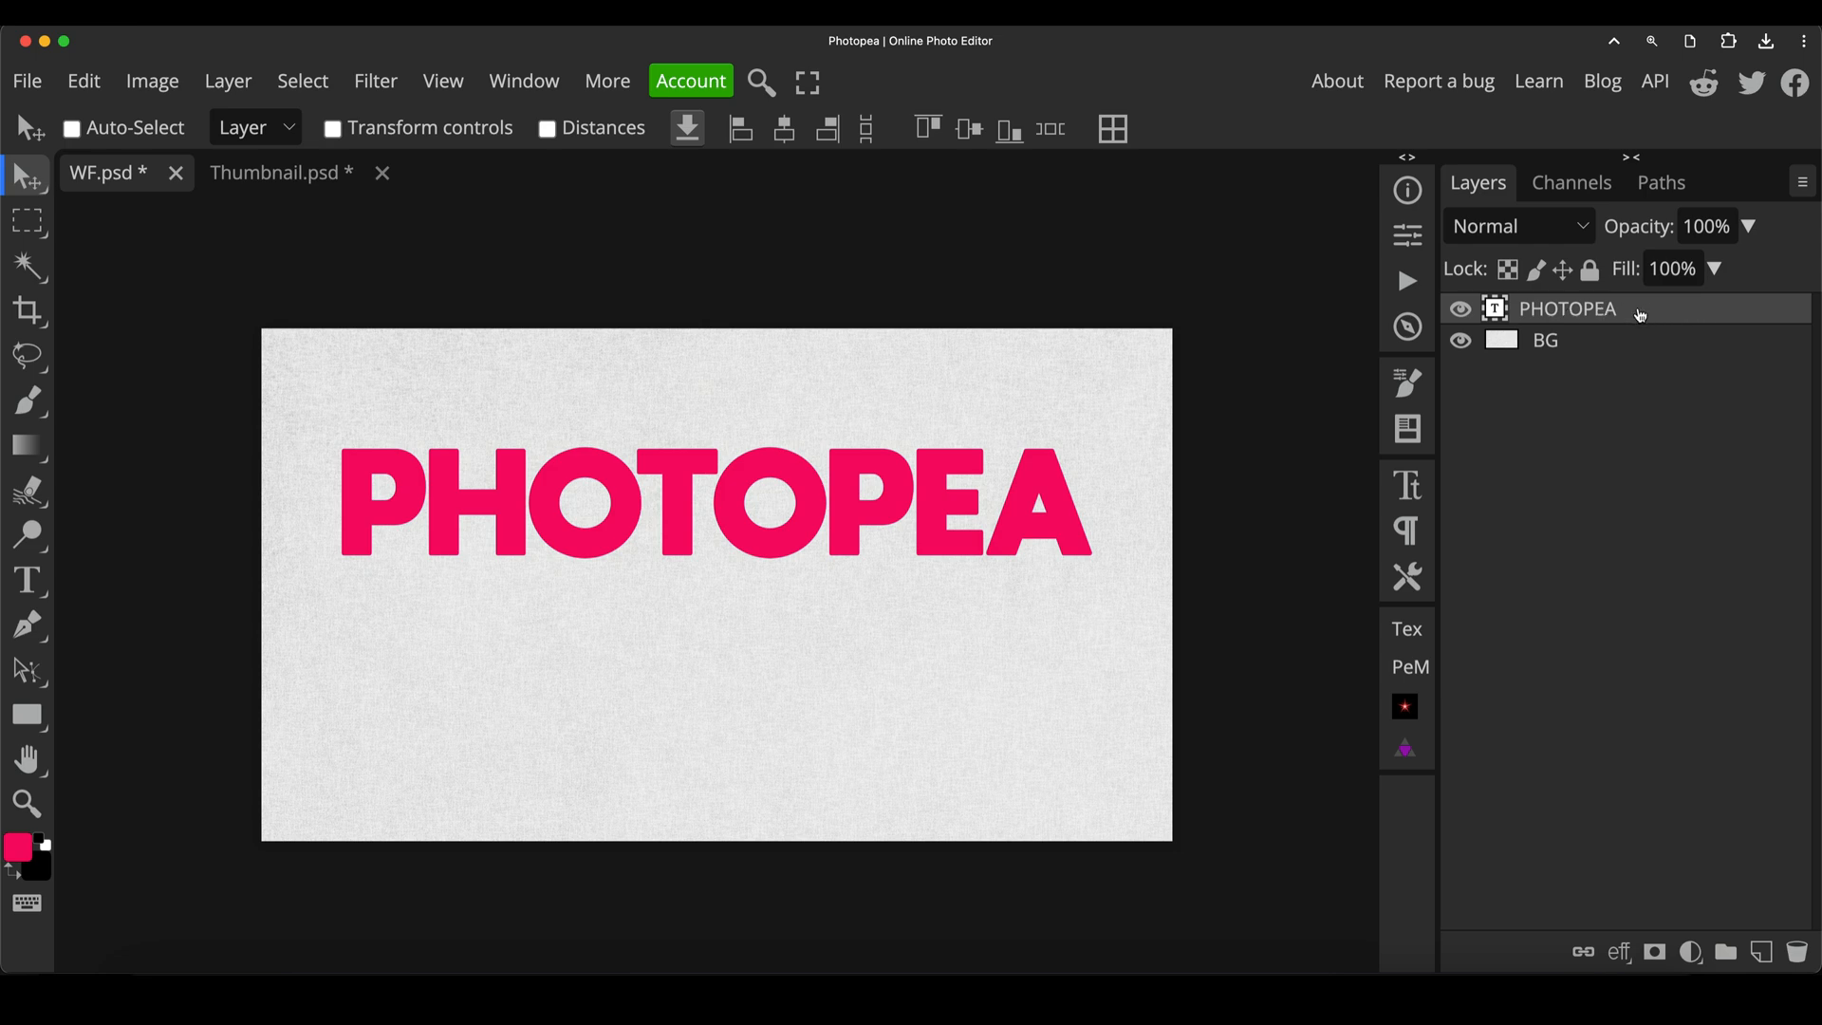
mouse_move(1653, 316)
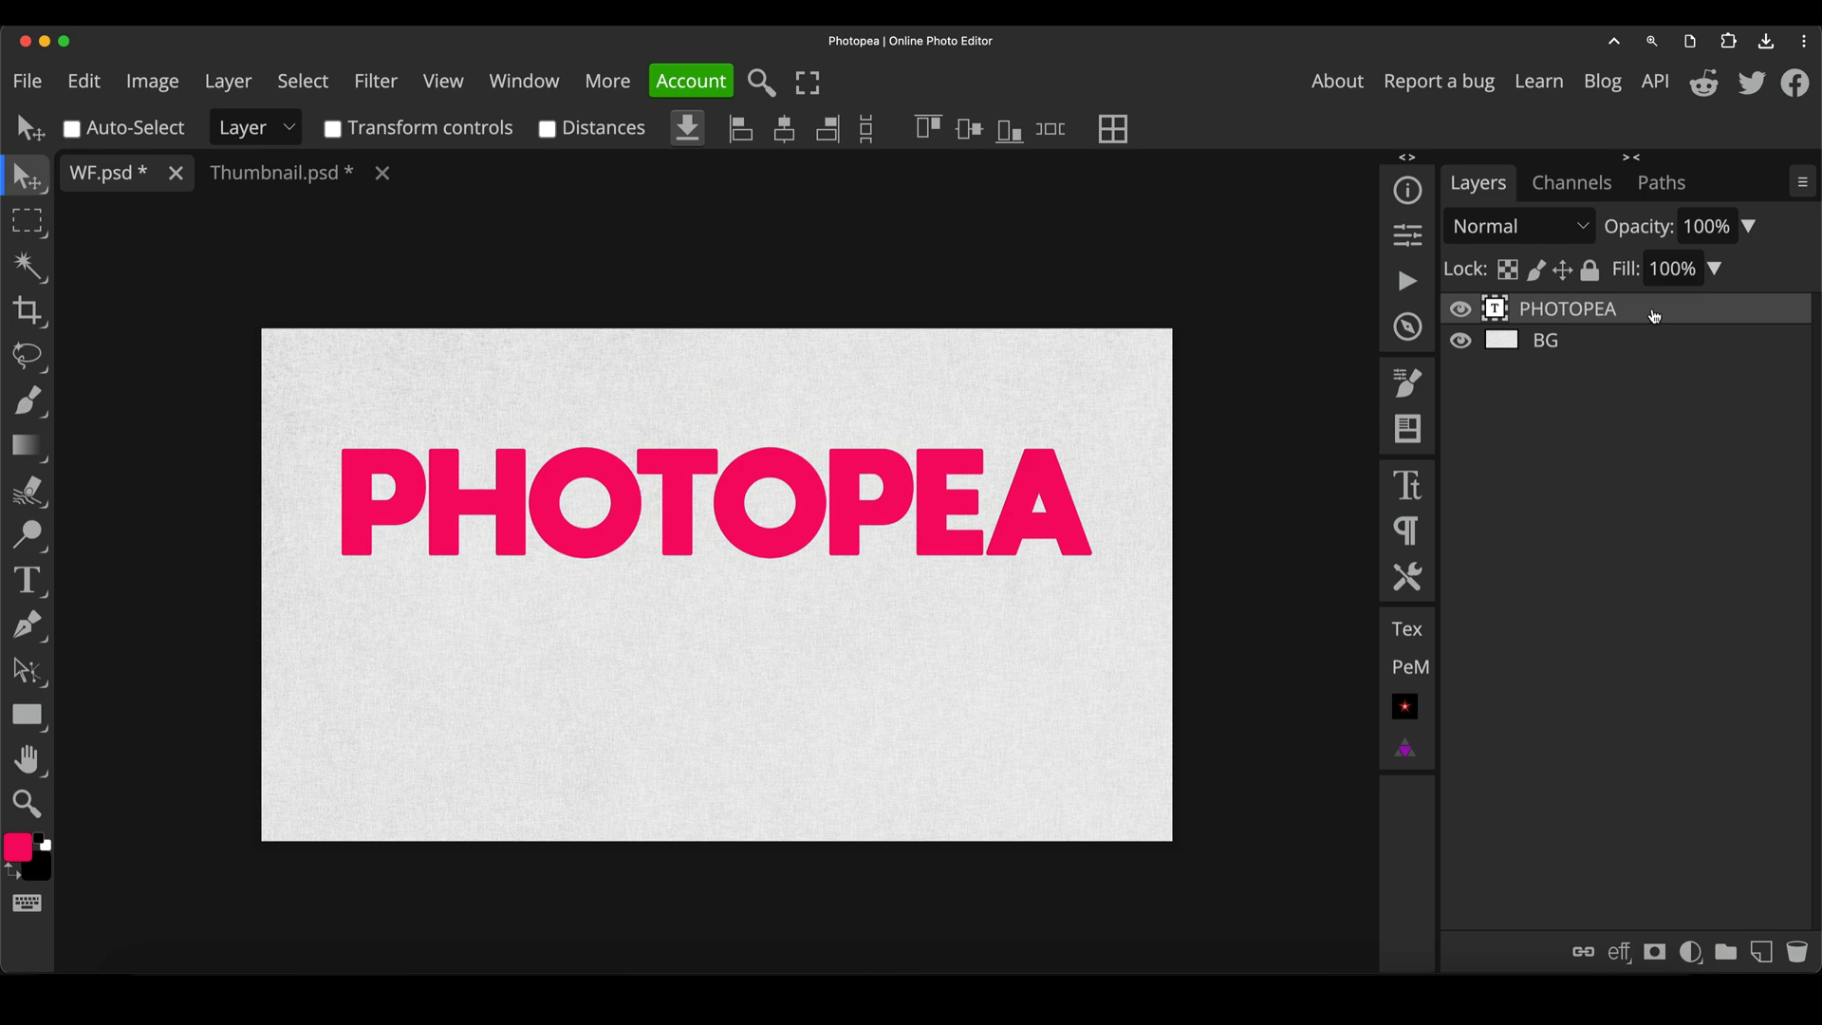
double_click(1567, 307)
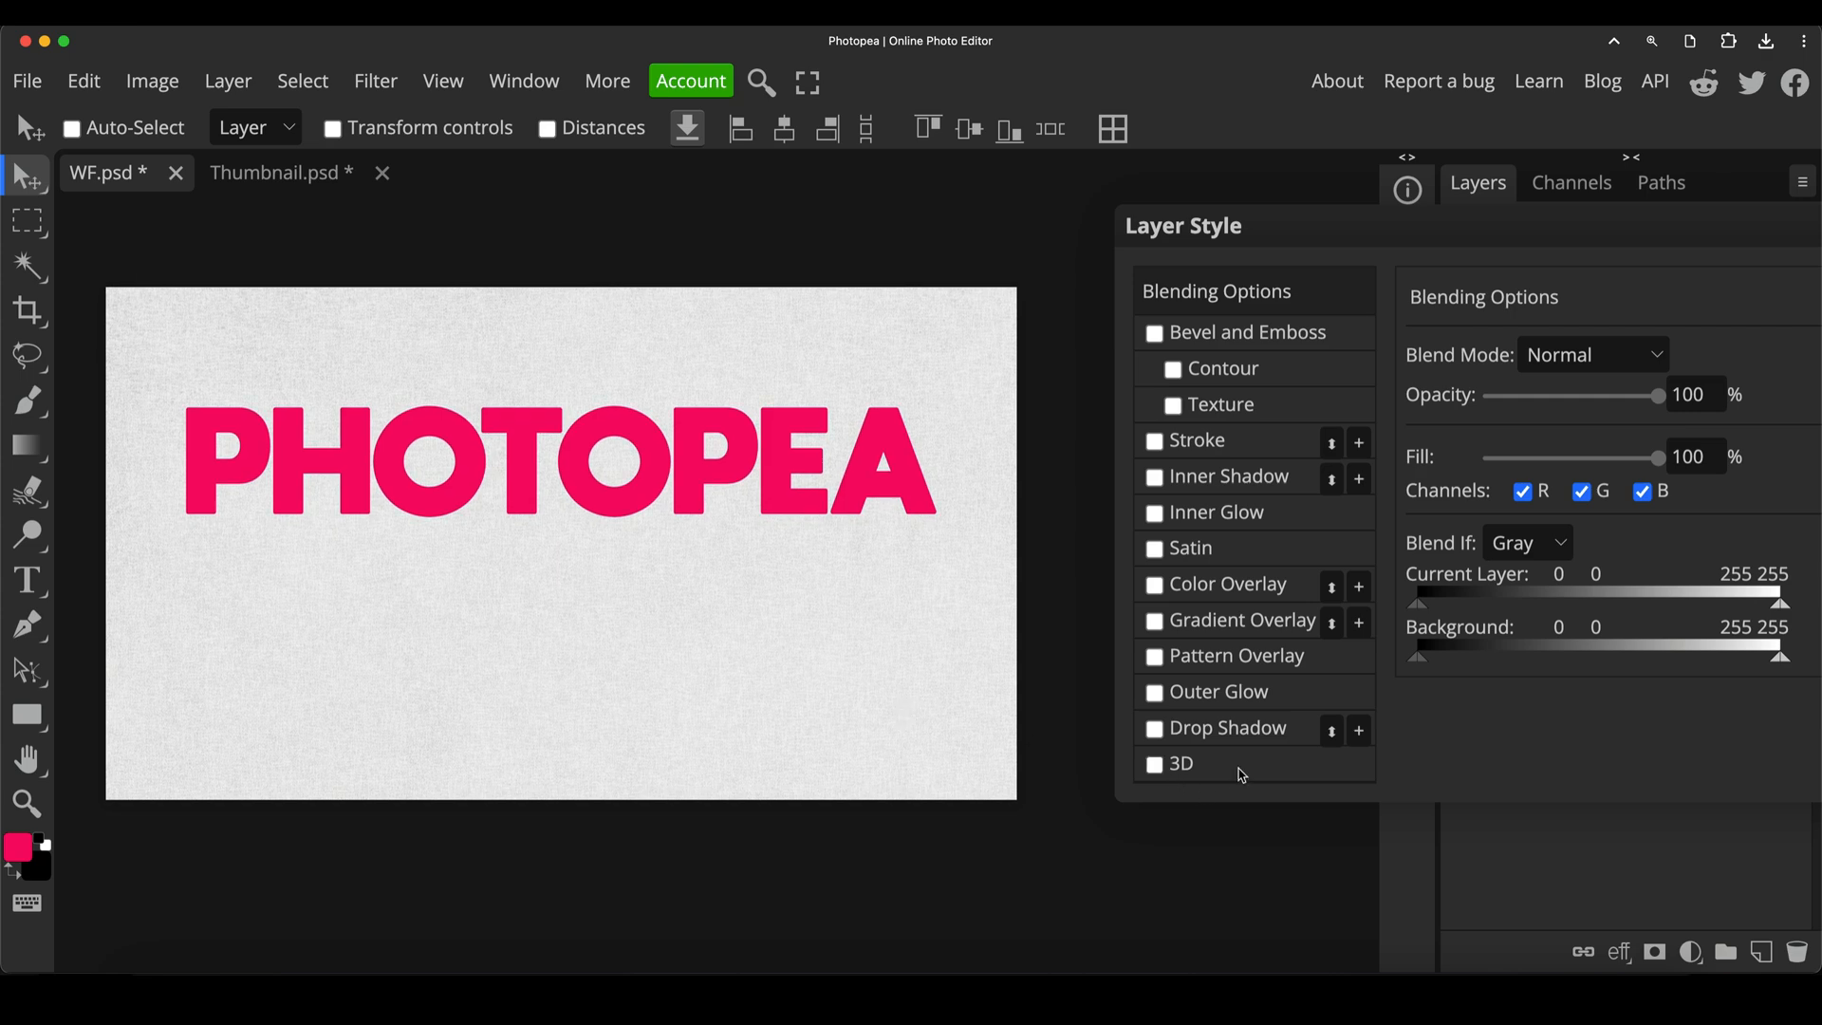
drag(1185, 226, 1100, 232)
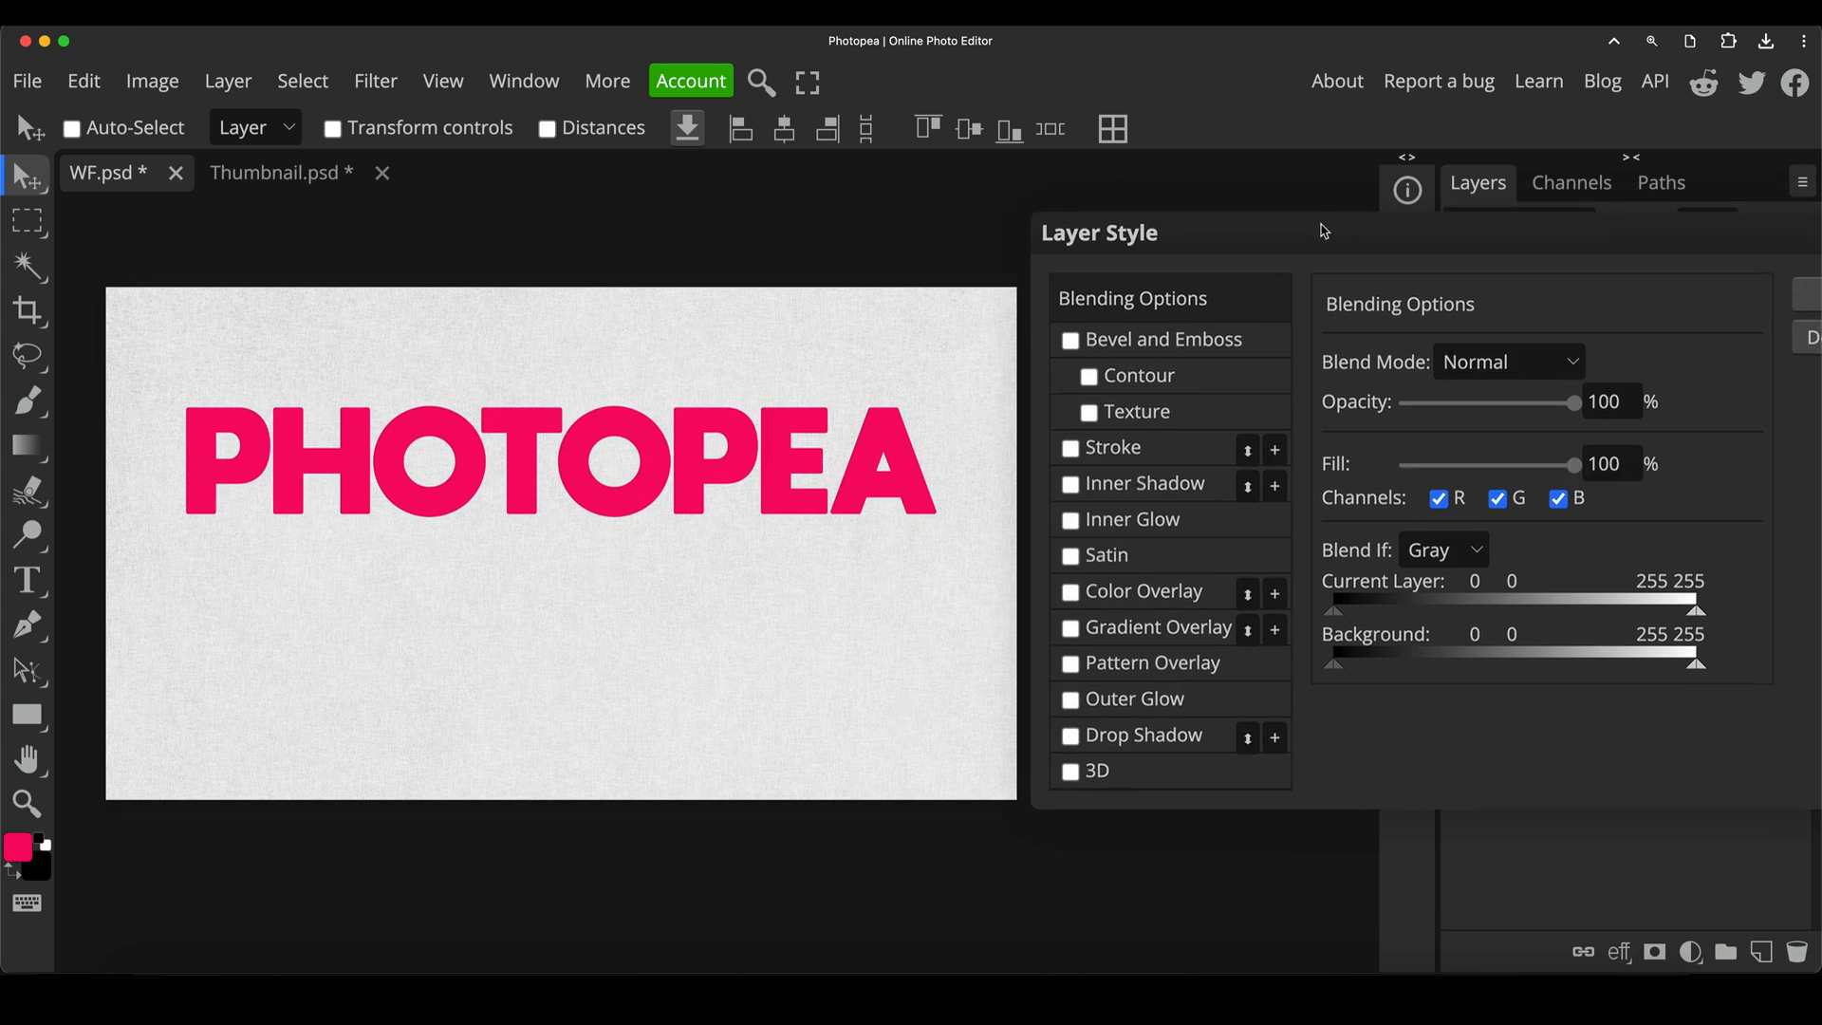
mouse_move(622, 455)
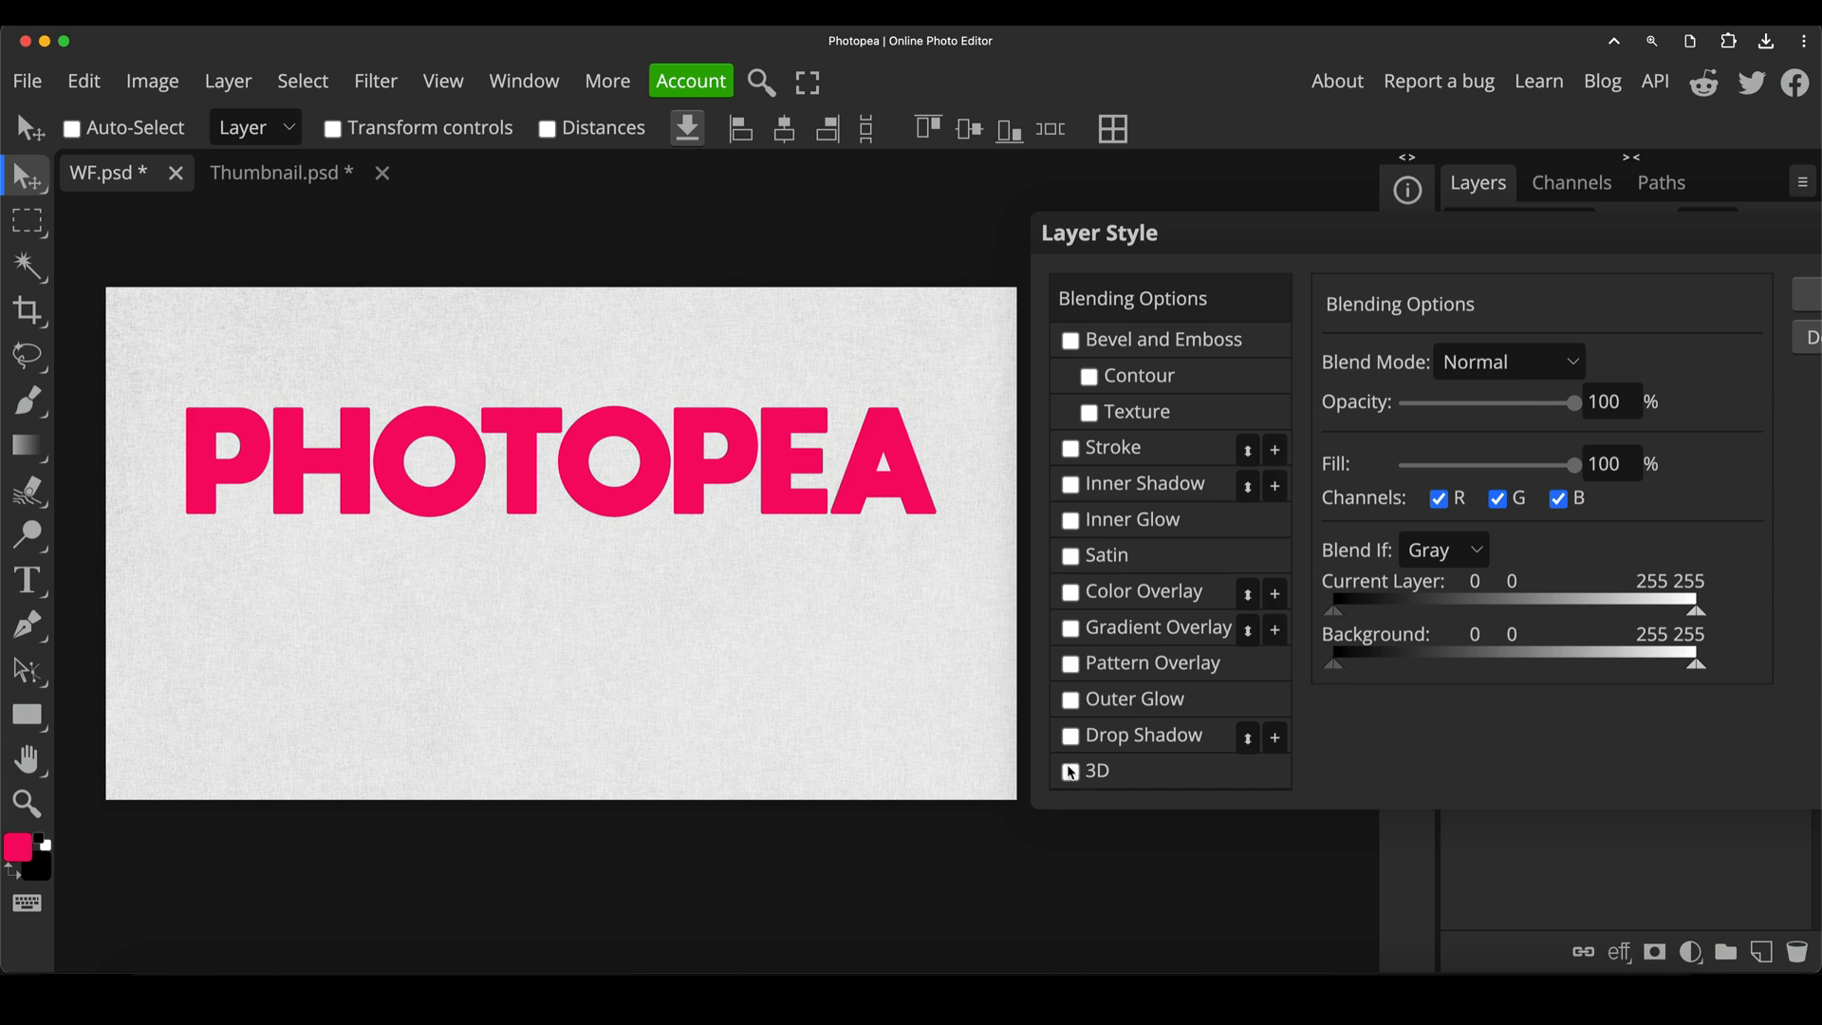
click(1068, 770)
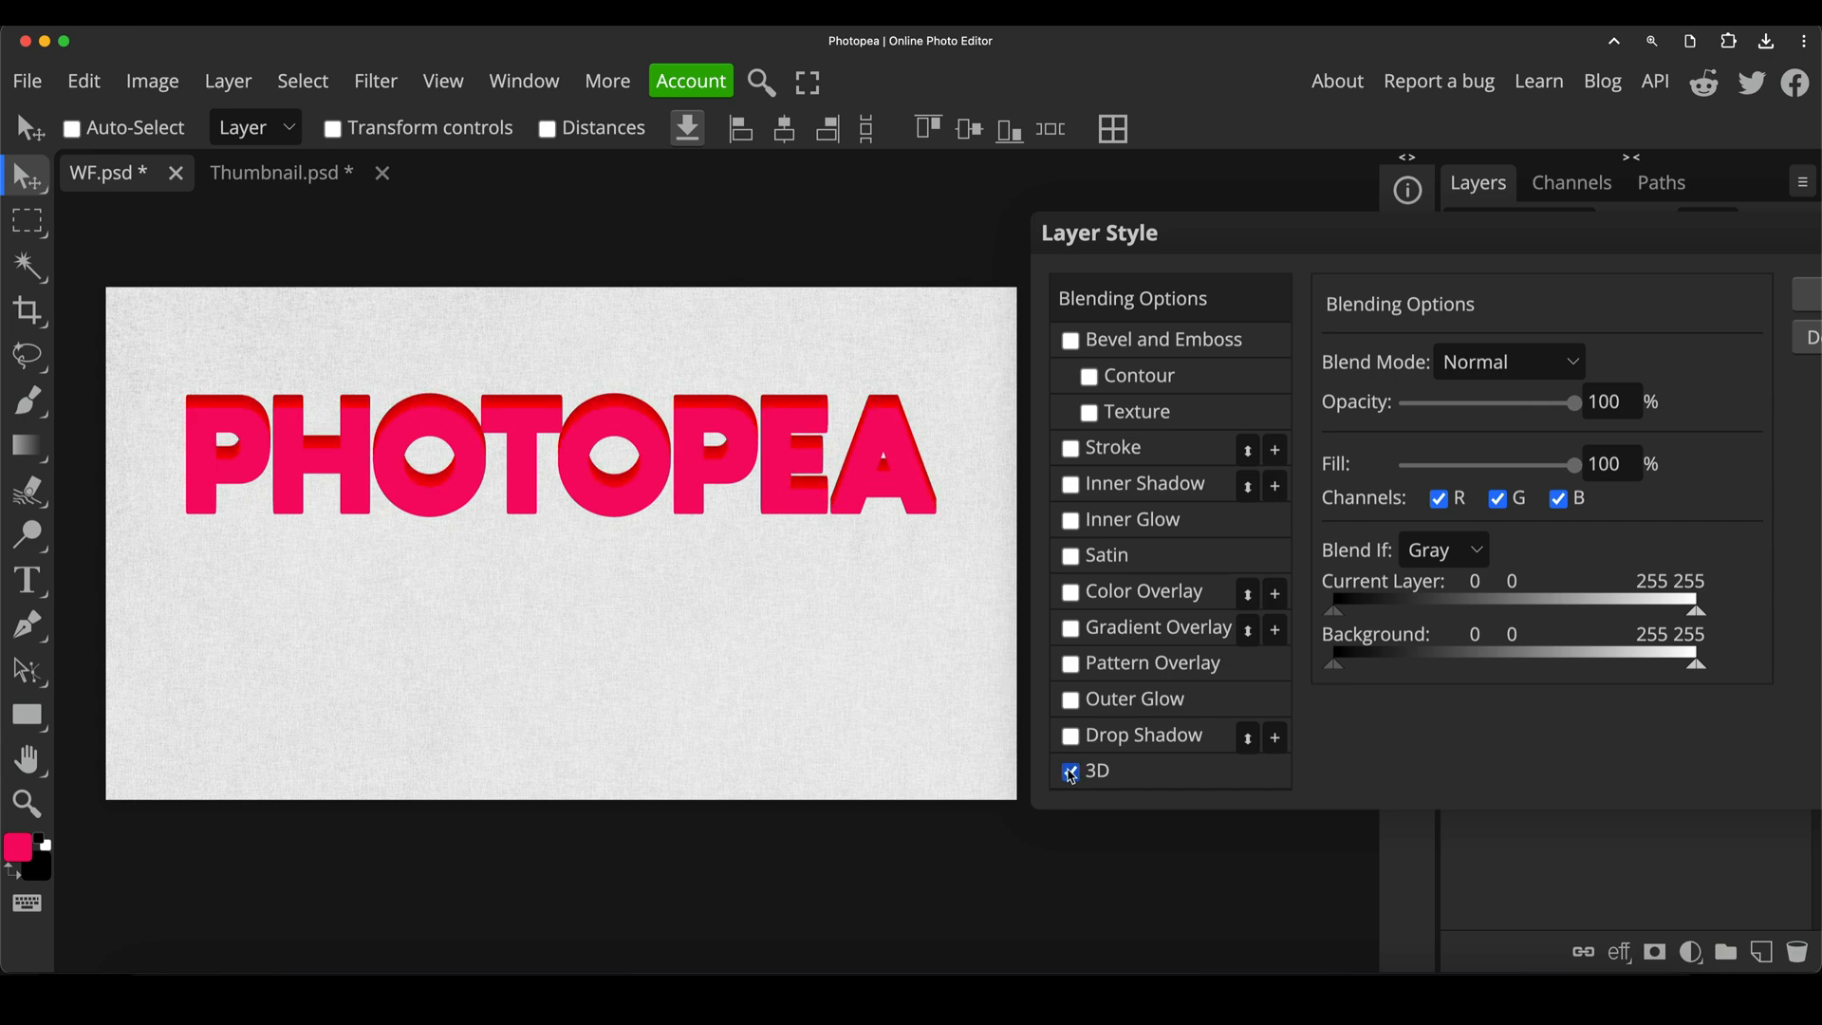
click(1095, 771)
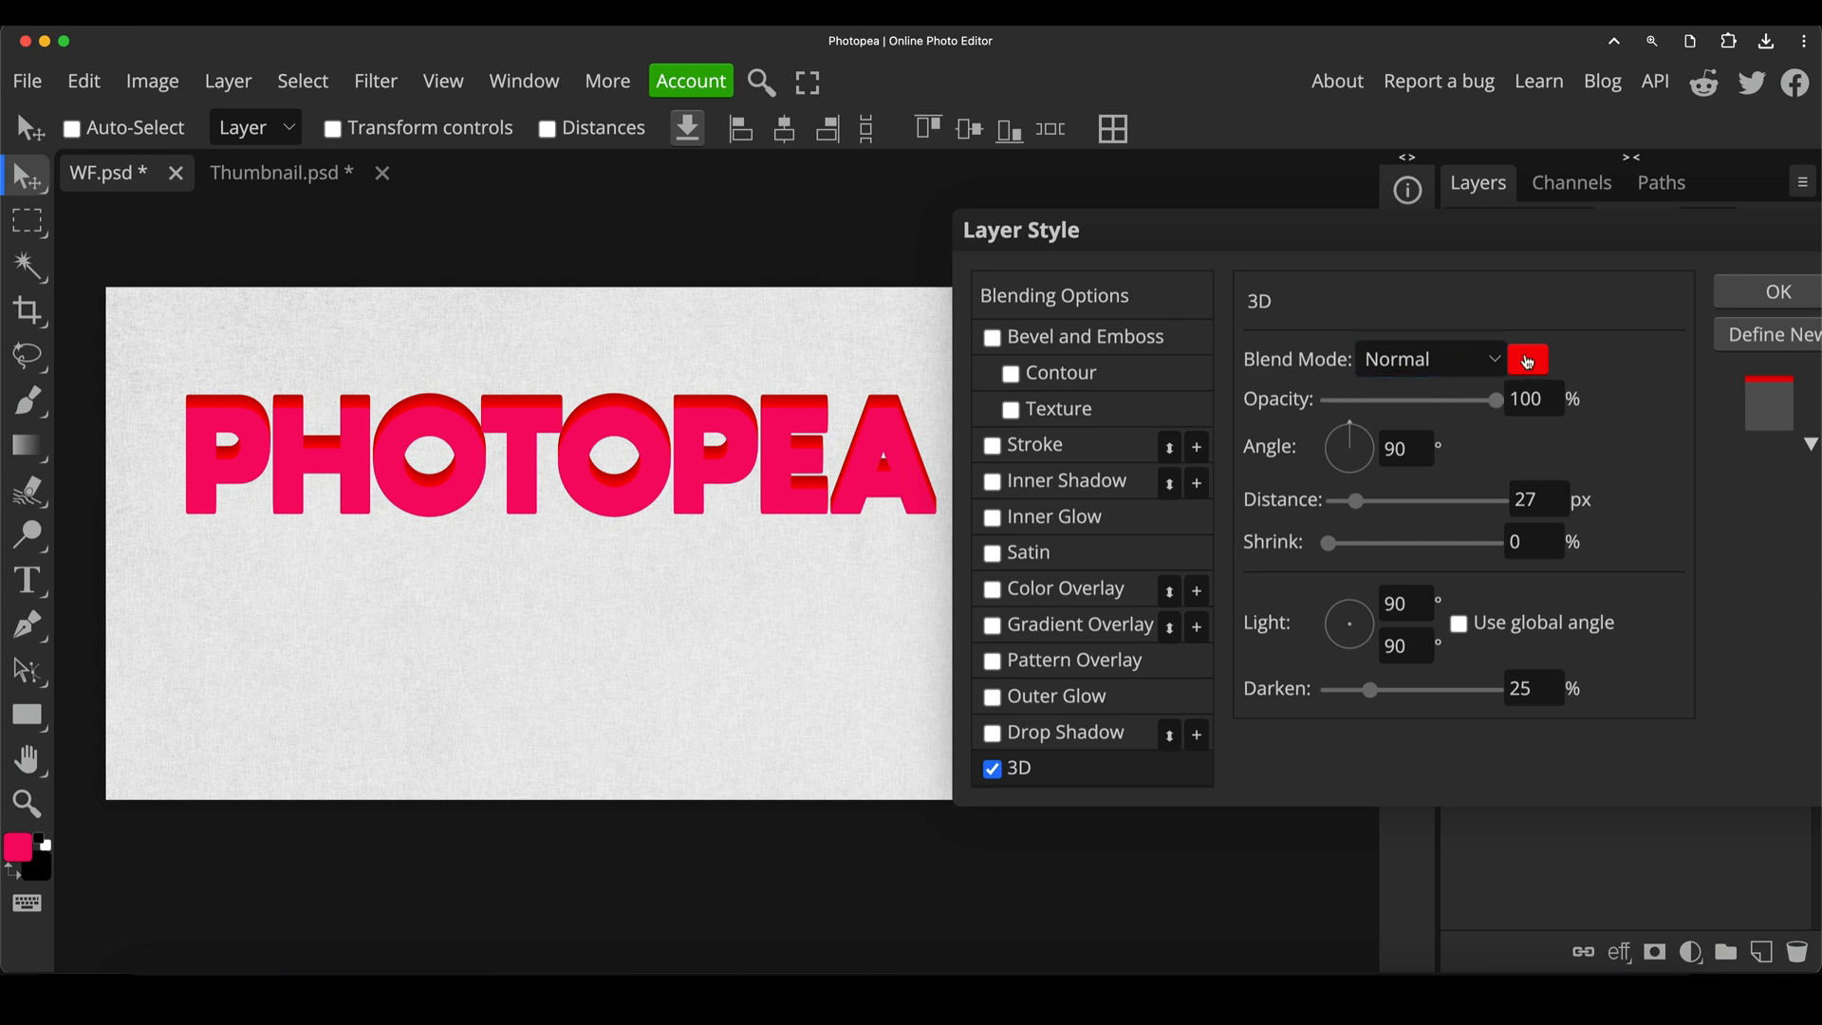
Set the 3D depth colour to teal and its opacity to 100%
click(1526, 359)
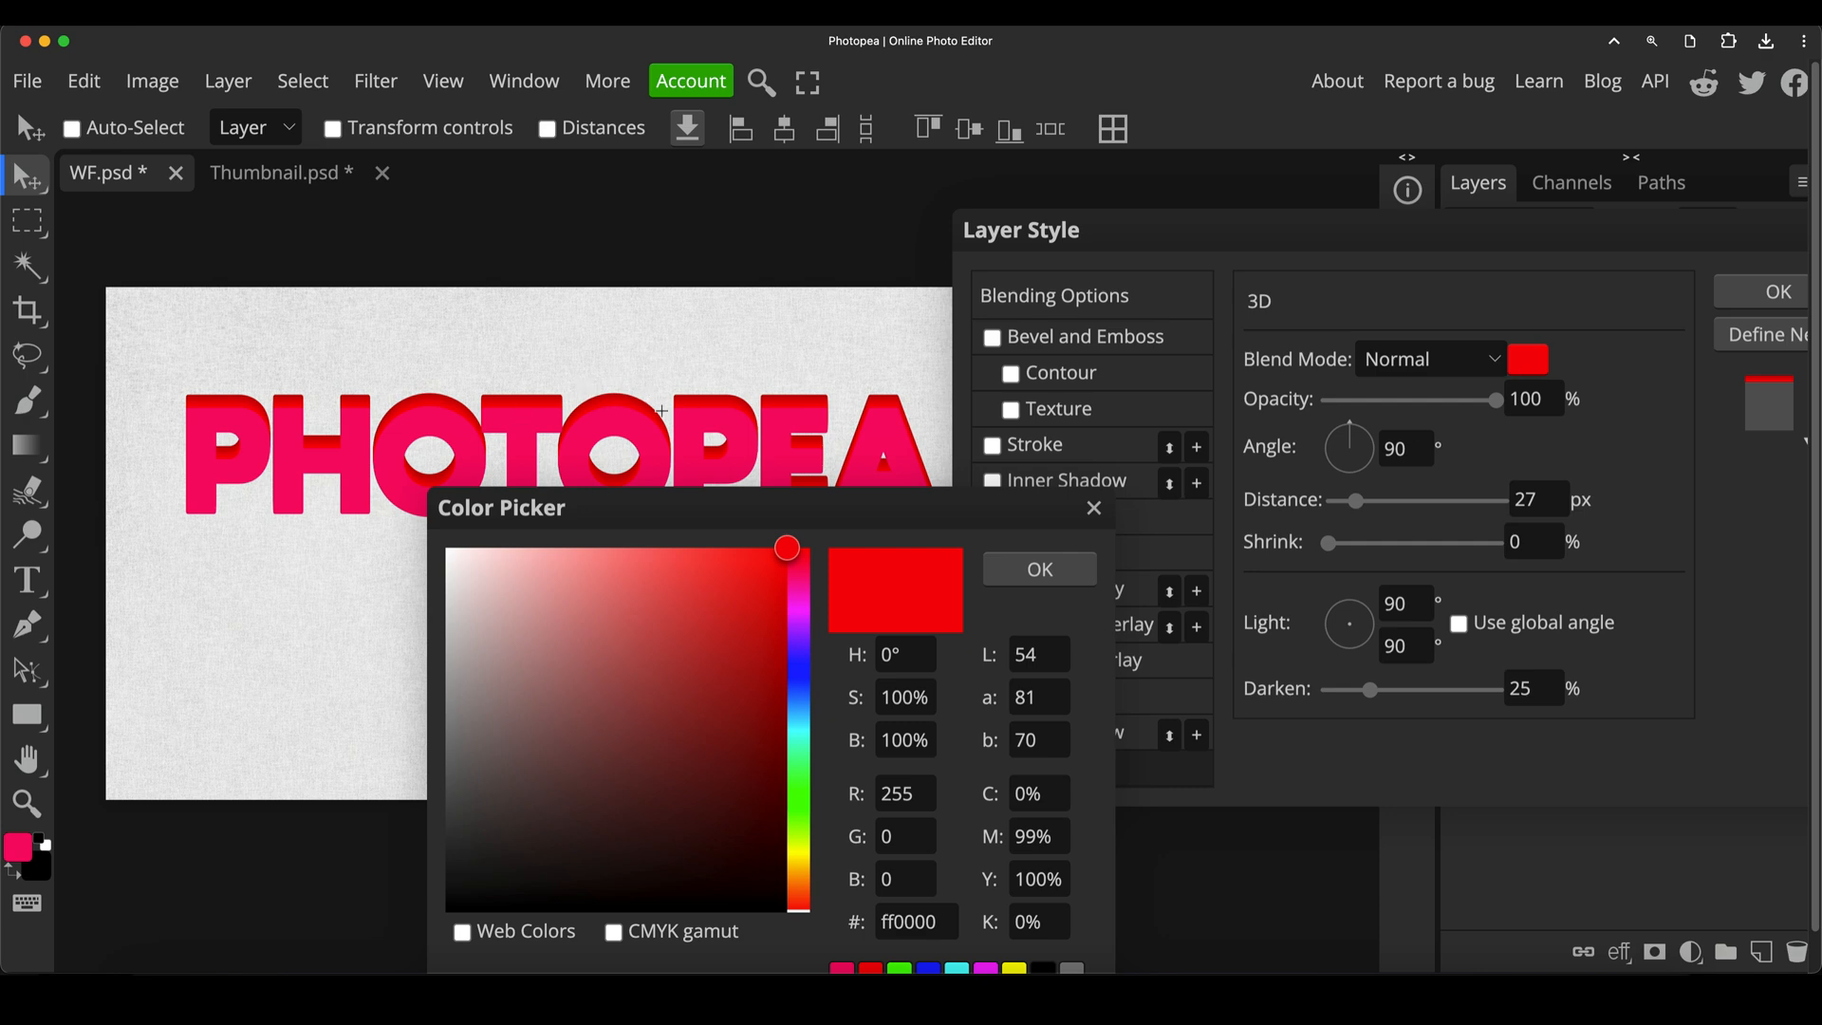
mouse_move(732, 676)
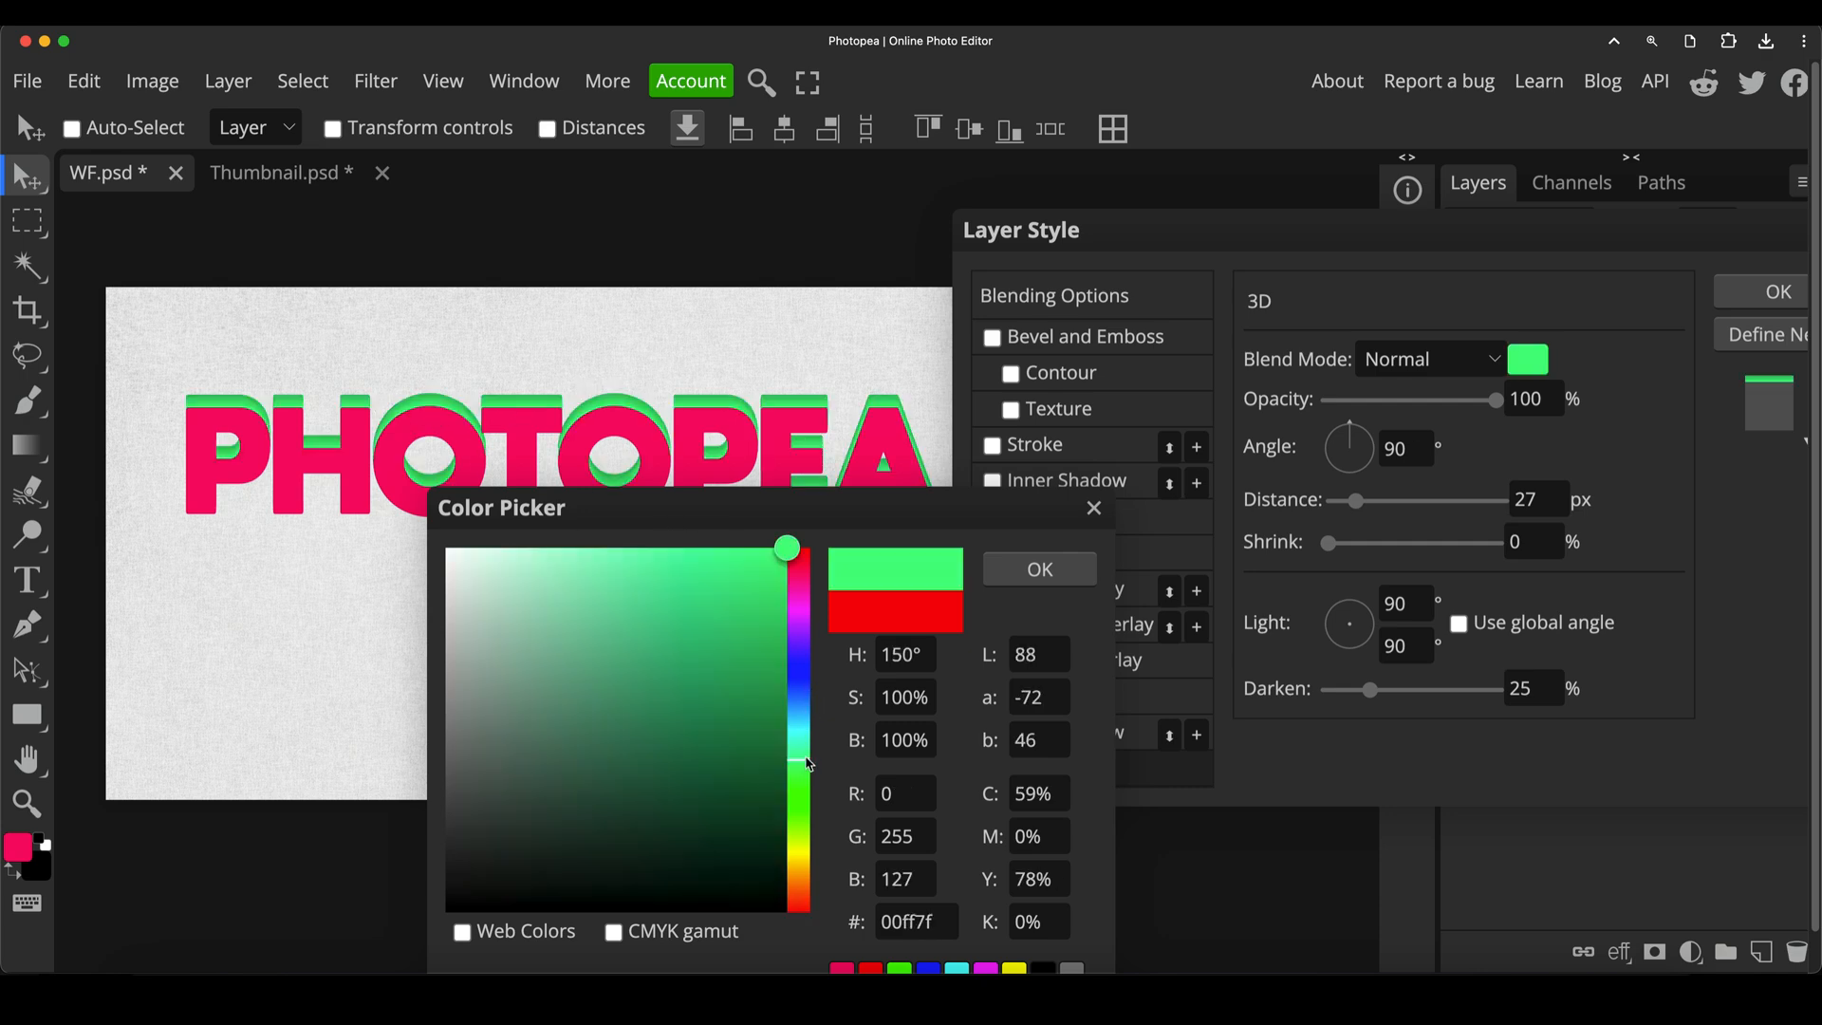
drag(801, 763, 801, 753)
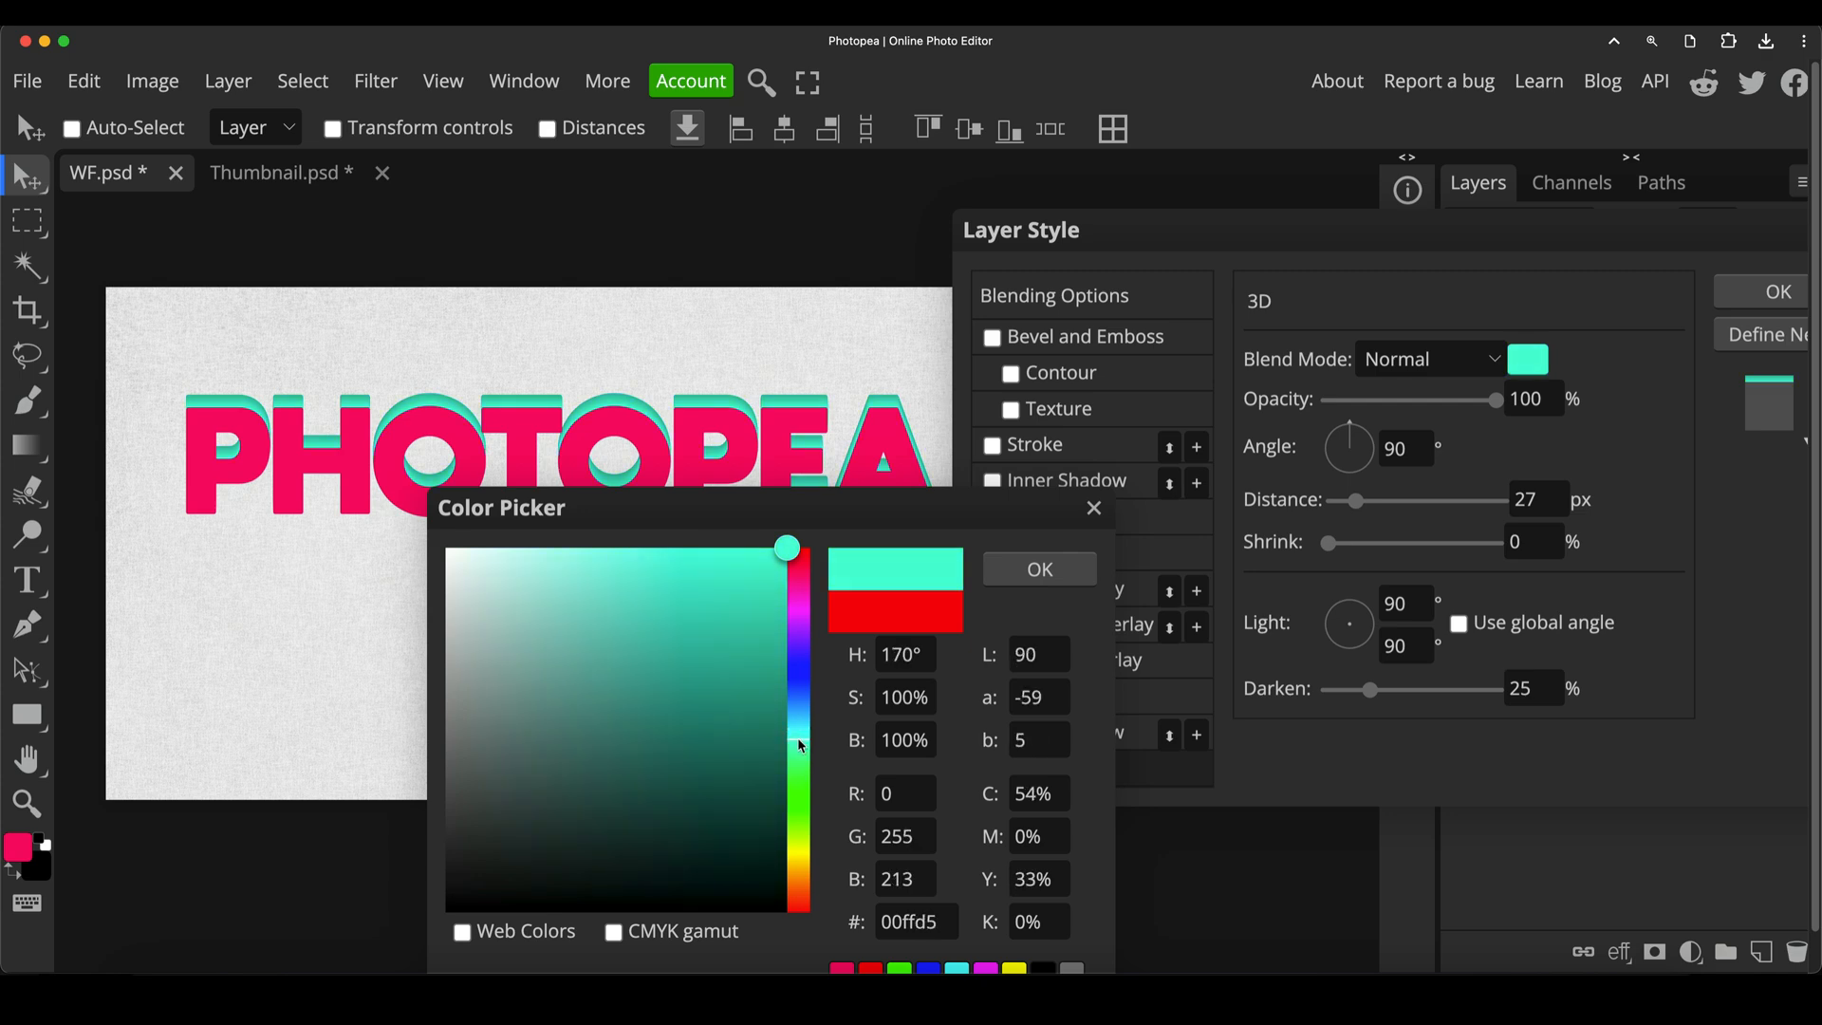
click(1036, 570)
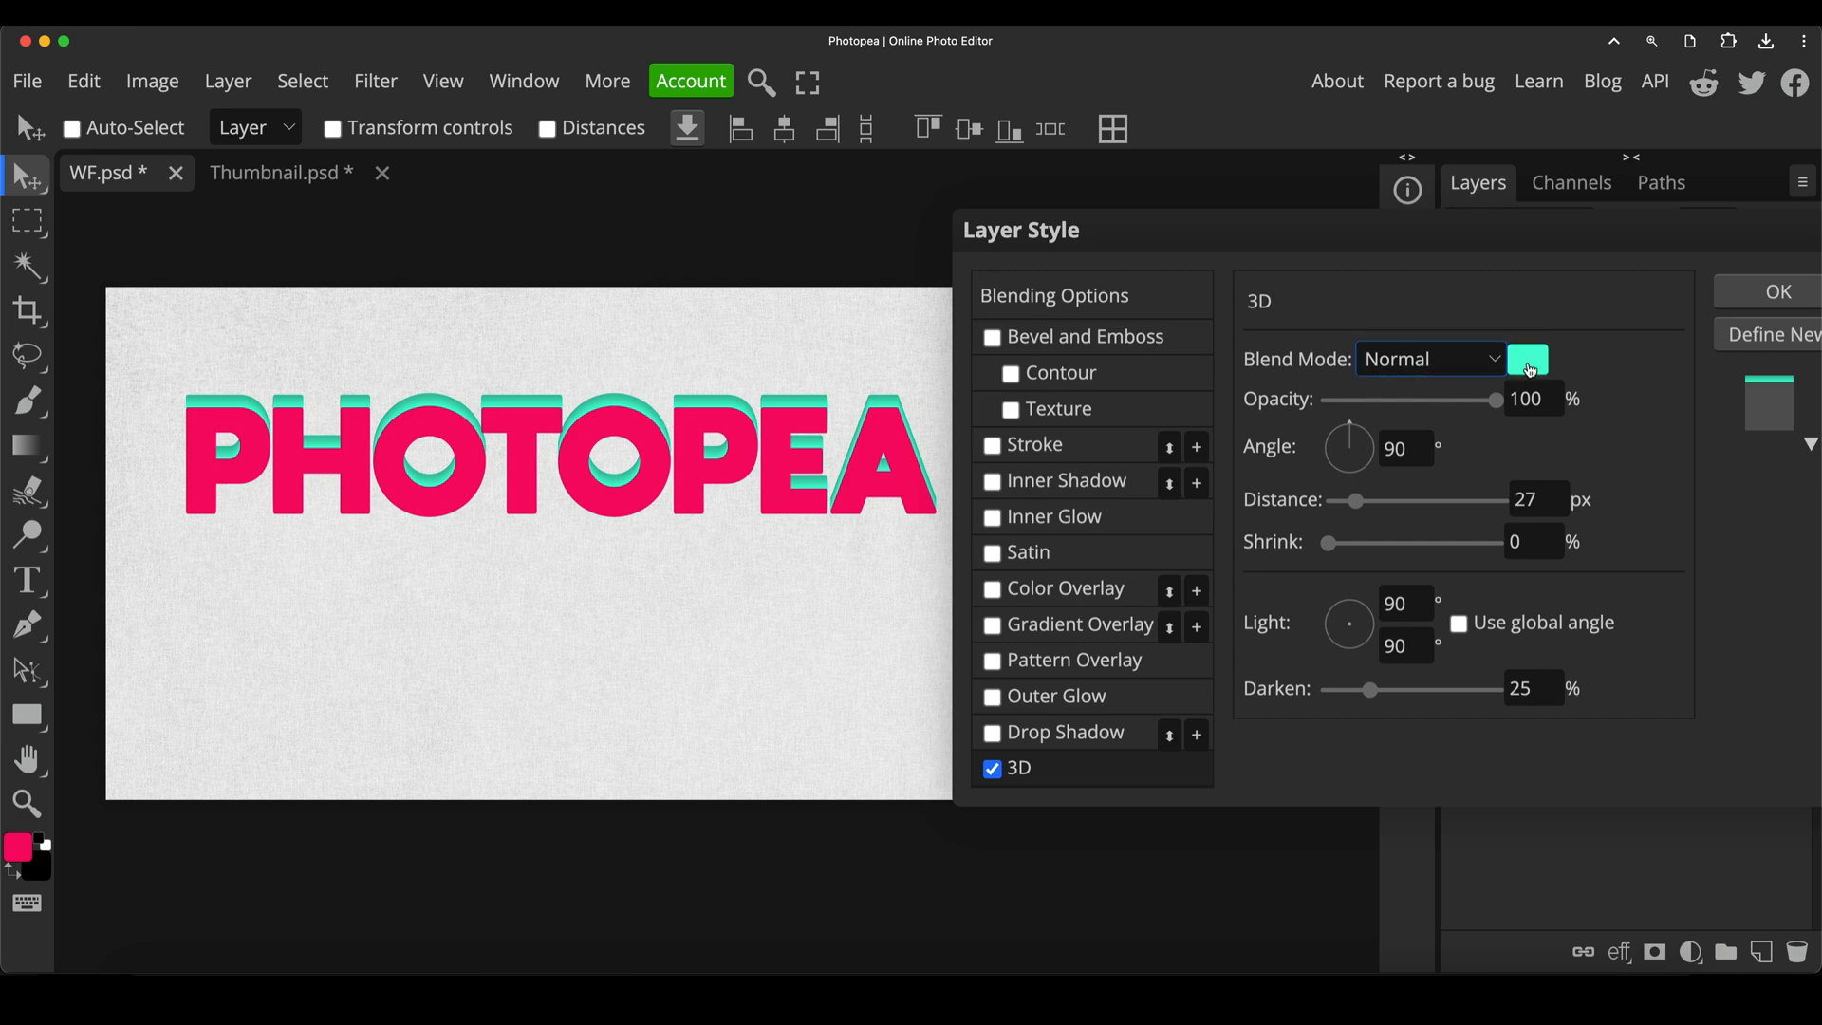
drag(1484, 399, 1384, 401)
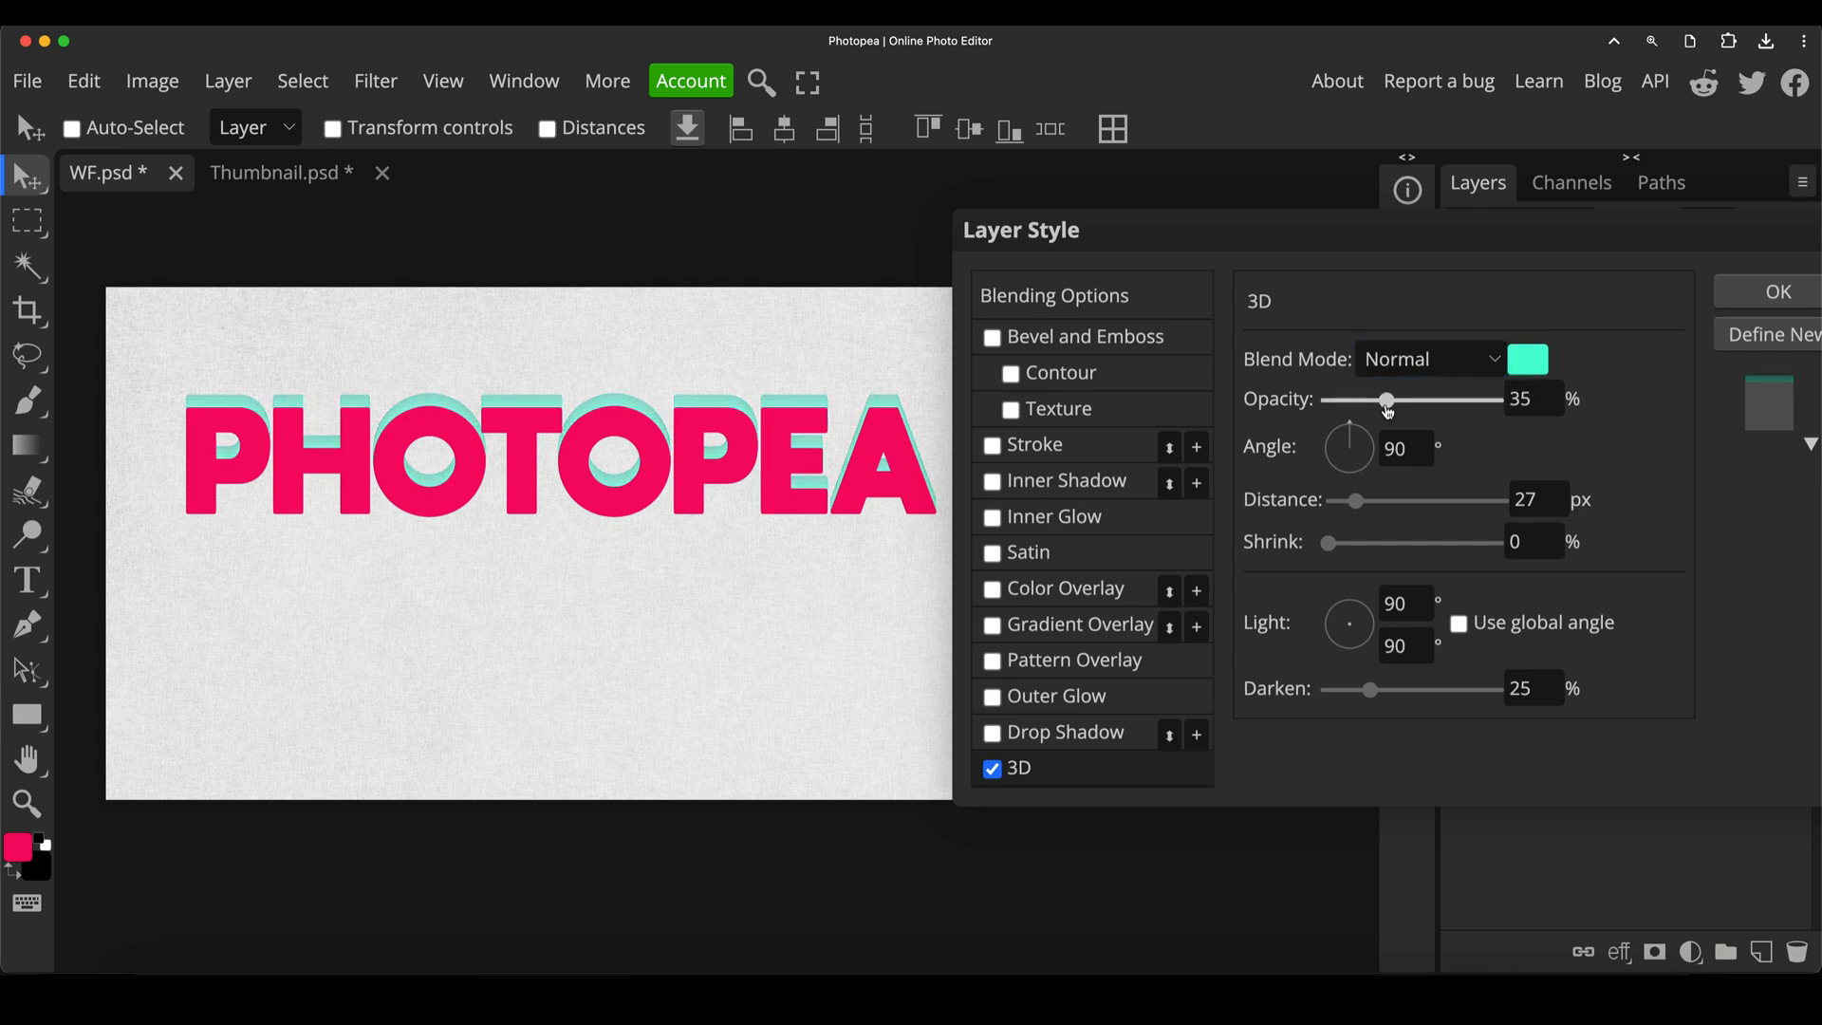
drag(1390, 399, 1494, 398)
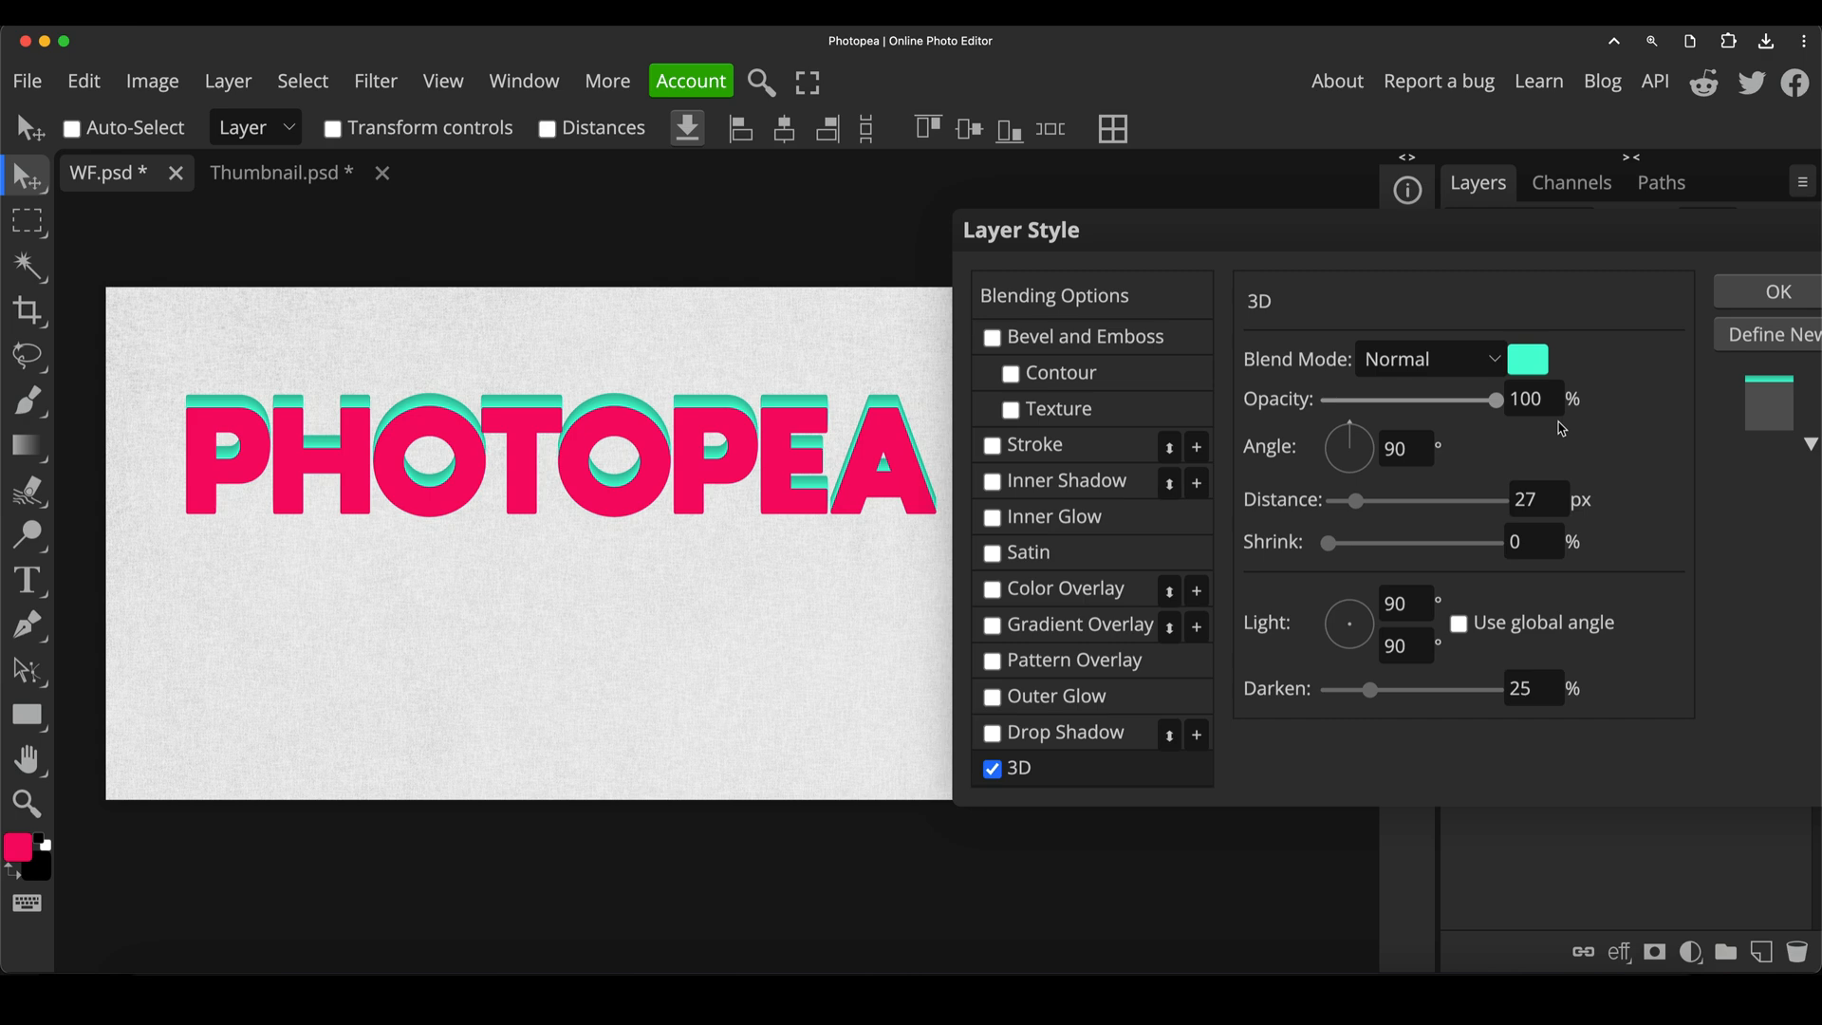
Angle the 3D depth to -142° and settle its distance at about 119 px after trying 300
drag(1347, 431, 1342, 459)
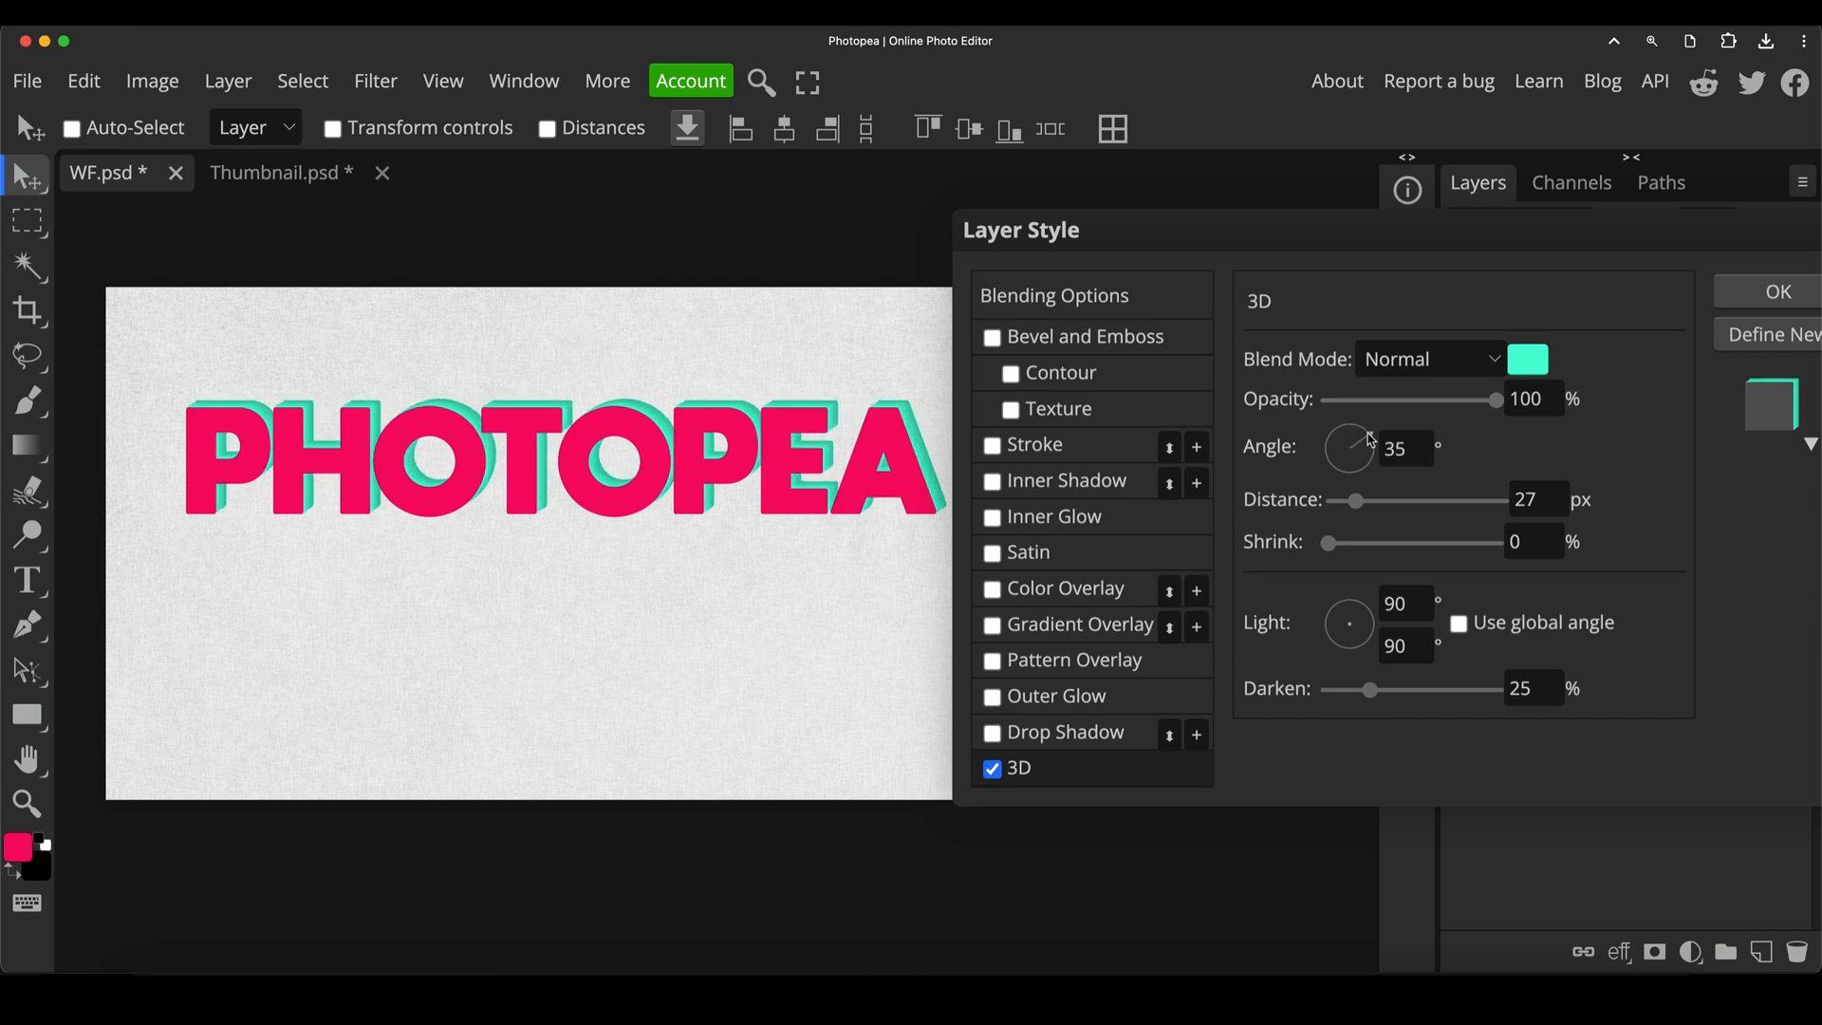
drag(1357, 437, 1329, 454)
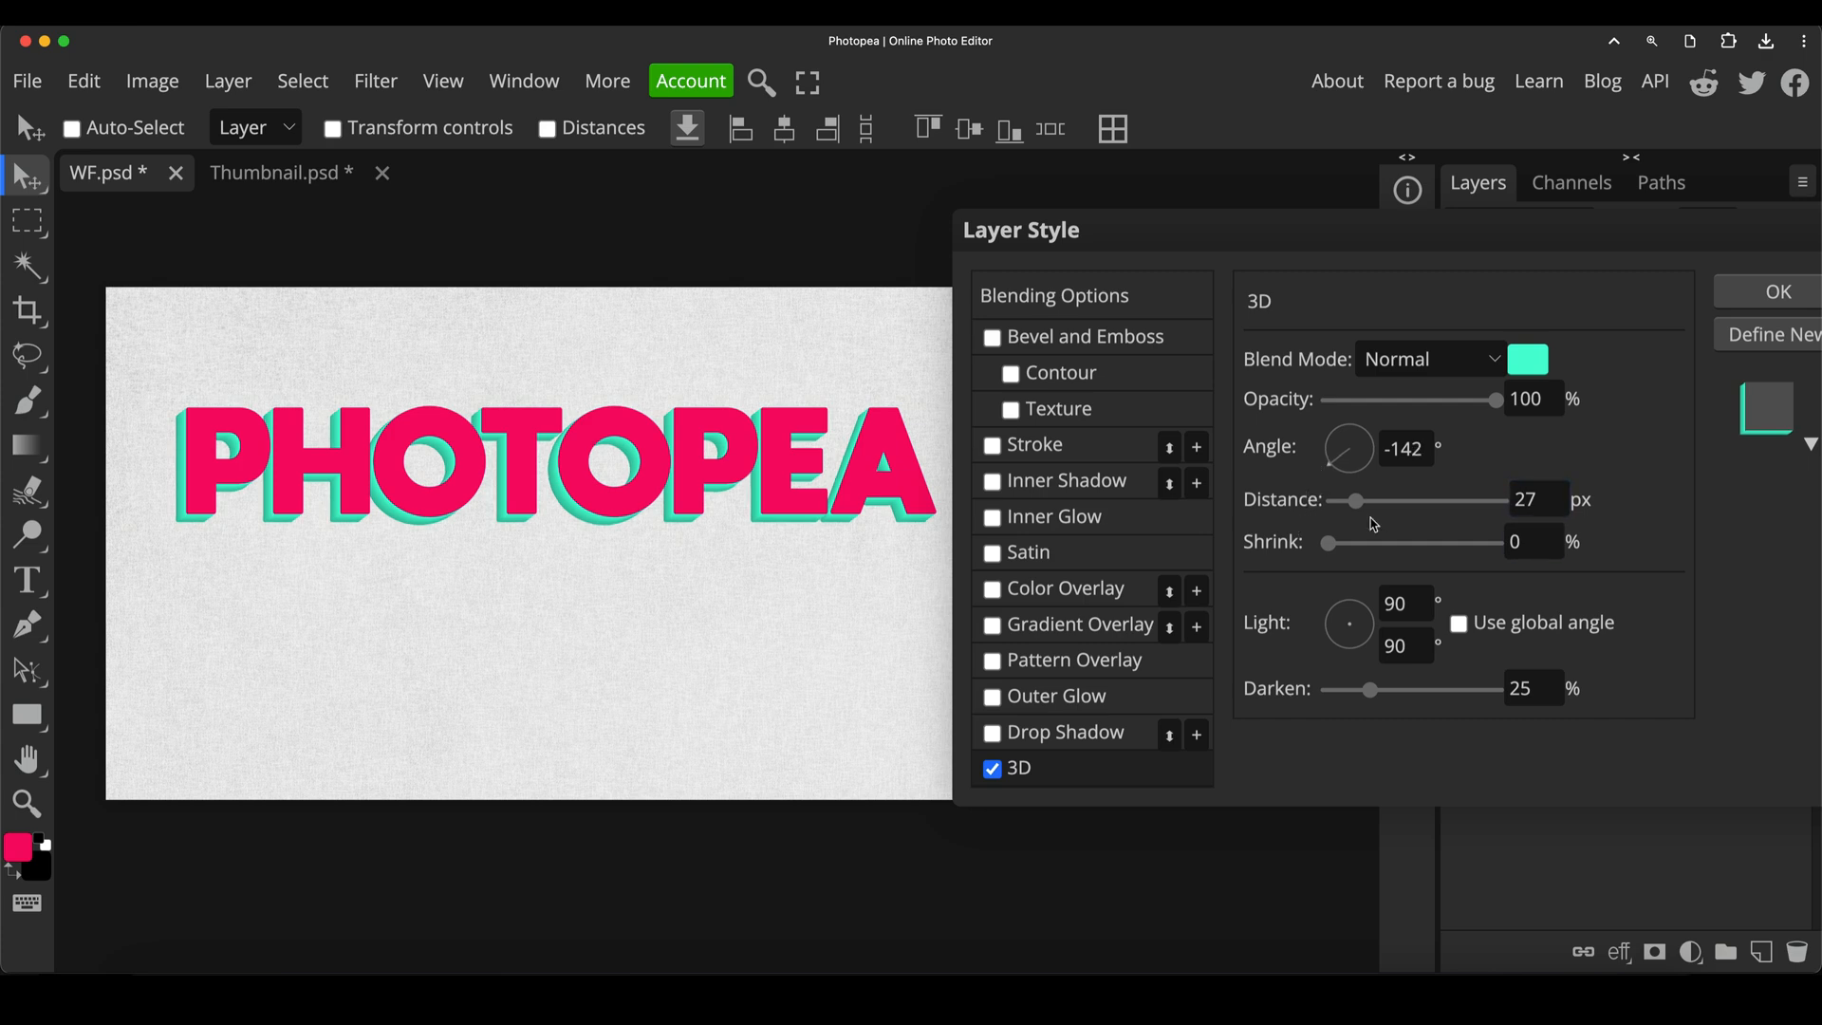
drag(1357, 500, 1450, 499)
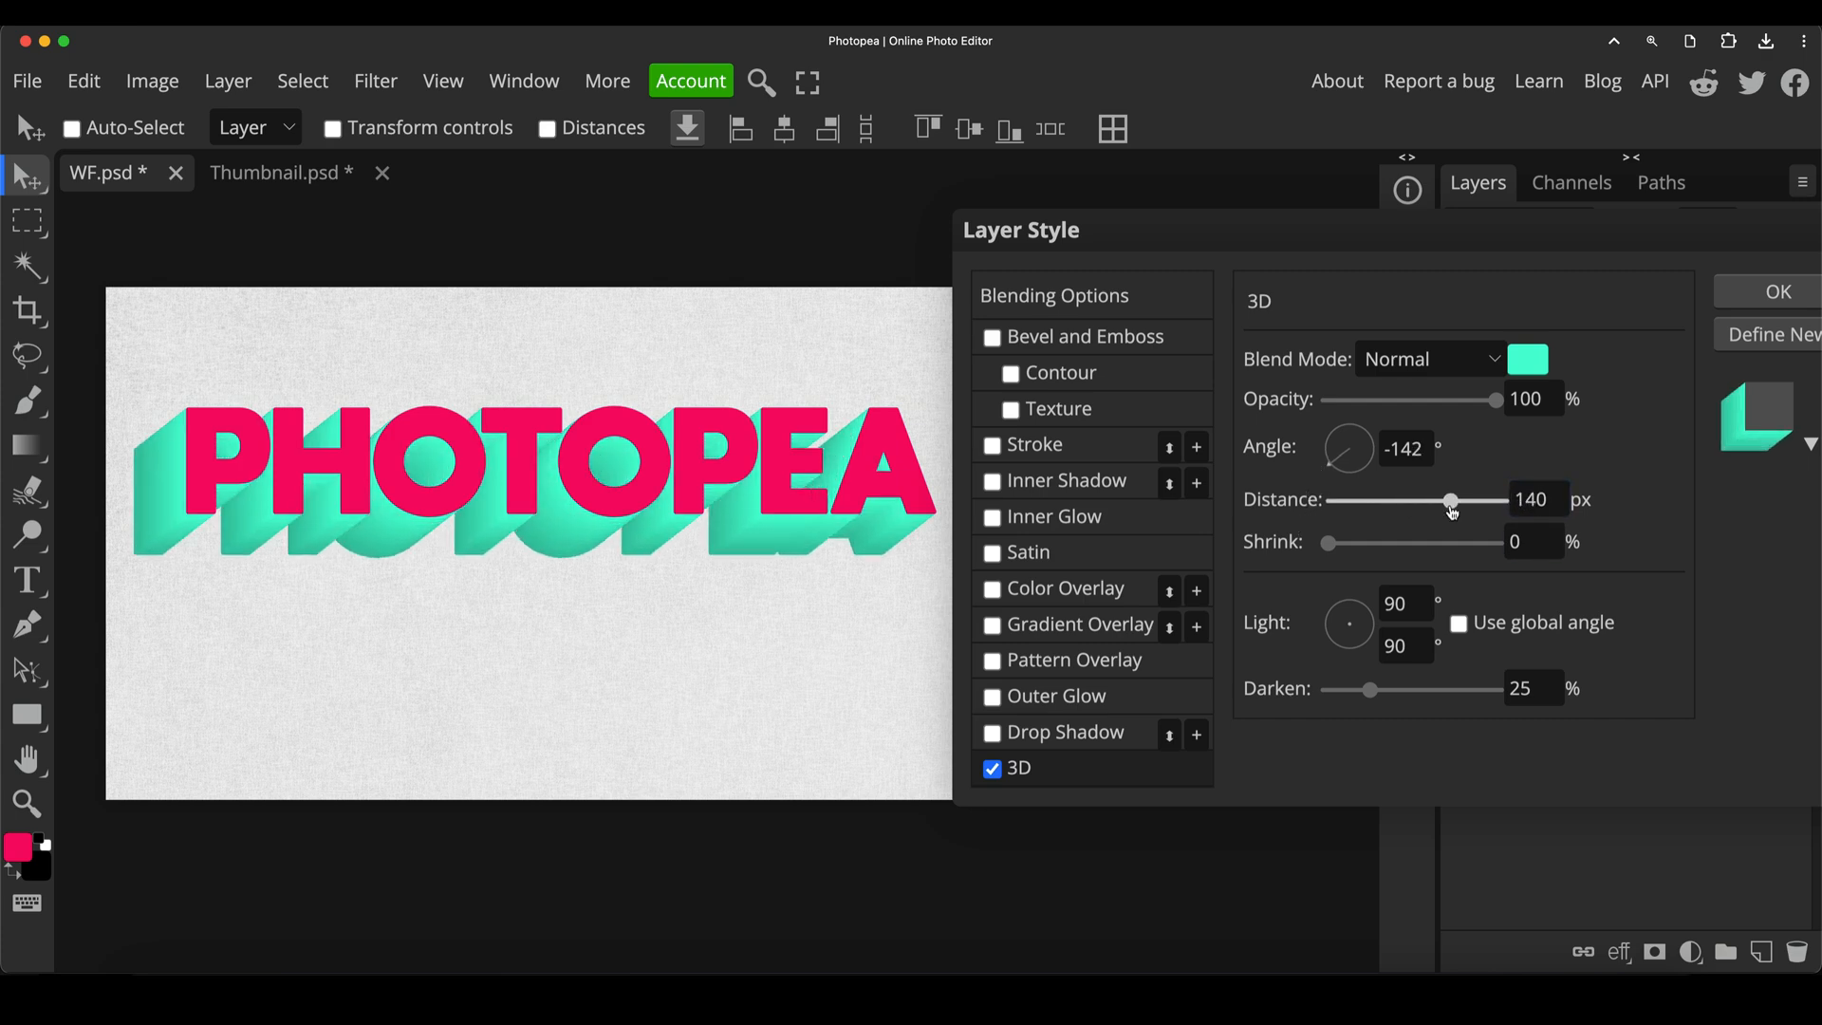
drag(1448, 501, 1469, 501)
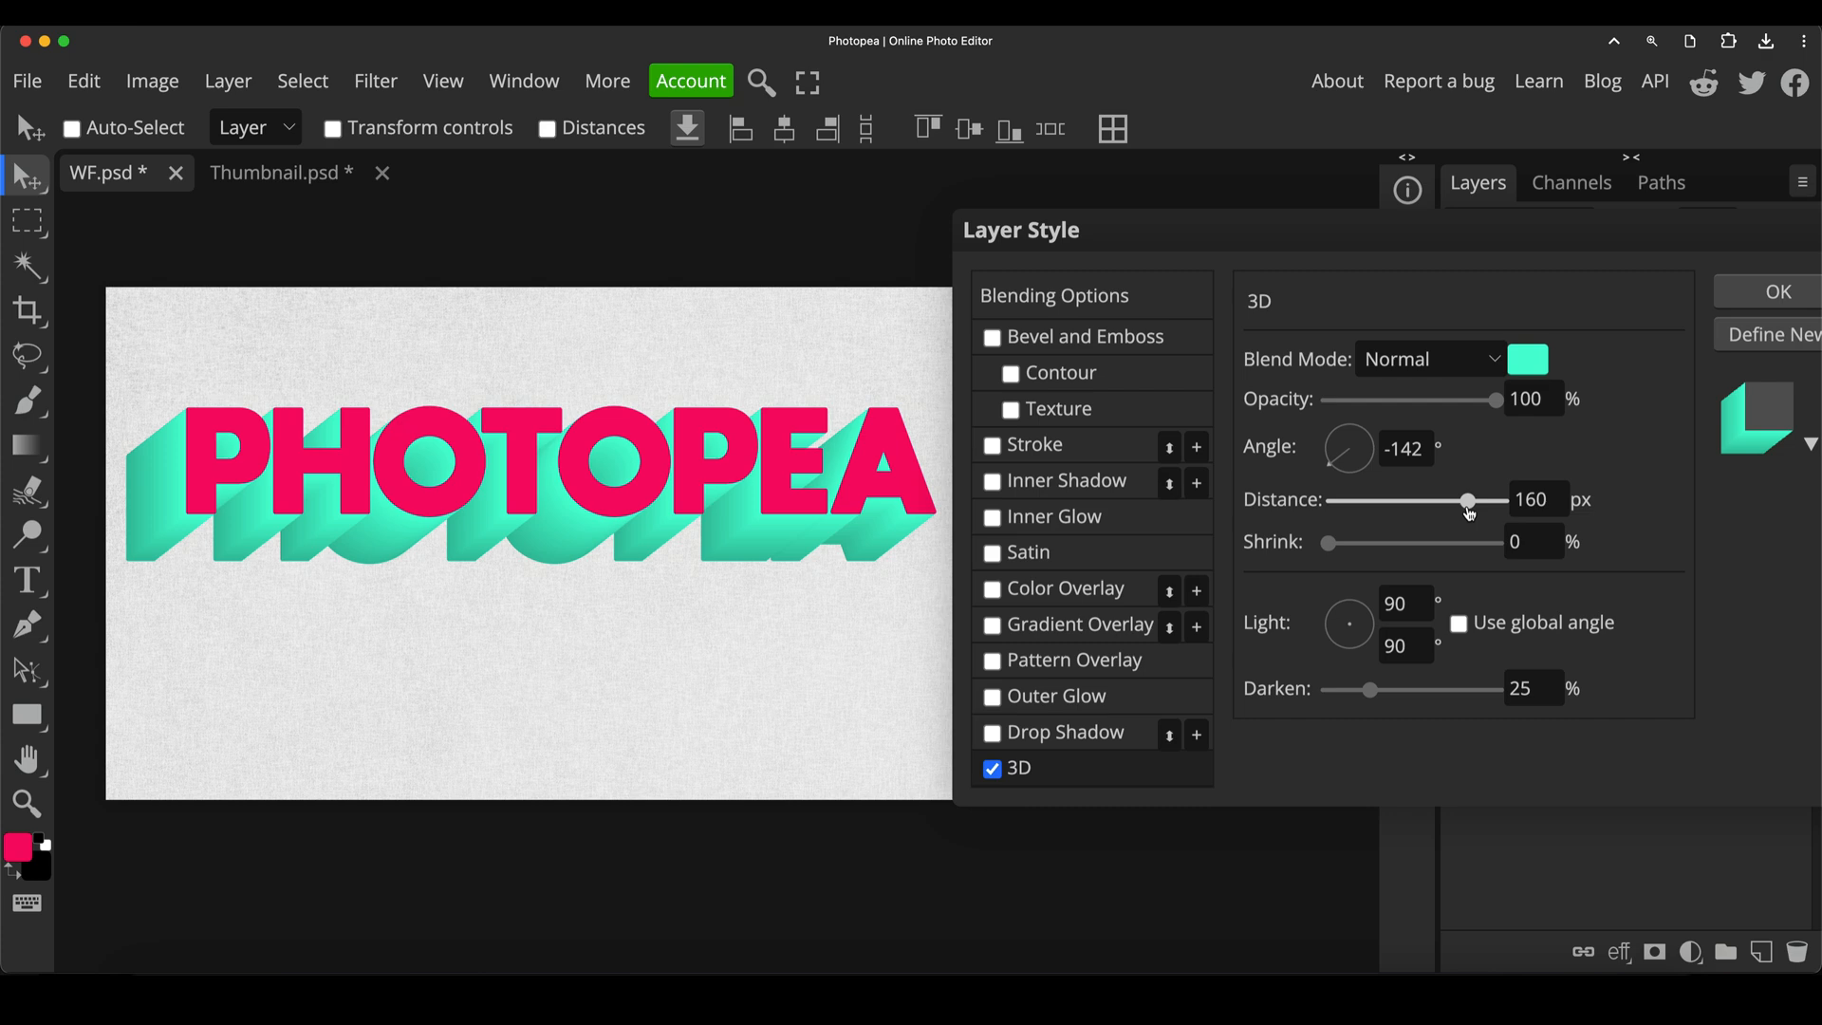
drag(1467, 501, 1504, 501)
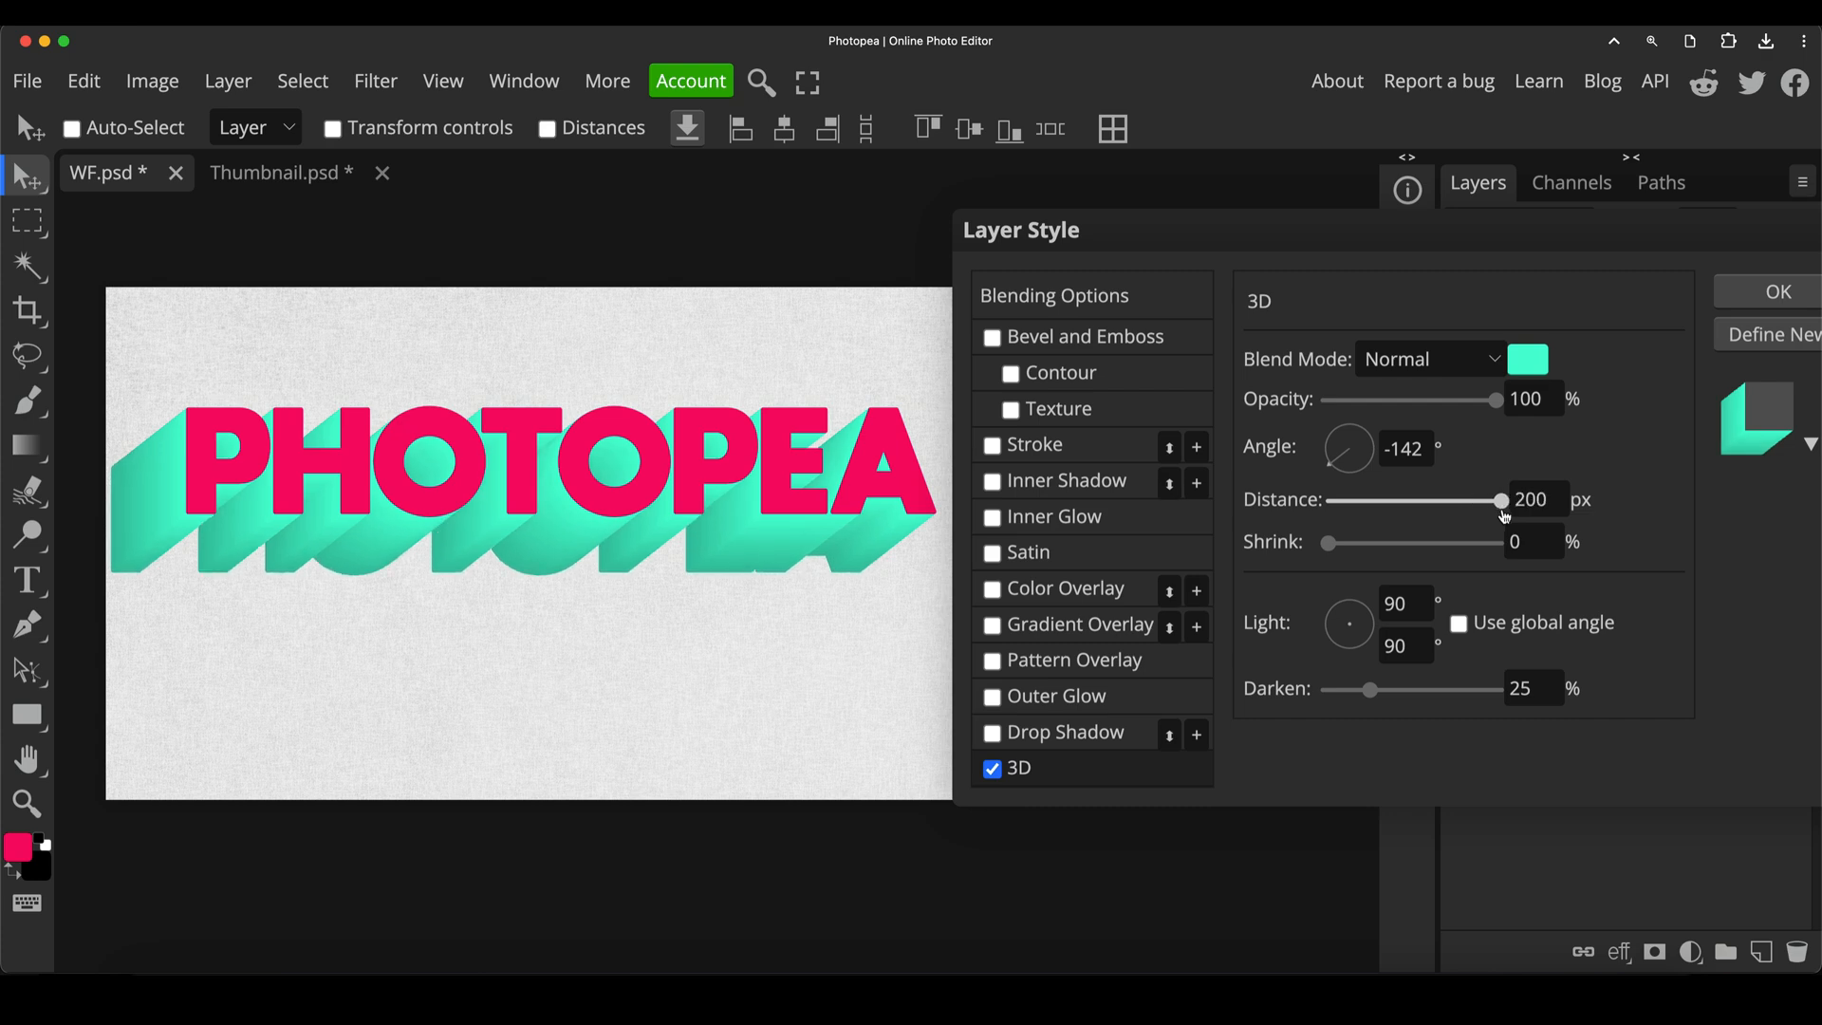
click(1537, 500)
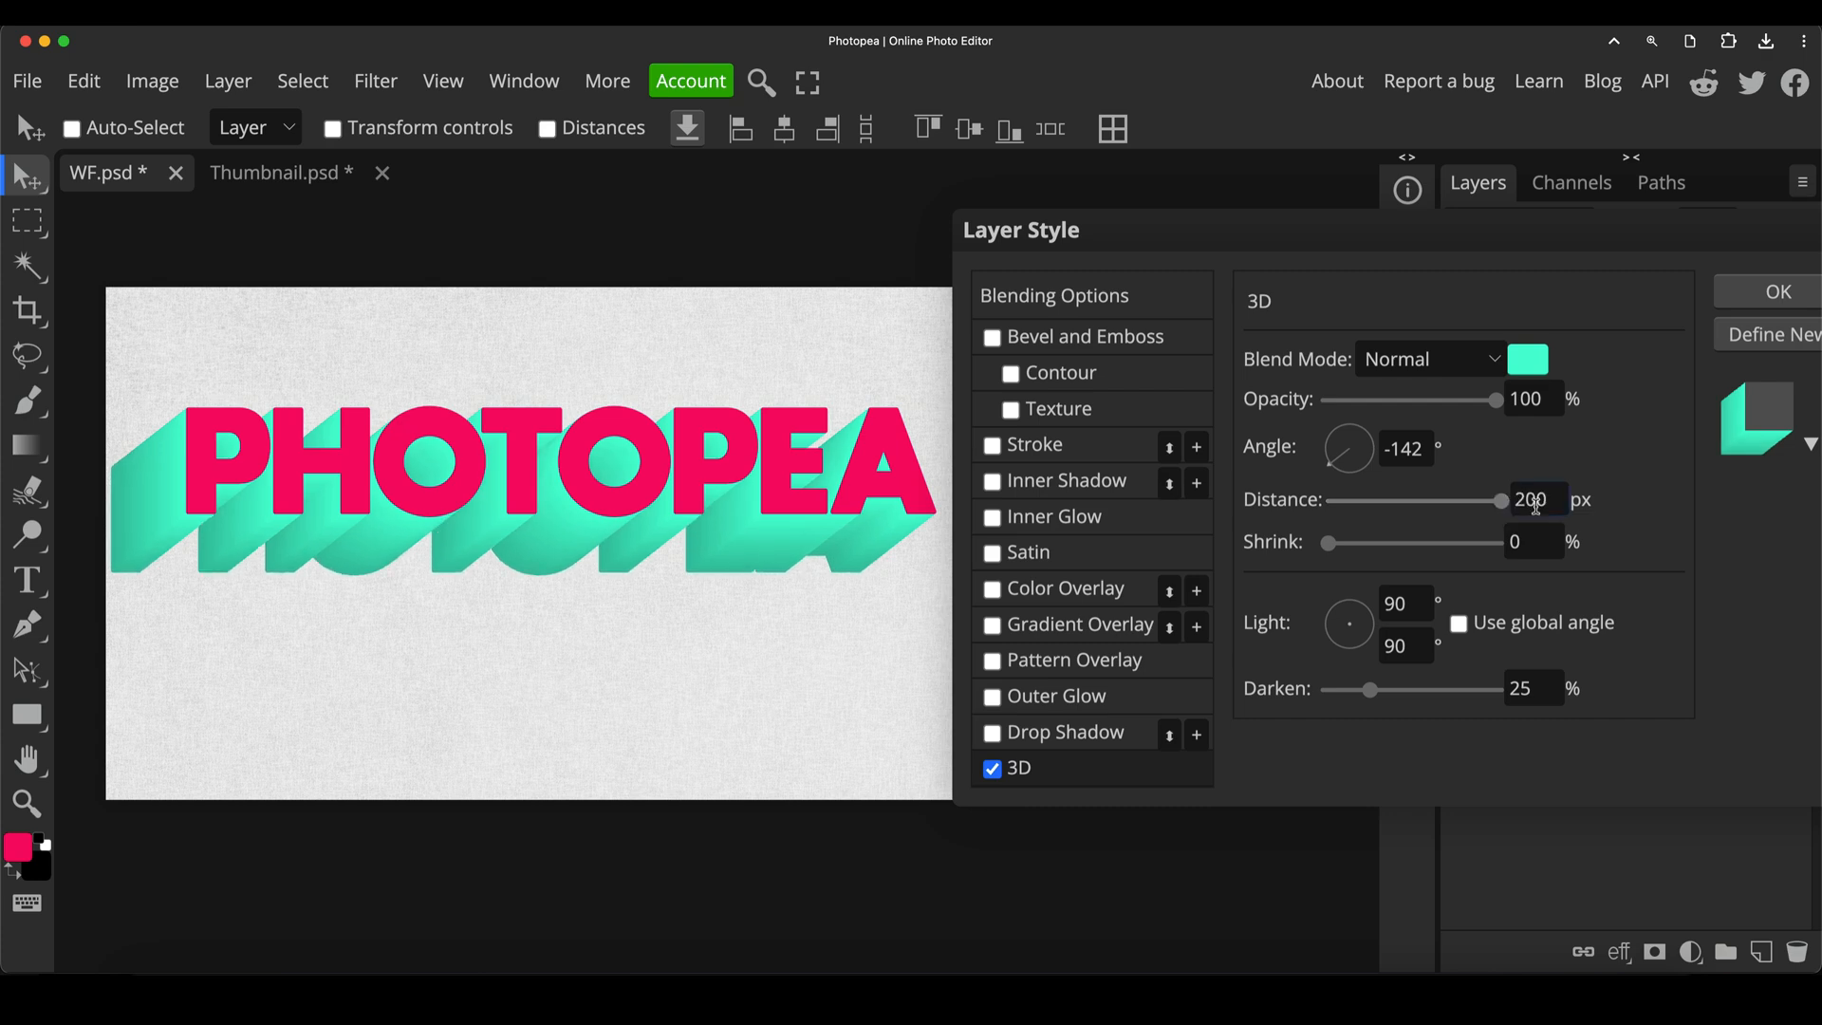
click(1535, 499)
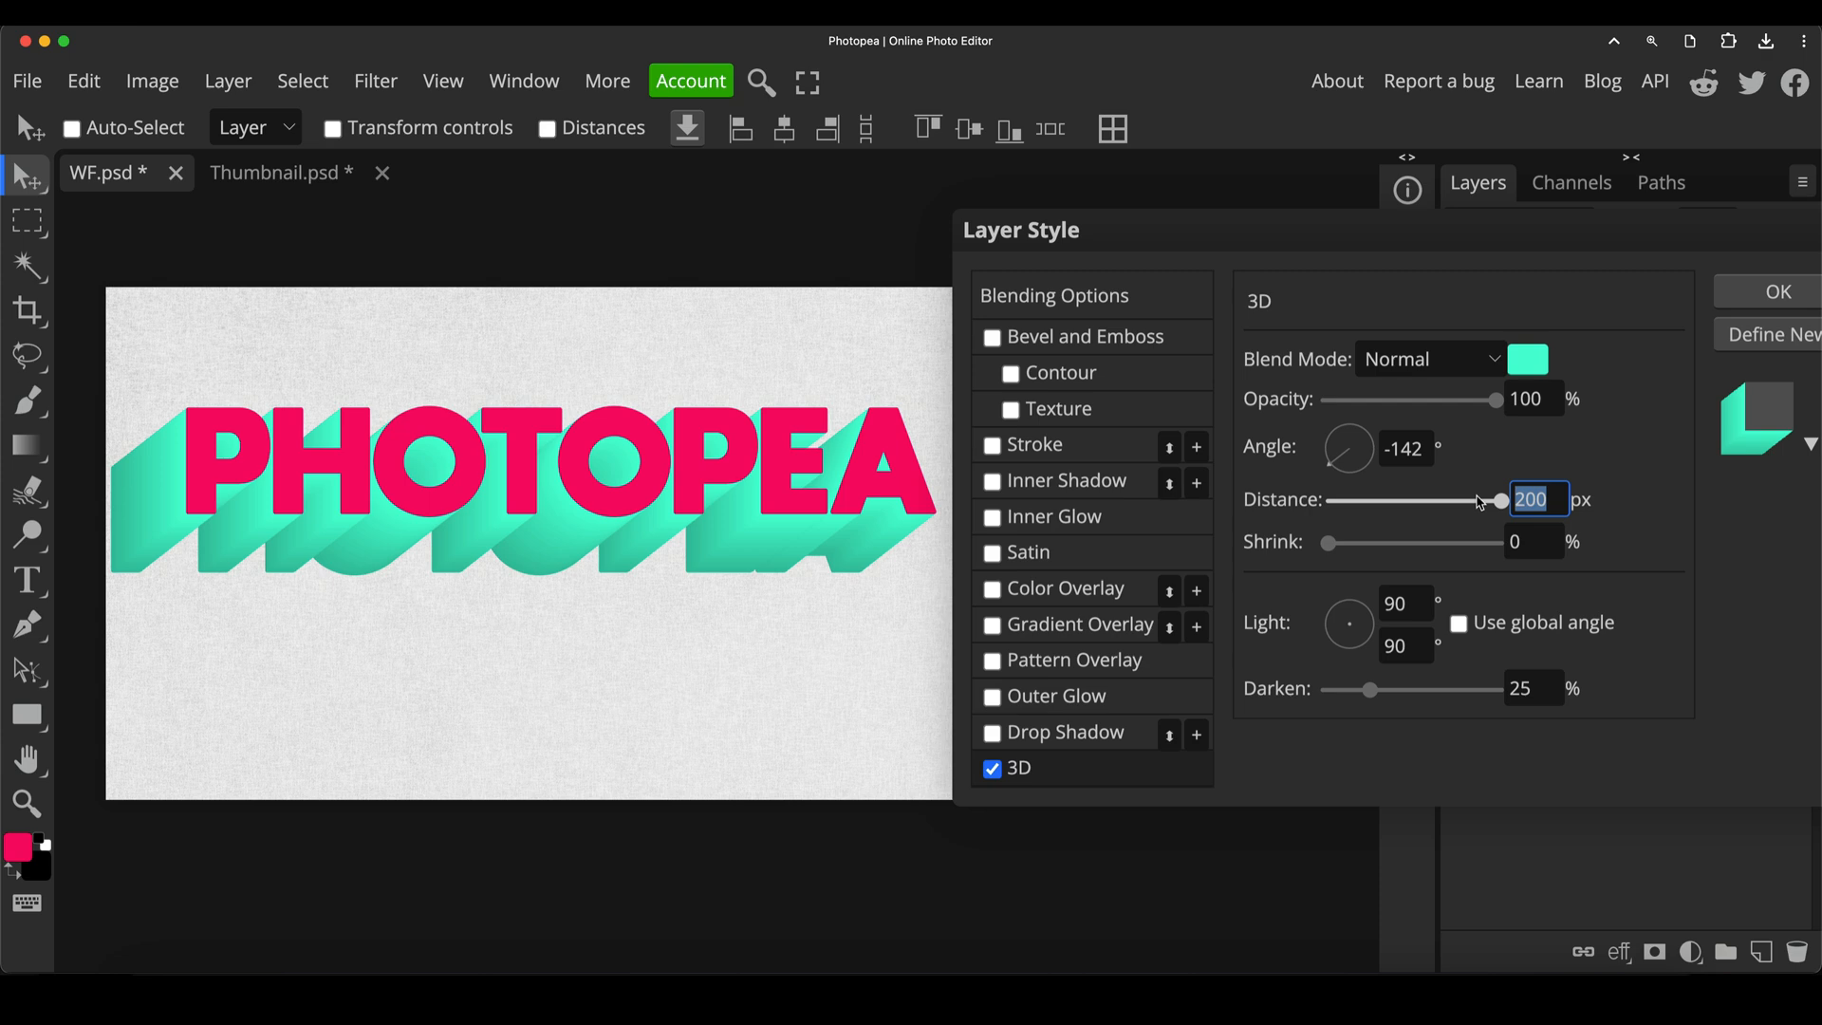
text(300)
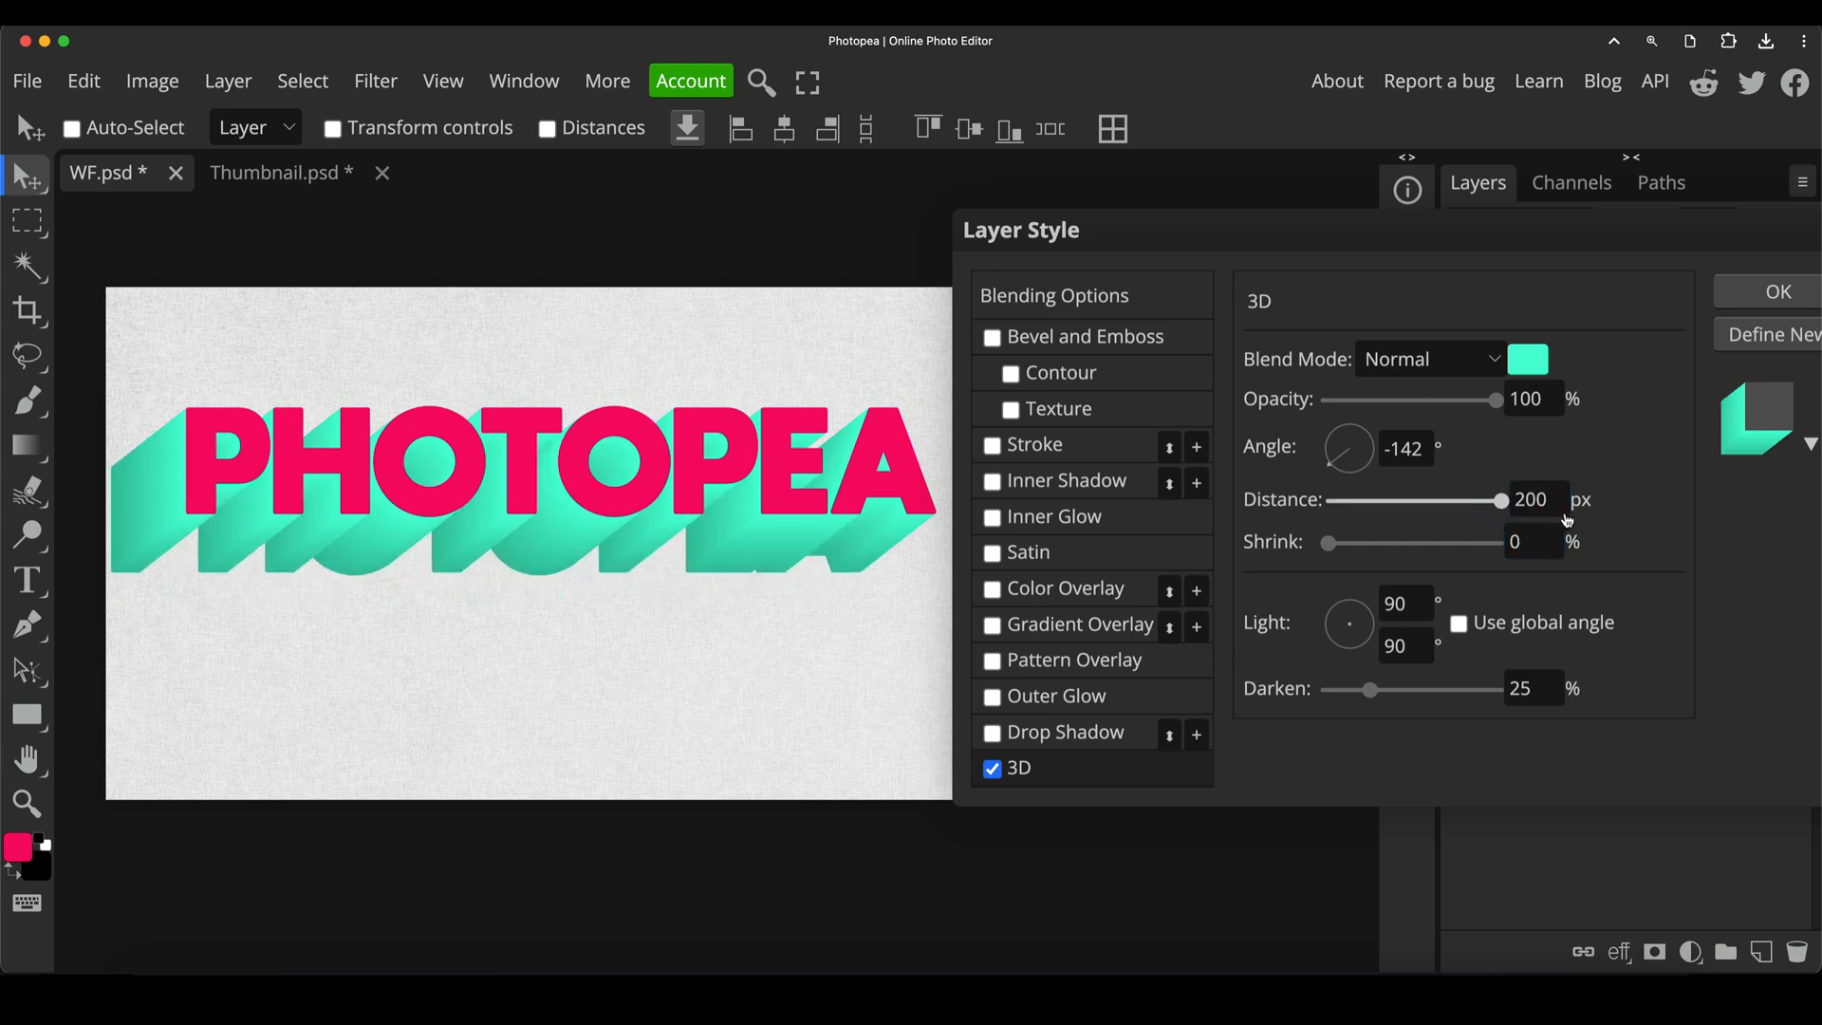
drag(1503, 499, 1445, 499)
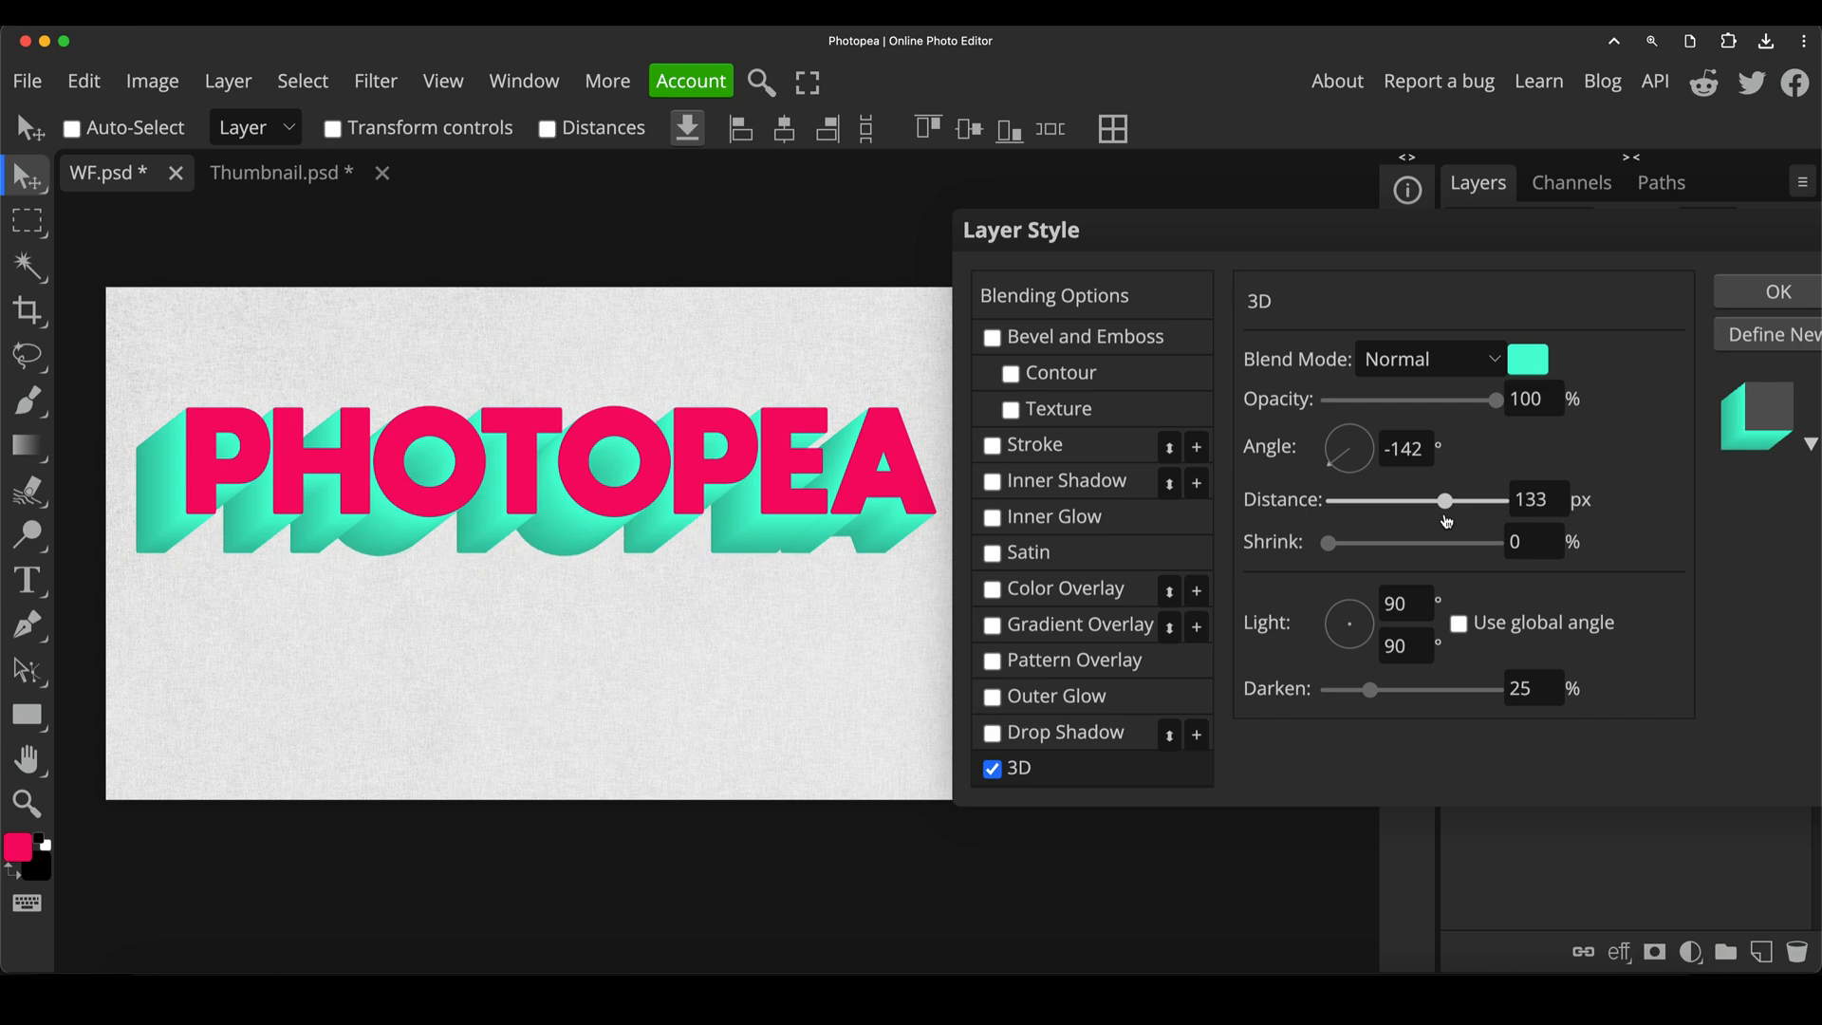
drag(1443, 499, 1441, 499)
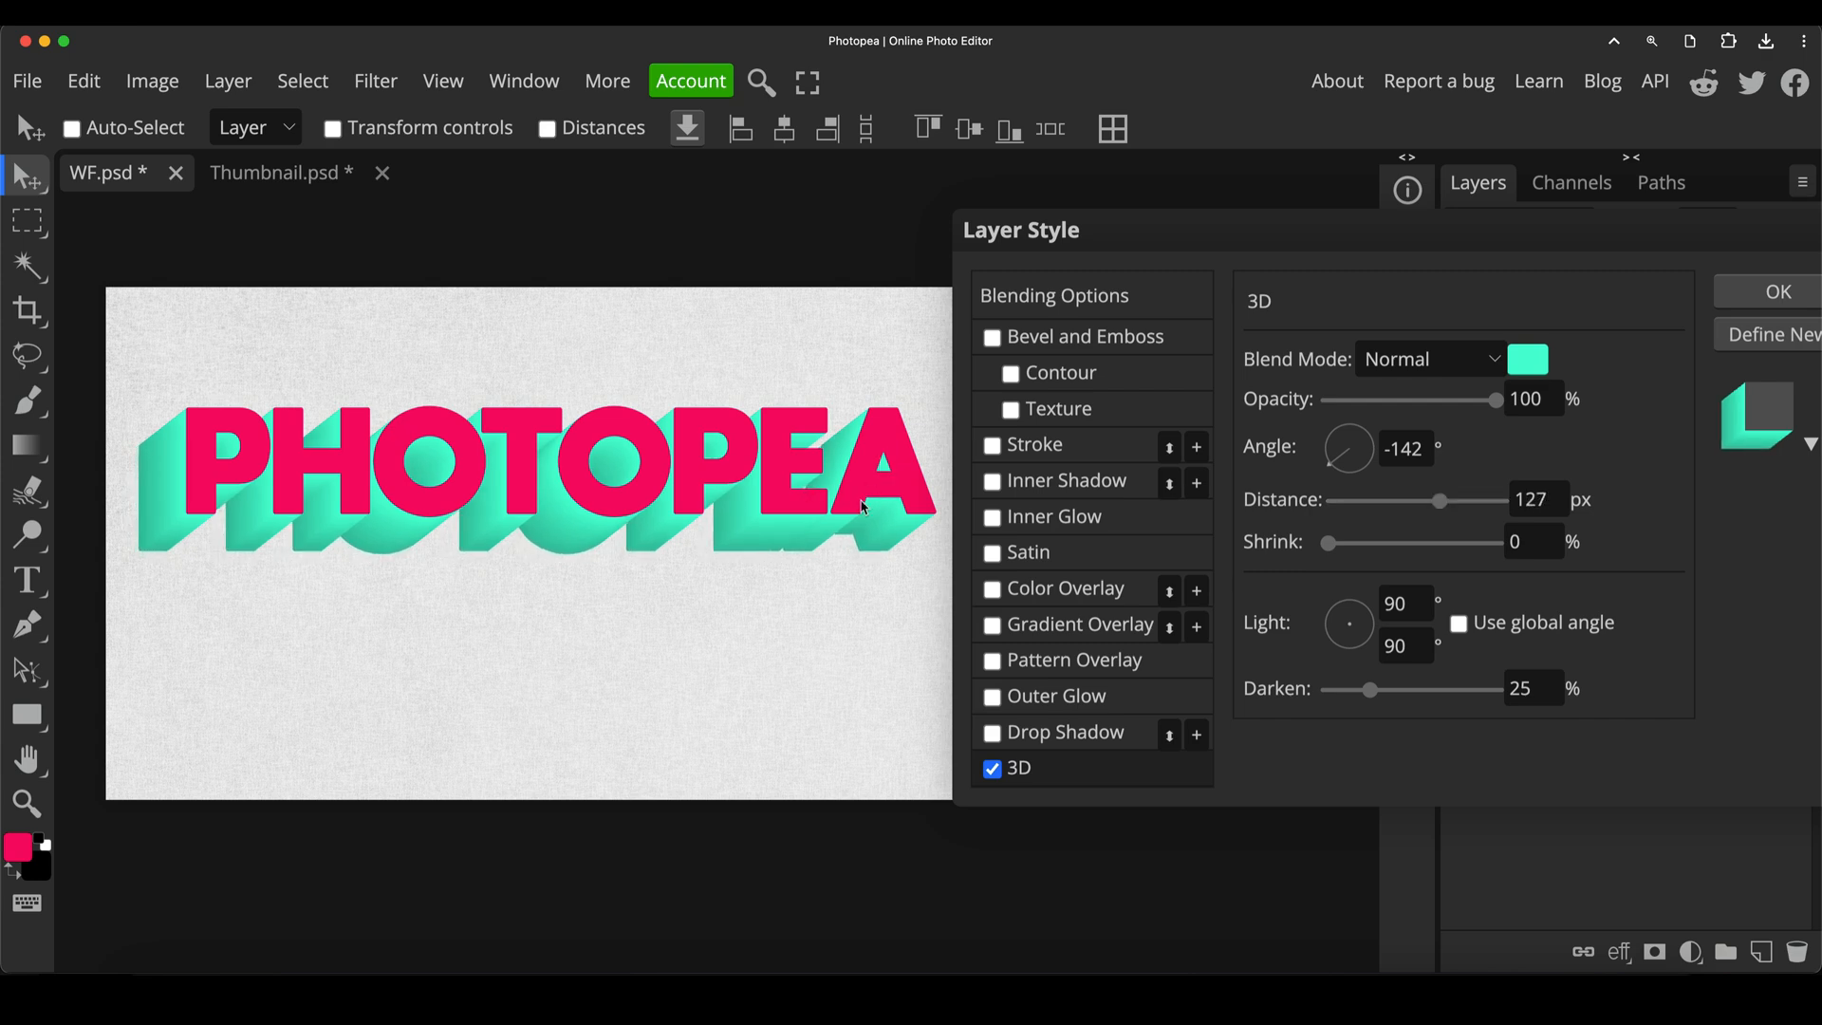
mouse_move(843, 532)
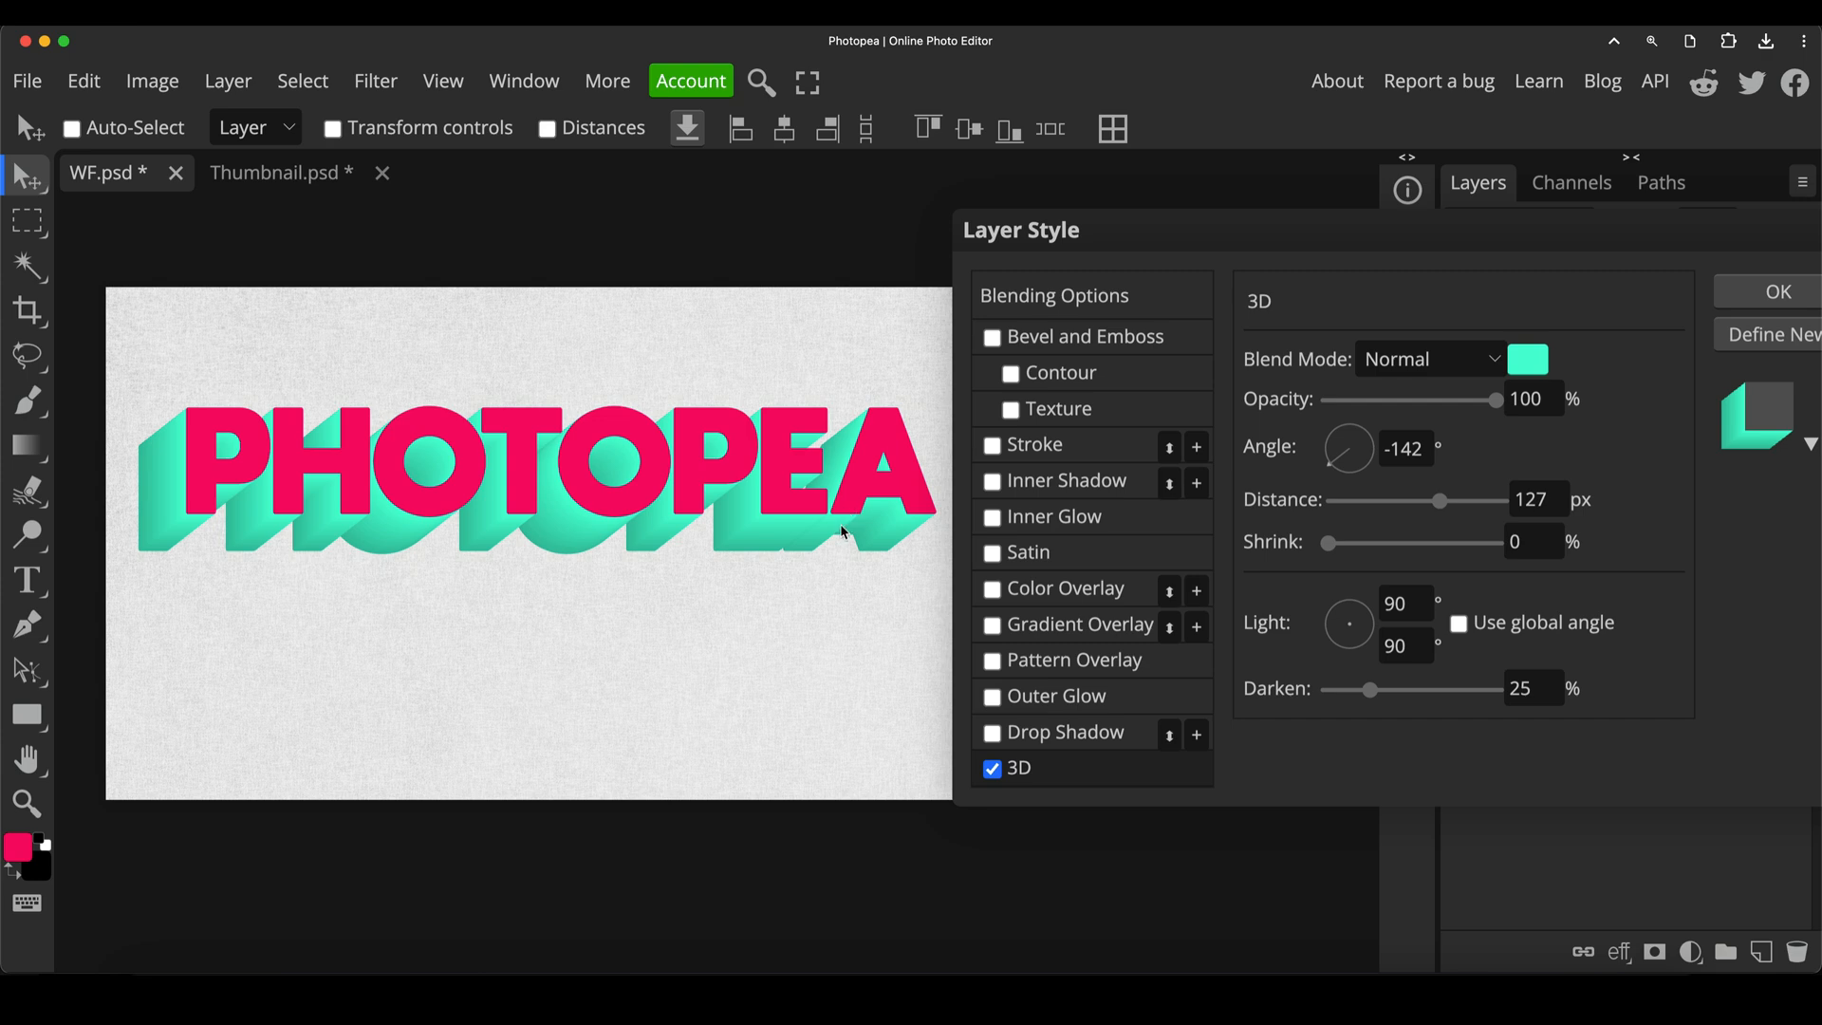
mouse_move(808, 509)
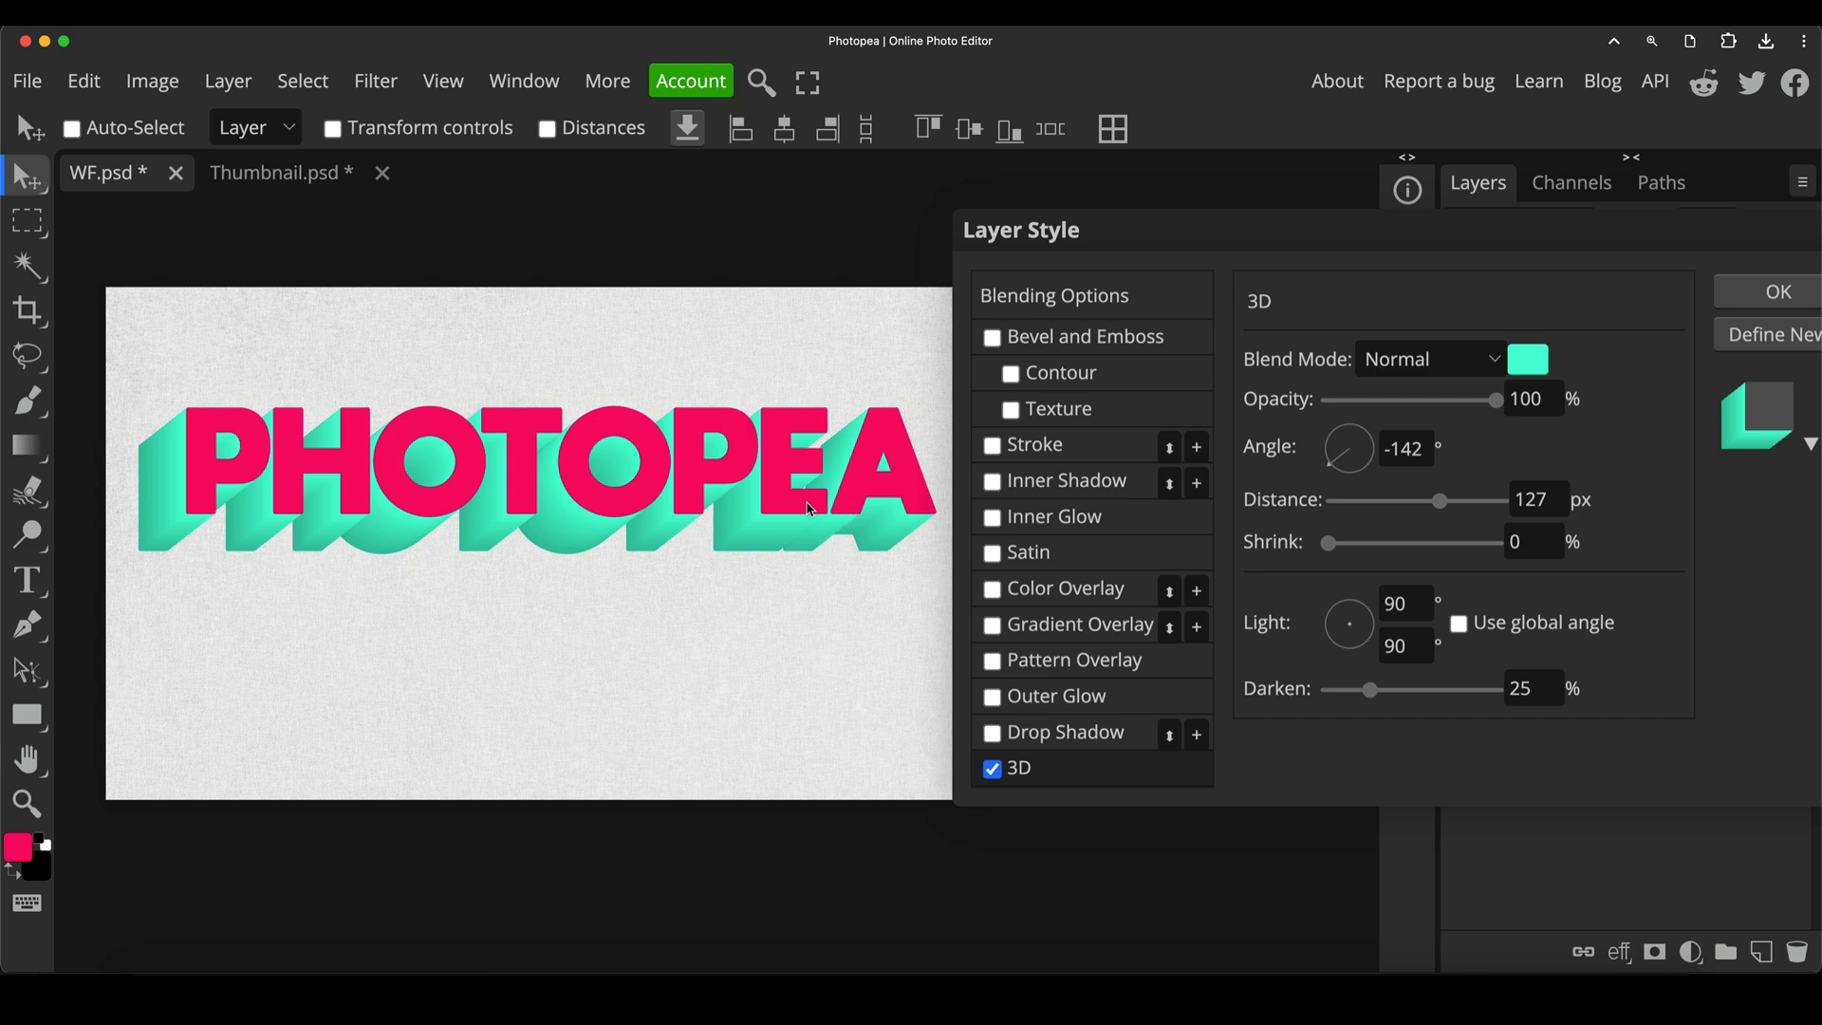
mouse_move(1359, 577)
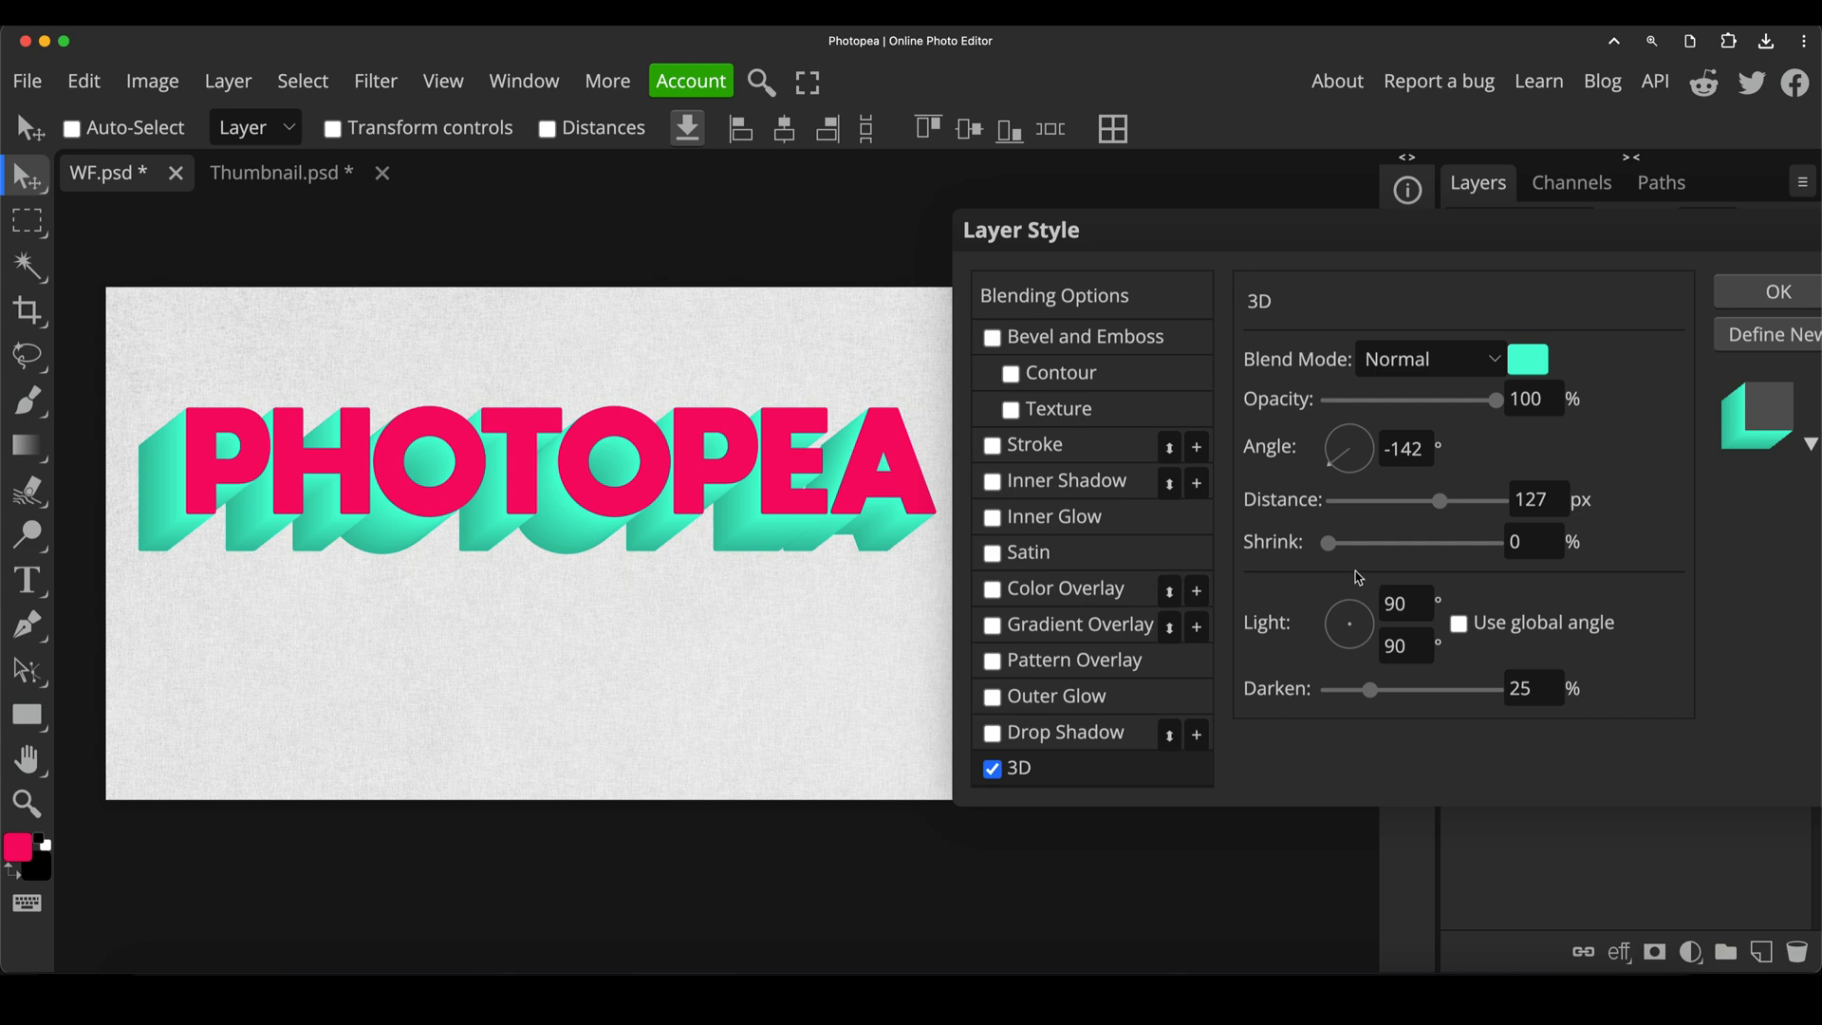
drag(1441, 499, 1450, 500)
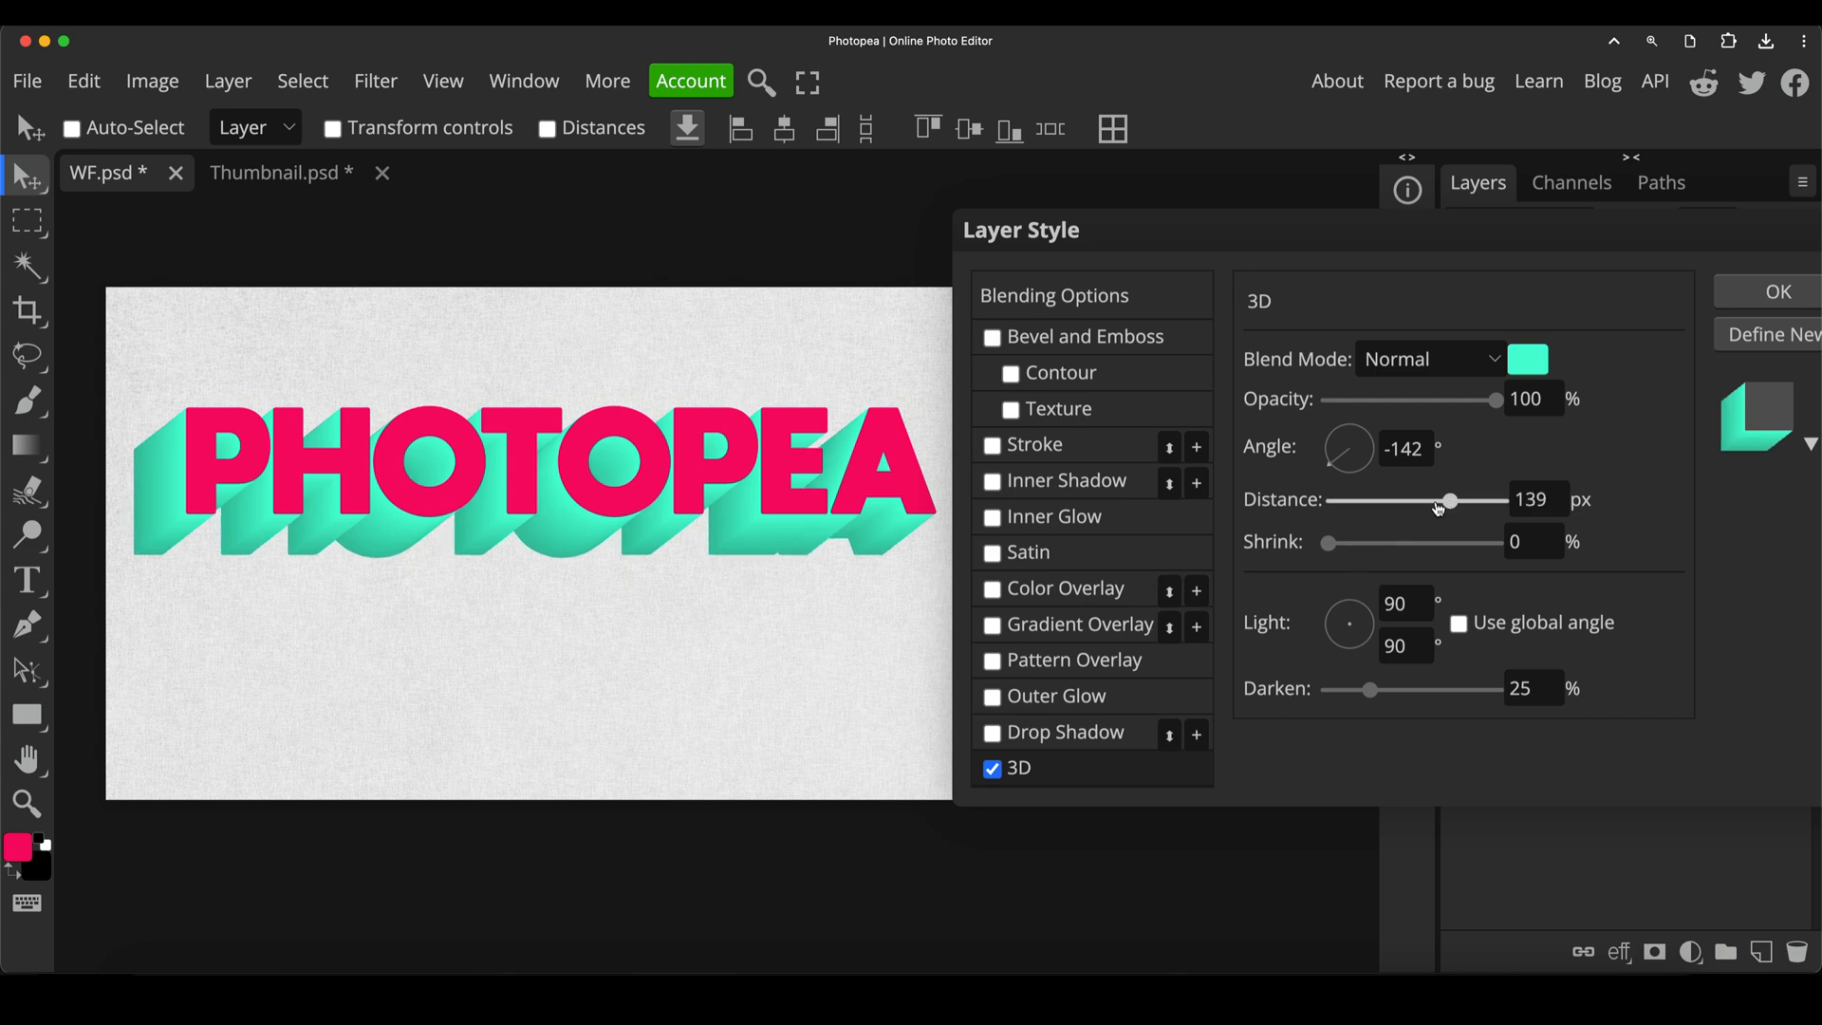
drag(1450, 499, 1431, 499)
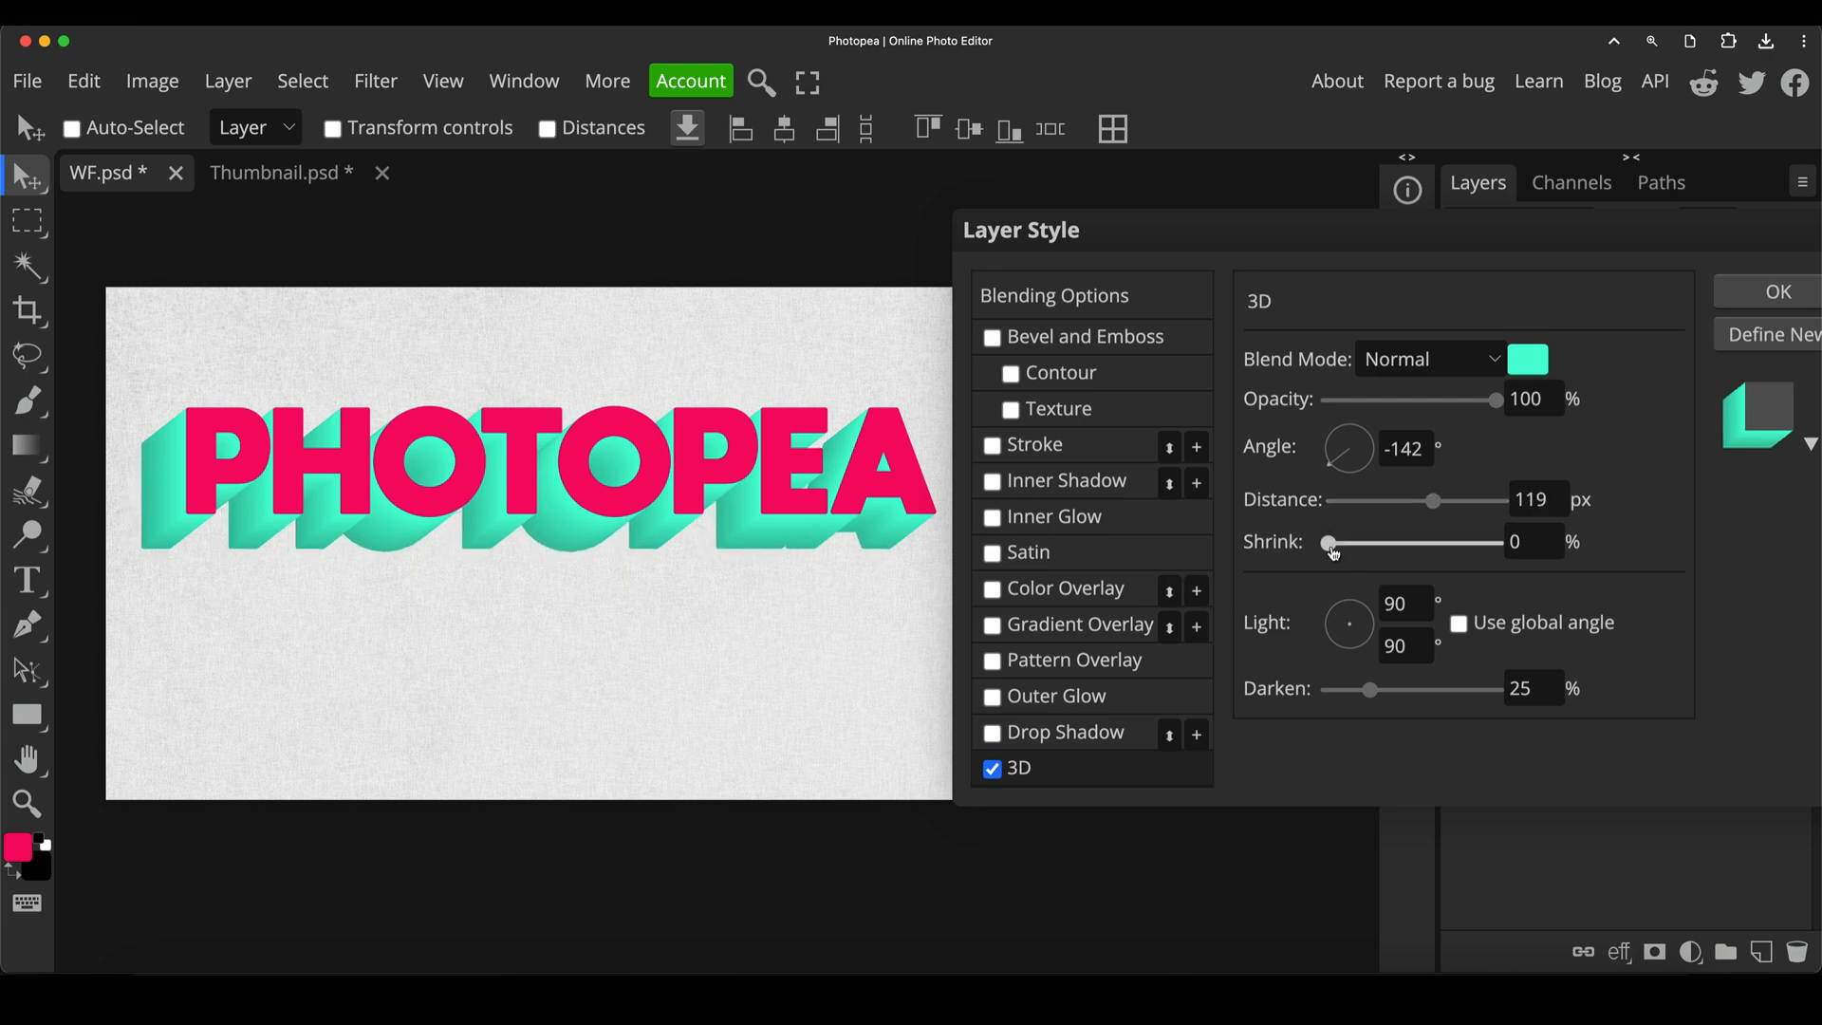
Experiment with tapering the extrusion via Shrink and stretching its depth to maximum
drag(1328, 543, 1359, 543)
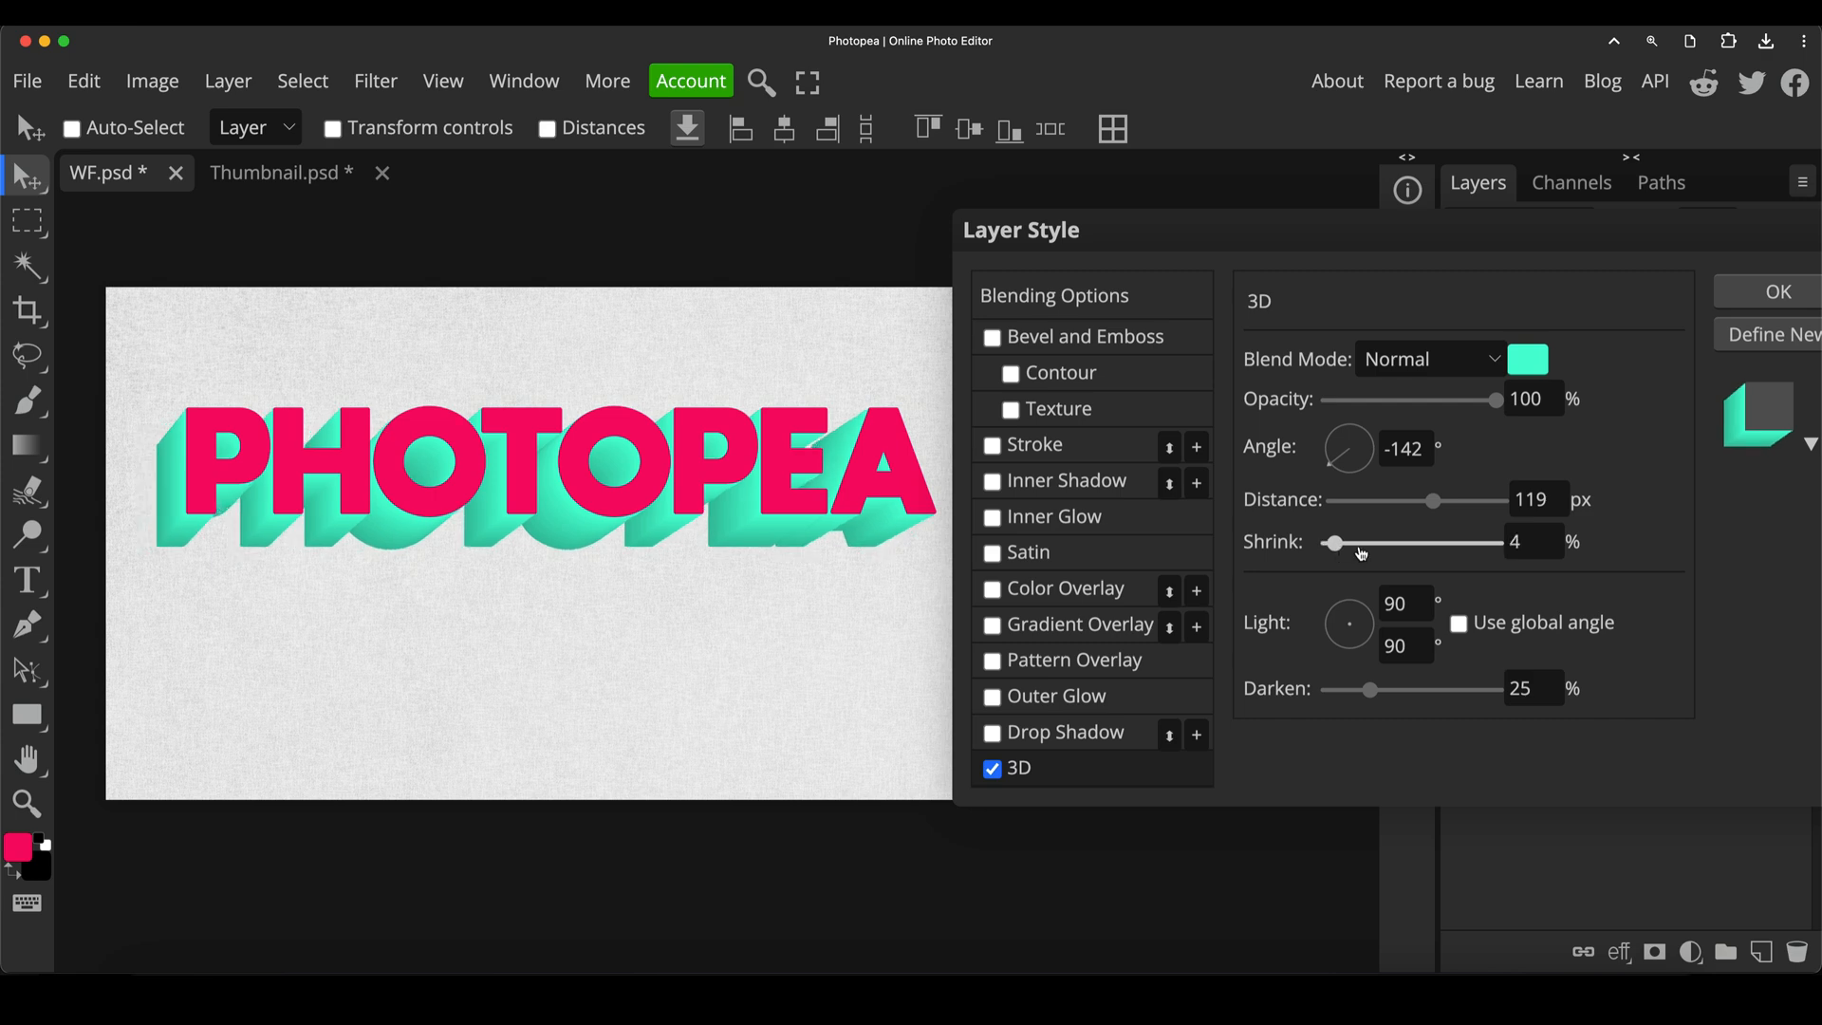
drag(1332, 541, 1369, 541)
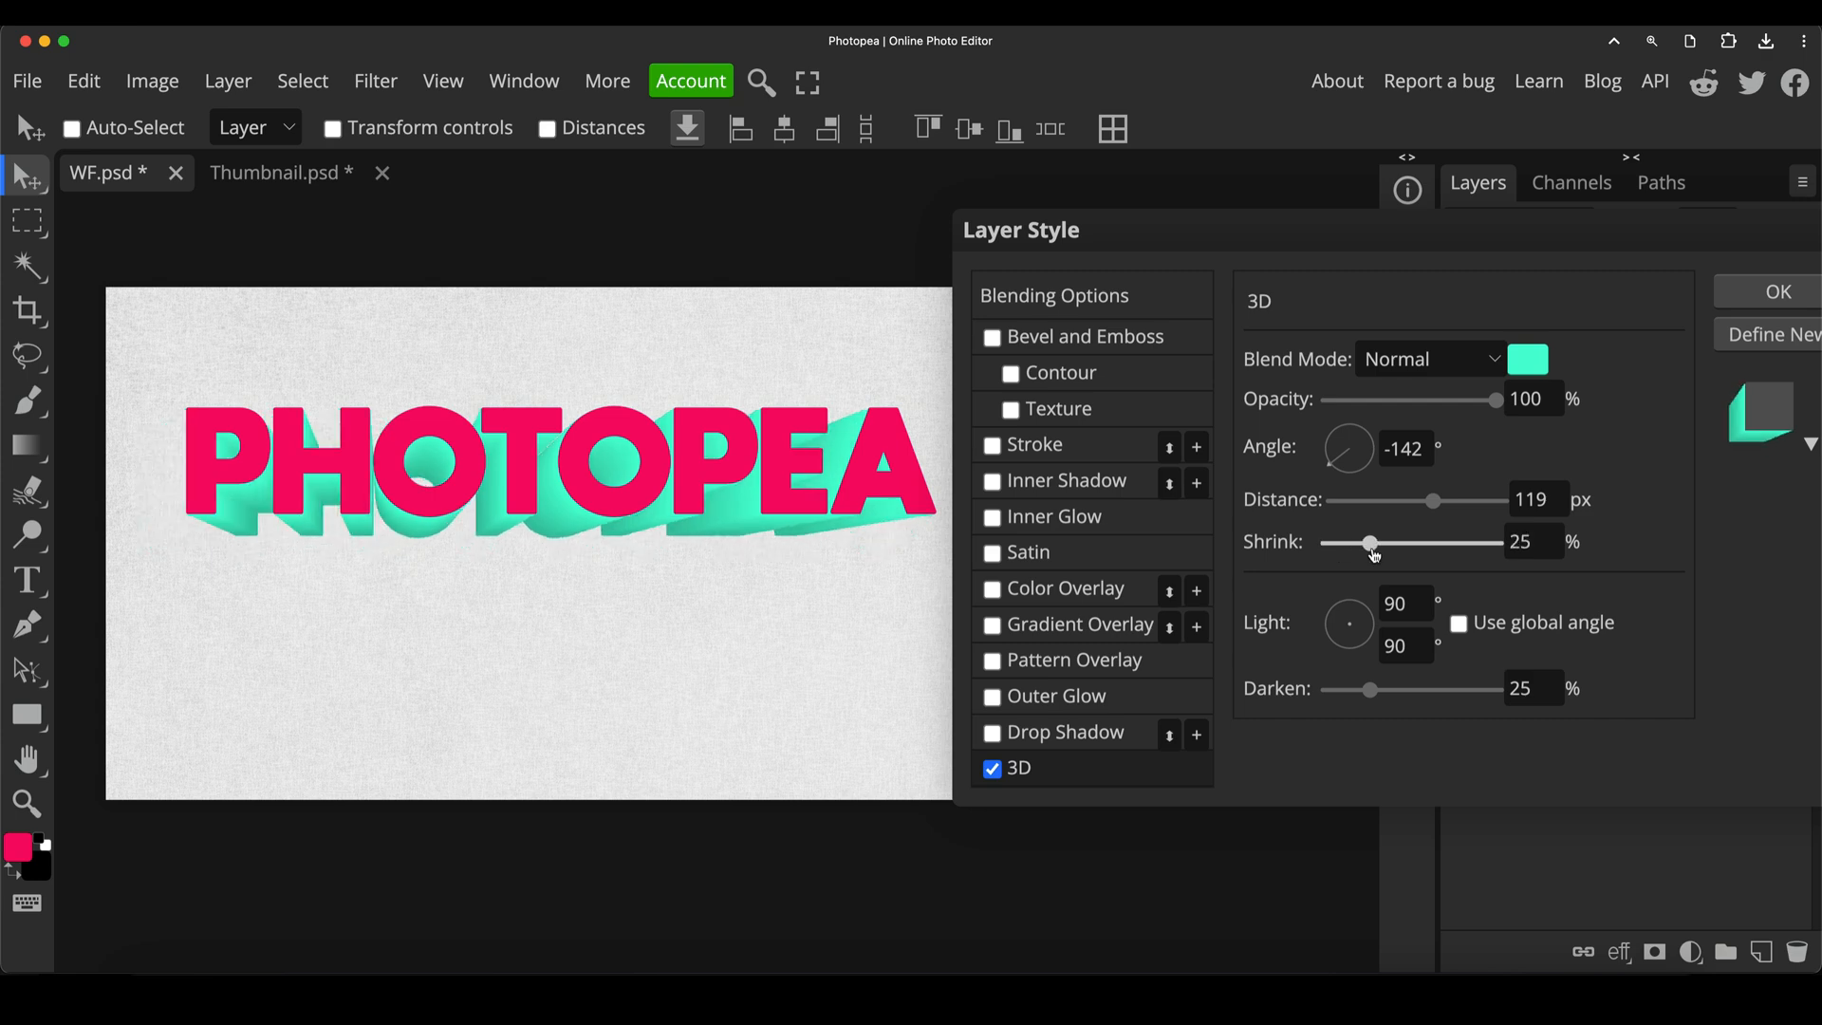
drag(1368, 543, 1399, 543)
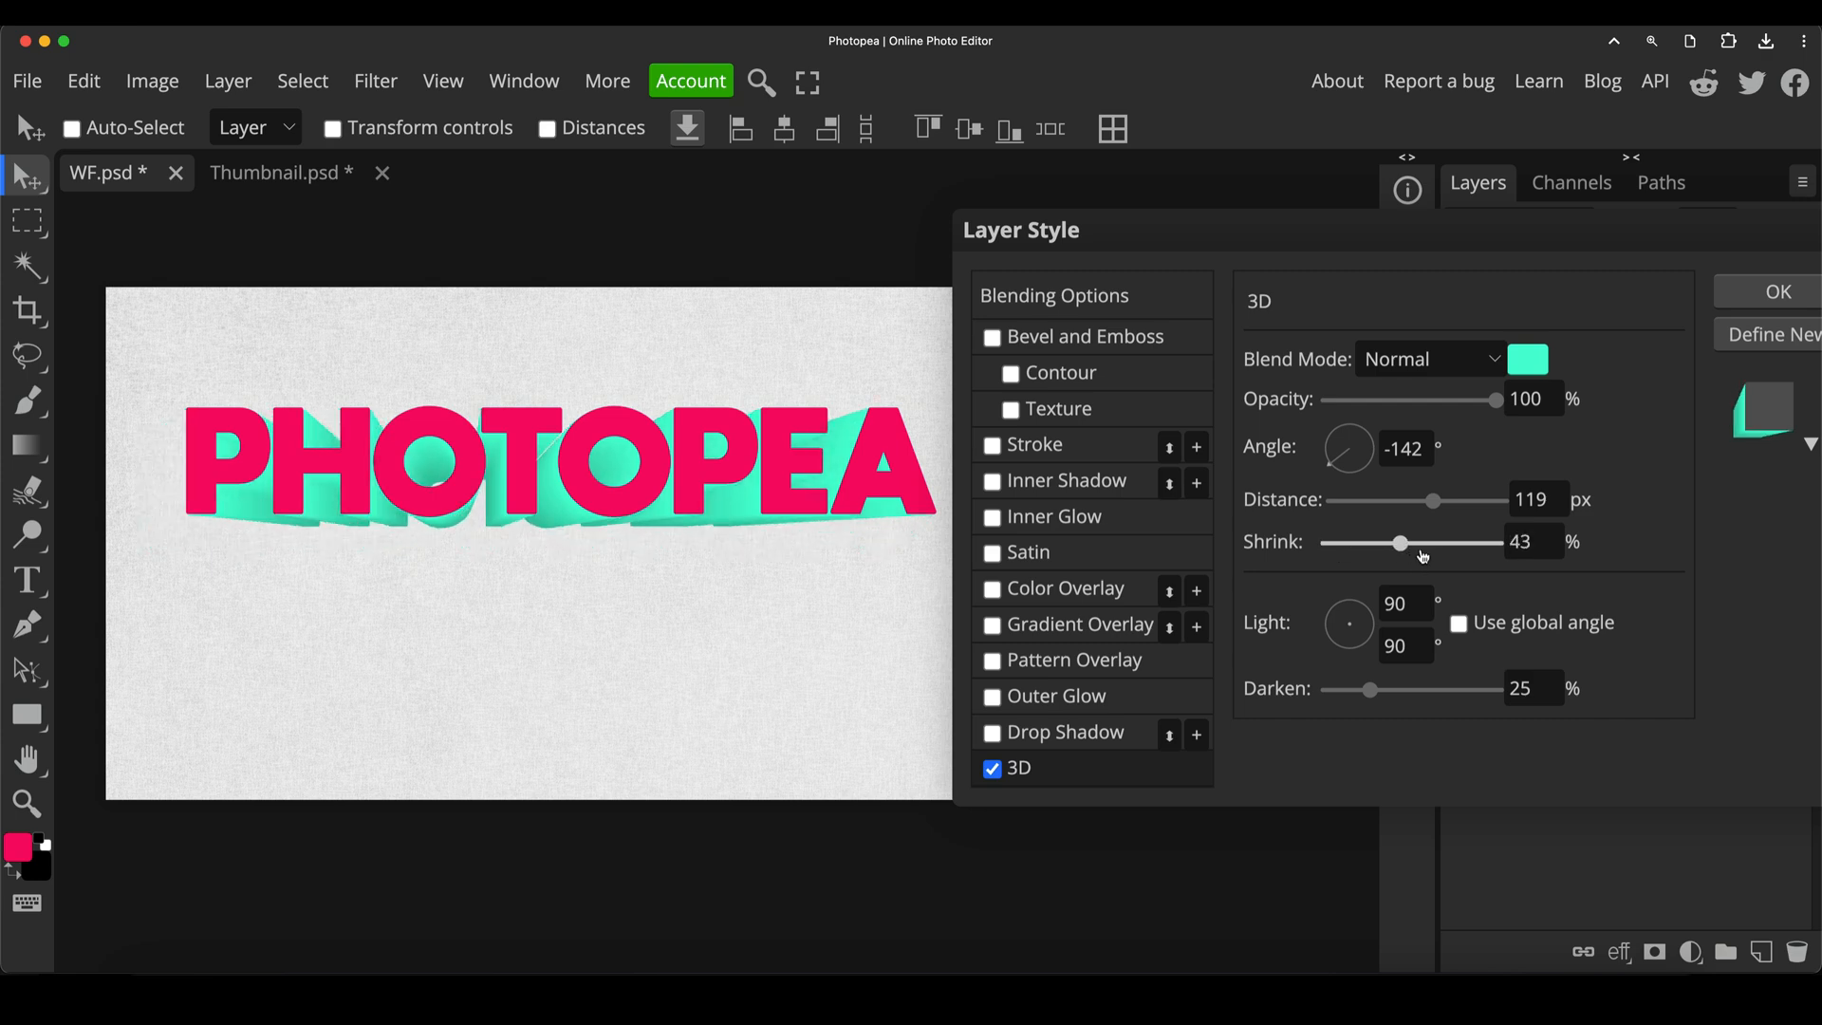
drag(1399, 543, 1422, 543)
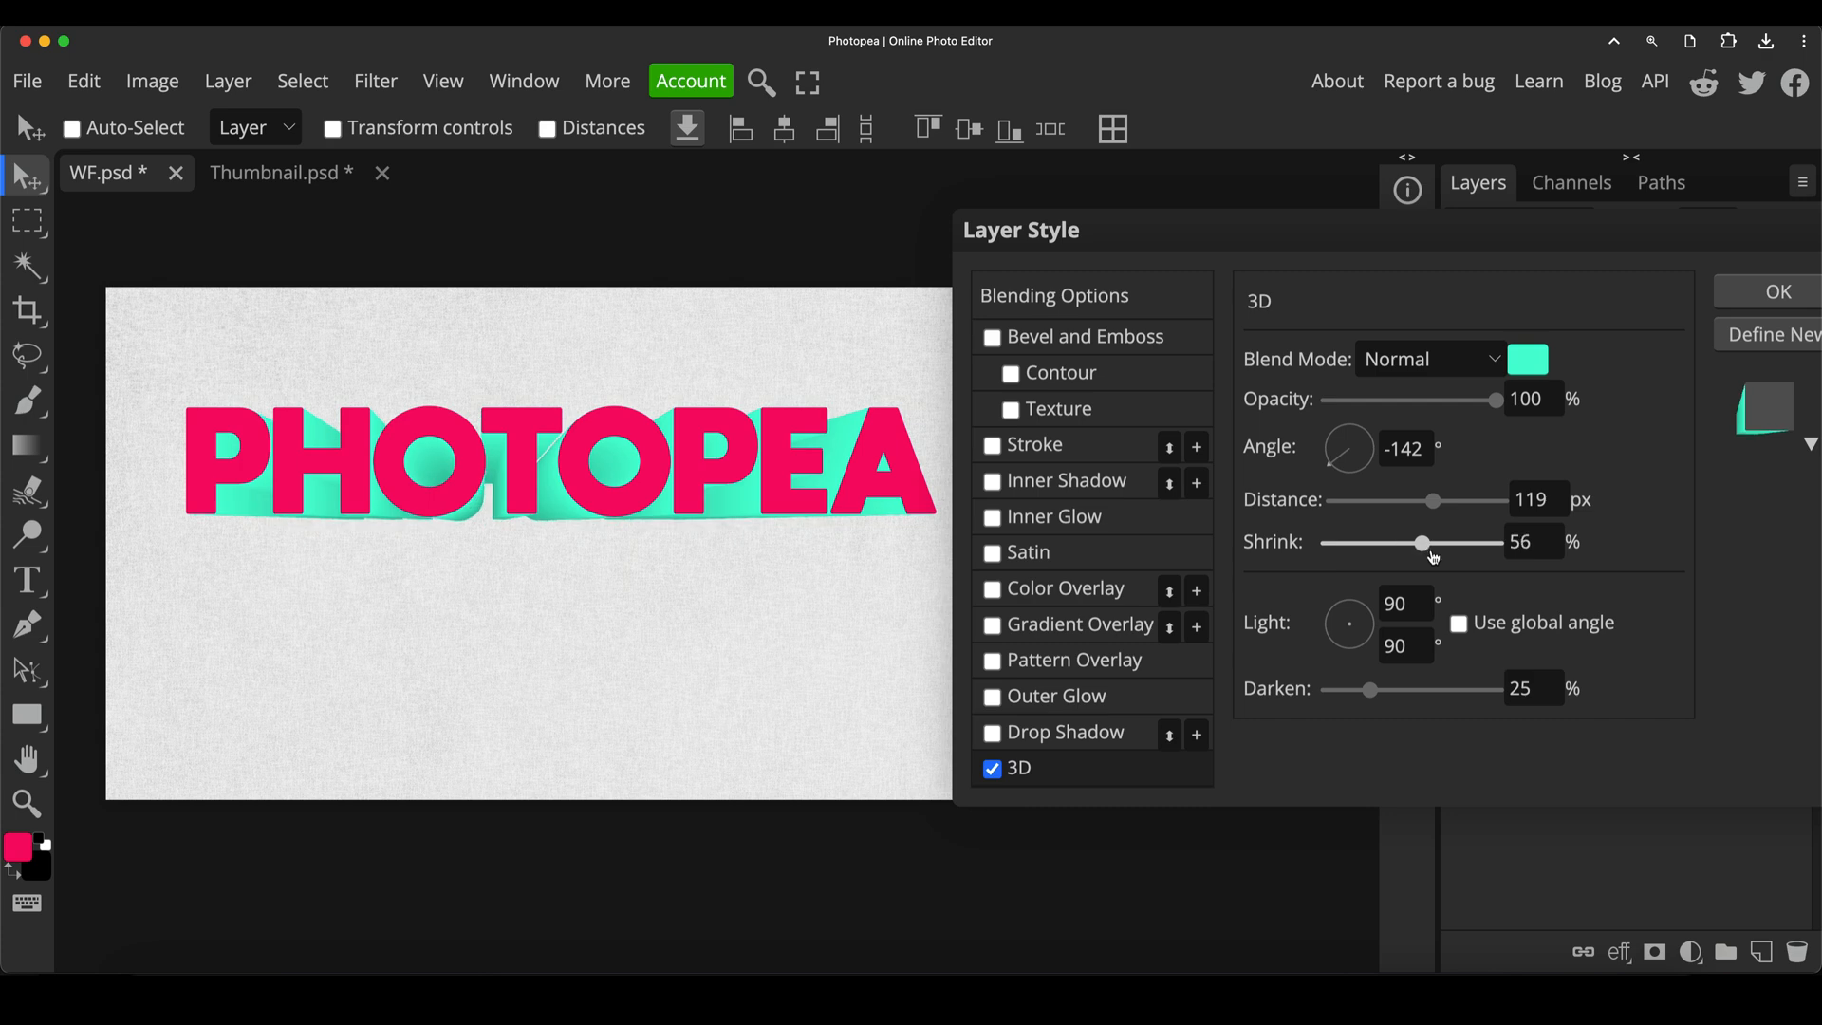
drag(1422, 543, 1432, 543)
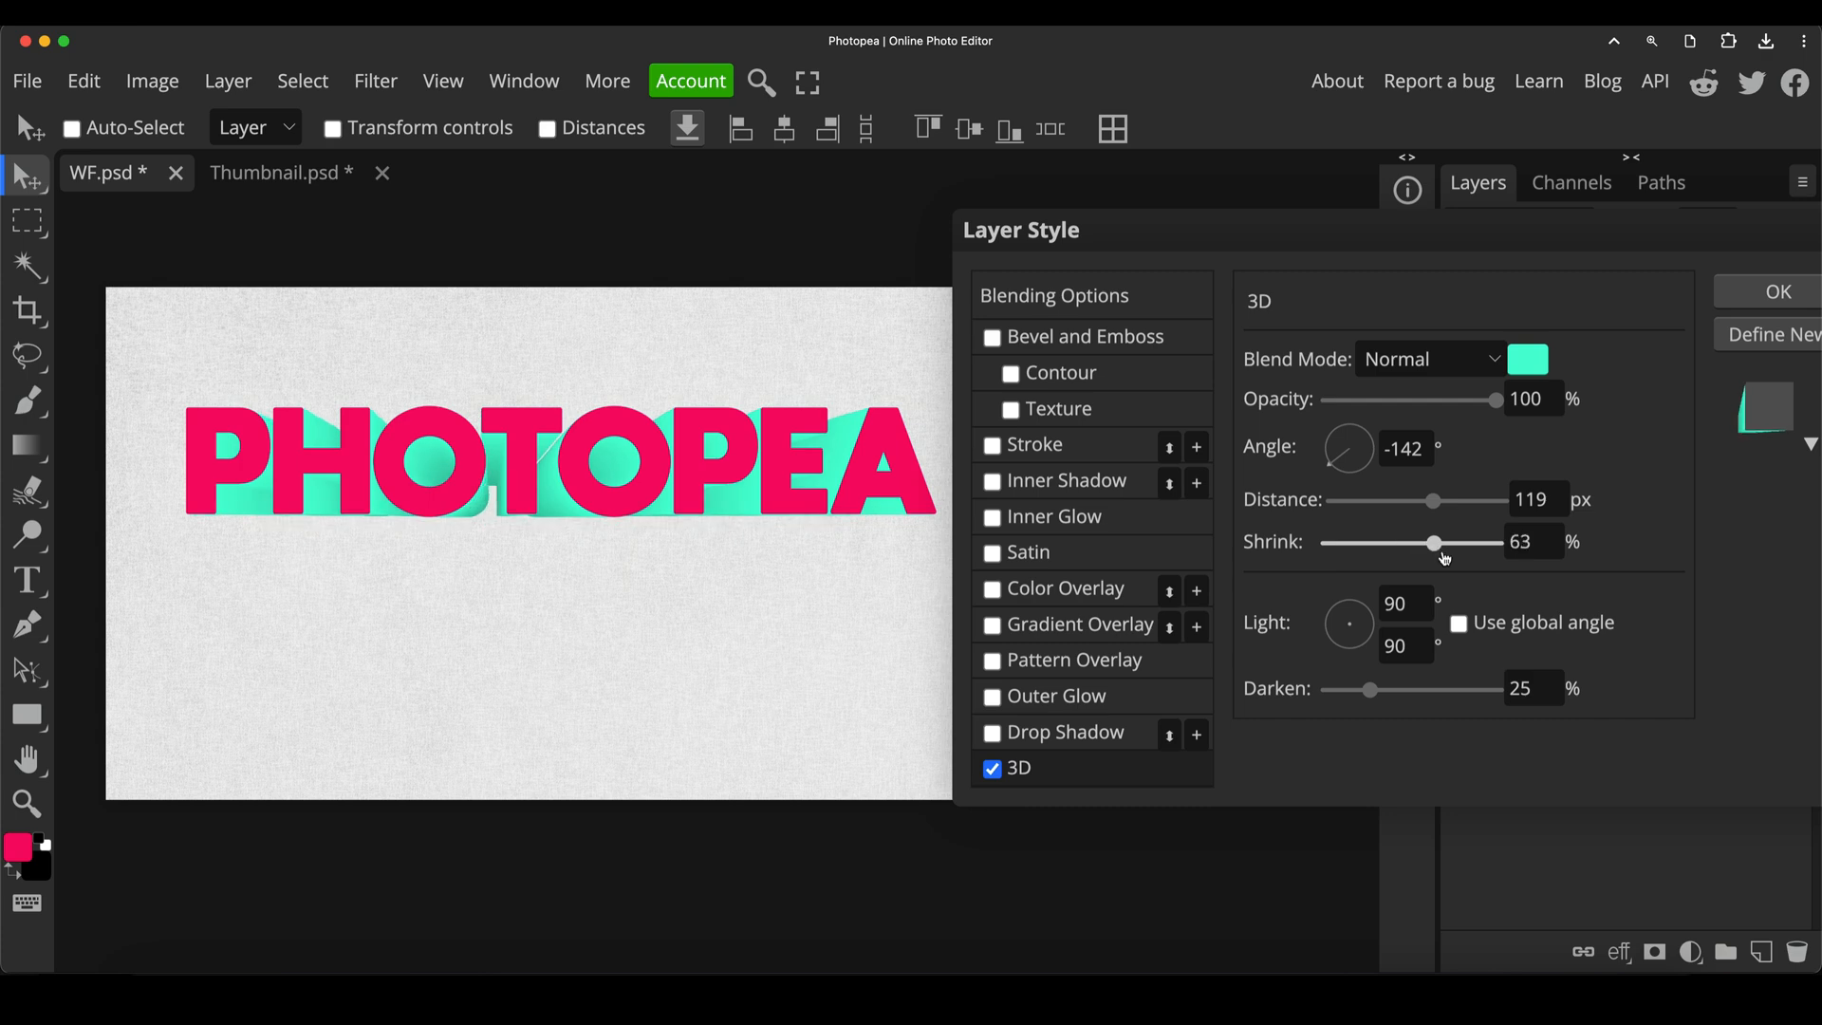
drag(1431, 543, 1458, 543)
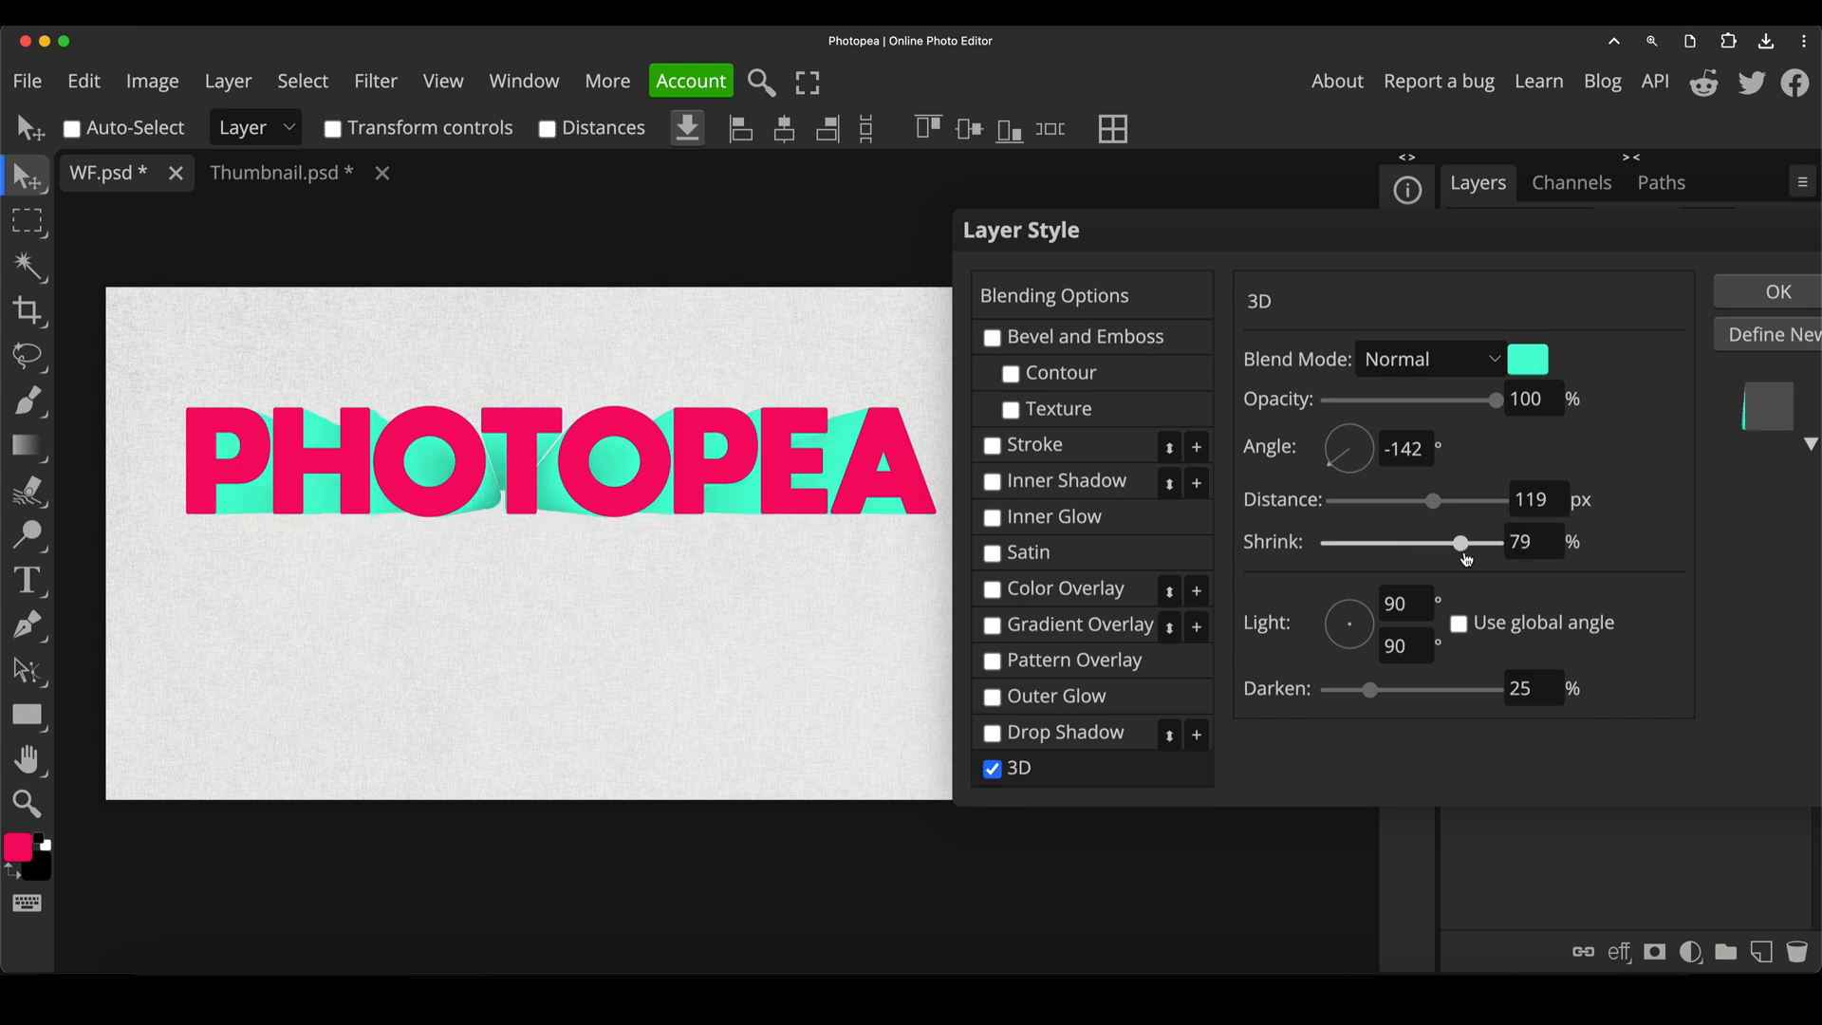
drag(1461, 543, 1443, 543)
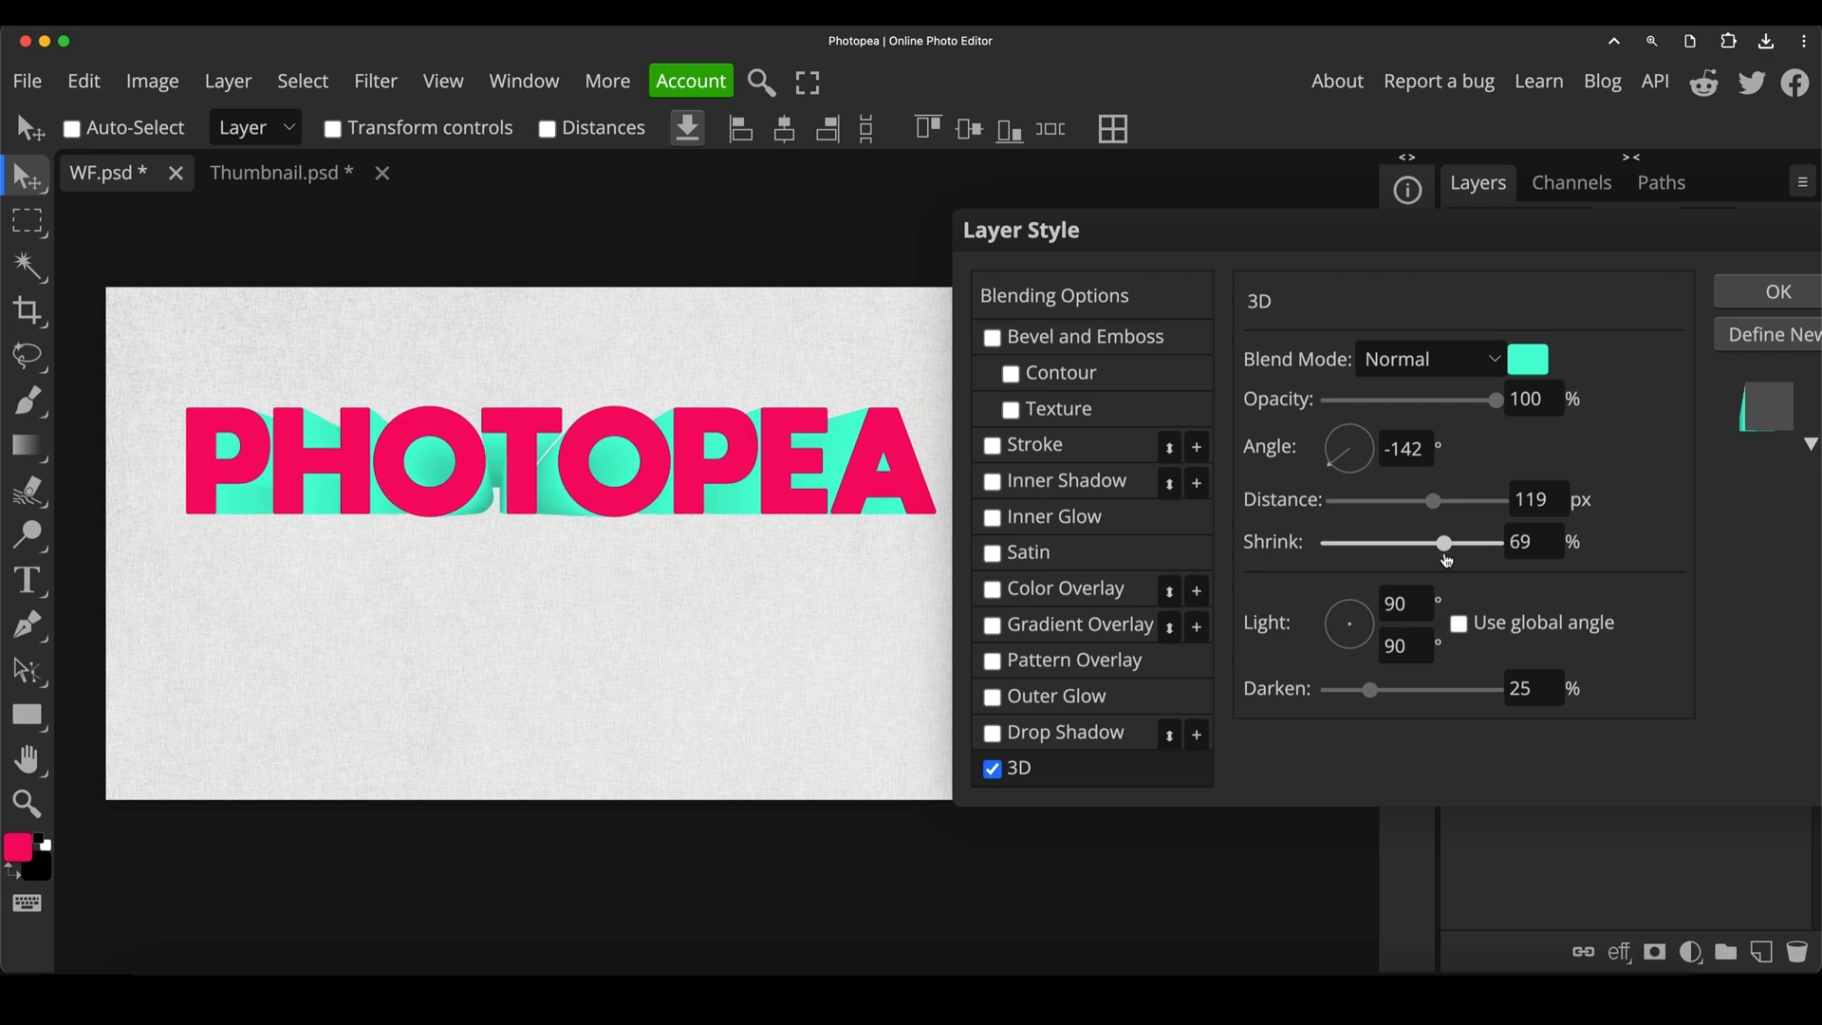
mouse_move(558, 472)
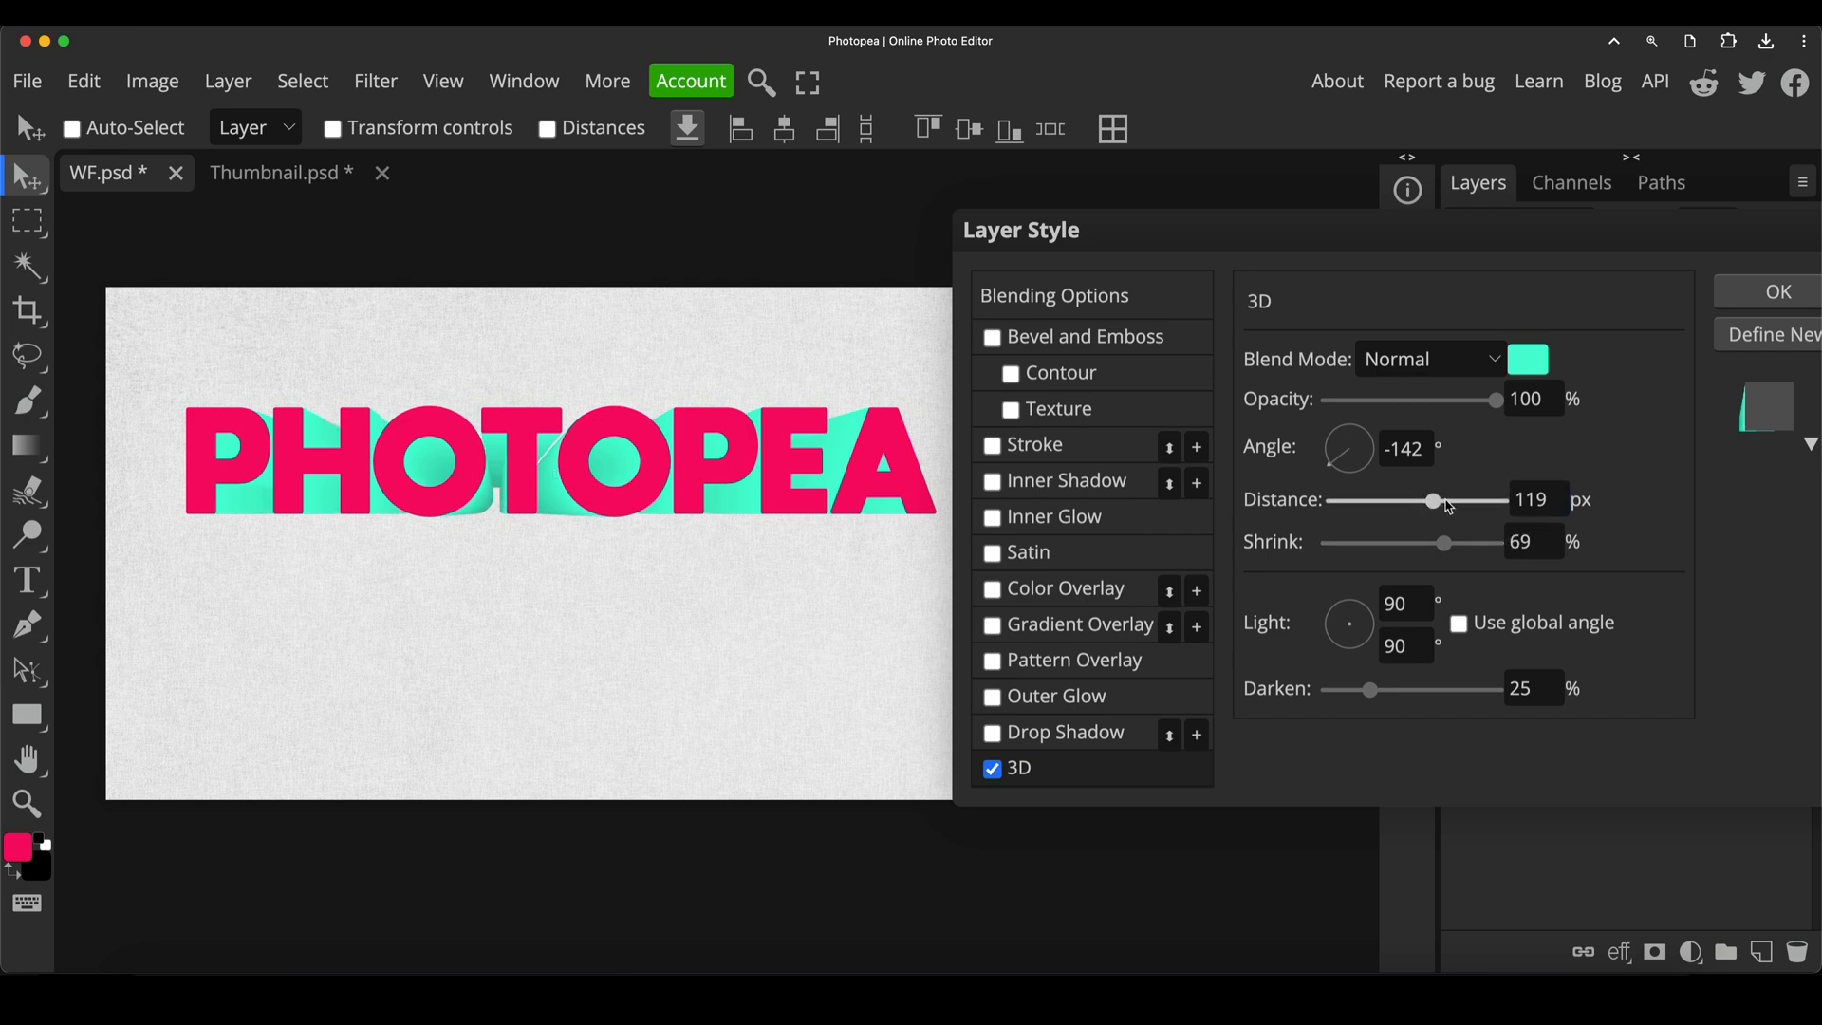
drag(1432, 501, 1488, 501)
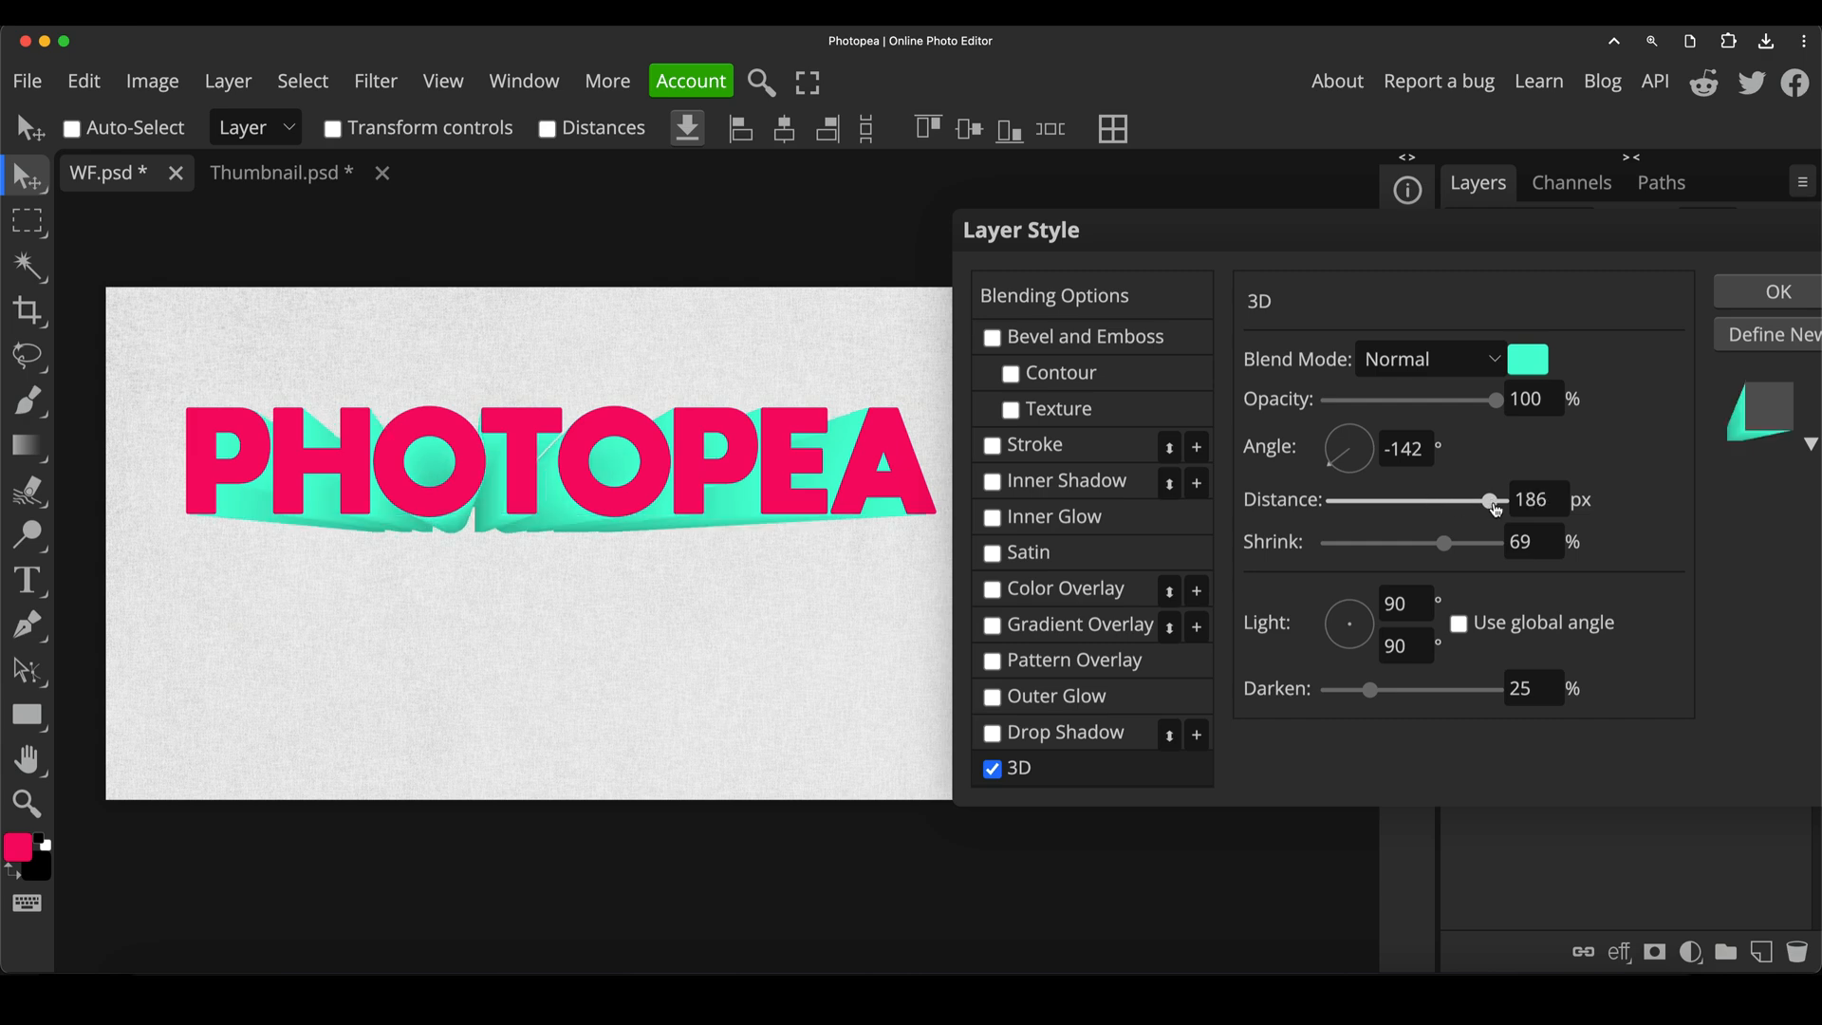
drag(1488, 500, 1493, 499)
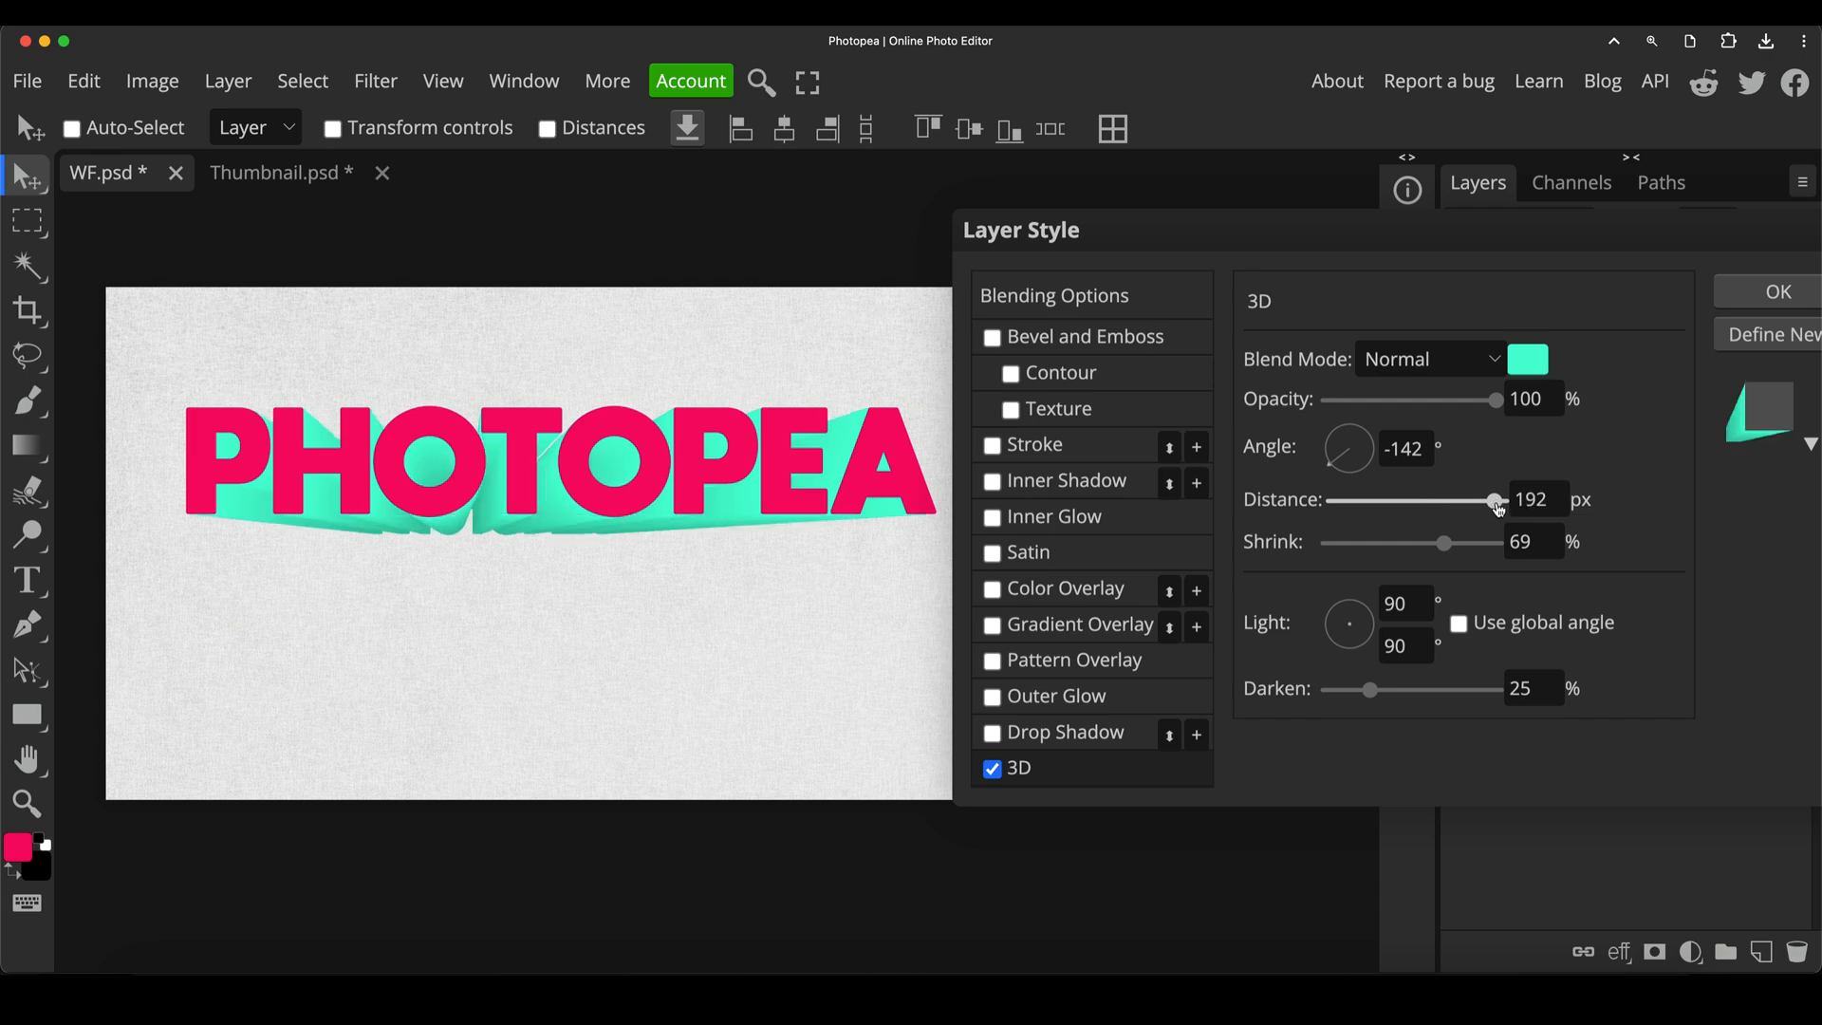
drag(1495, 502, 1499, 501)
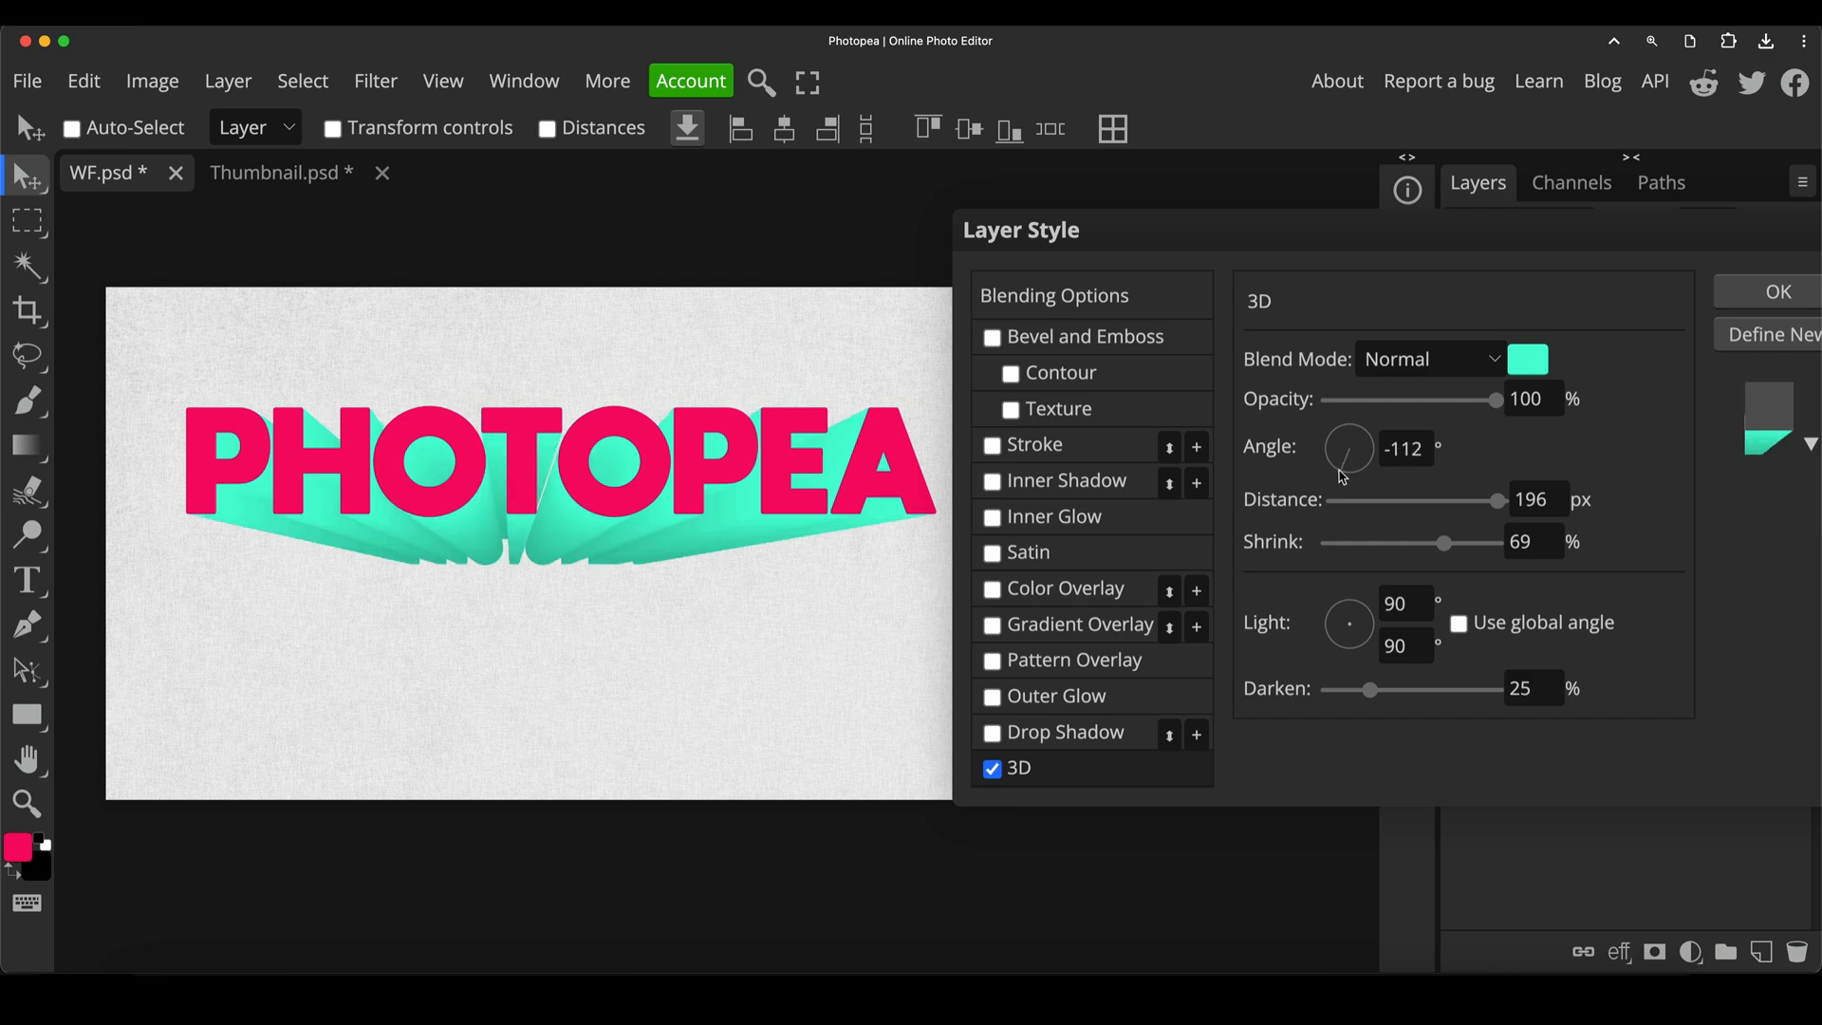
mouse_move(1332, 493)
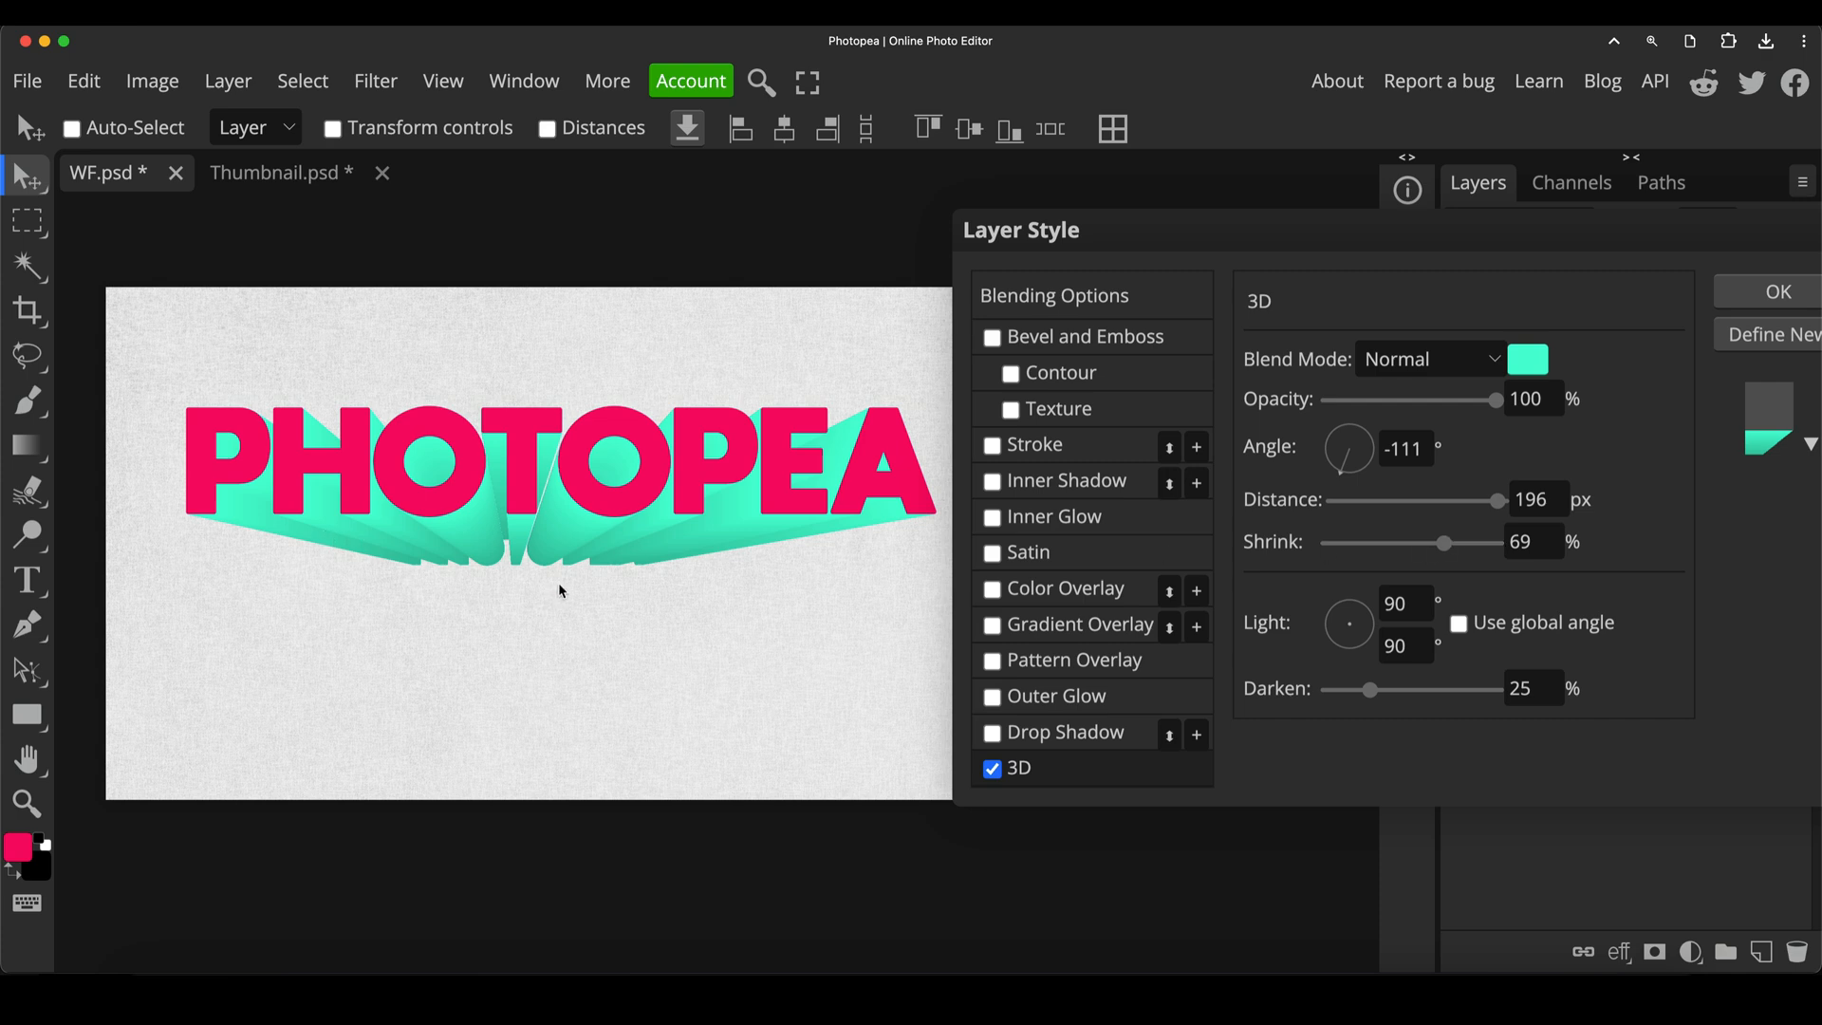
mouse_move(591, 587)
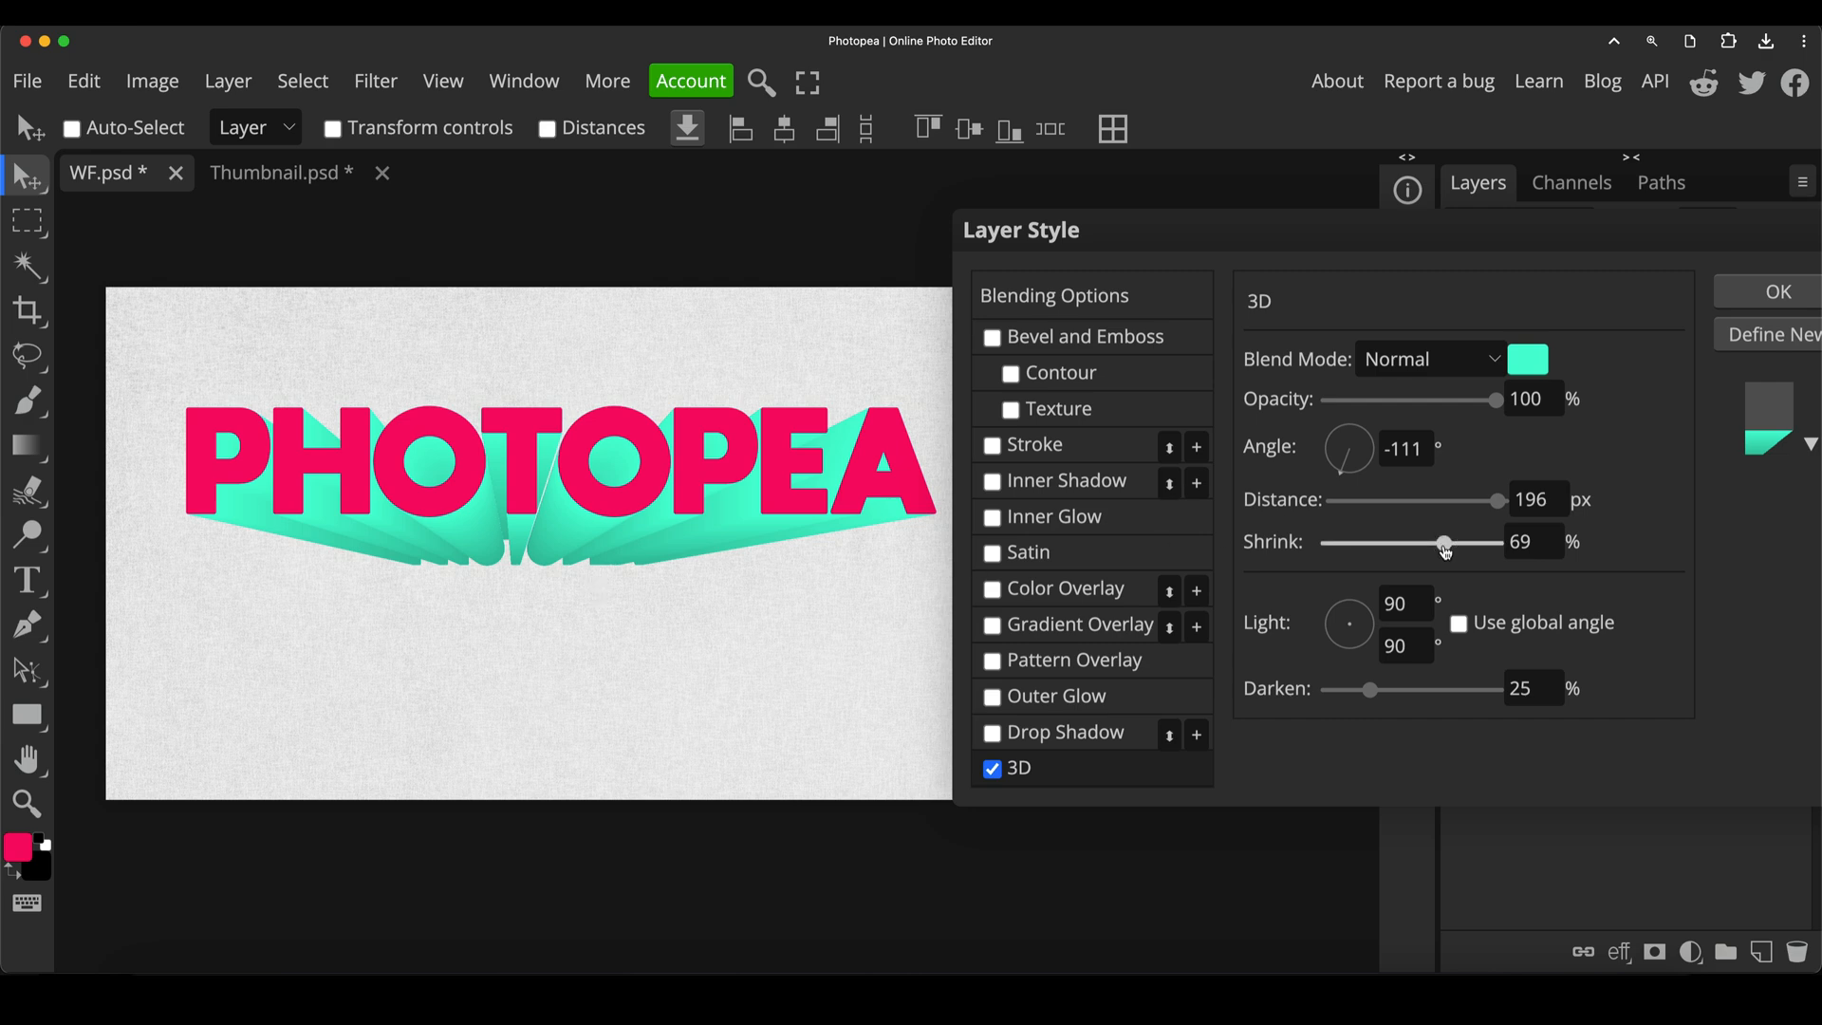
Return Shrink to 0% and shorten the 3D depth to 122 px
drag(1442, 543, 1364, 542)
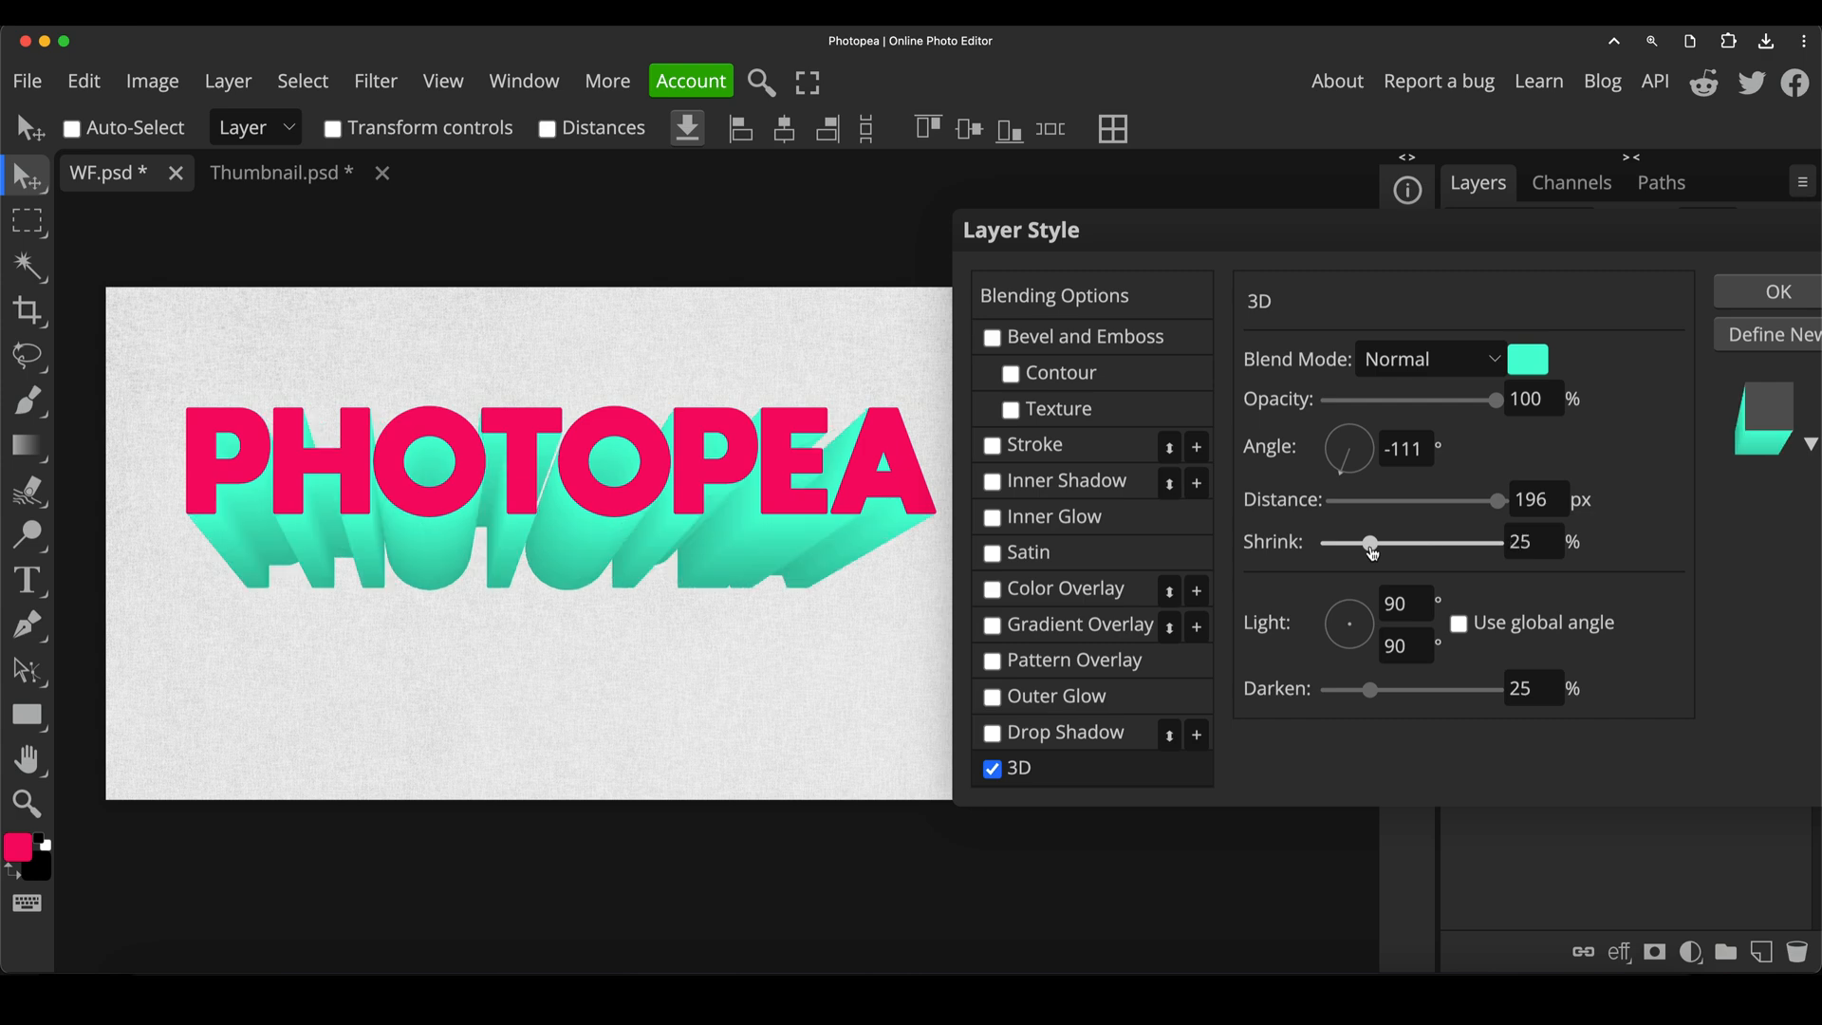
drag(1366, 543, 1326, 543)
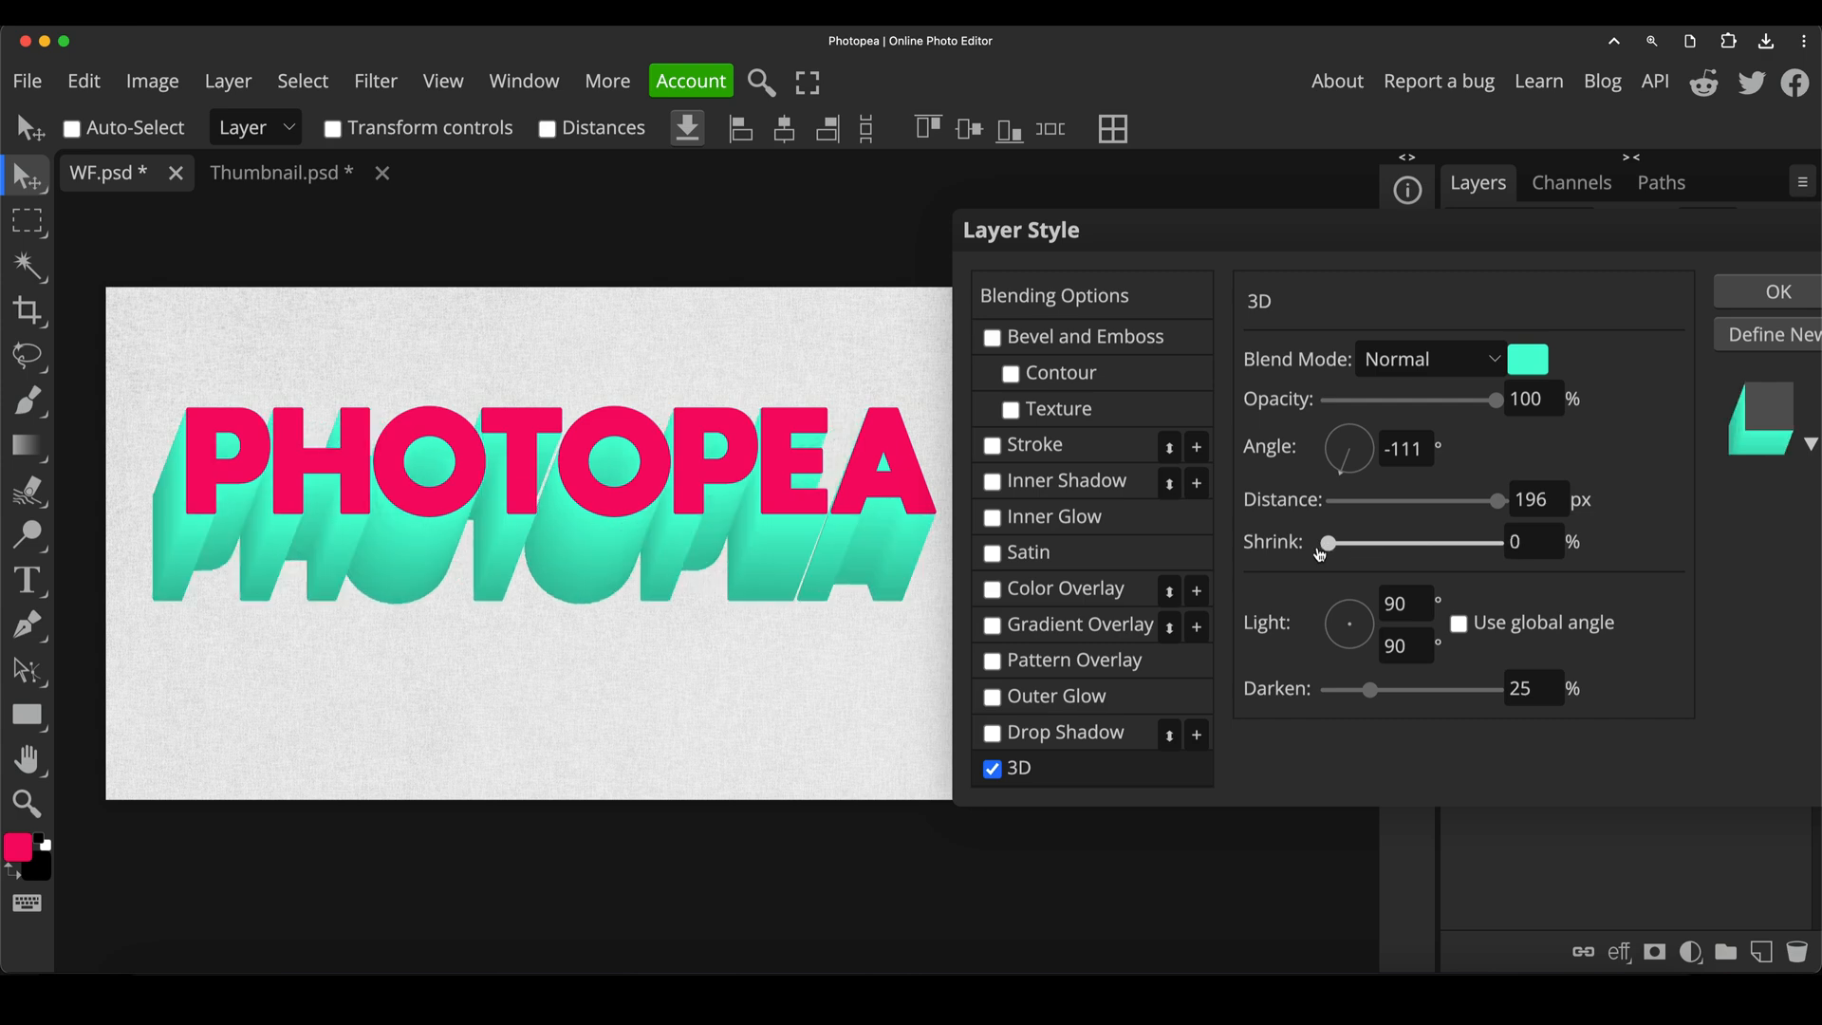
mouse_move(1330, 552)
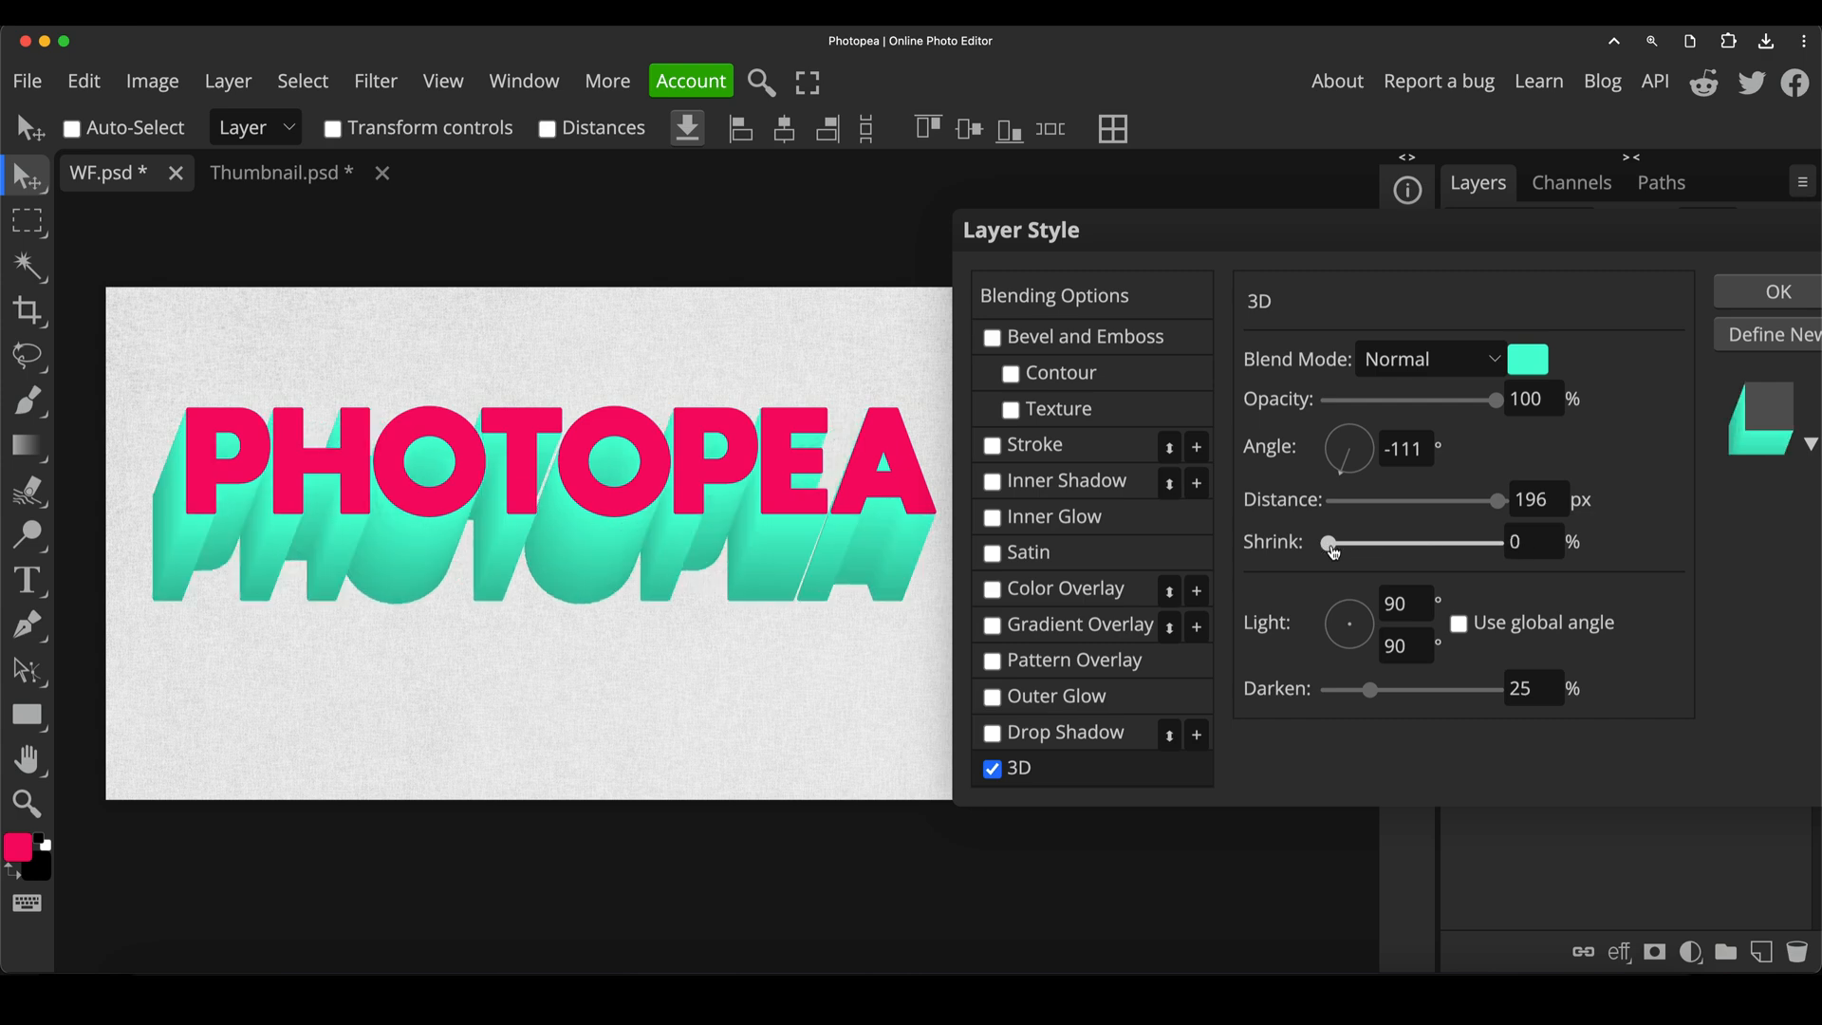
drag(1327, 542, 1336, 543)
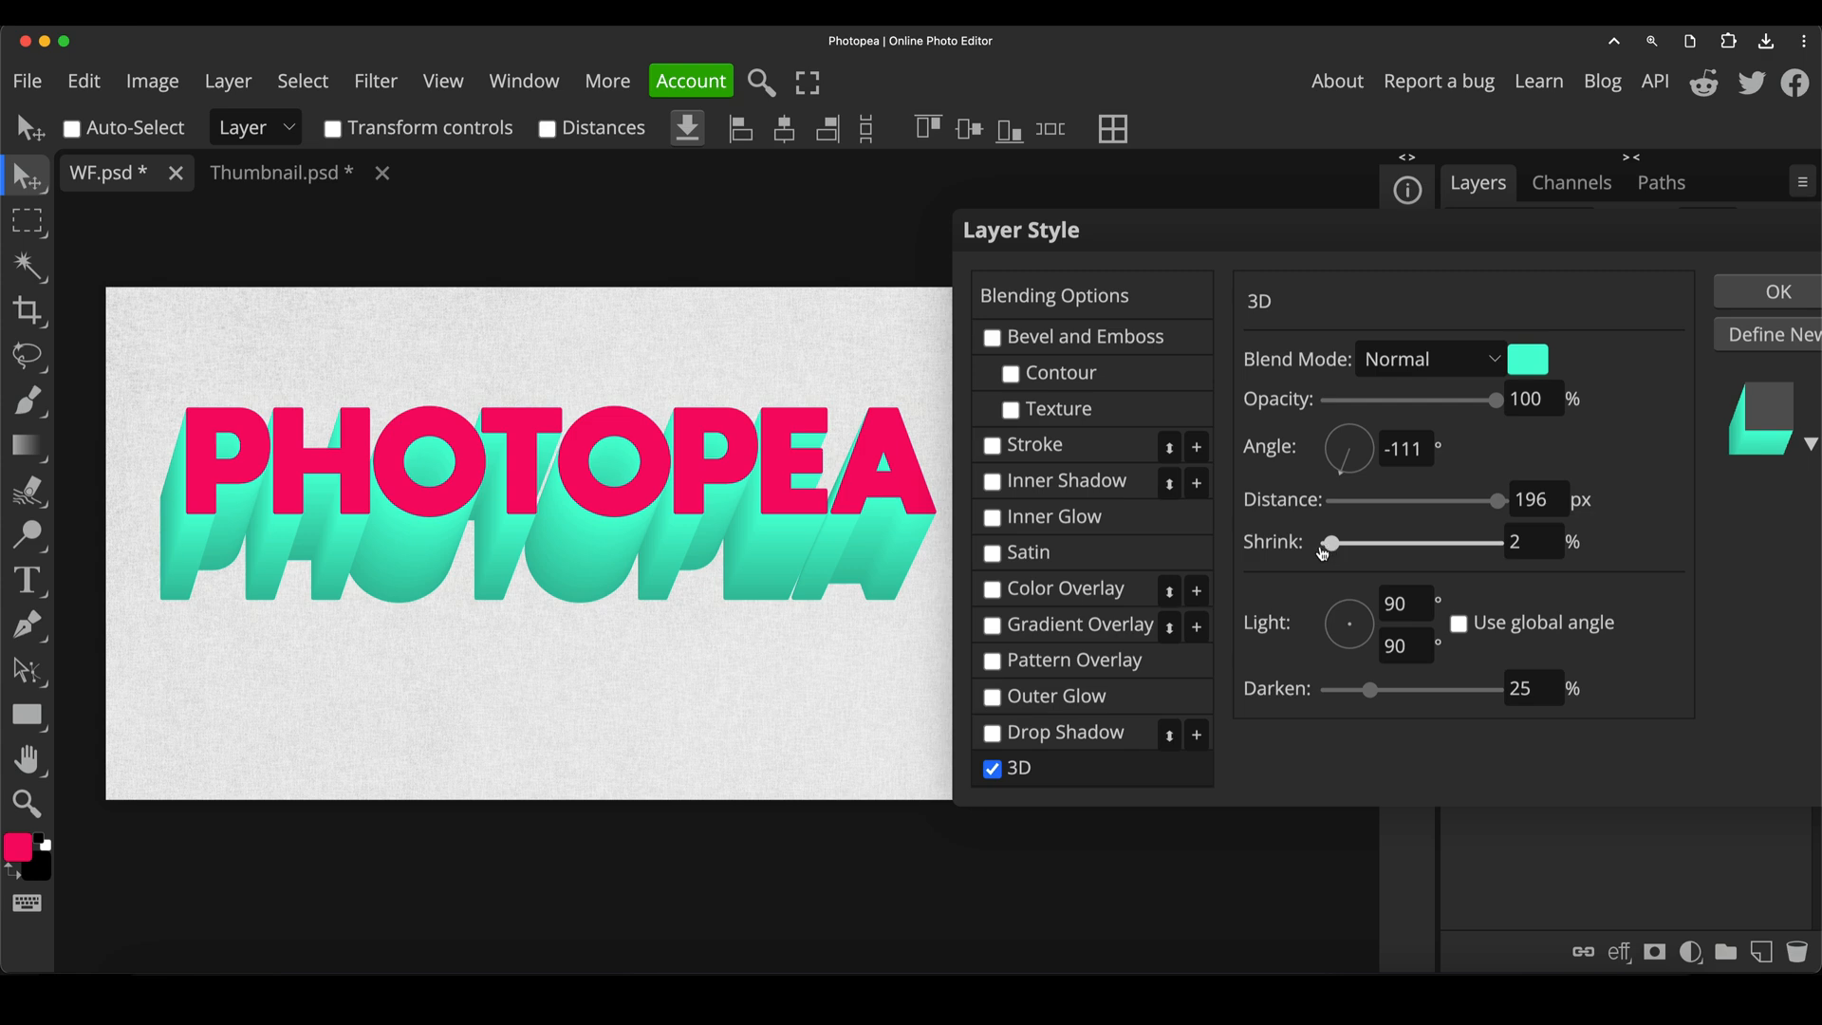
drag(1328, 543, 1323, 543)
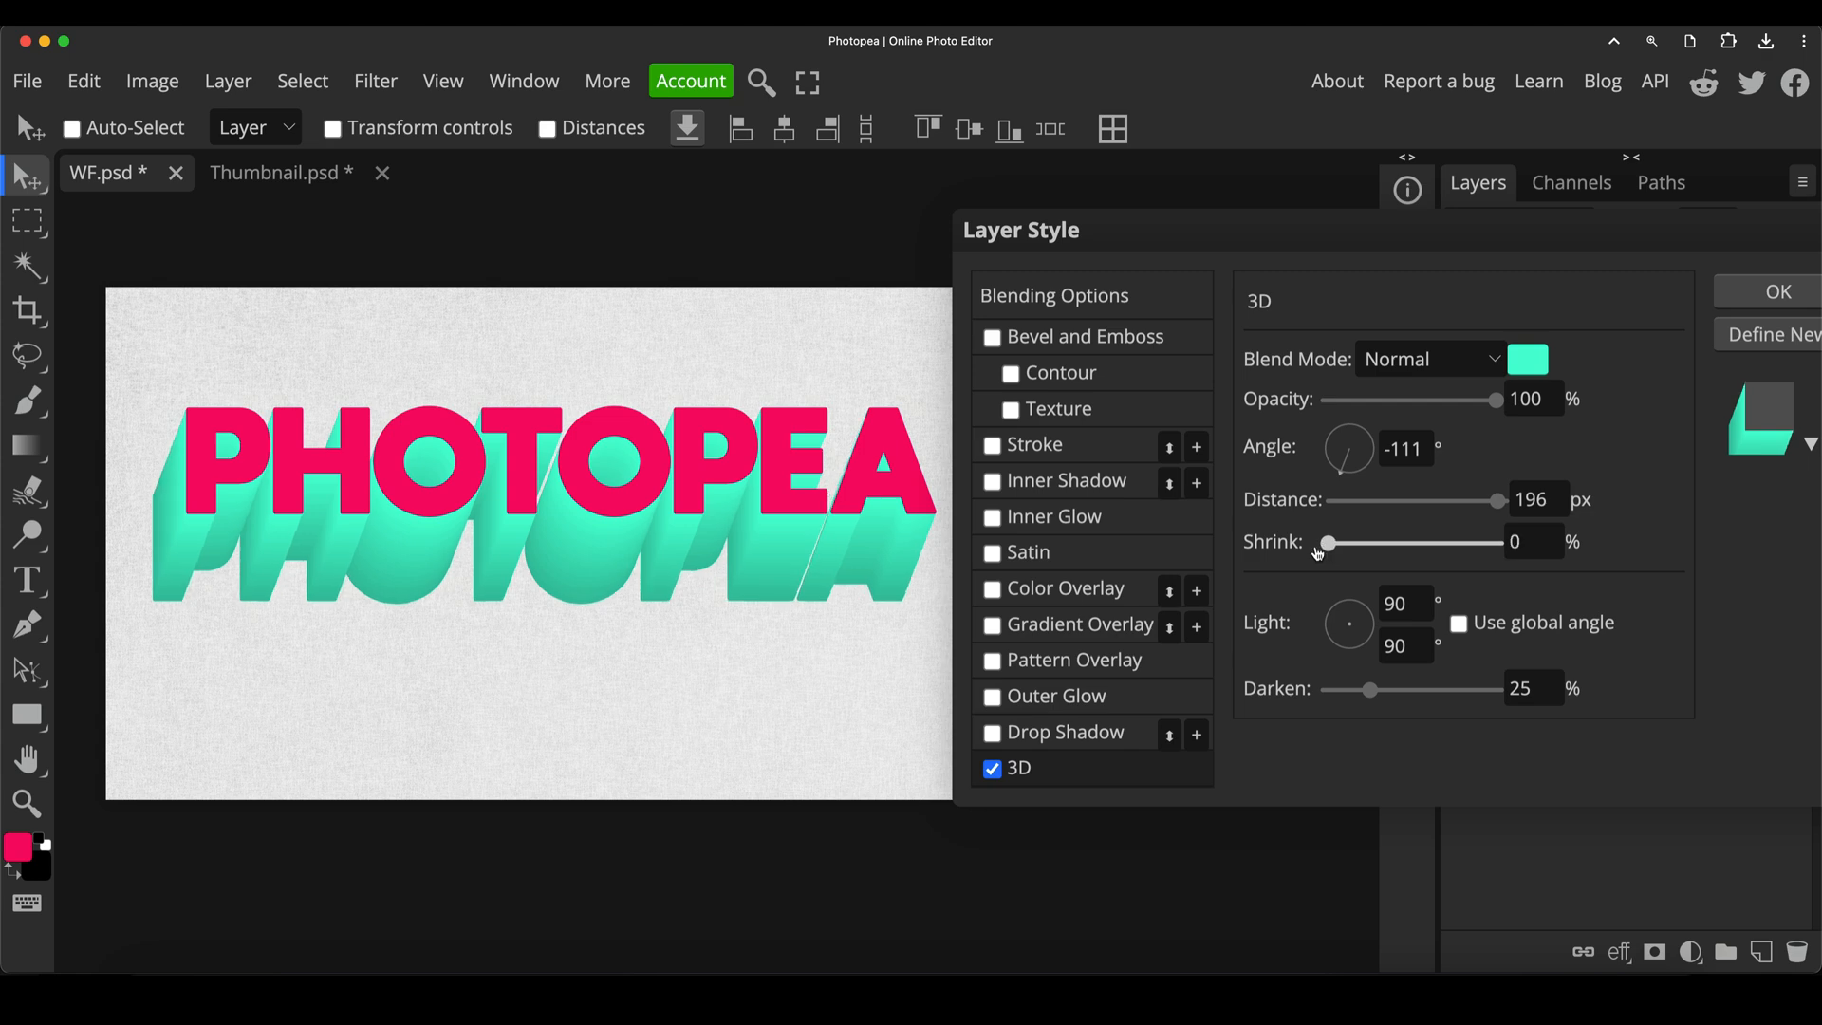
drag(1511, 500, 1429, 499)
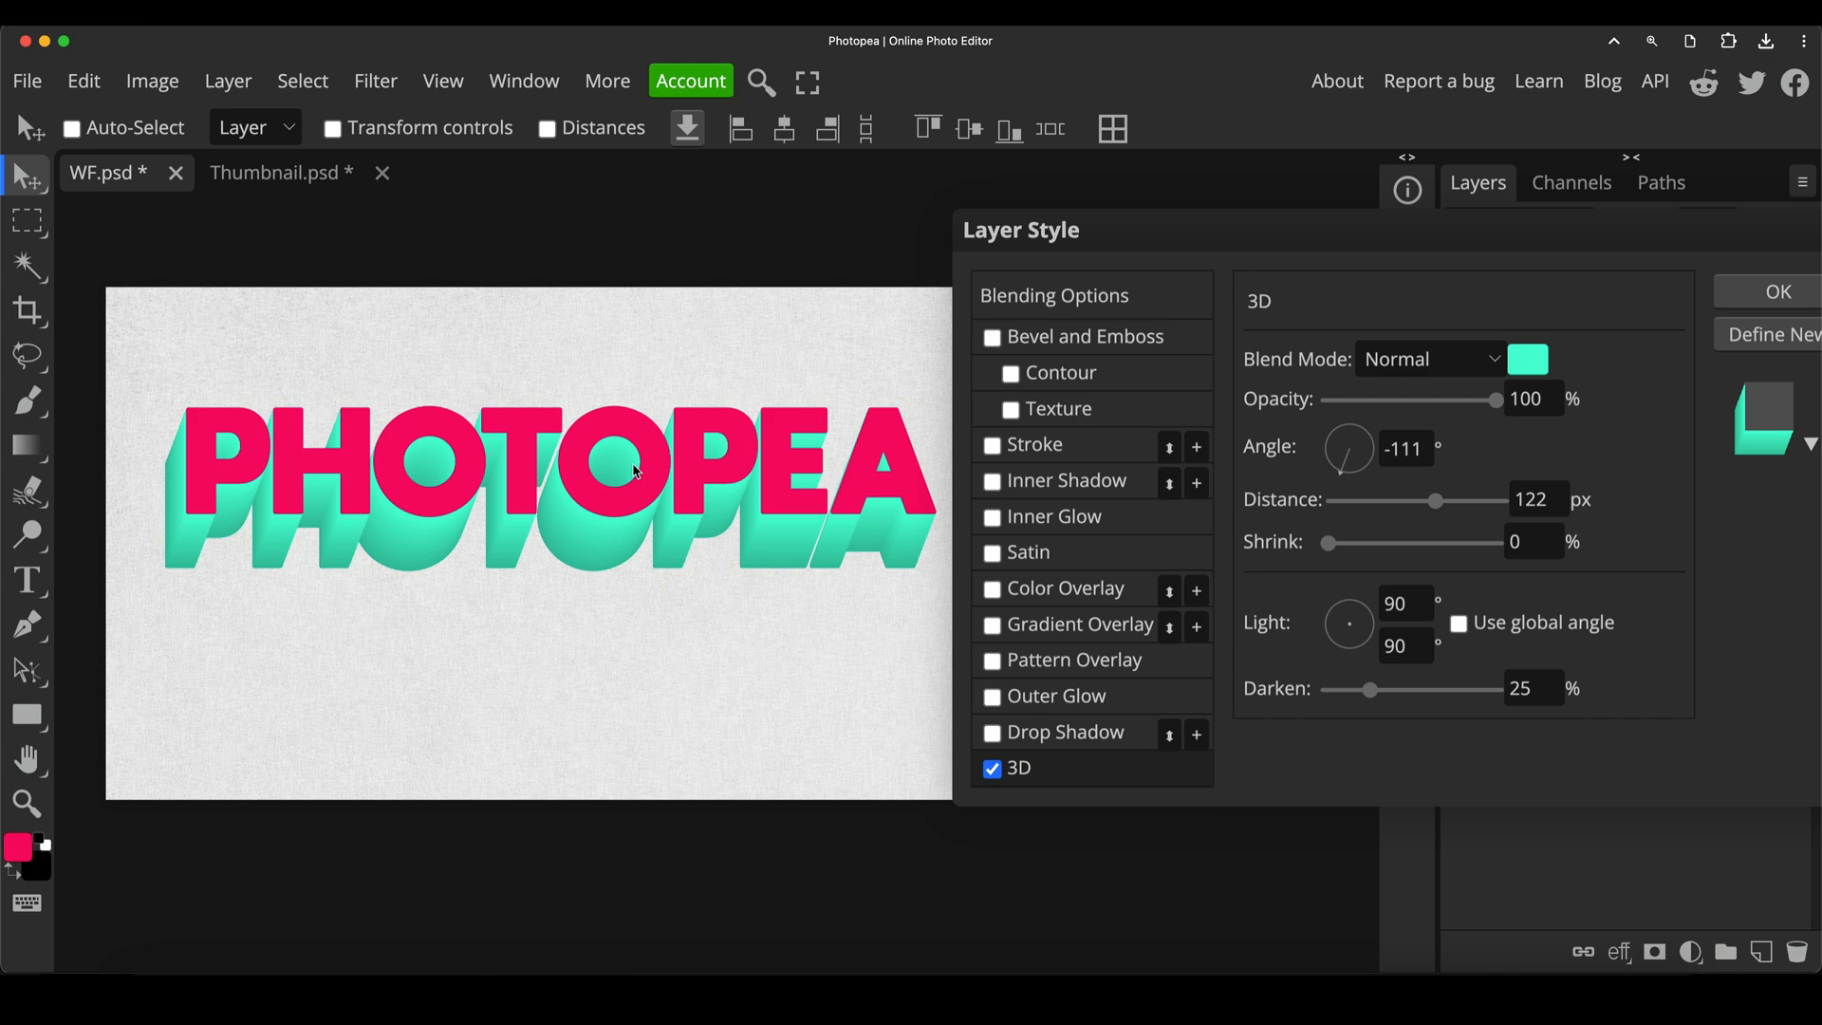
mouse_move(1353, 623)
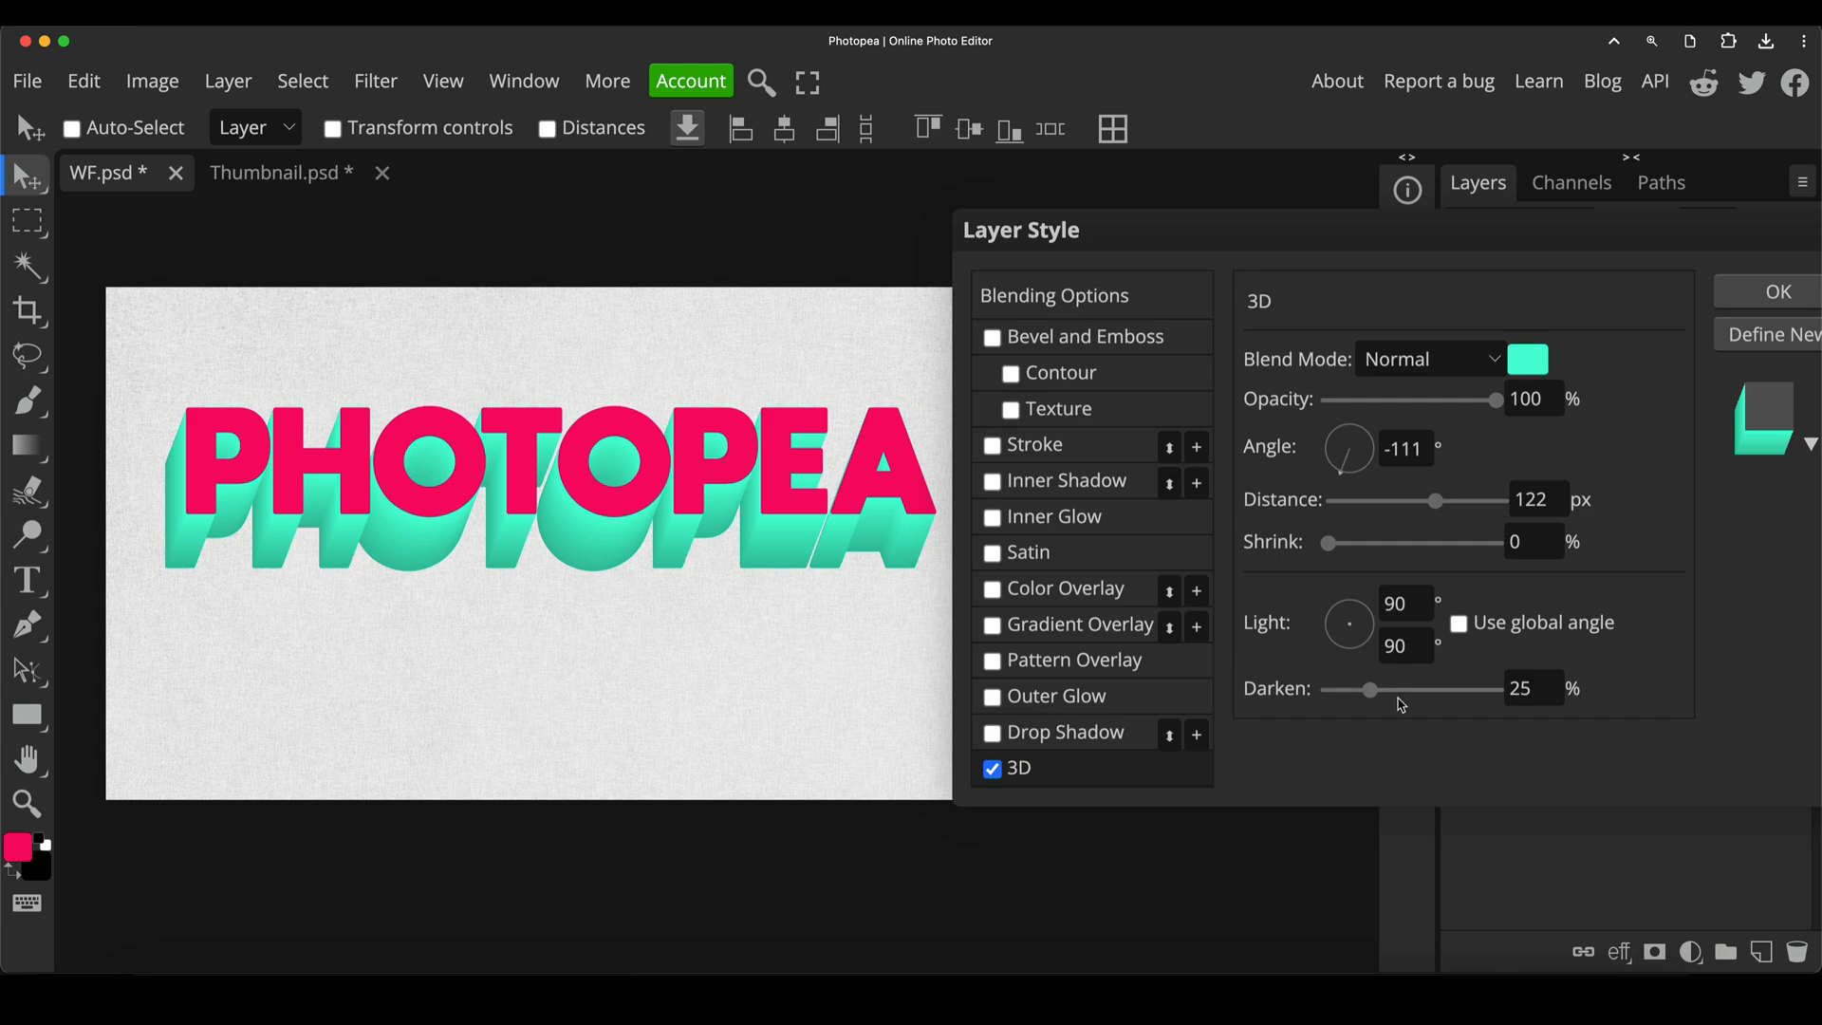
mouse_move(1363, 674)
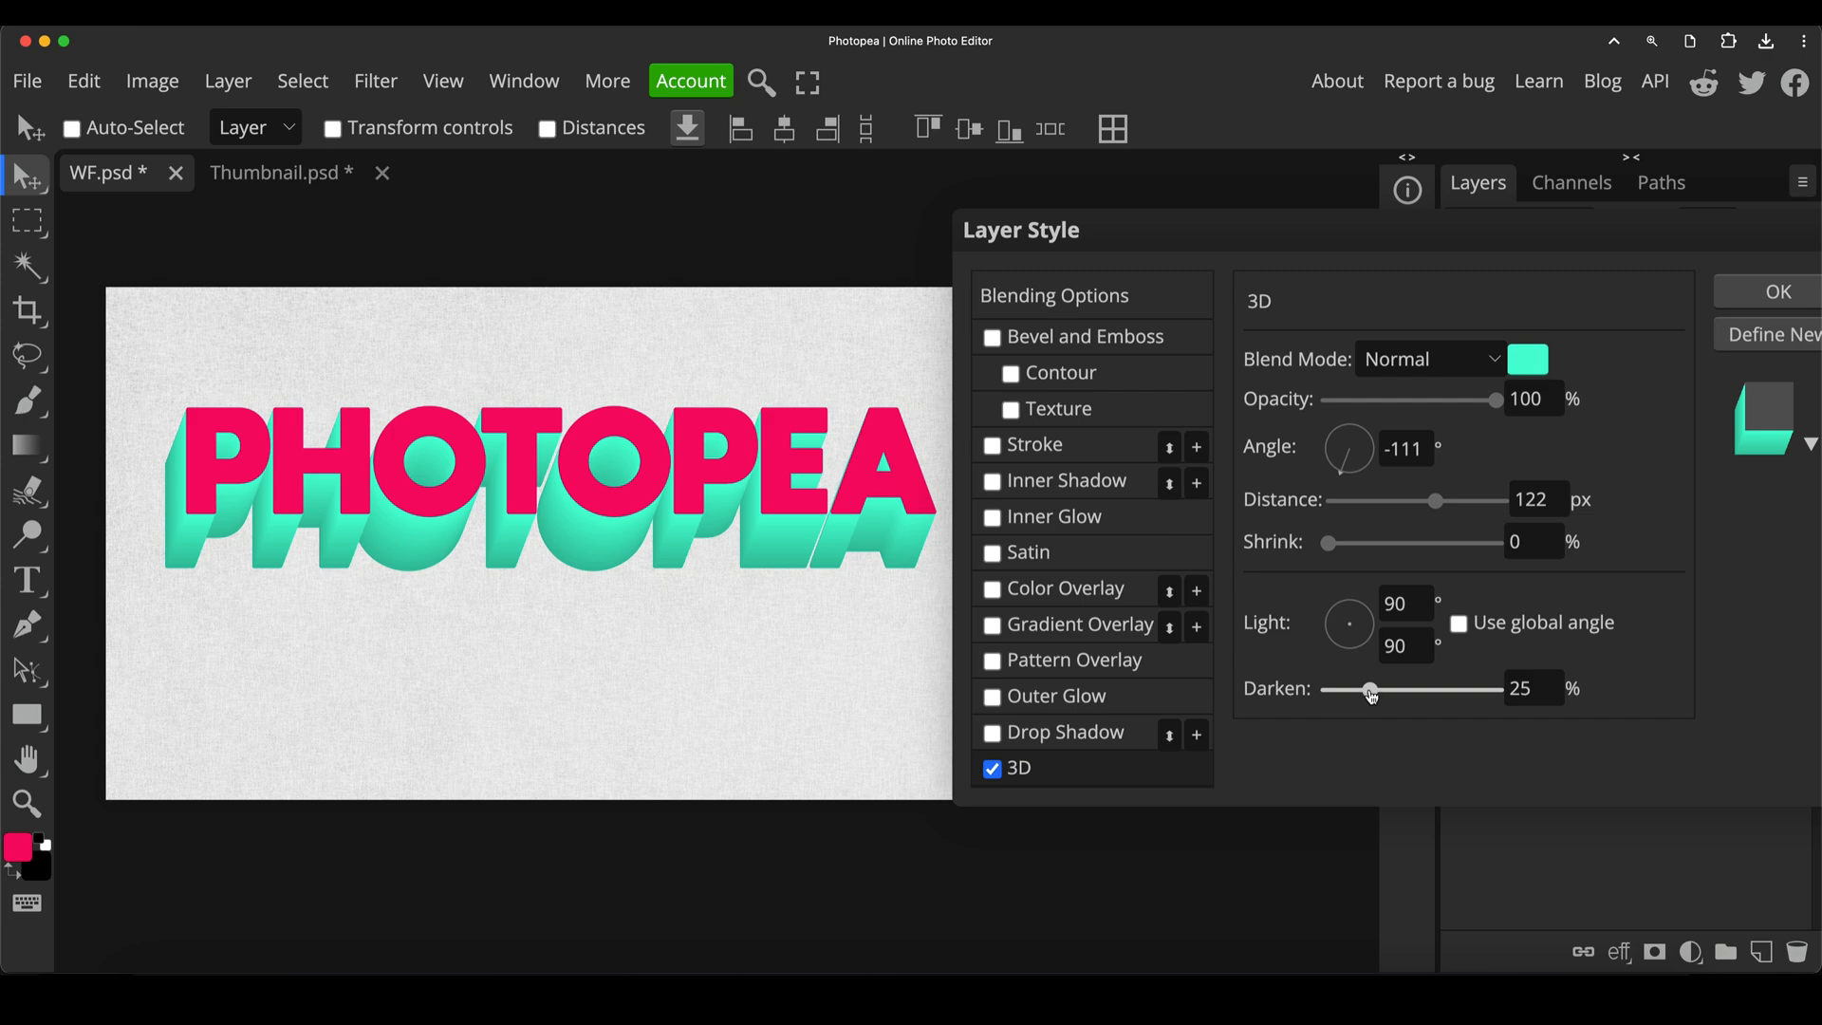
Sweep the Darken slider from none to maximum and settle it around 43%
drag(1365, 689, 1391, 688)
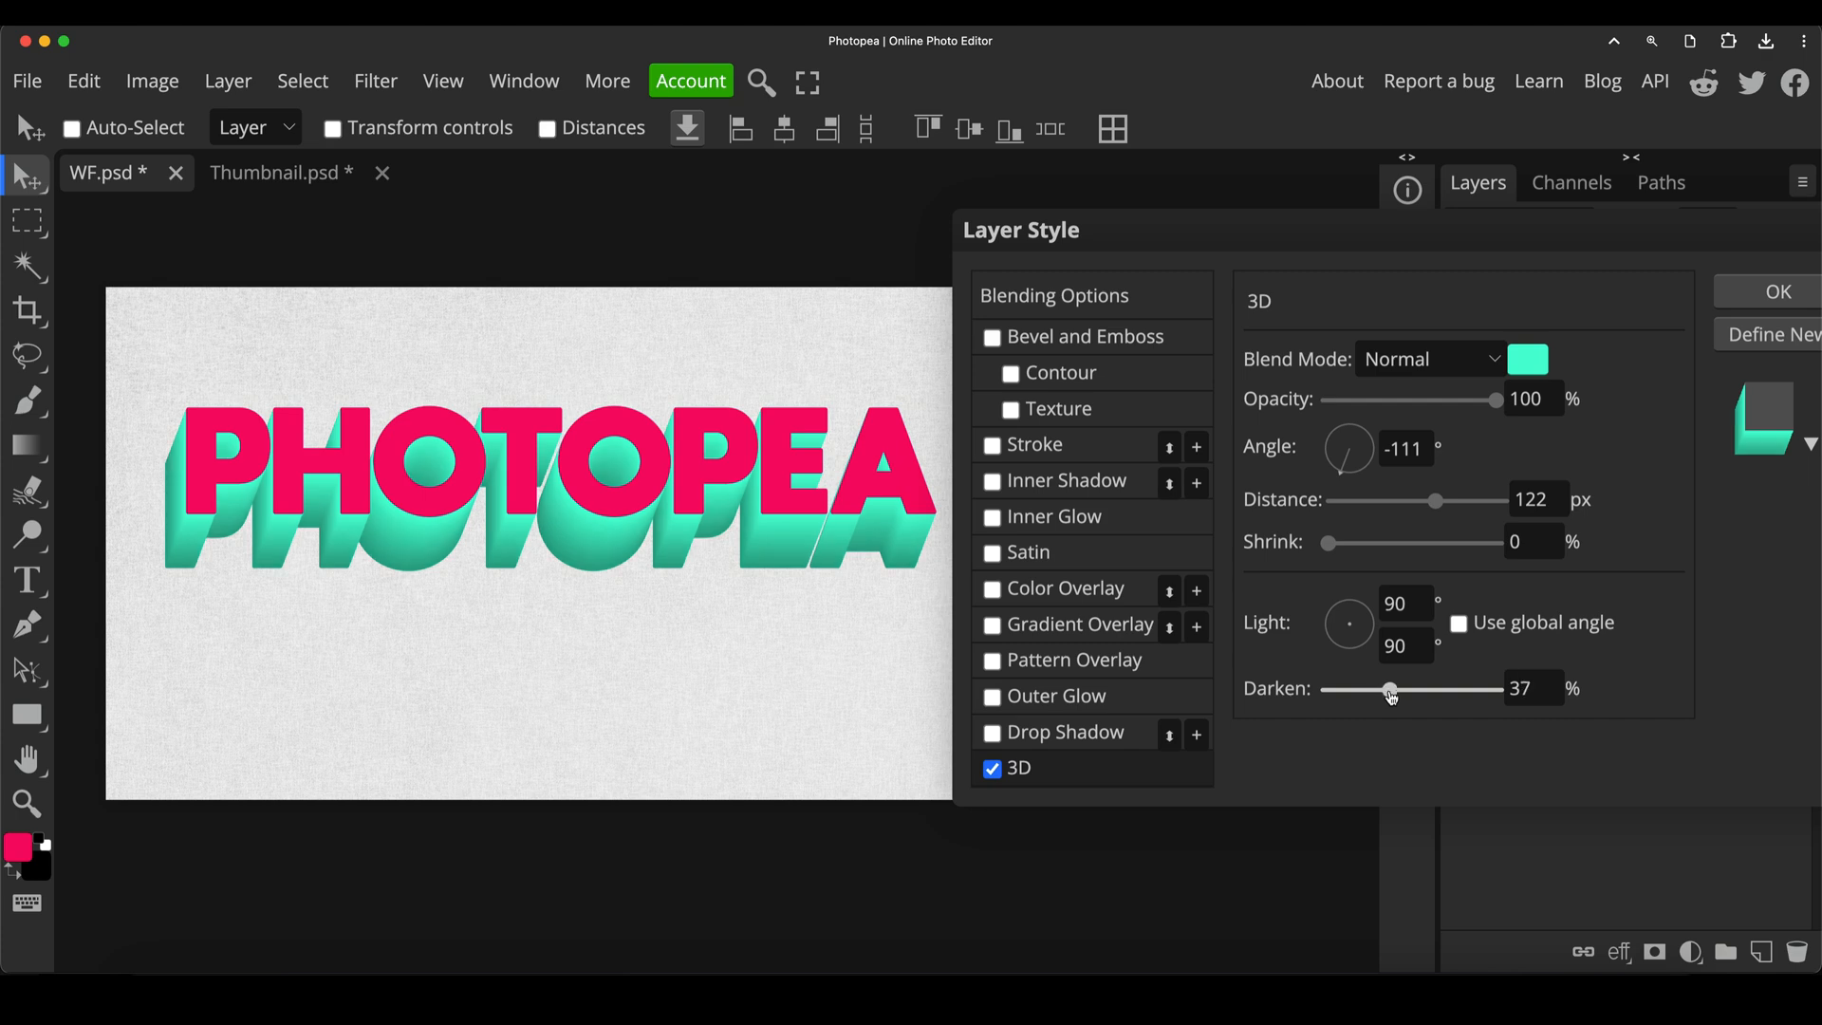
drag(1389, 691, 1410, 691)
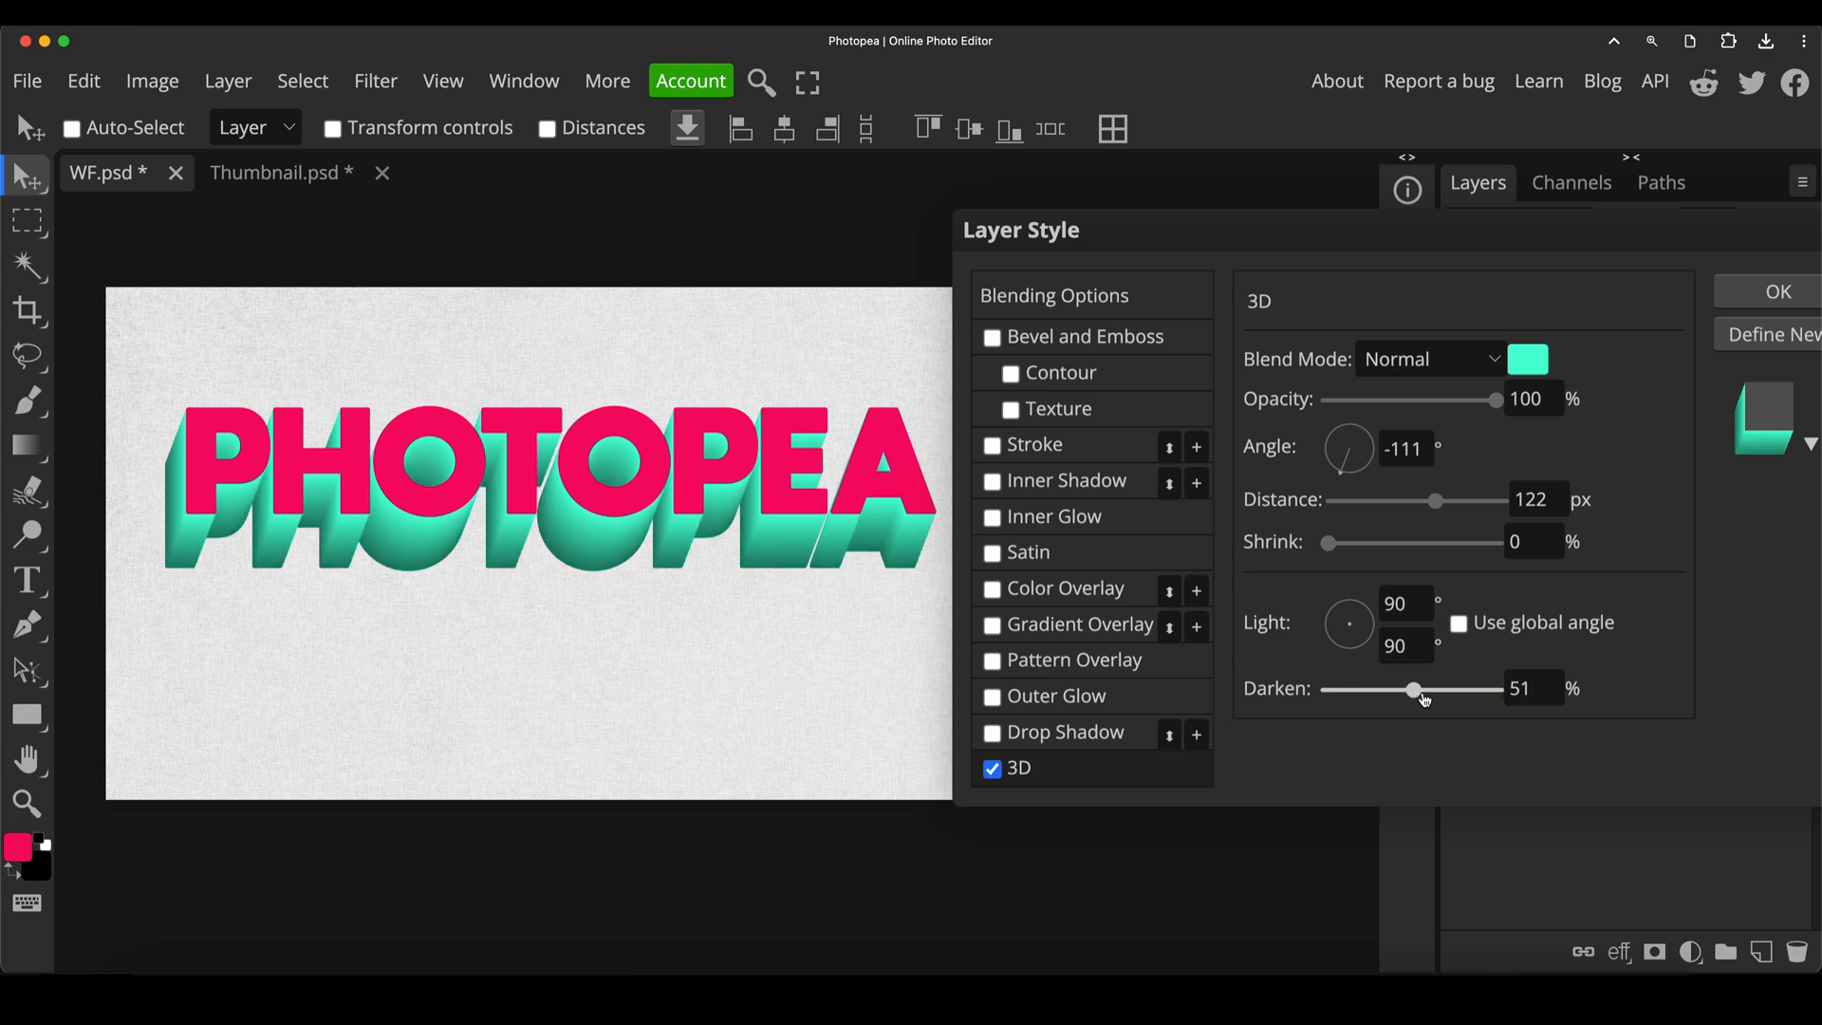
drag(1410, 687, 1440, 687)
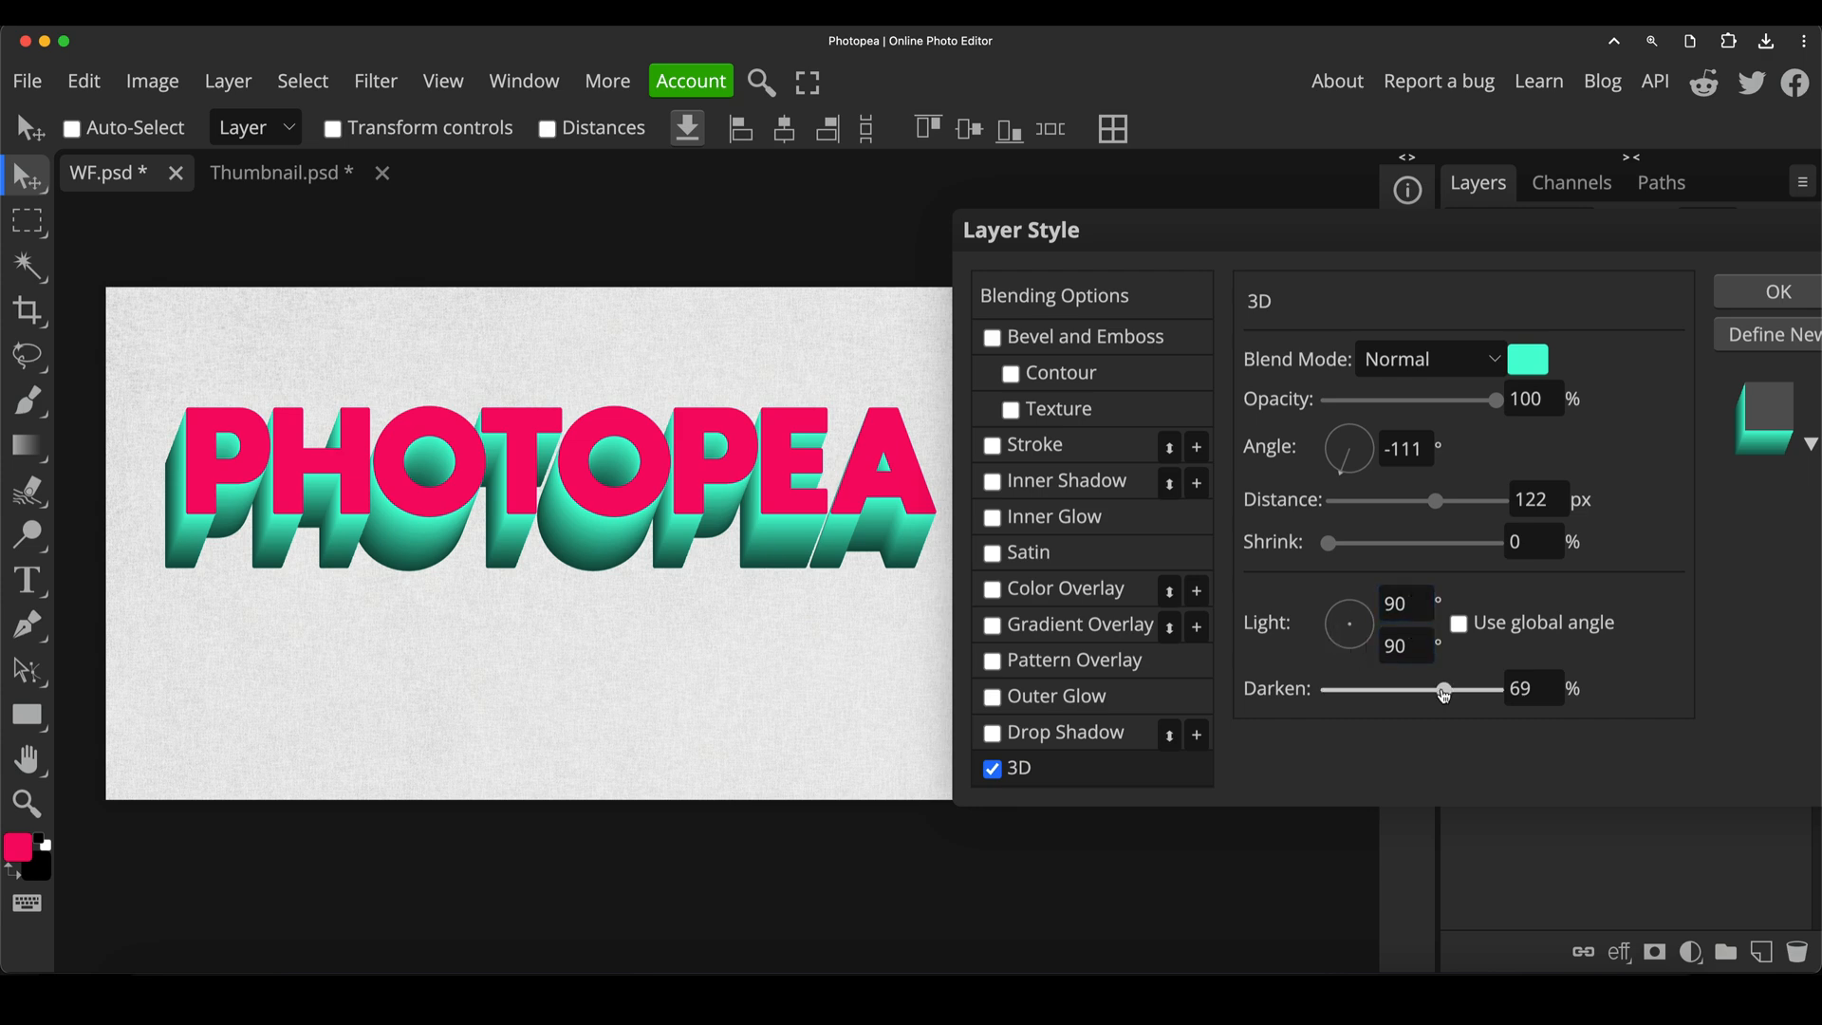
drag(1442, 688, 1488, 687)
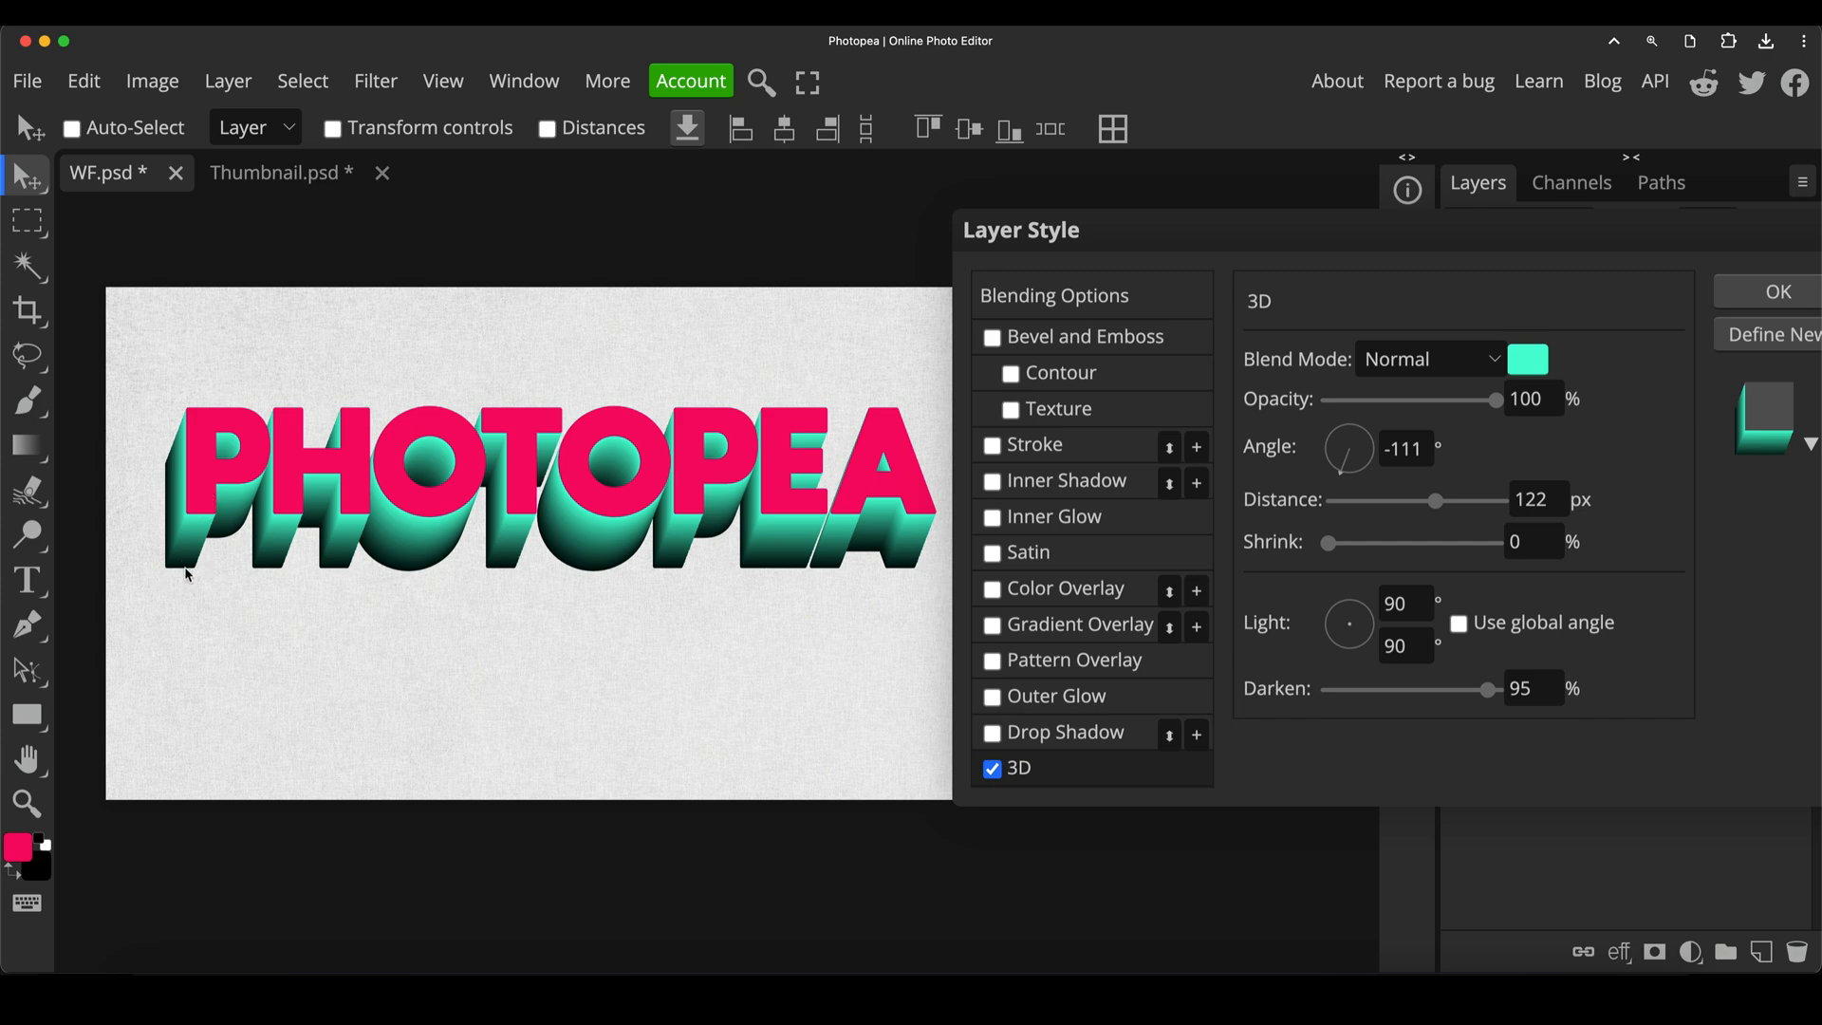
drag(1477, 687, 1497, 687)
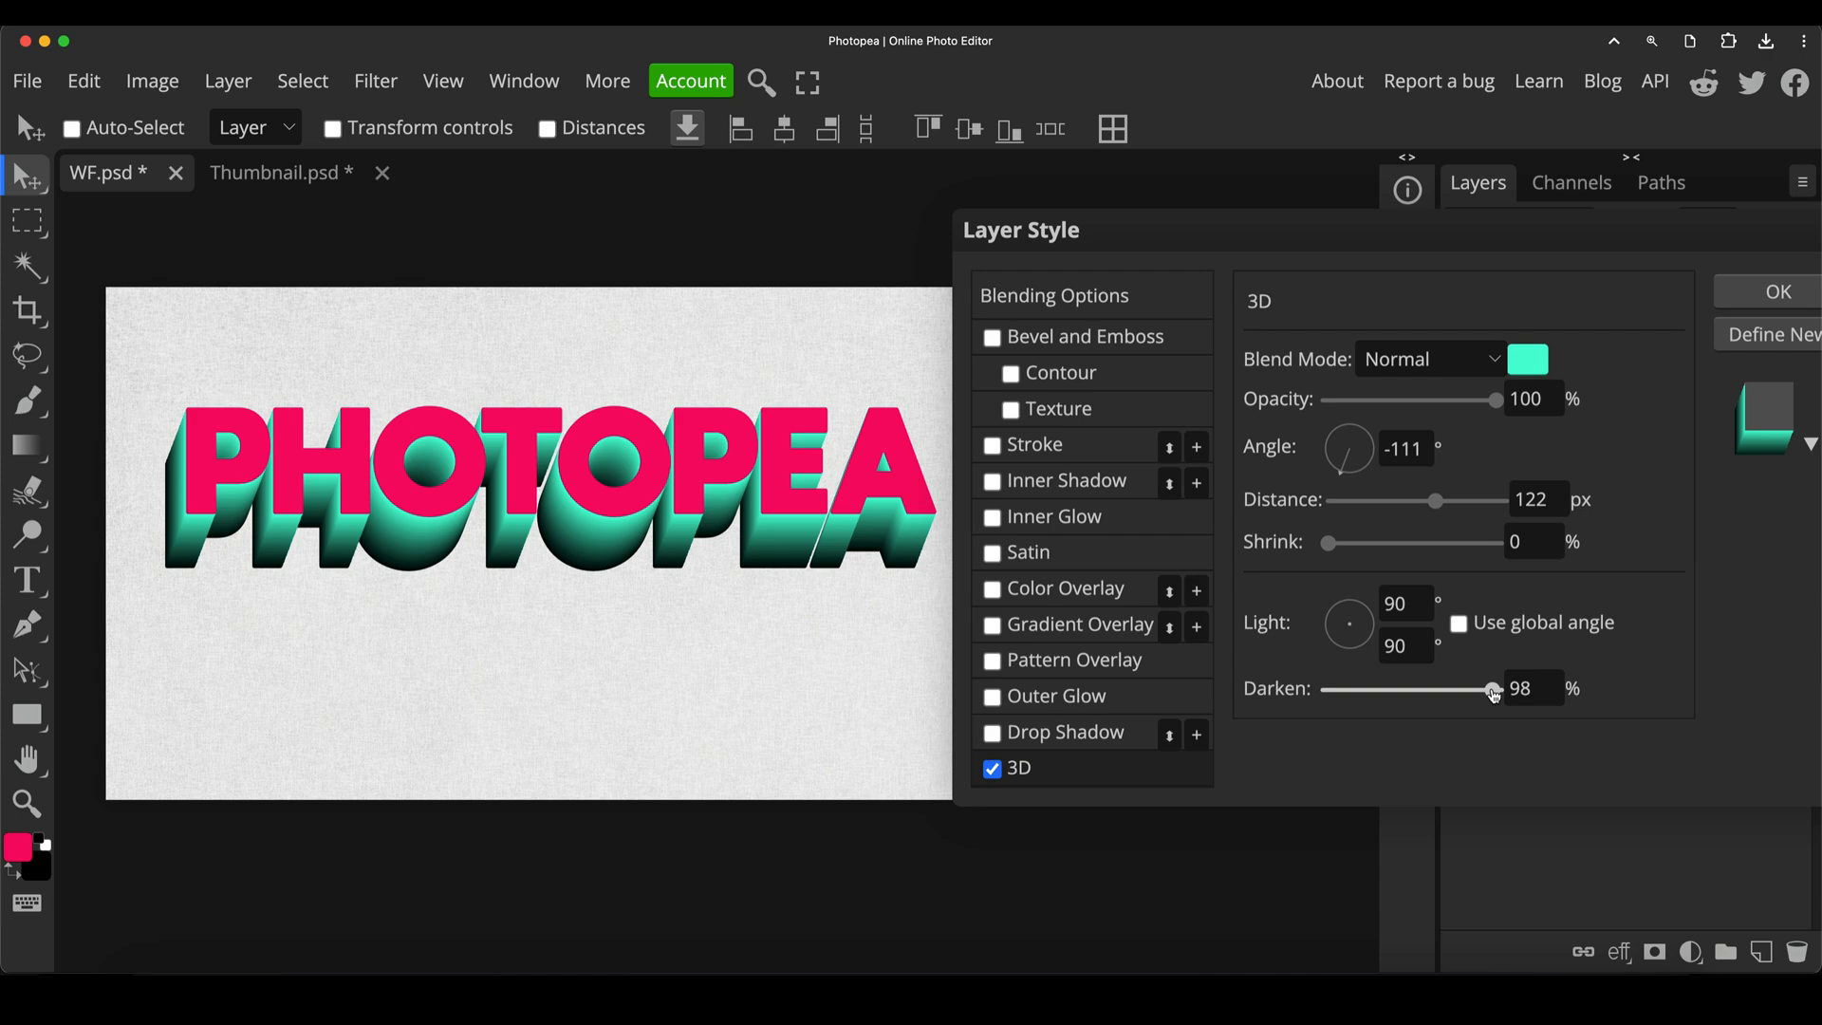
drag(1493, 688, 1505, 687)
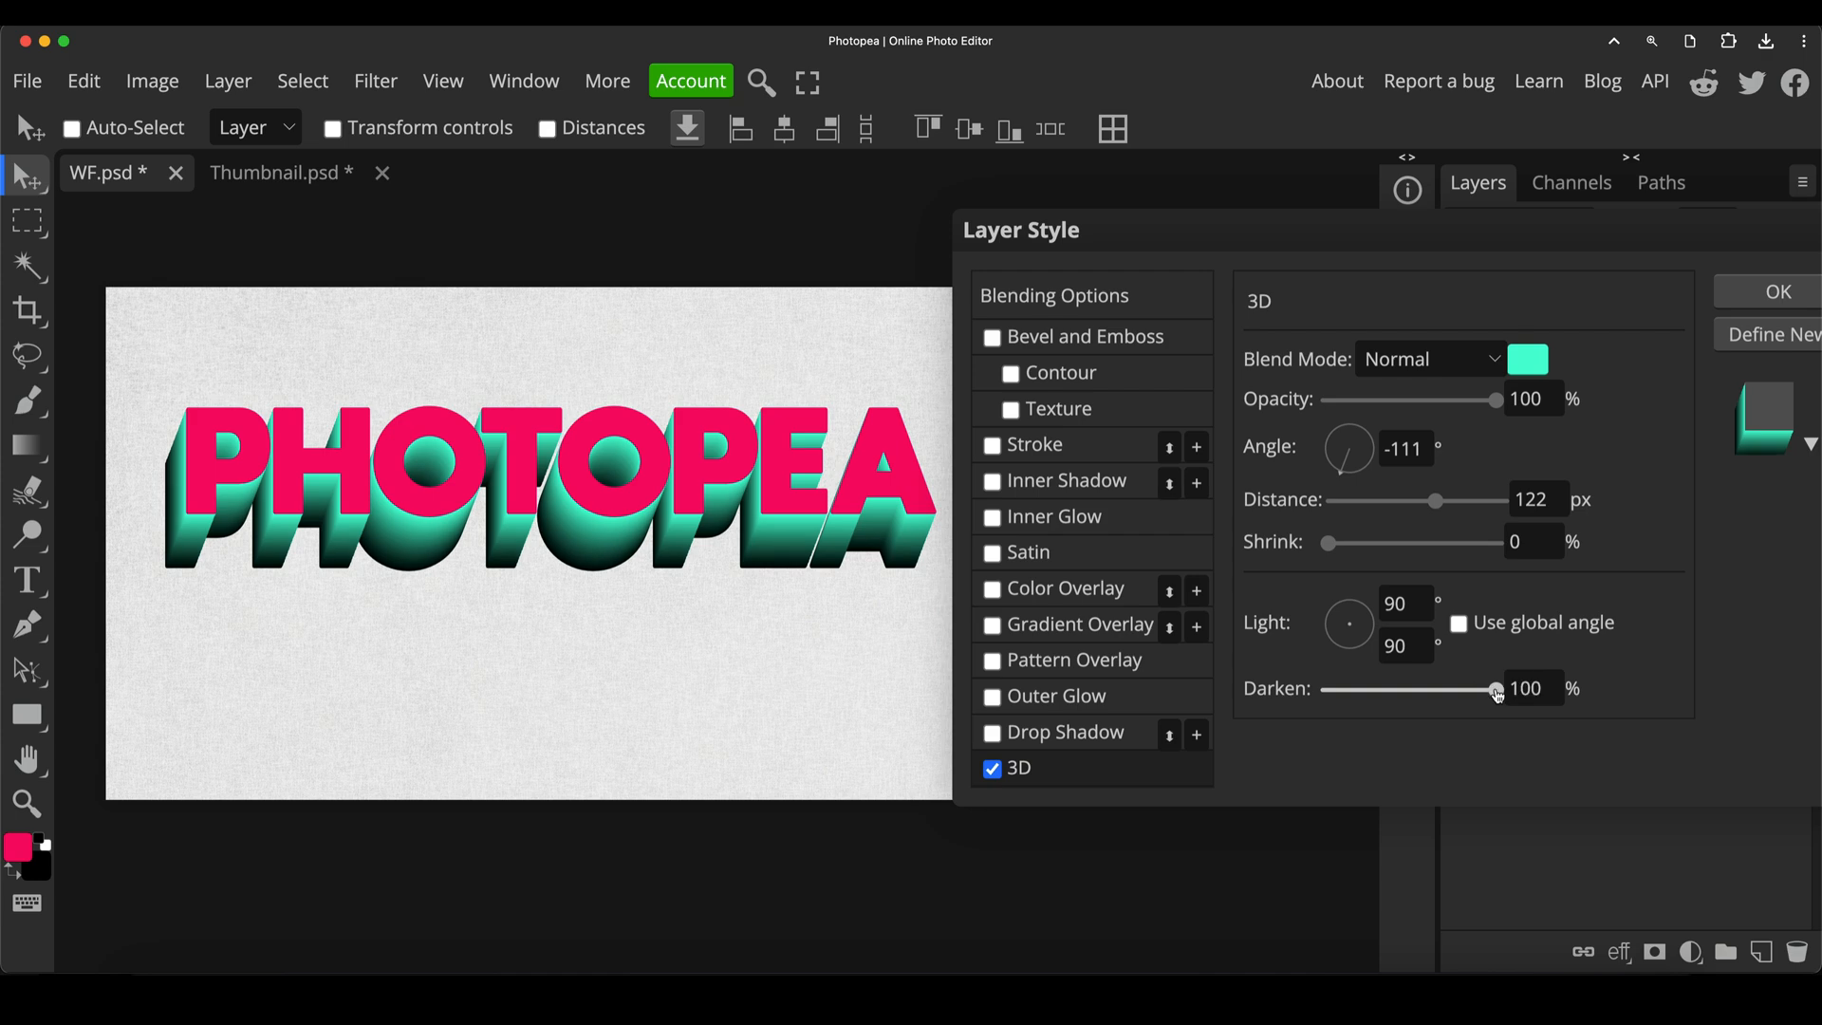
drag(1498, 687, 1473, 687)
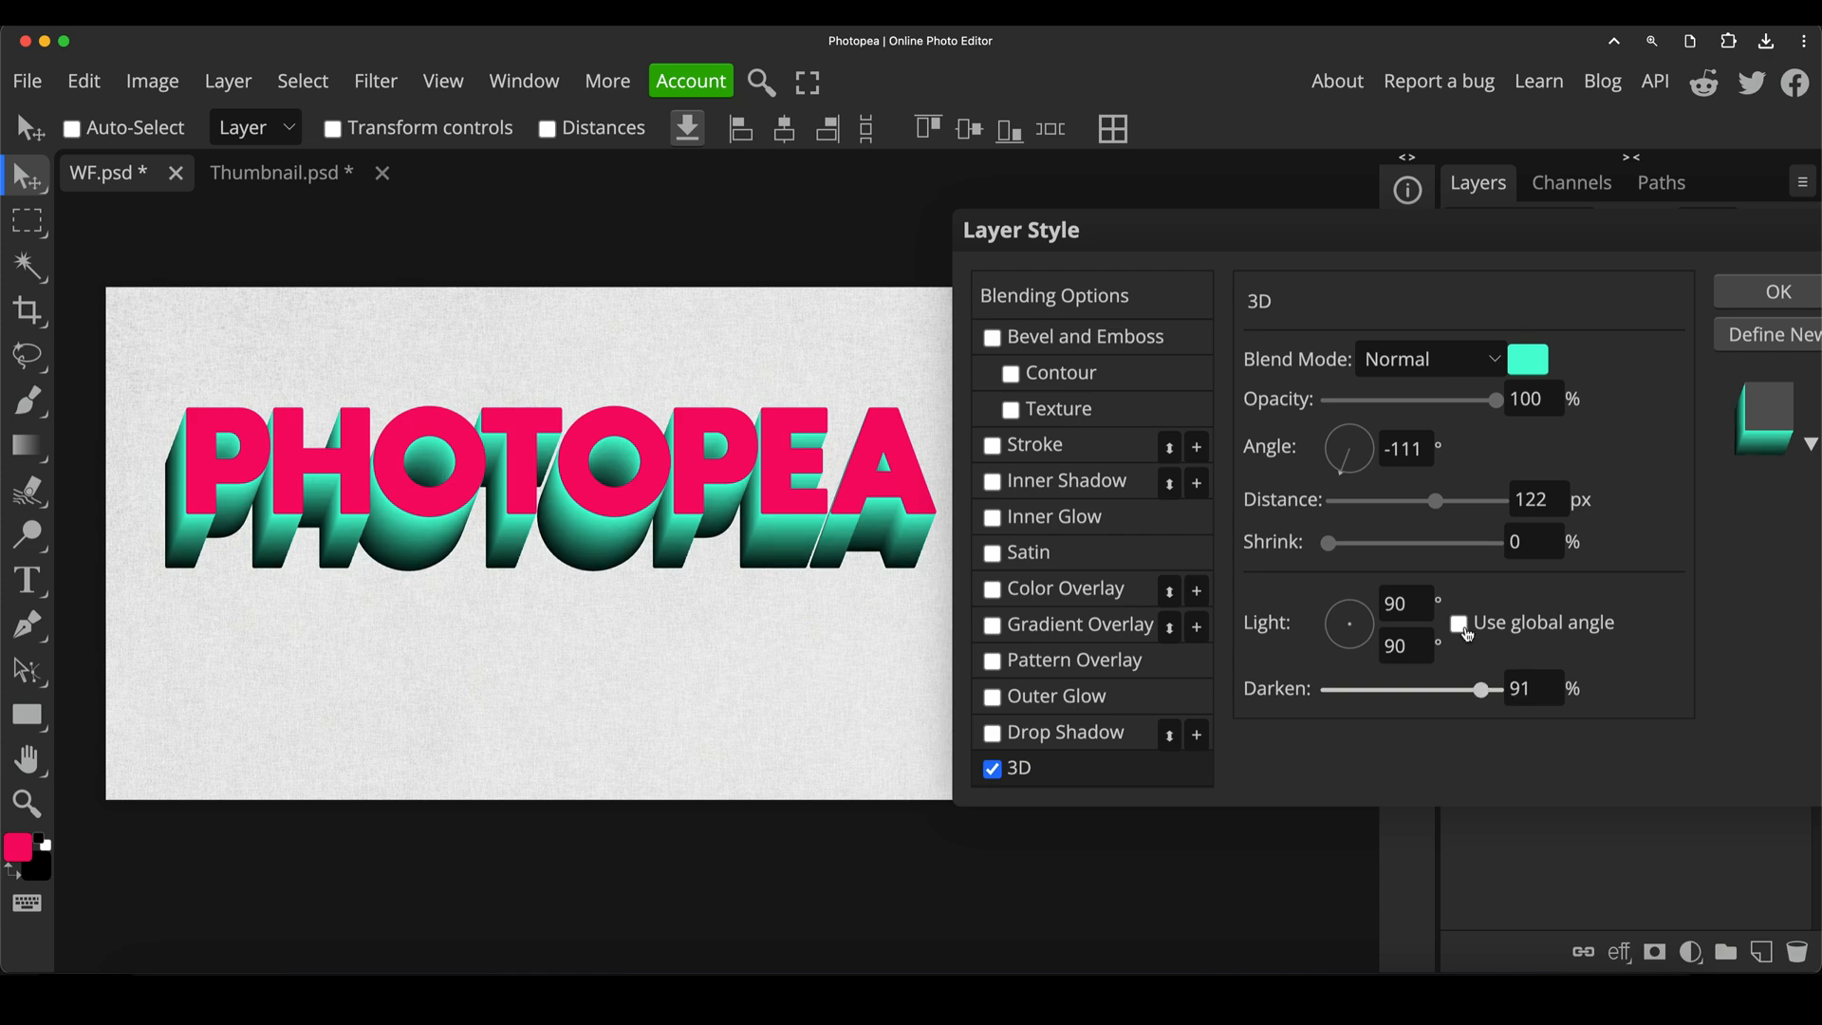
drag(1488, 687, 1478, 687)
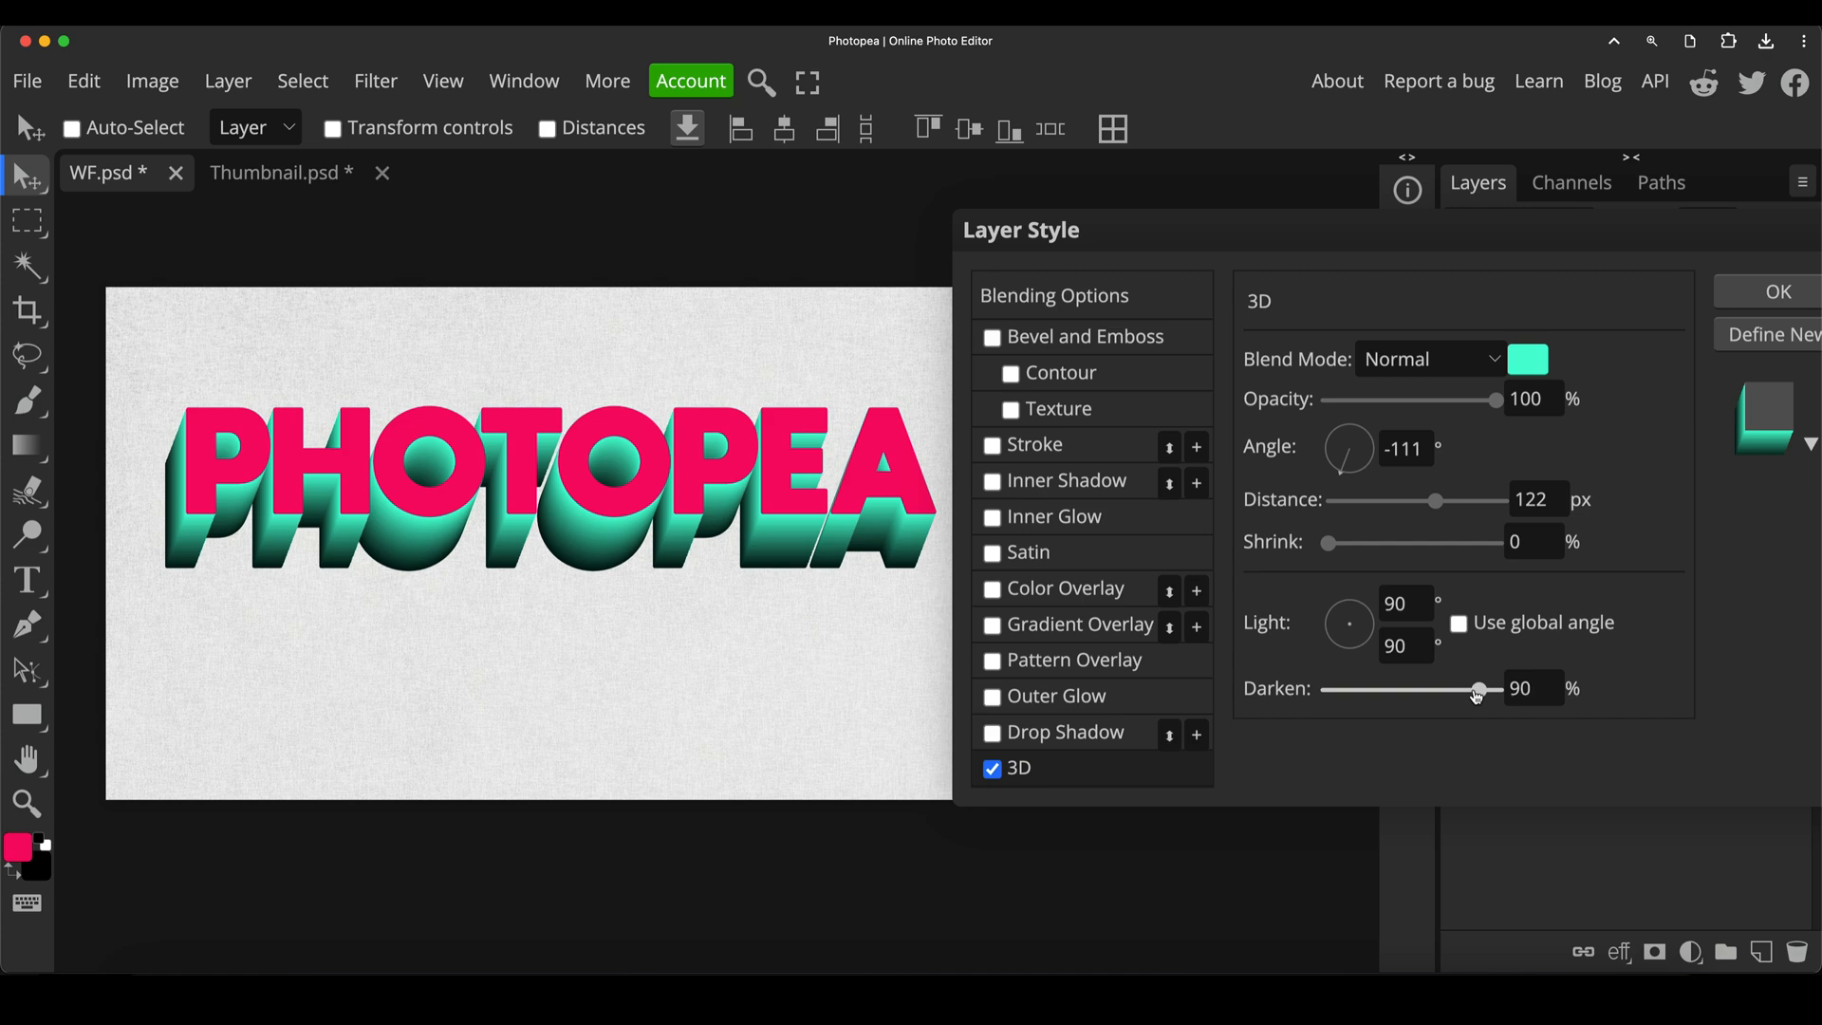
drag(1477, 687, 1447, 687)
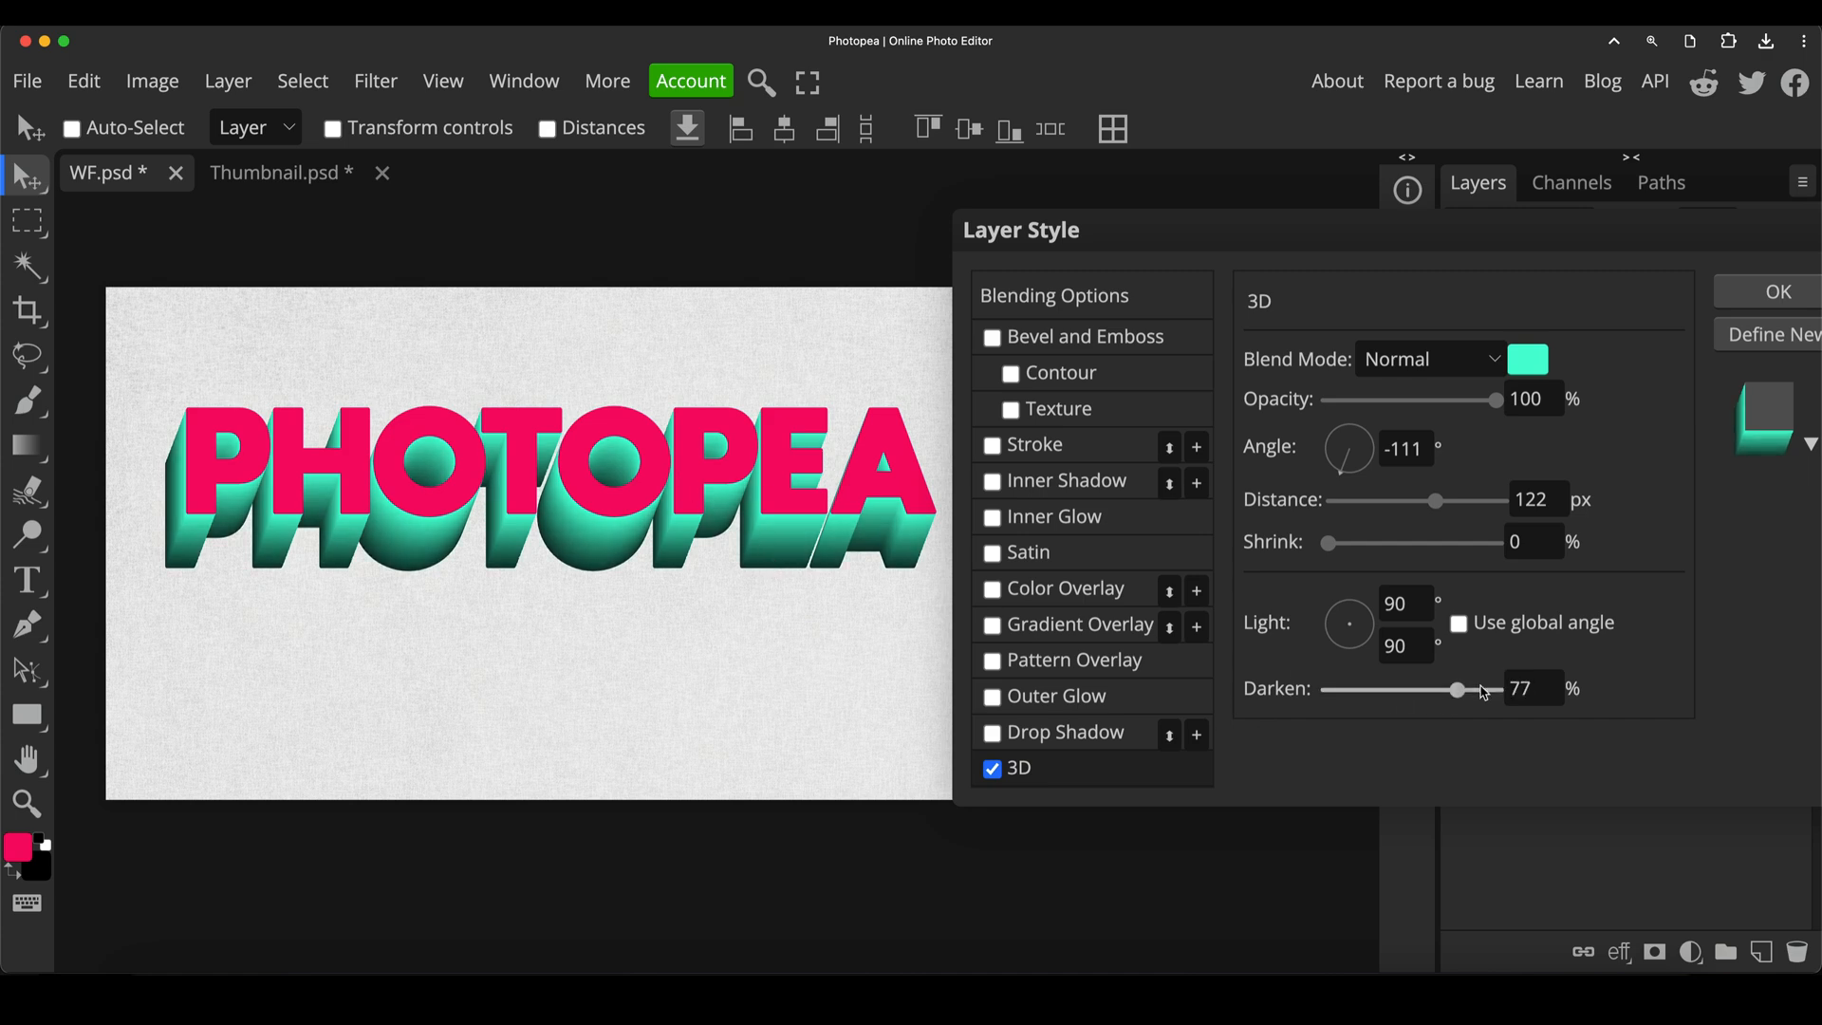
drag(1485, 689, 1342, 689)
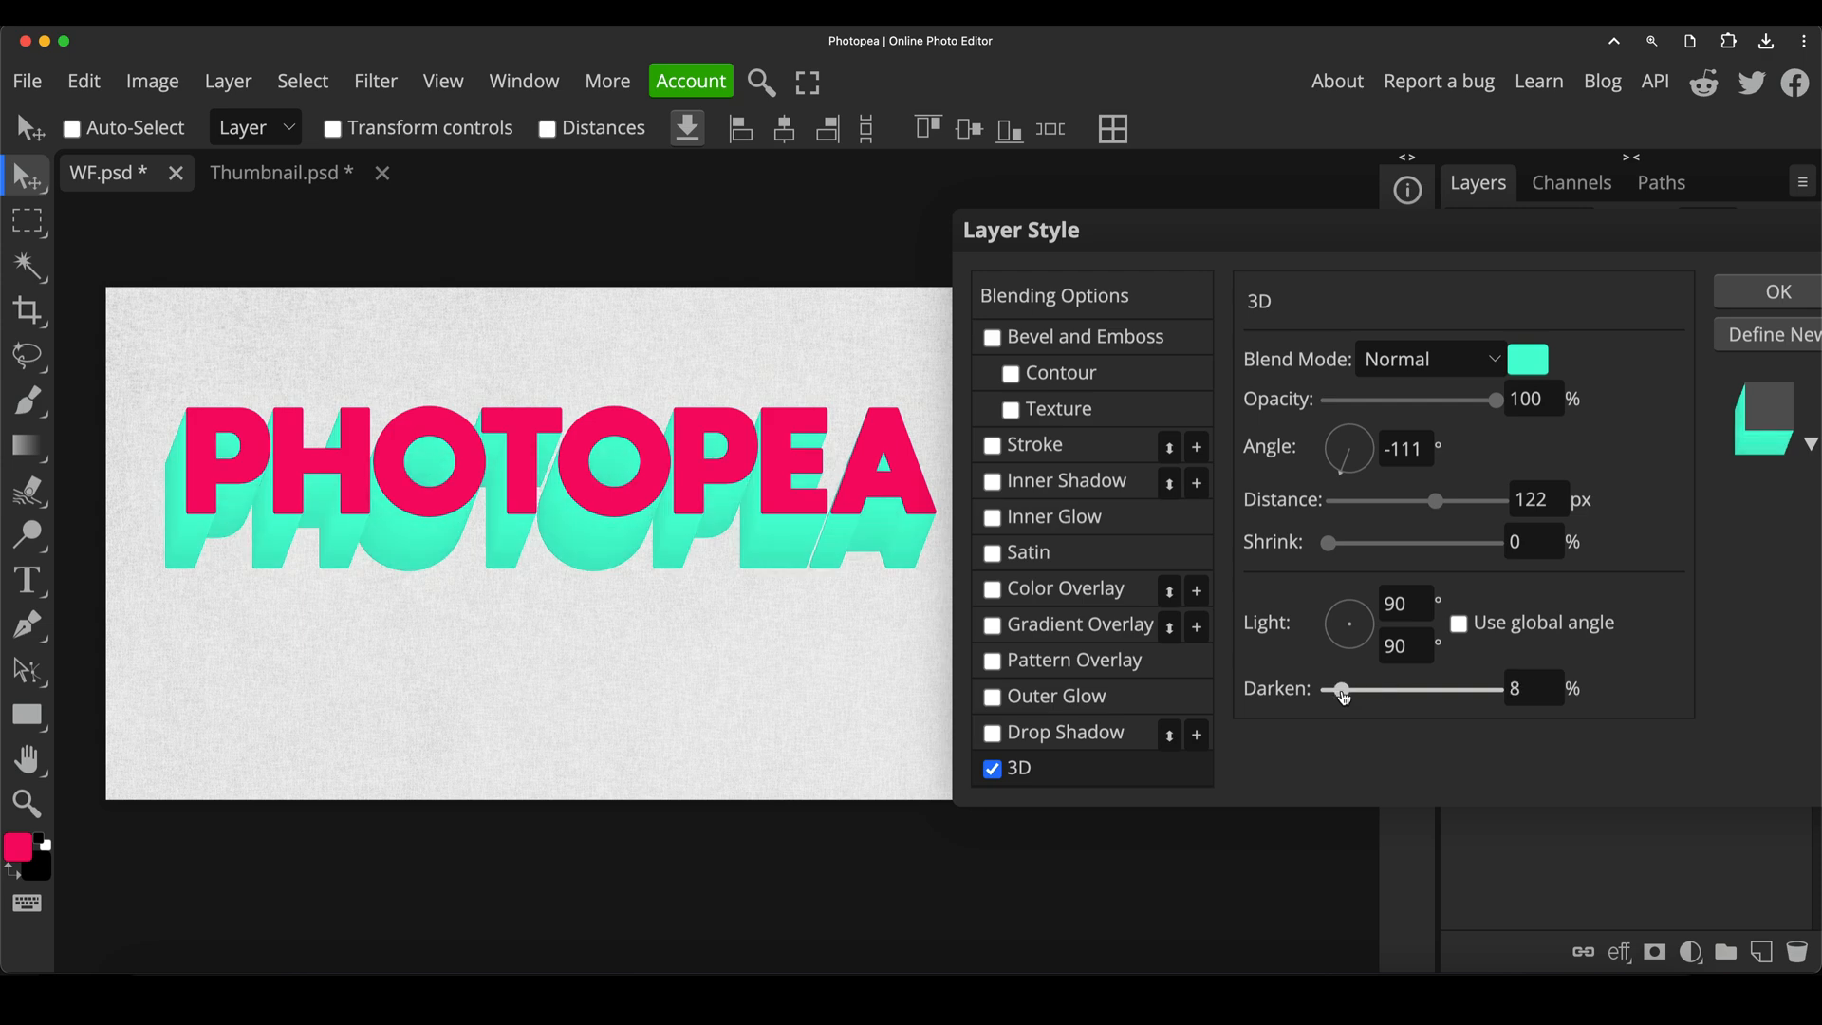
drag(1342, 687, 1323, 687)
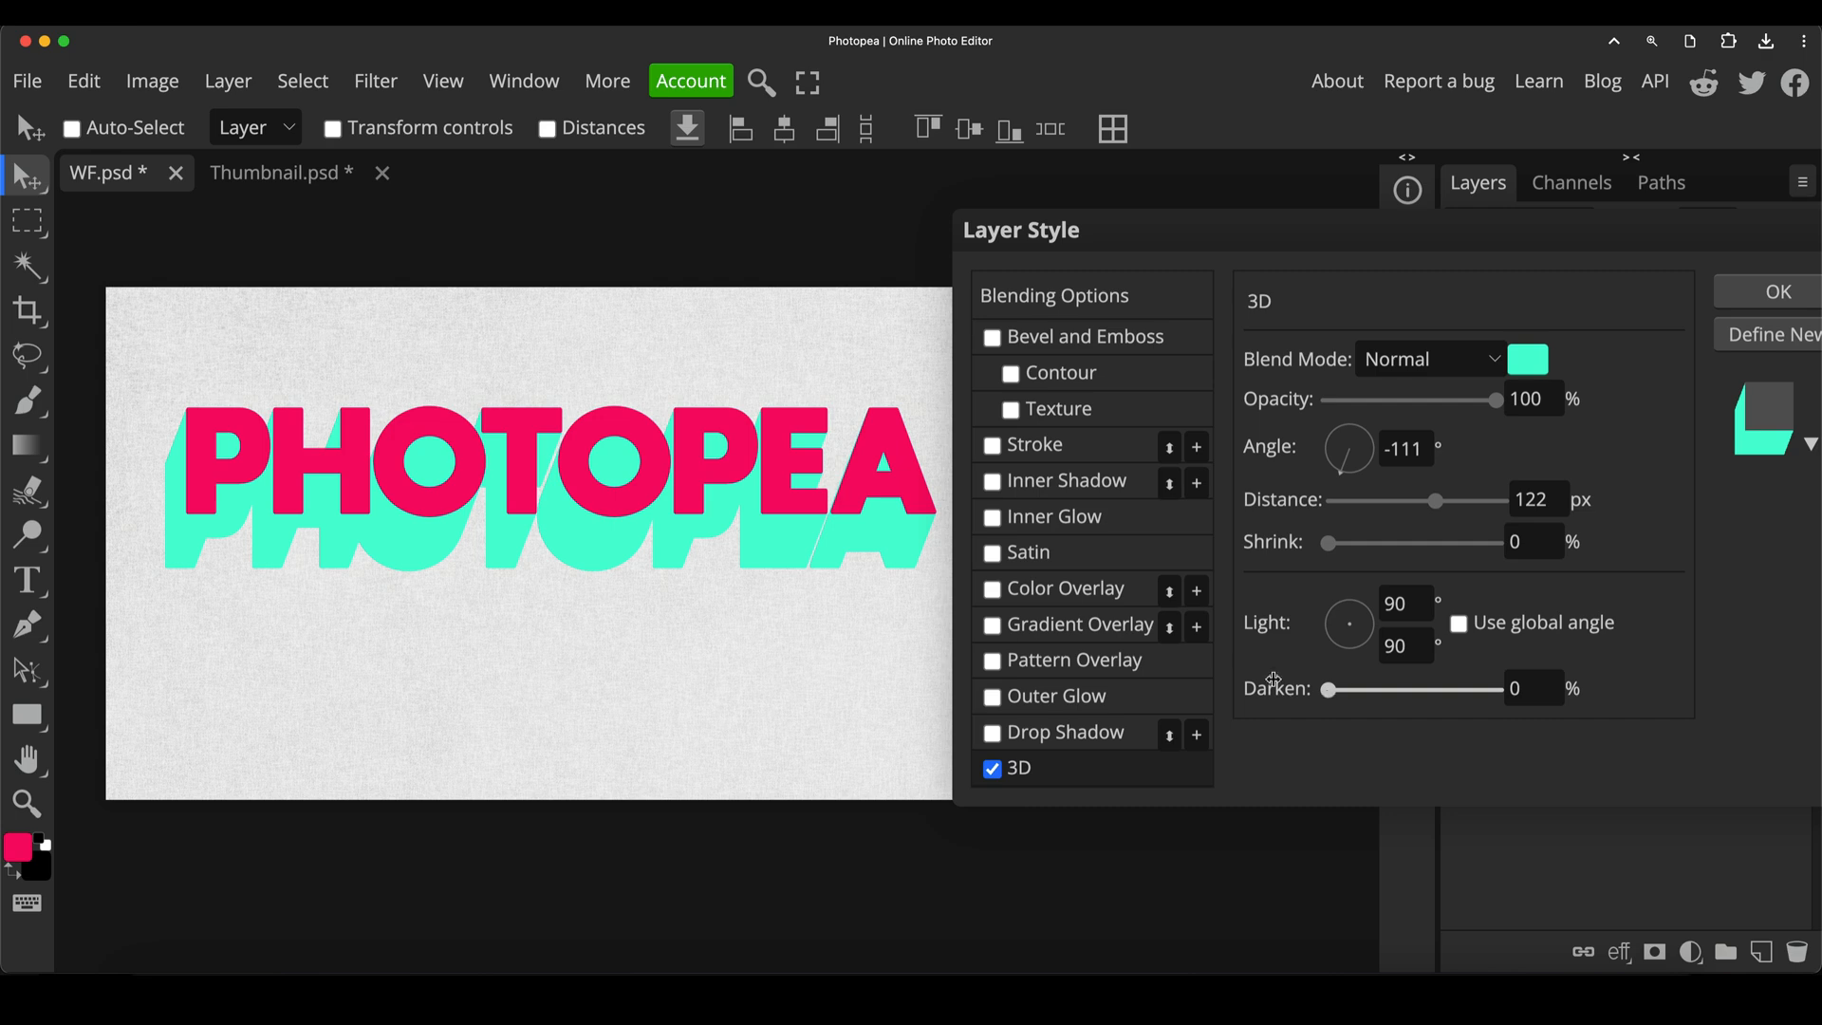
mouse_move(1329, 695)
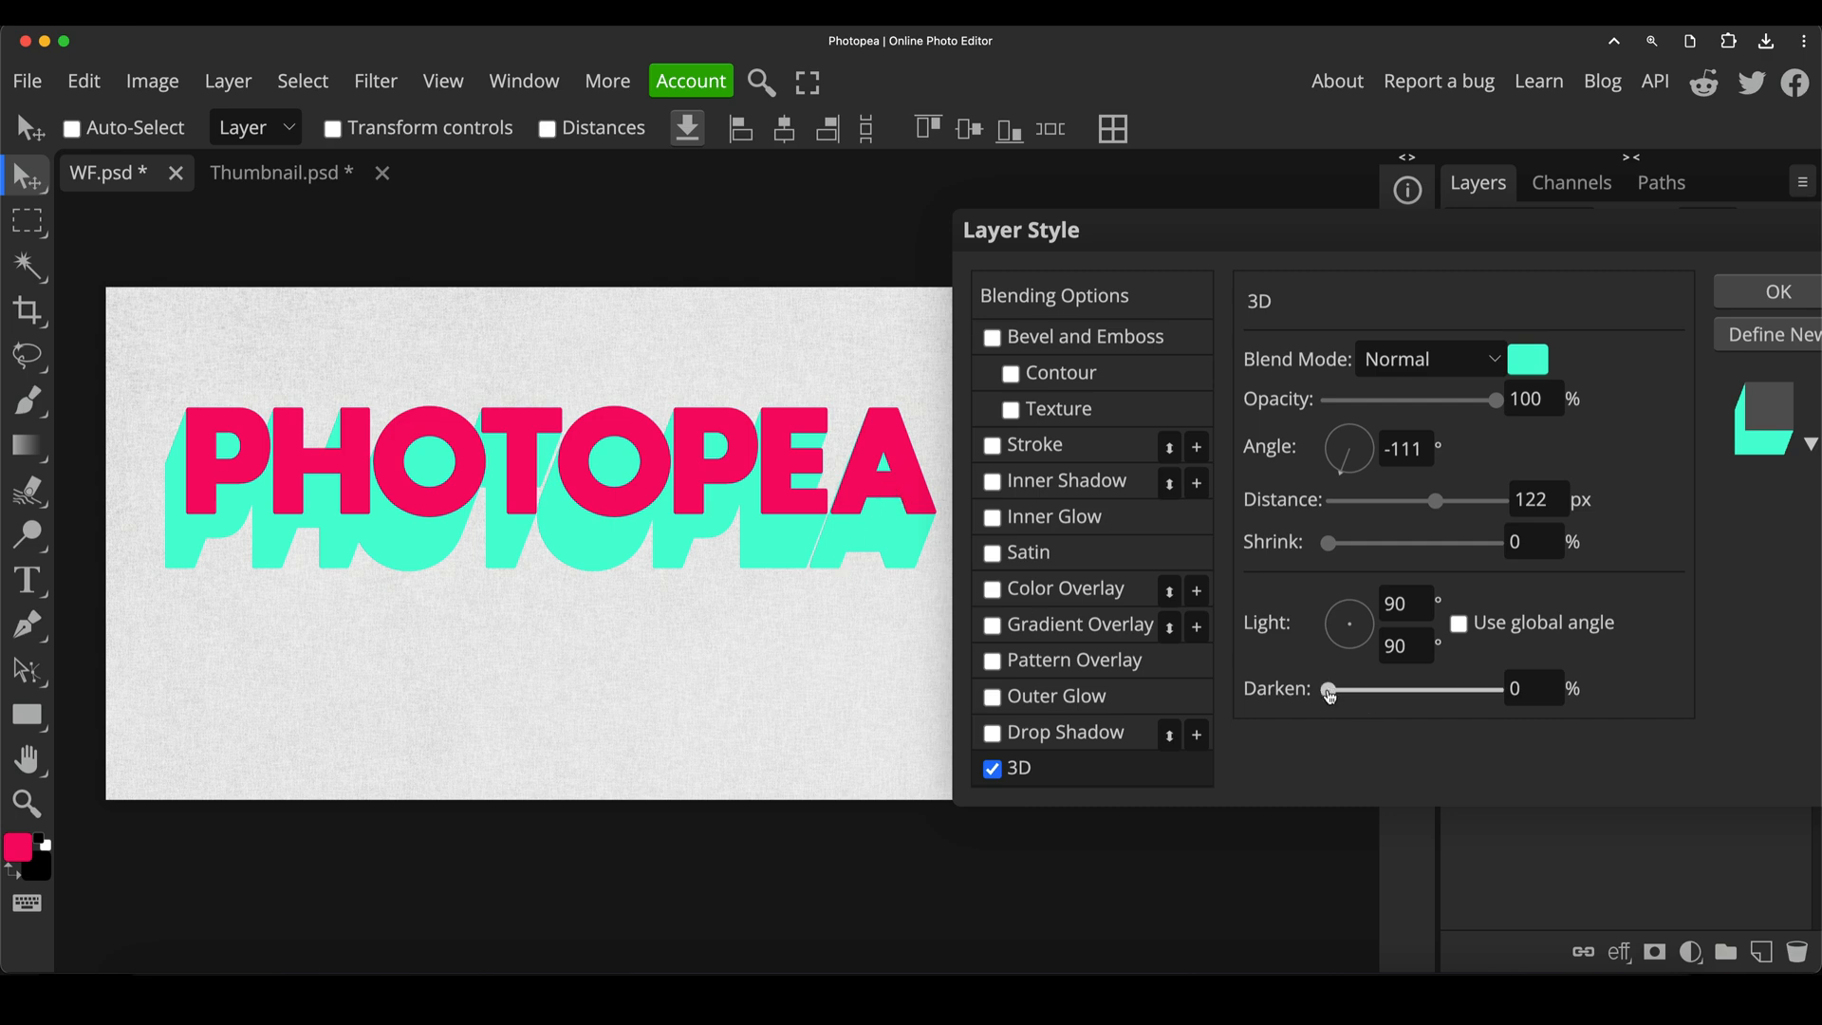
drag(1327, 689, 1374, 689)
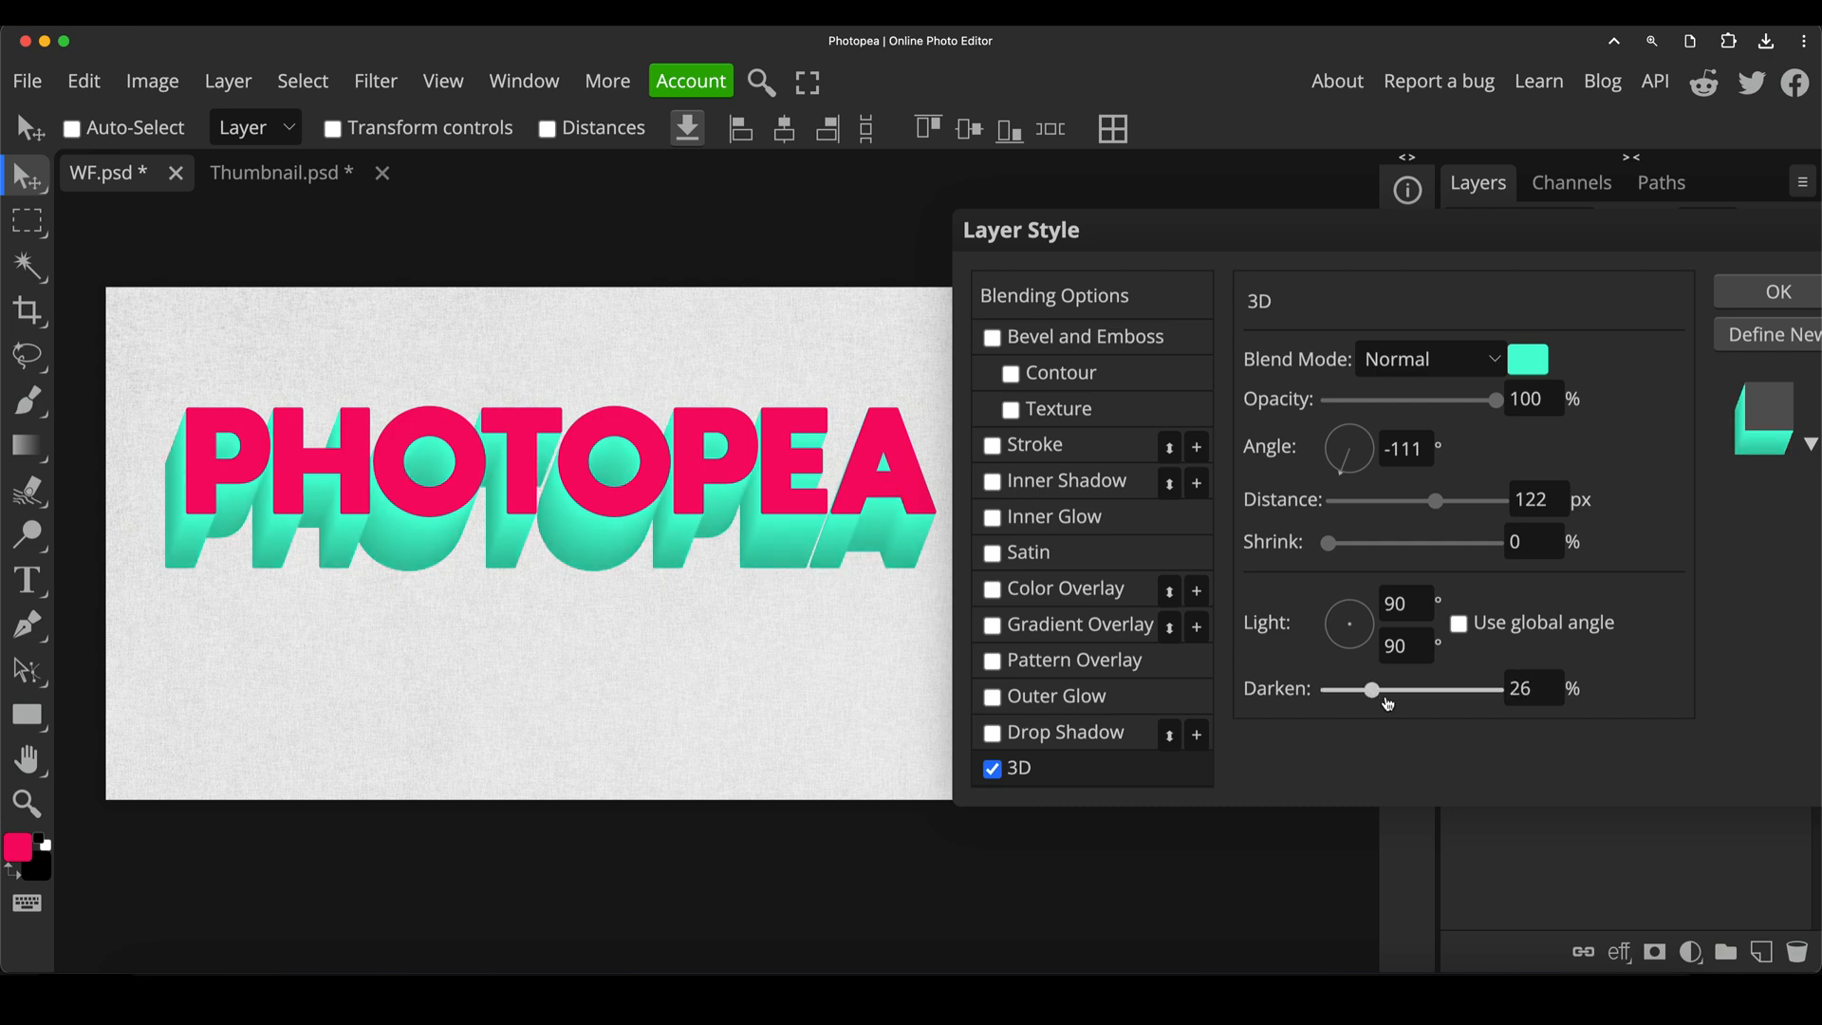
drag(1372, 688, 1403, 689)
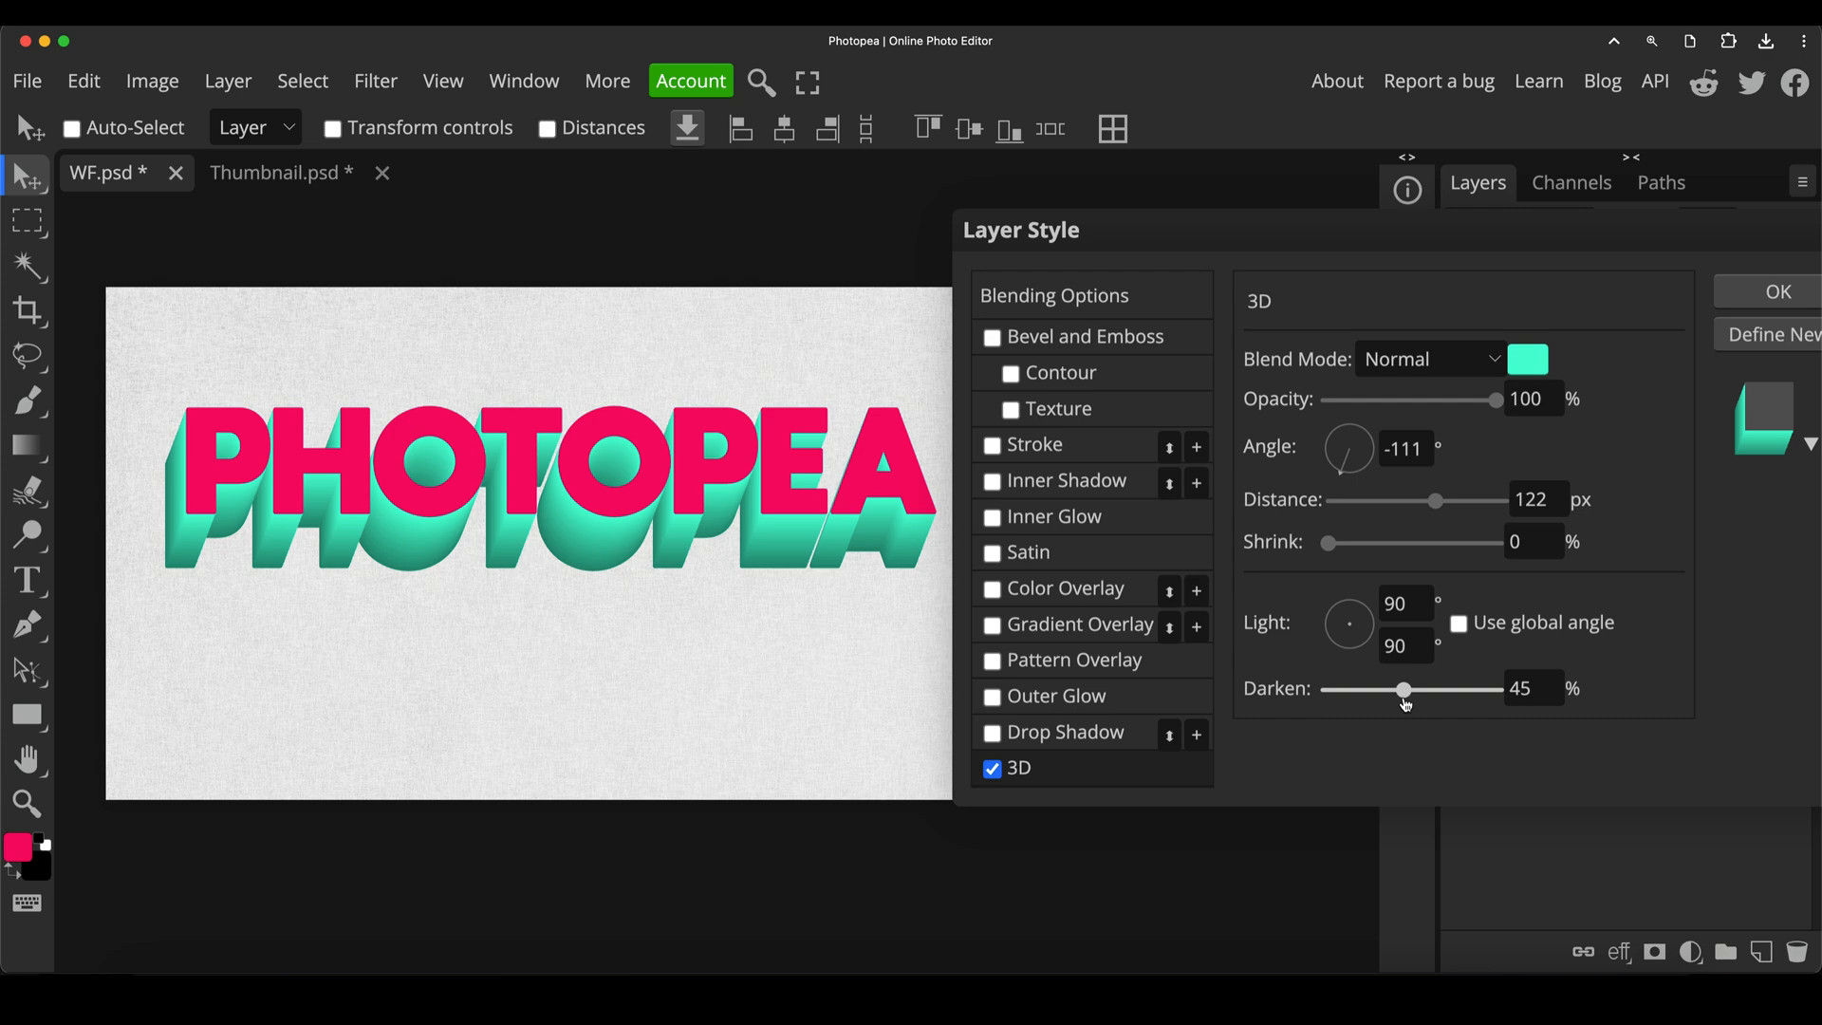
drag(1403, 689, 1427, 689)
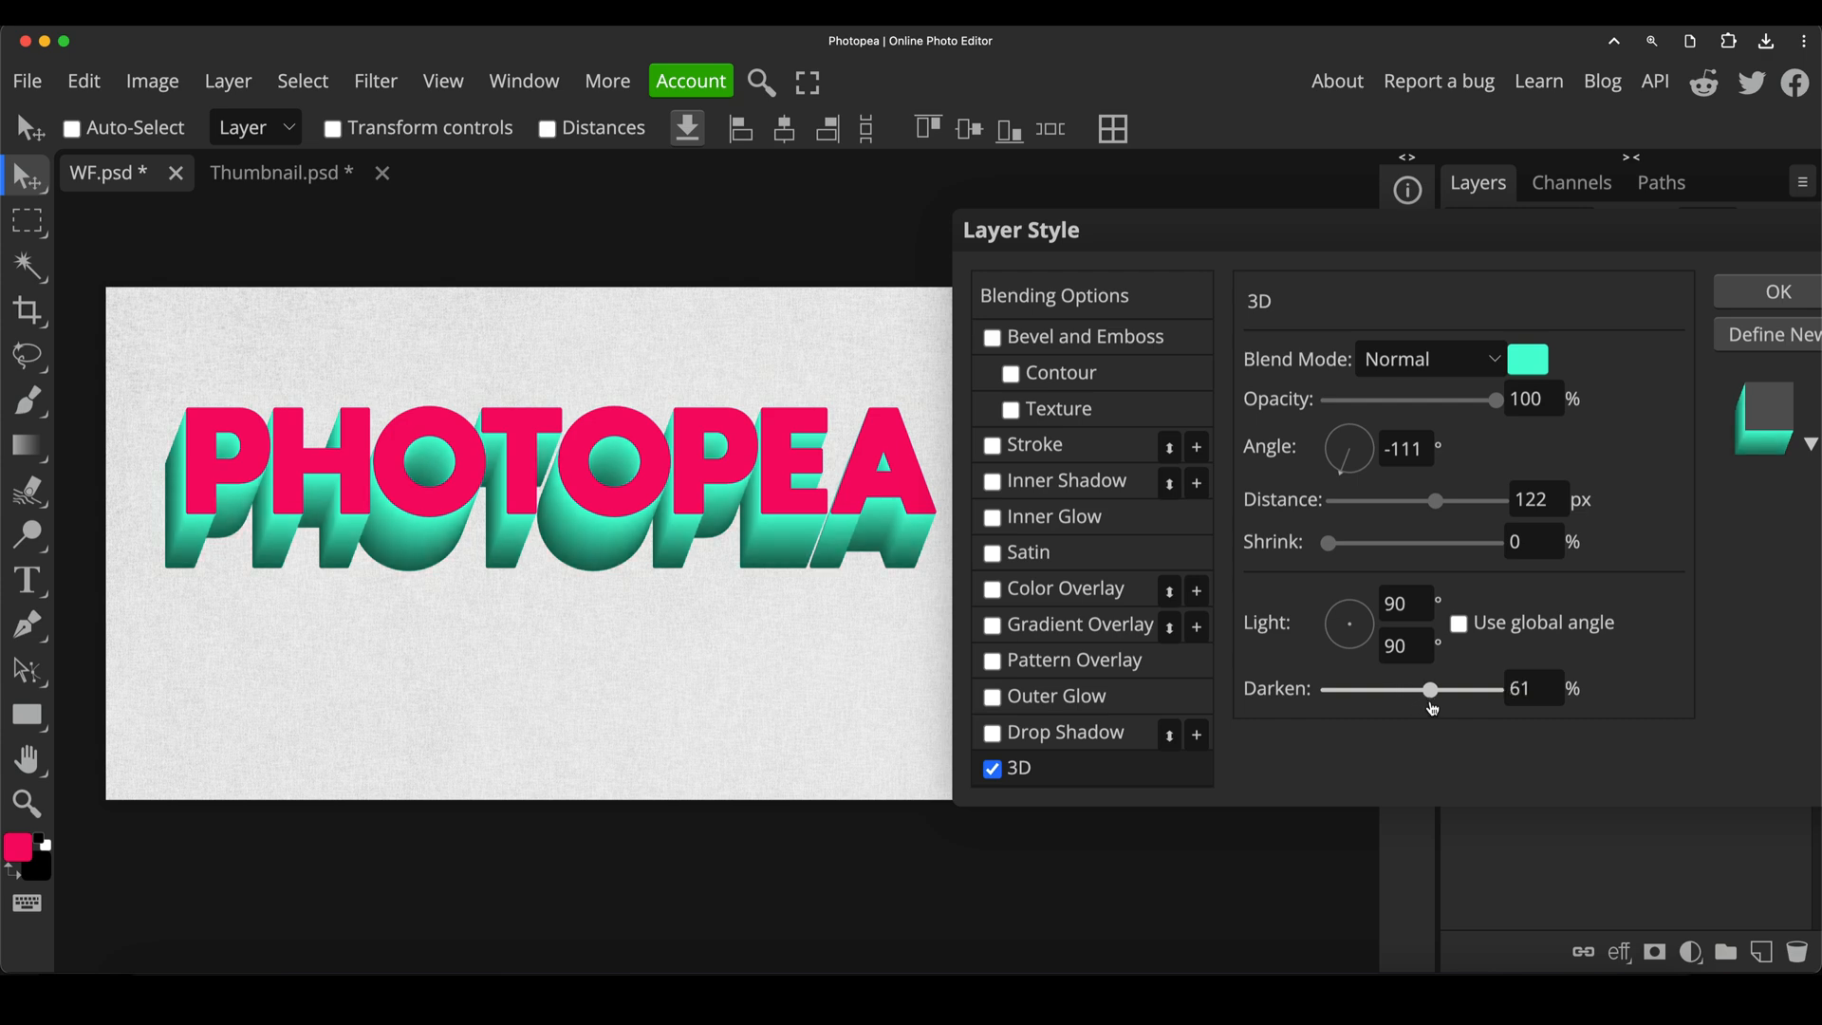
drag(1429, 689, 1463, 689)
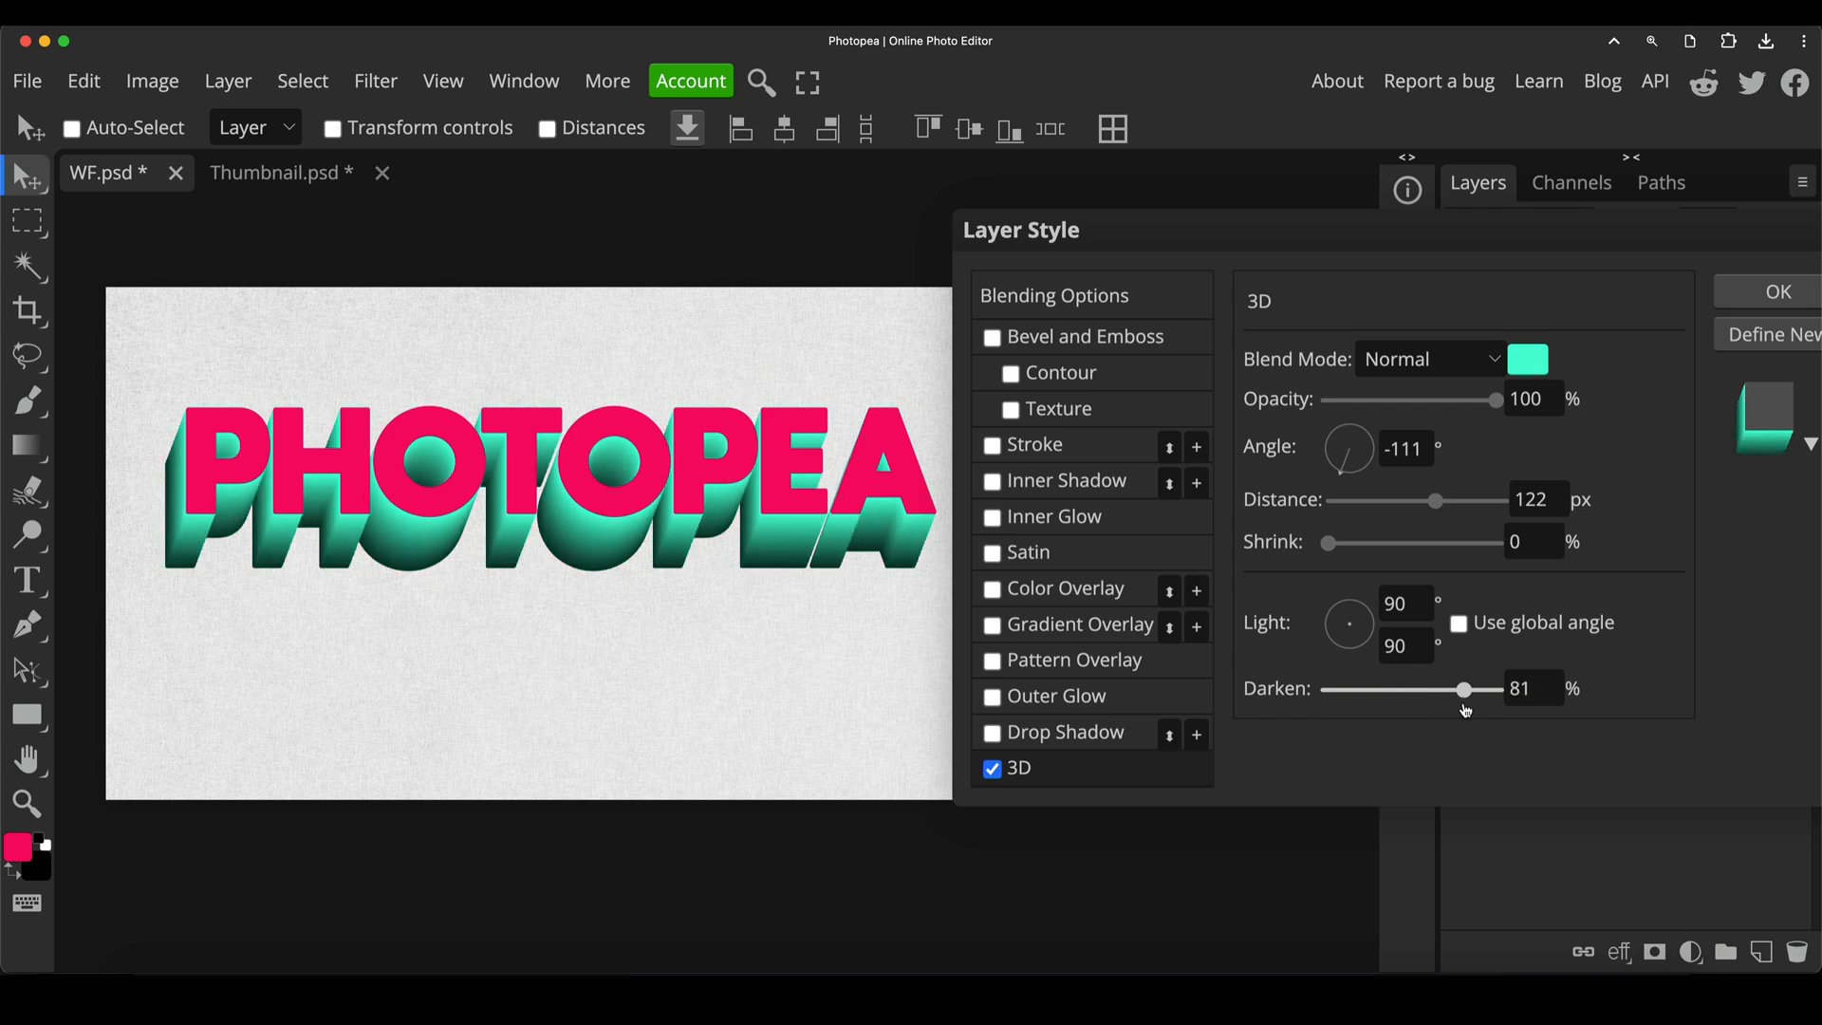
drag(1461, 689, 1386, 689)
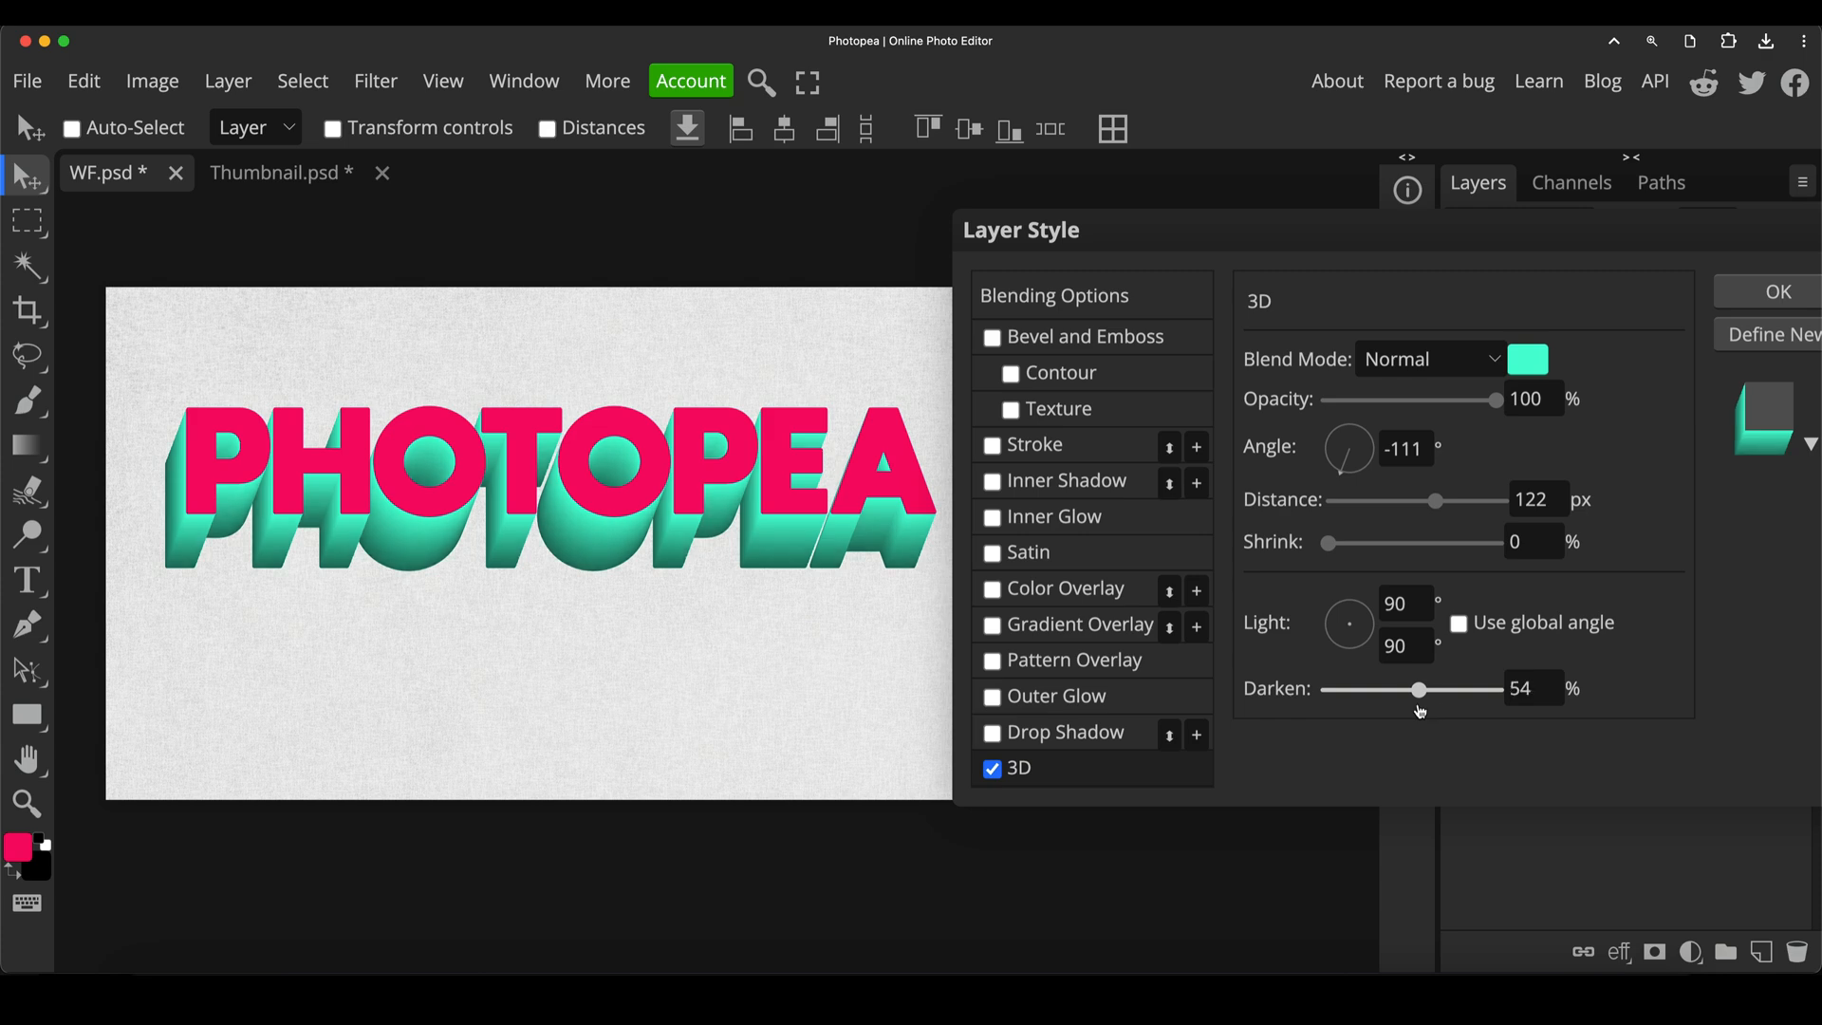
drag(1434, 689, 1400, 689)
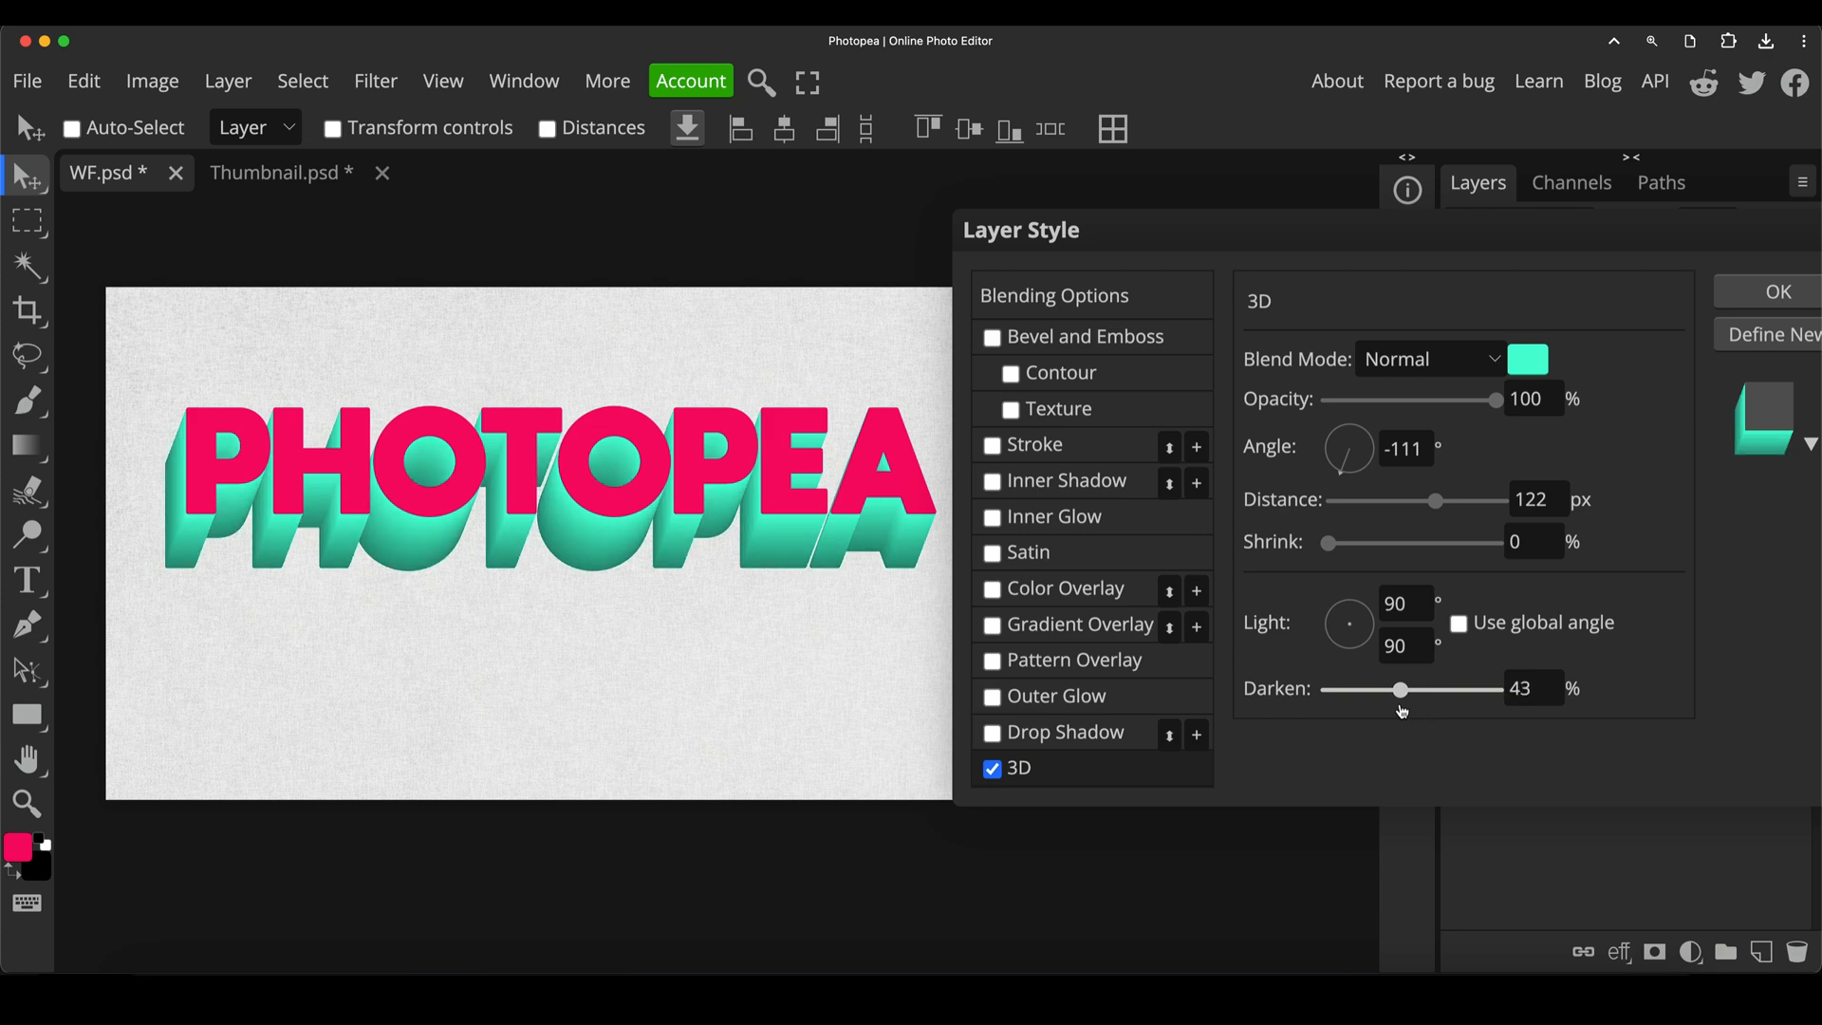
drag(1401, 689, 1407, 688)
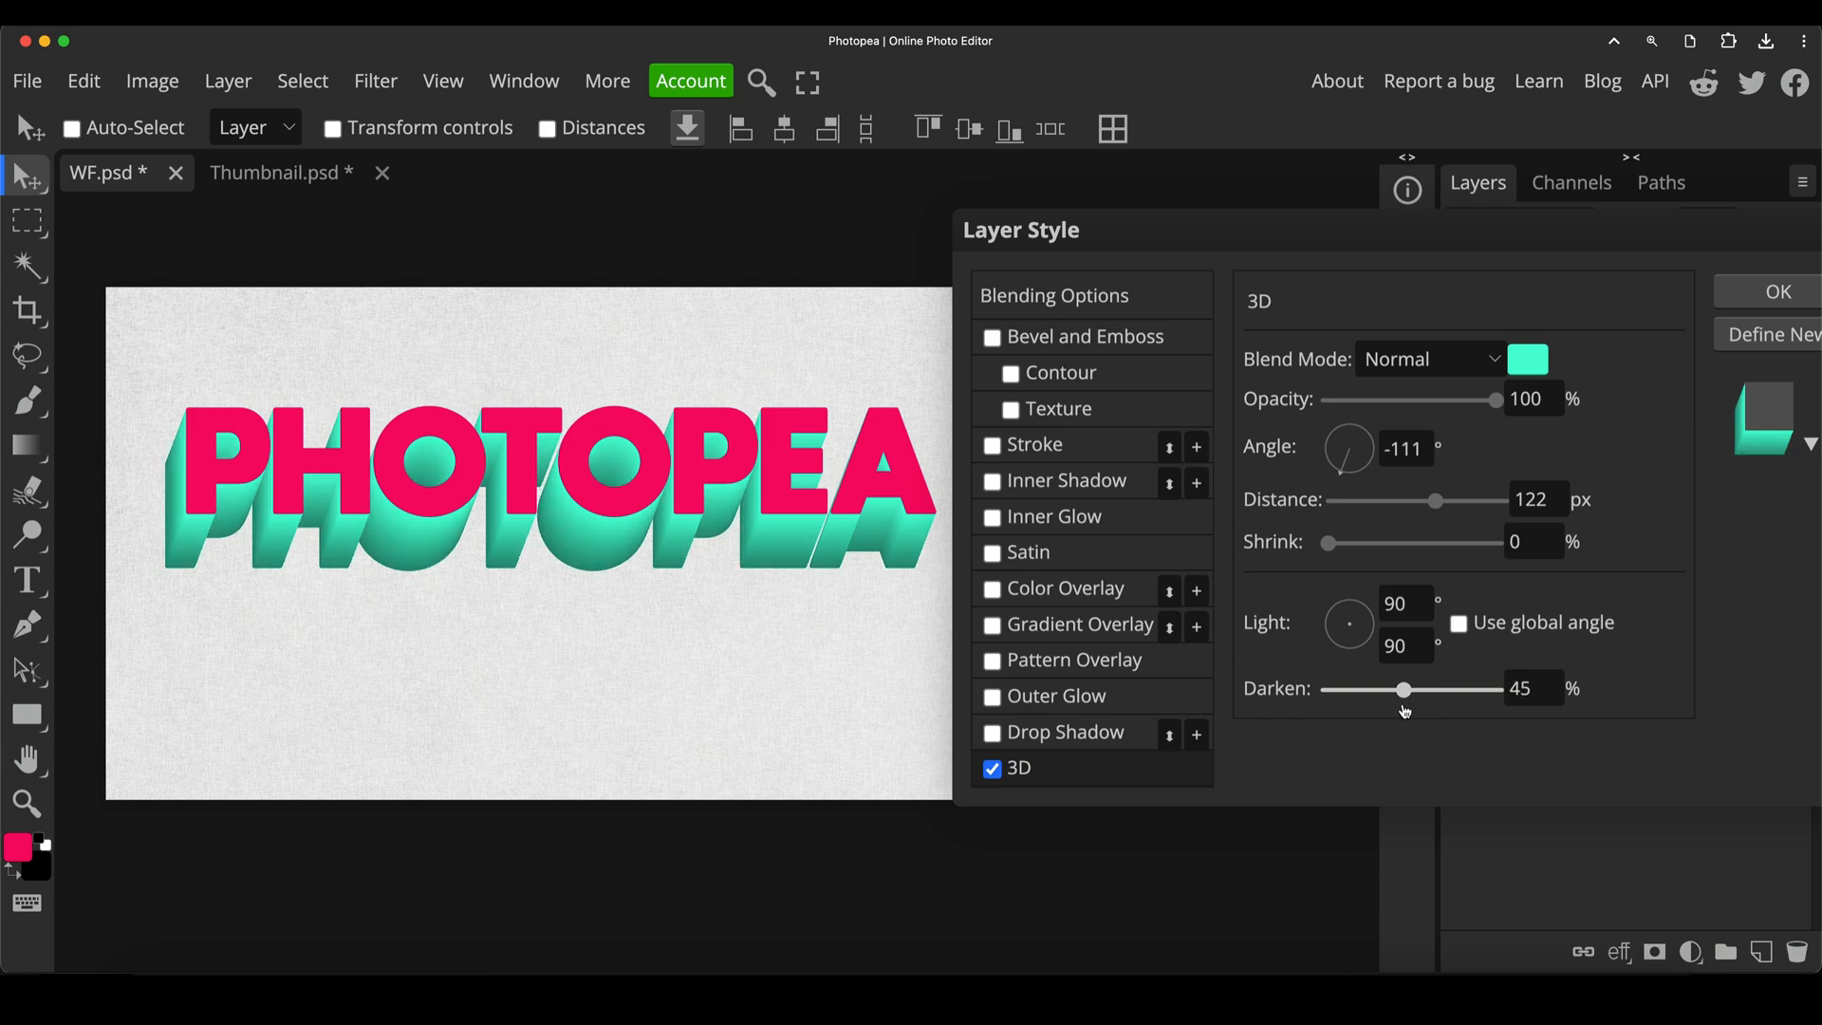
drag(1405, 689, 1401, 689)
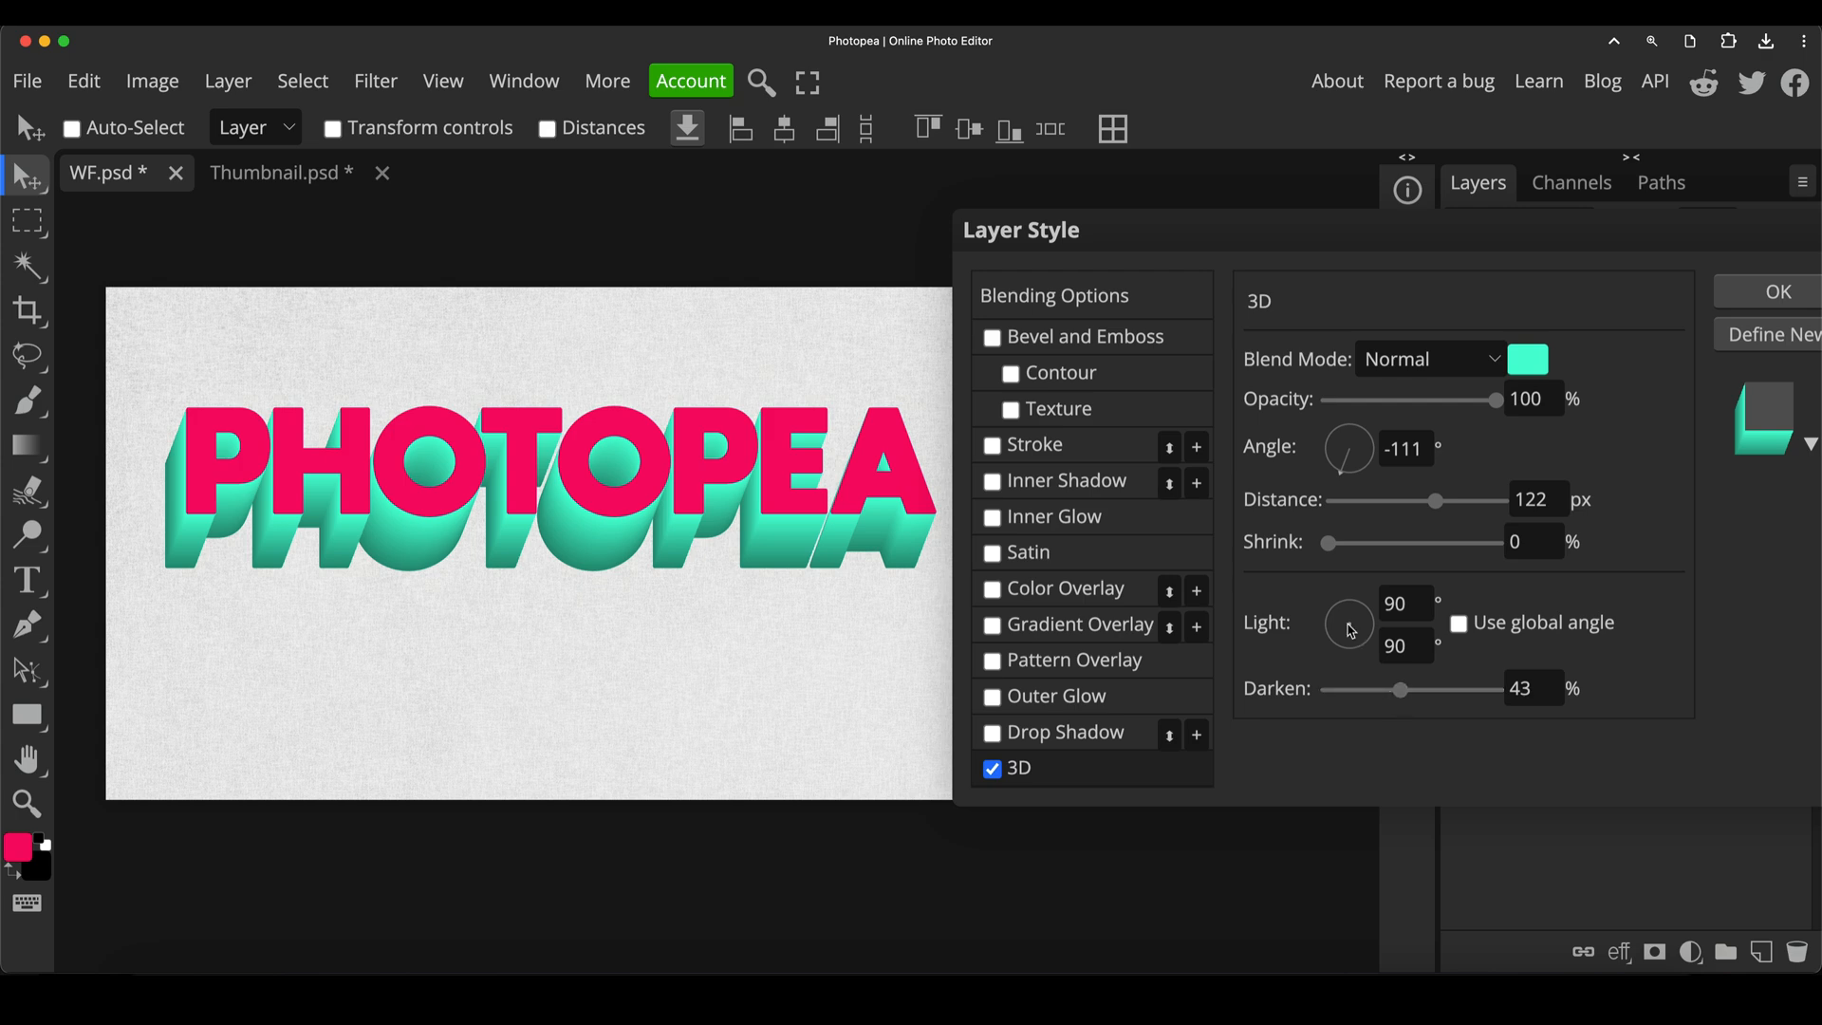
Rotate the extrusion's light direction to about 164°
drag(1347, 623, 1336, 604)
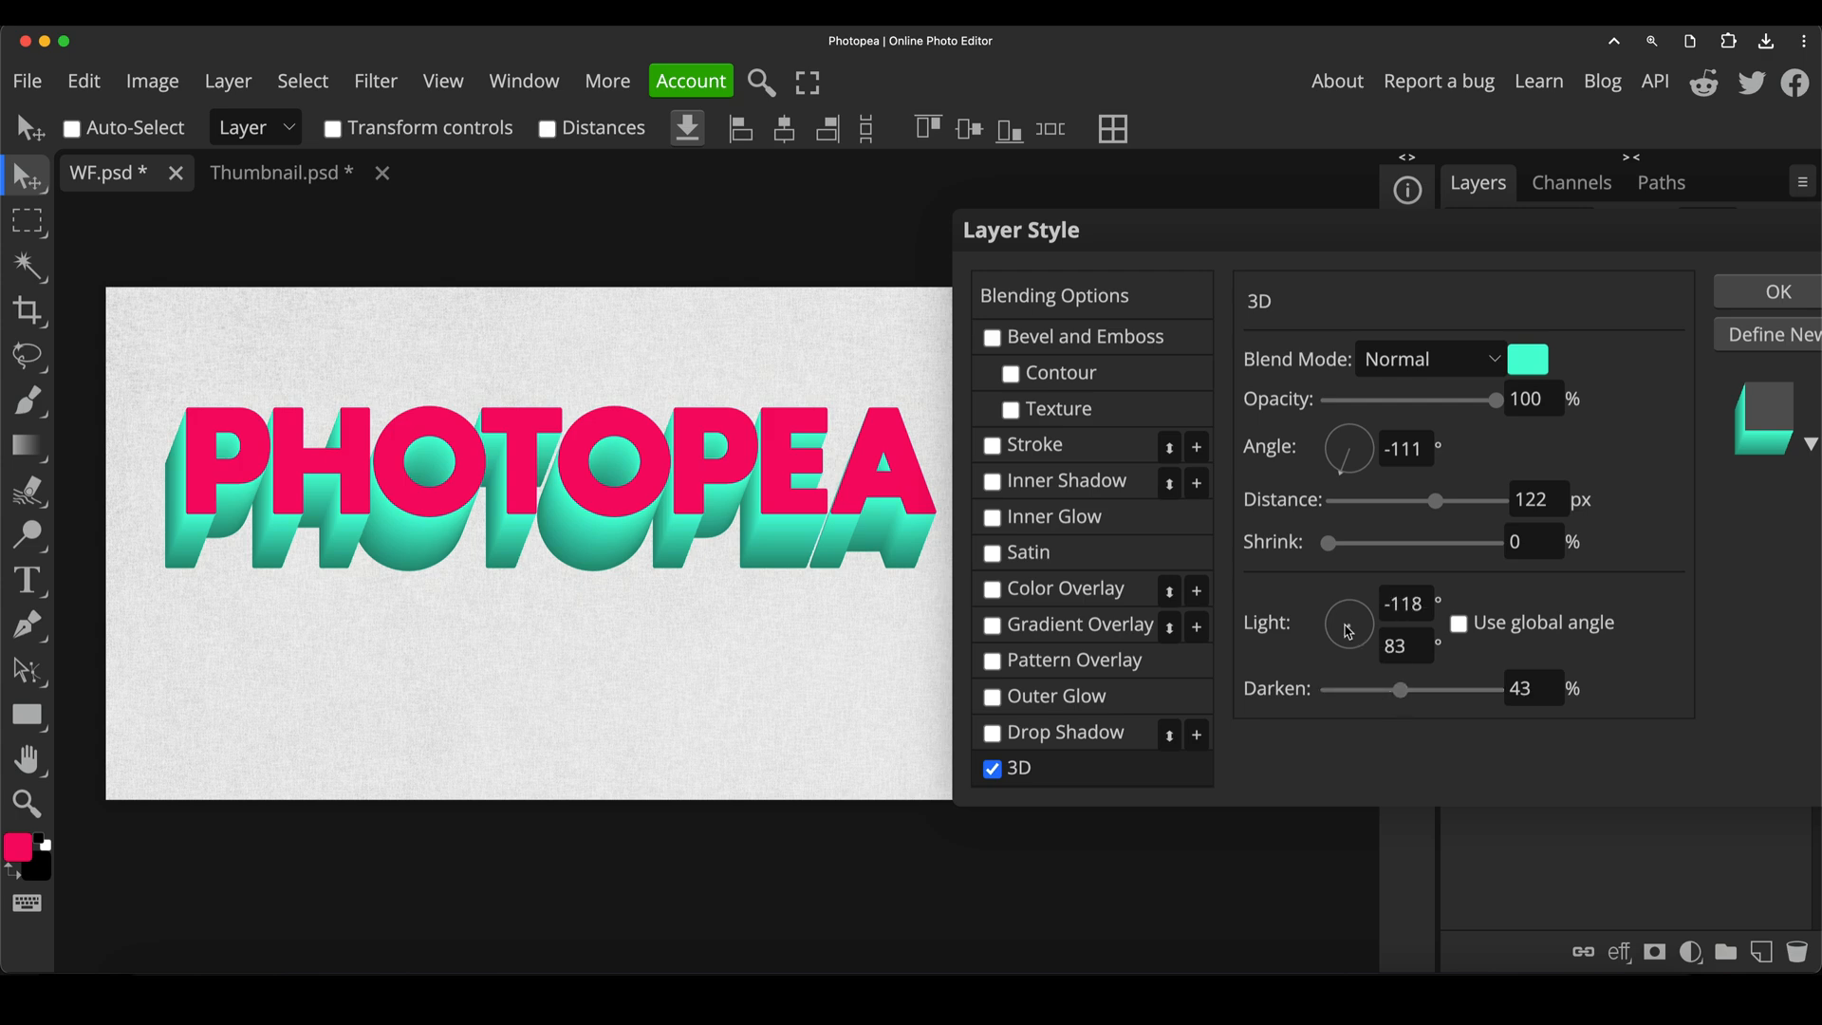
drag(1347, 625, 1331, 634)
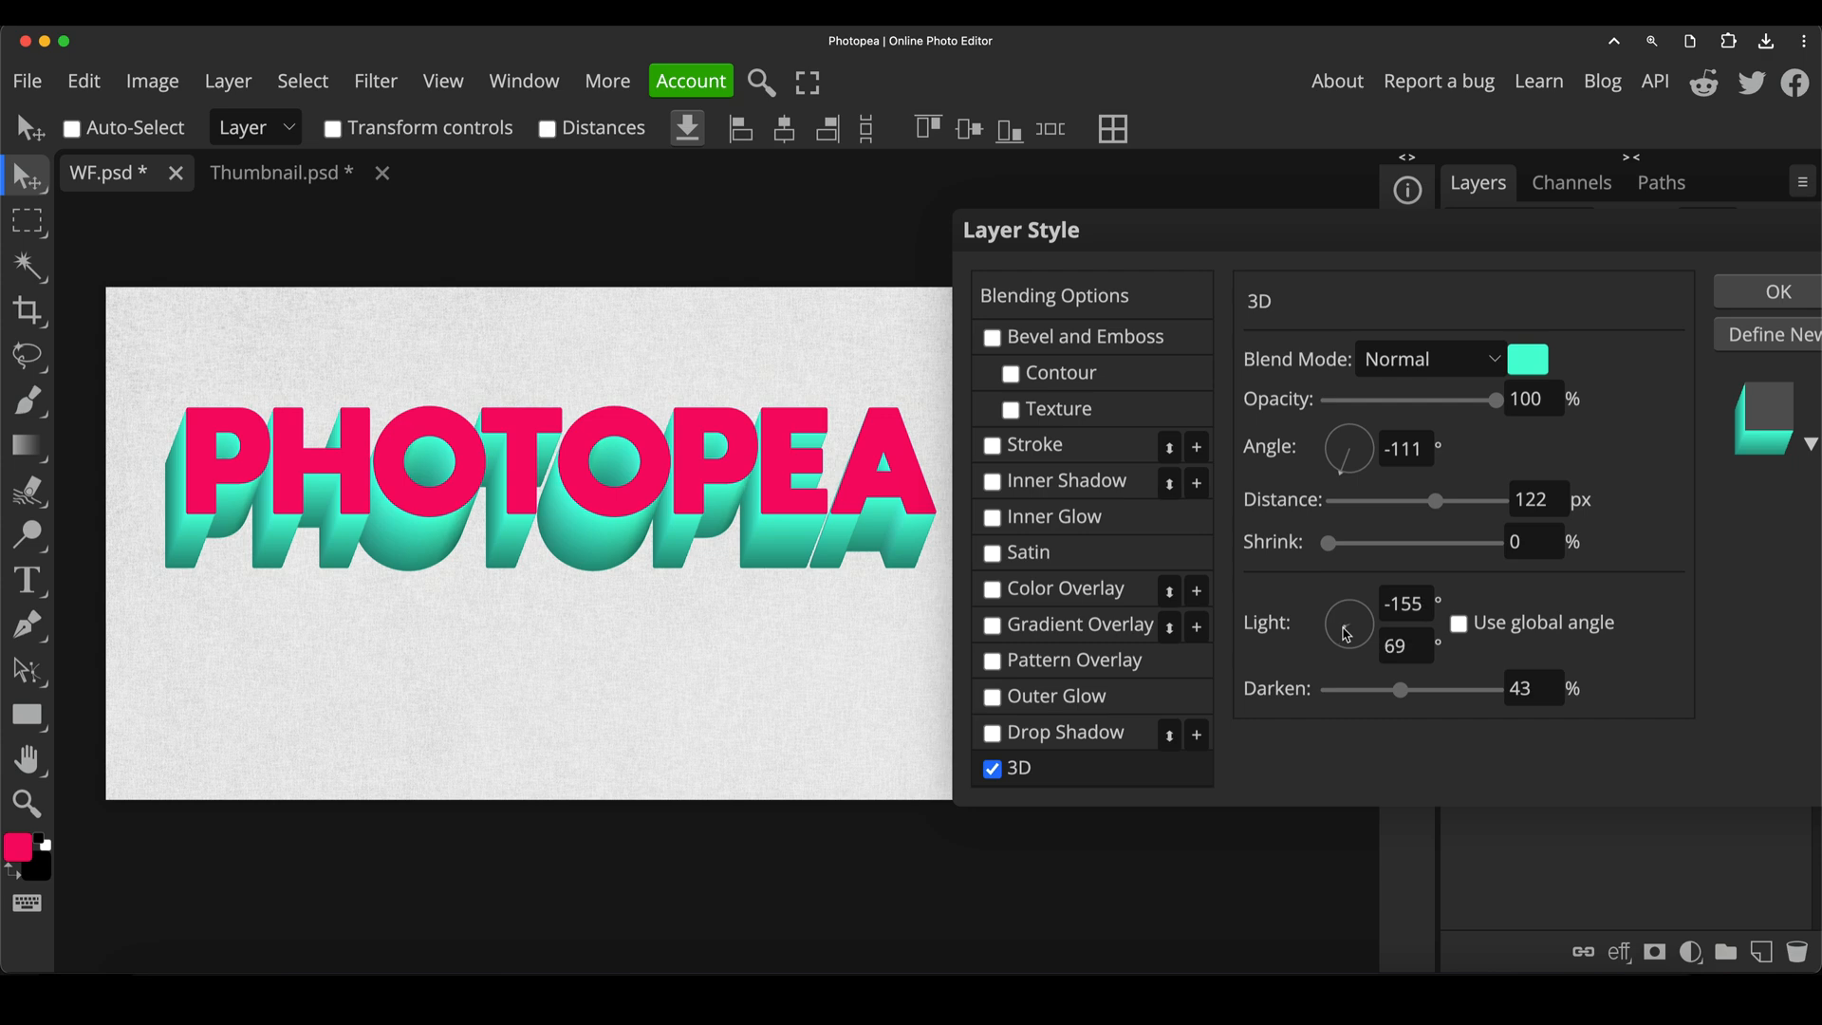
drag(1347, 622, 1342, 630)
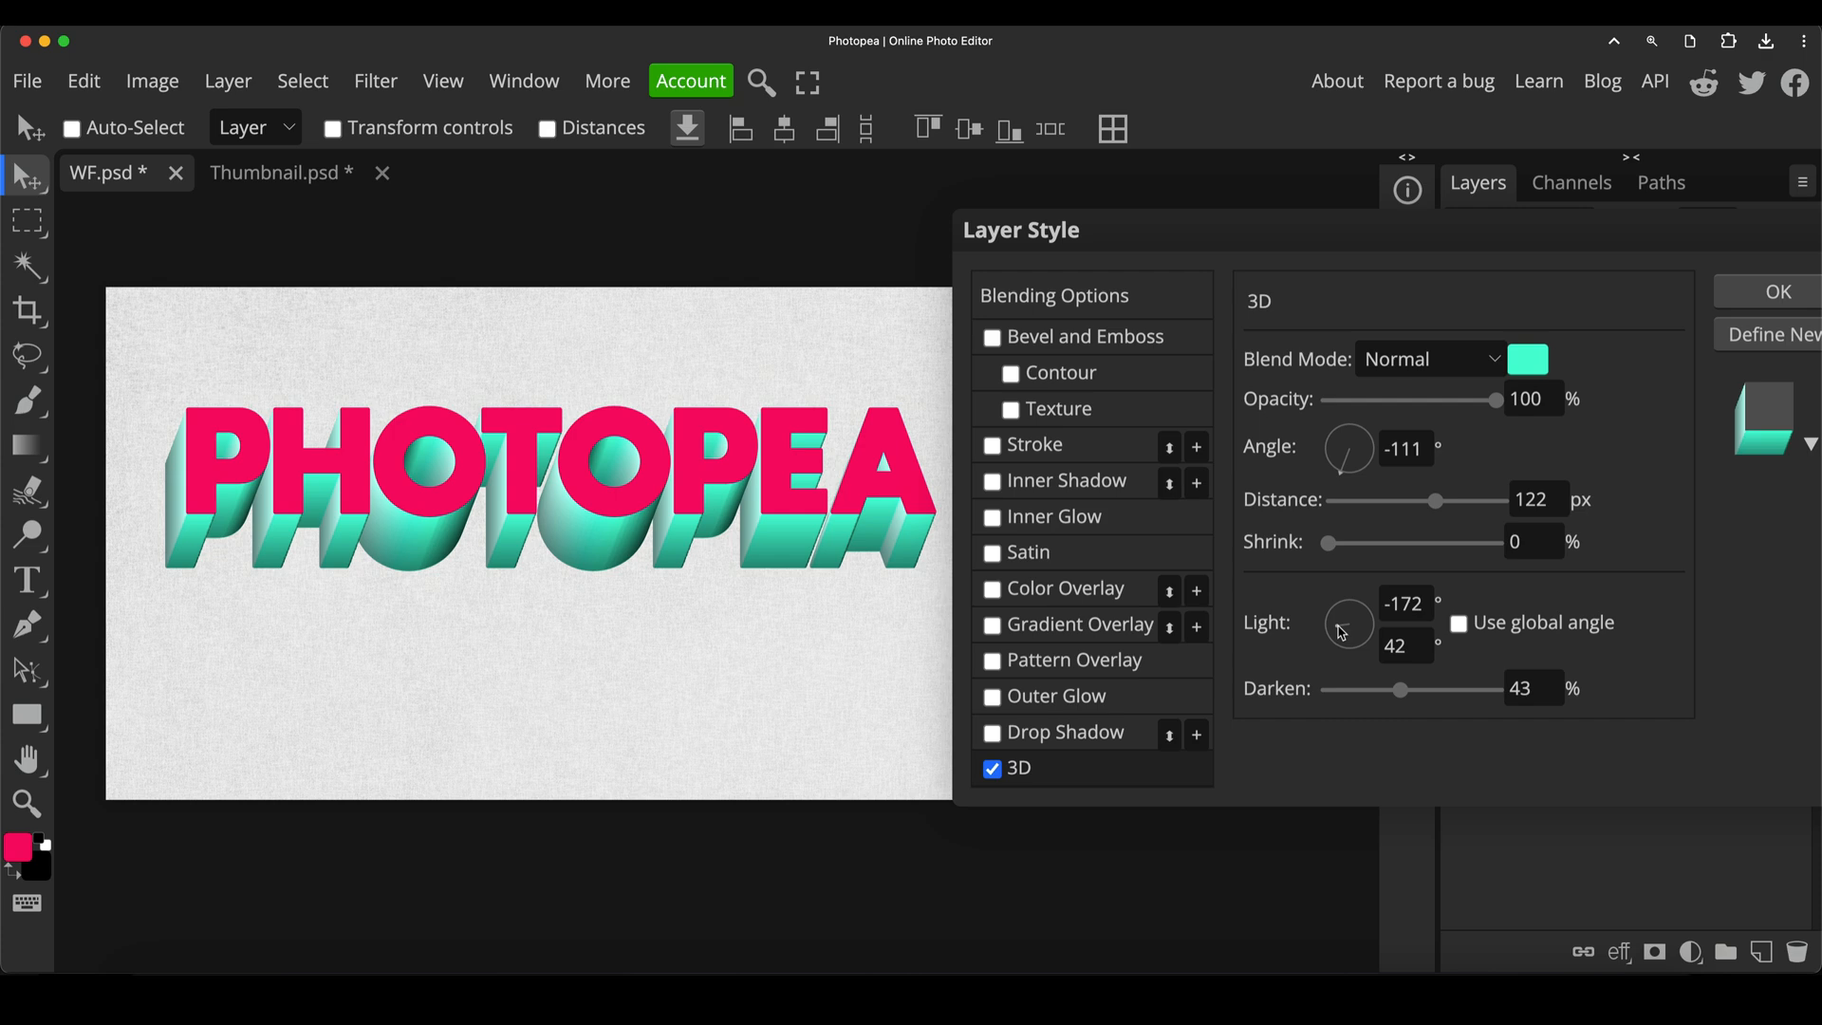
drag(1348, 618, 1334, 623)
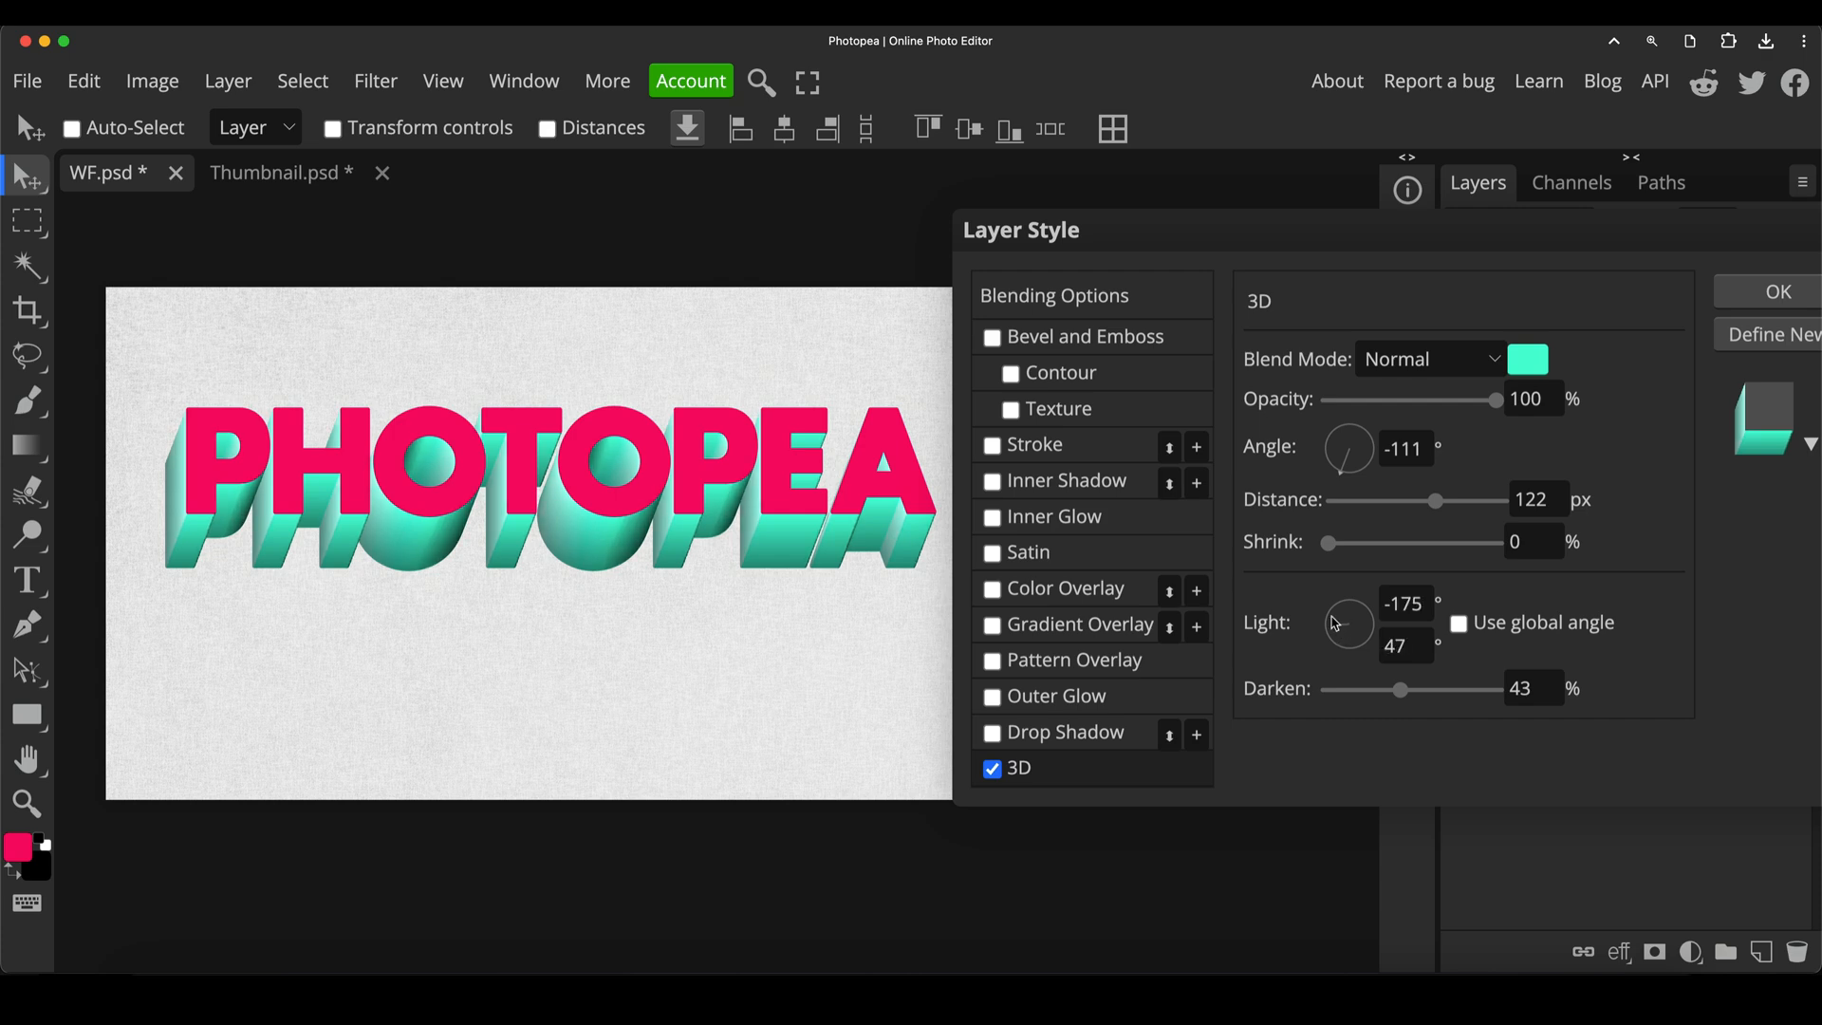
drag(1347, 622, 1353, 628)
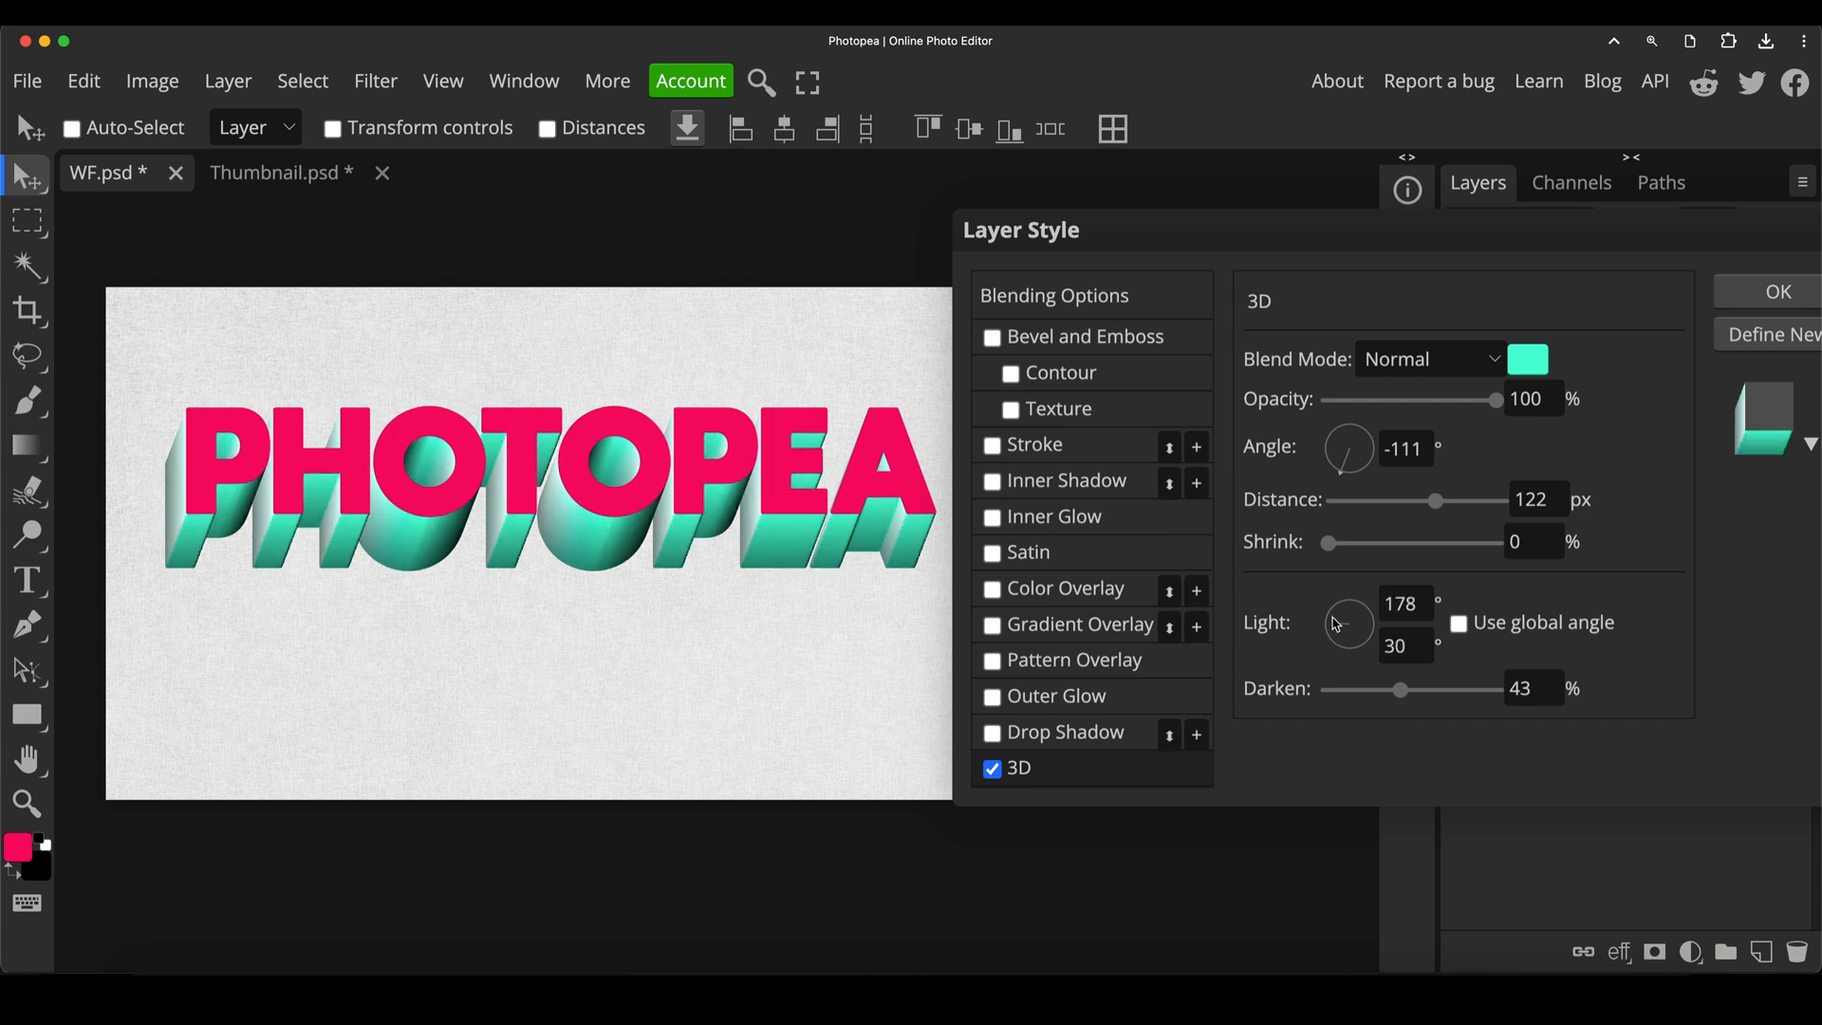
drag(1347, 613, 1336, 628)
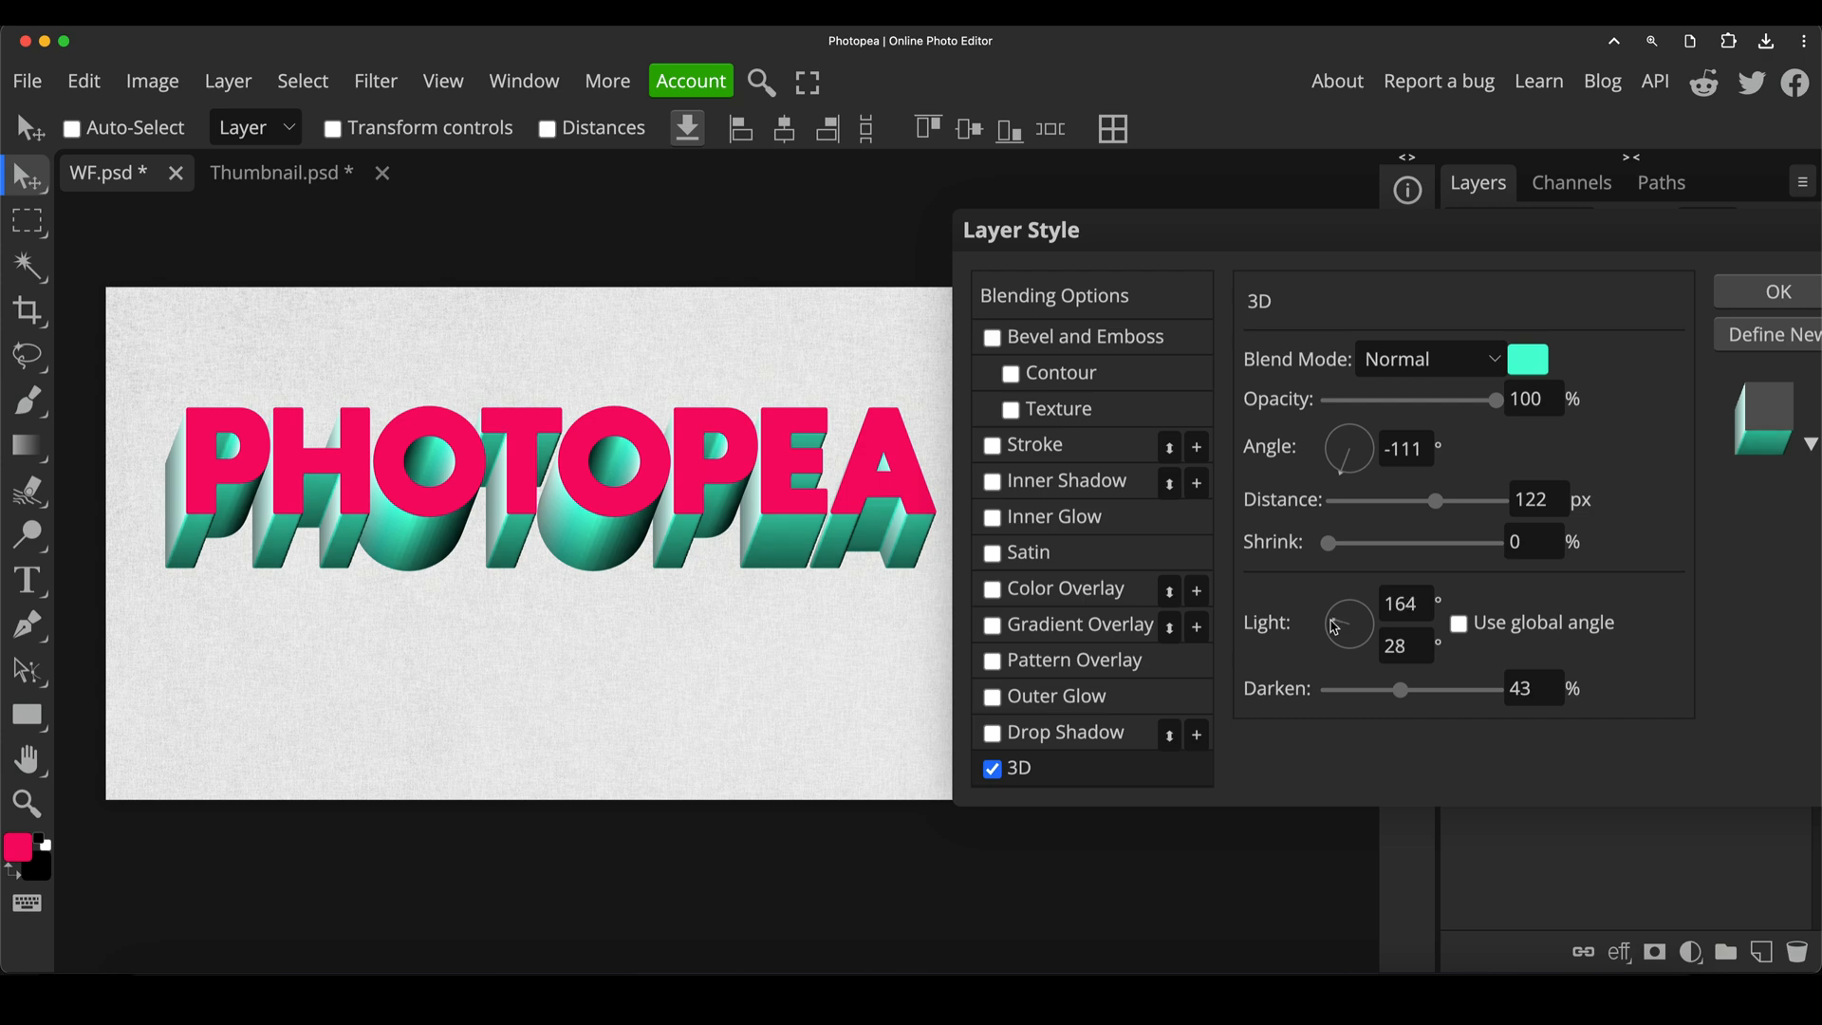
Fine-tune the depth darkening and leave it at 47%
drag(1401, 687, 1378, 687)
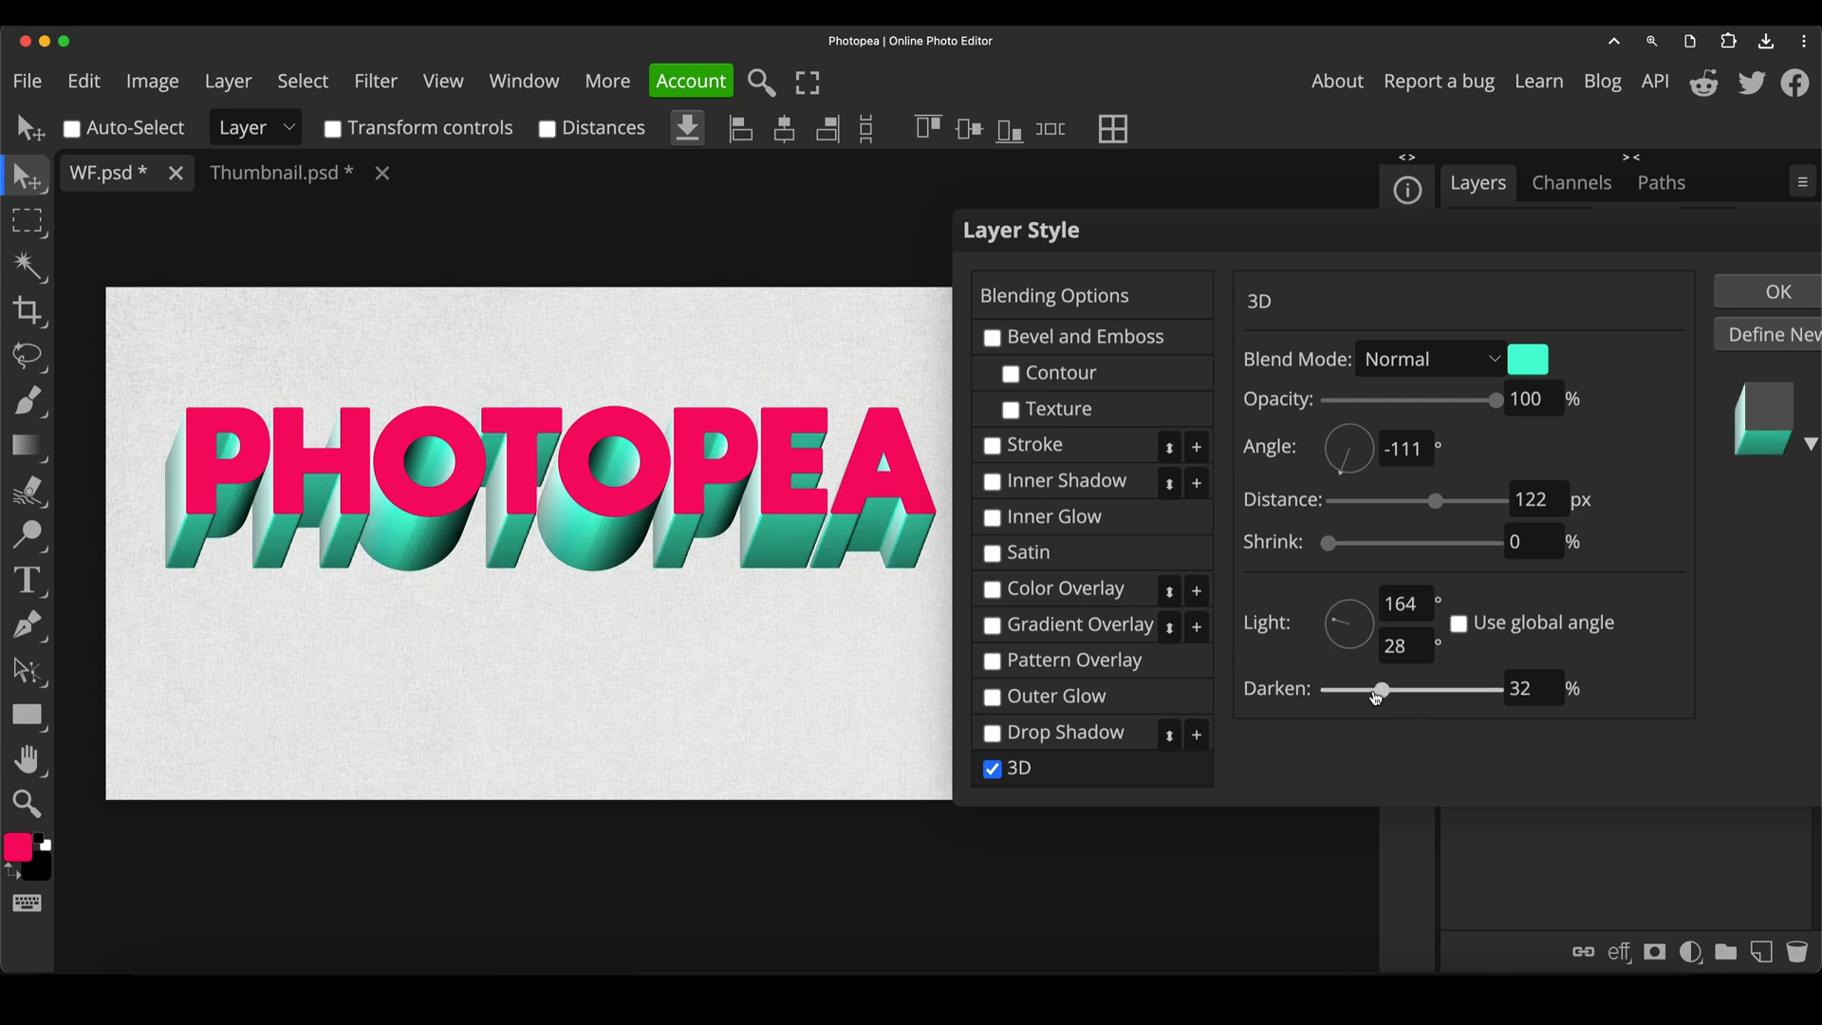
drag(1376, 687, 1423, 687)
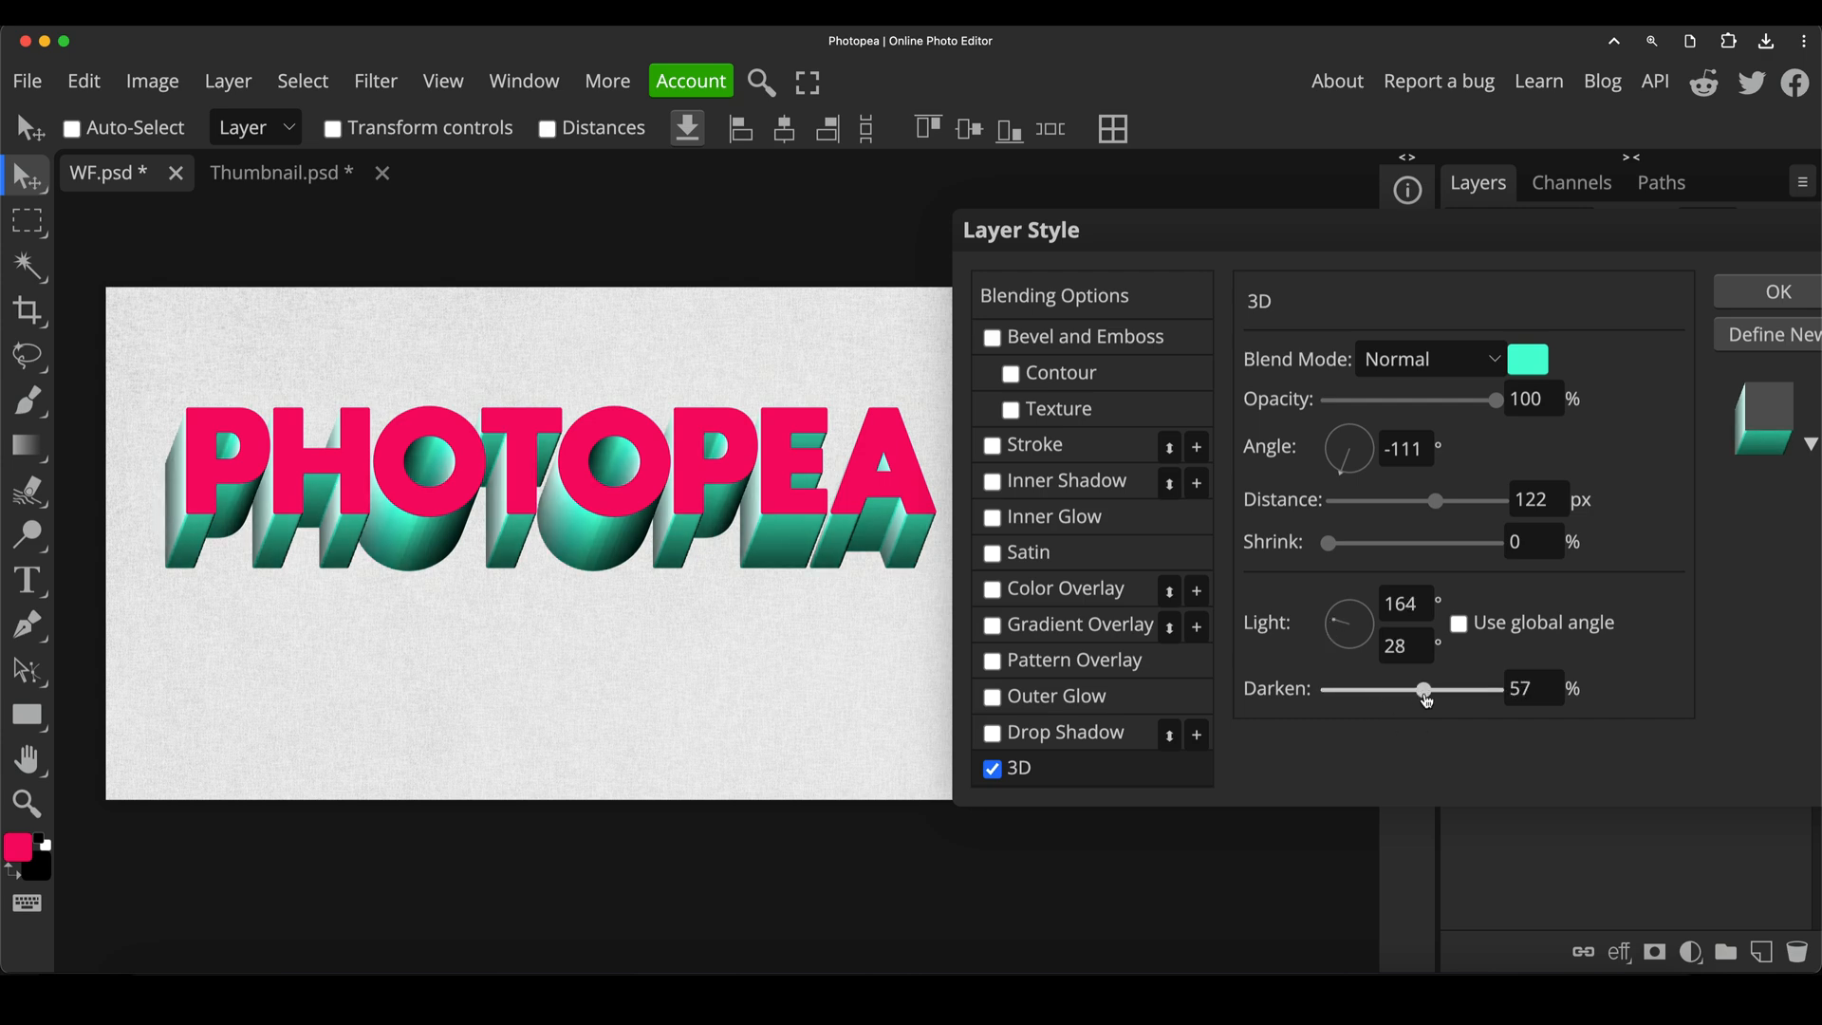
drag(1425, 689, 1416, 698)
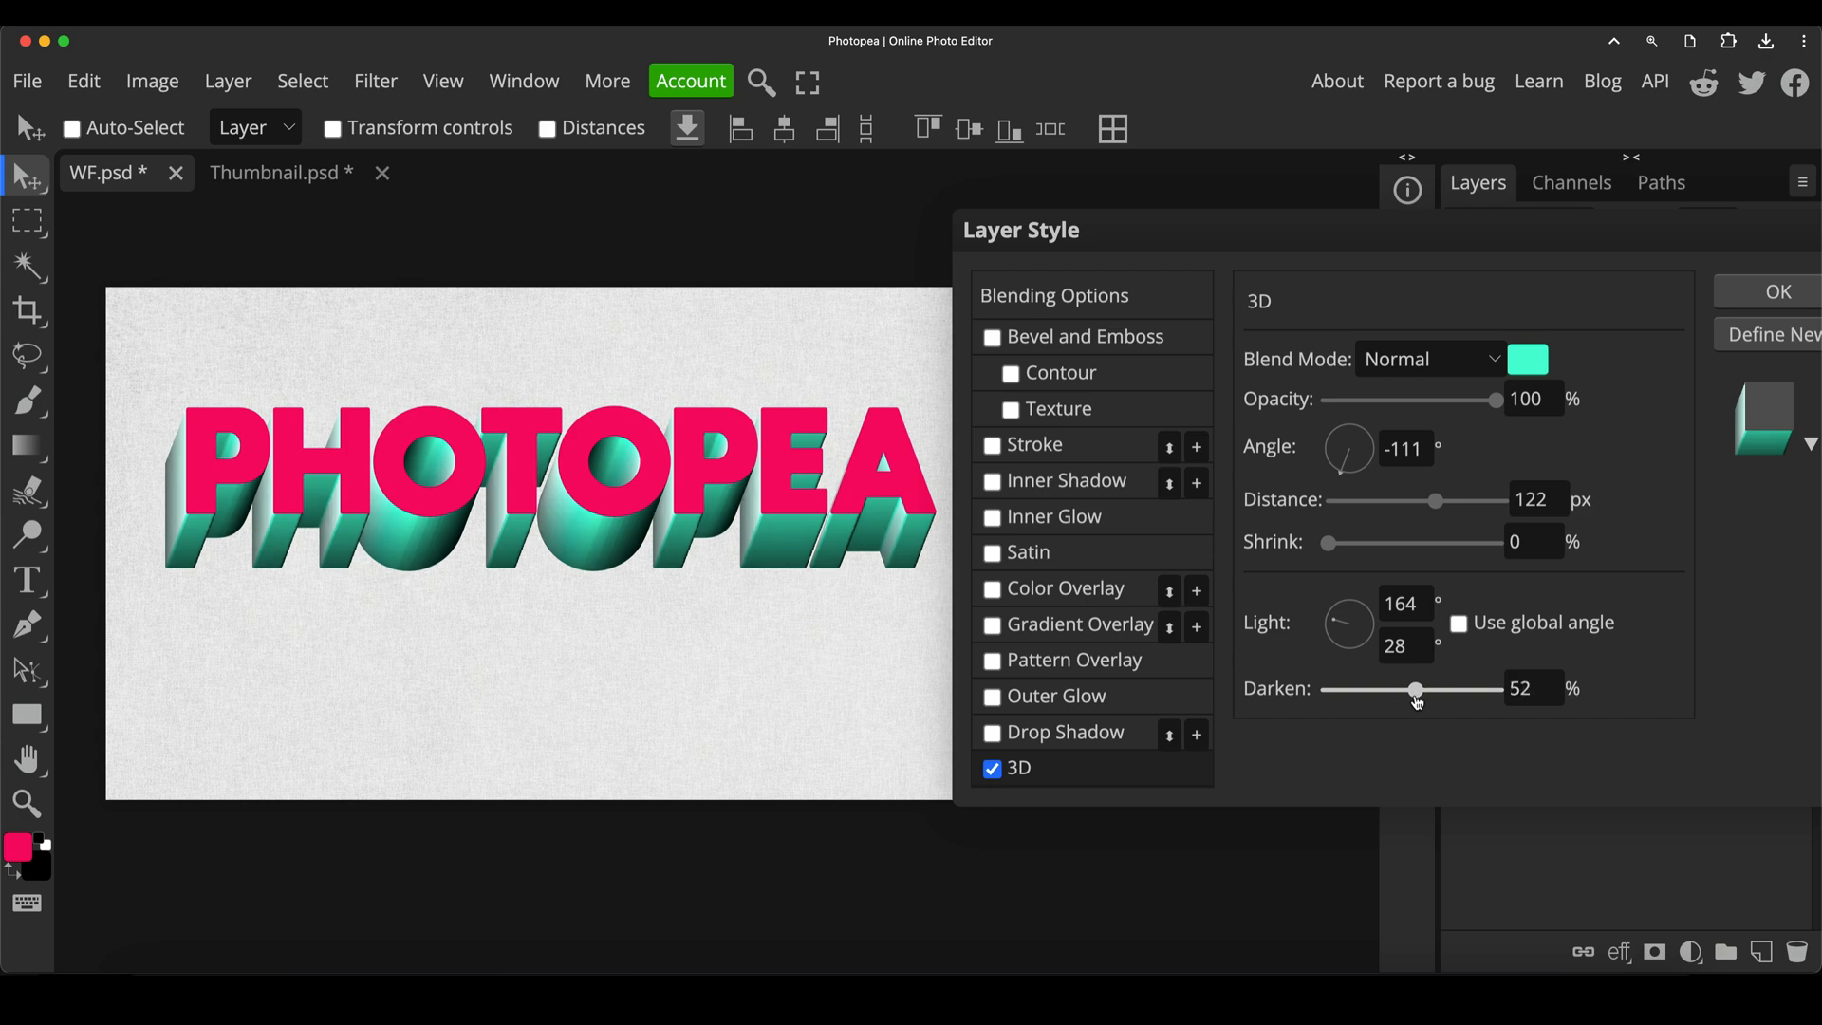
drag(1416, 689, 1372, 689)
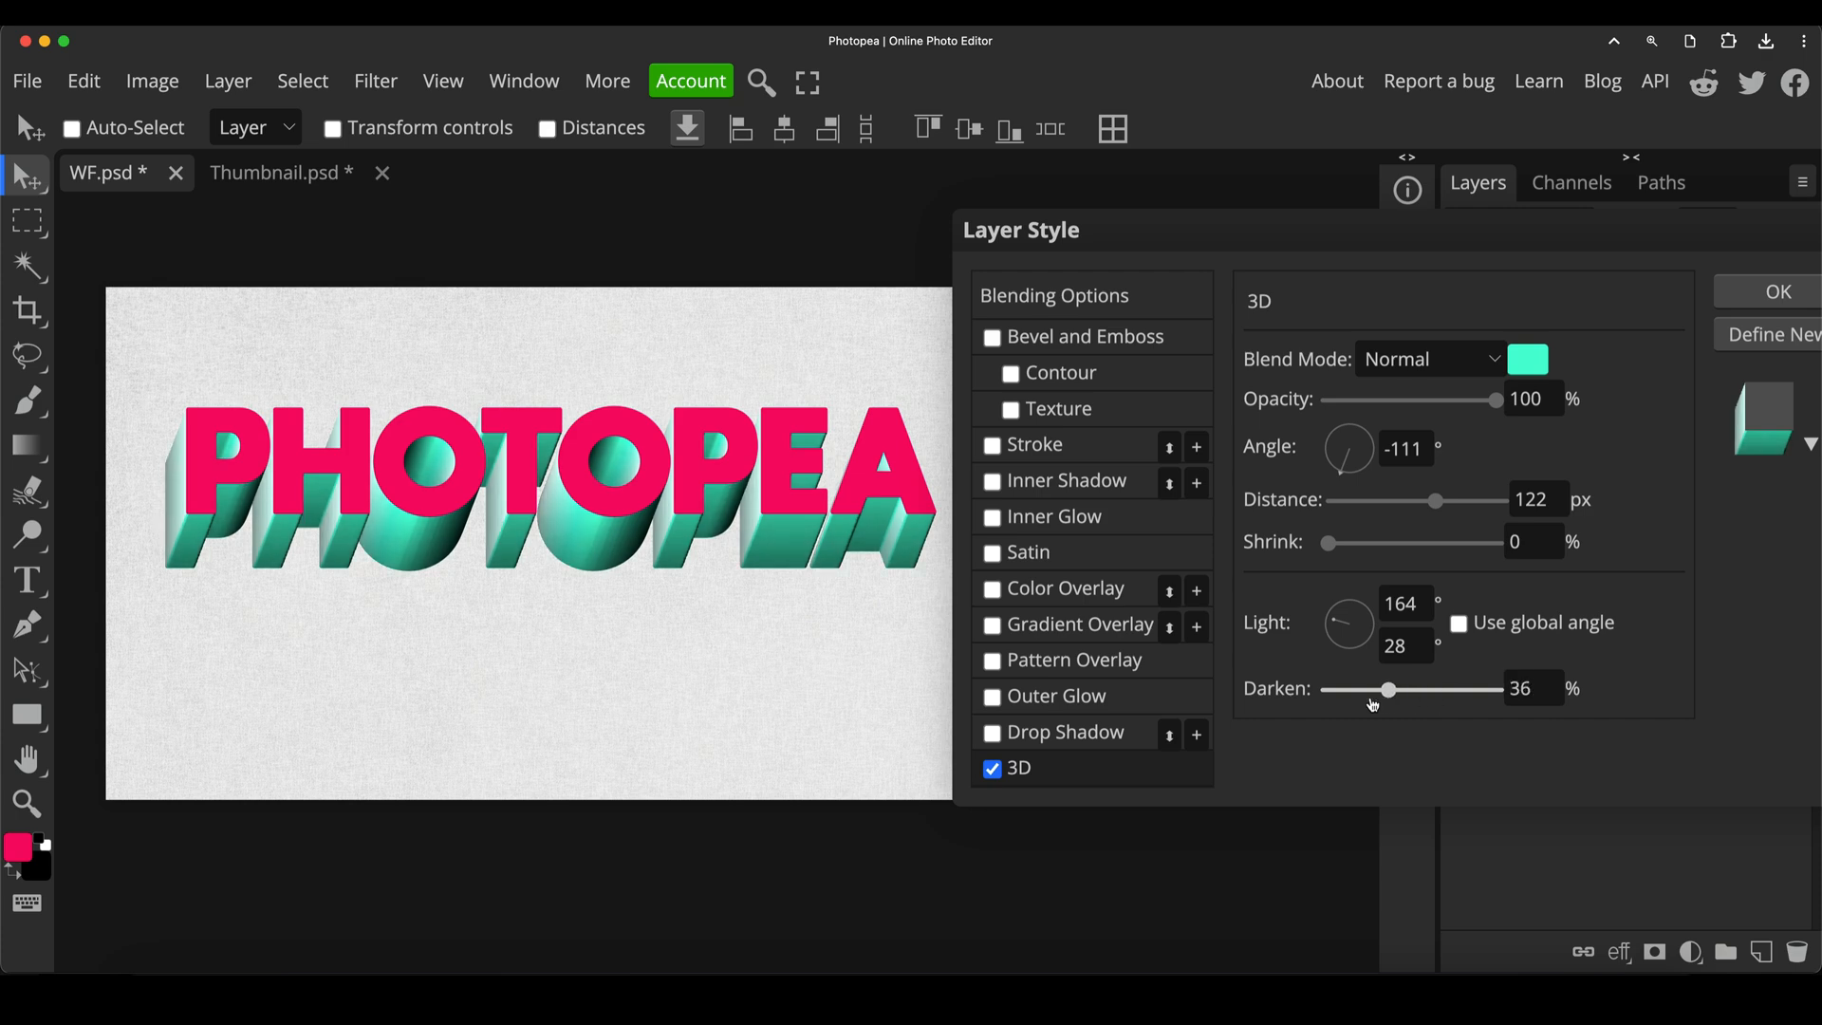
drag(1389, 689, 1369, 689)
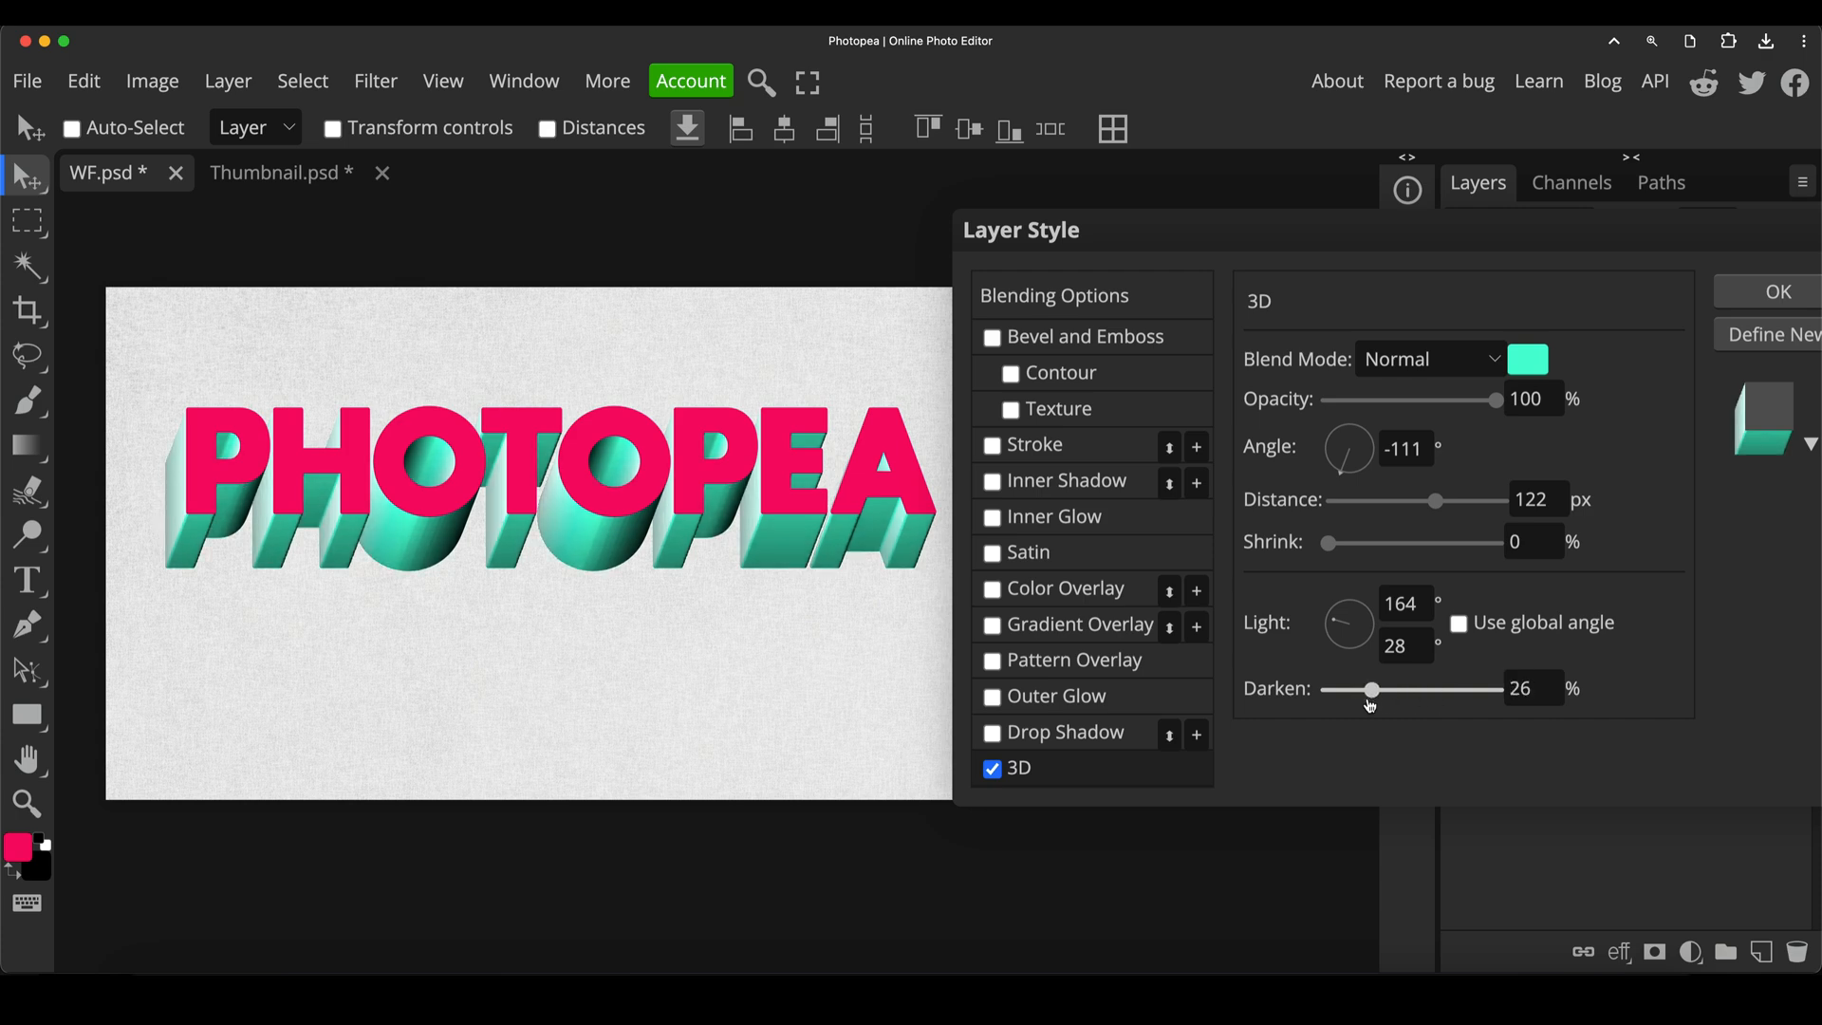
drag(1370, 689, 1394, 689)
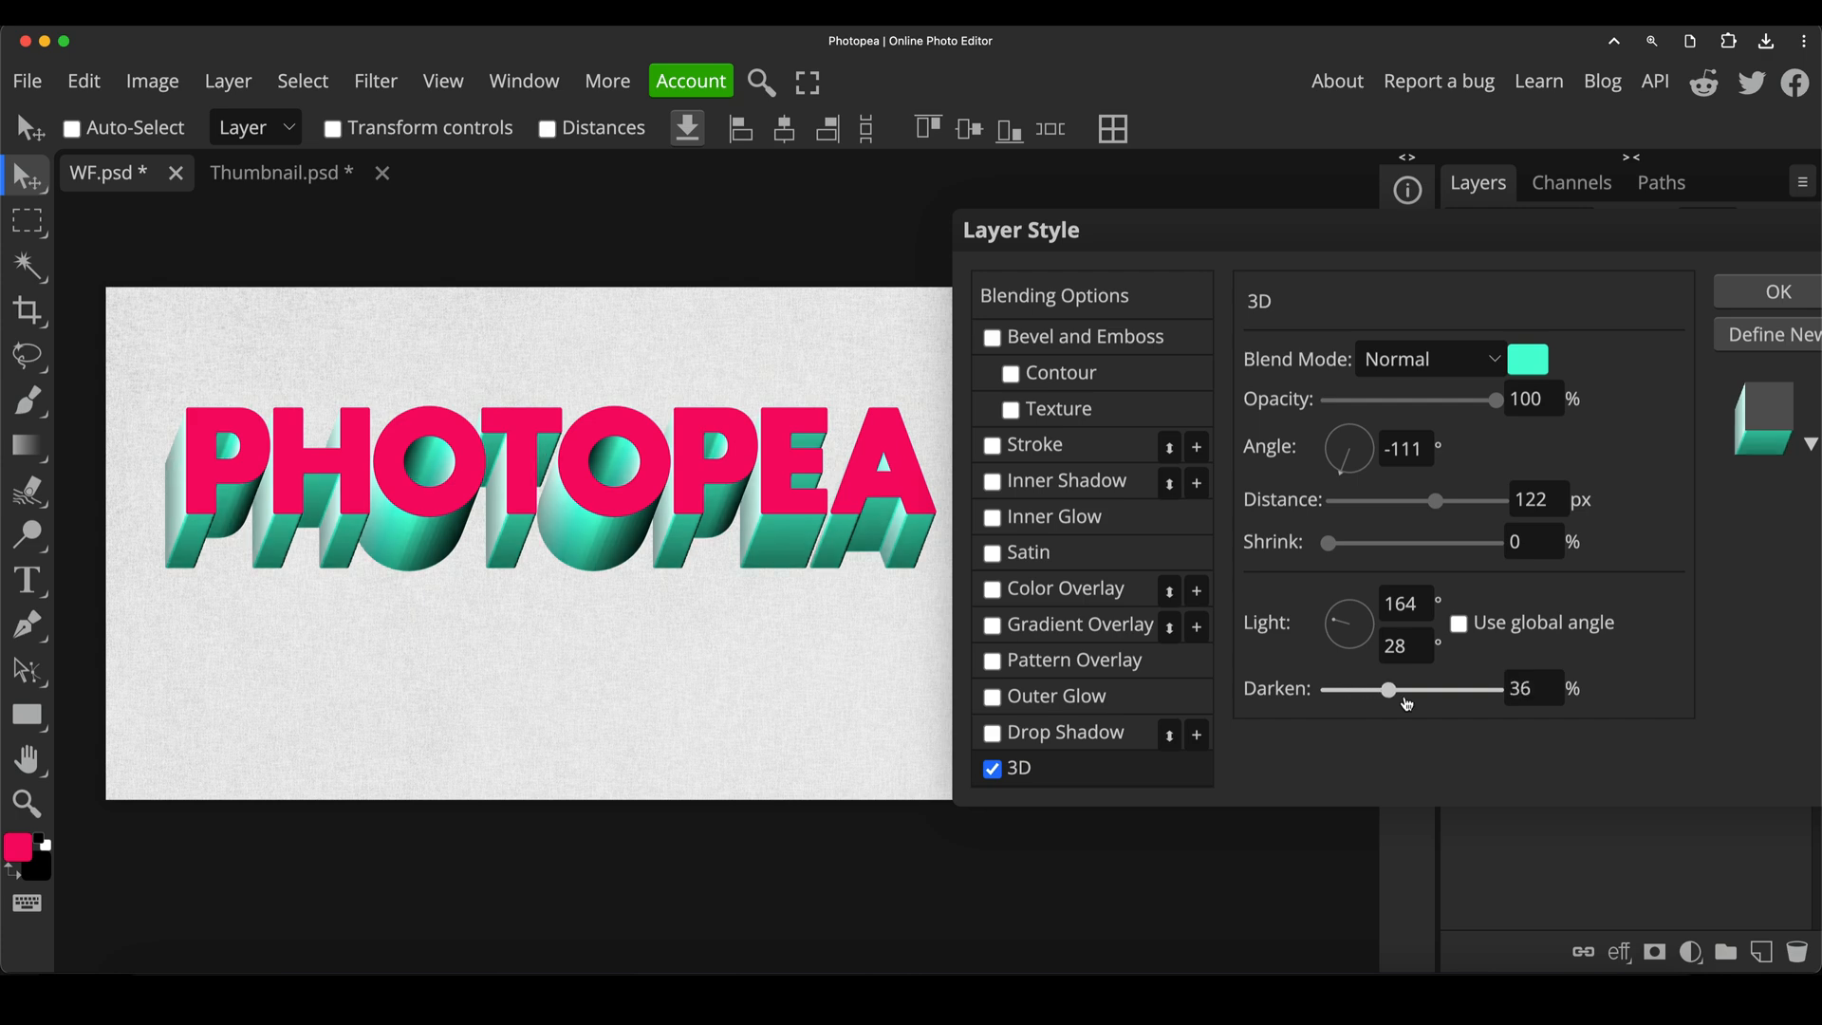
drag(1391, 689, 1423, 689)
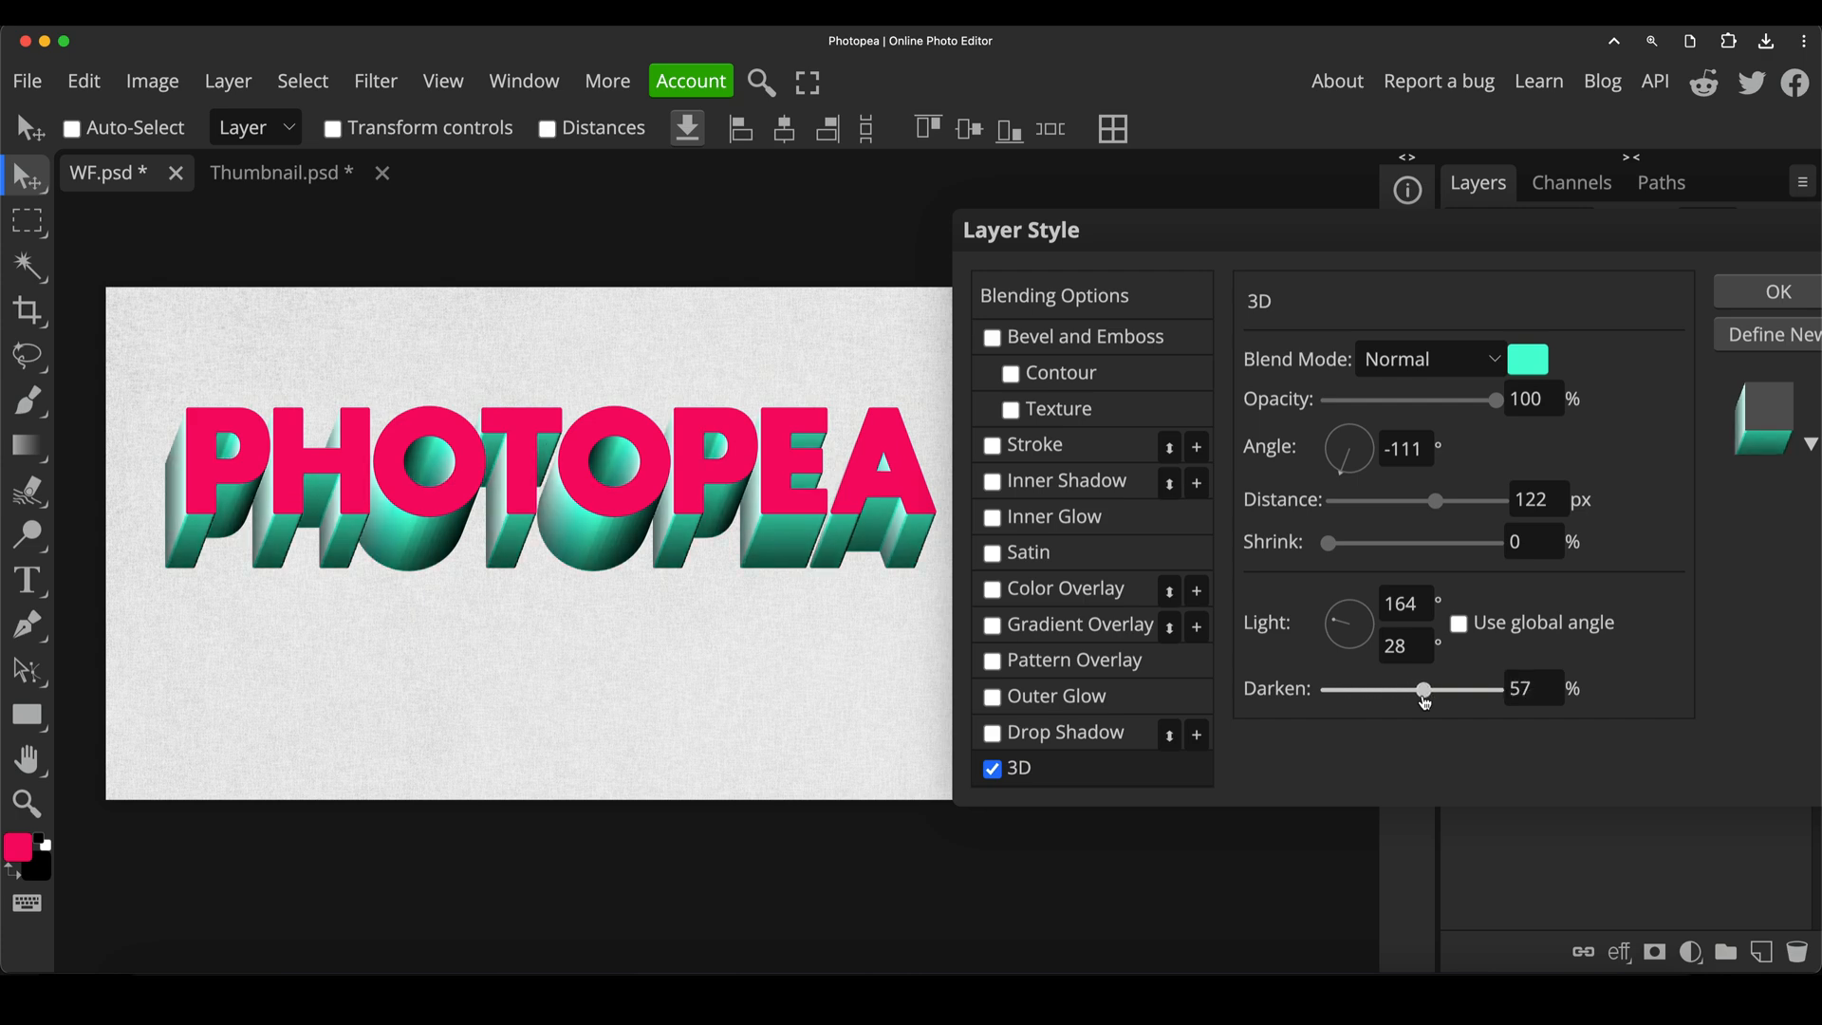
drag(1426, 687, 1416, 687)
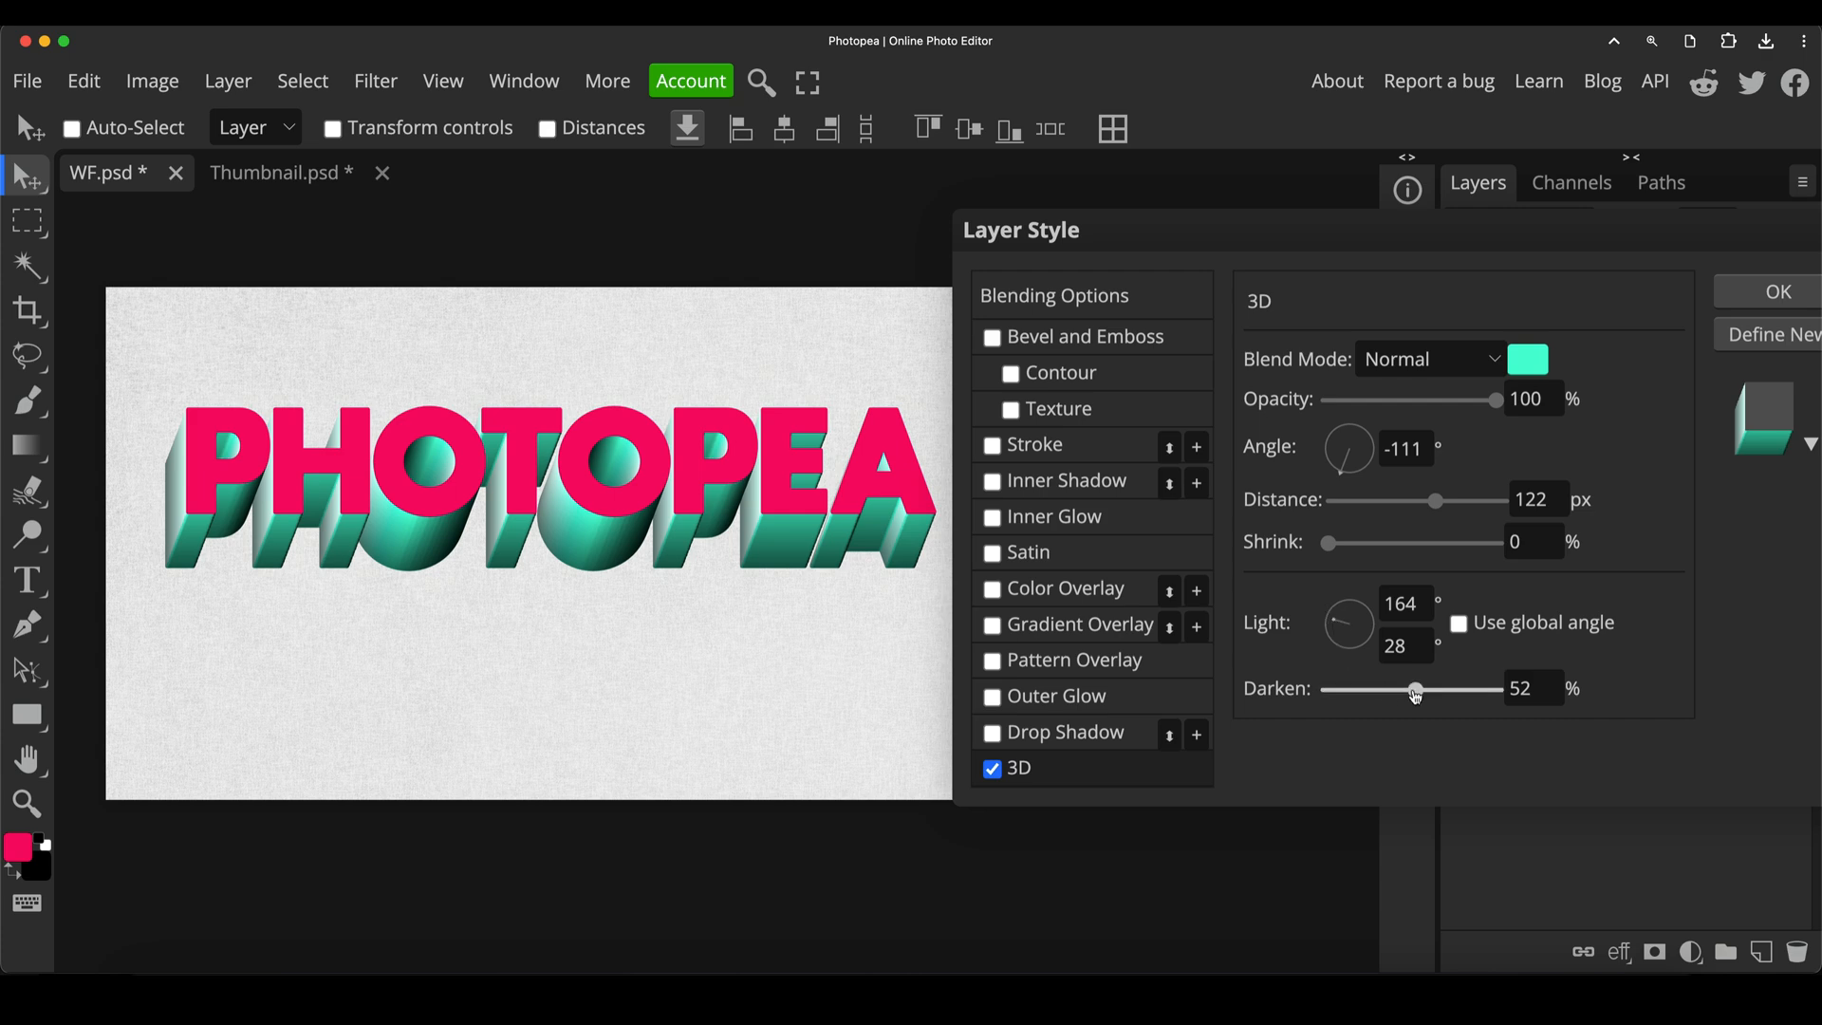
drag(1416, 689, 1406, 689)
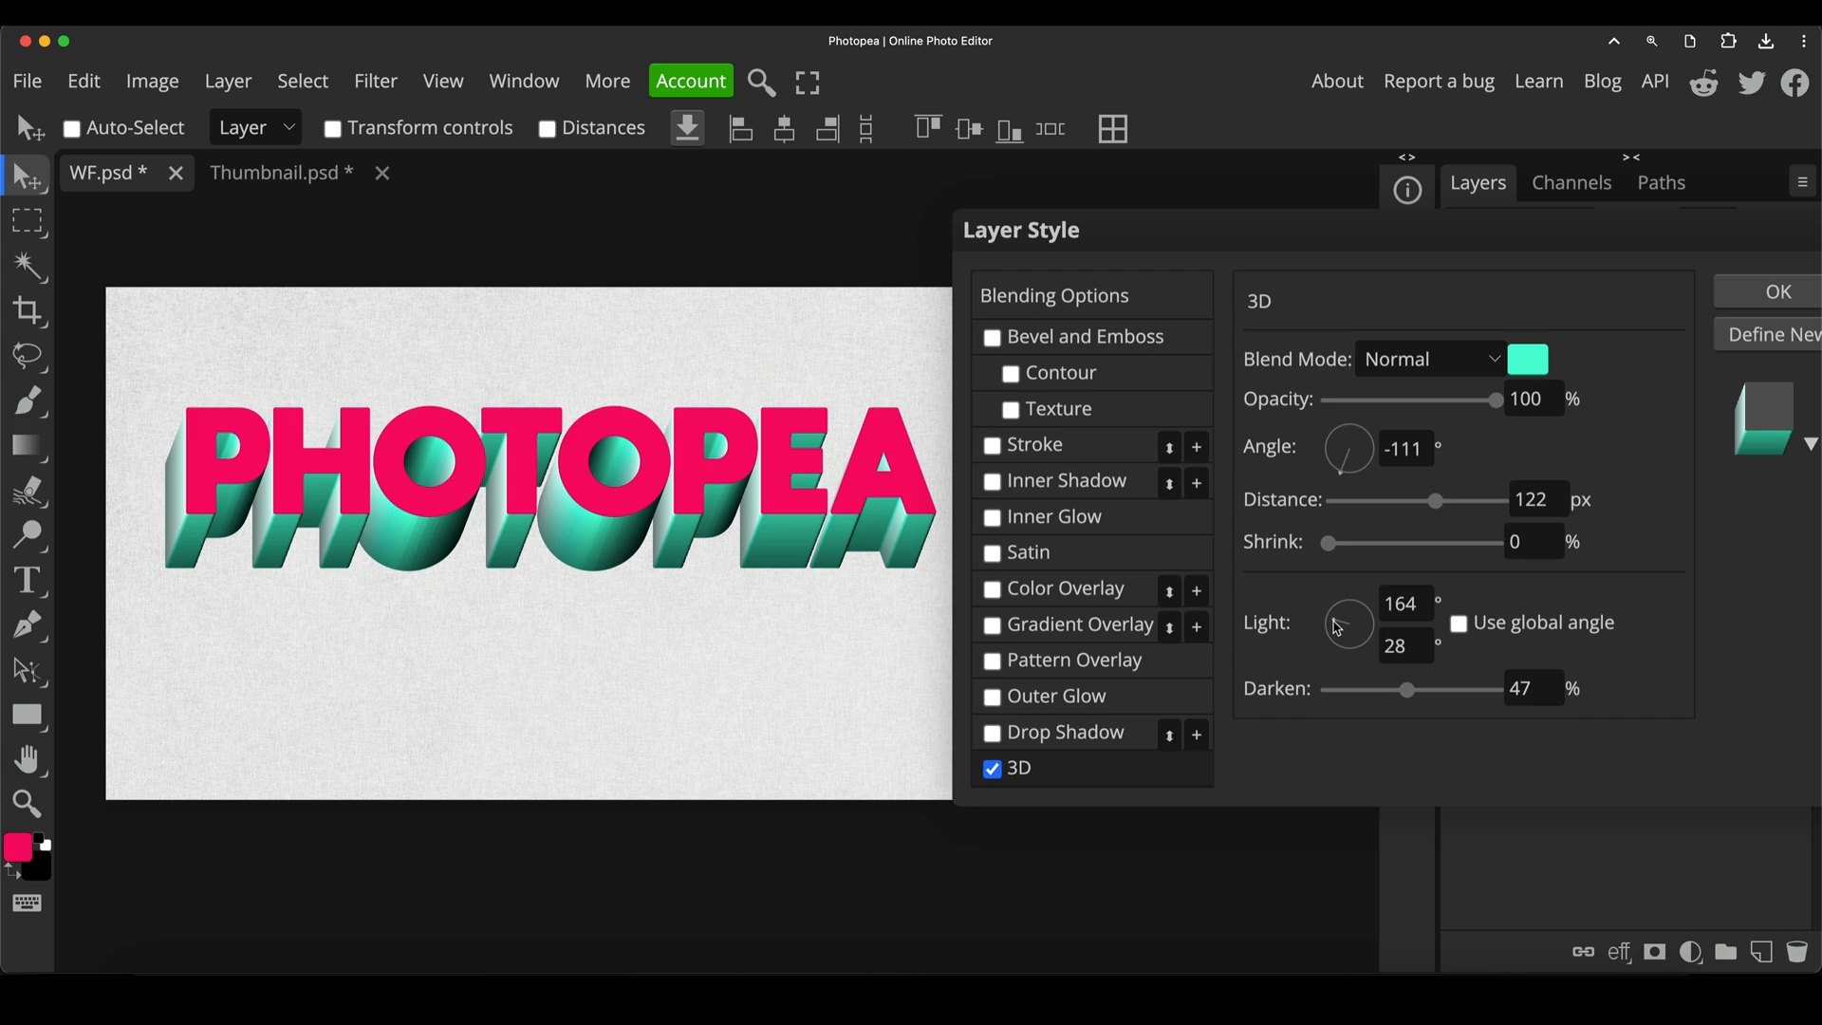
Swing the light to the opposite side near -97° and keep the Normal blend mode
drag(1348, 625, 1350, 615)
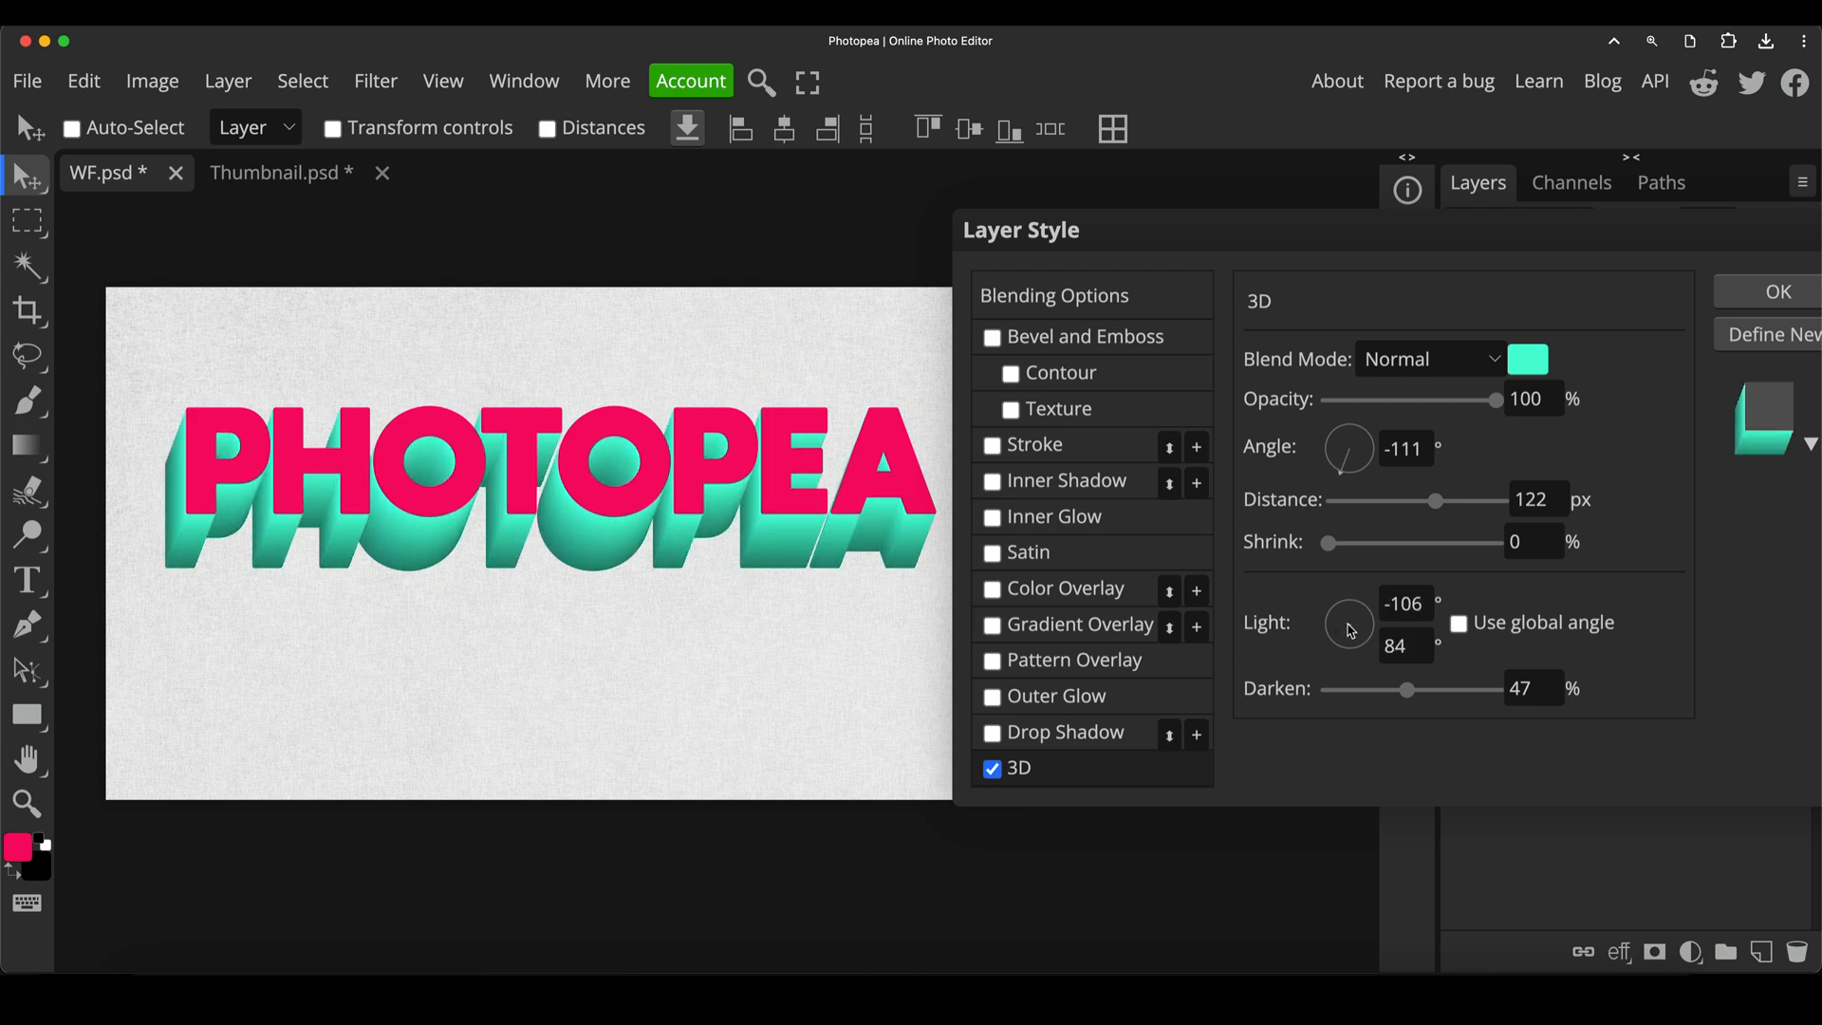
drag(1348, 623, 1353, 615)
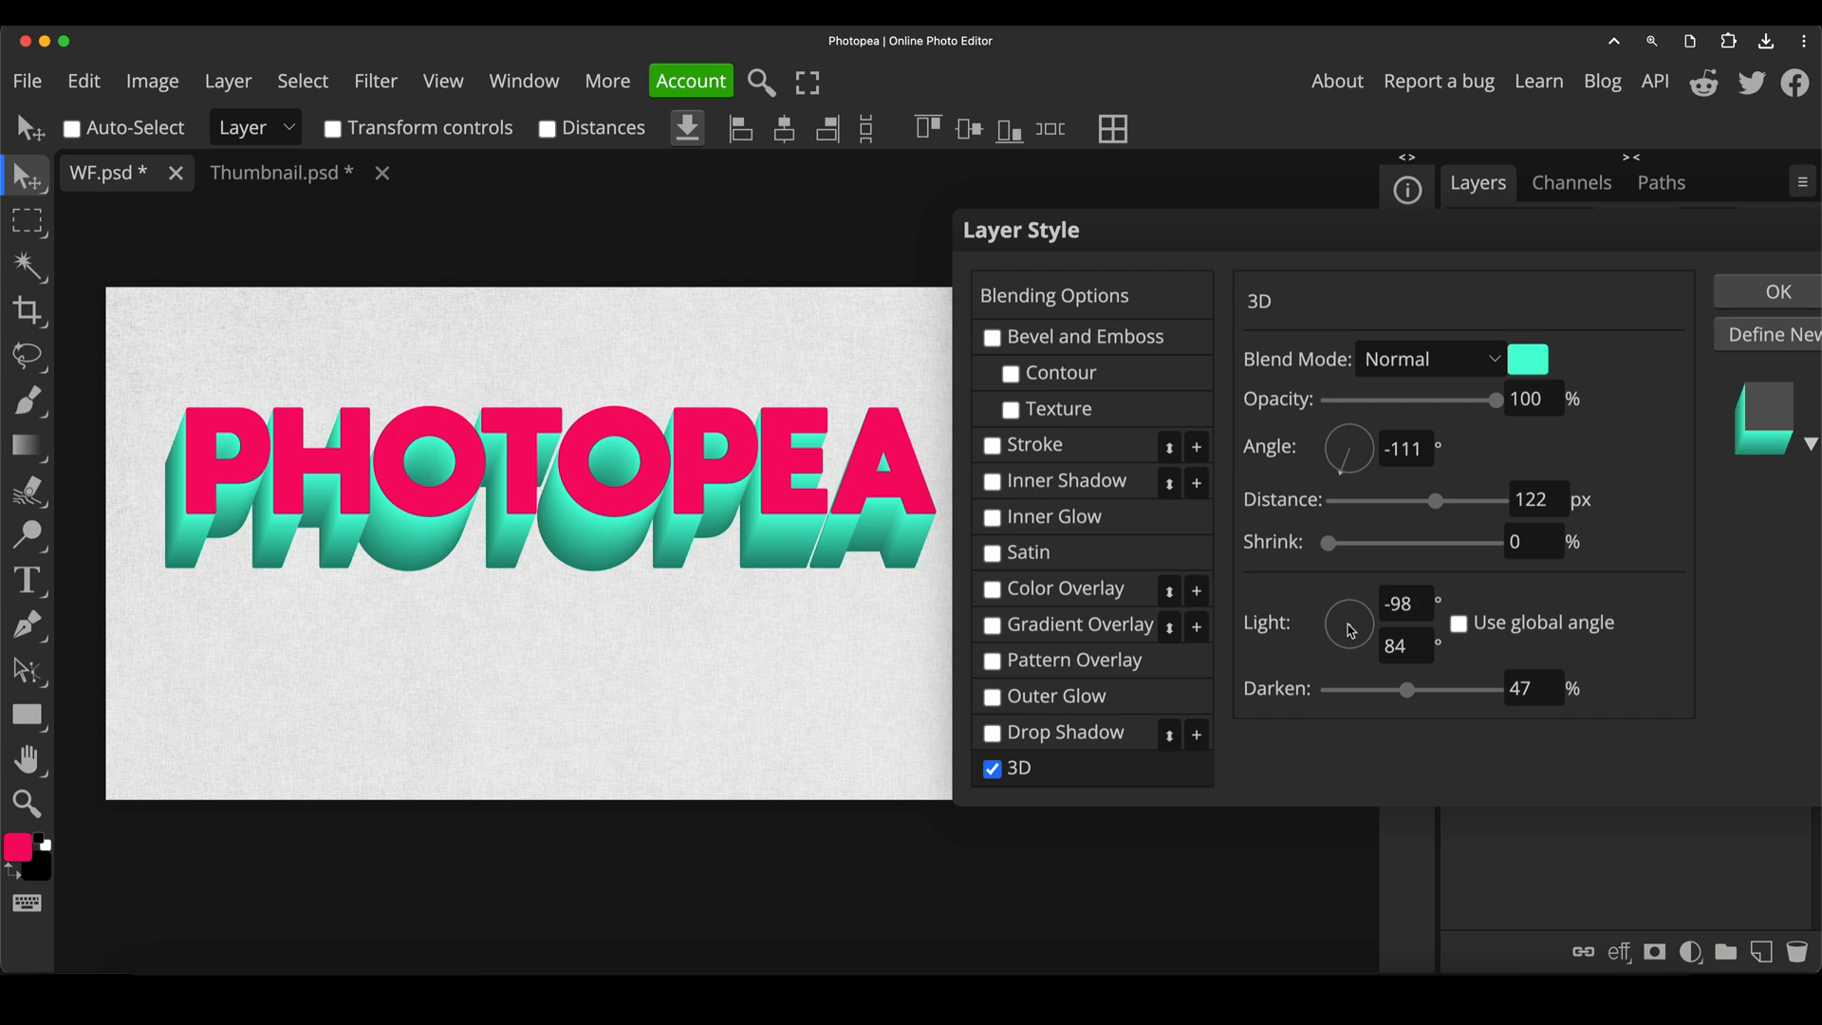
mouse_move(1359, 649)
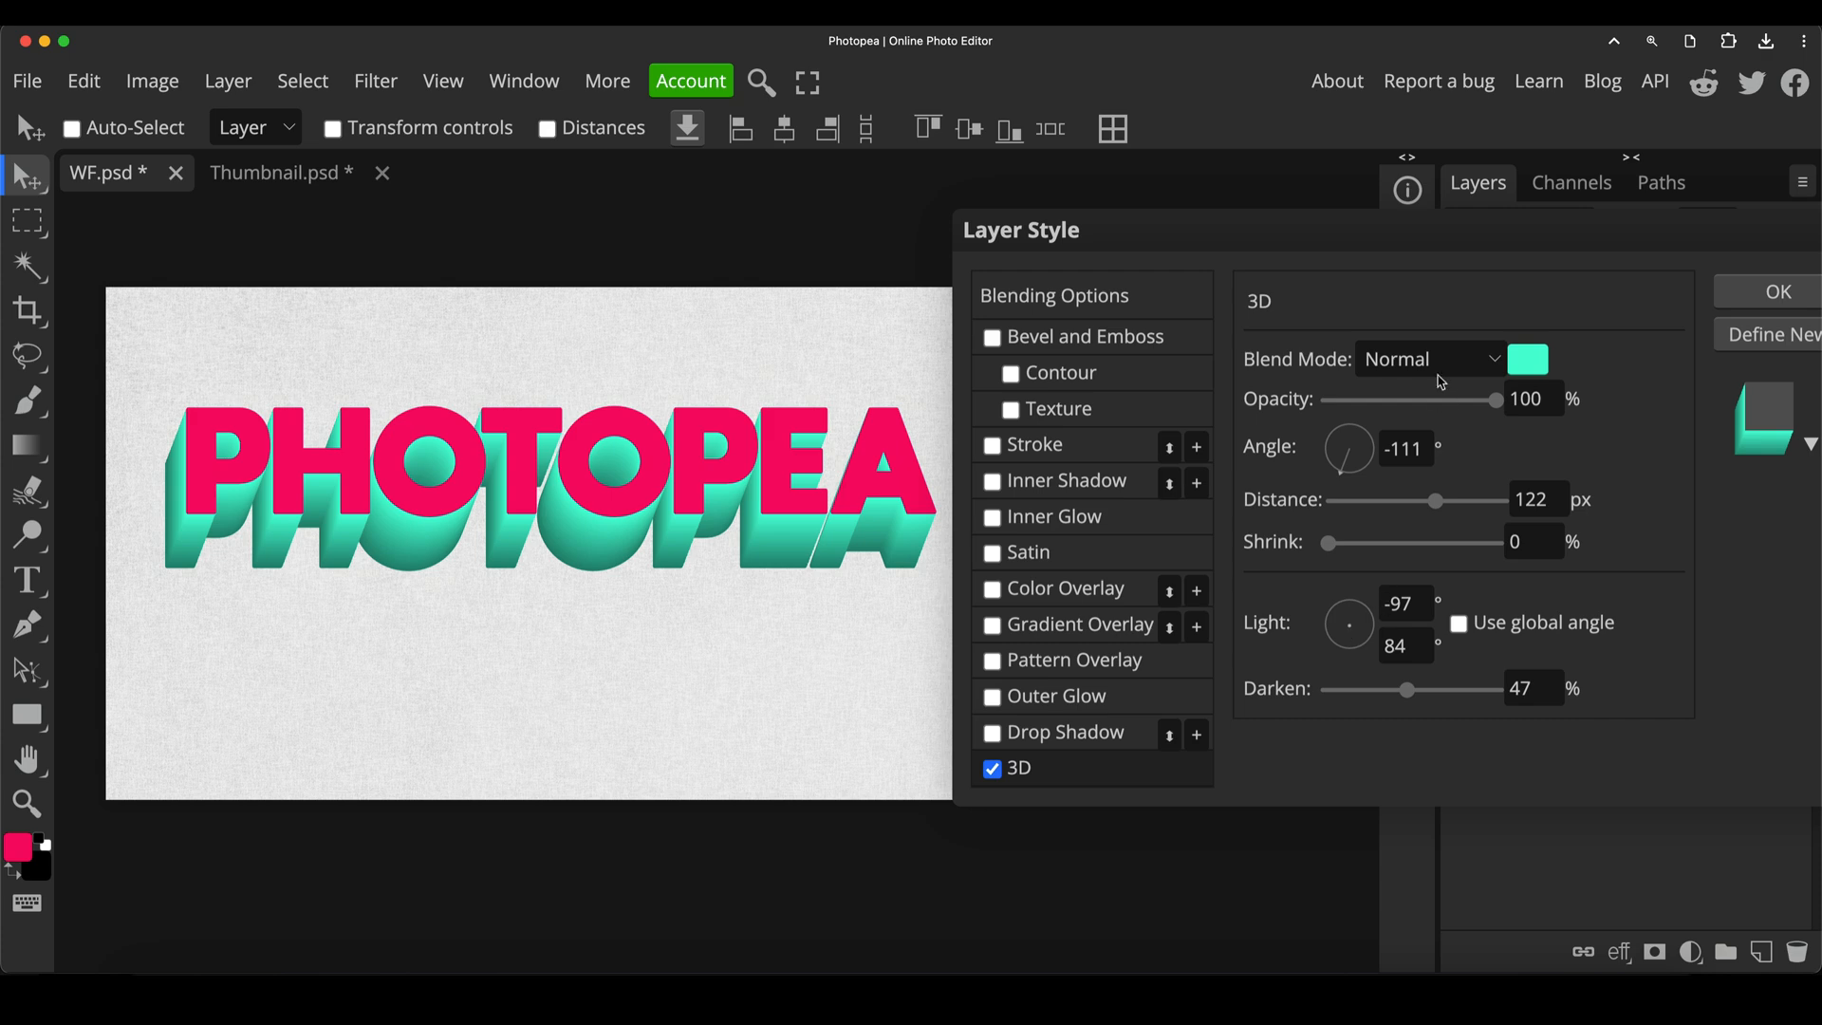
click(1429, 358)
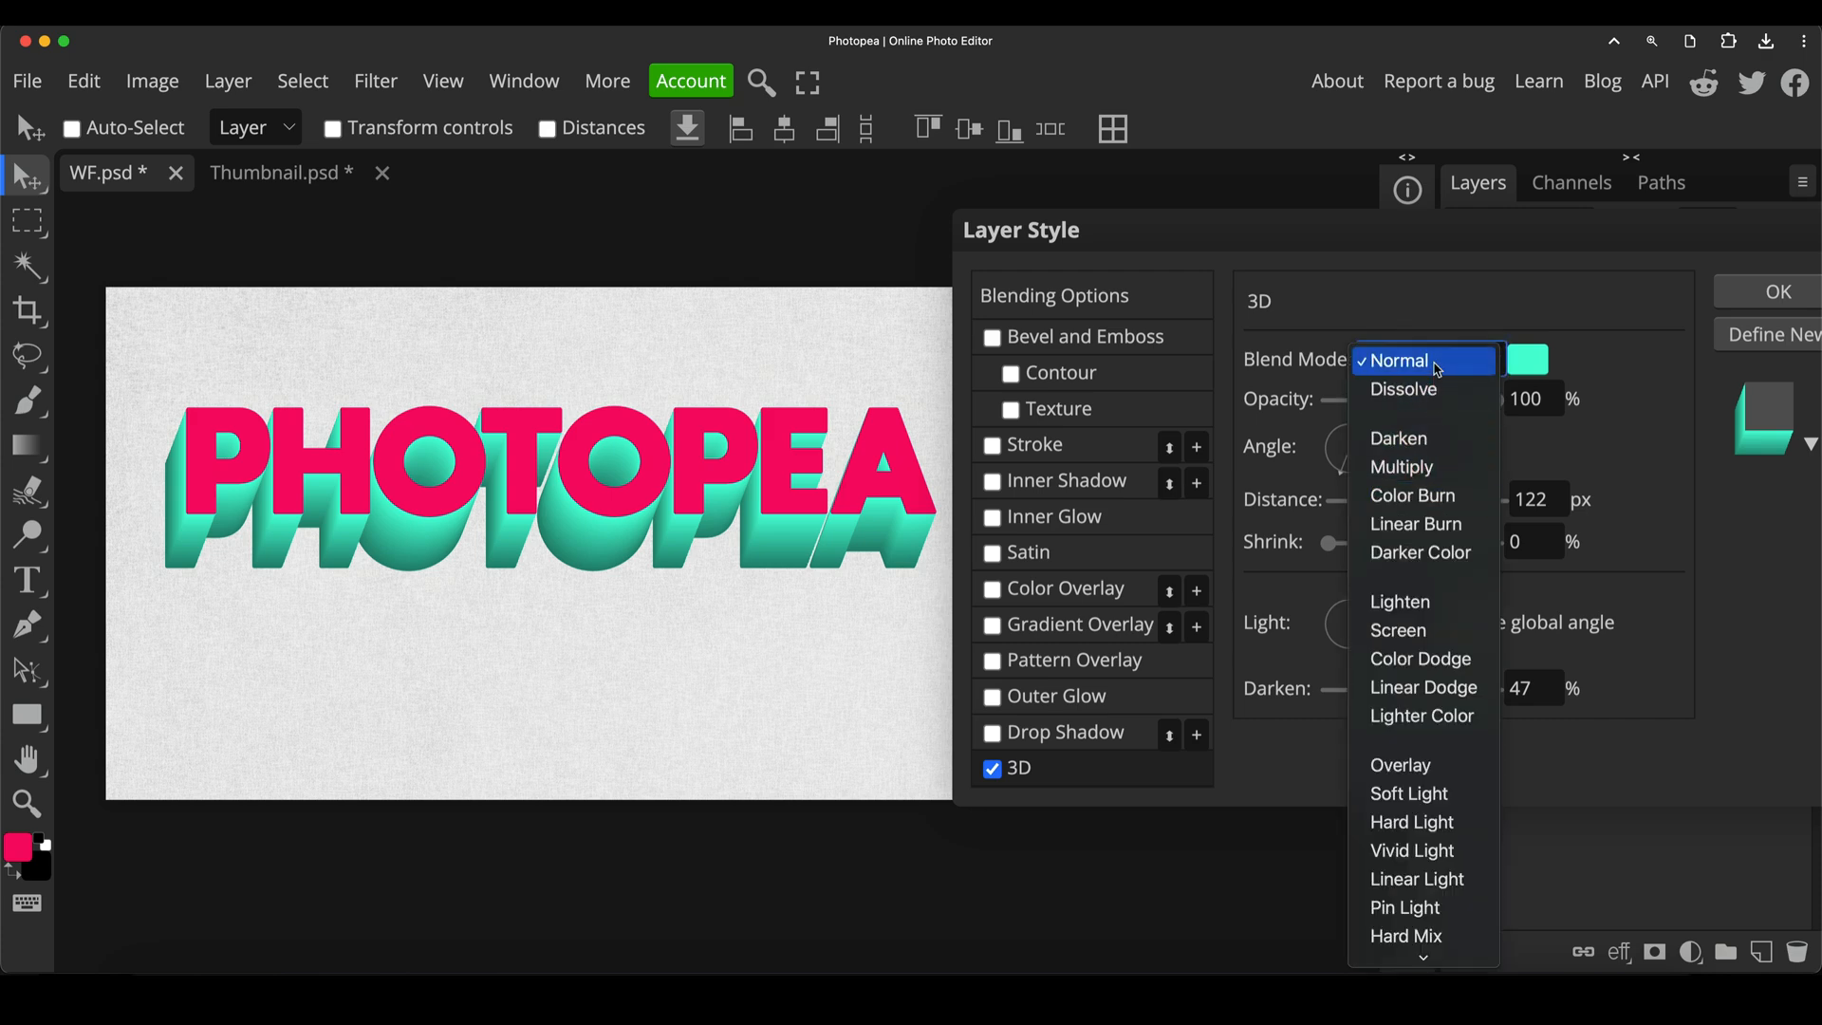
click(1400, 359)
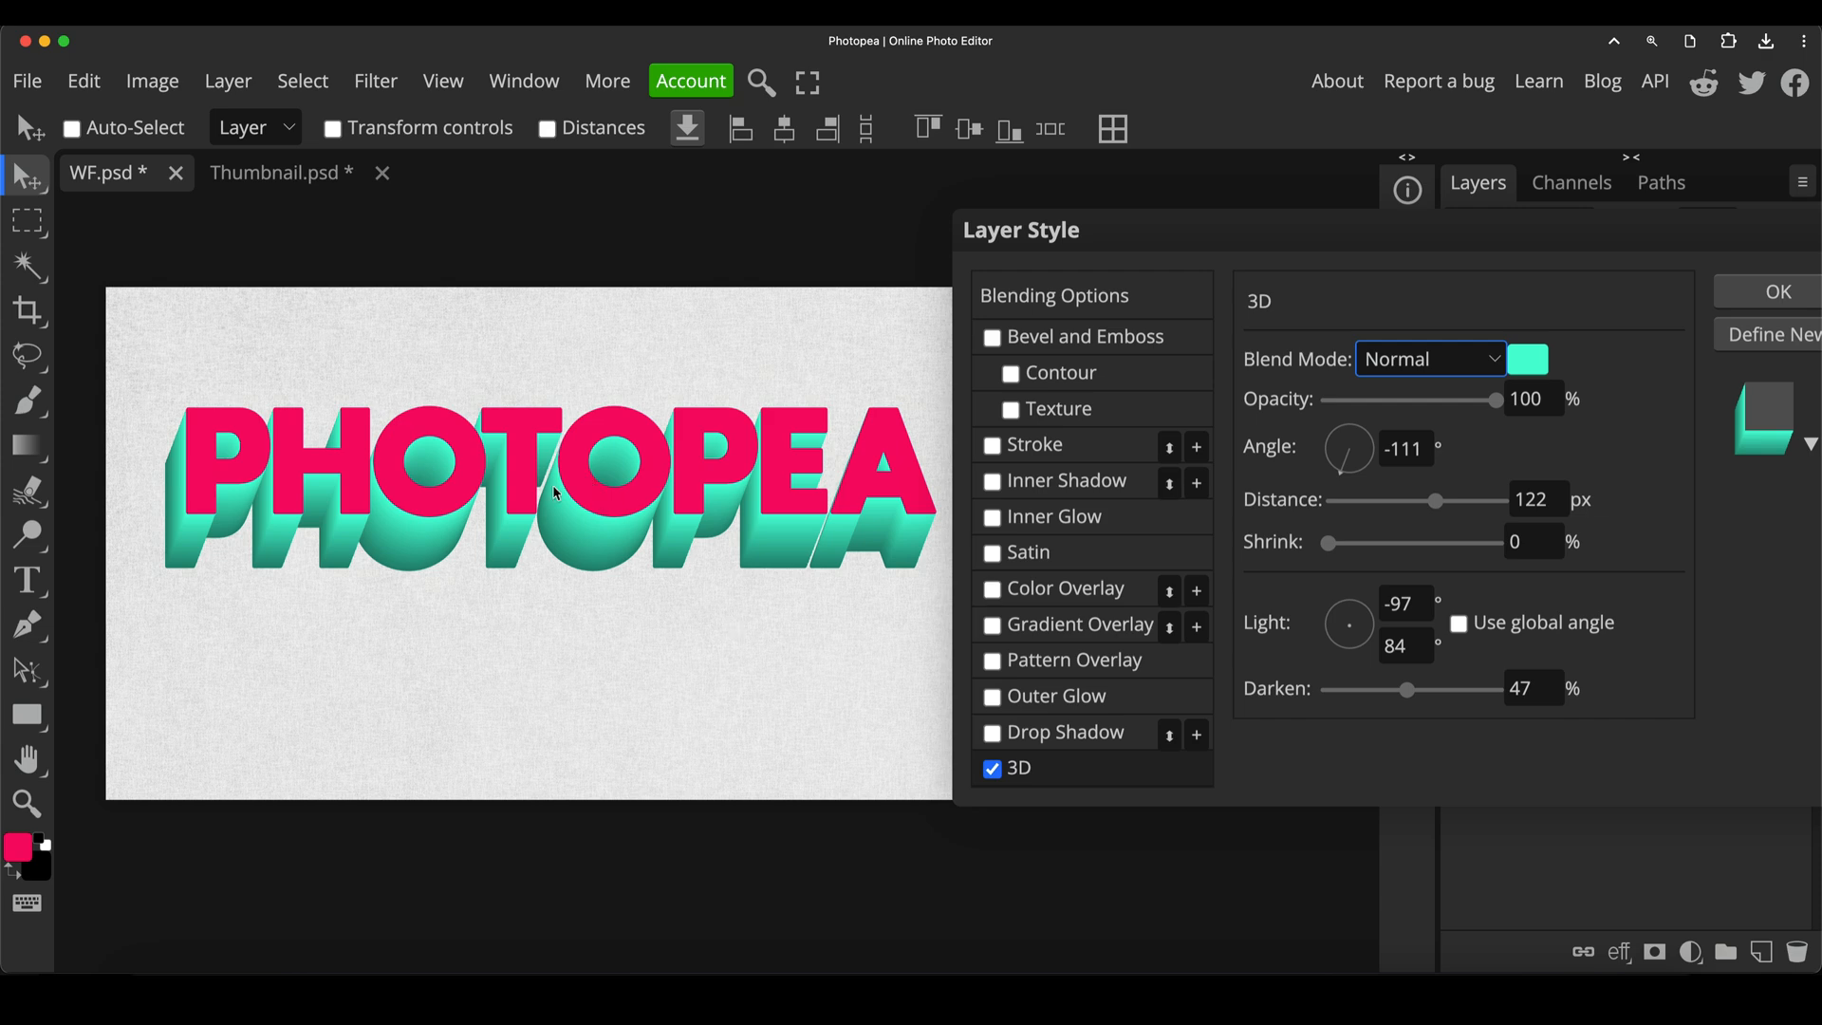
mouse_move(1177, 239)
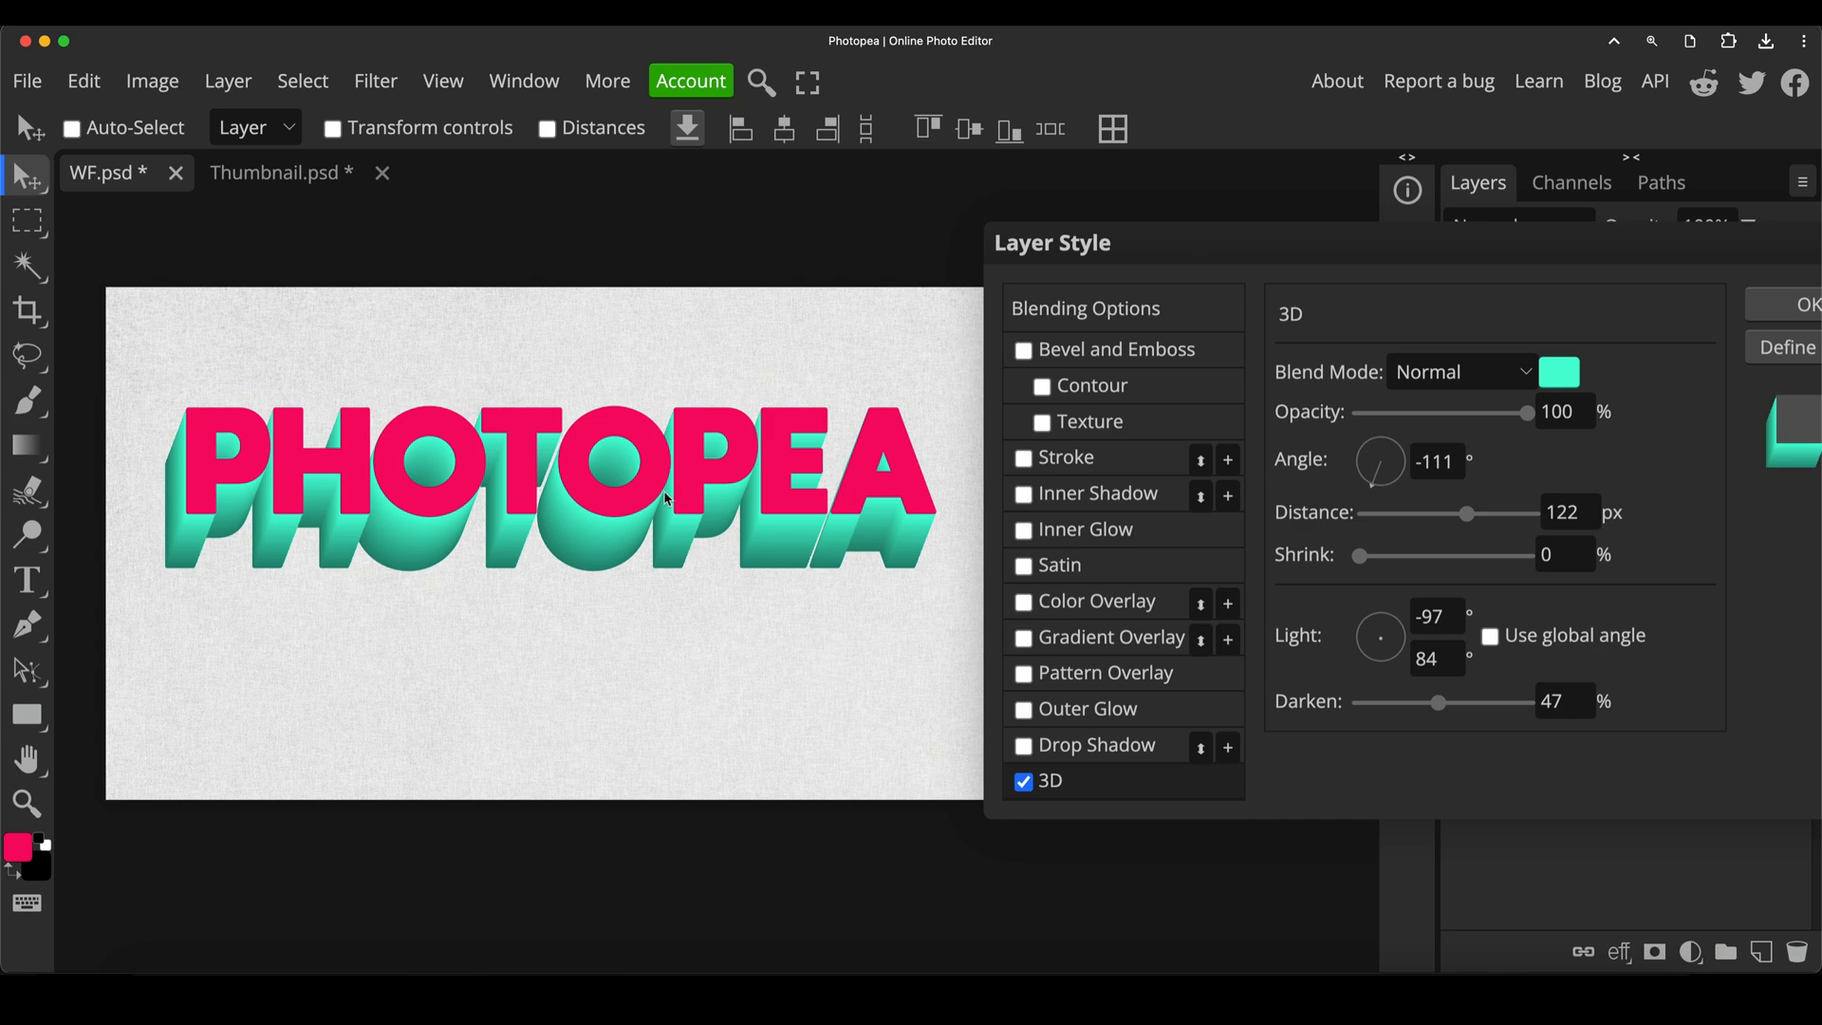
mouse_move(530, 493)
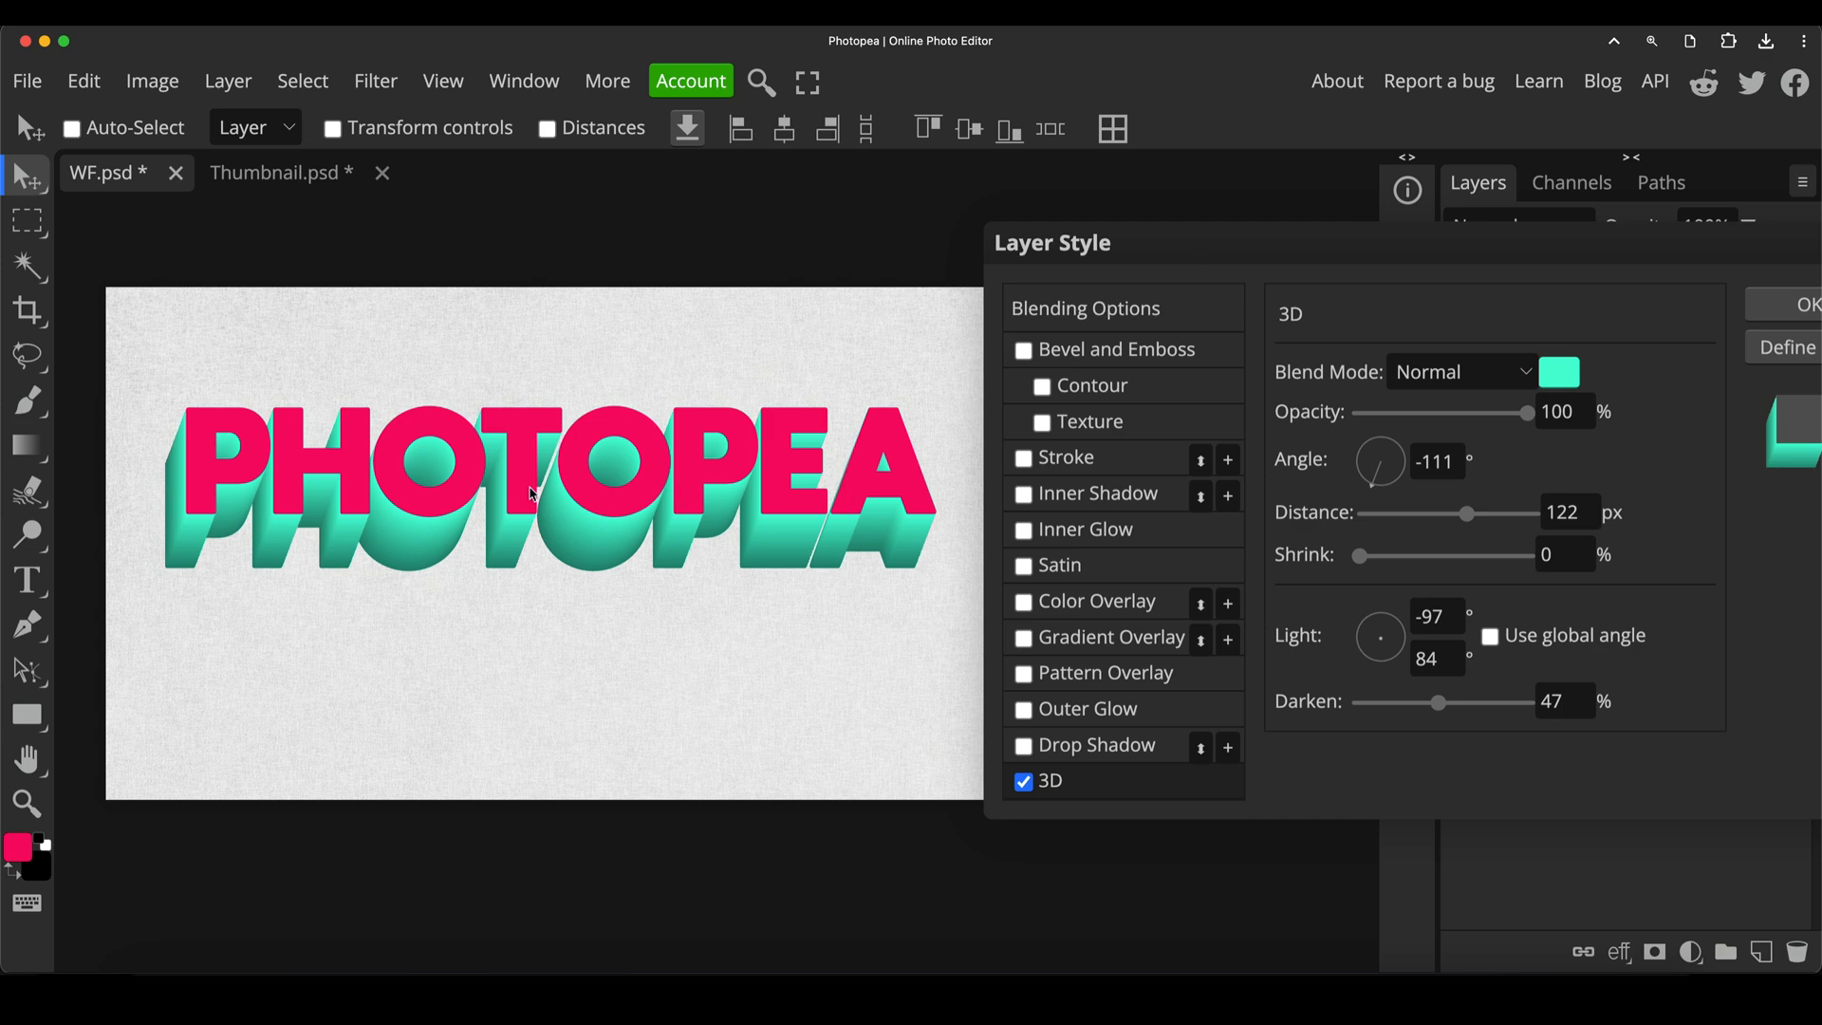
mouse_move(541, 493)
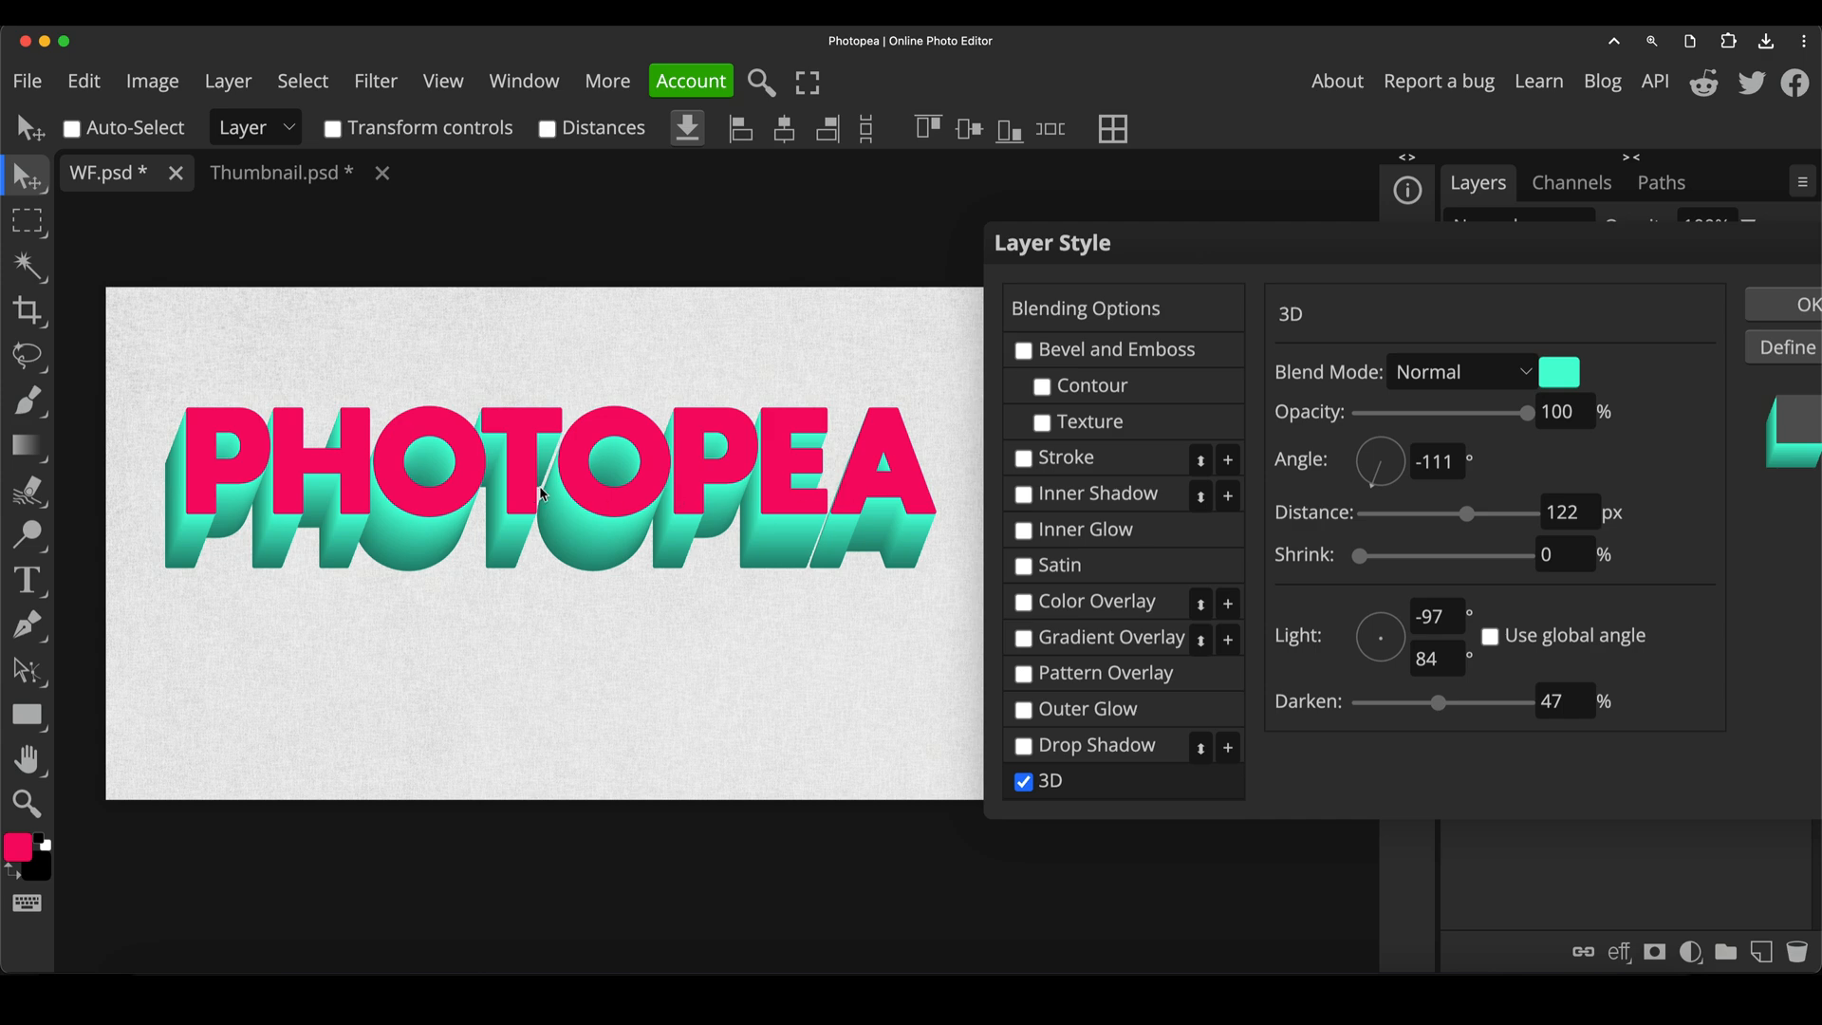
mouse_move(366, 535)
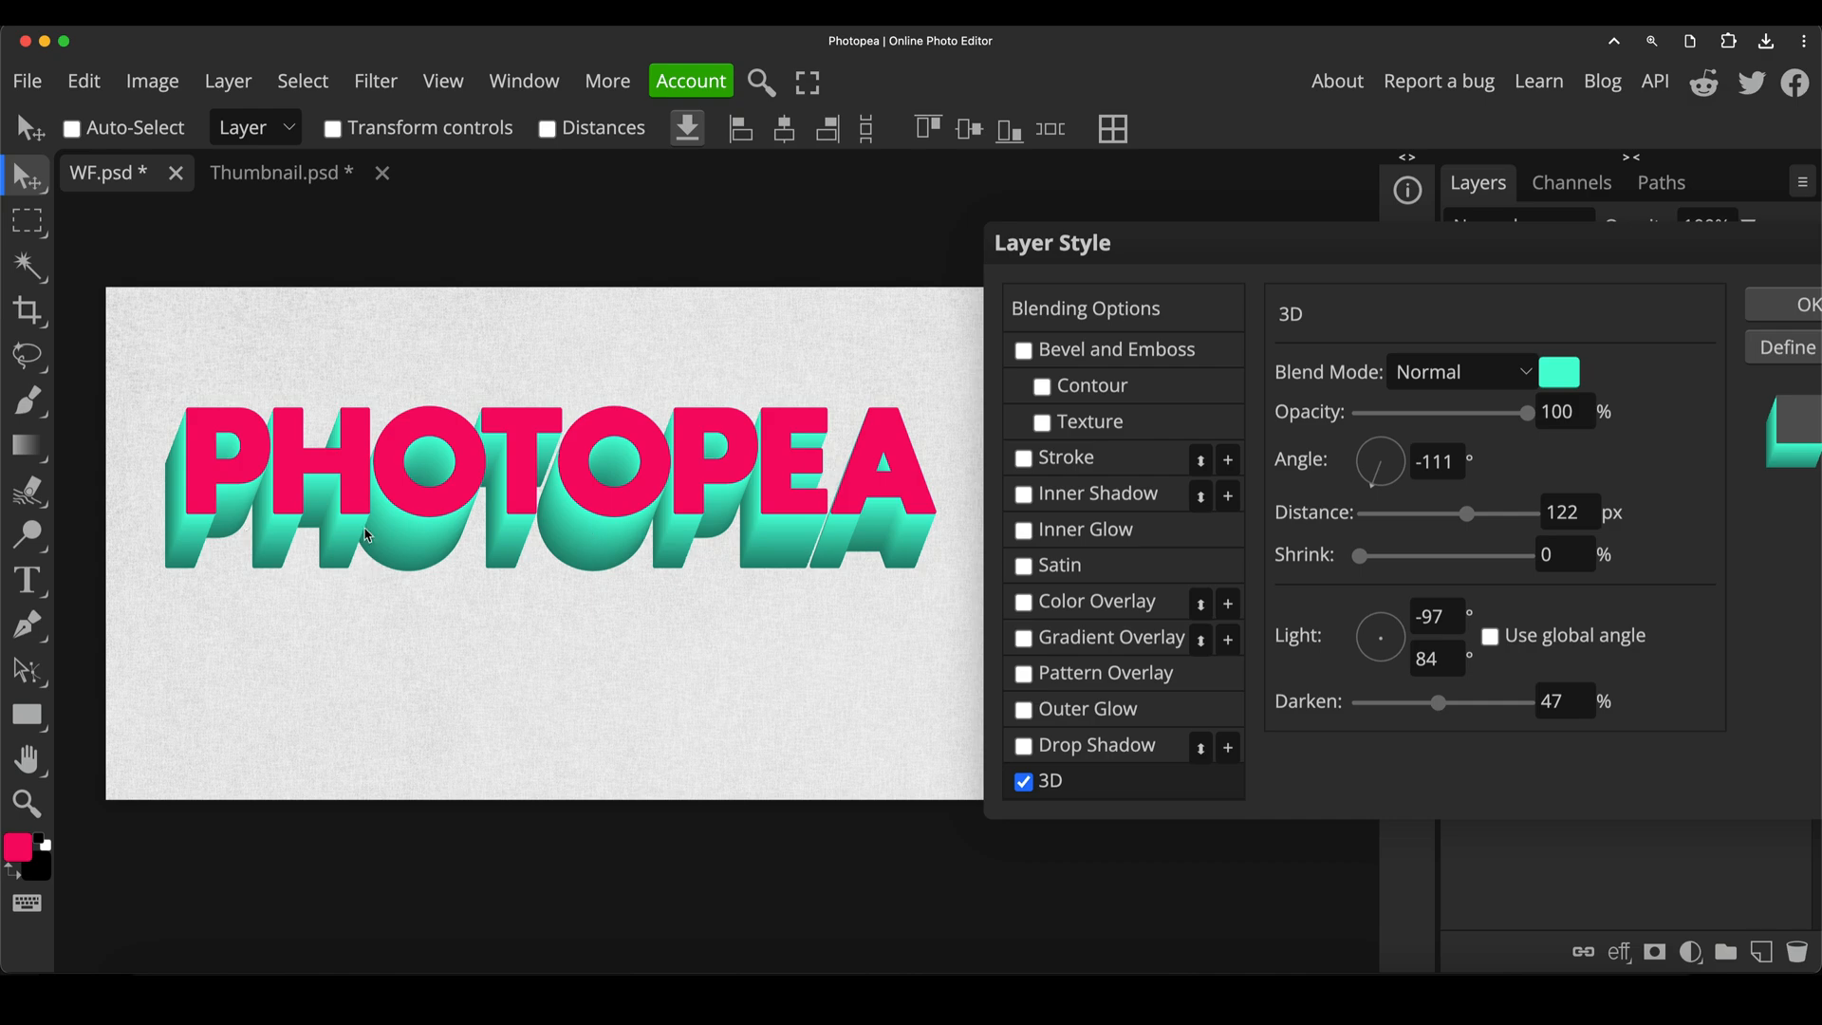
mouse_move(431, 499)
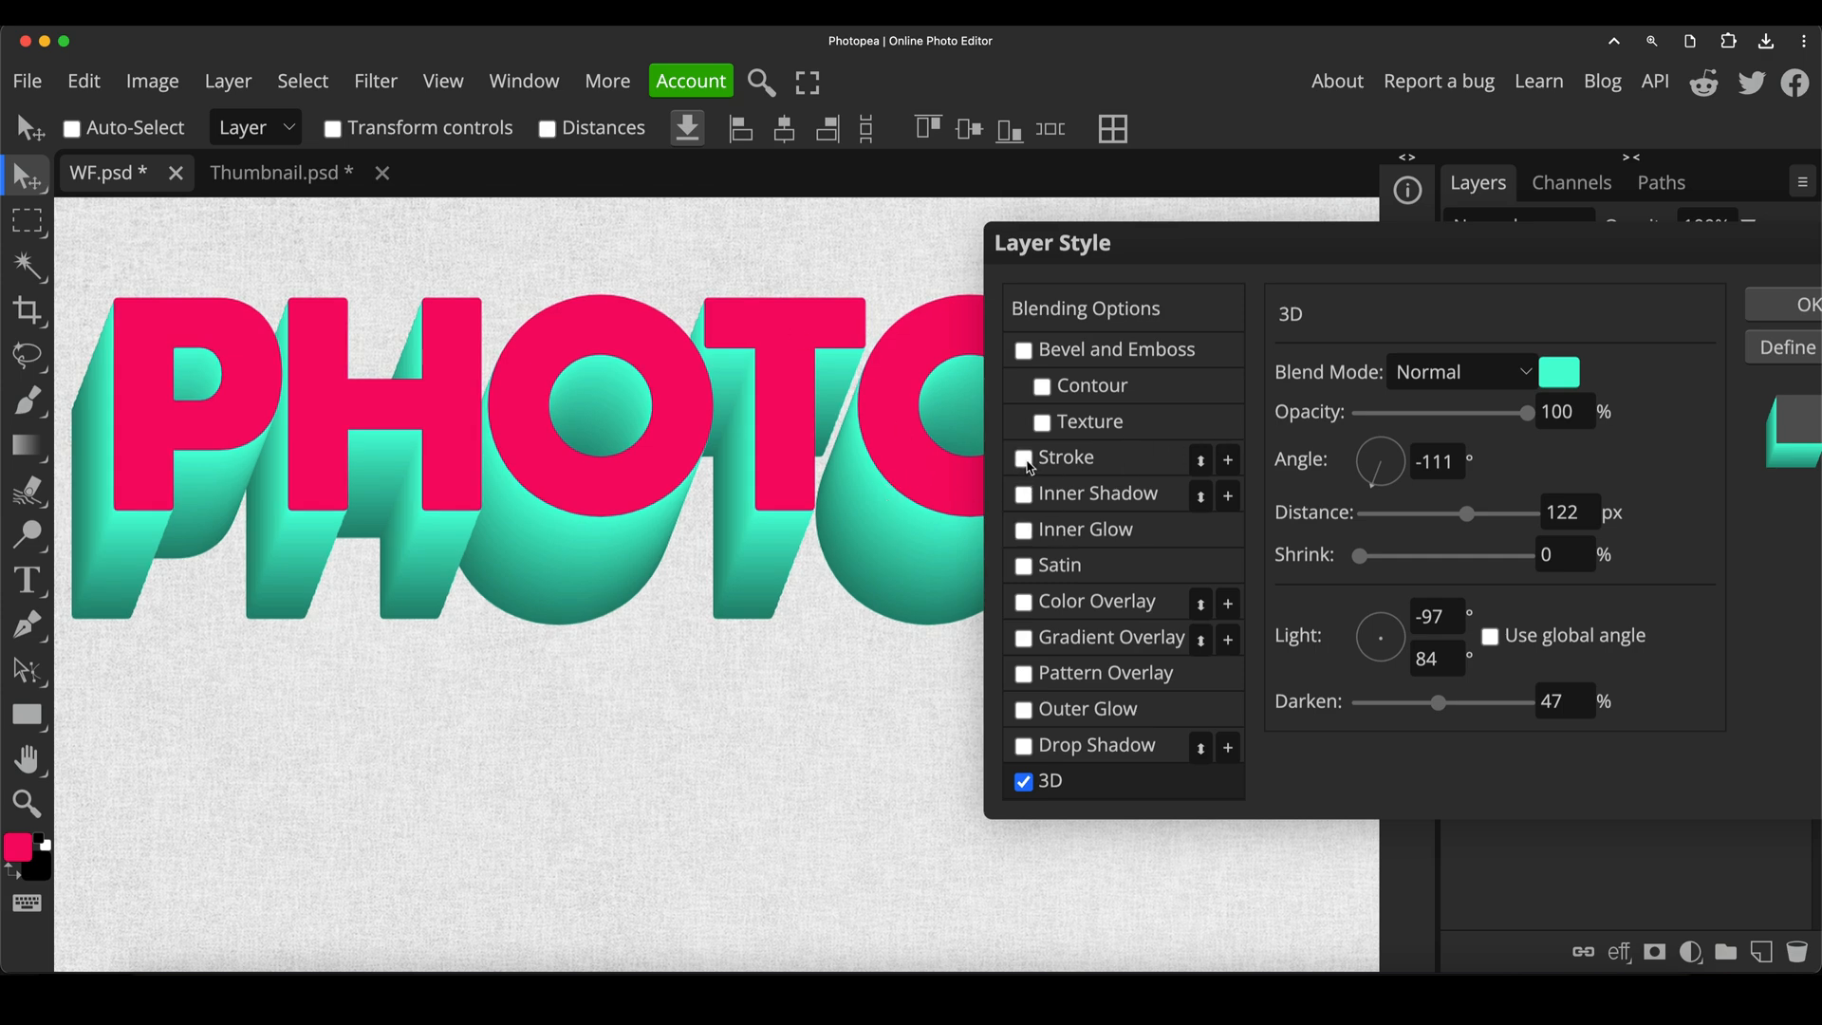
Add a Stroke effect to the text and colour it a darker pink
click(1021, 458)
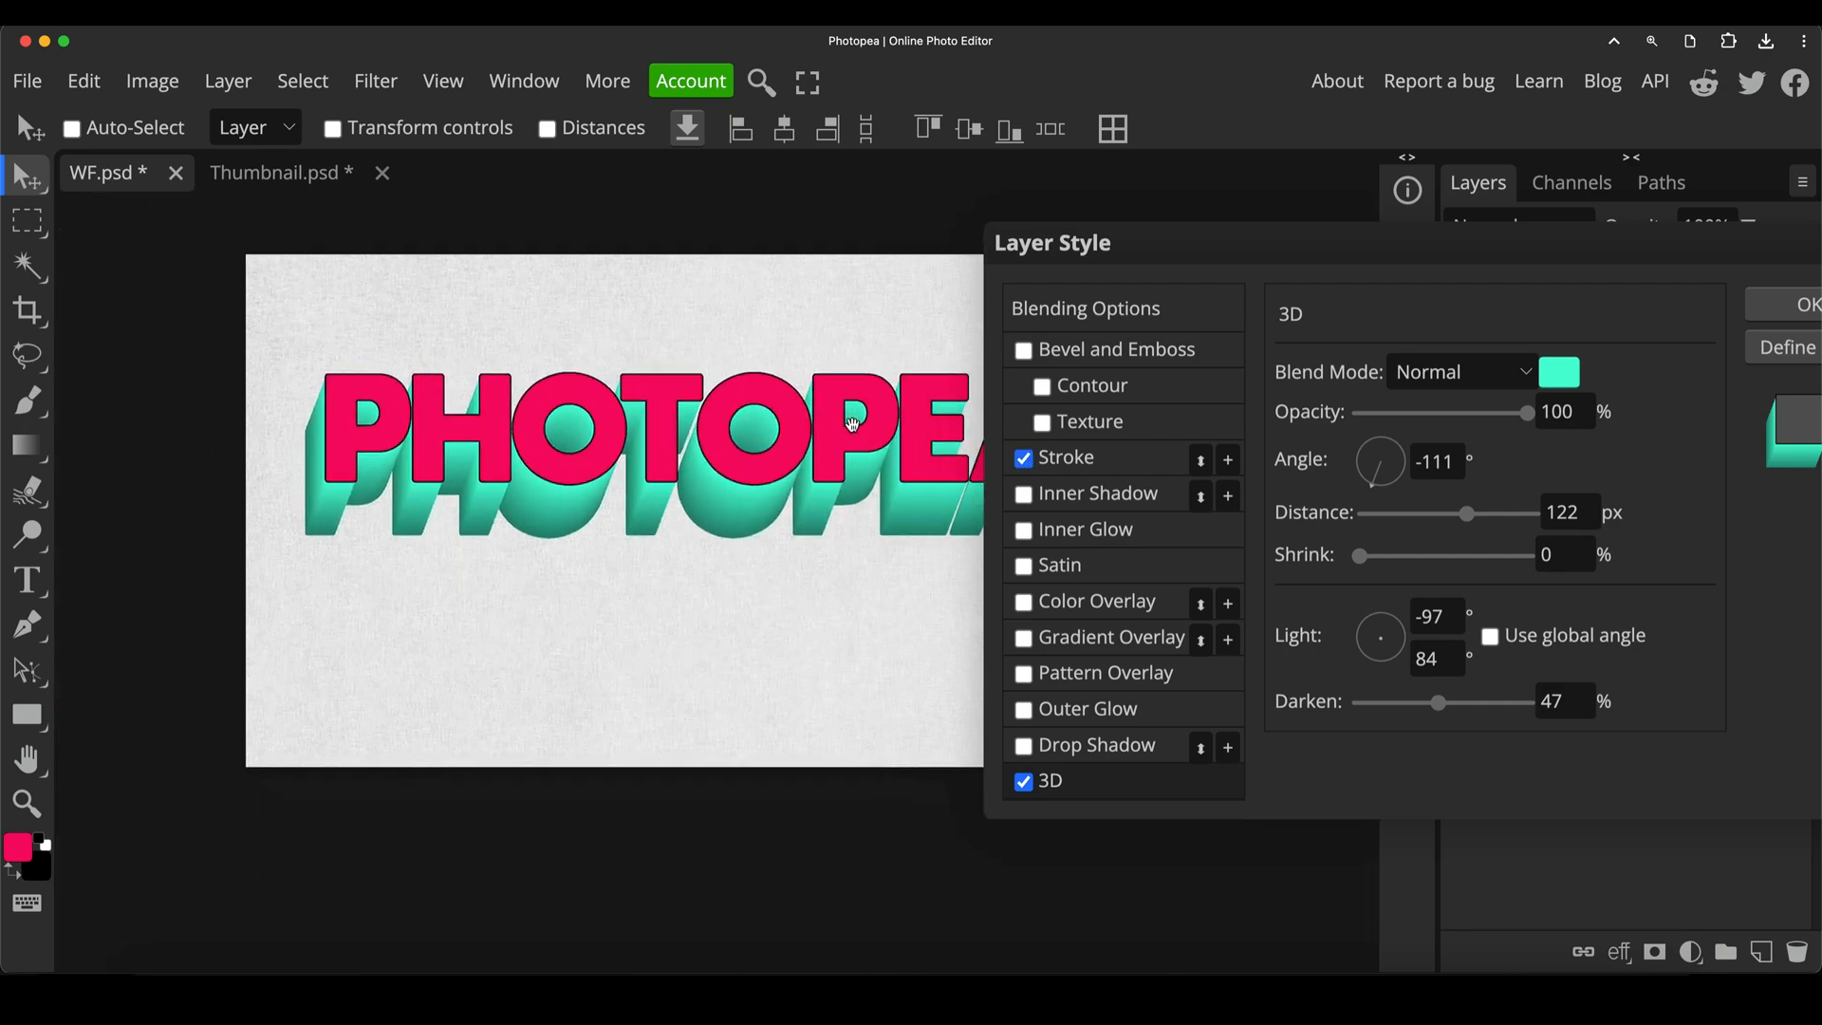
click(1065, 458)
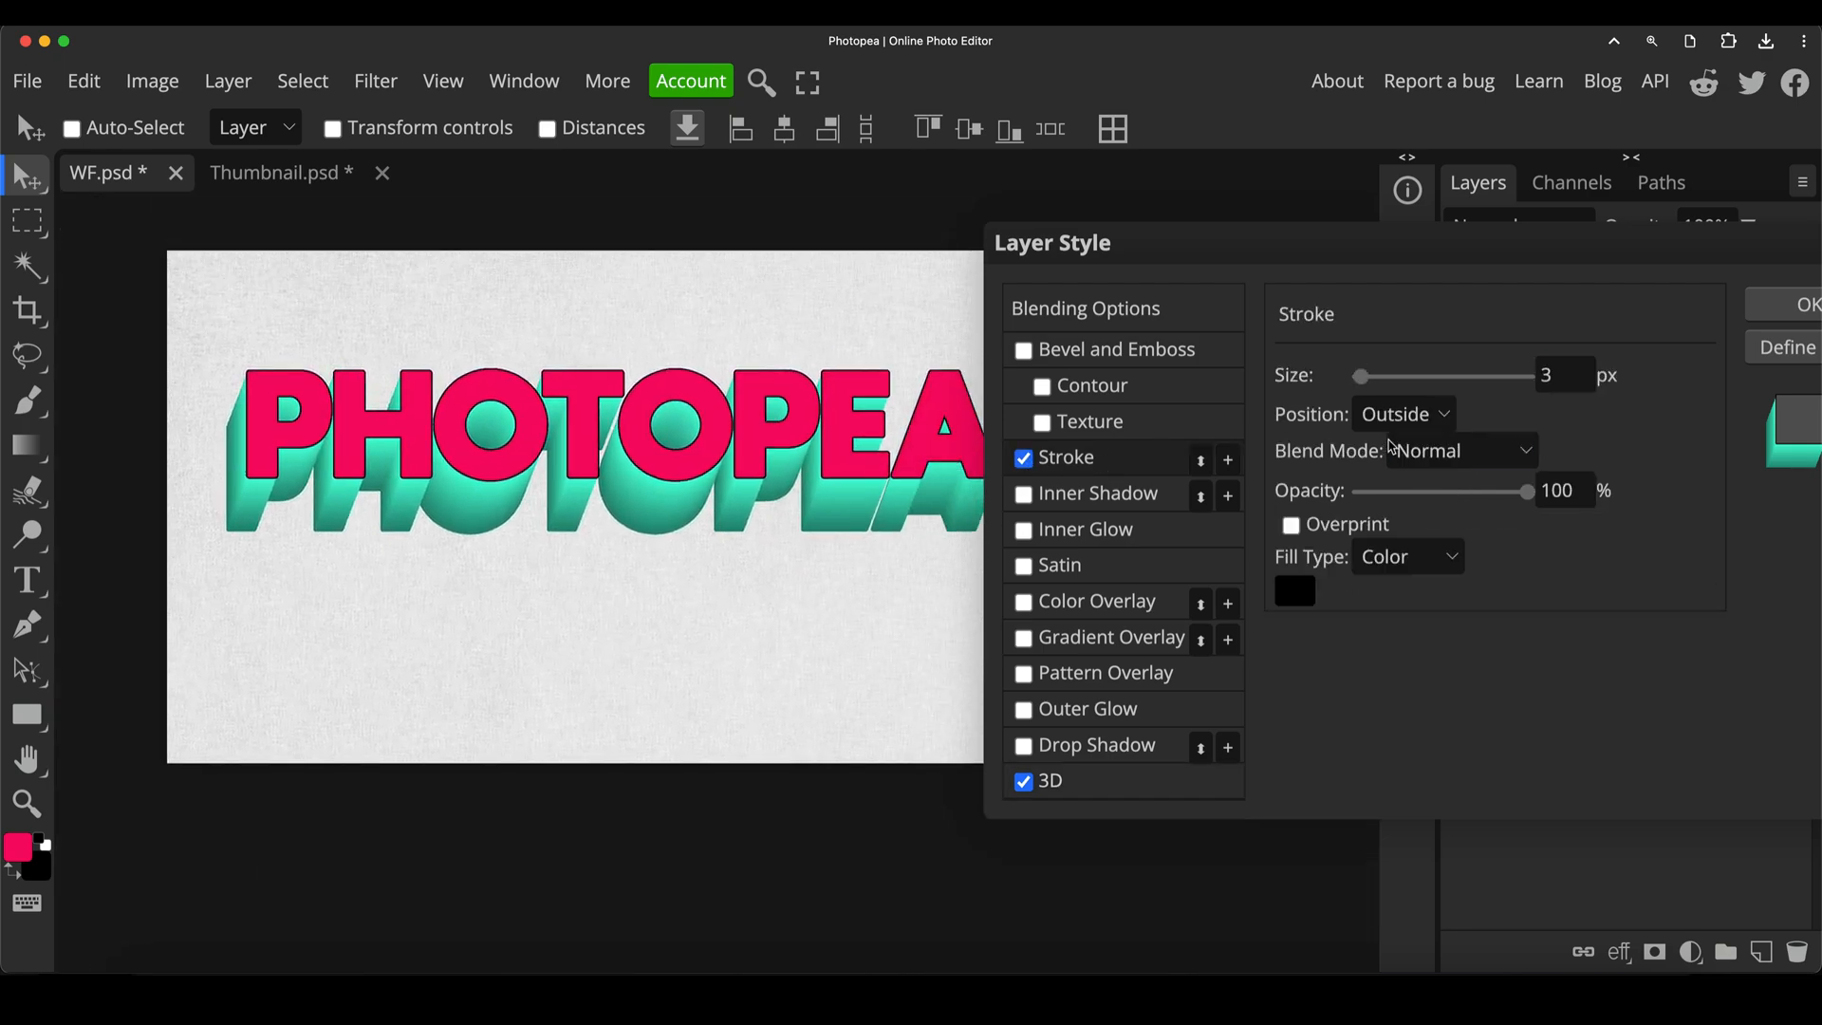
click(1293, 591)
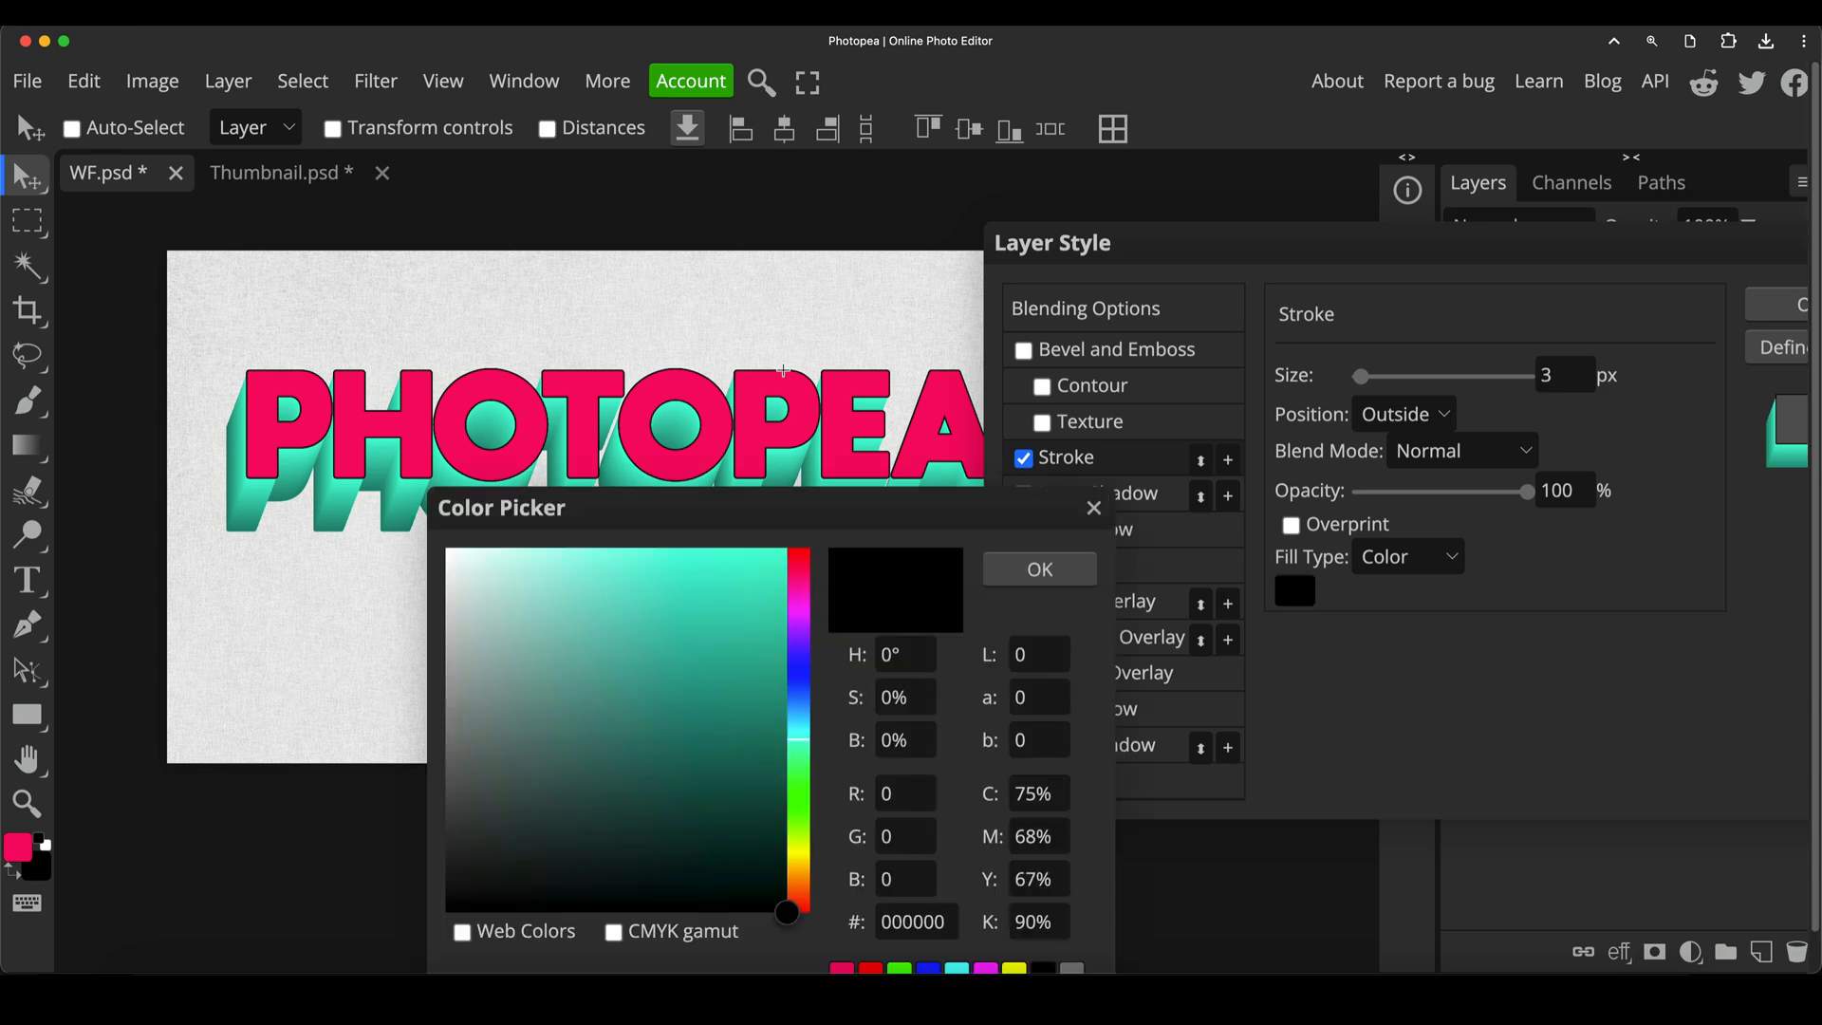
click(780, 558)
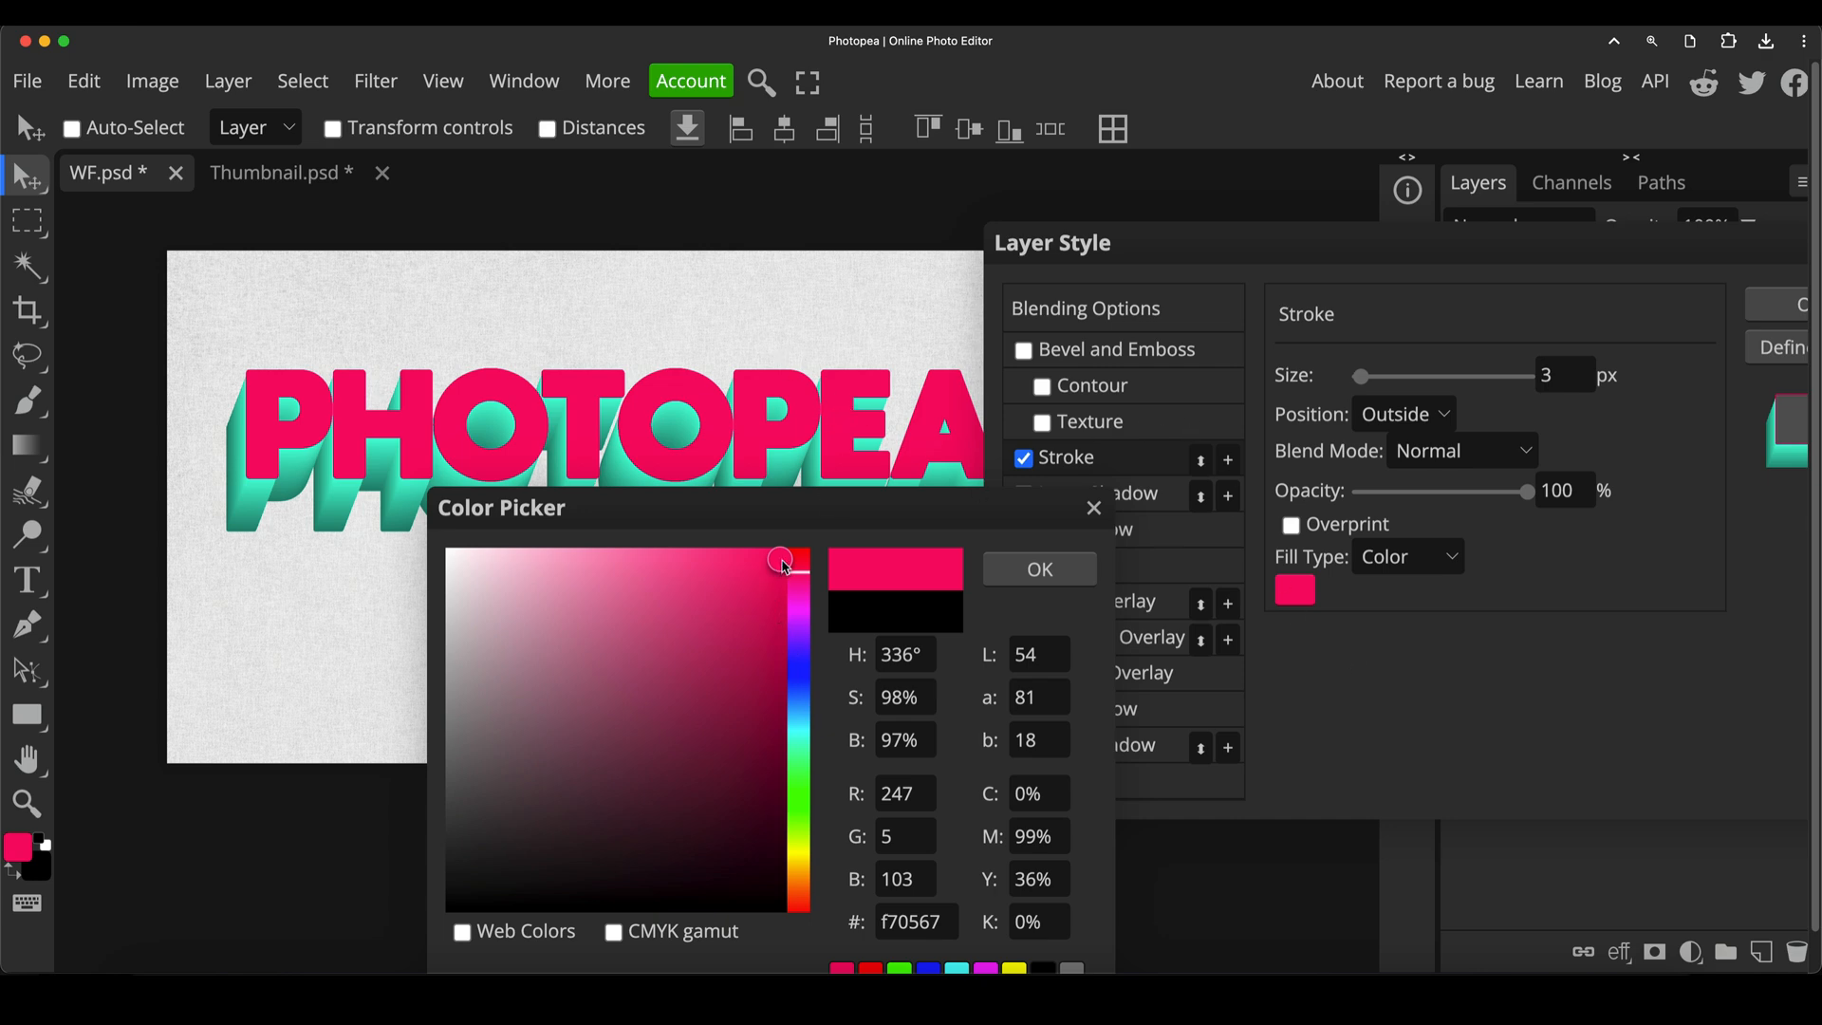
drag(781, 558, 782, 624)
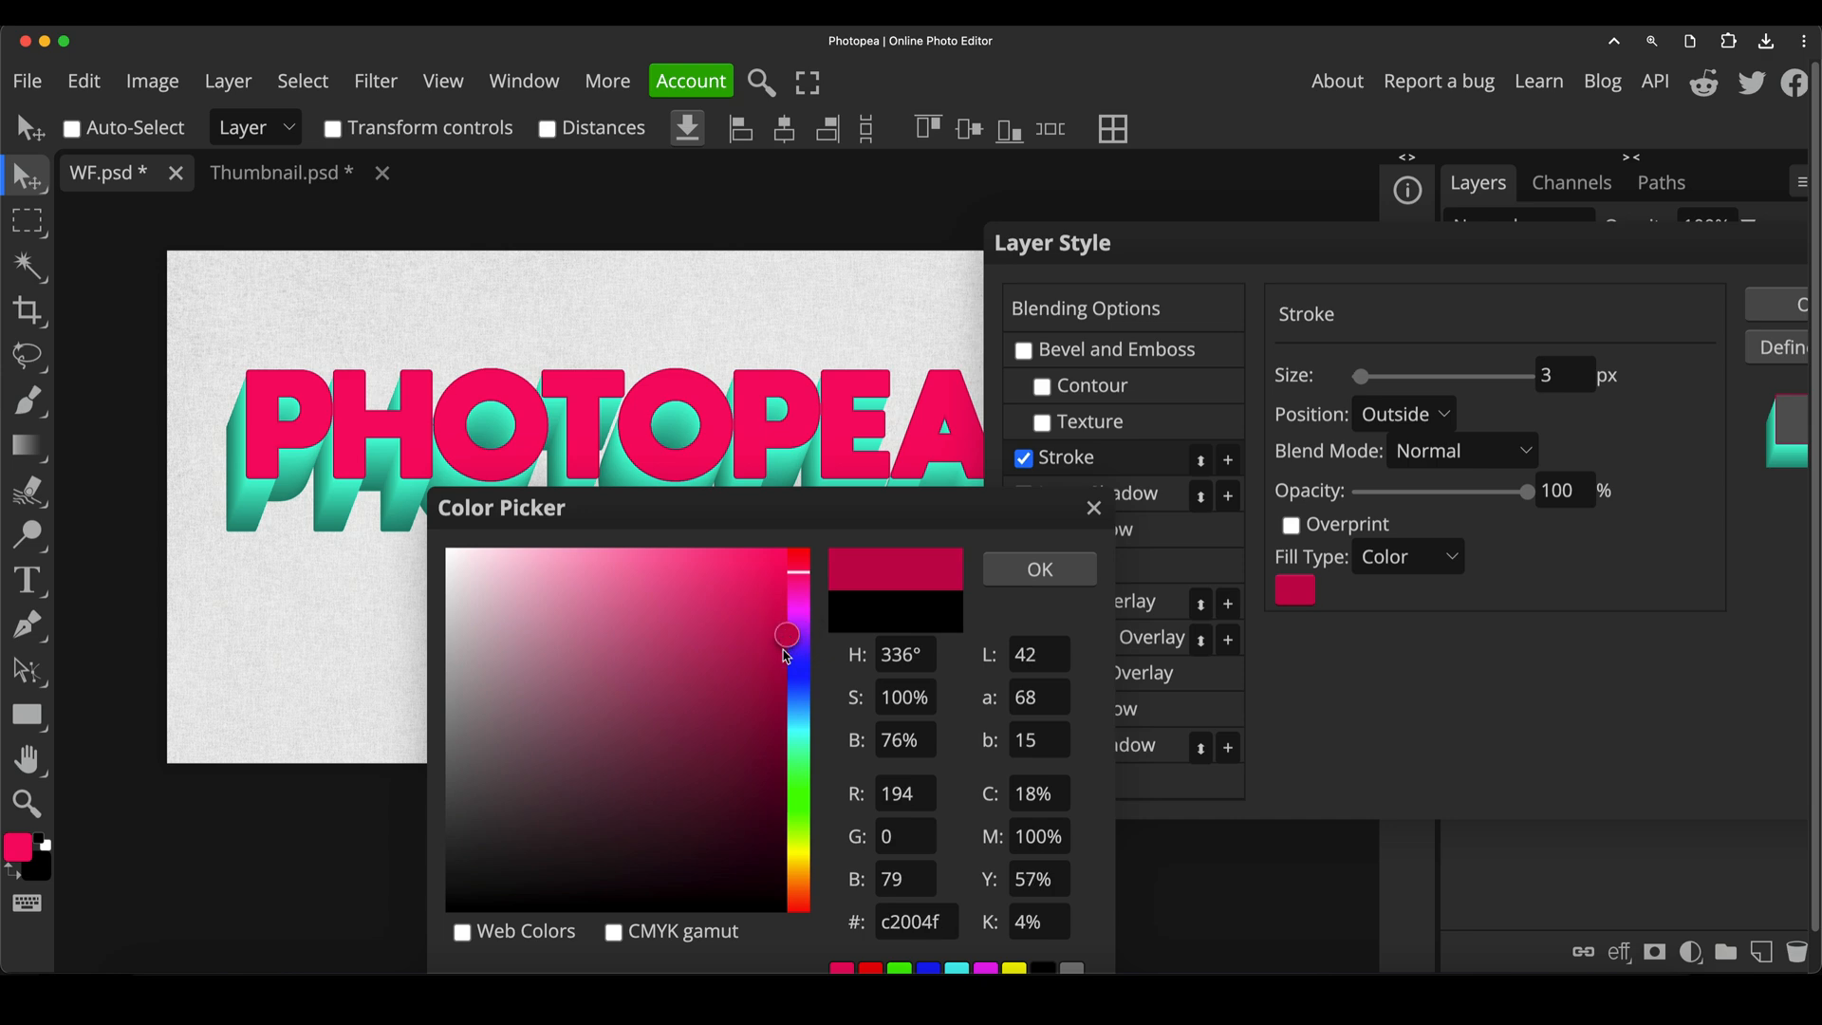
drag(786, 634, 786, 664)
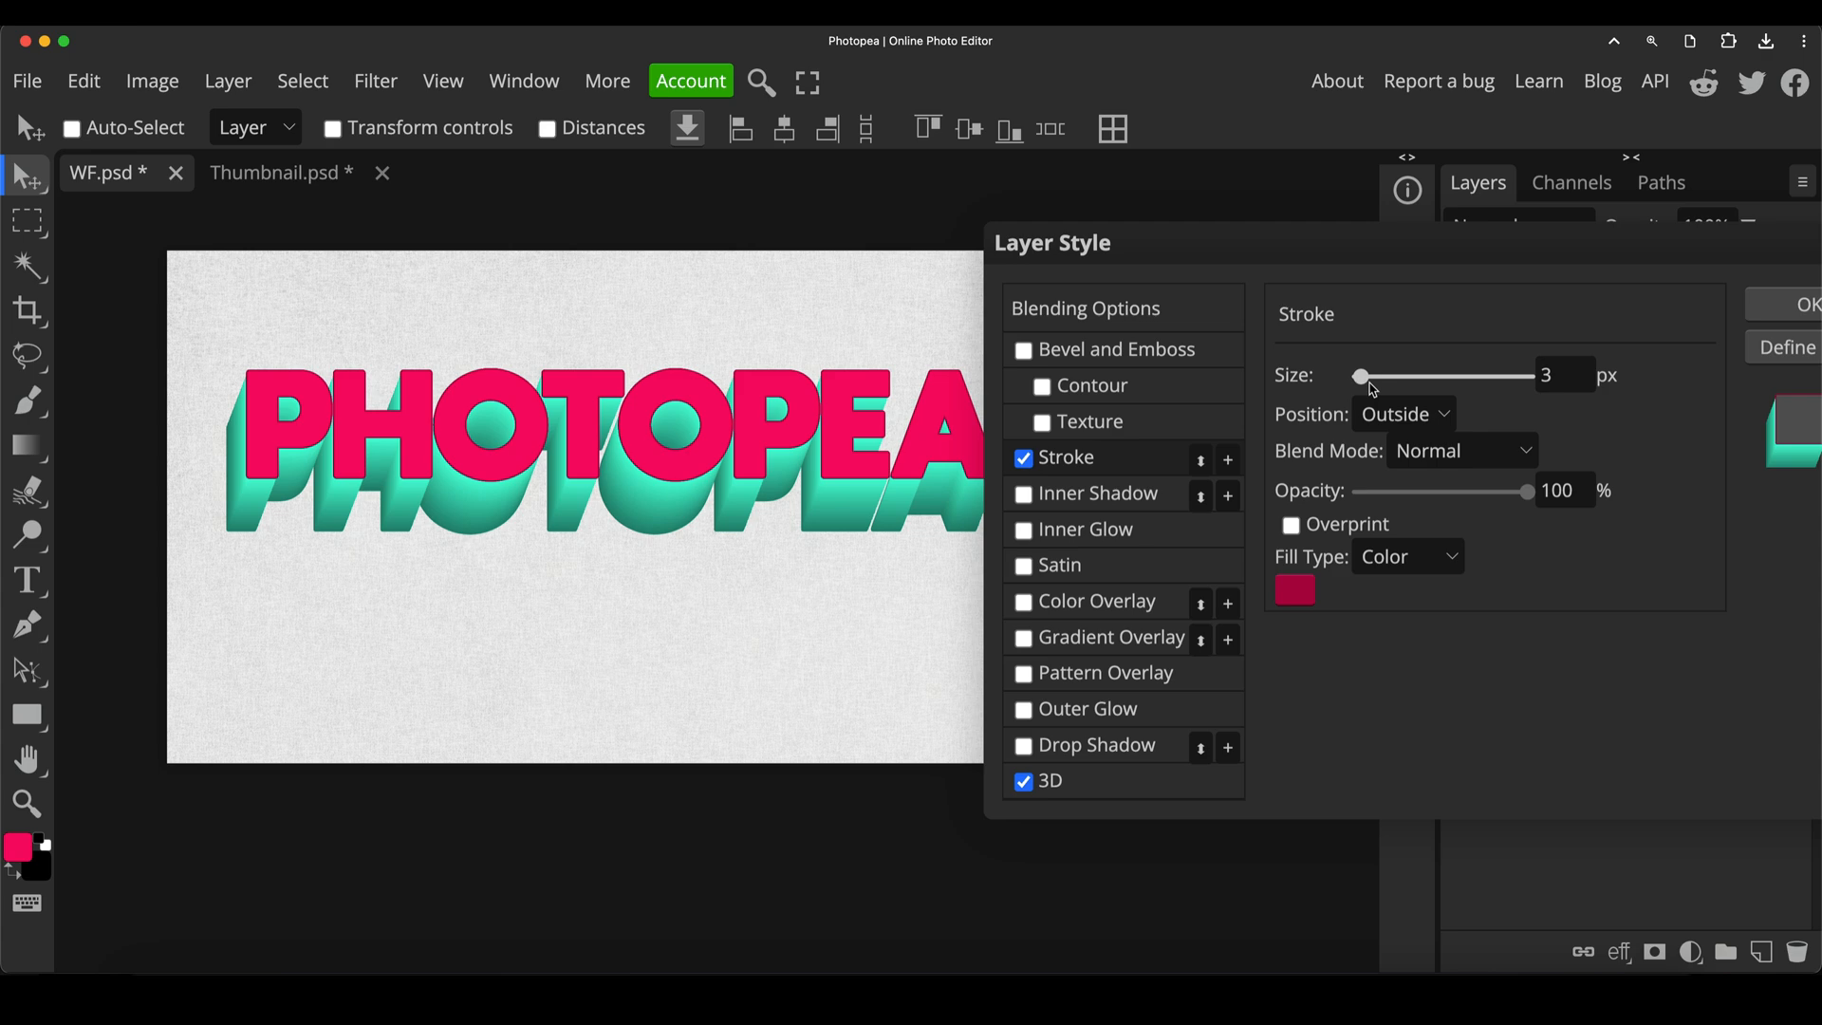
Position the stroke inside the letter edges at 5 px wide
click(1401, 414)
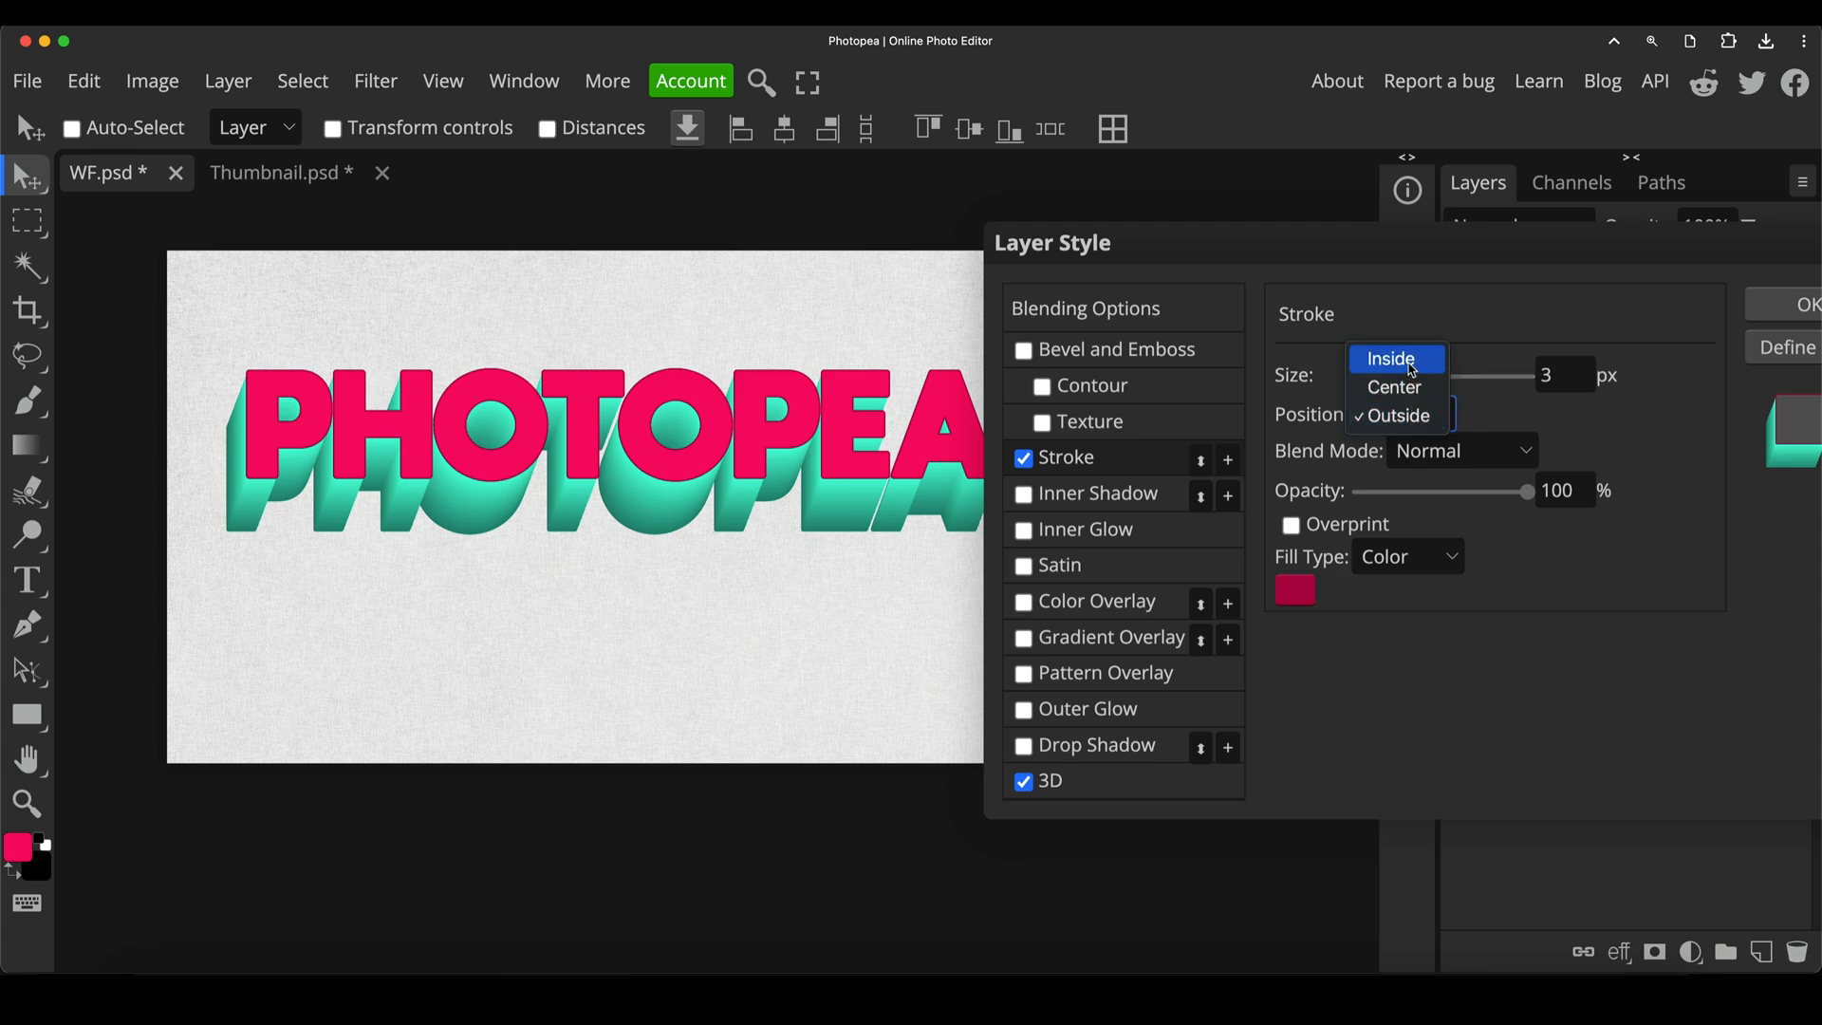
click(1397, 416)
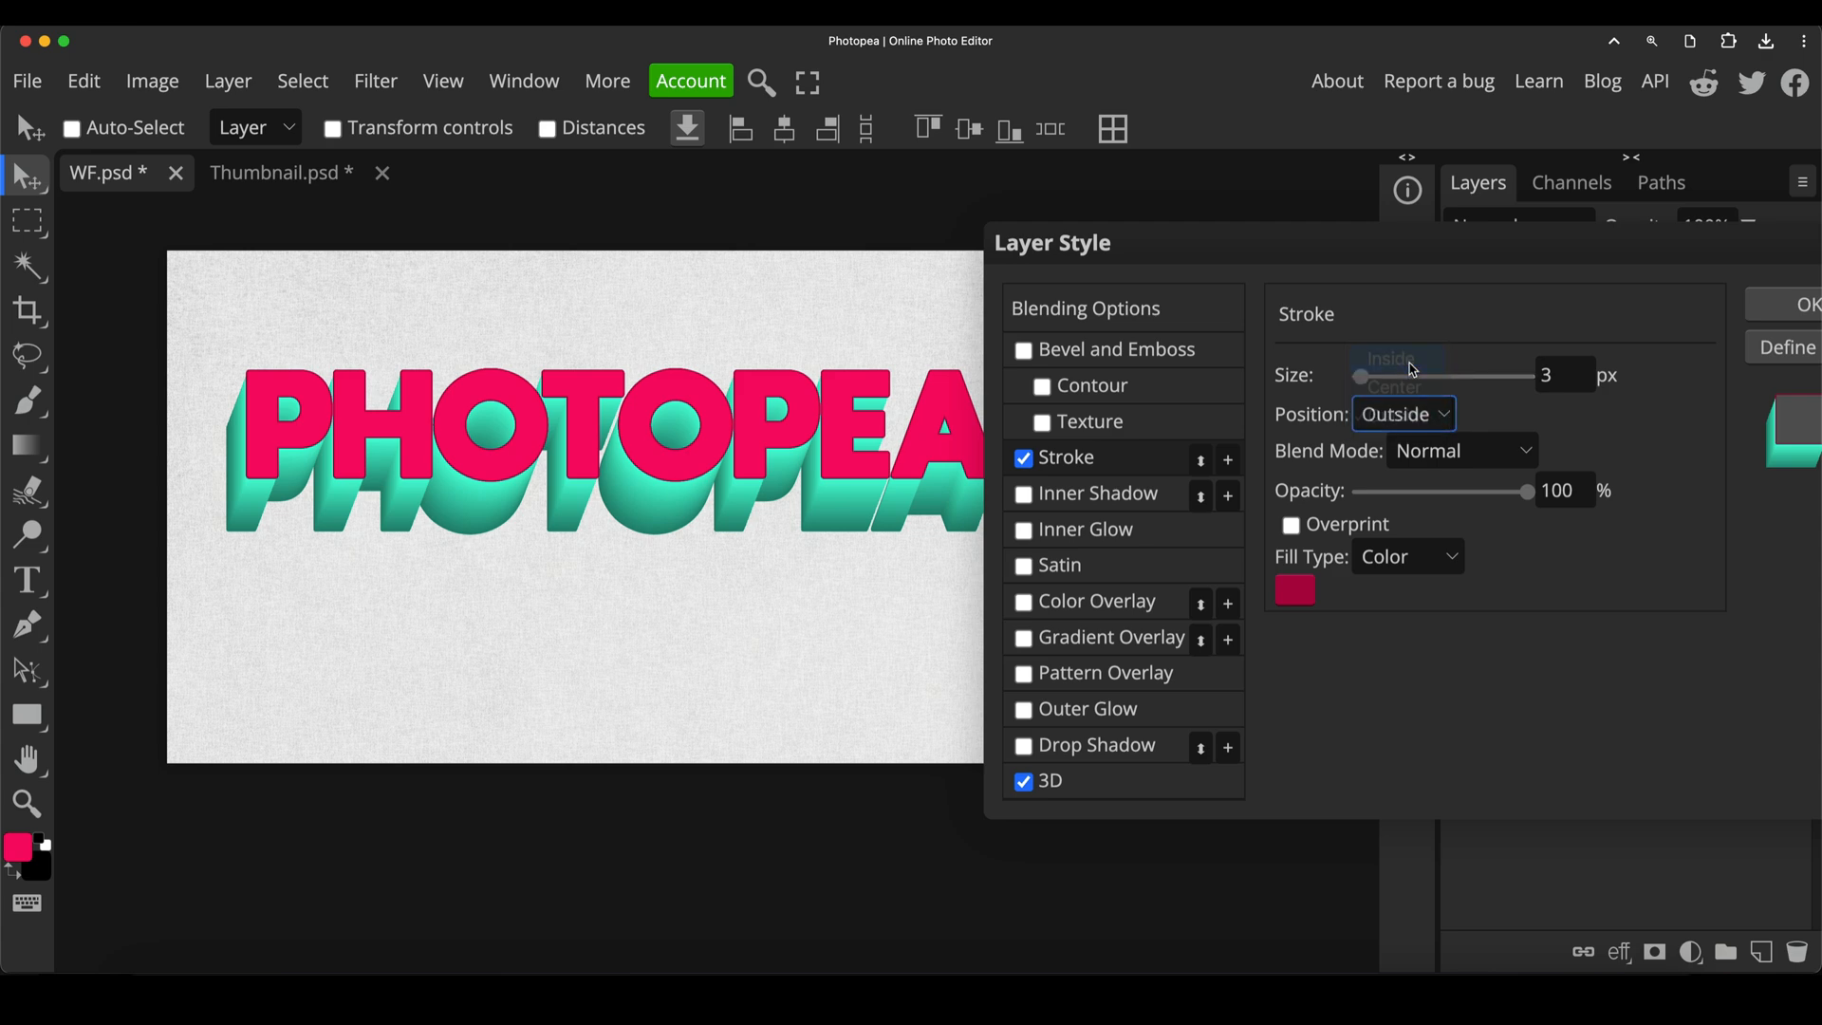
click(1391, 357)
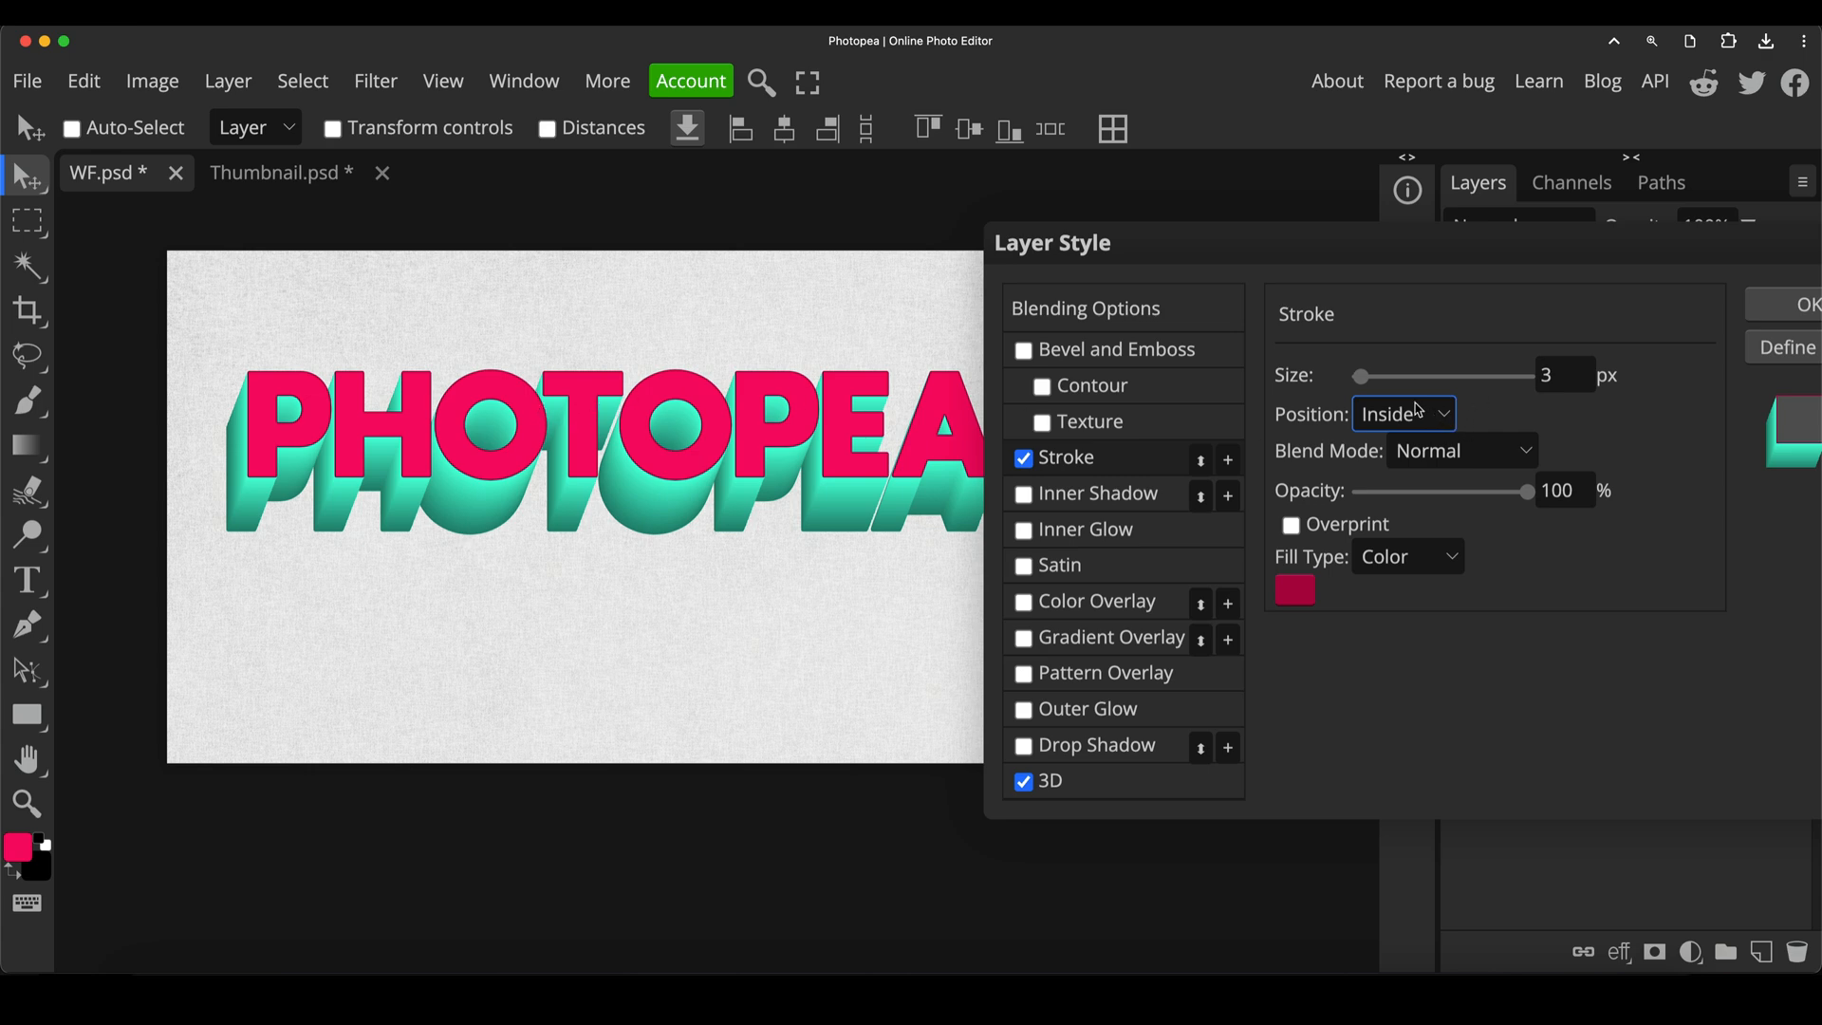
drag(1359, 376, 1378, 375)
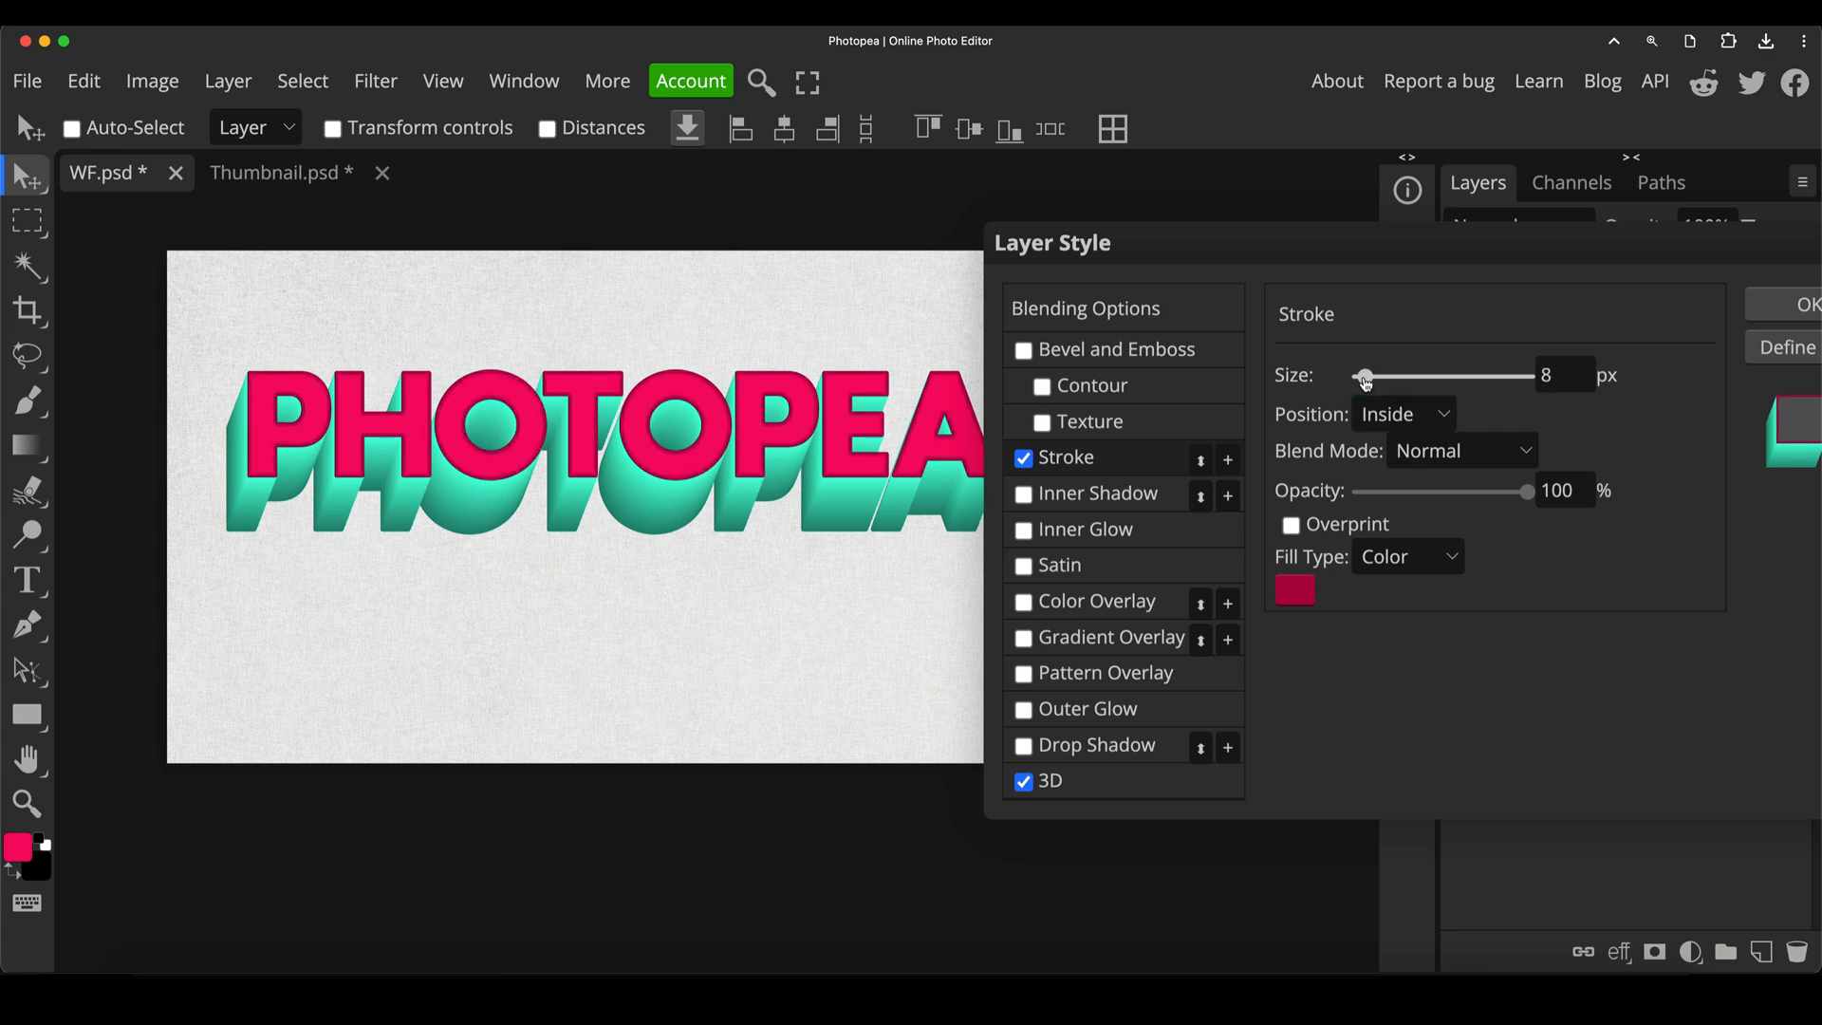
drag(1368, 376, 1362, 375)
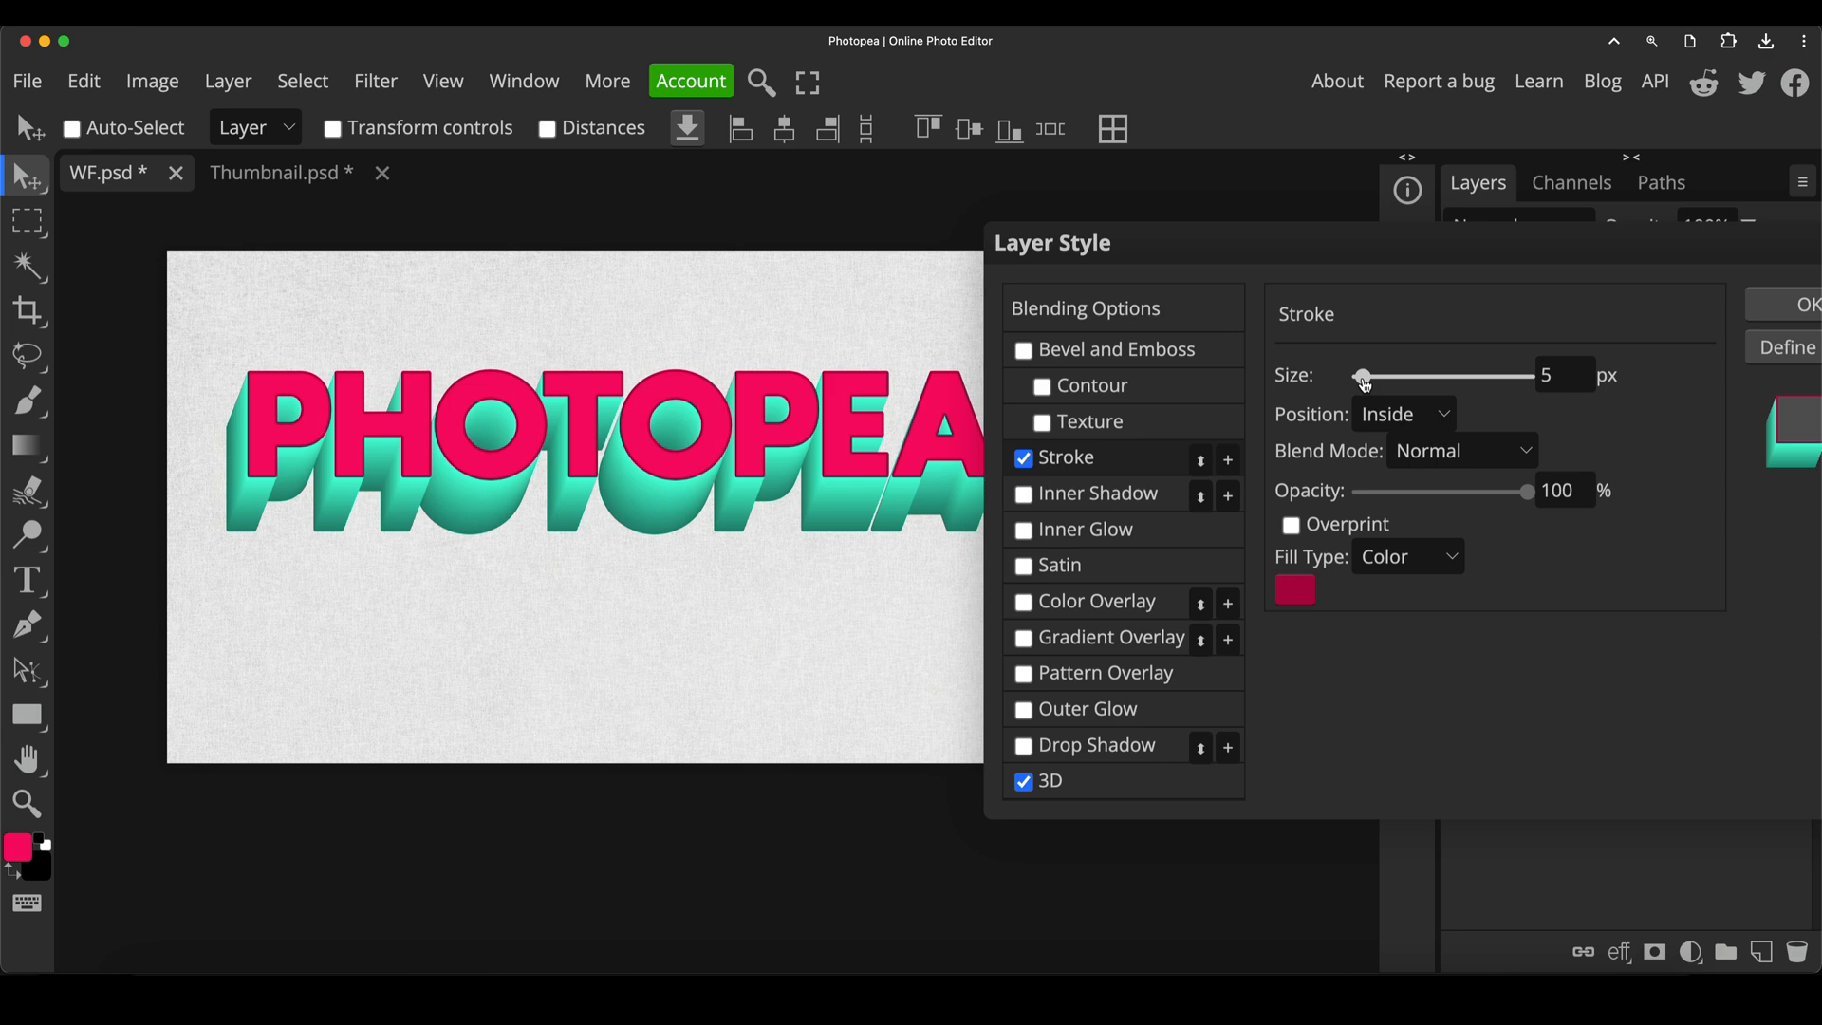
mouse_move(1192, 388)
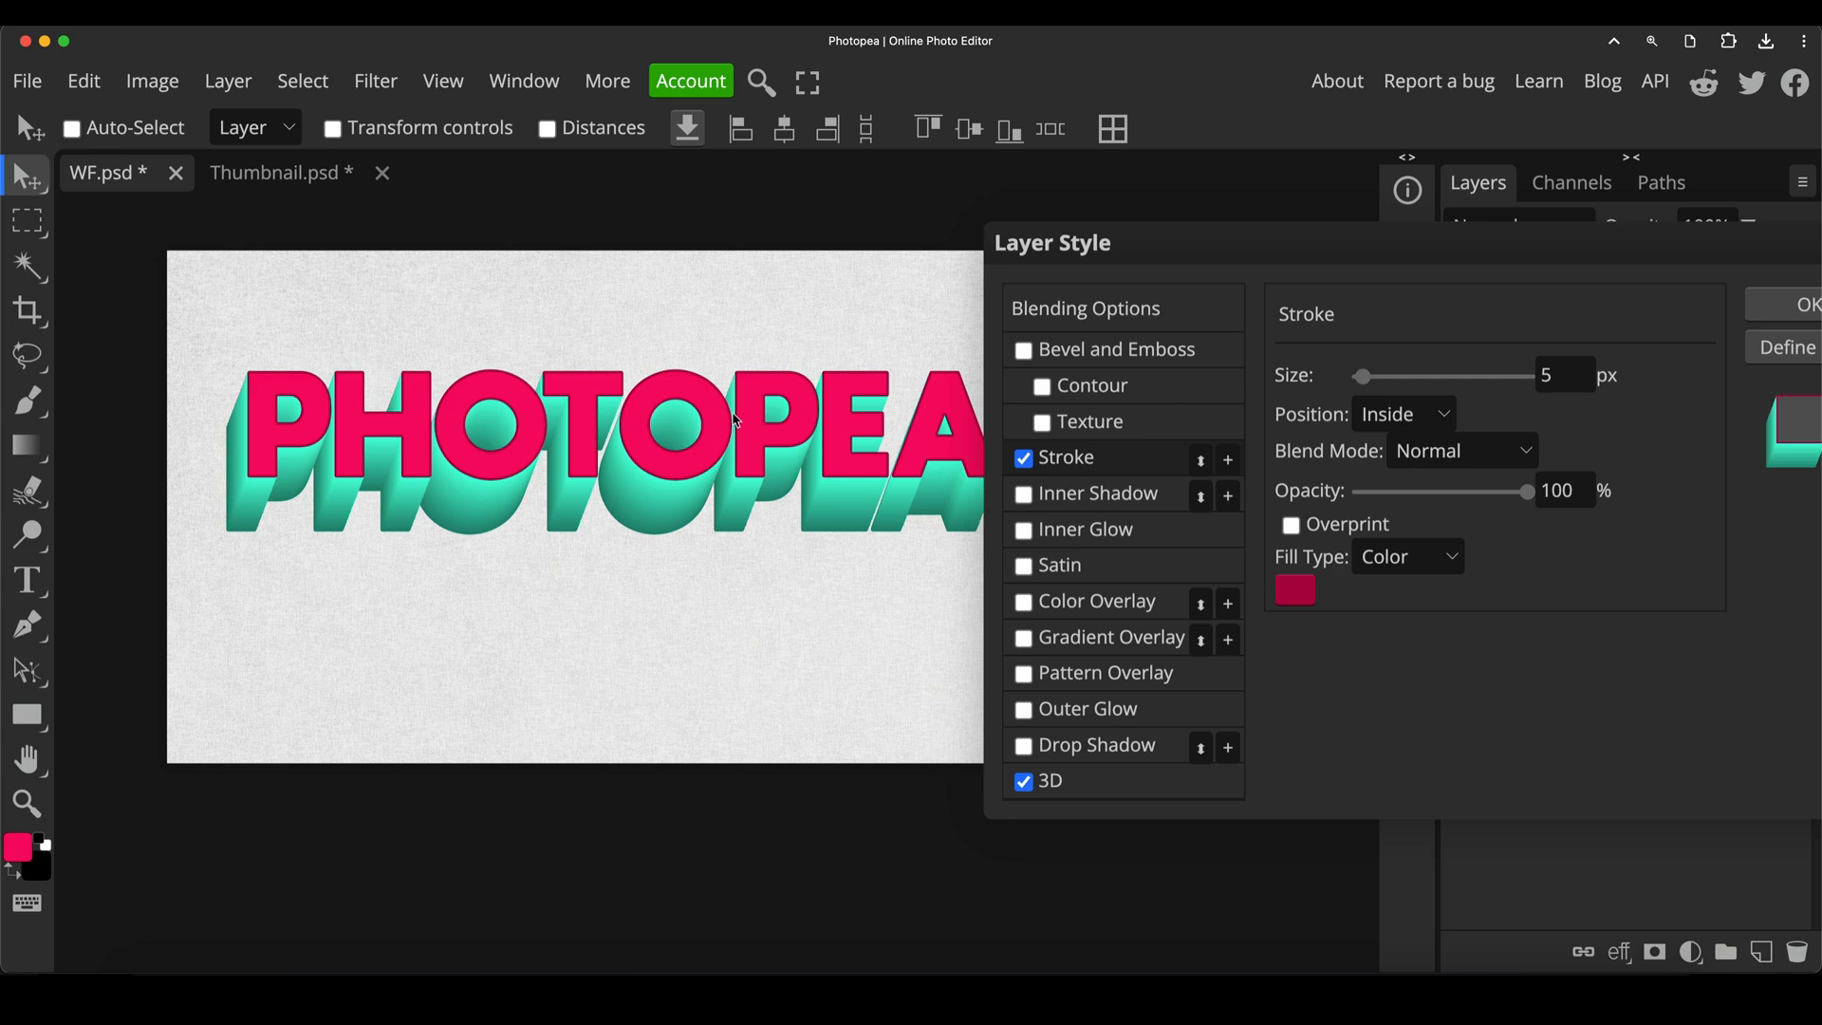
mouse_move(681, 480)
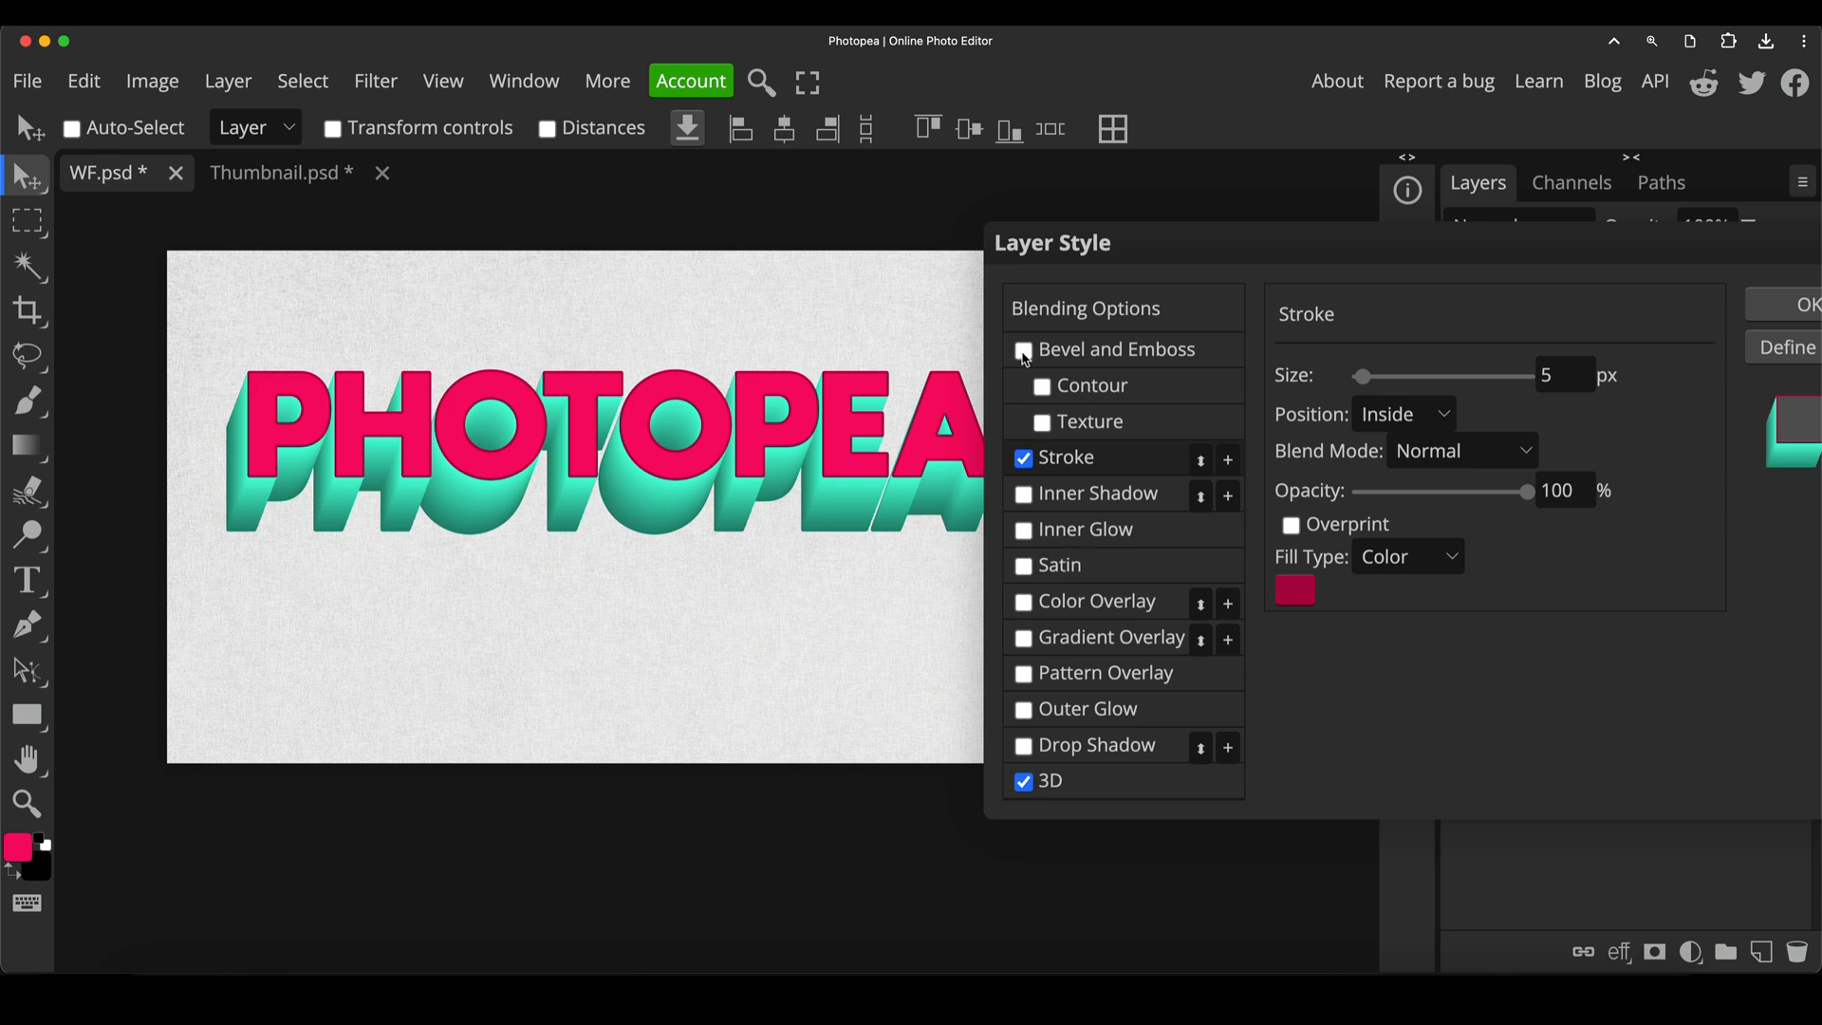
Enable Bevel and Emboss, keeping the Inner Bevel style and Smooth technique
click(1023, 350)
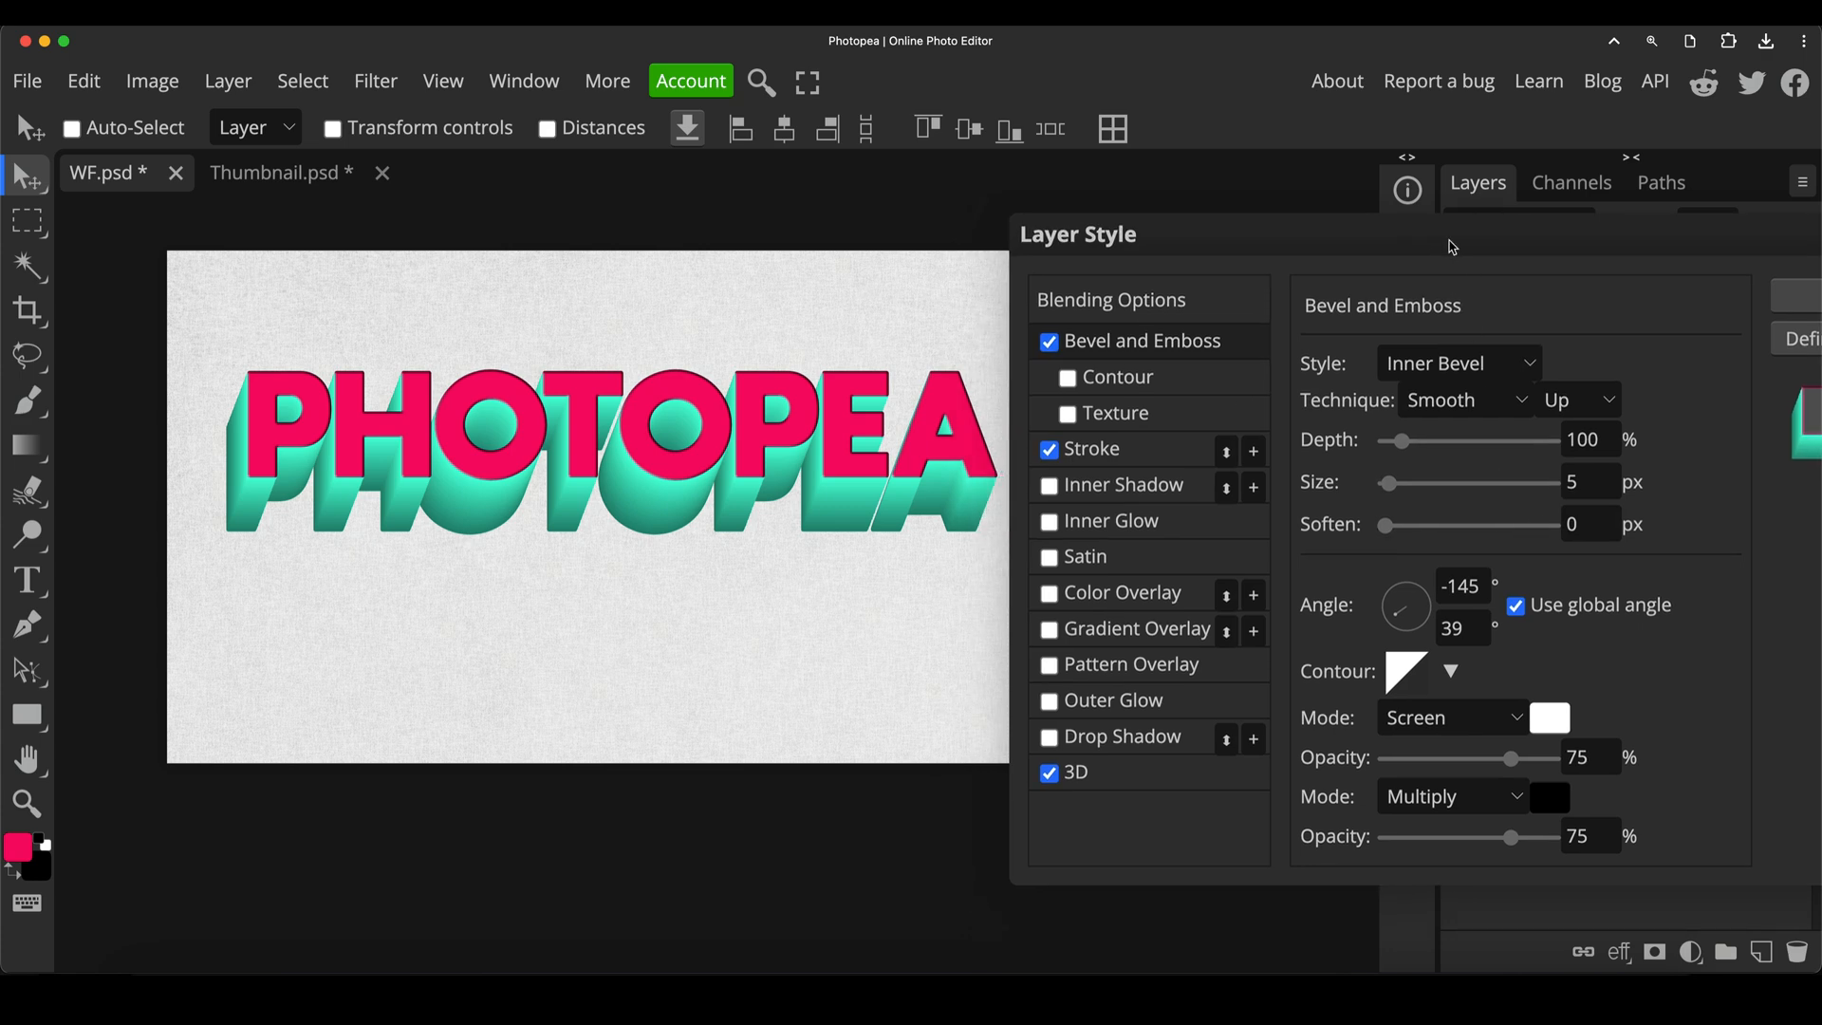
click(1456, 362)
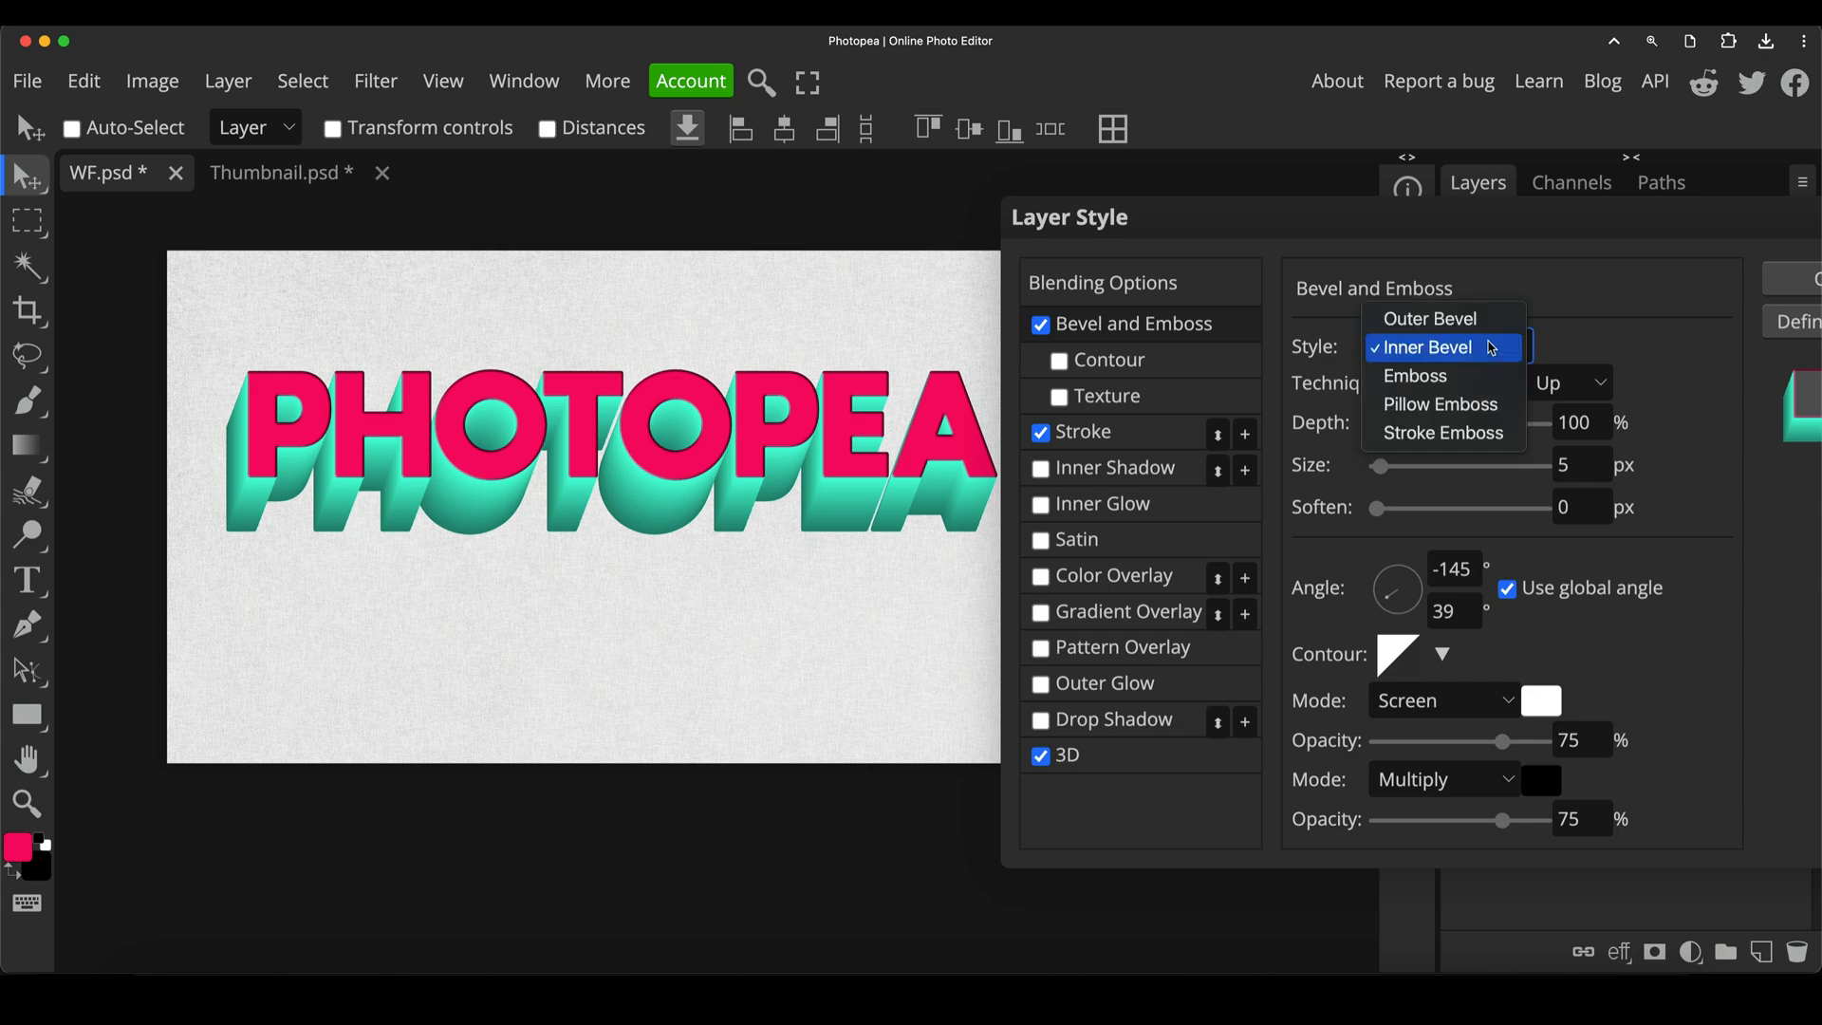
click(1425, 346)
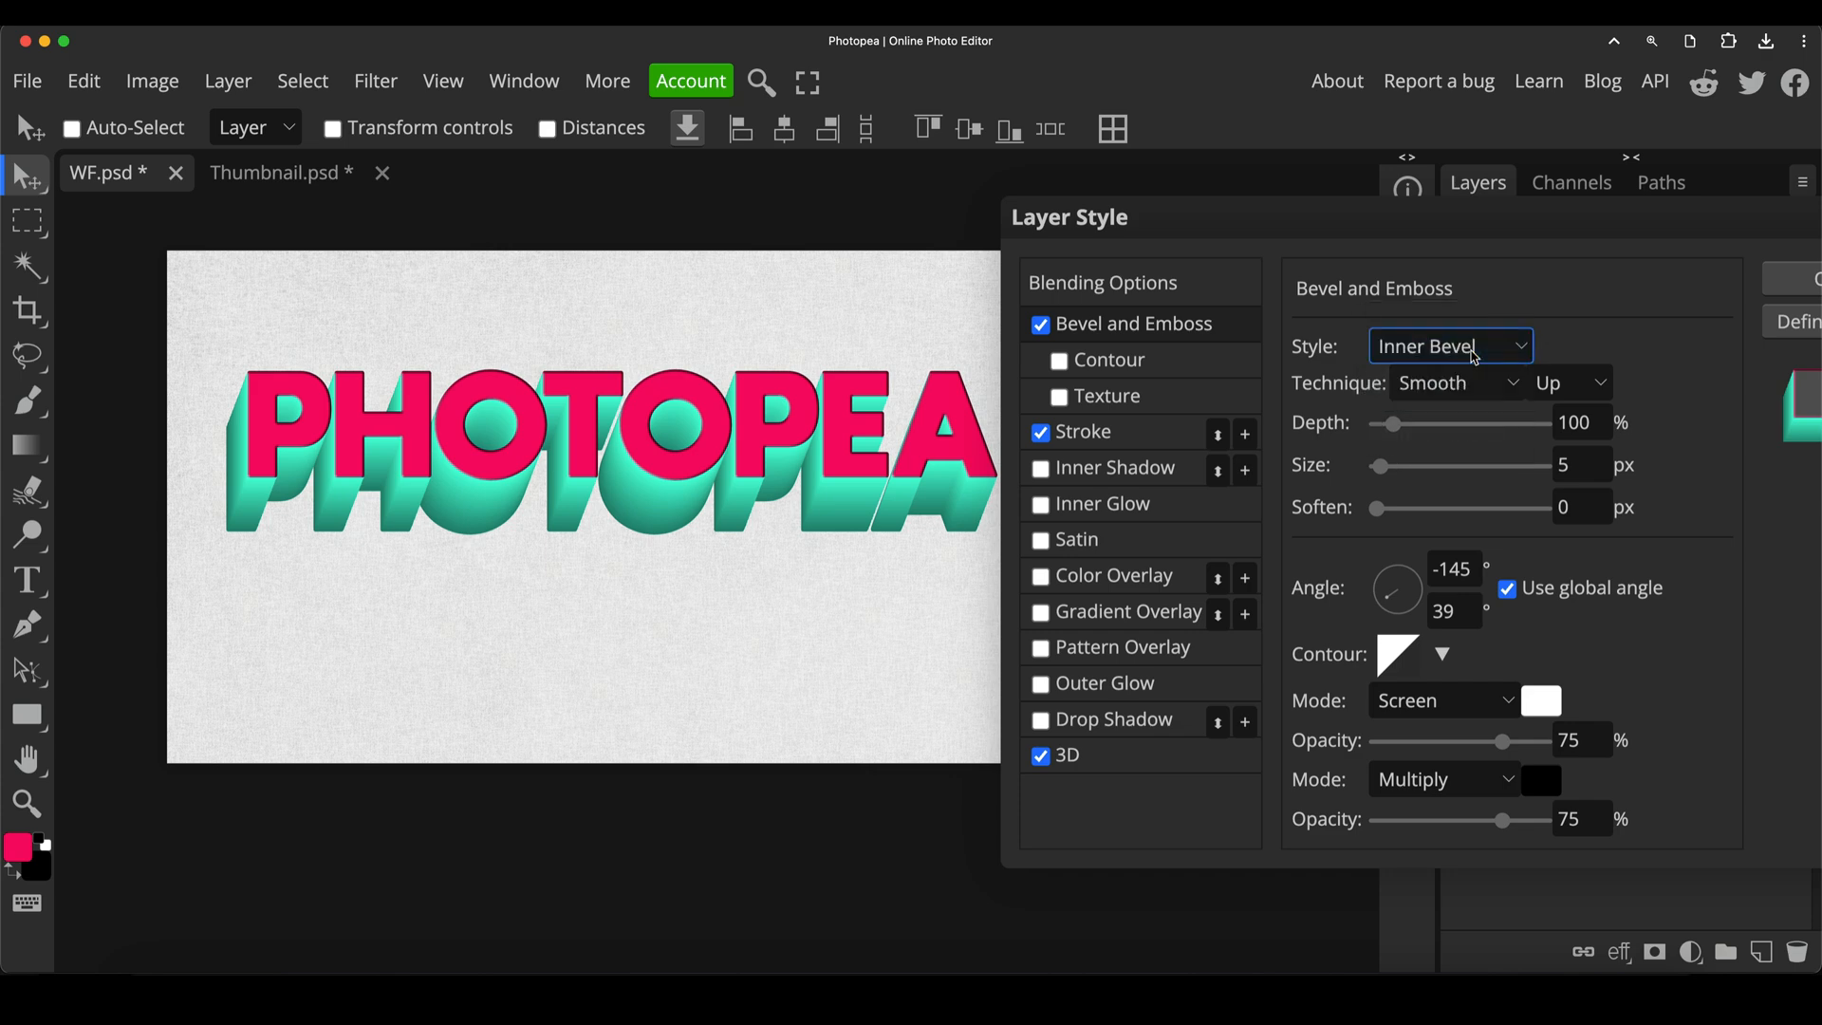
click(1456, 382)
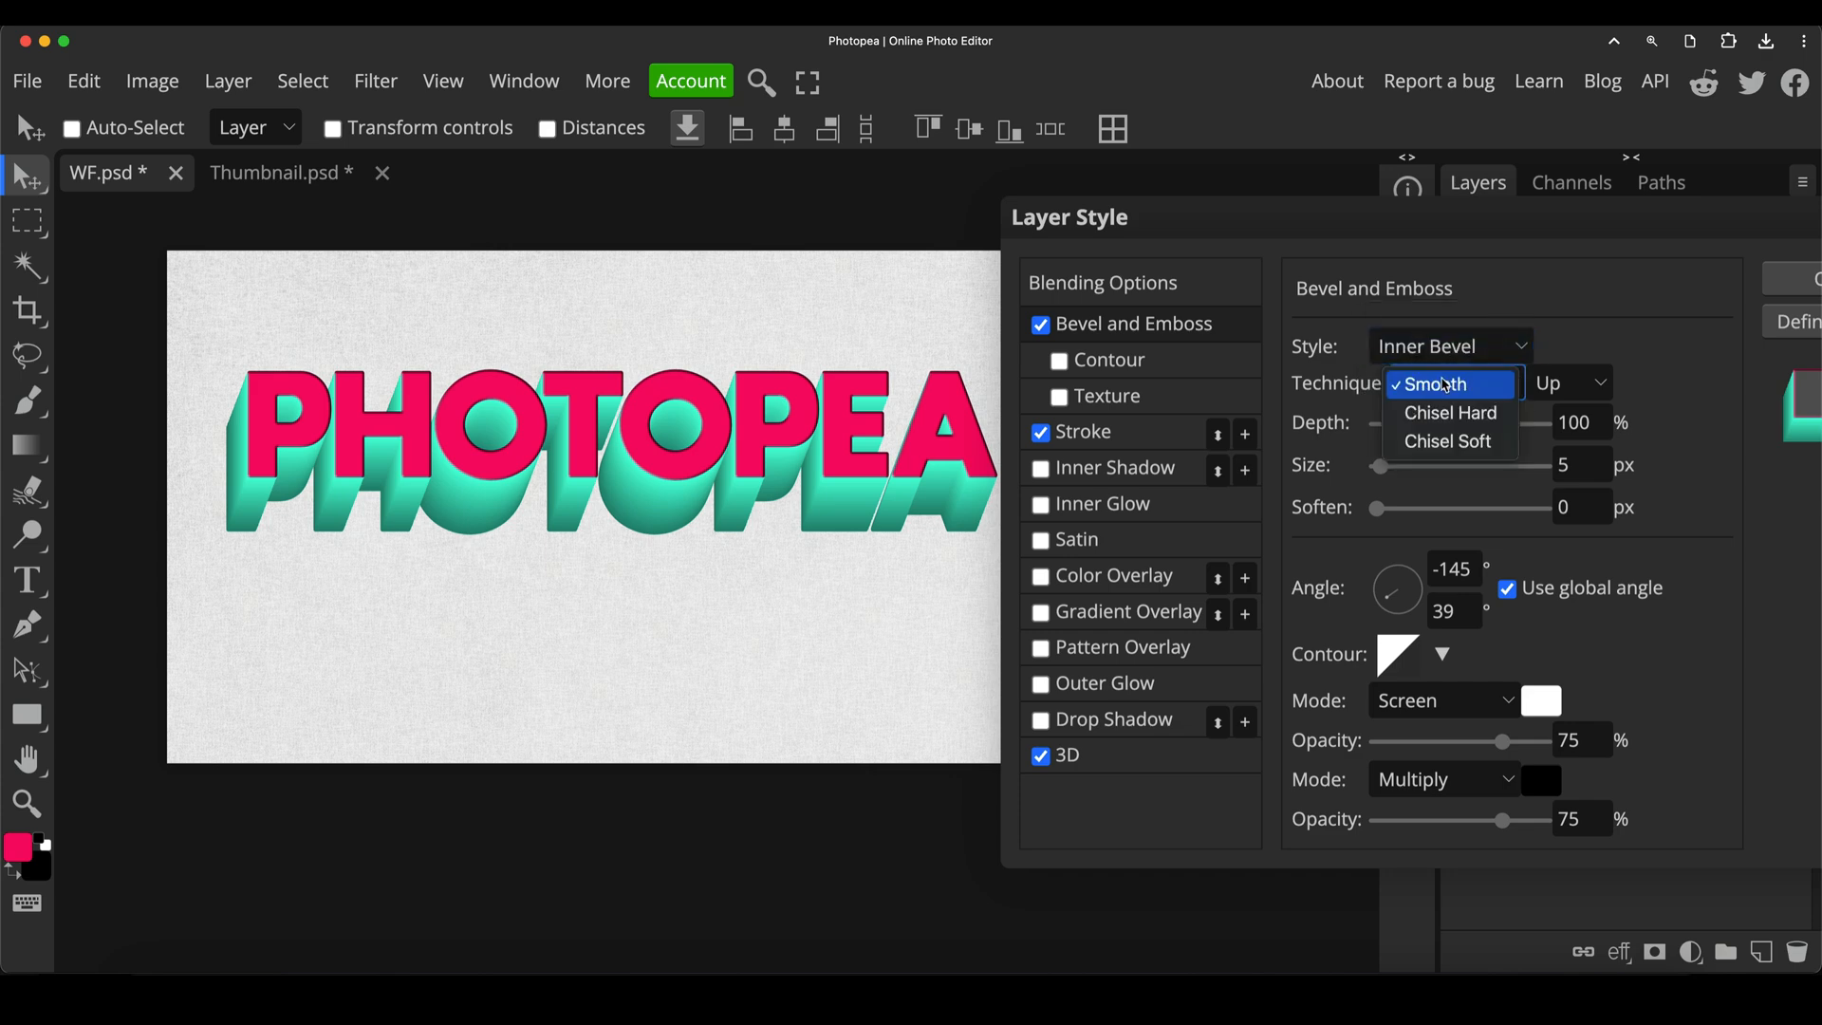
click(1445, 383)
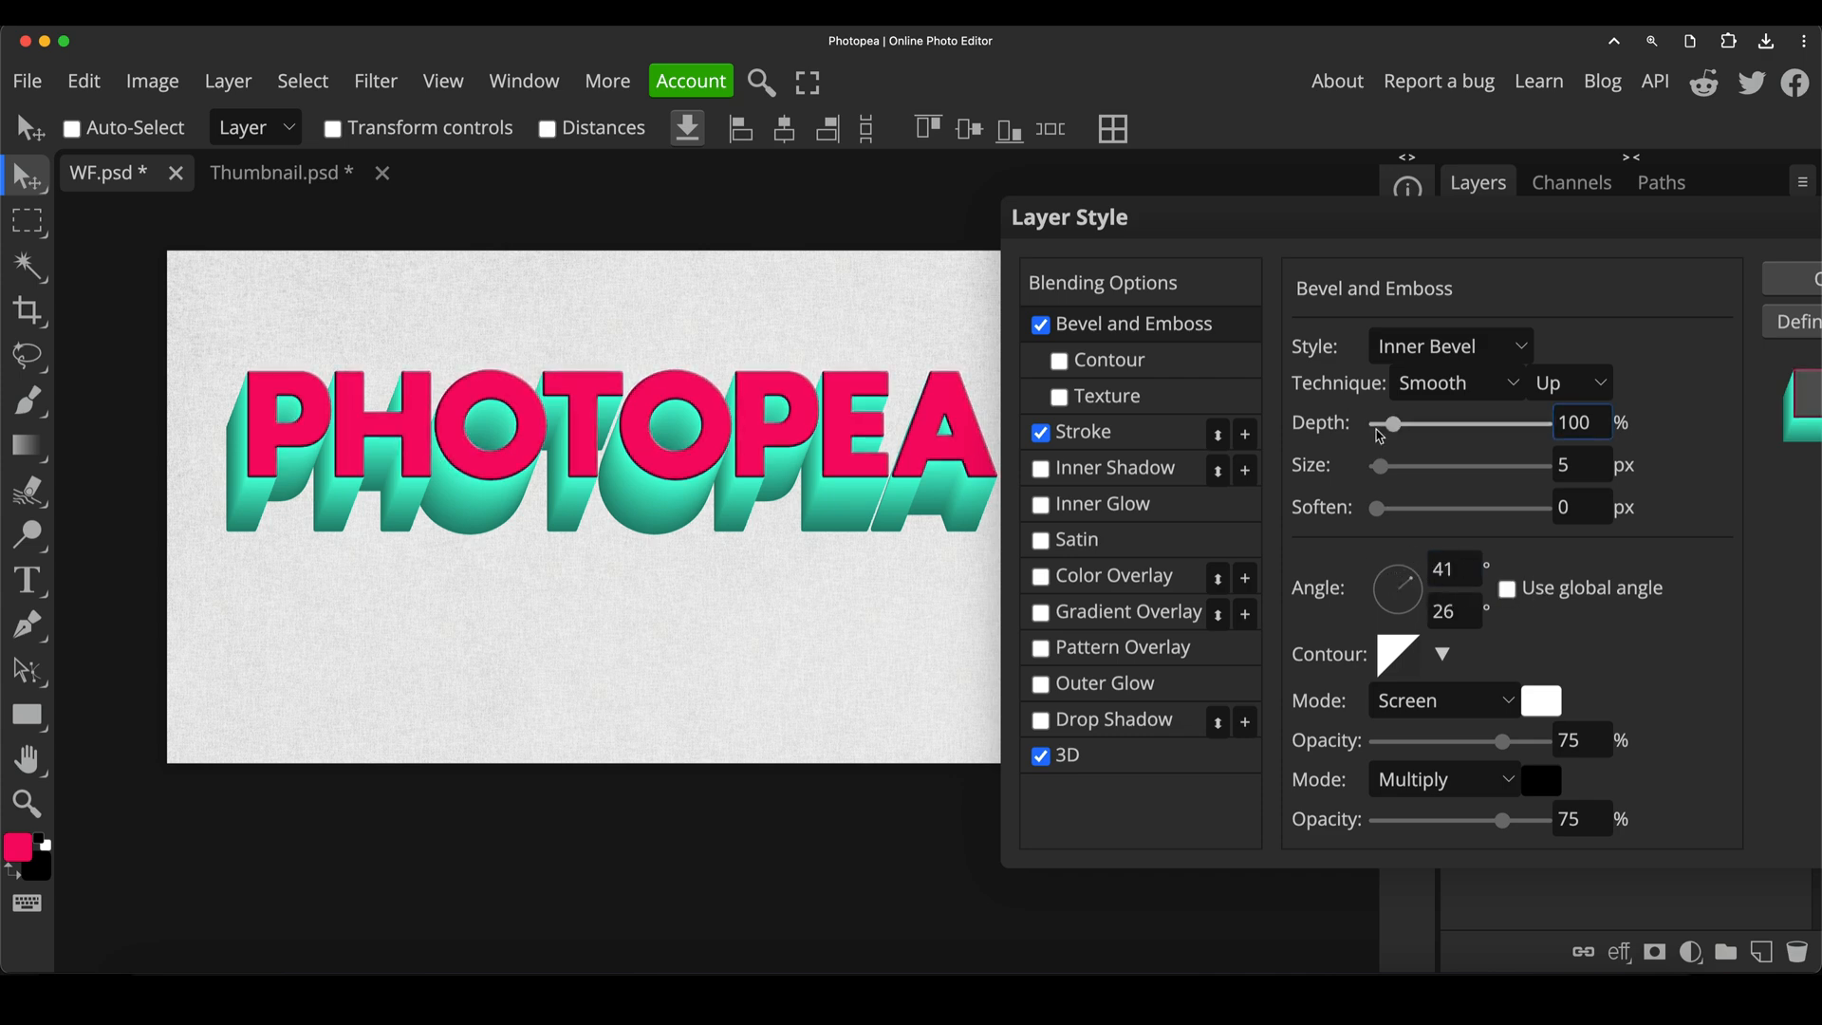
Set bevel depth to about 204%, size to 12 px, and untick Use global angle
drag(1386, 423, 1413, 423)
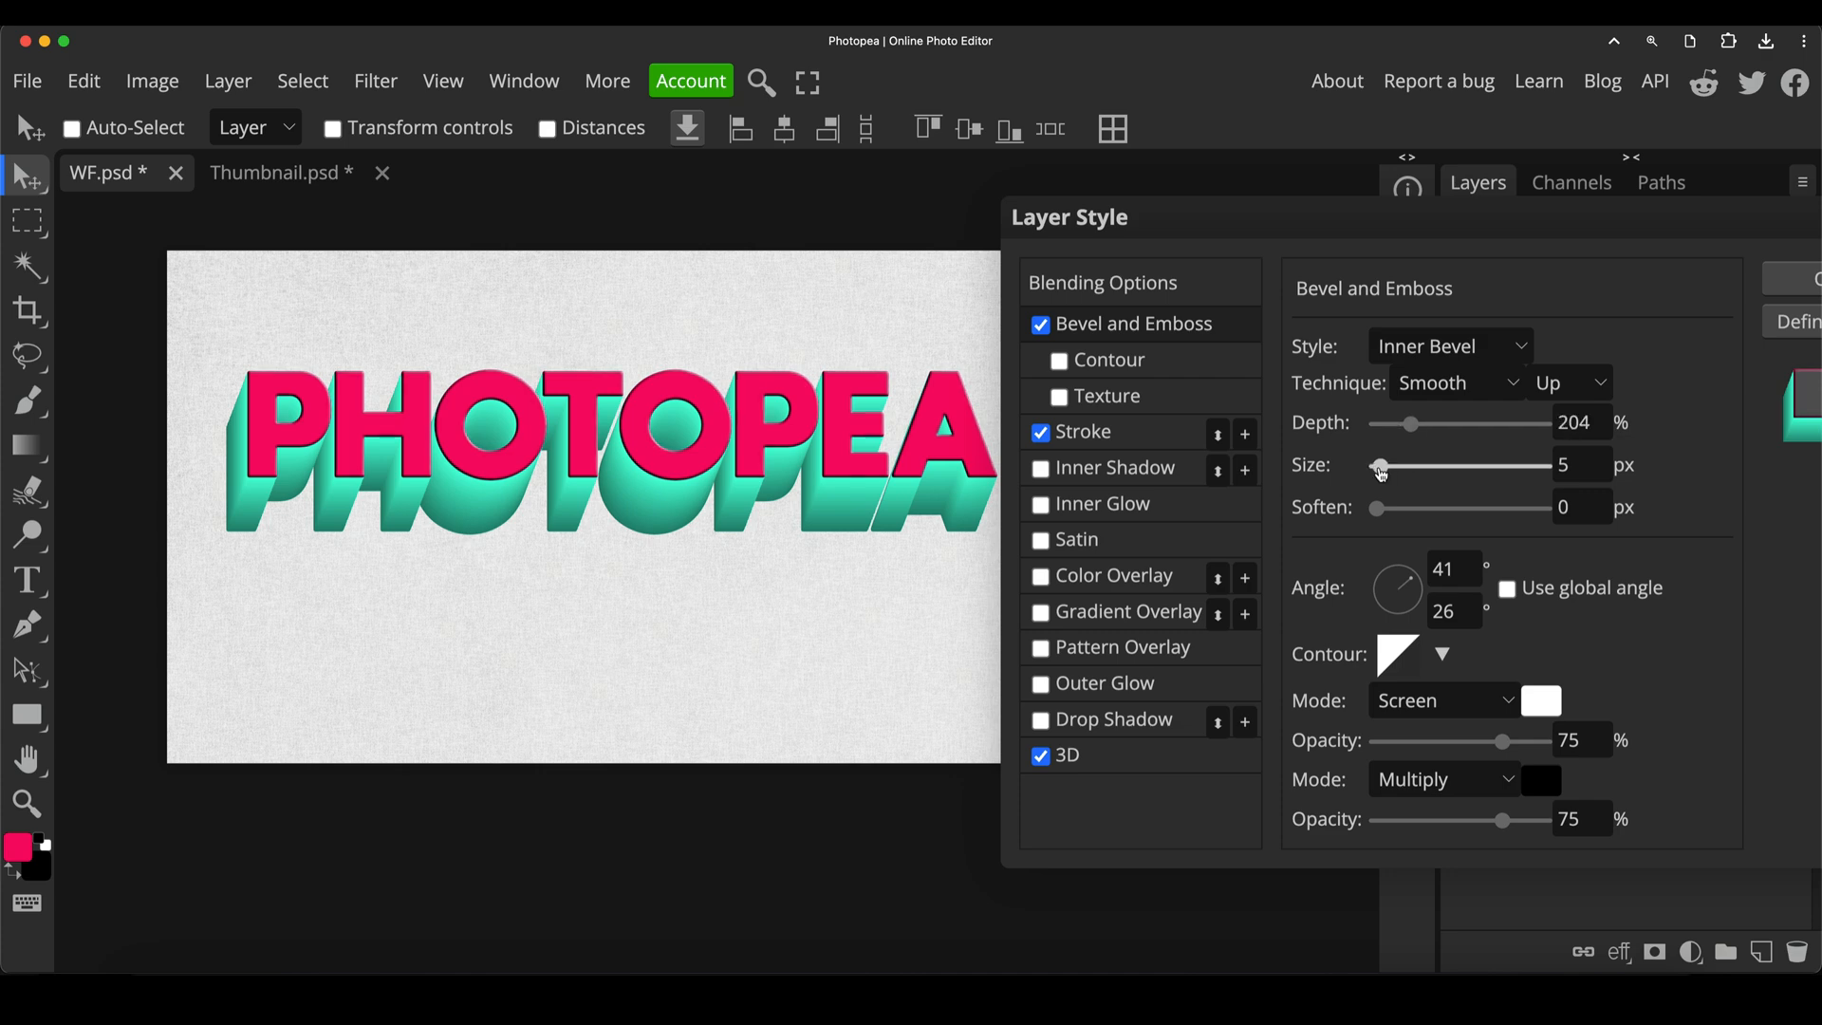
drag(1380, 467, 1403, 467)
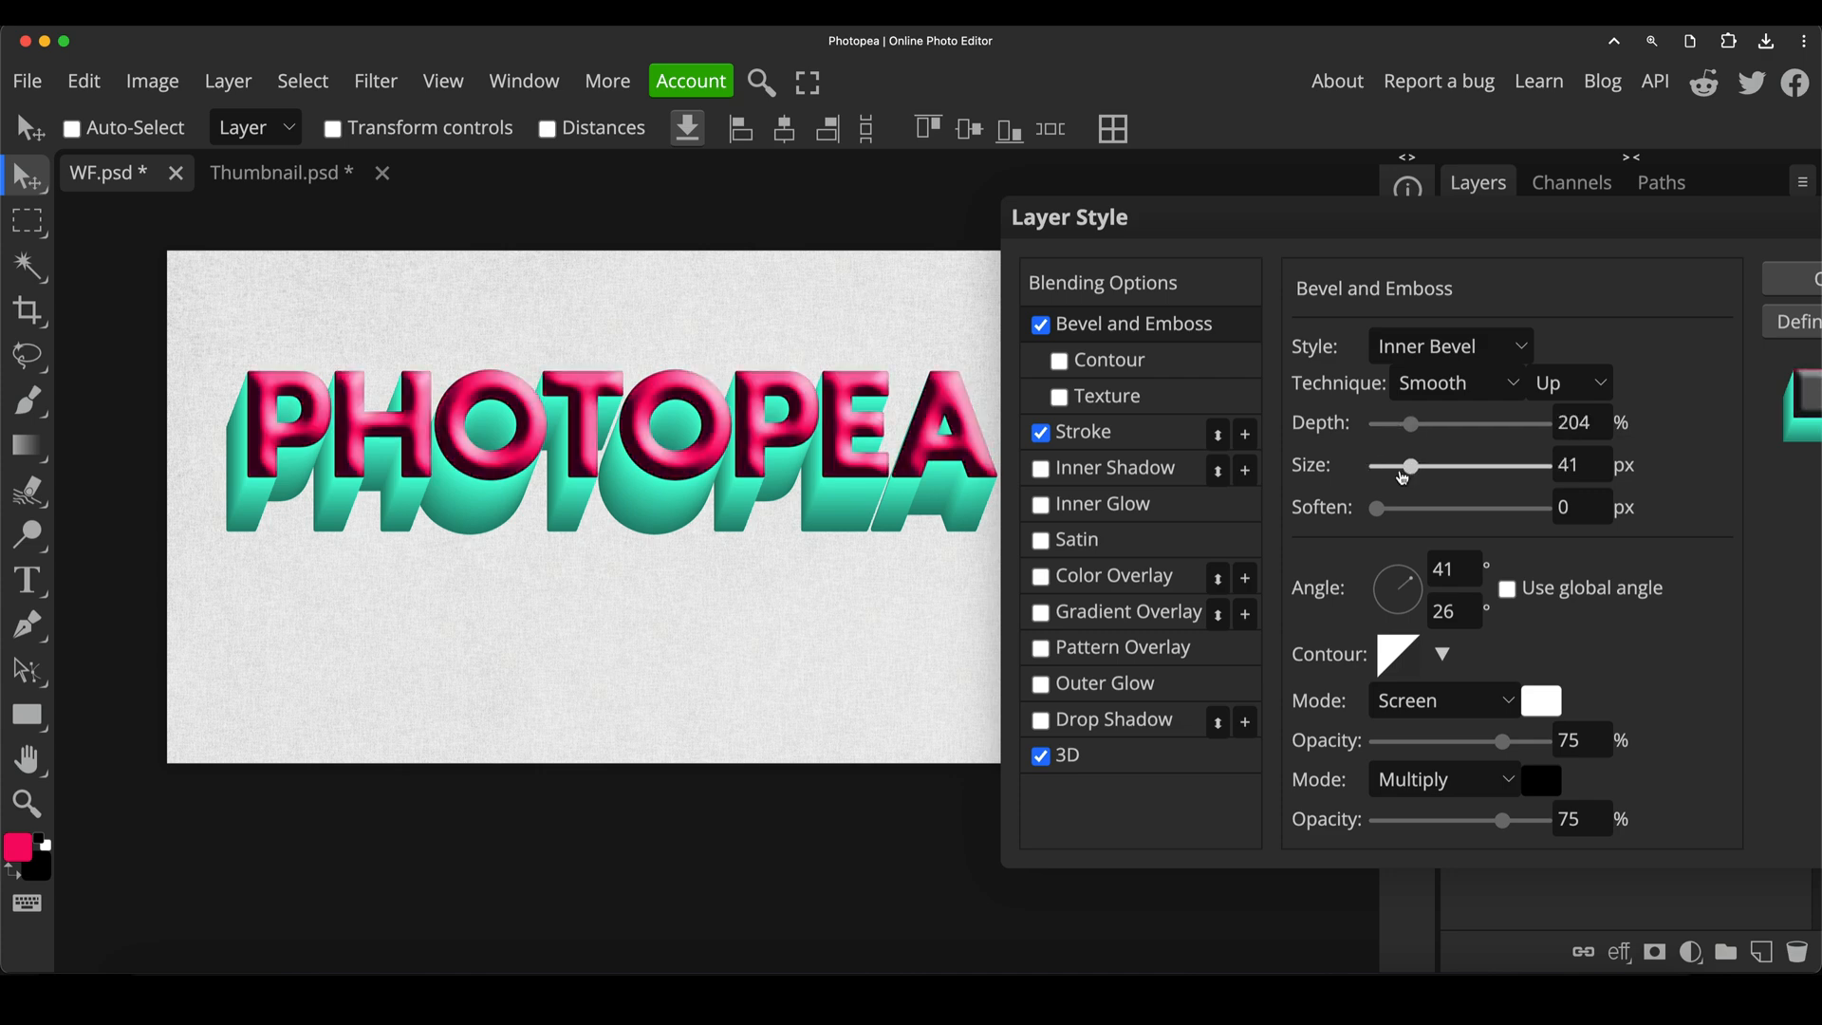
drag(1401, 467, 1385, 467)
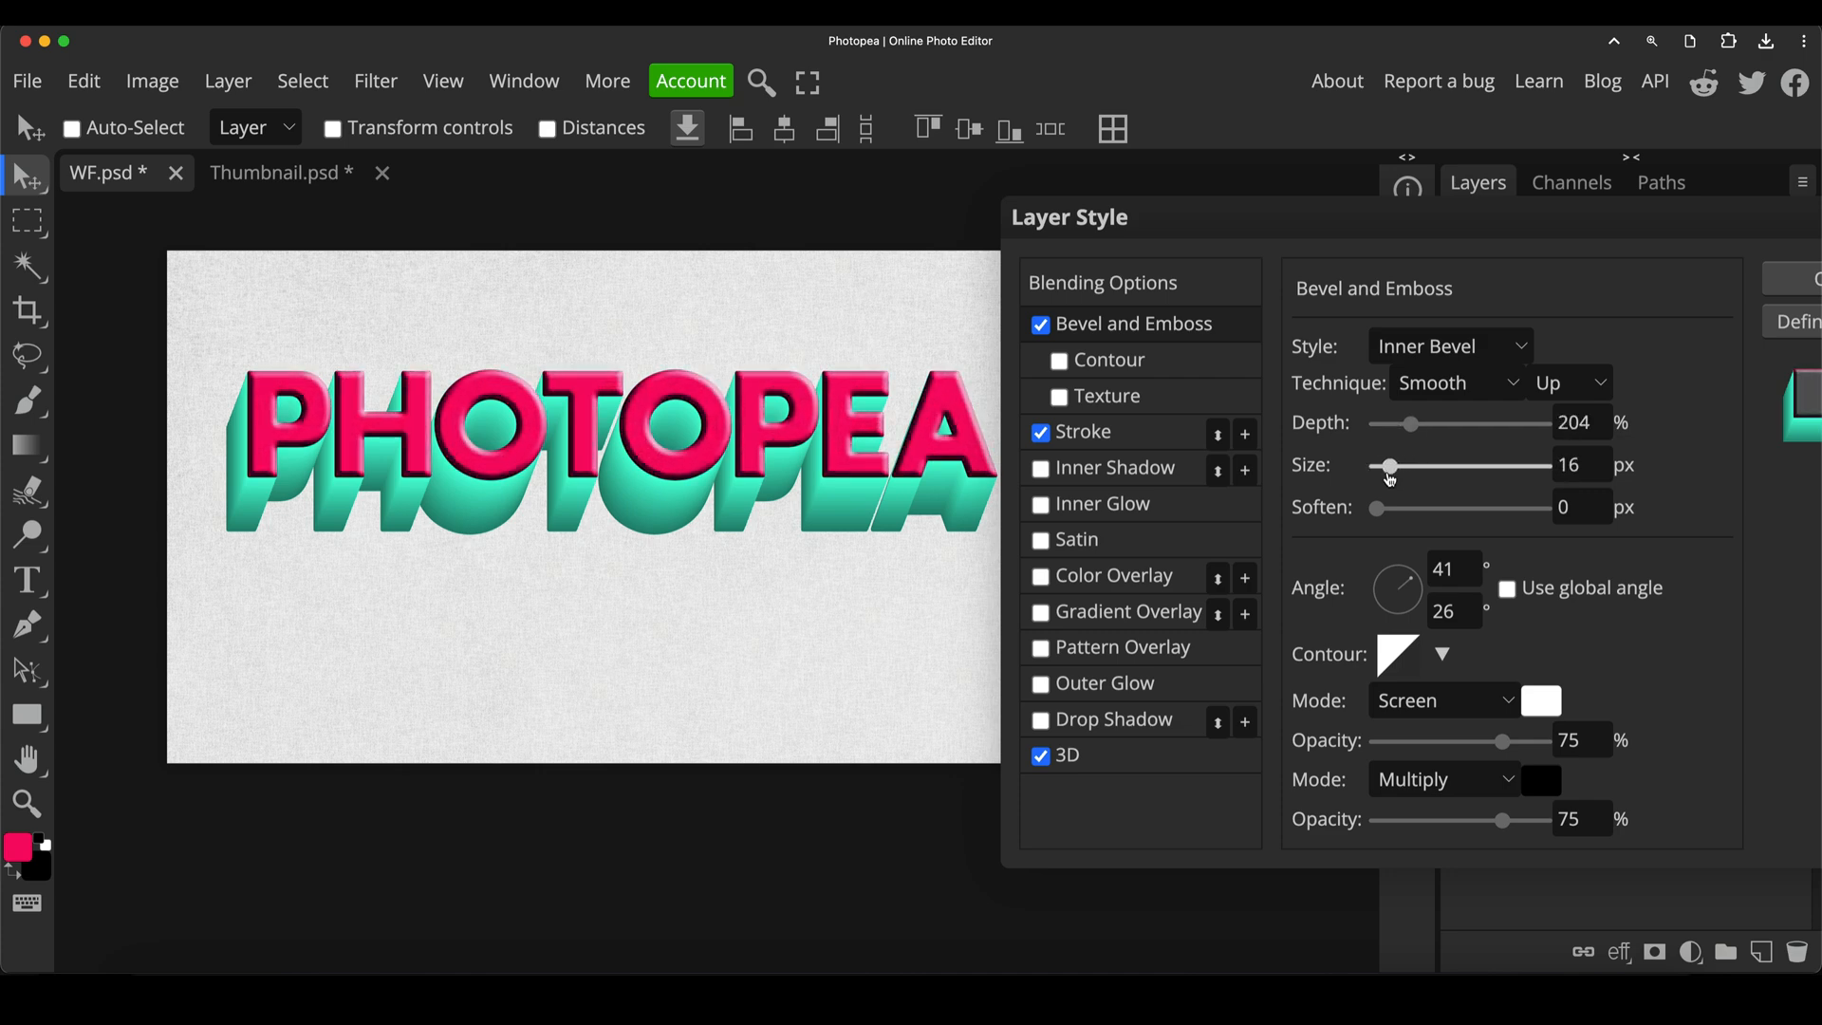
drag(1440, 465, 1384, 465)
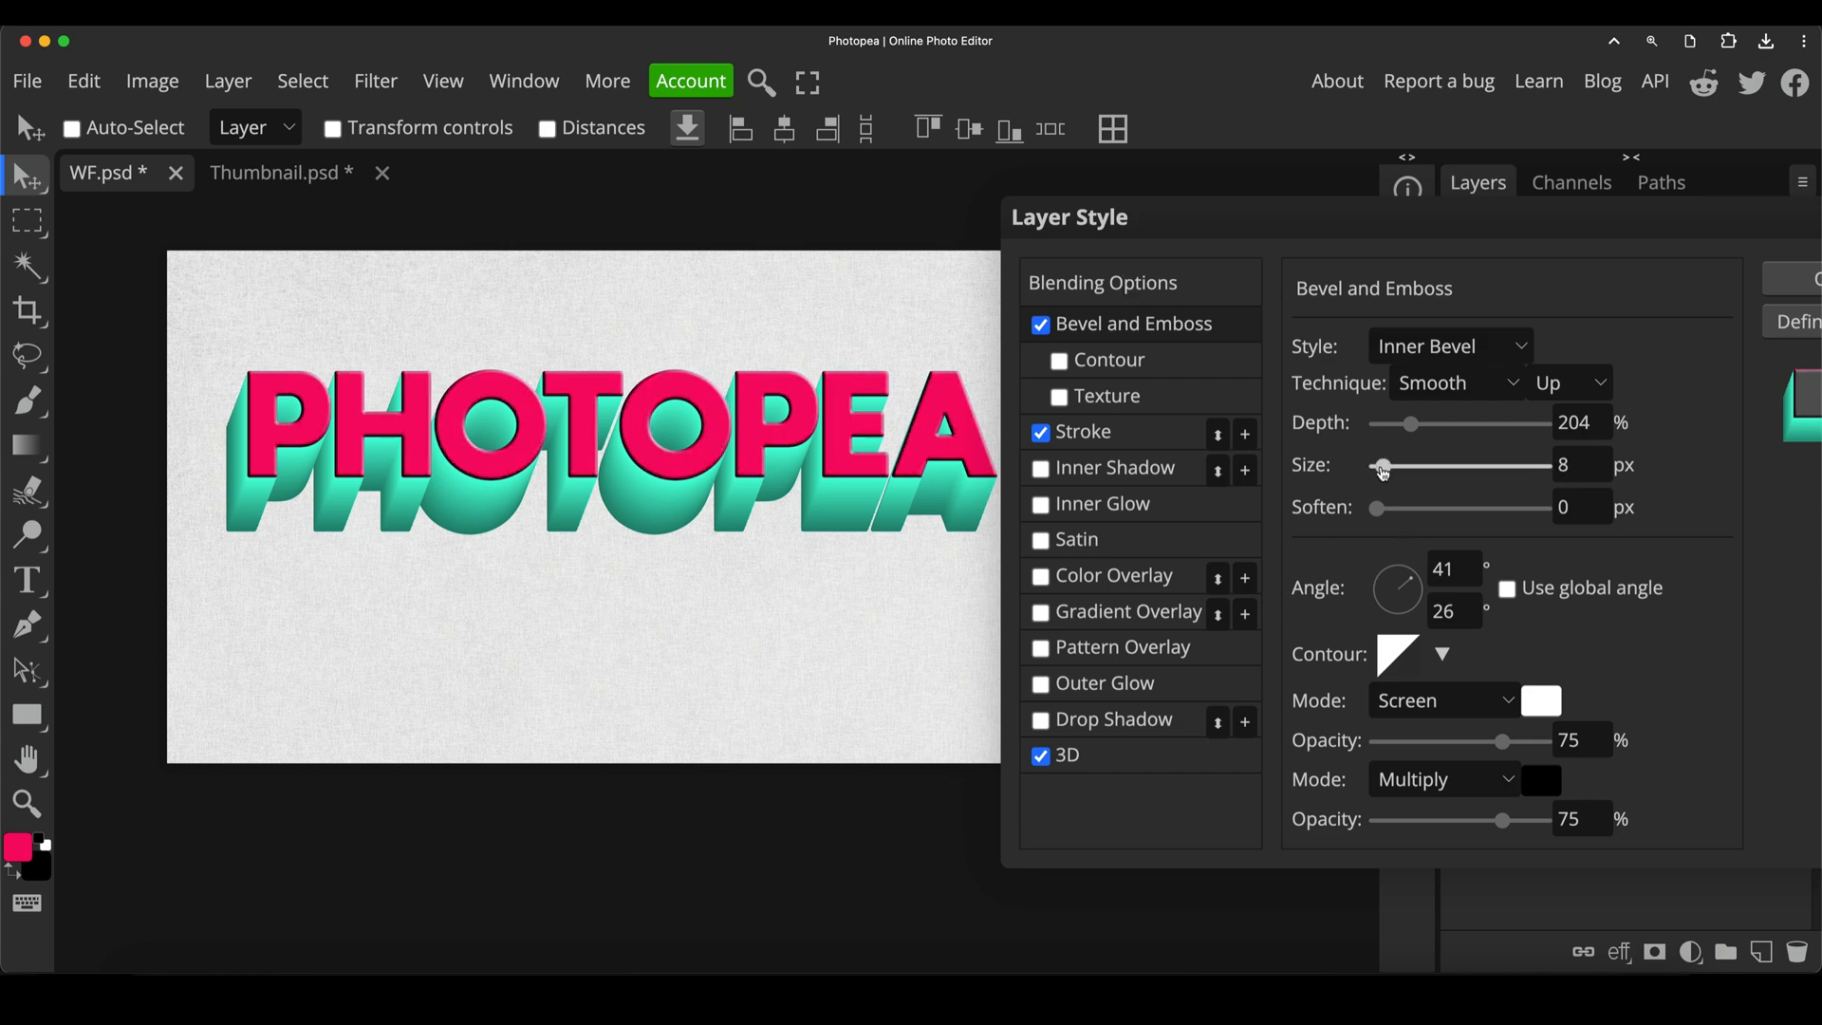
drag(1382, 465, 1412, 465)
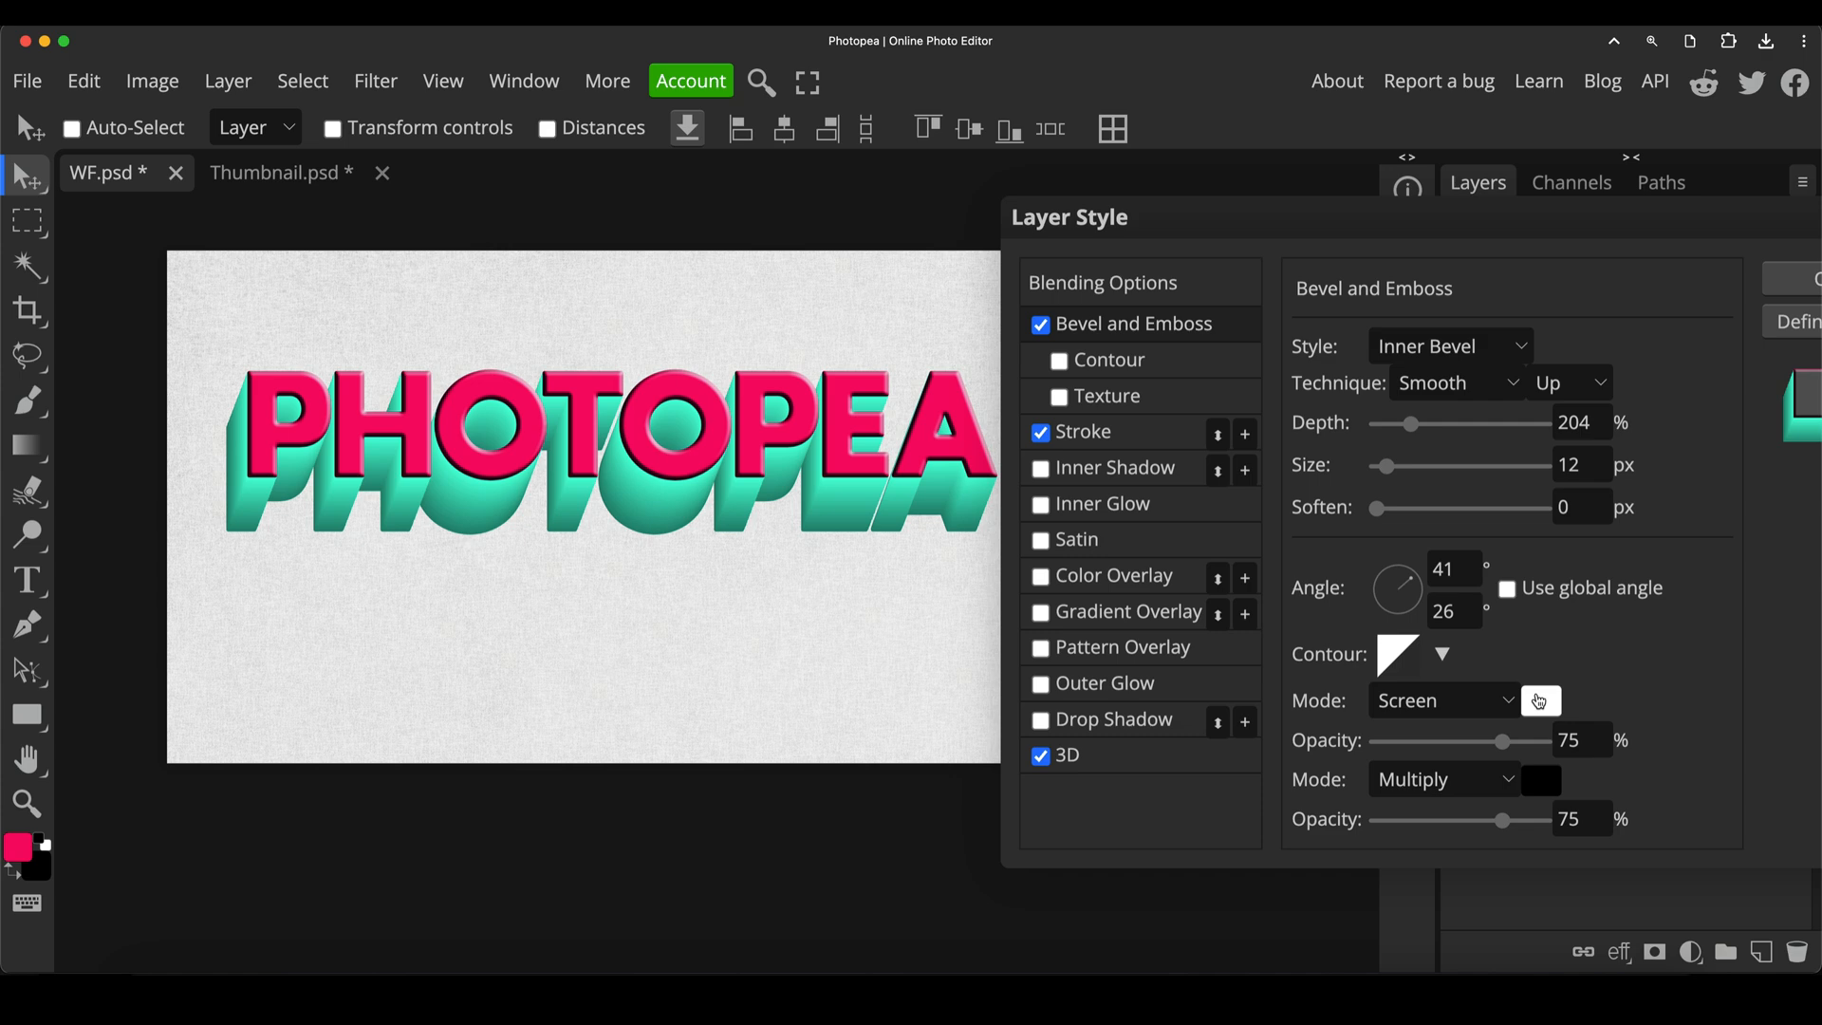
click(1440, 700)
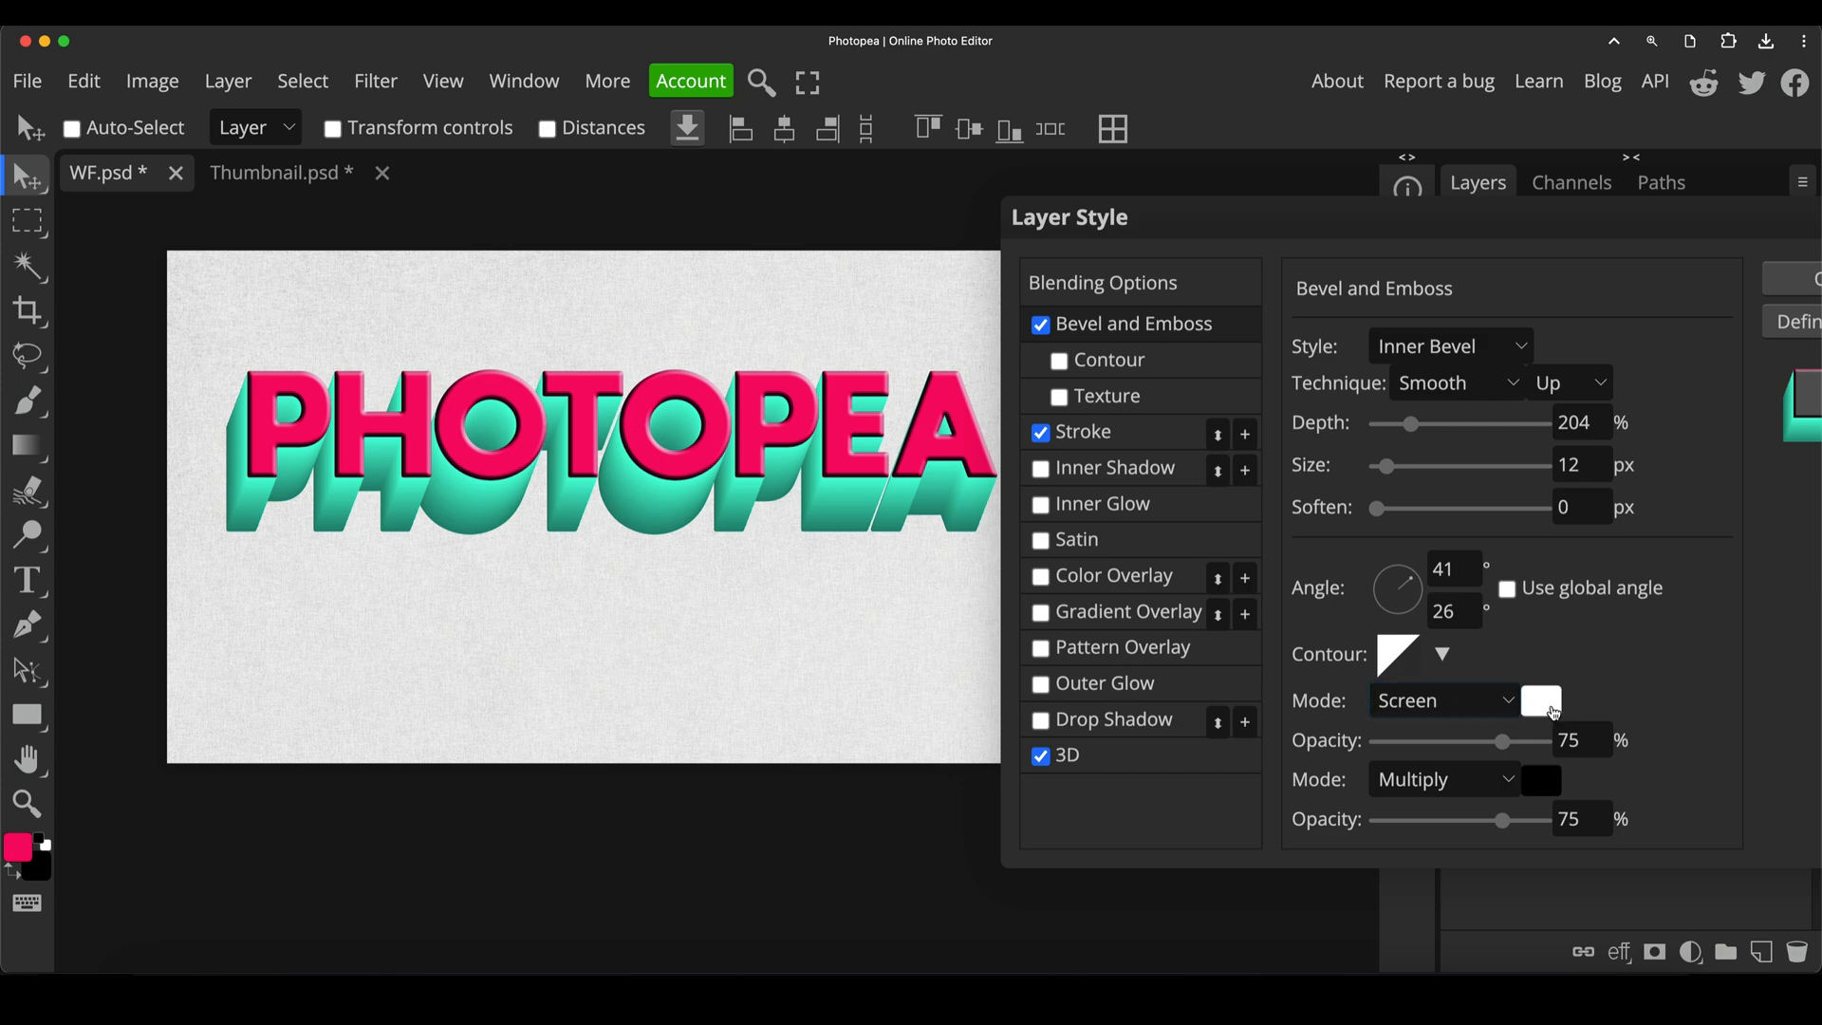
Make the bevel highlight colour a light pink
click(1539, 701)
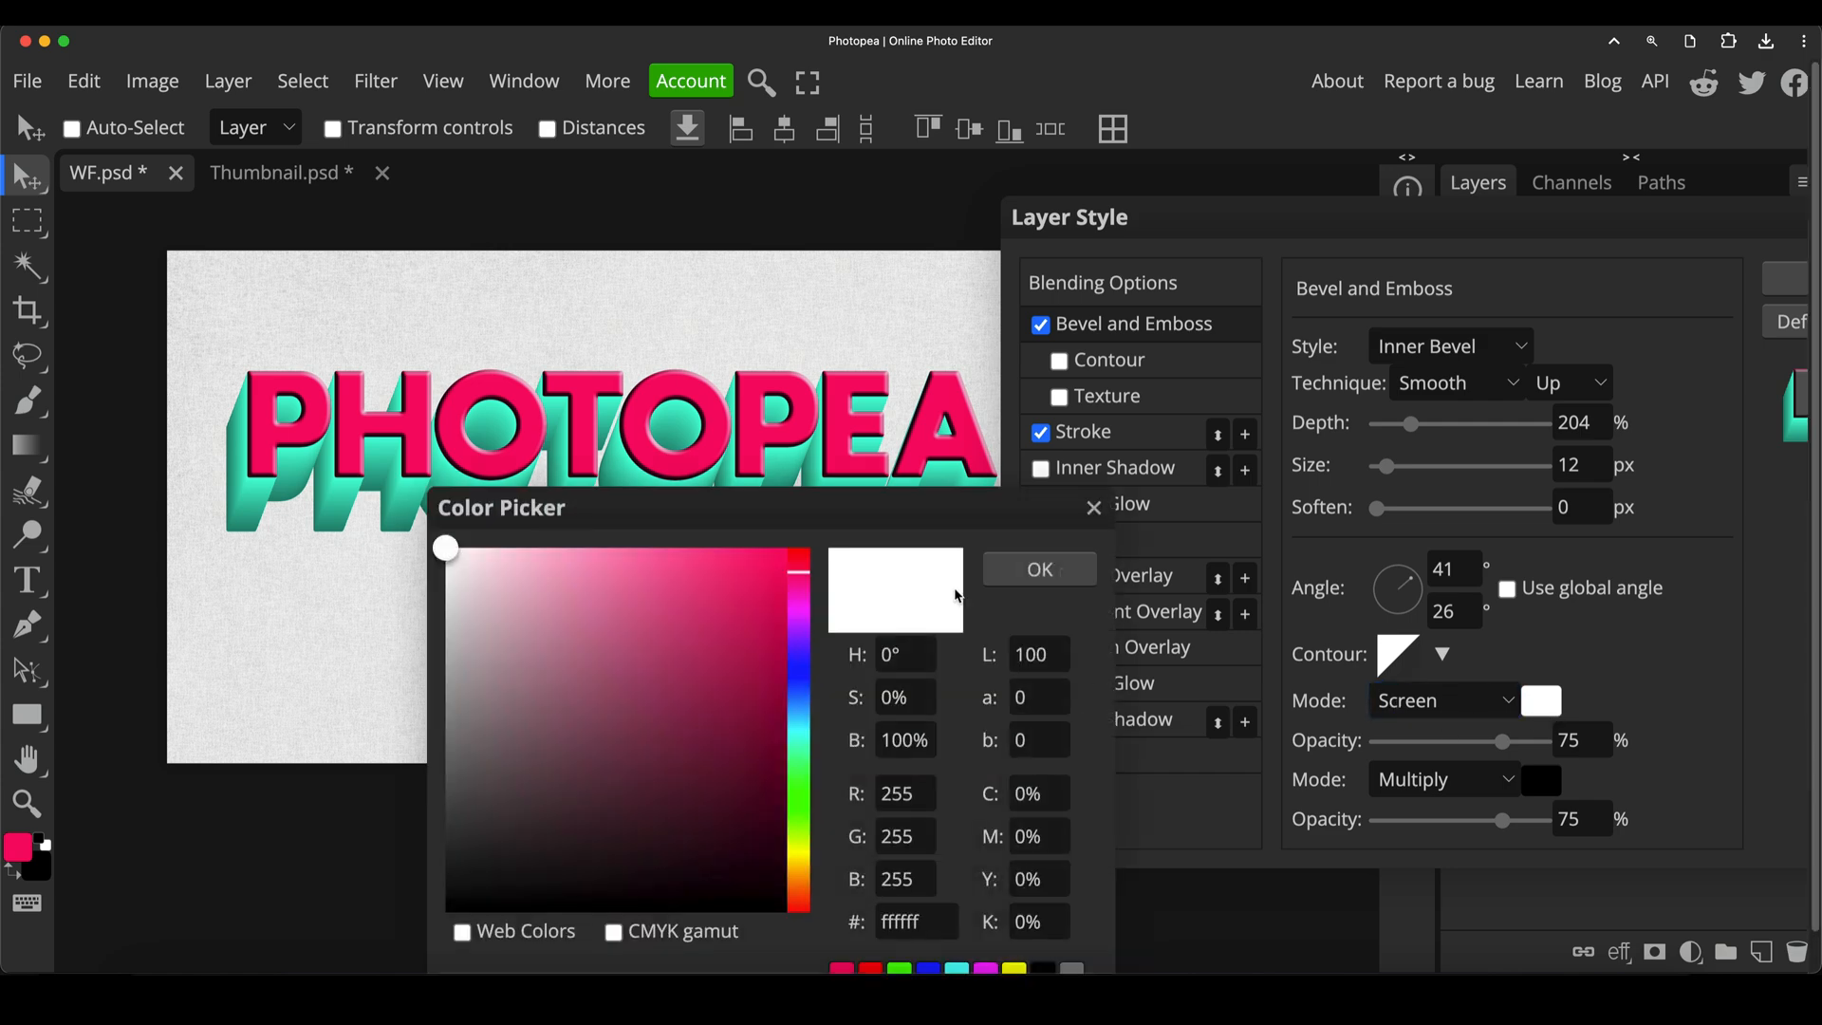
click(780, 558)
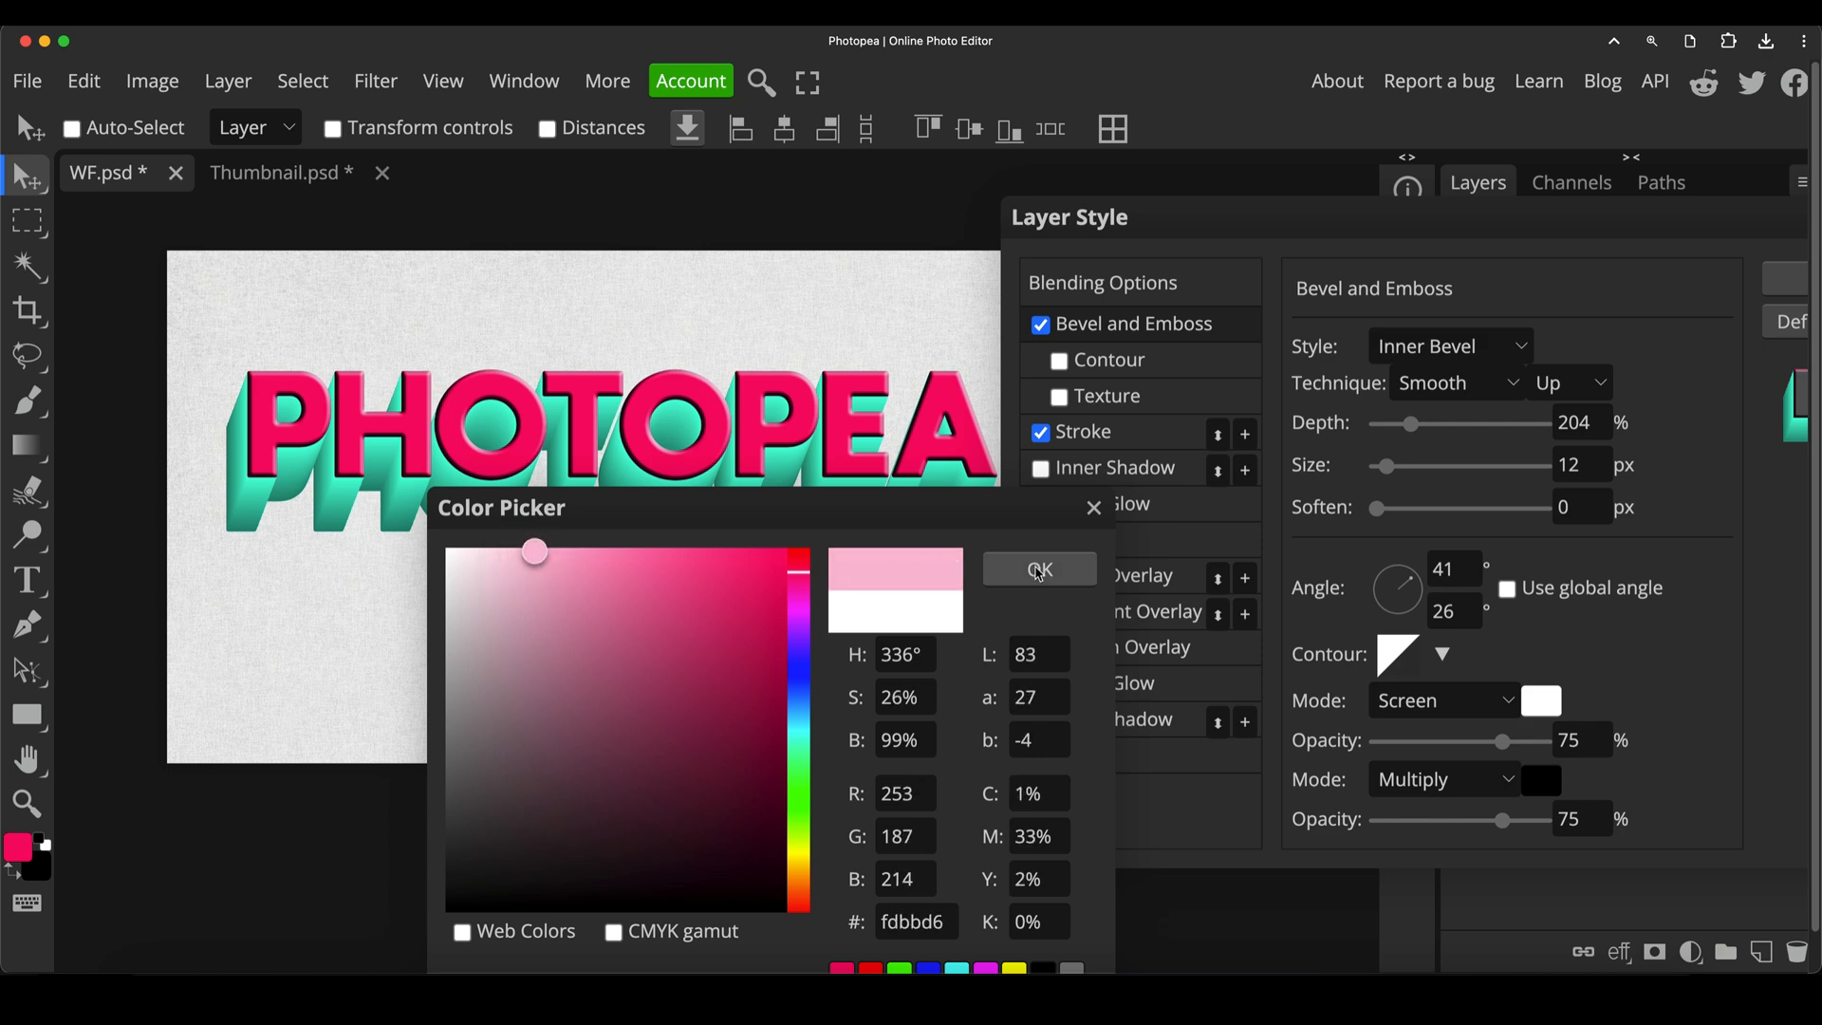
click(1036, 570)
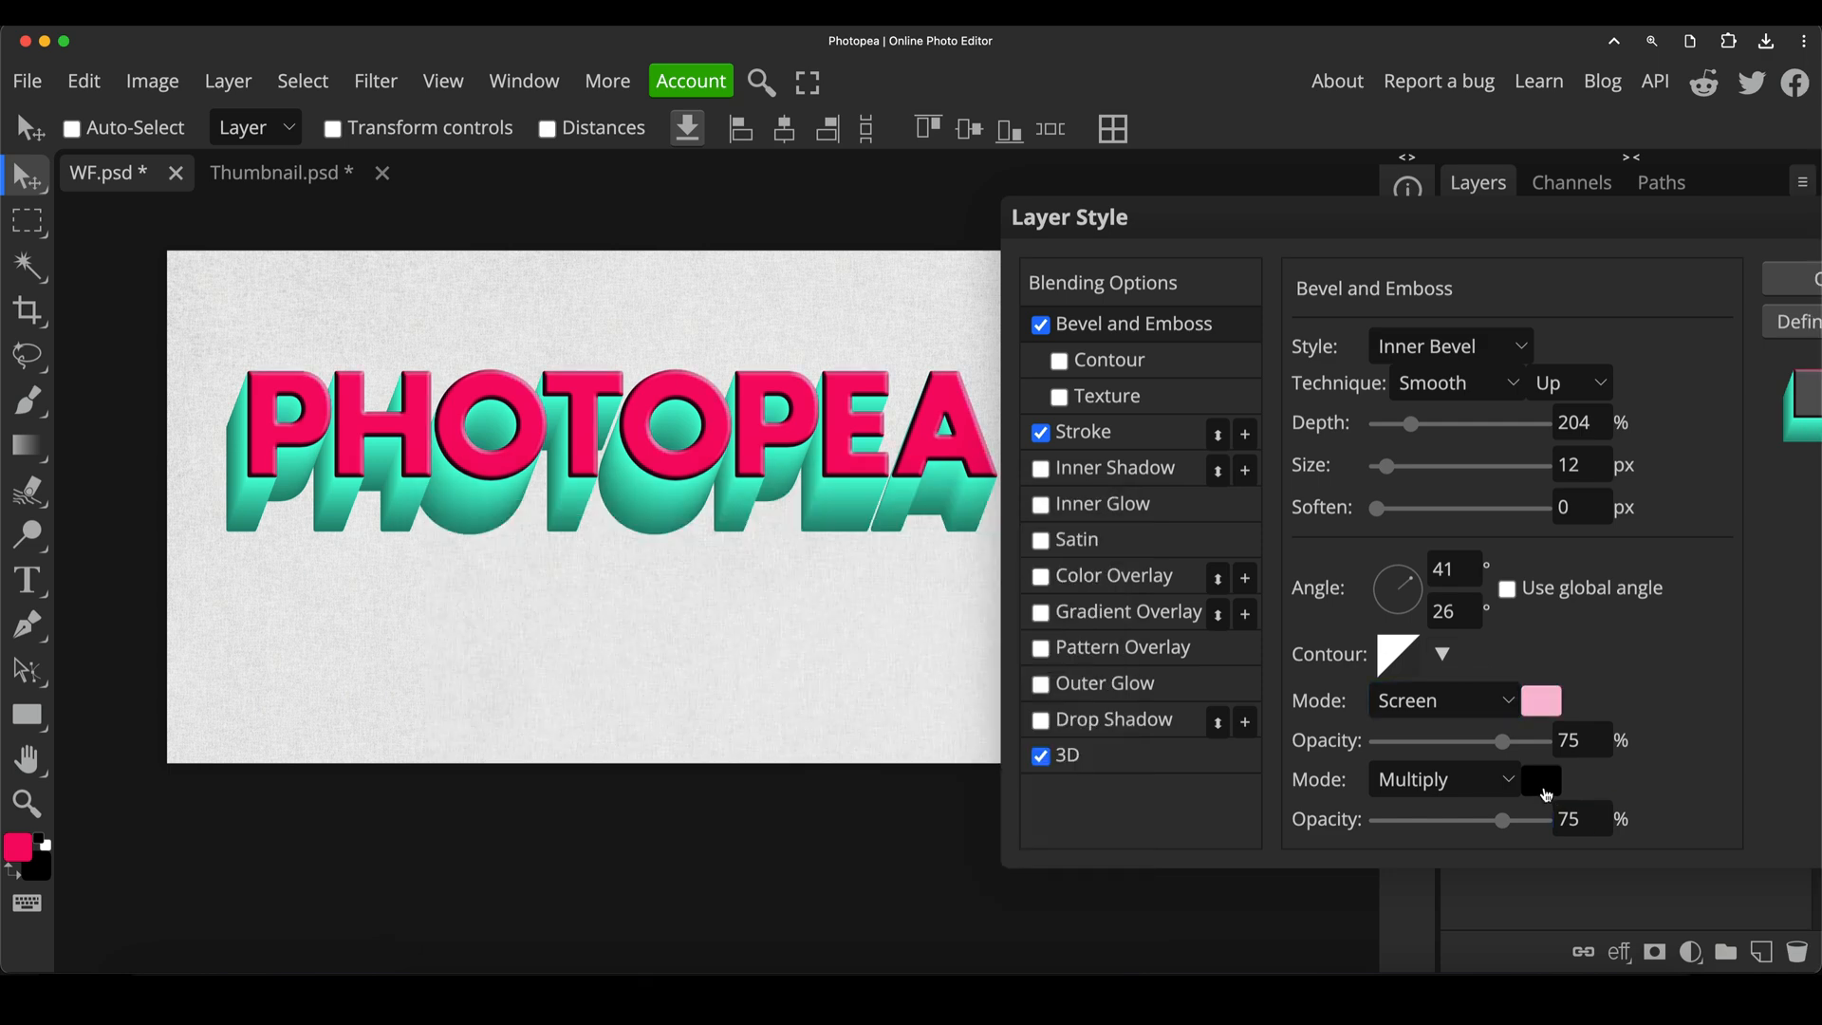
Make the bevel shadow colour a deep maroon
click(1539, 778)
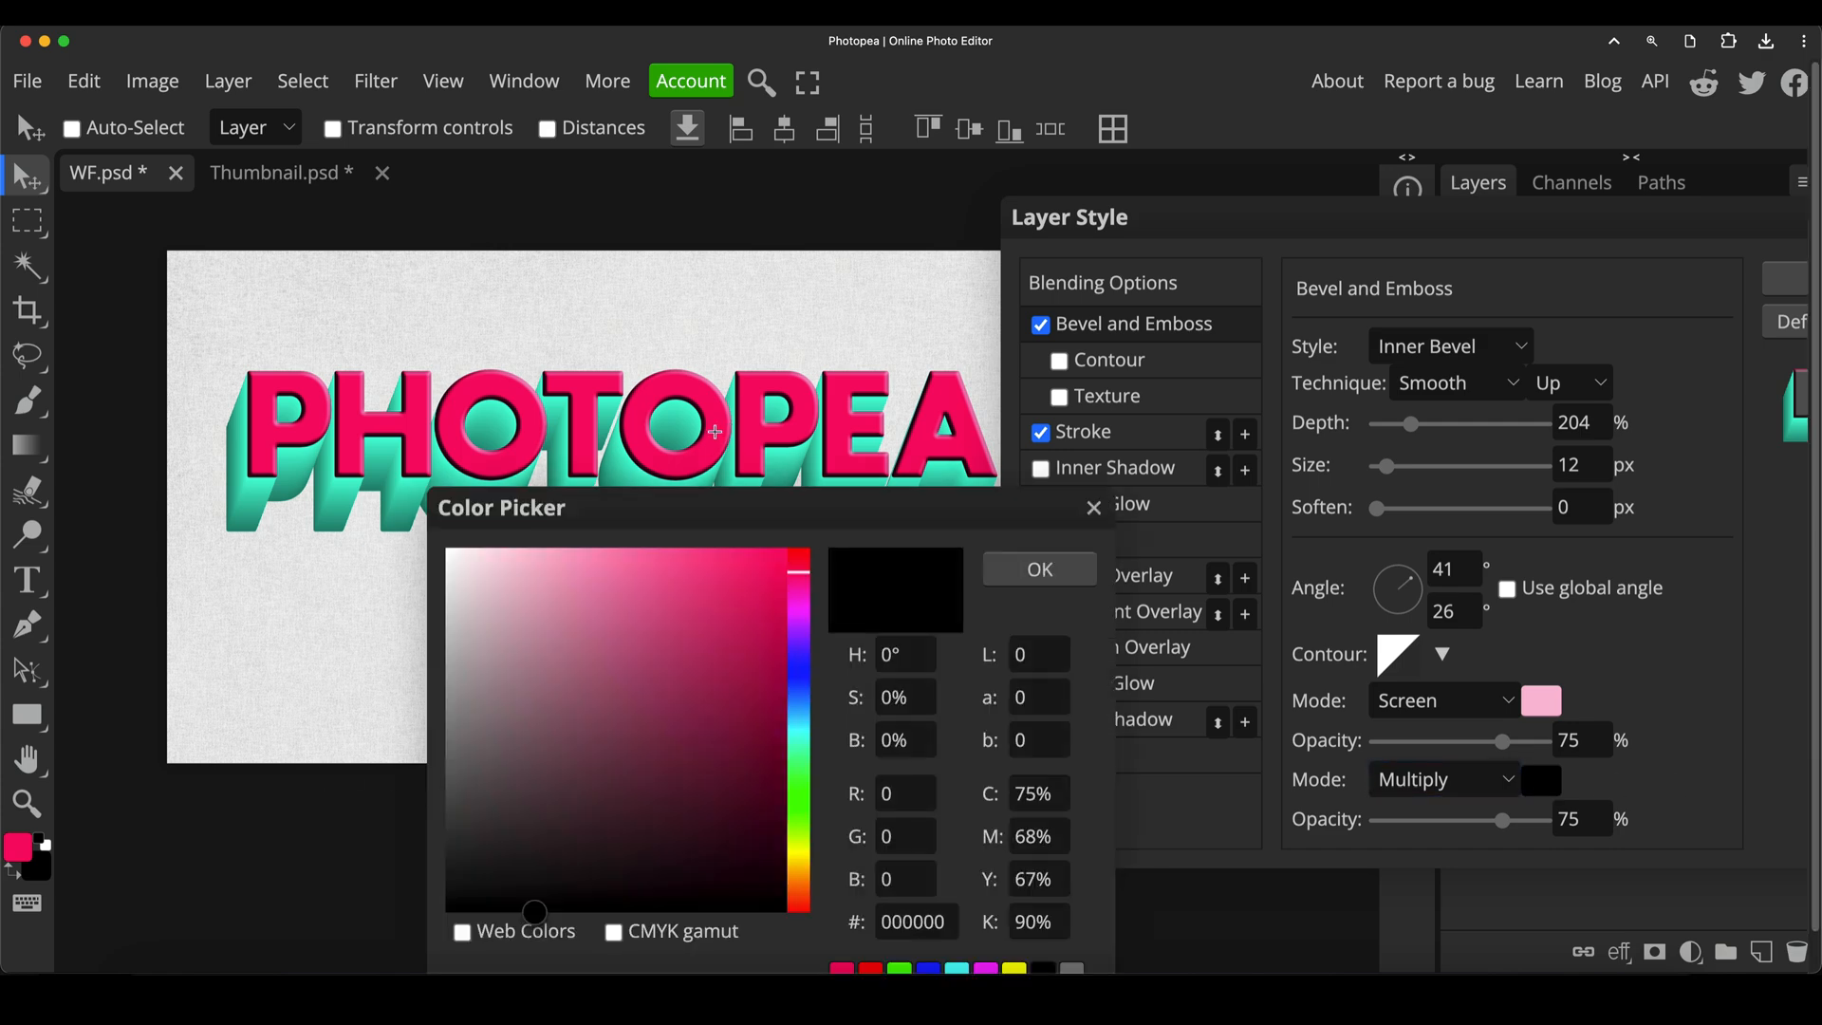
click(780, 558)
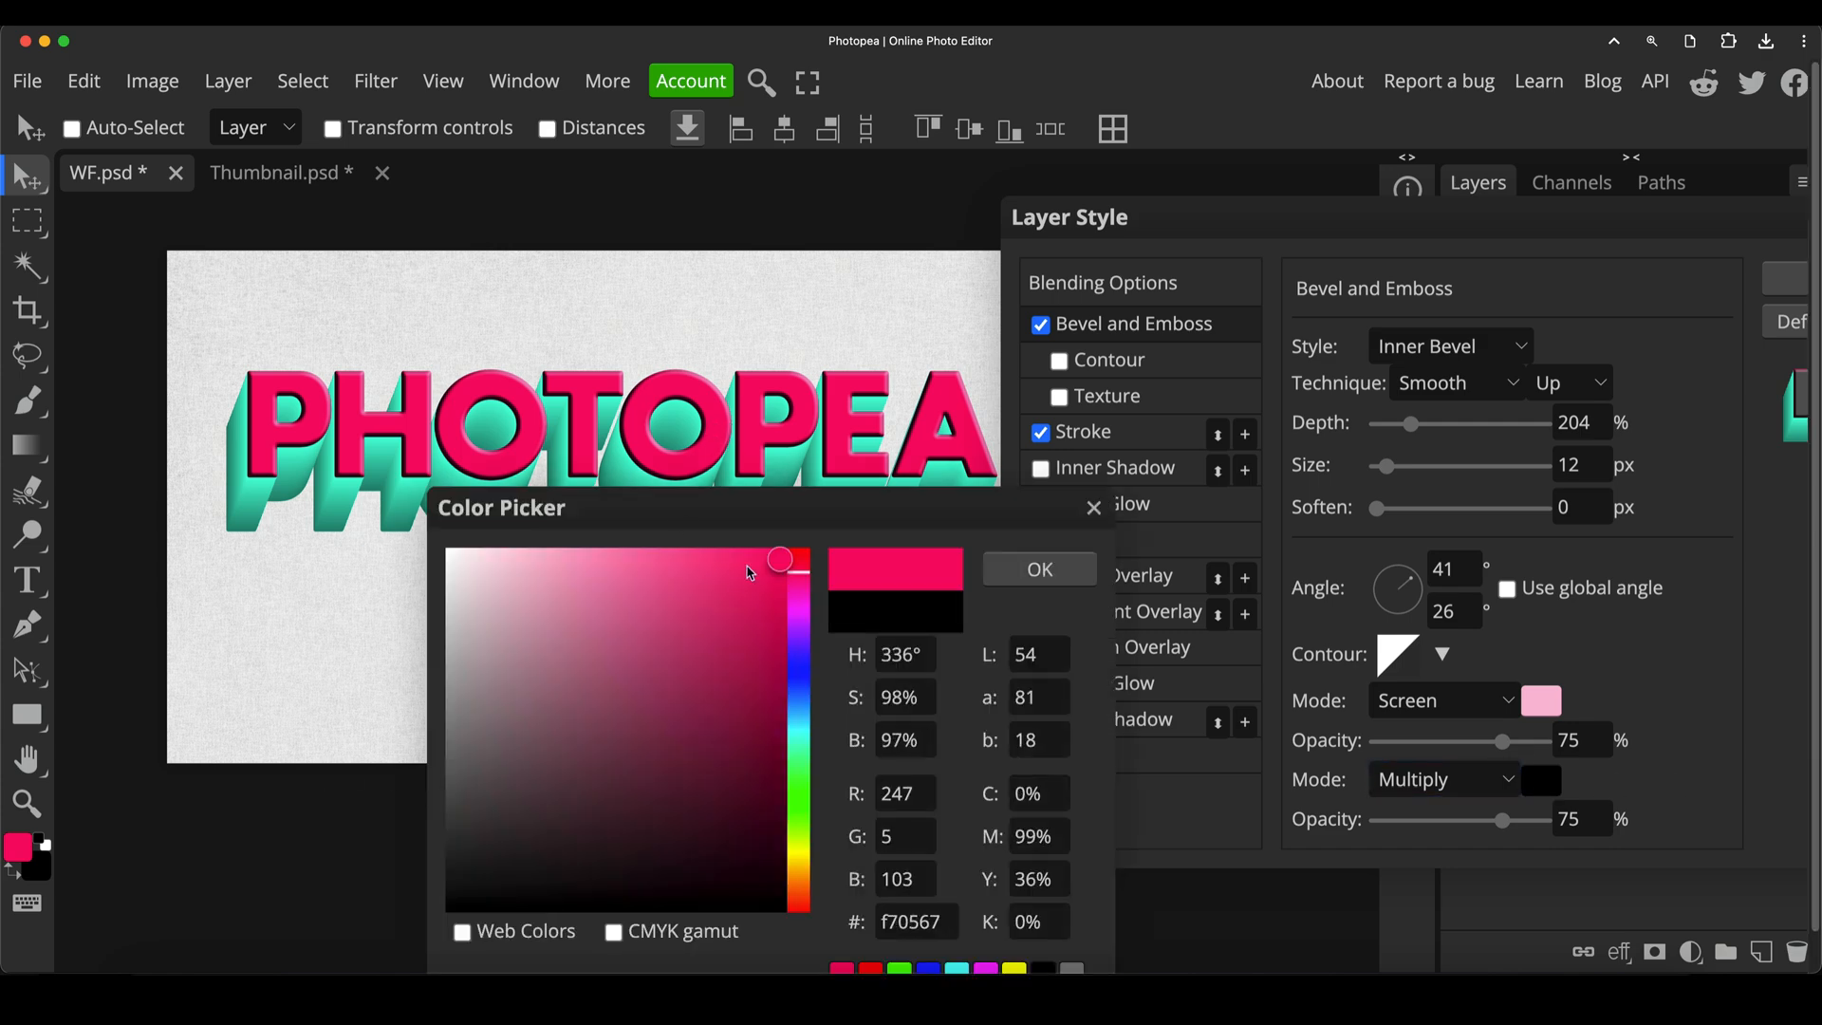
drag(776, 562, 780, 566)
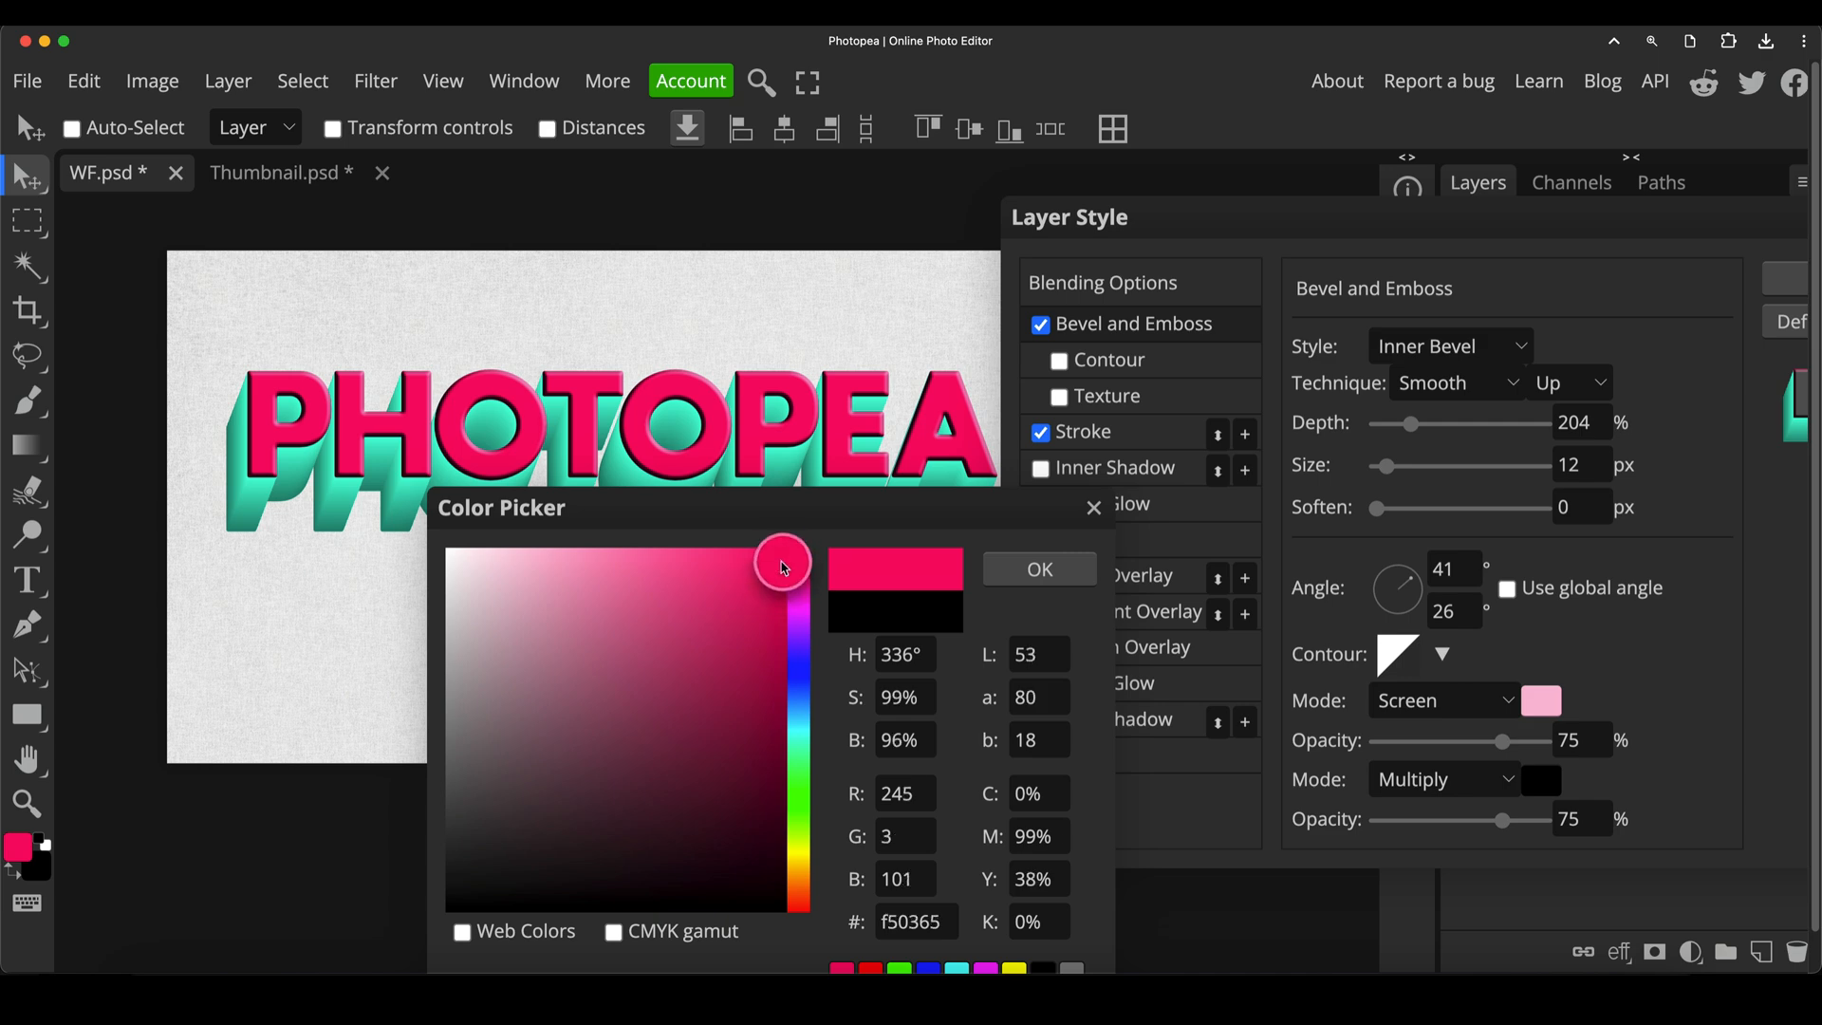
drag(784, 564, 784, 732)
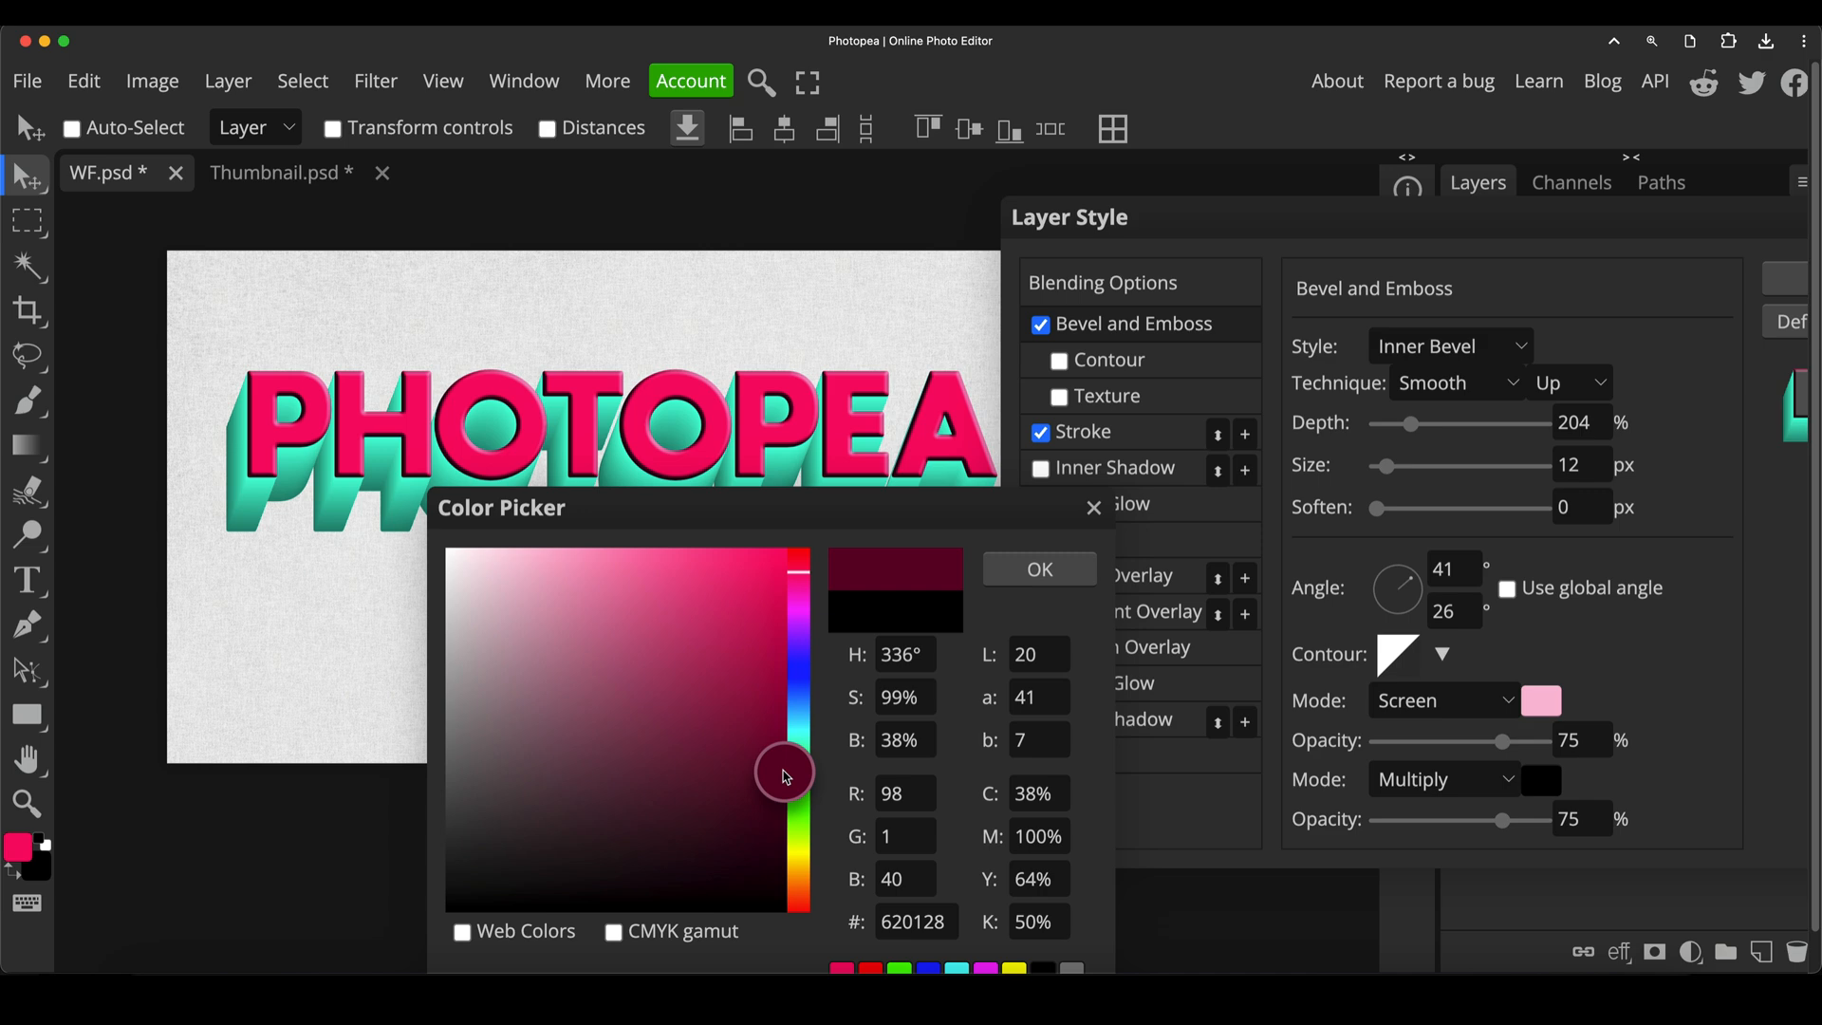
click(1038, 569)
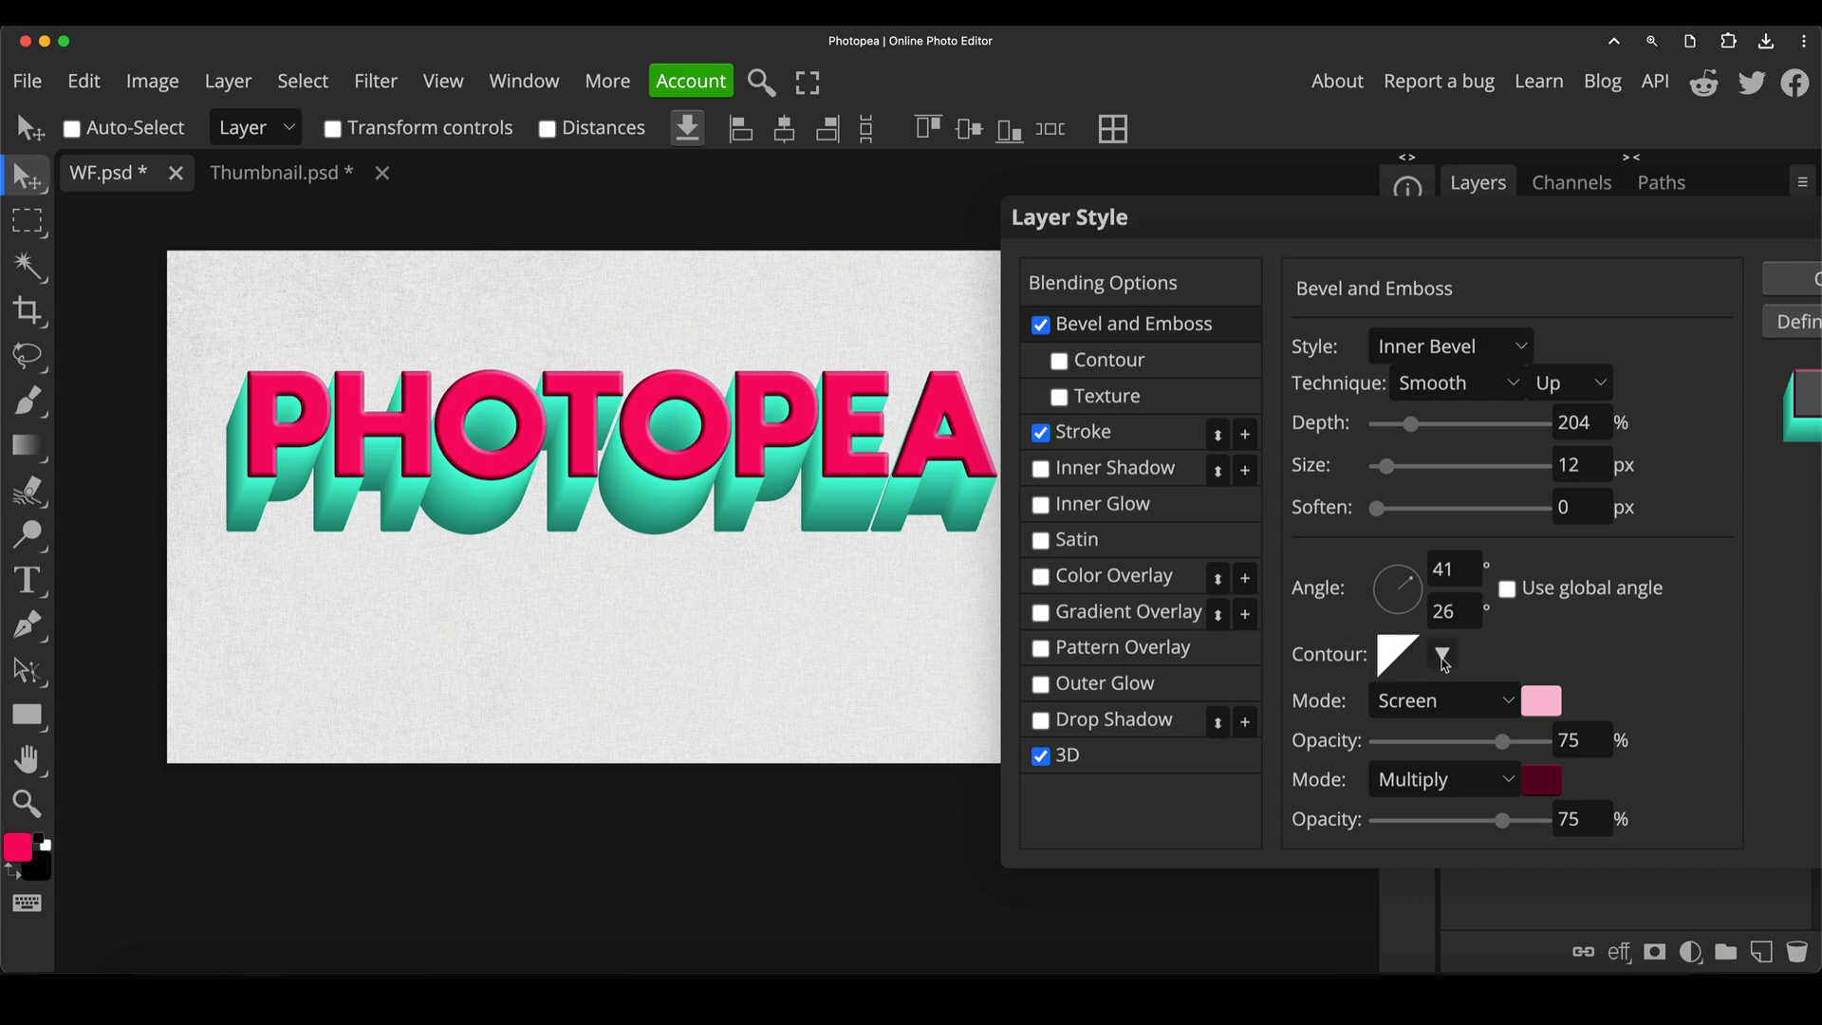
Try bevel contour shapes, then set bevel depth to 105% and size to 20 px
click(1440, 655)
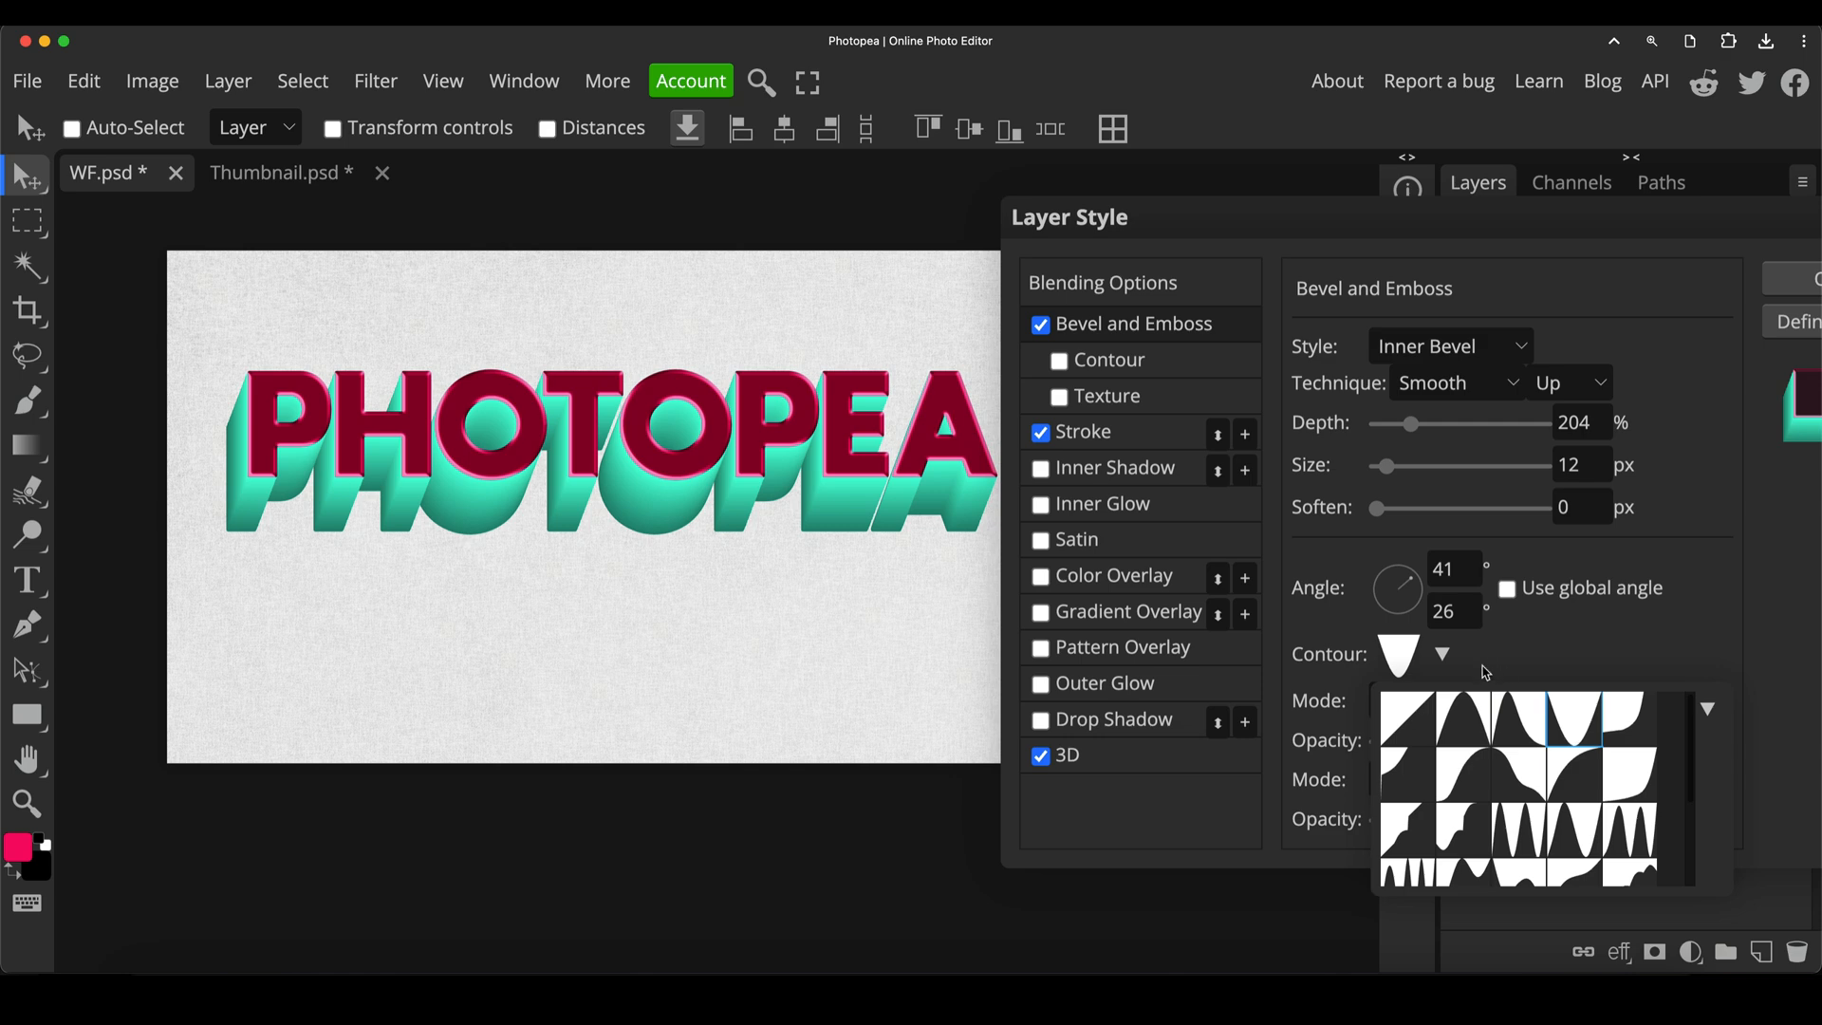
click(1517, 776)
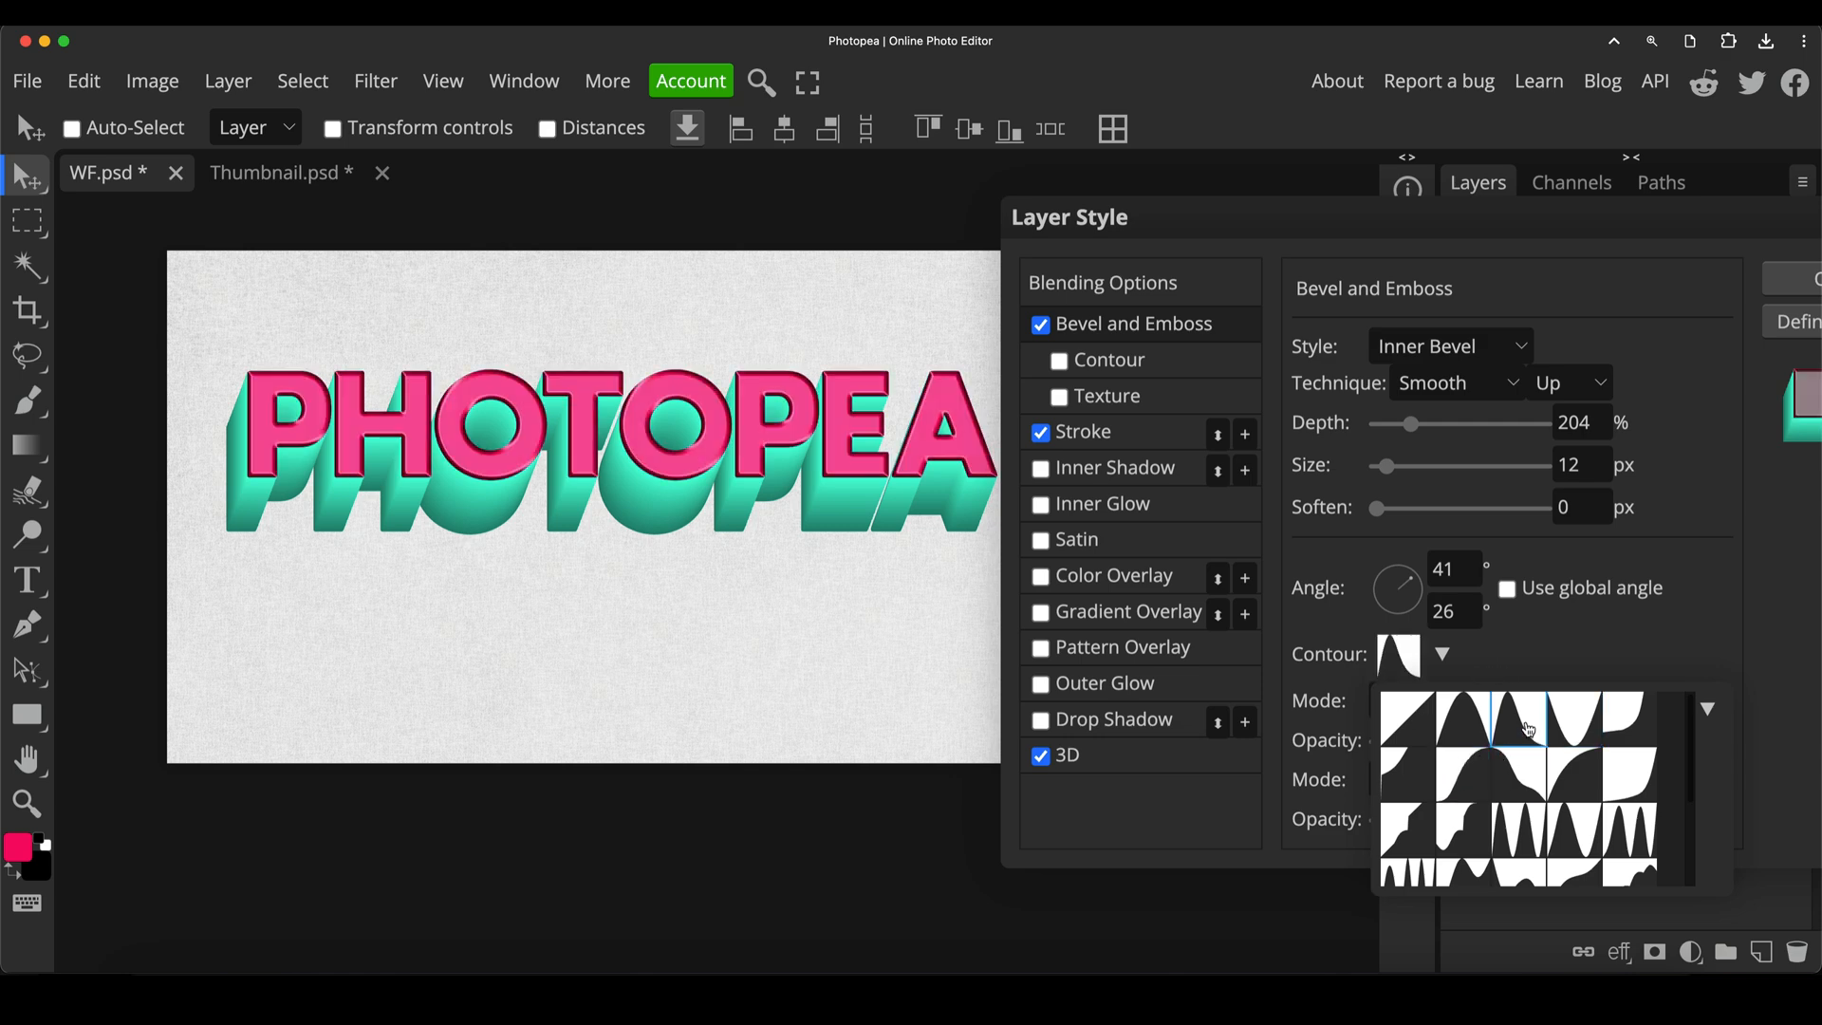
click(1524, 727)
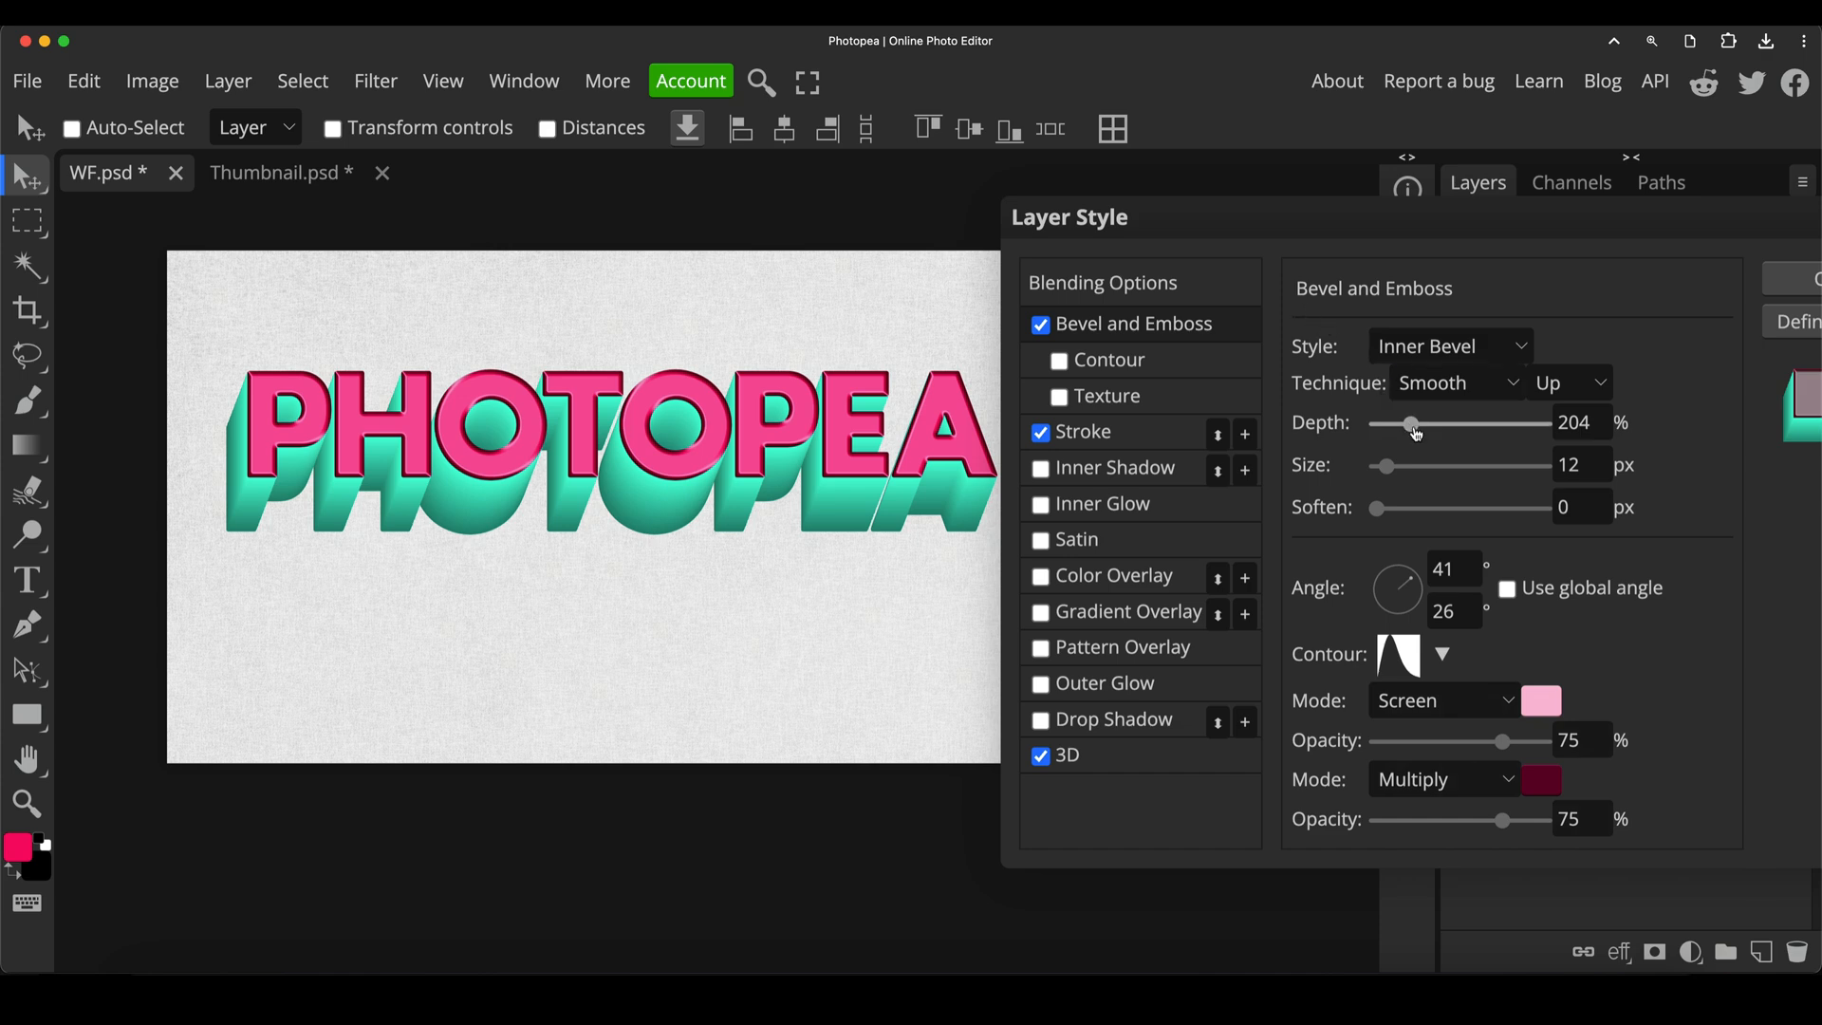
drag(1414, 423, 1429, 423)
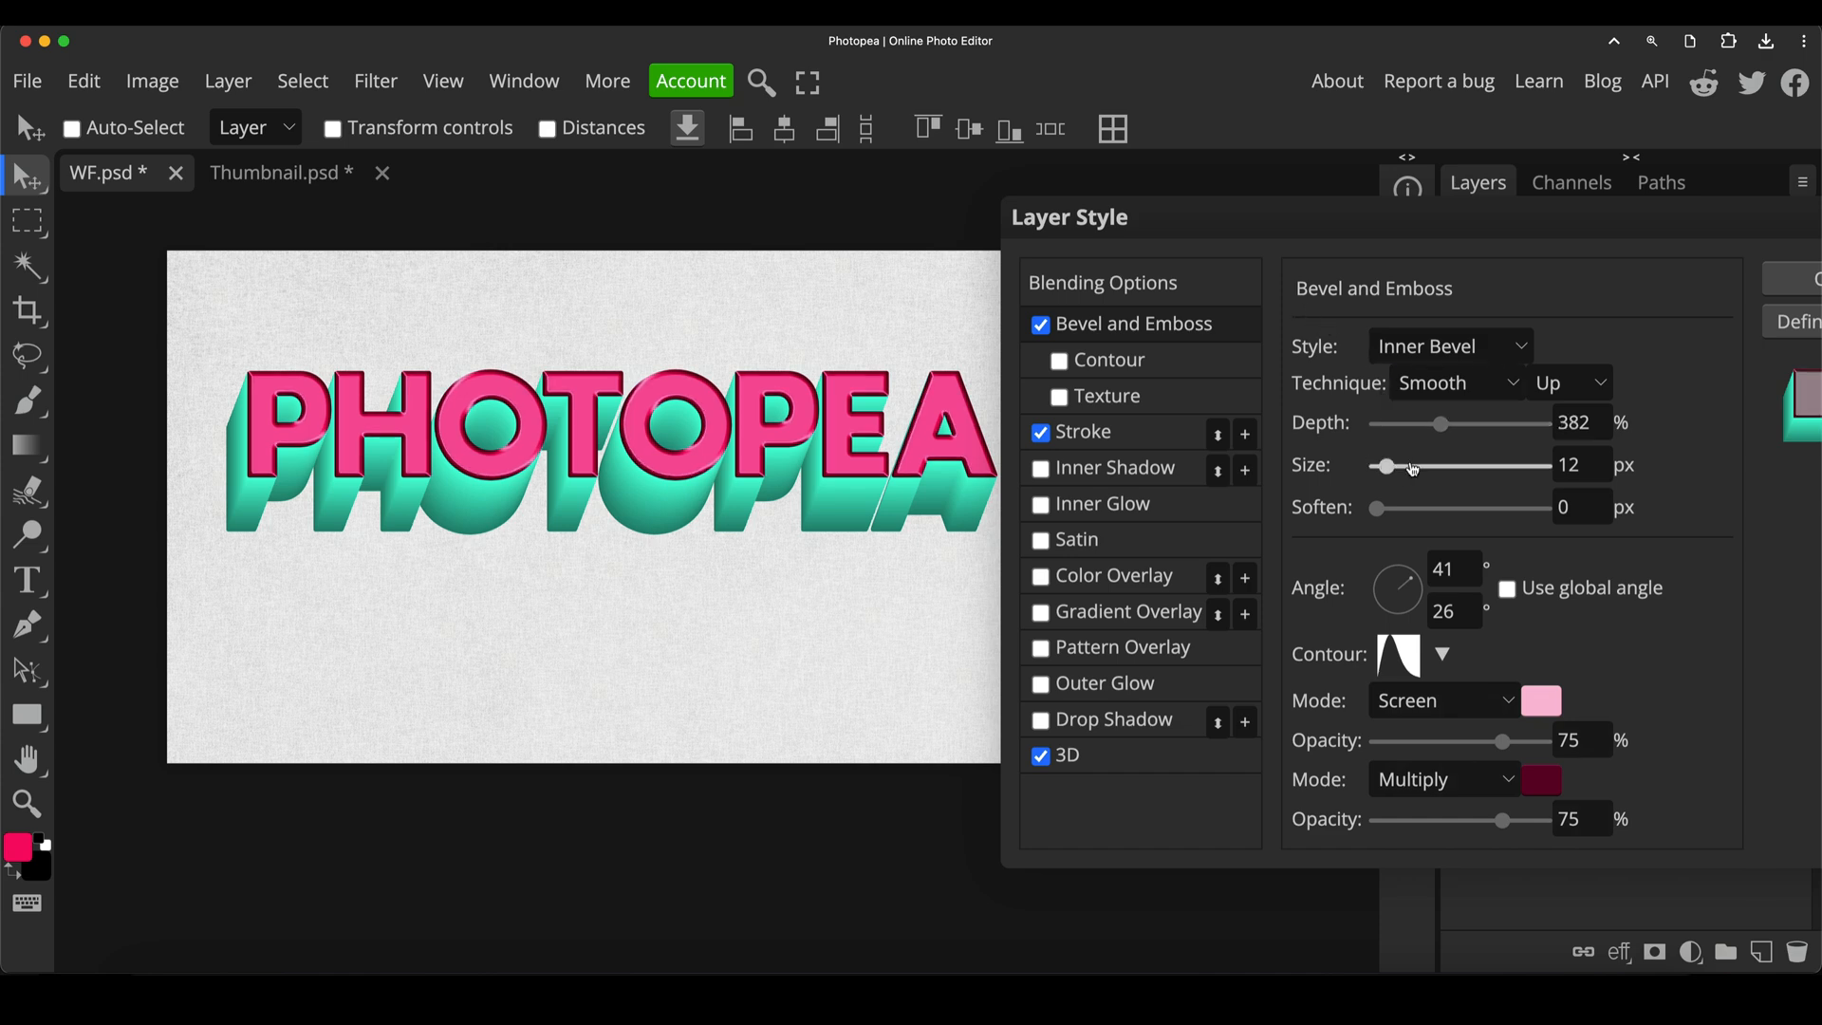
drag(1386, 467, 1406, 467)
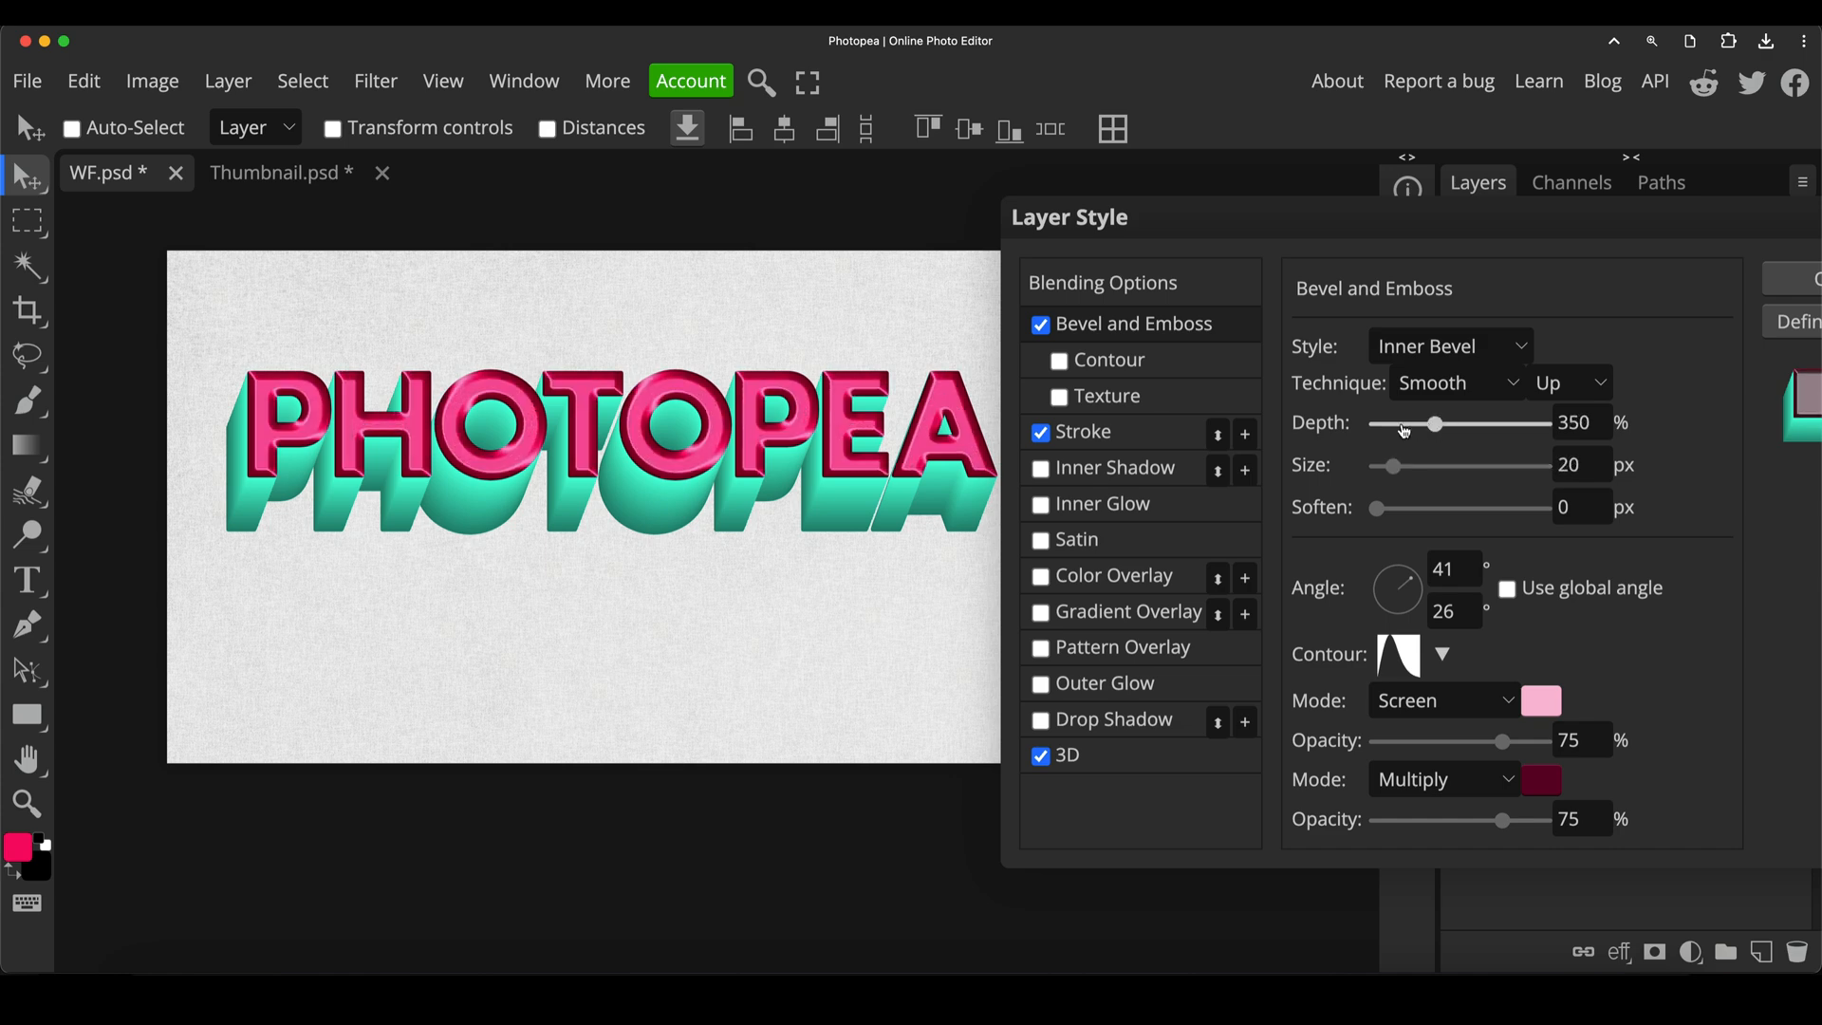
drag(1435, 423, 1396, 424)
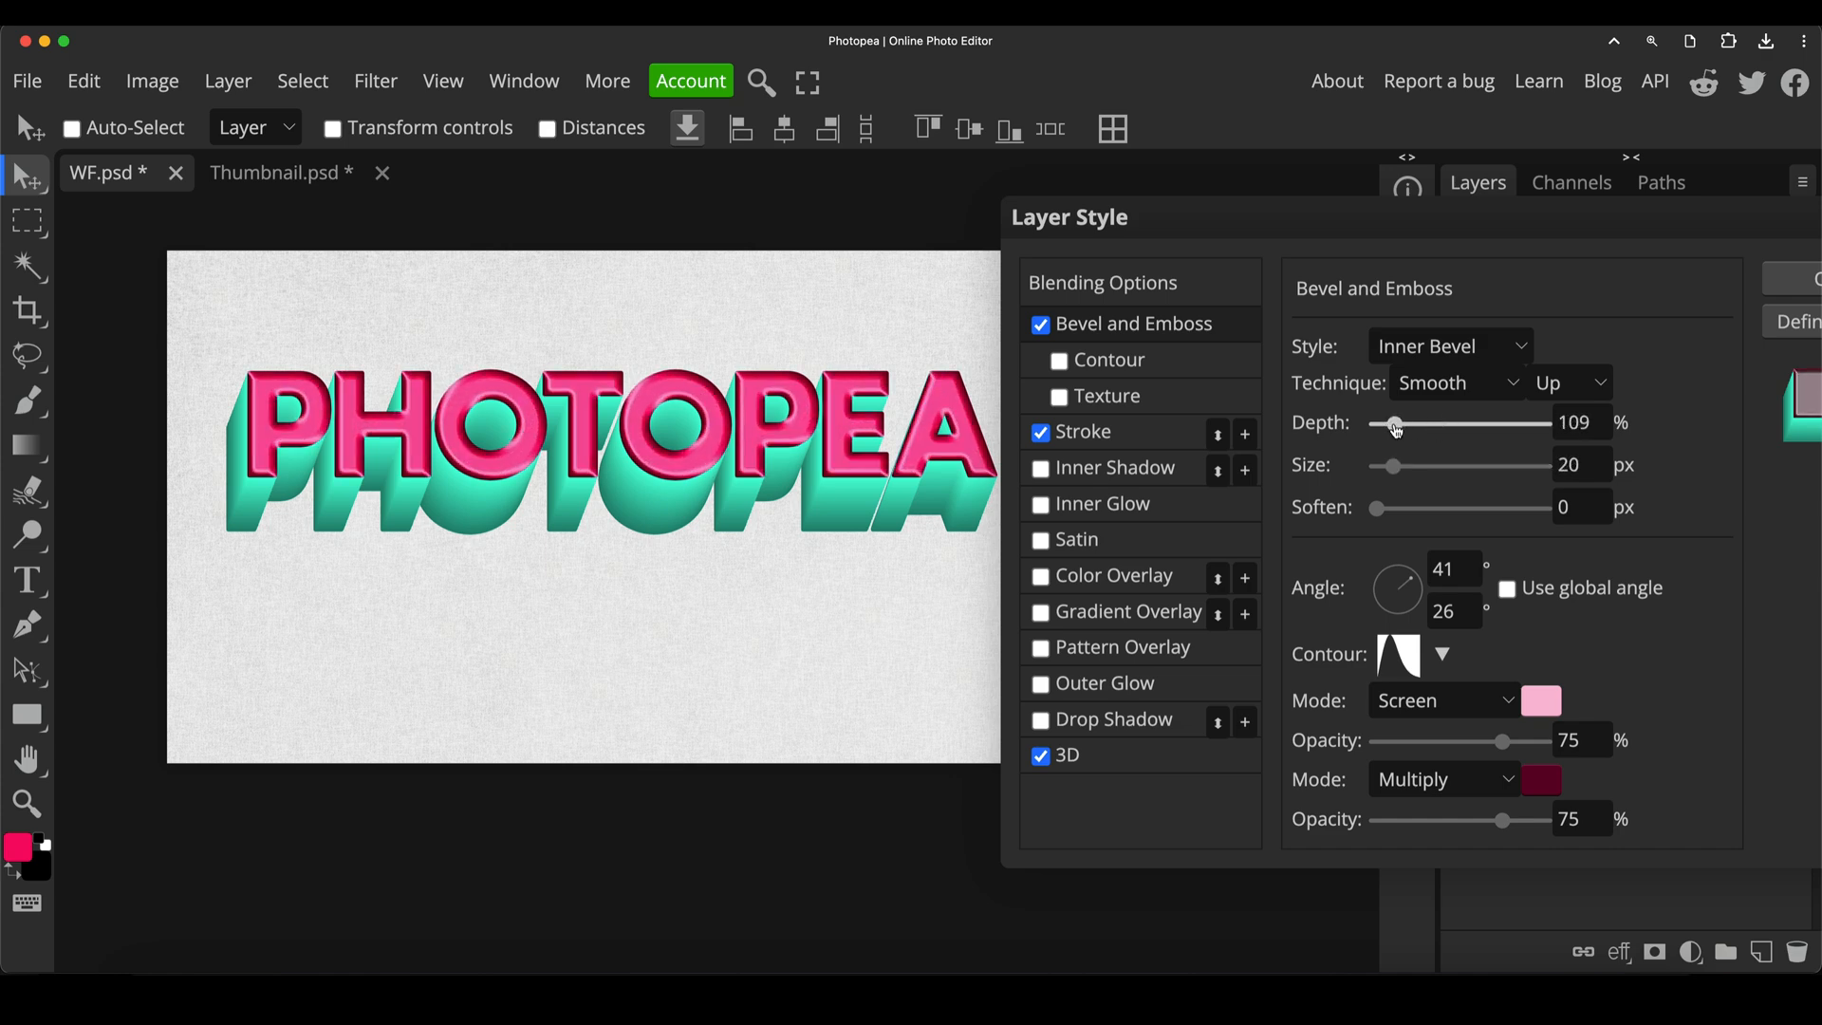
drag(1399, 423, 1391, 423)
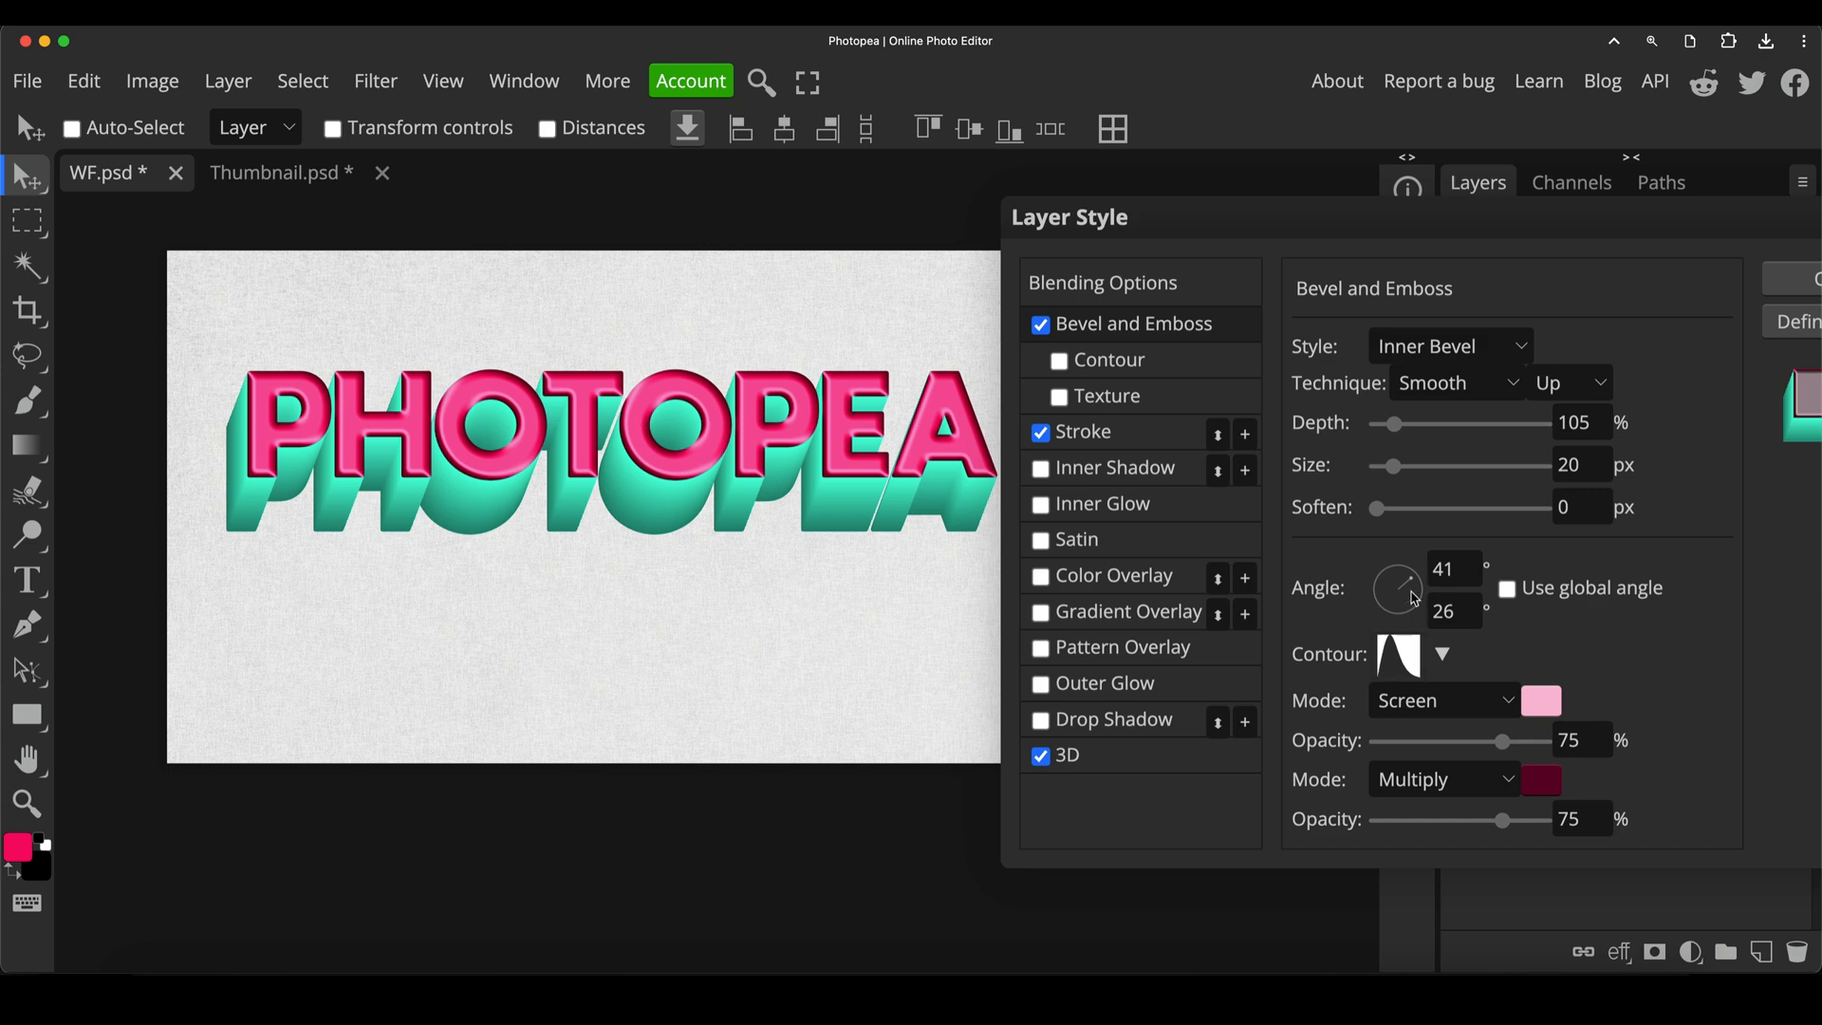
Set the bevel light angle near -151° and lower shadow opacity to 53%
drag(1407, 581, 1390, 592)
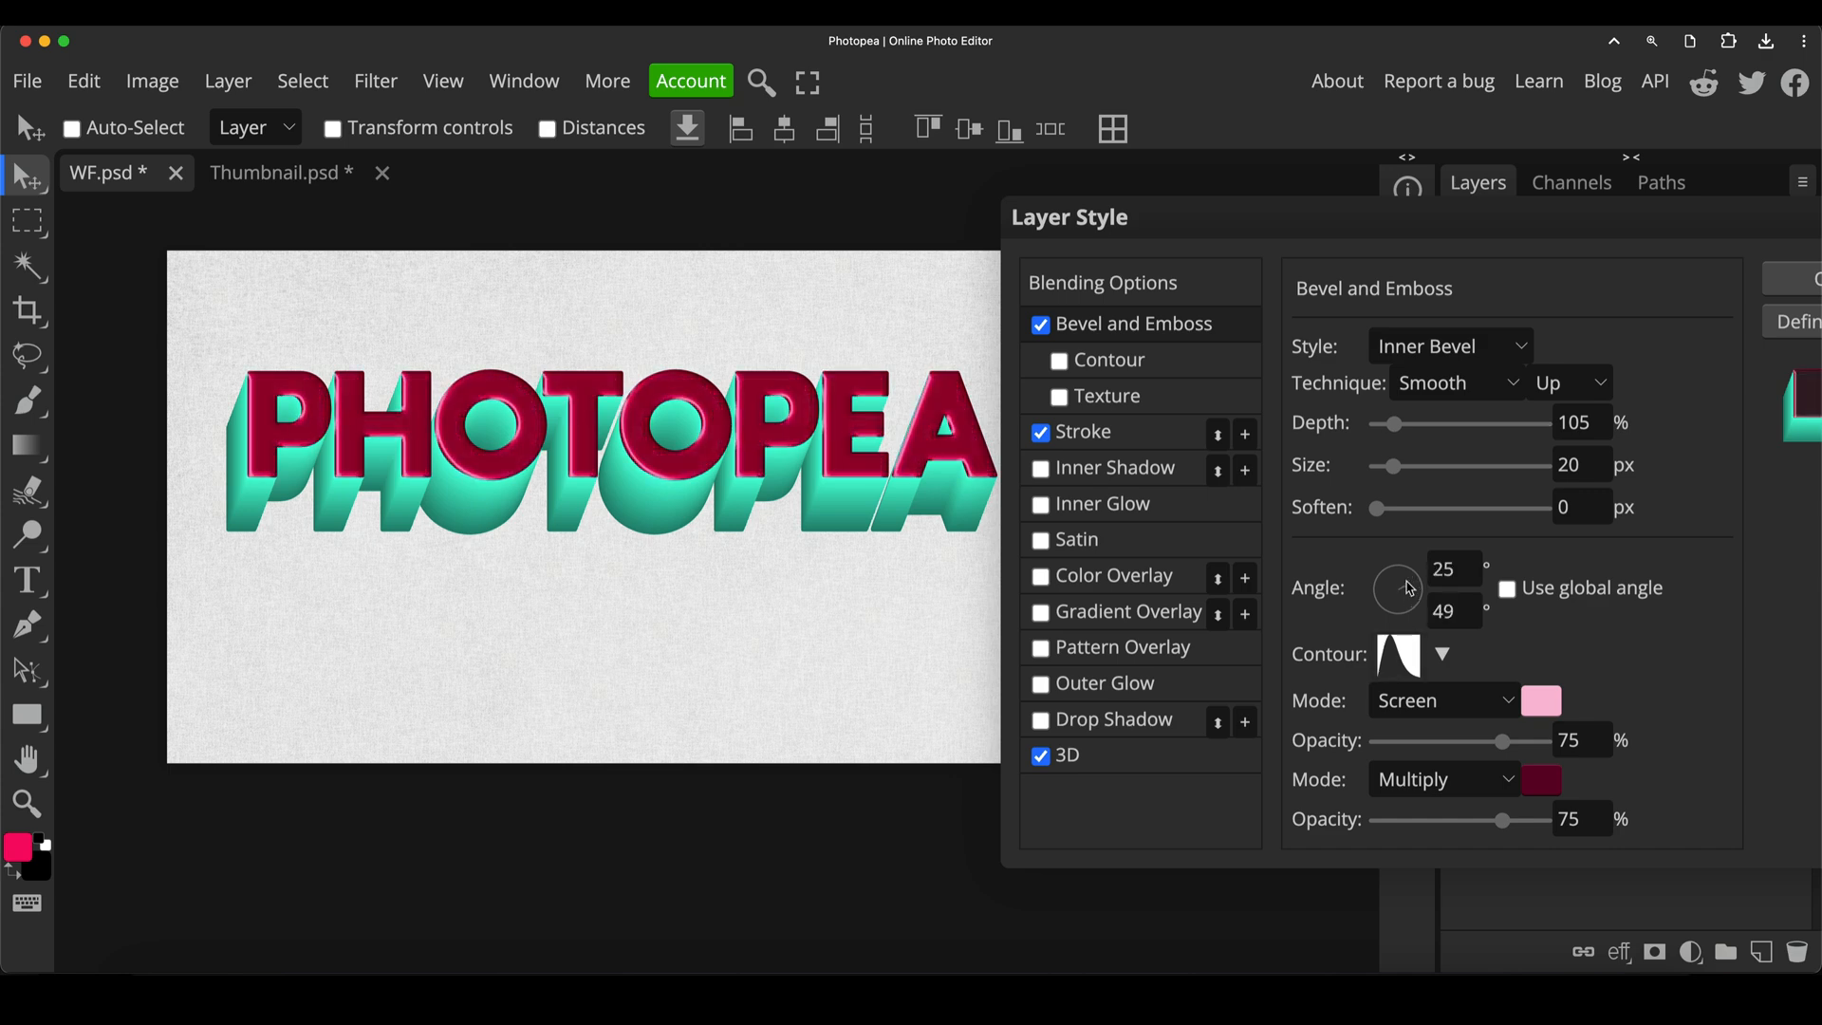
drag(1406, 575, 1412, 583)
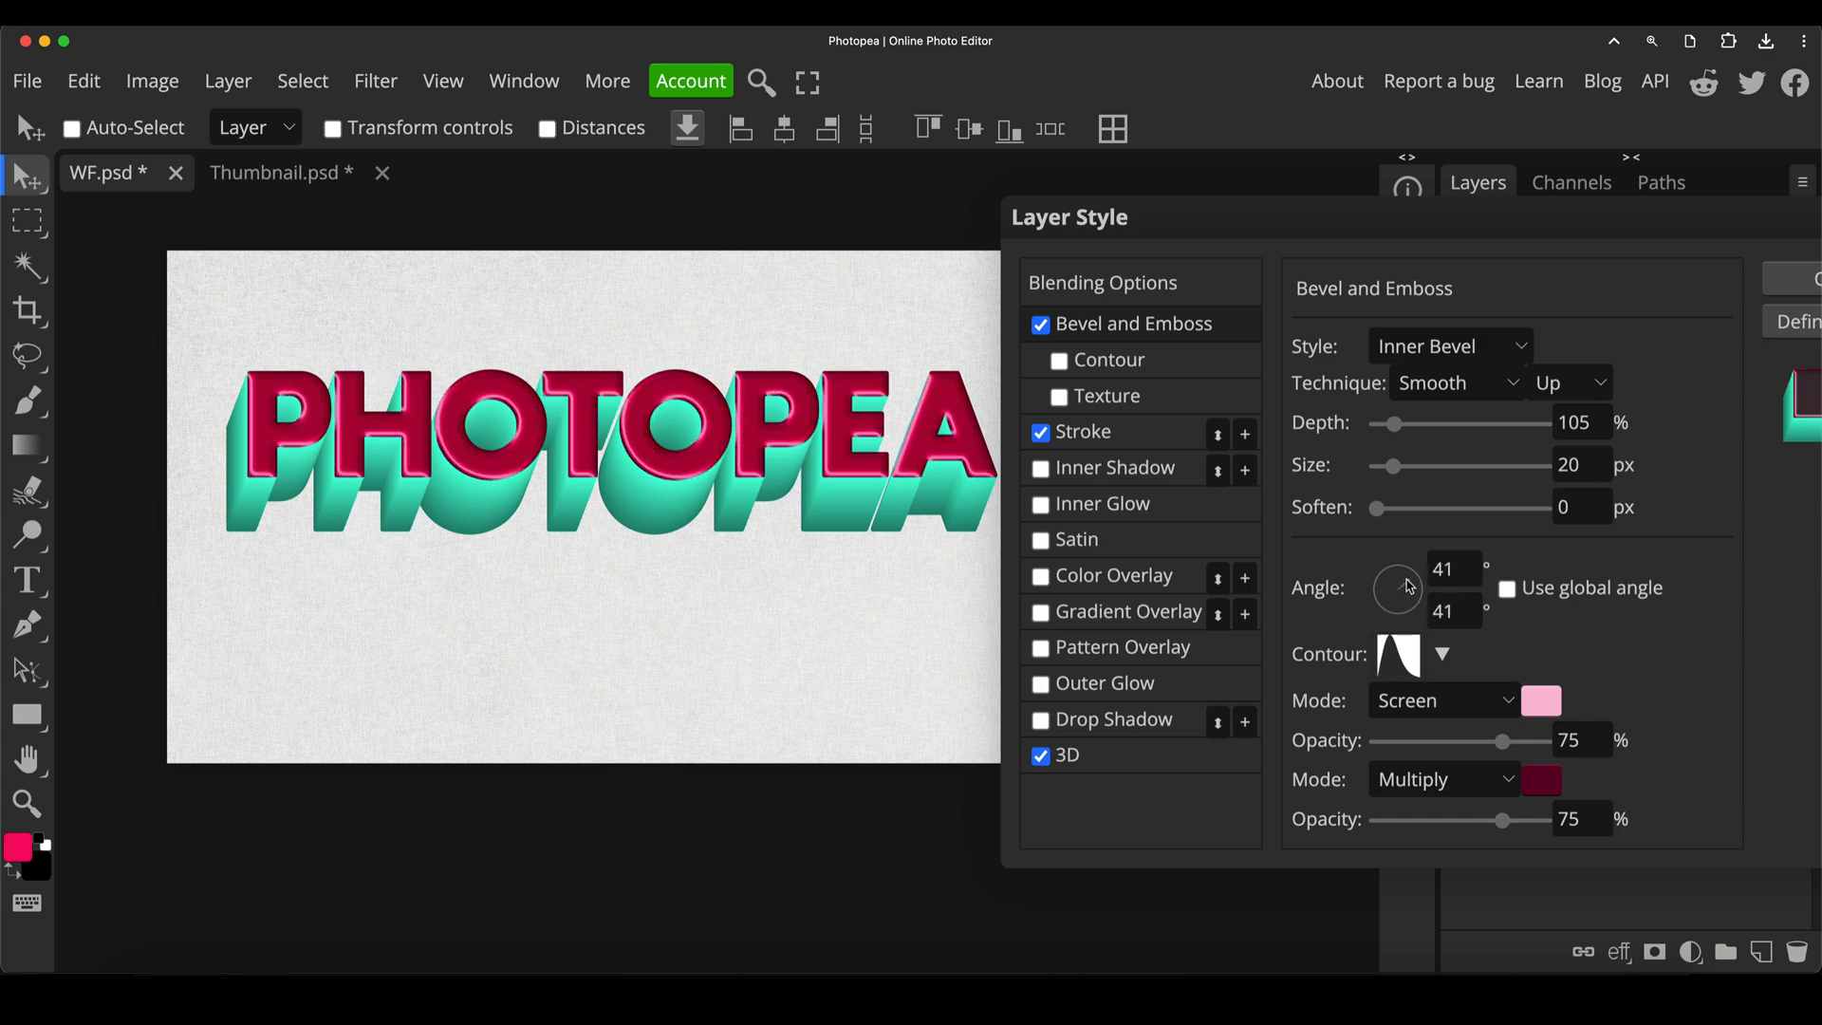
drag(1406, 586, 1390, 598)
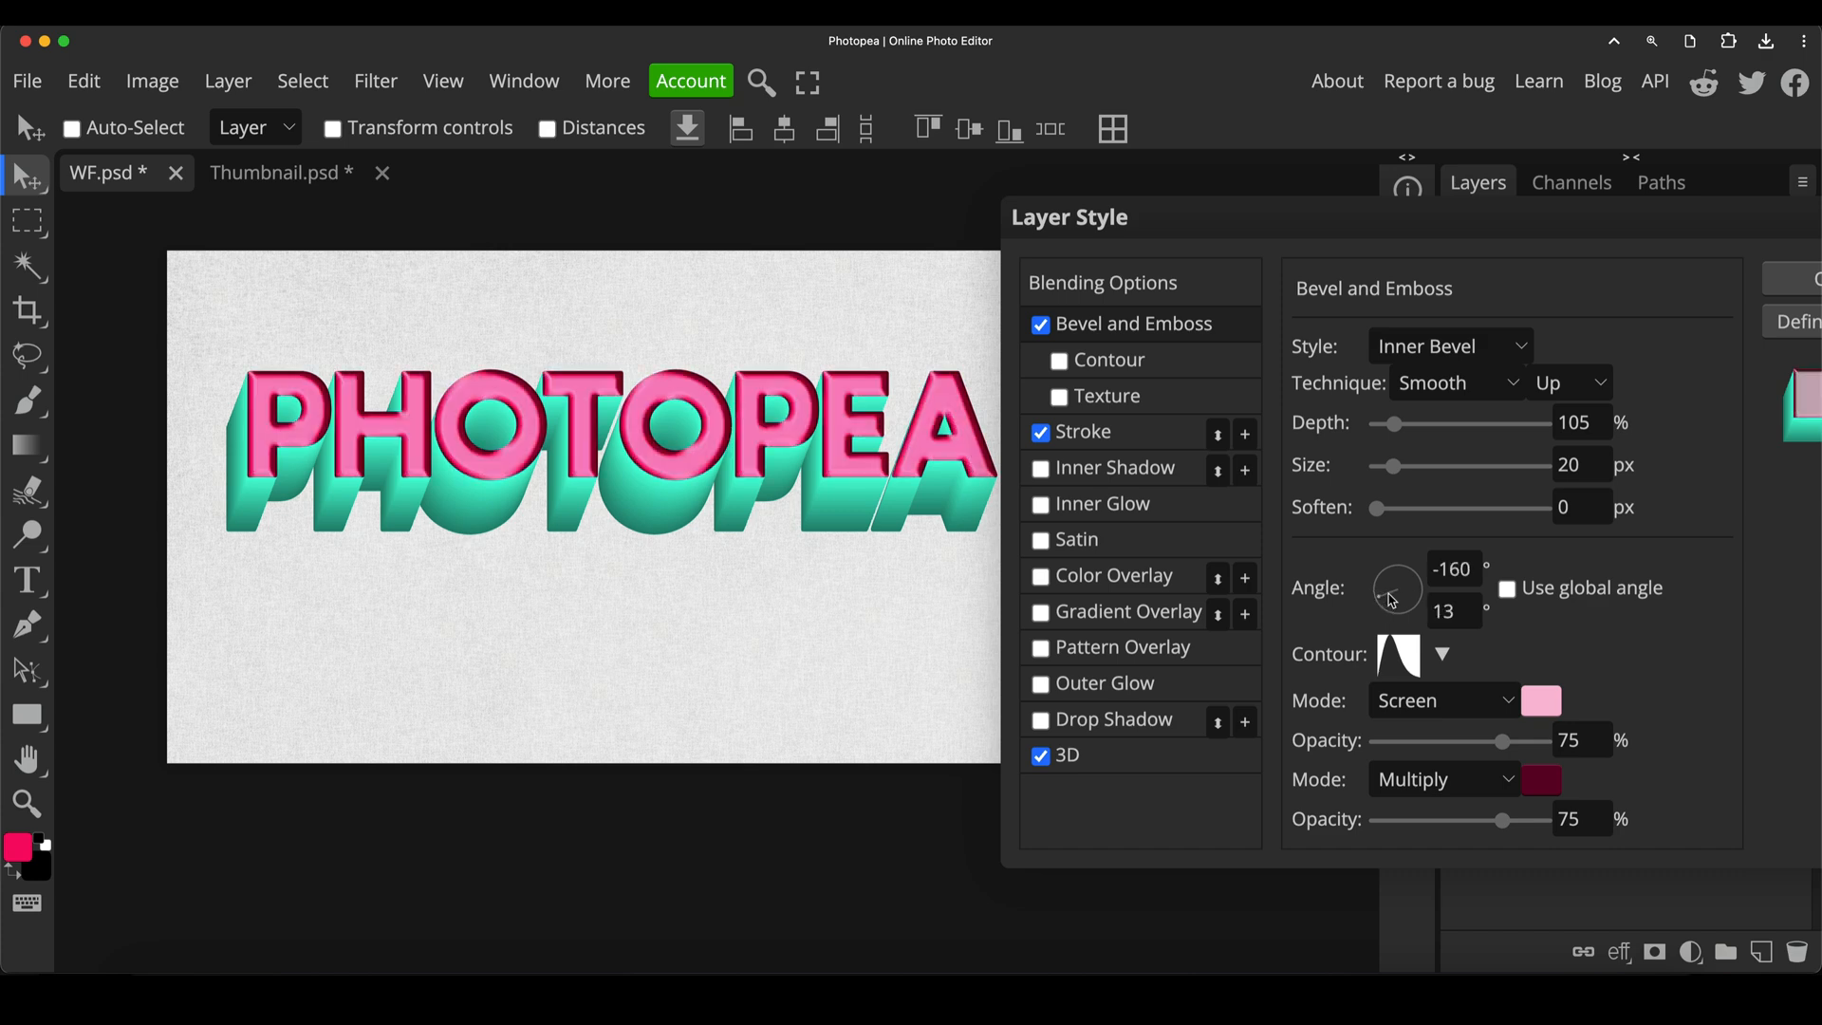
drag(1397, 586, 1407, 580)
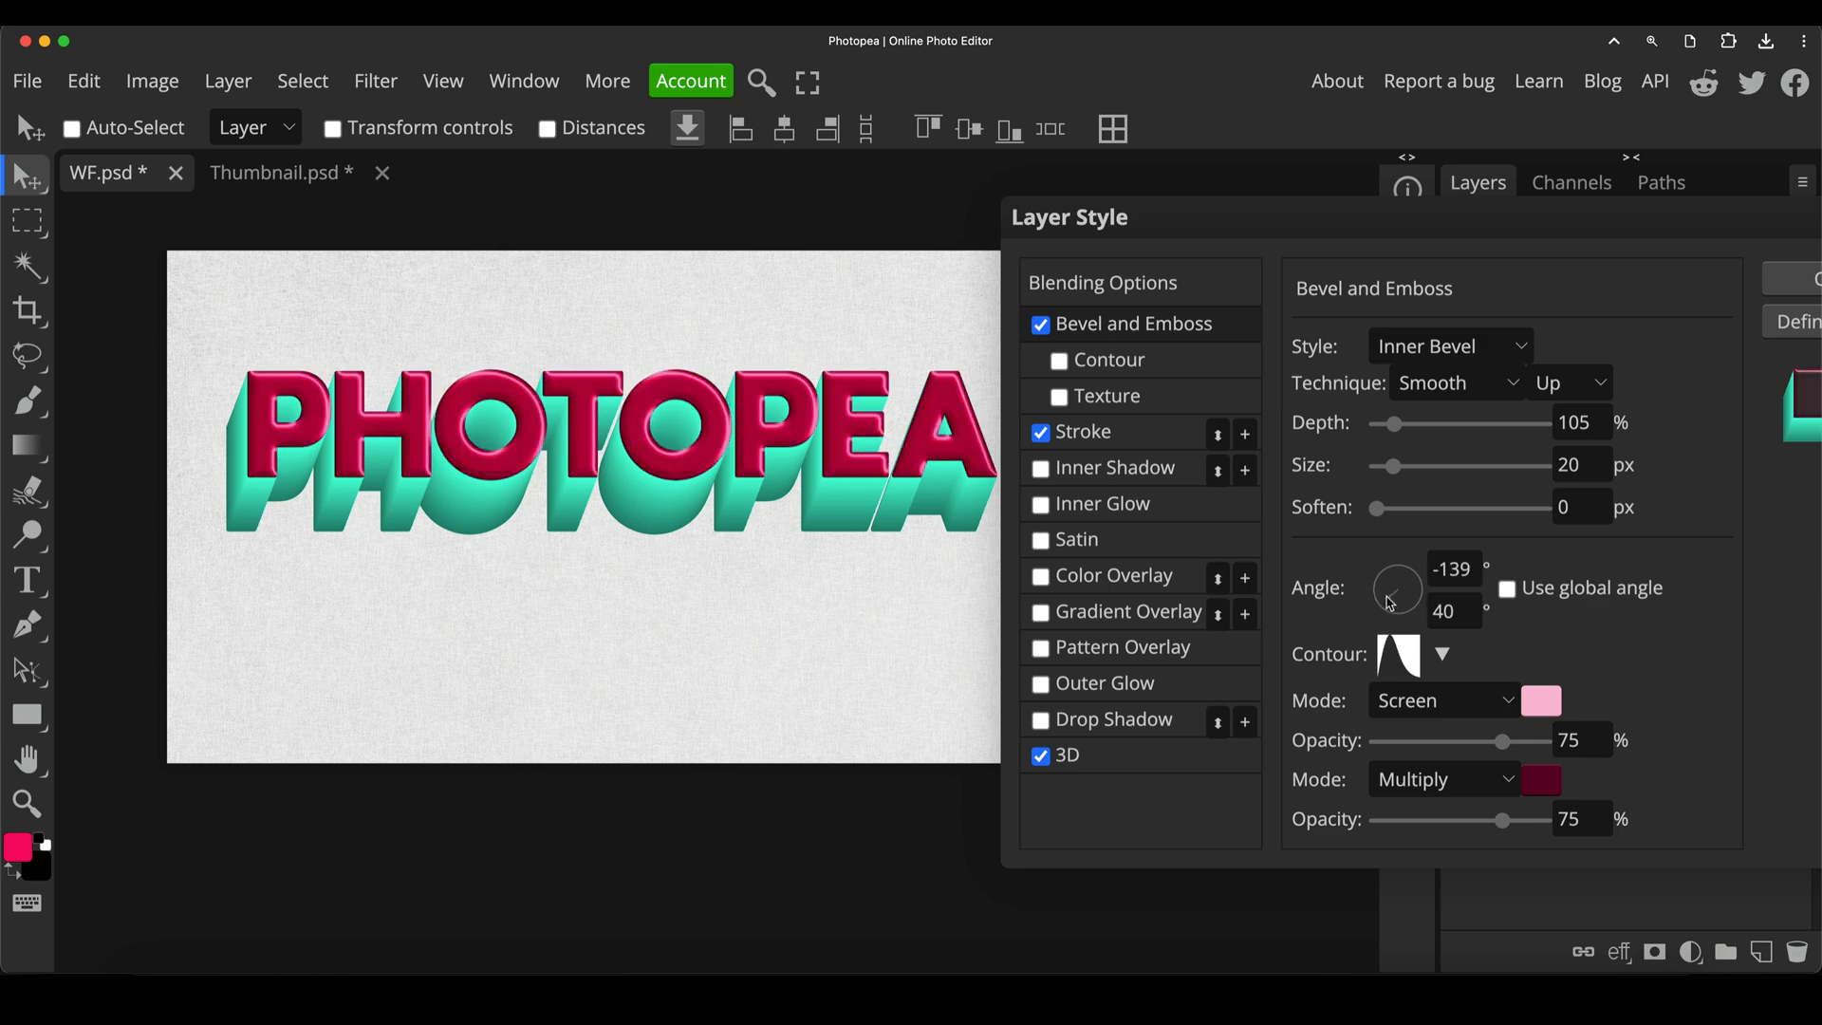
drag(1397, 586, 1395, 589)
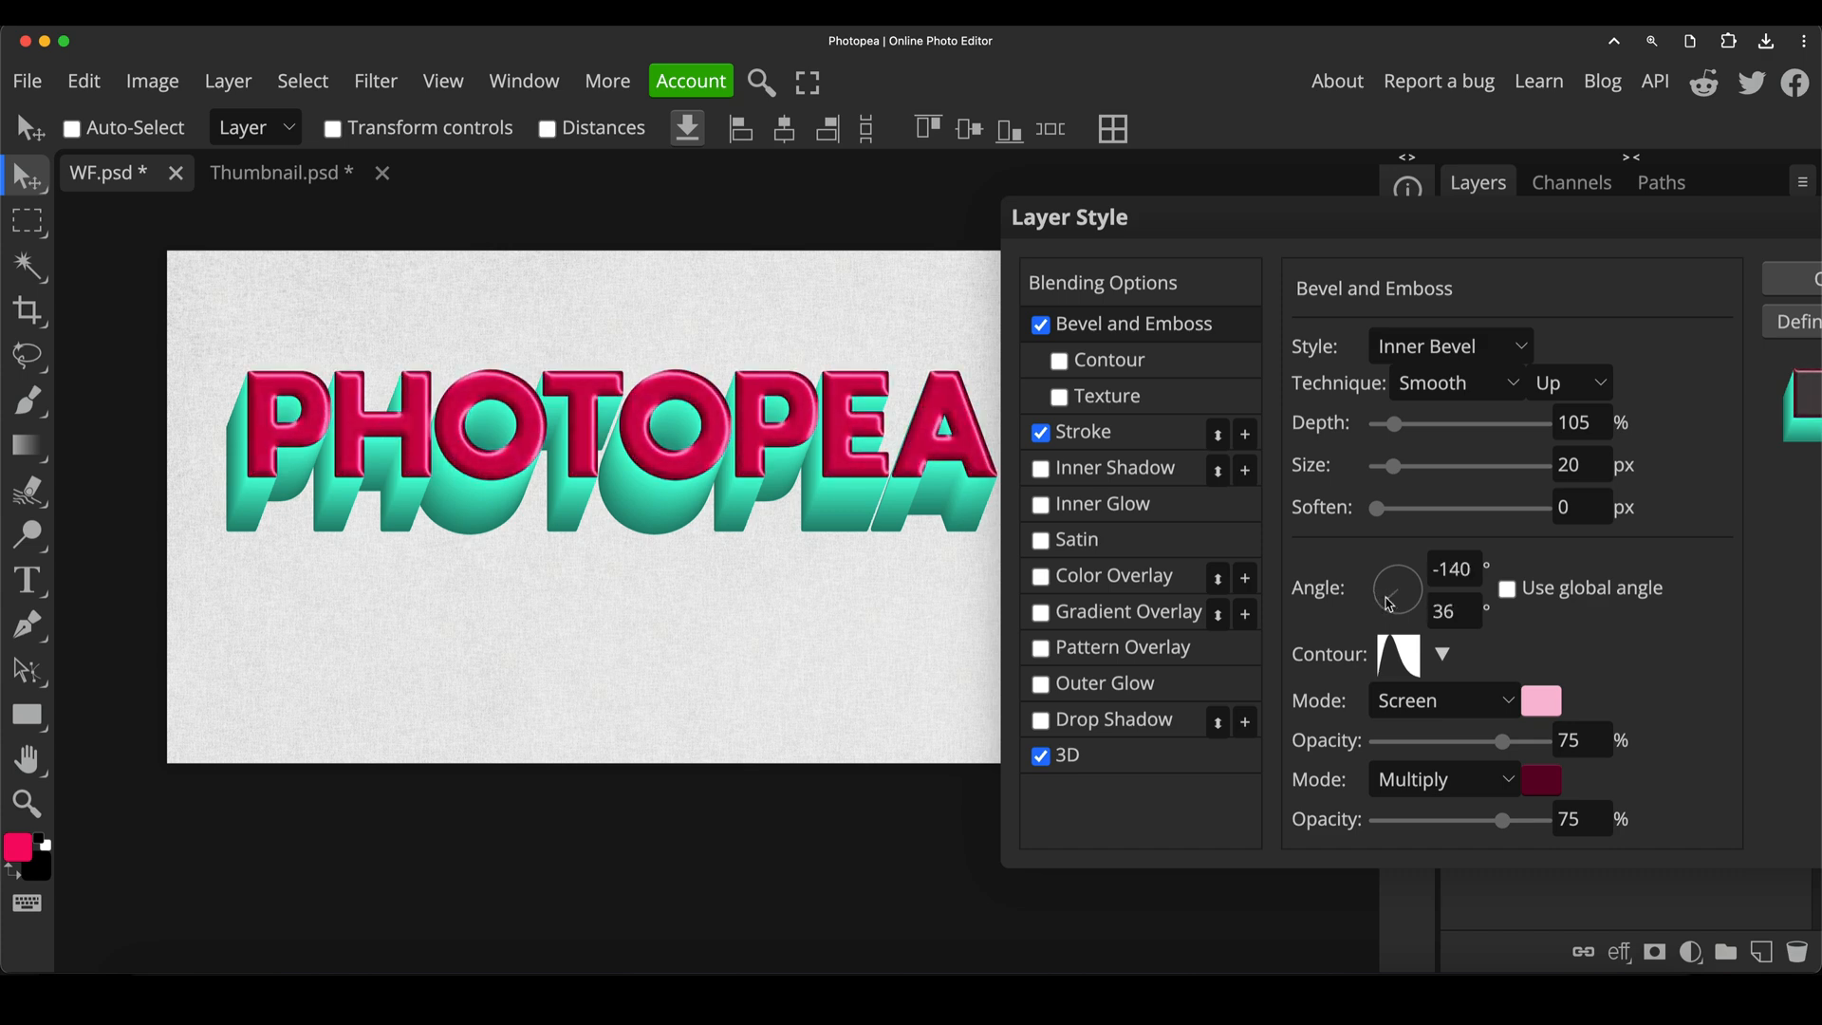
drag(1396, 586, 1400, 581)
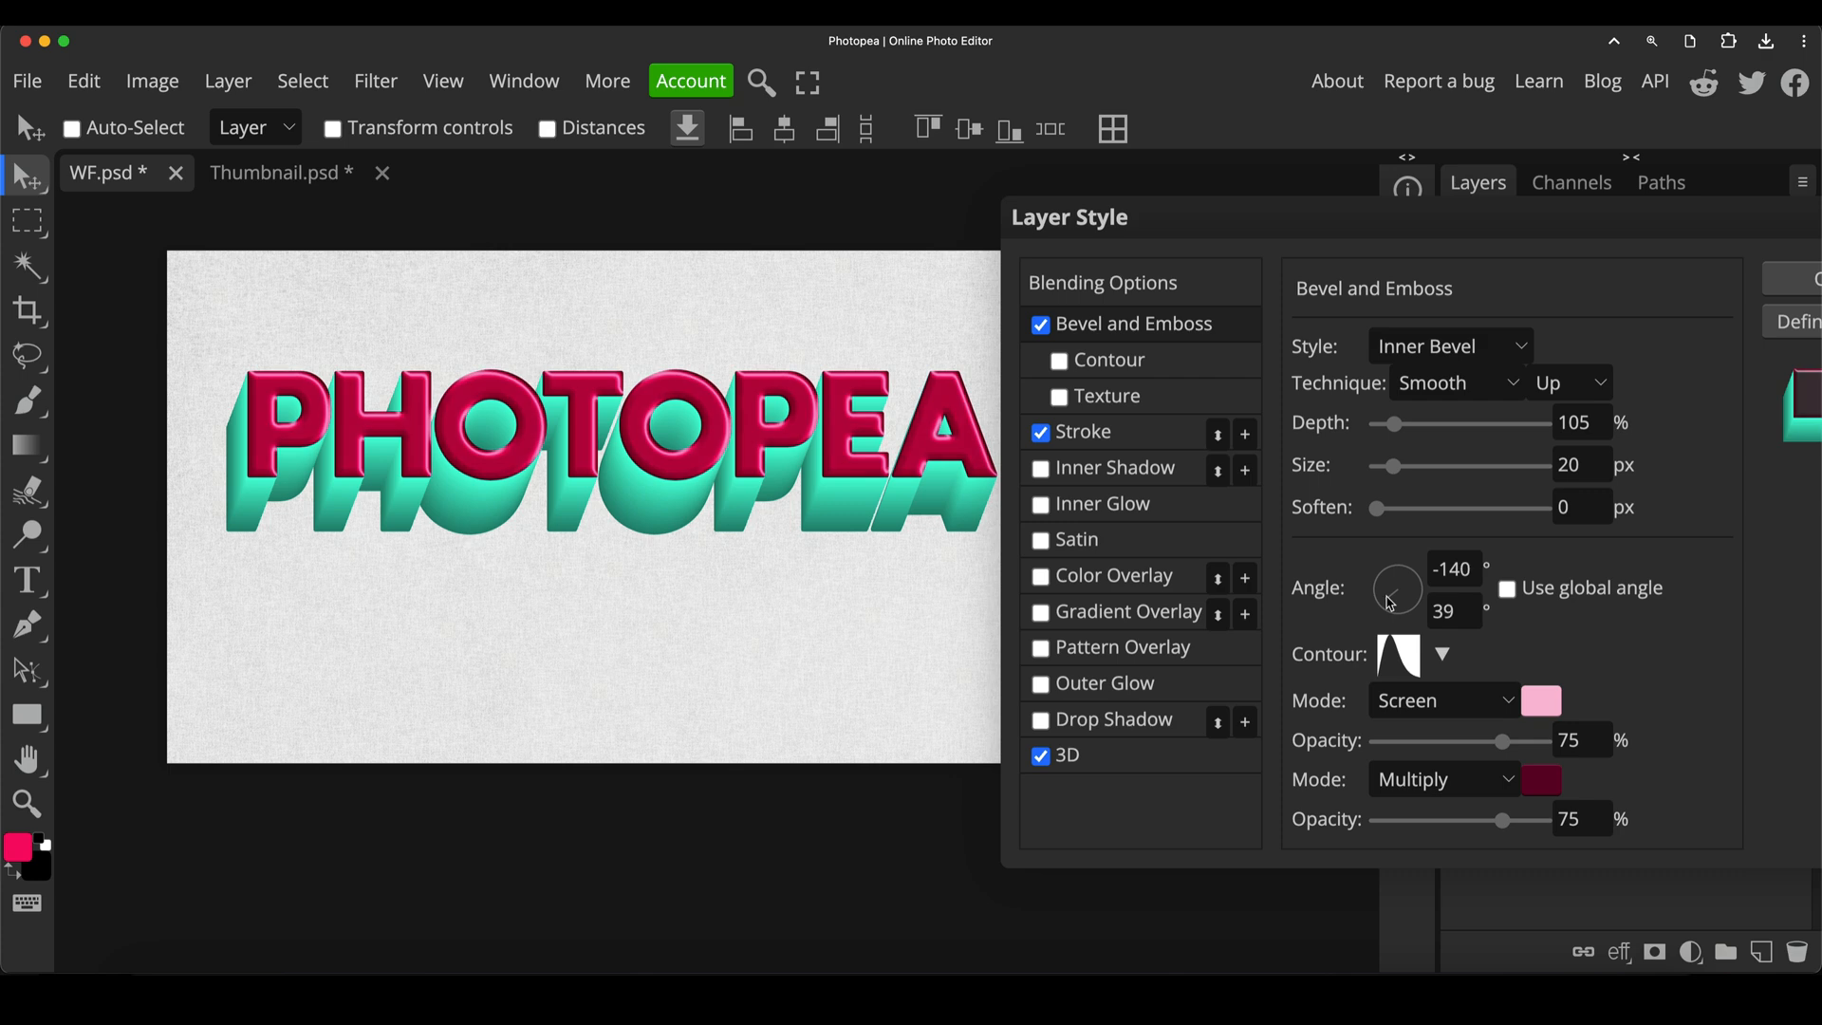
drag(1397, 586, 1395, 590)
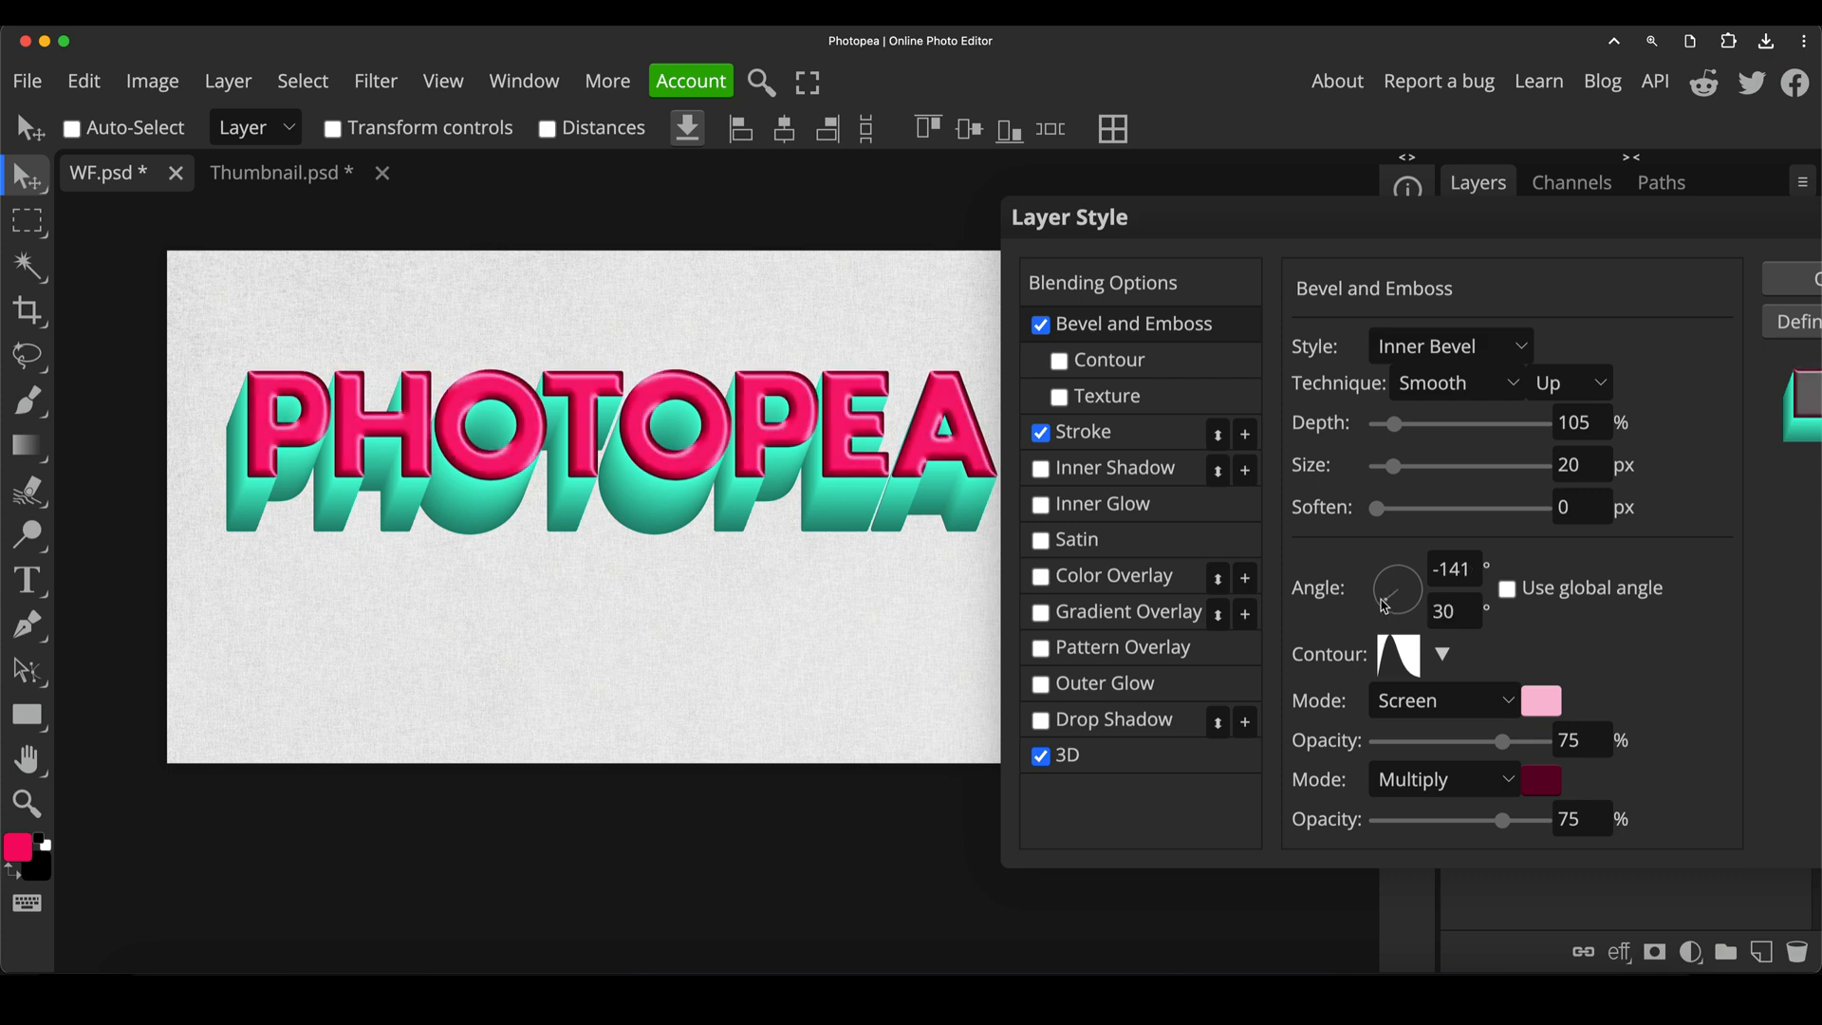
drag(1401, 592, 1389, 598)
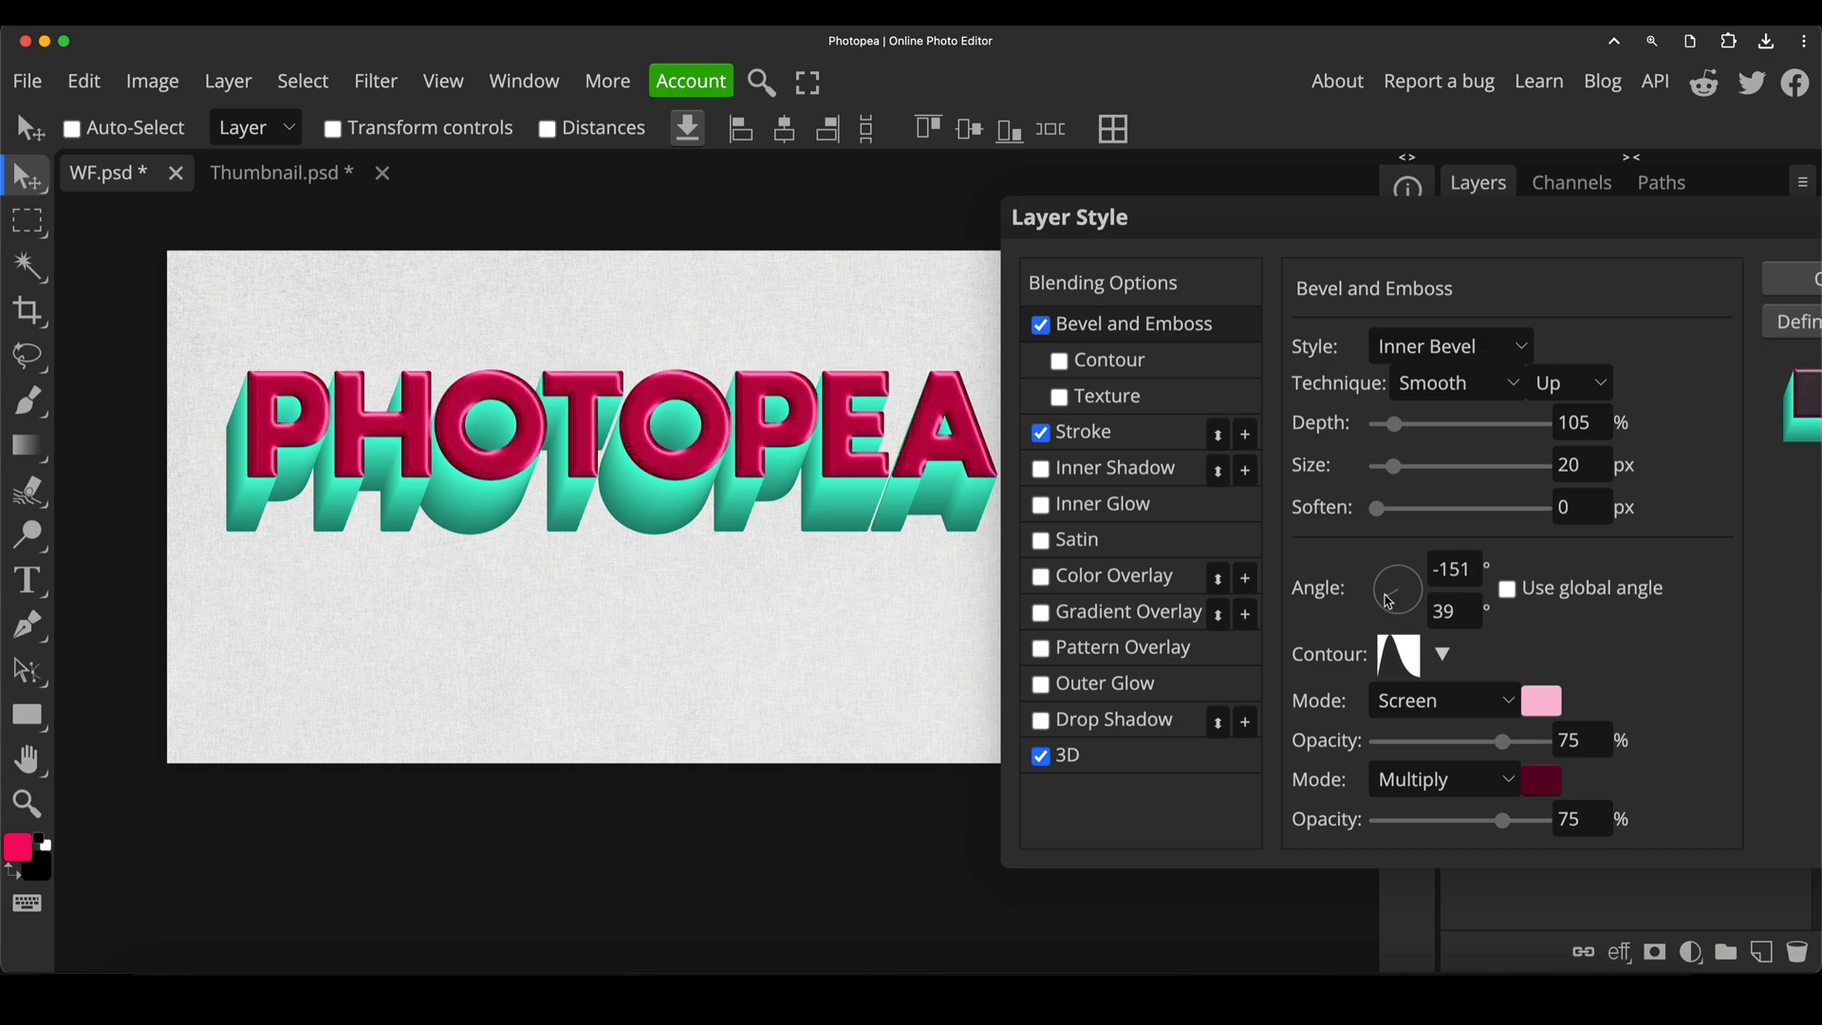
mouse_move(1313, 648)
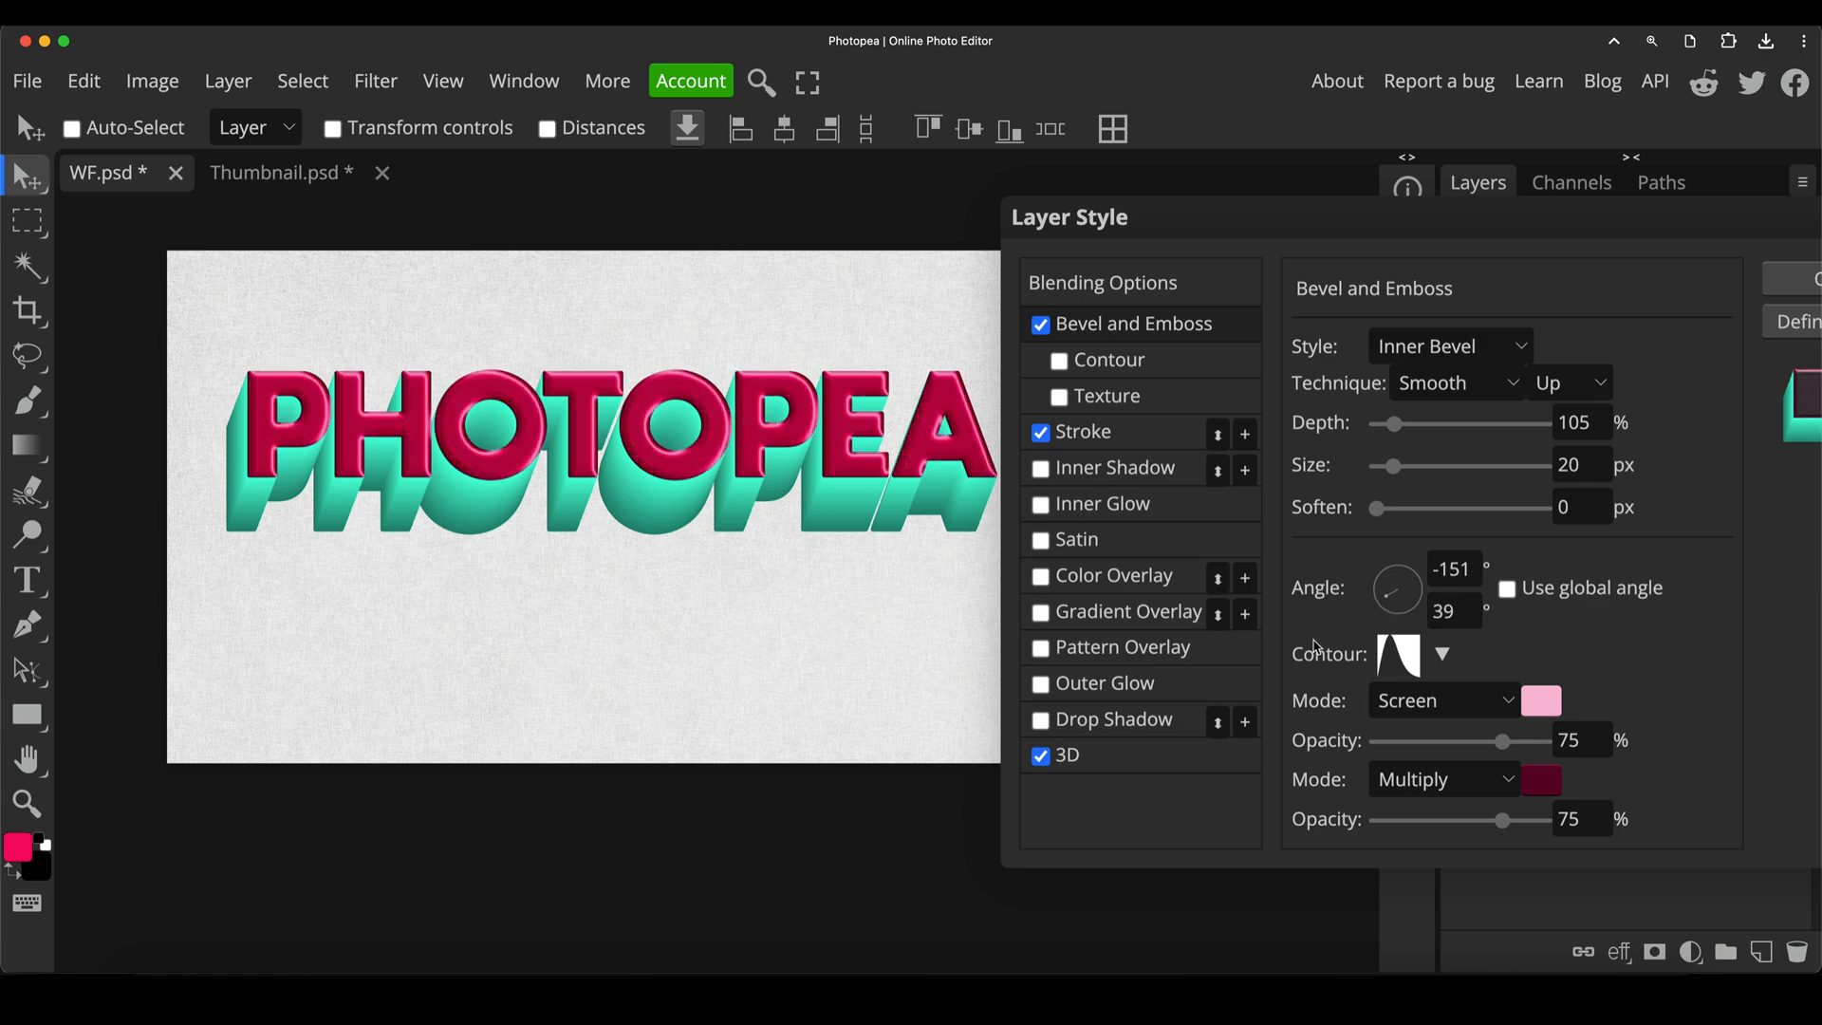
drag(1503, 821, 1462, 822)
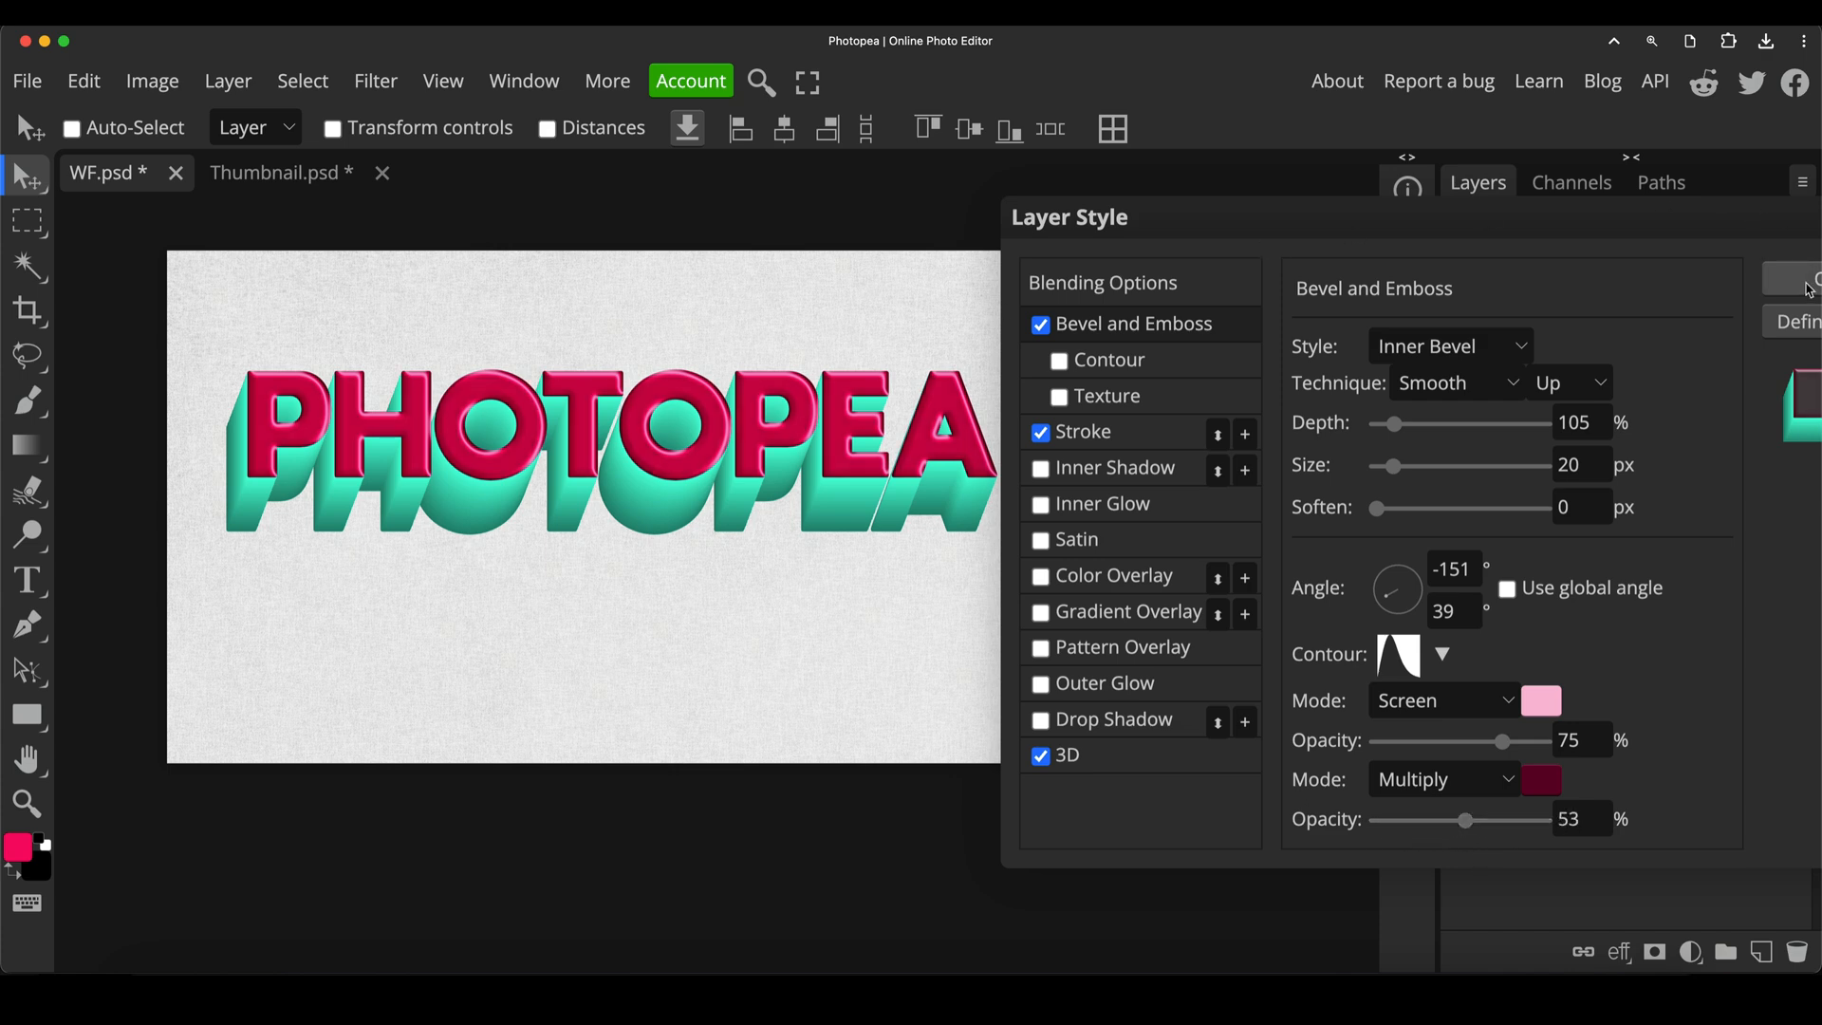
Apply the bevel settings and retype the styled word as SUBSCRIBE
click(1805, 279)
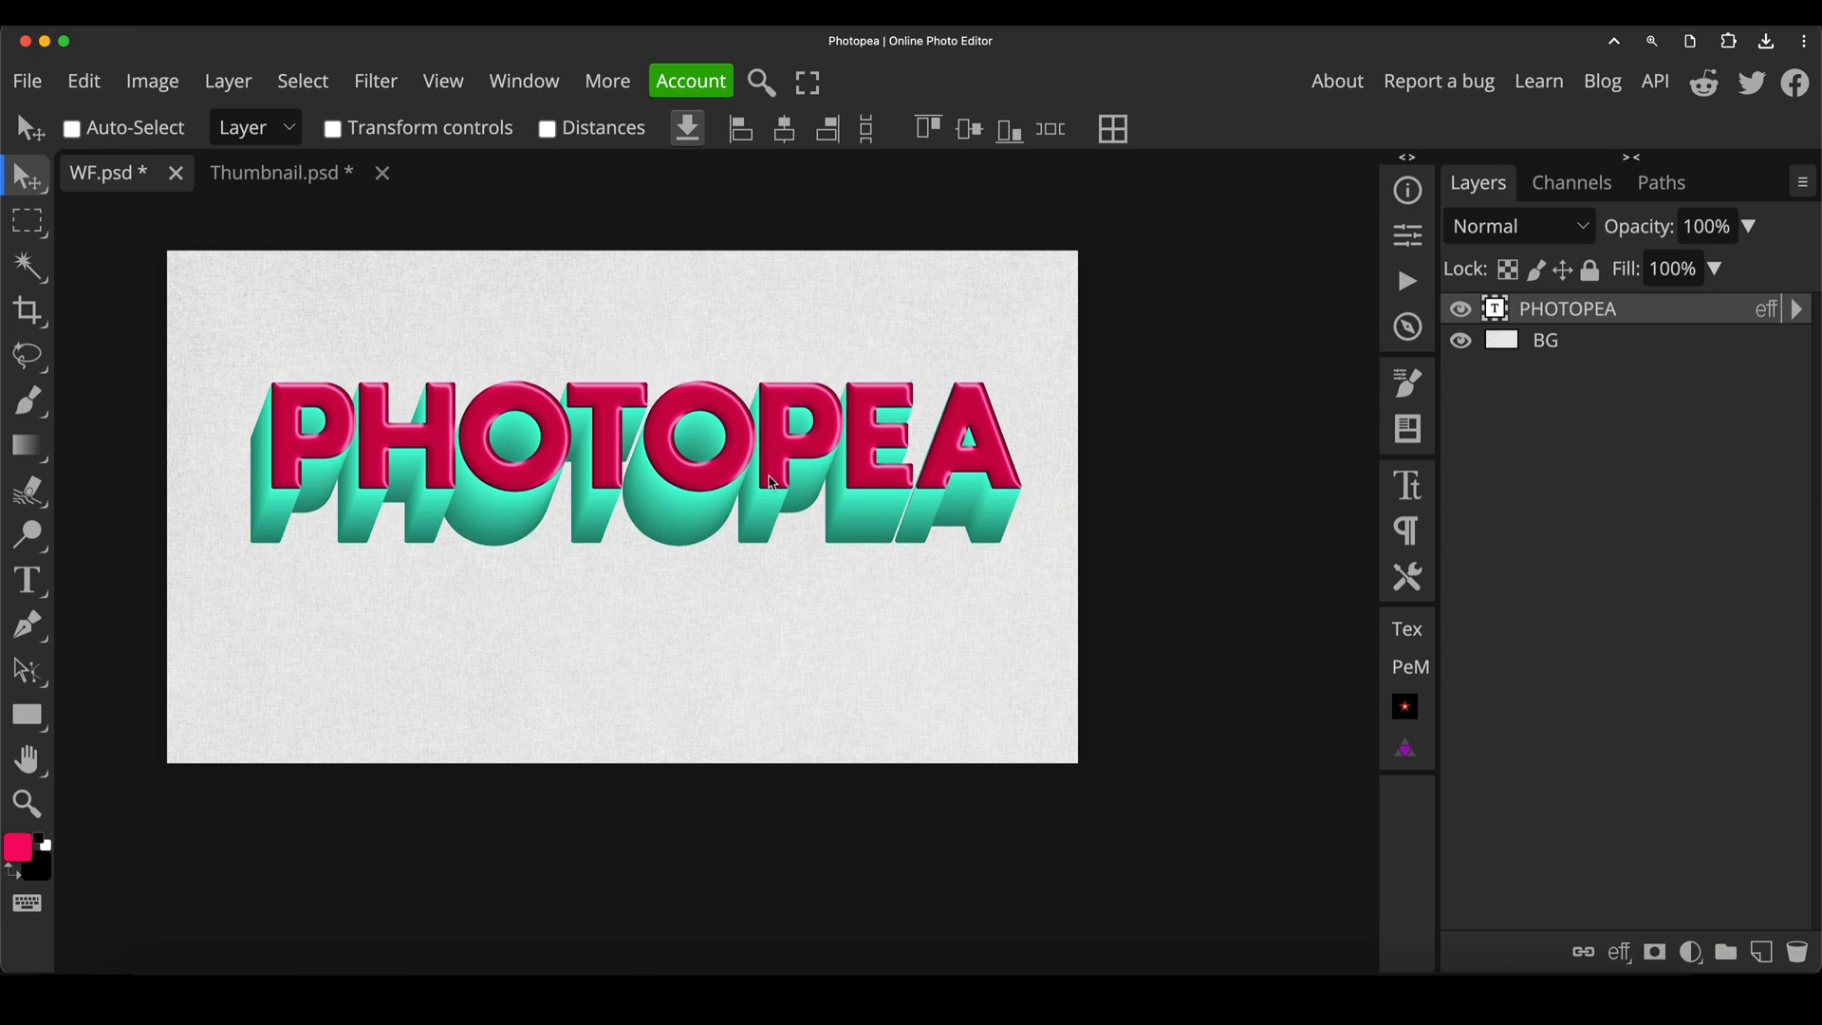
click(27, 581)
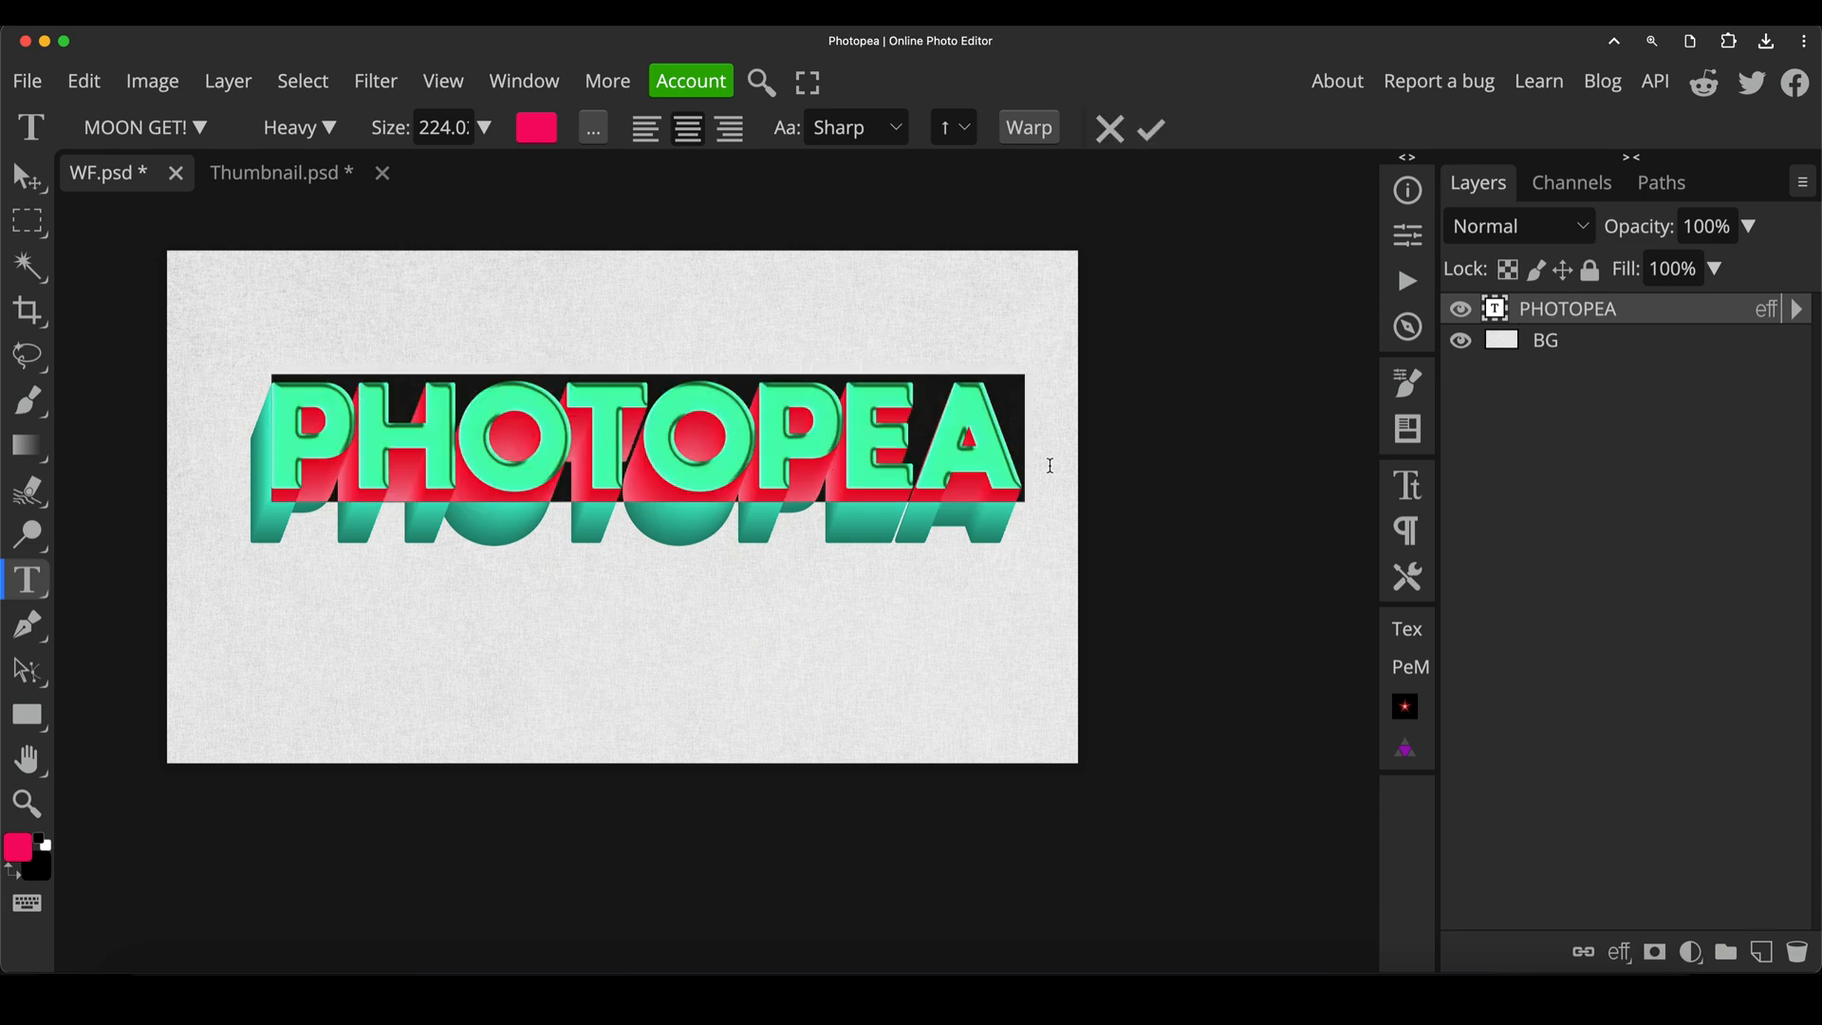
text(SUBSCR)
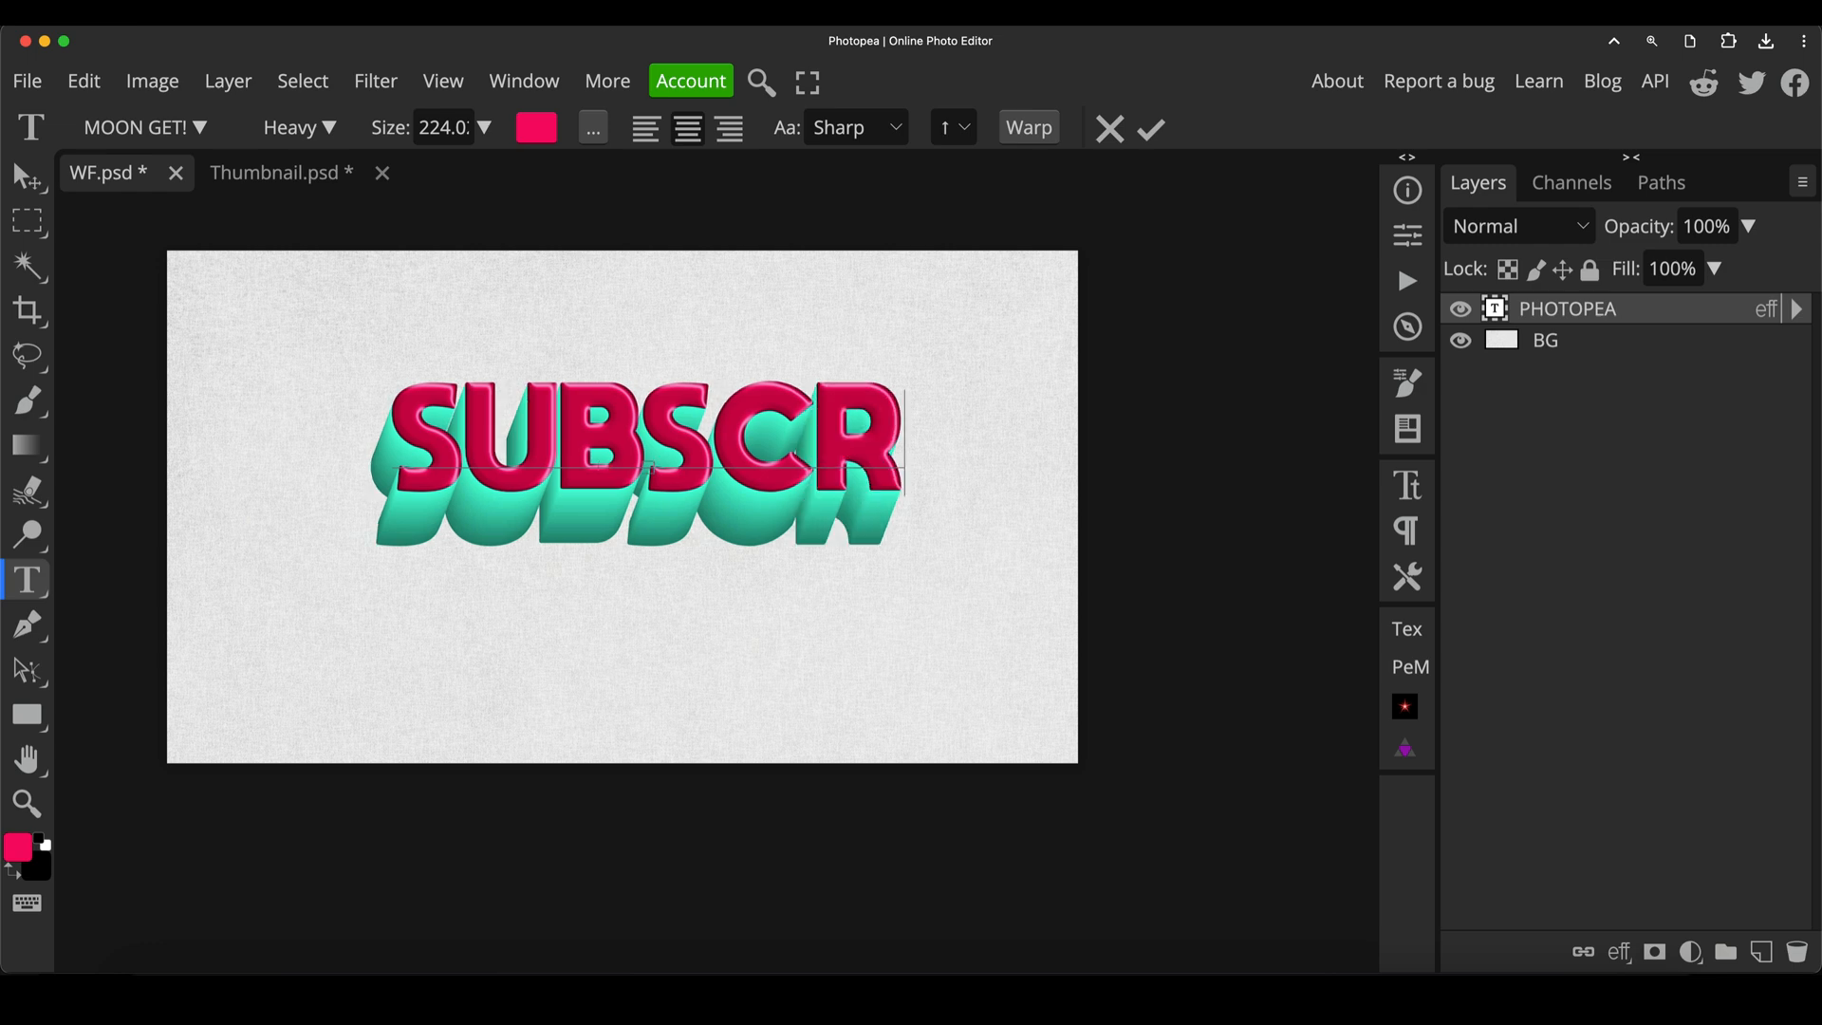
text(IBE)
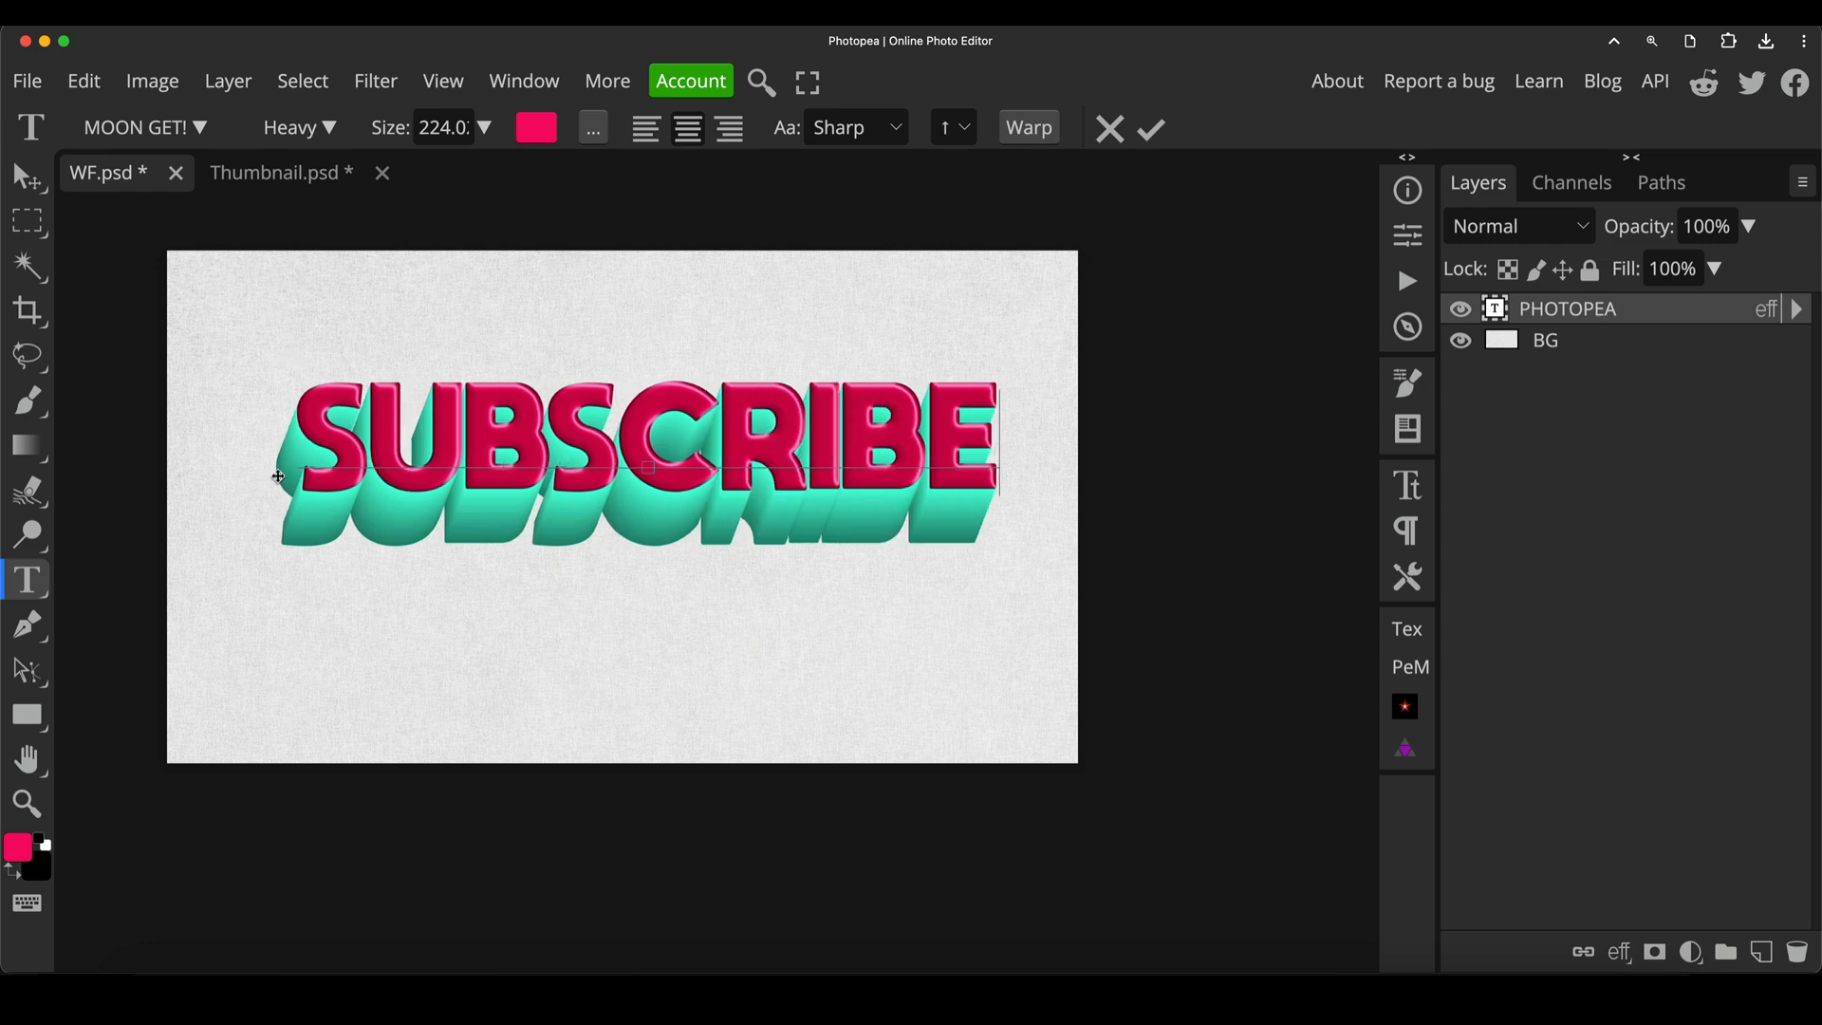
mouse_move(317, 444)
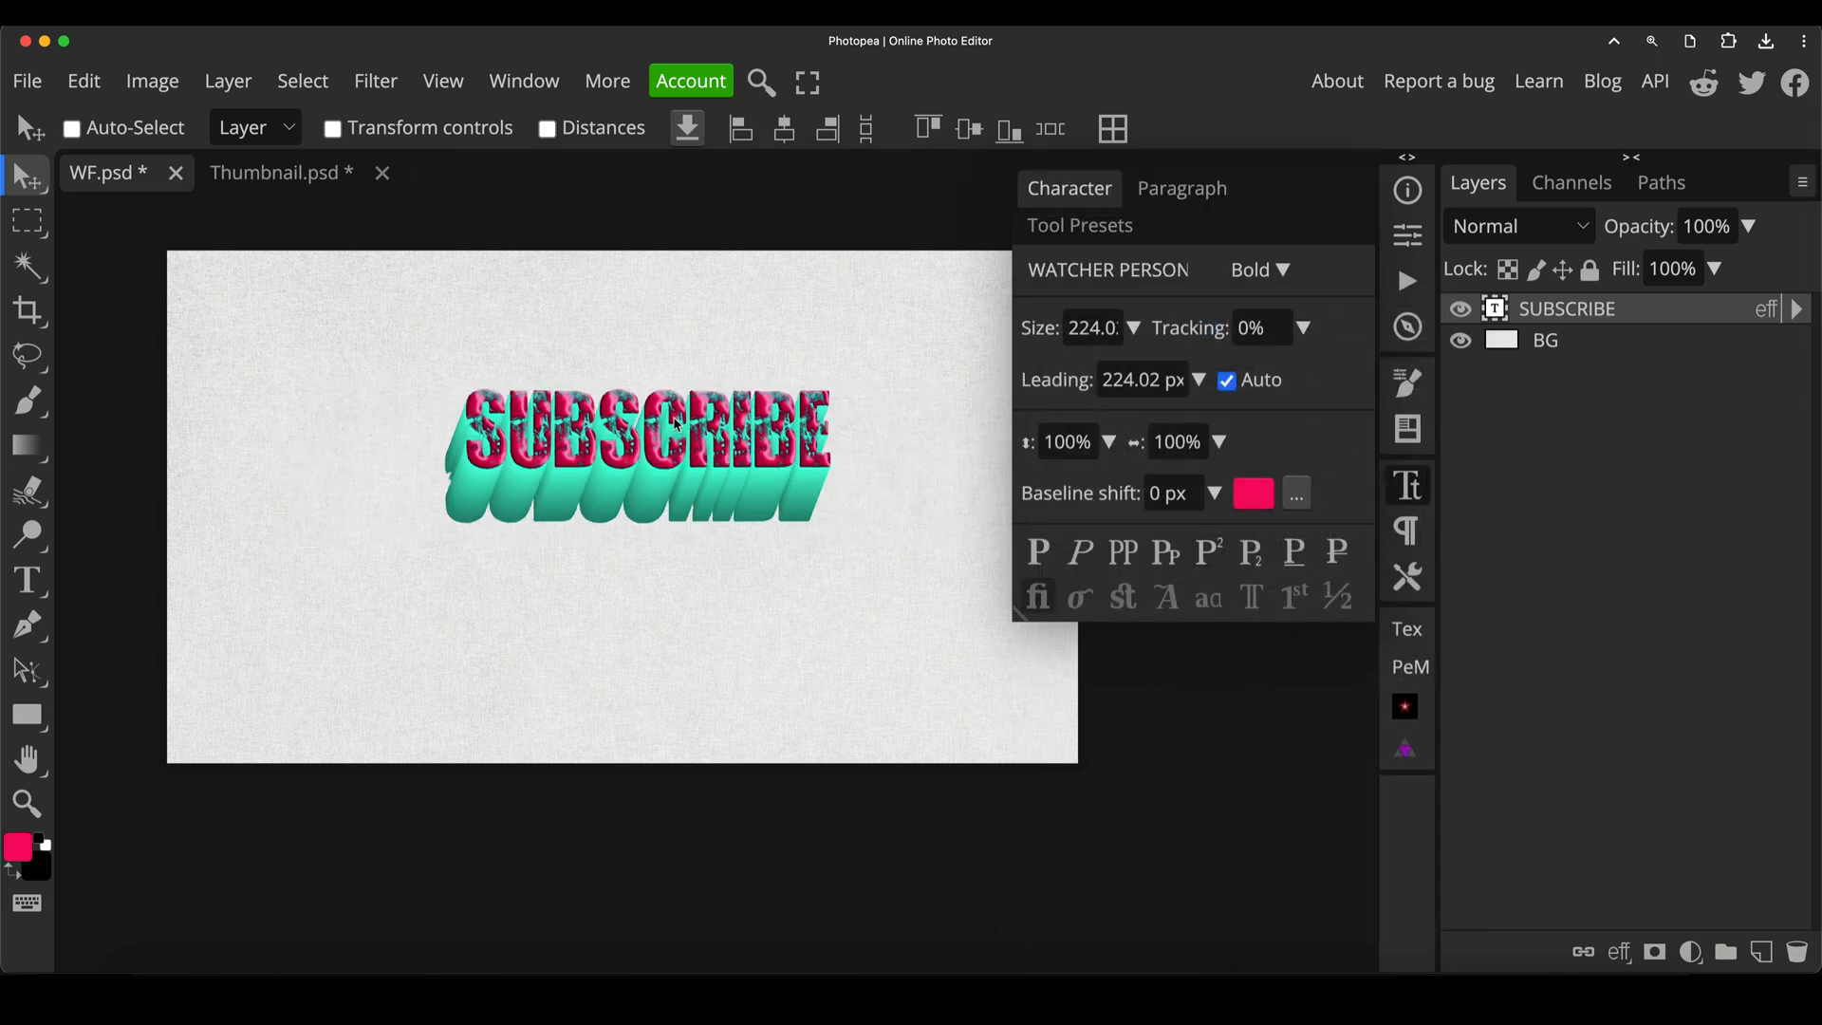
mouse_move(826, 448)
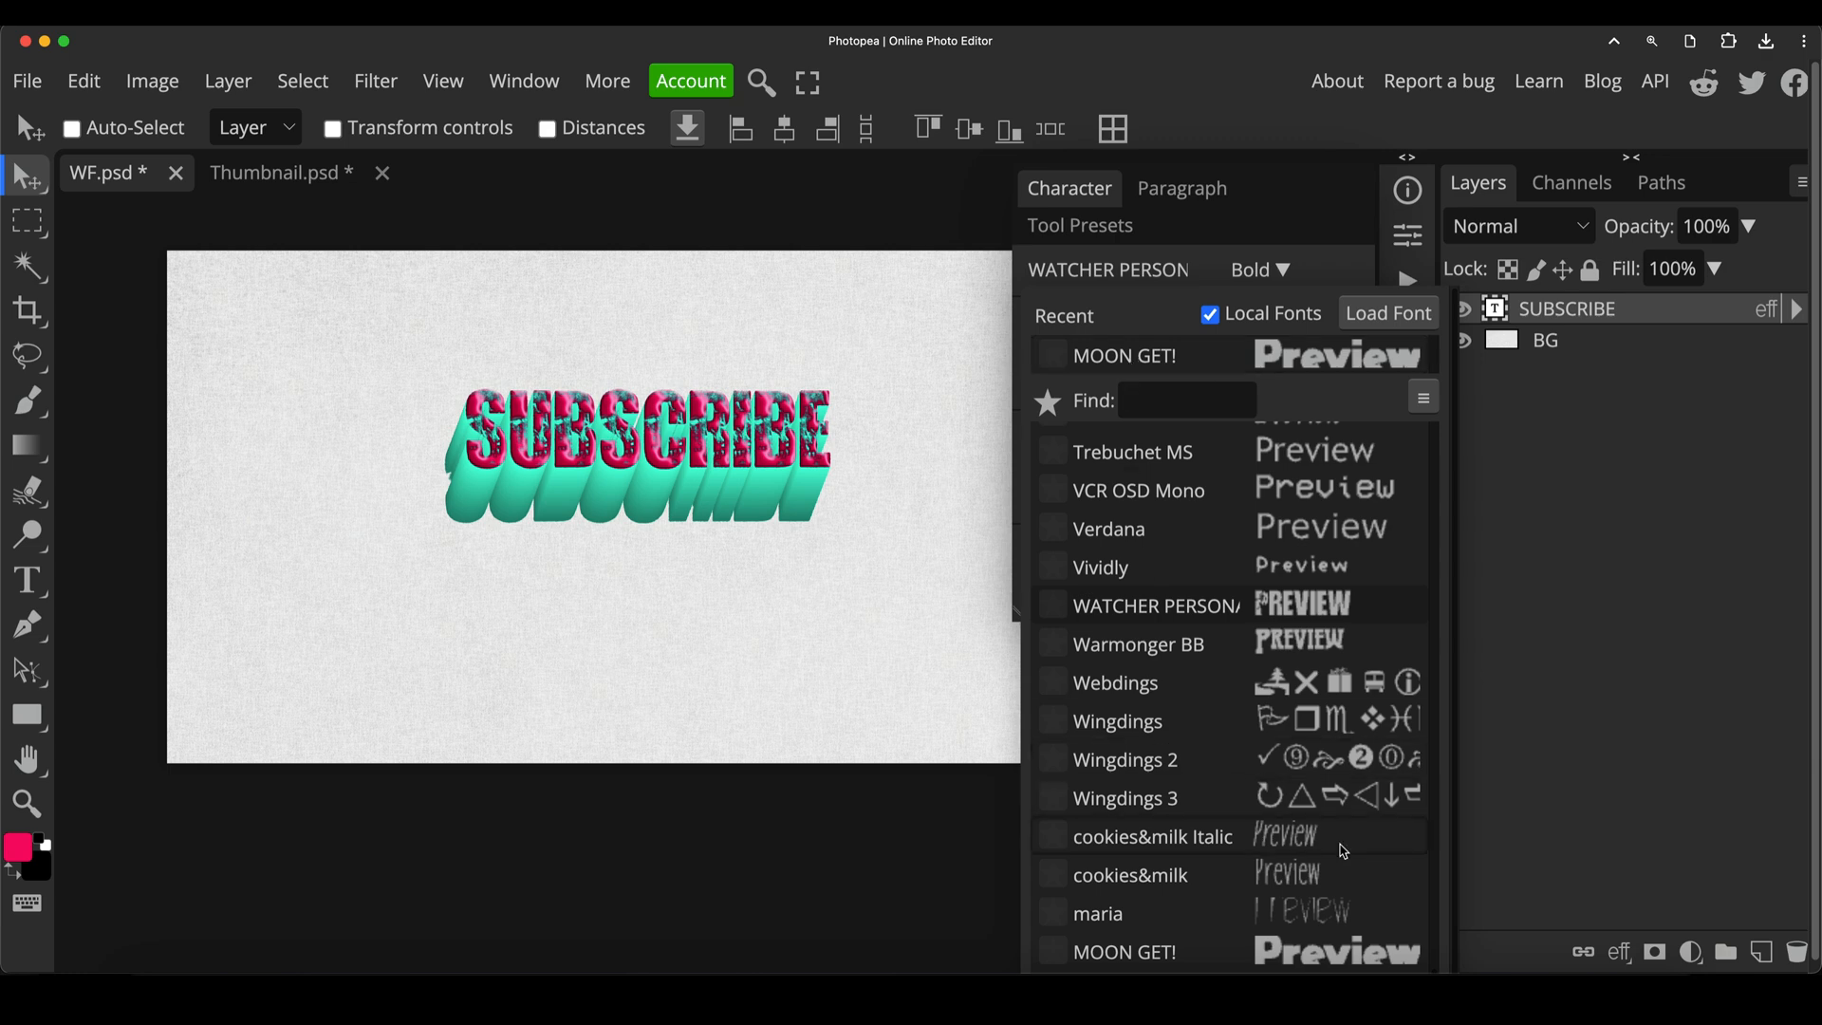
Try cookies&milk, then set the SUBSCRIBE text in Stencil Std
click(1135, 875)
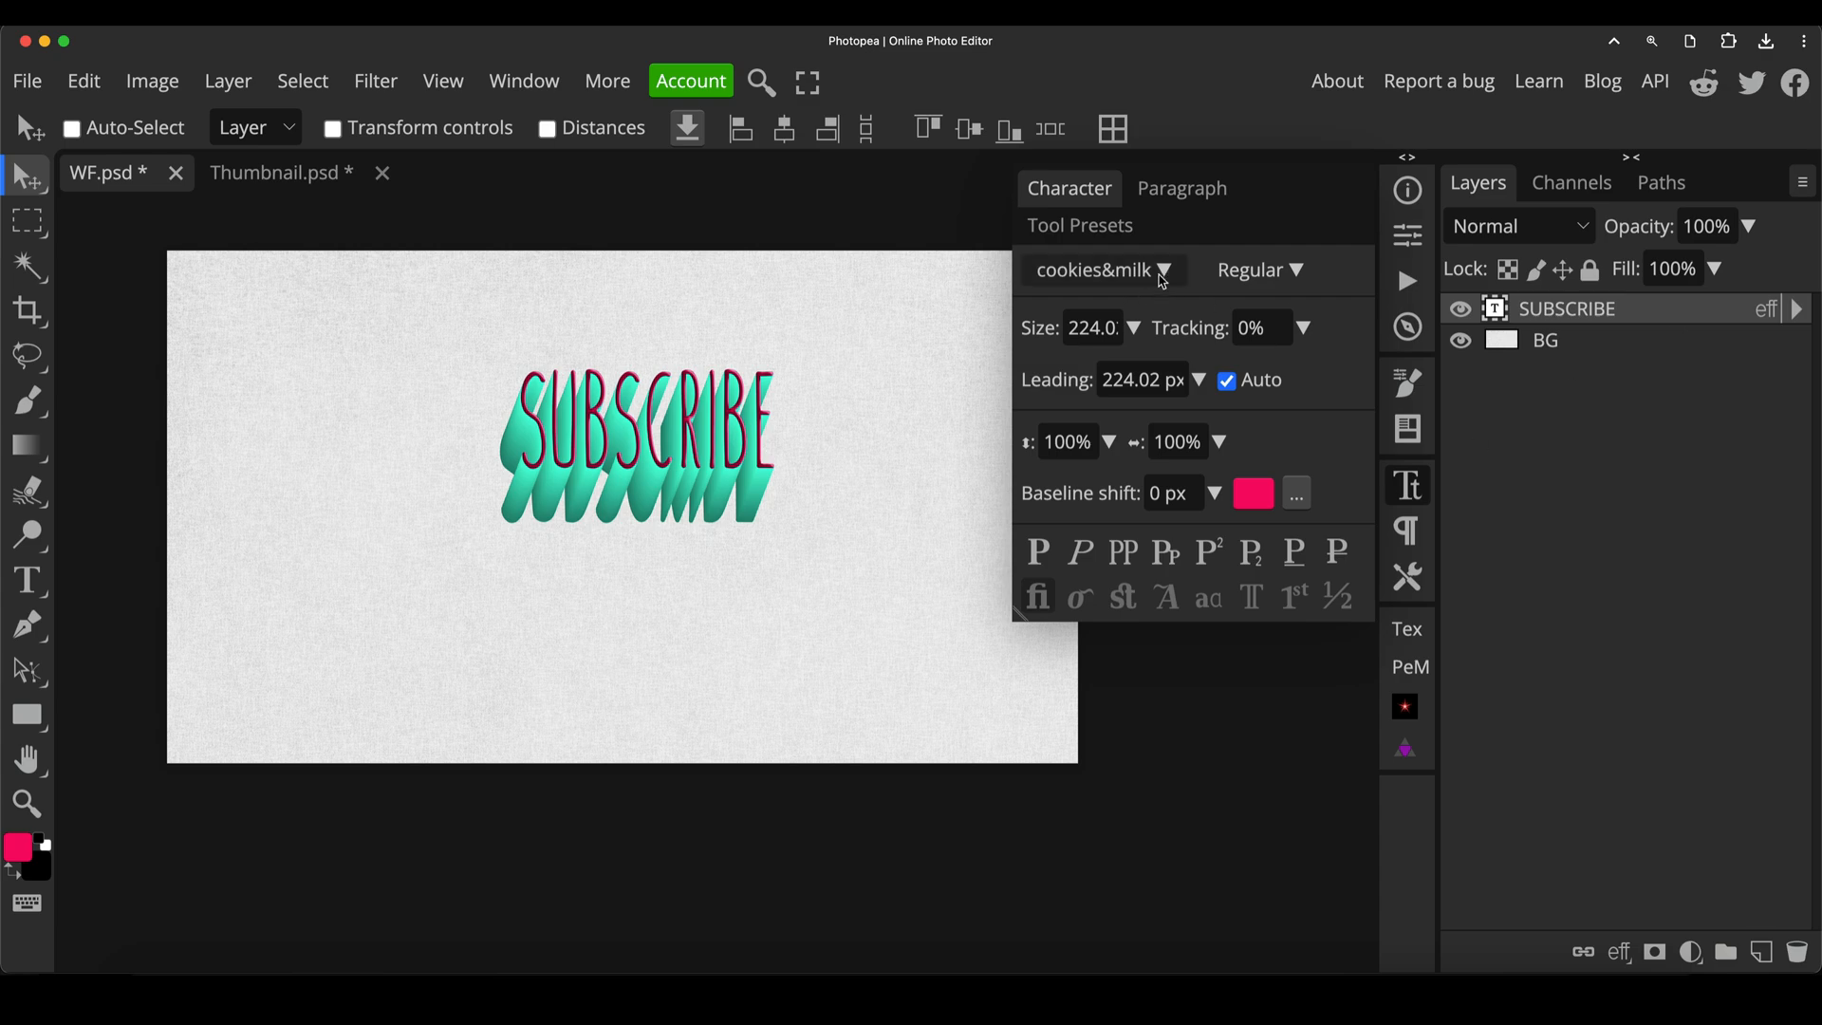
click(1164, 270)
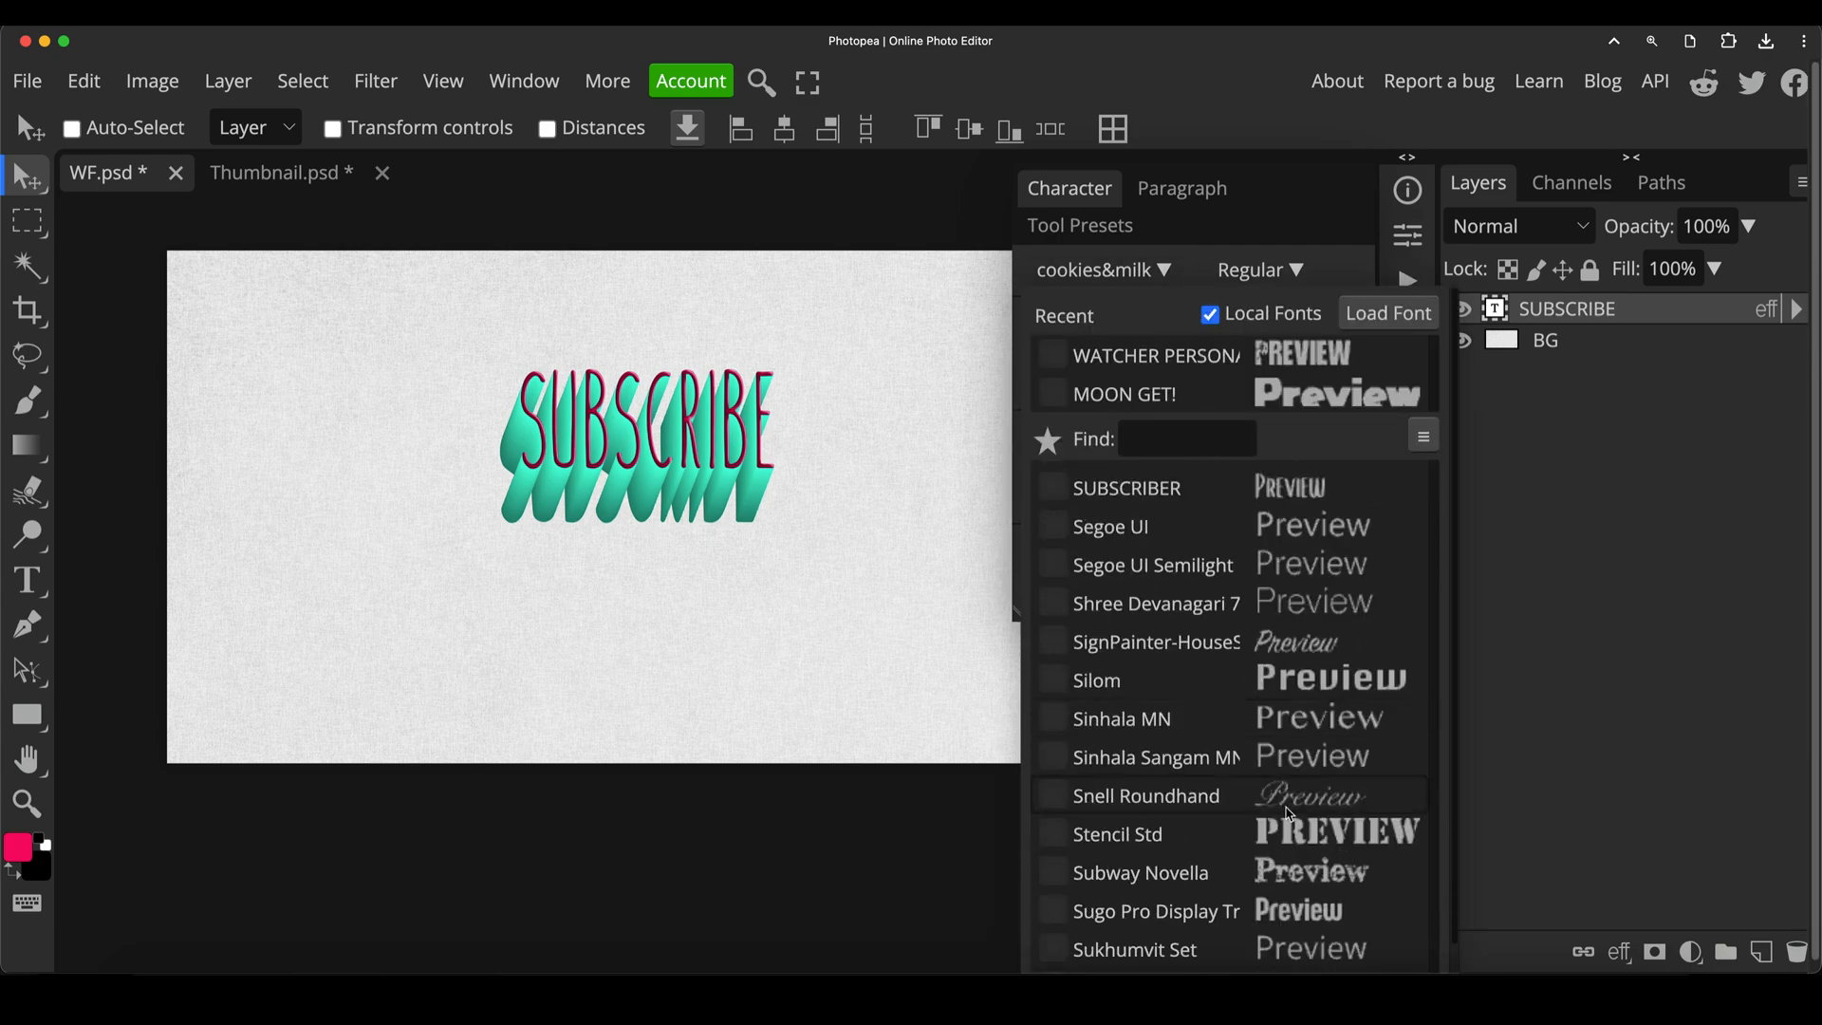
click(1116, 835)
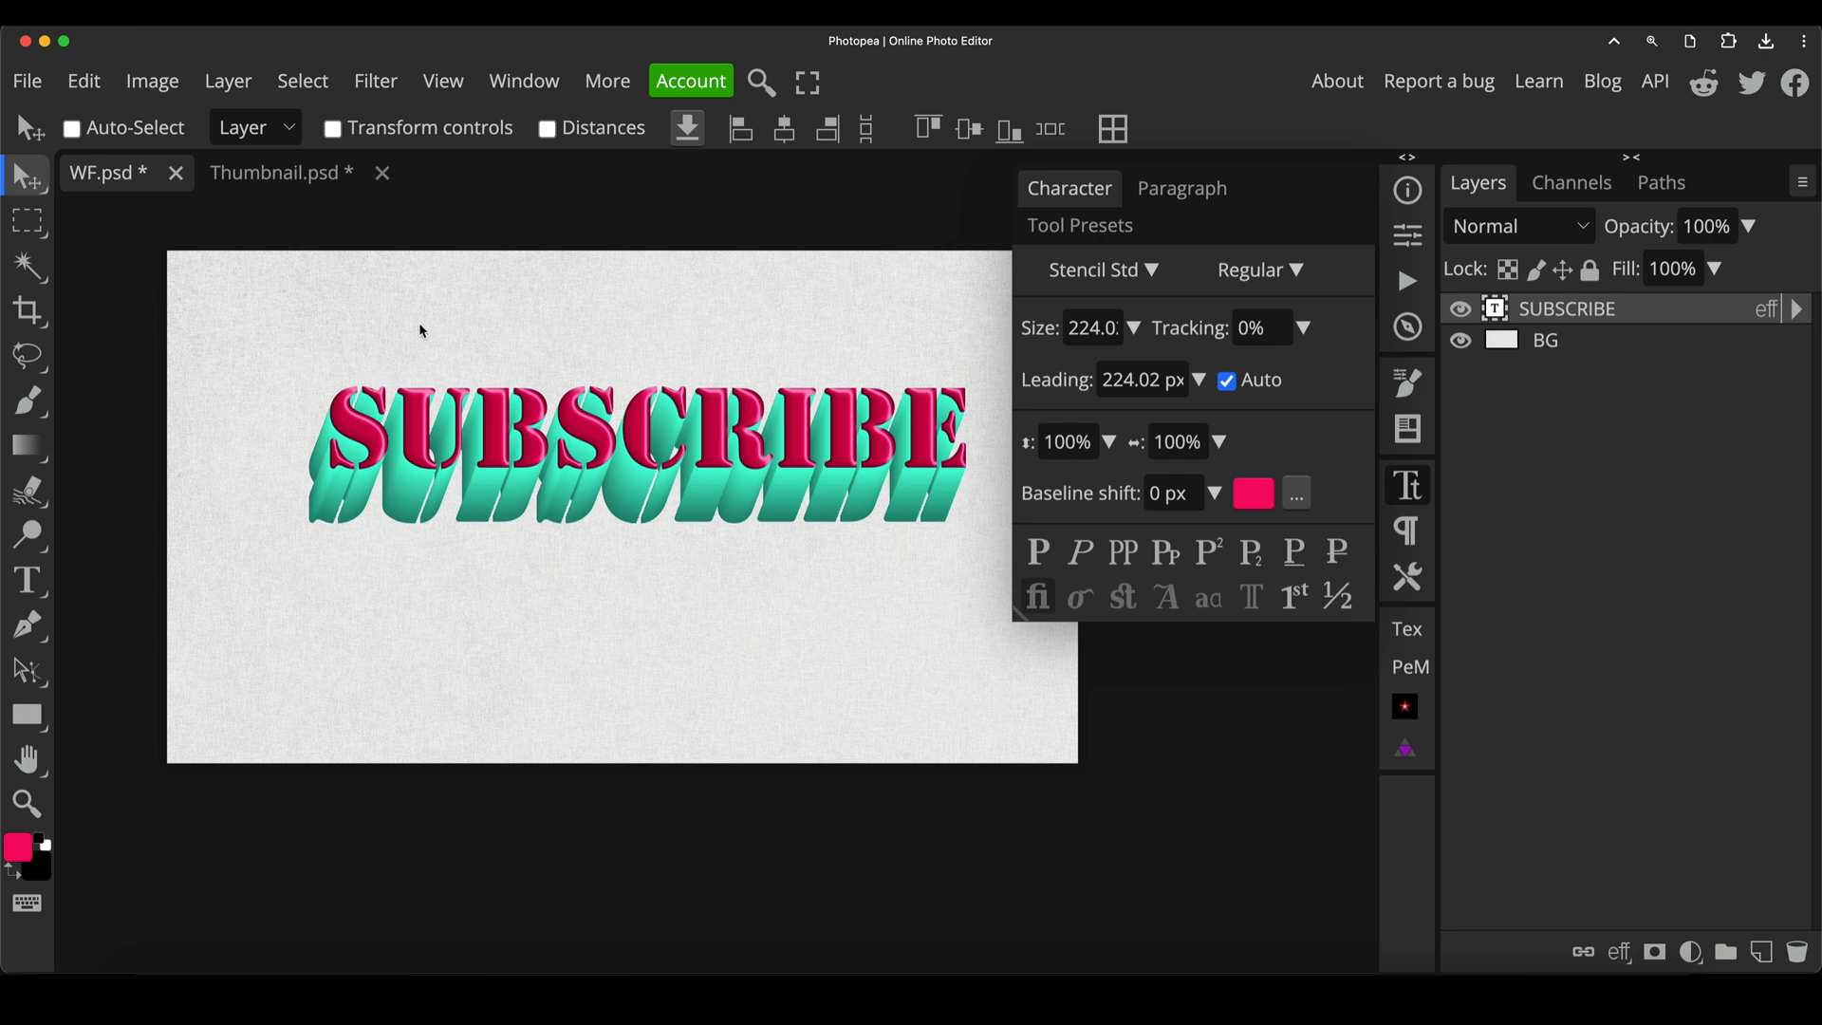
mouse_move(577, 427)
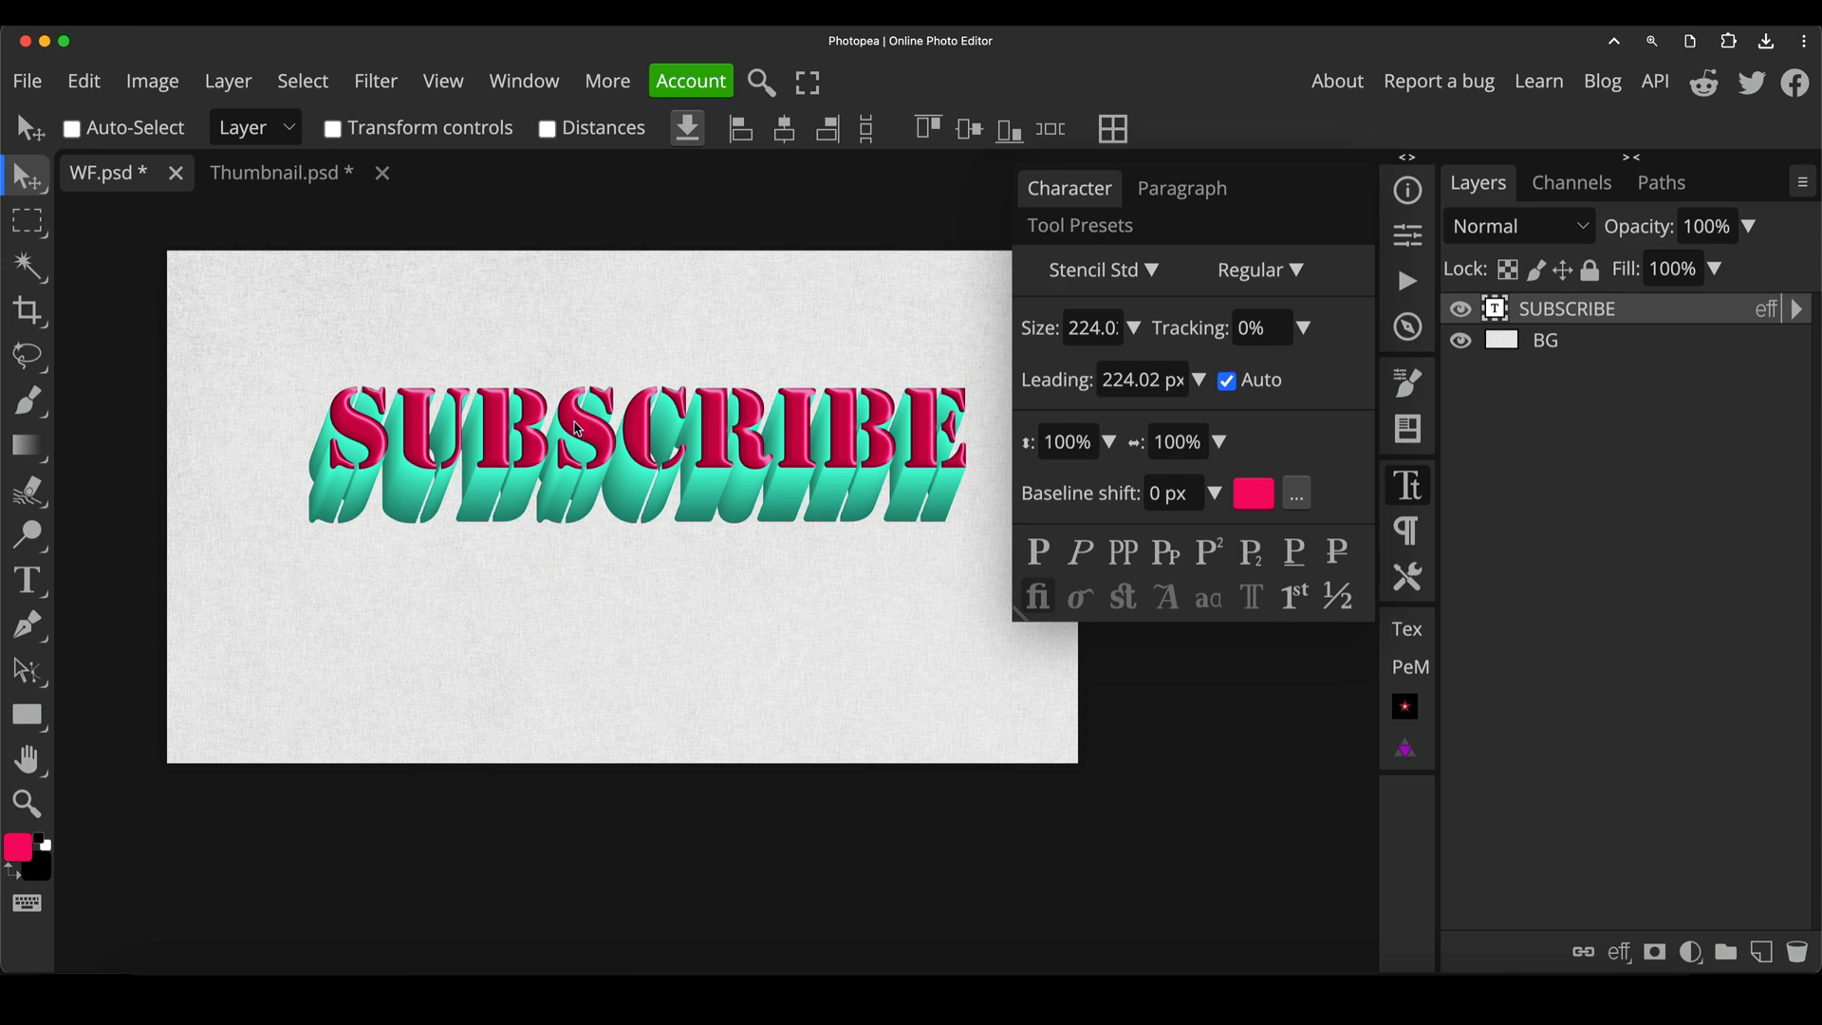